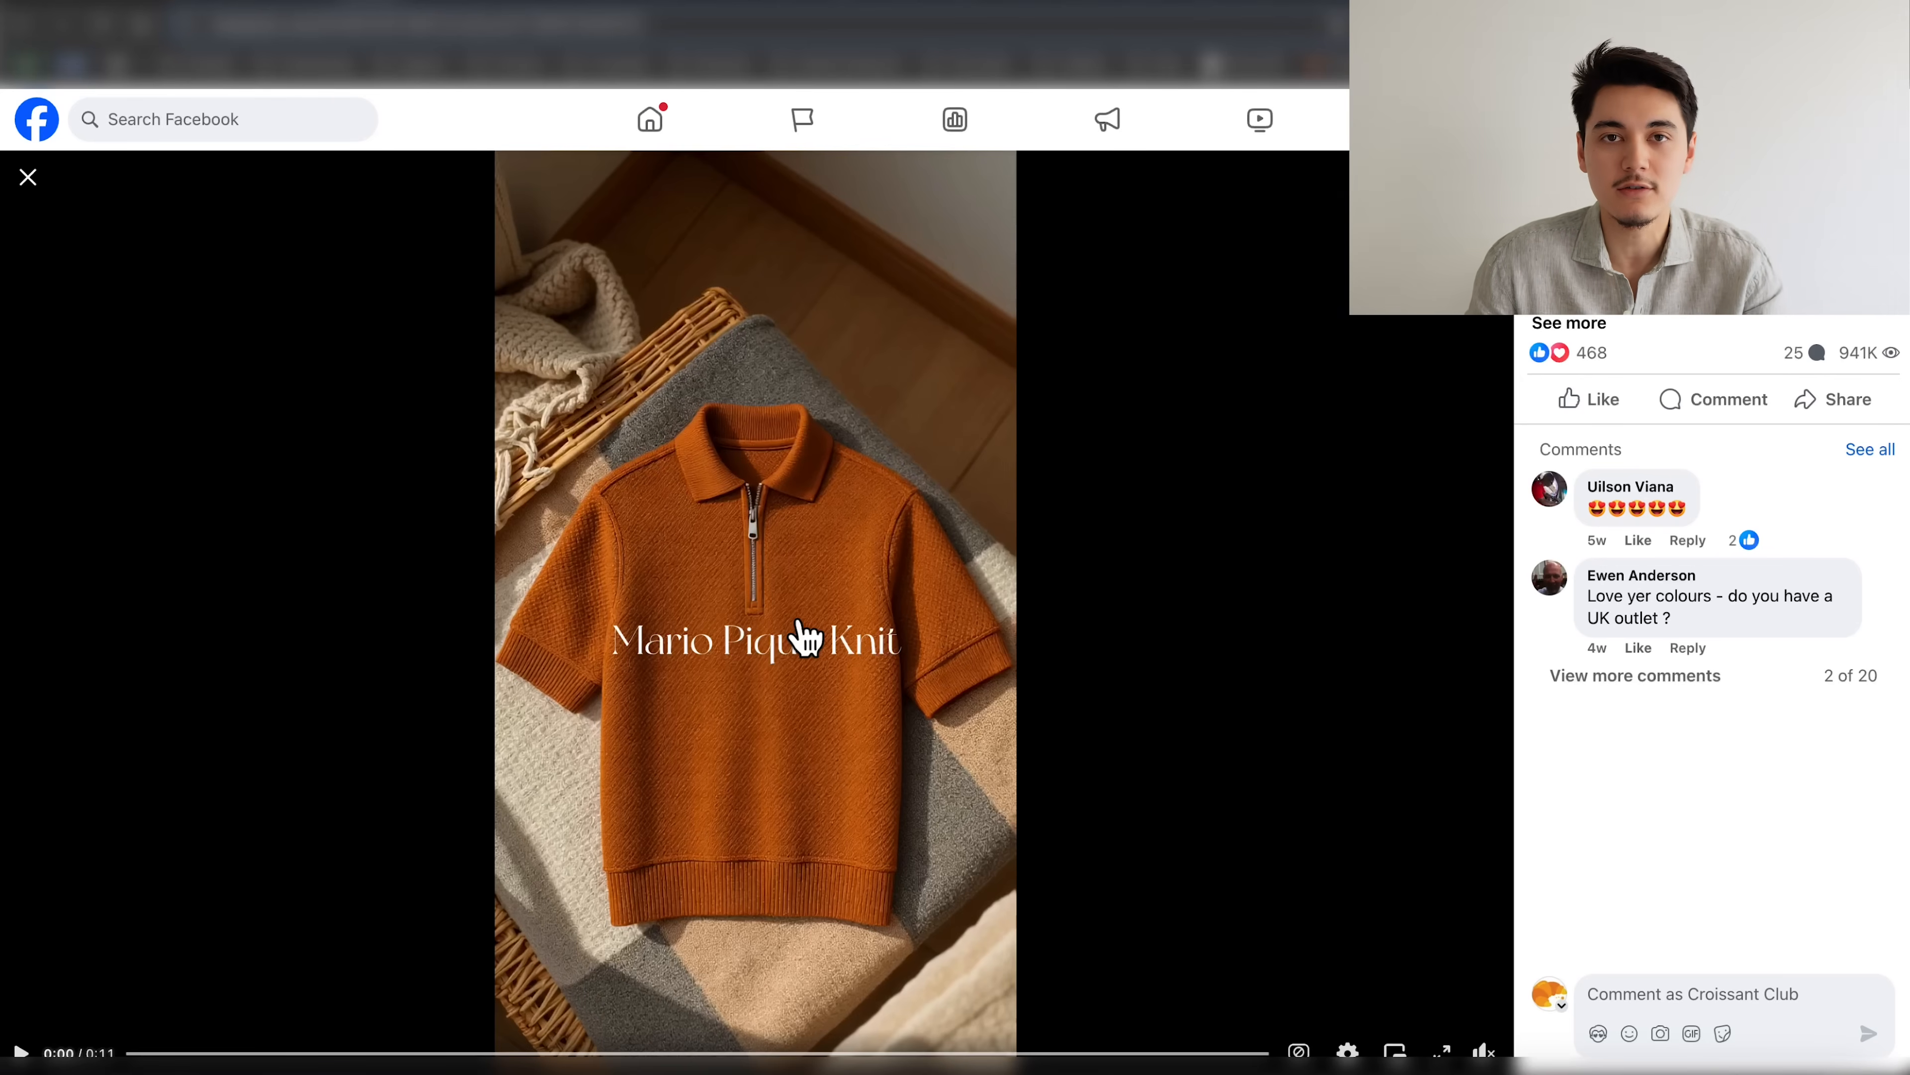
pyautogui.moveTo(807, 636)
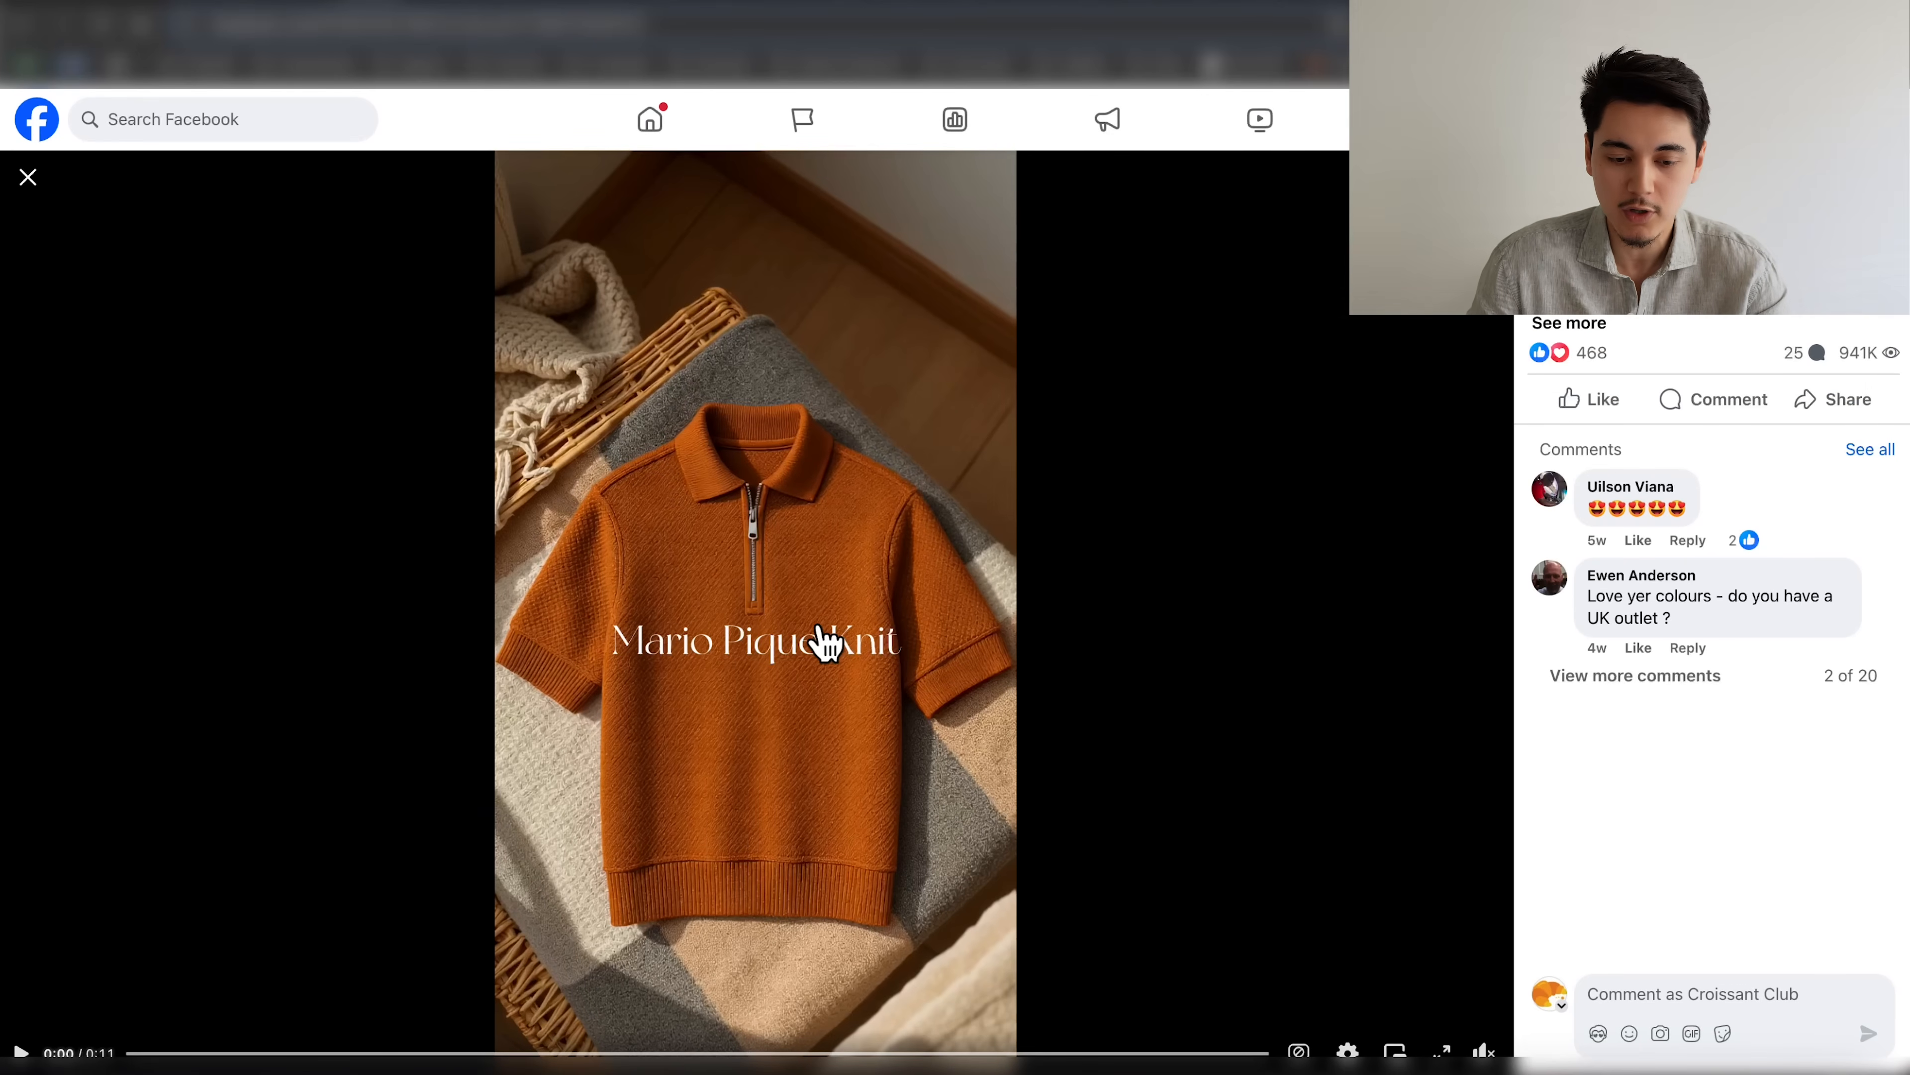
# - Start playback of the paused knit polo shirt video ad in the Facebook viewer
pyautogui.click(20, 1051)
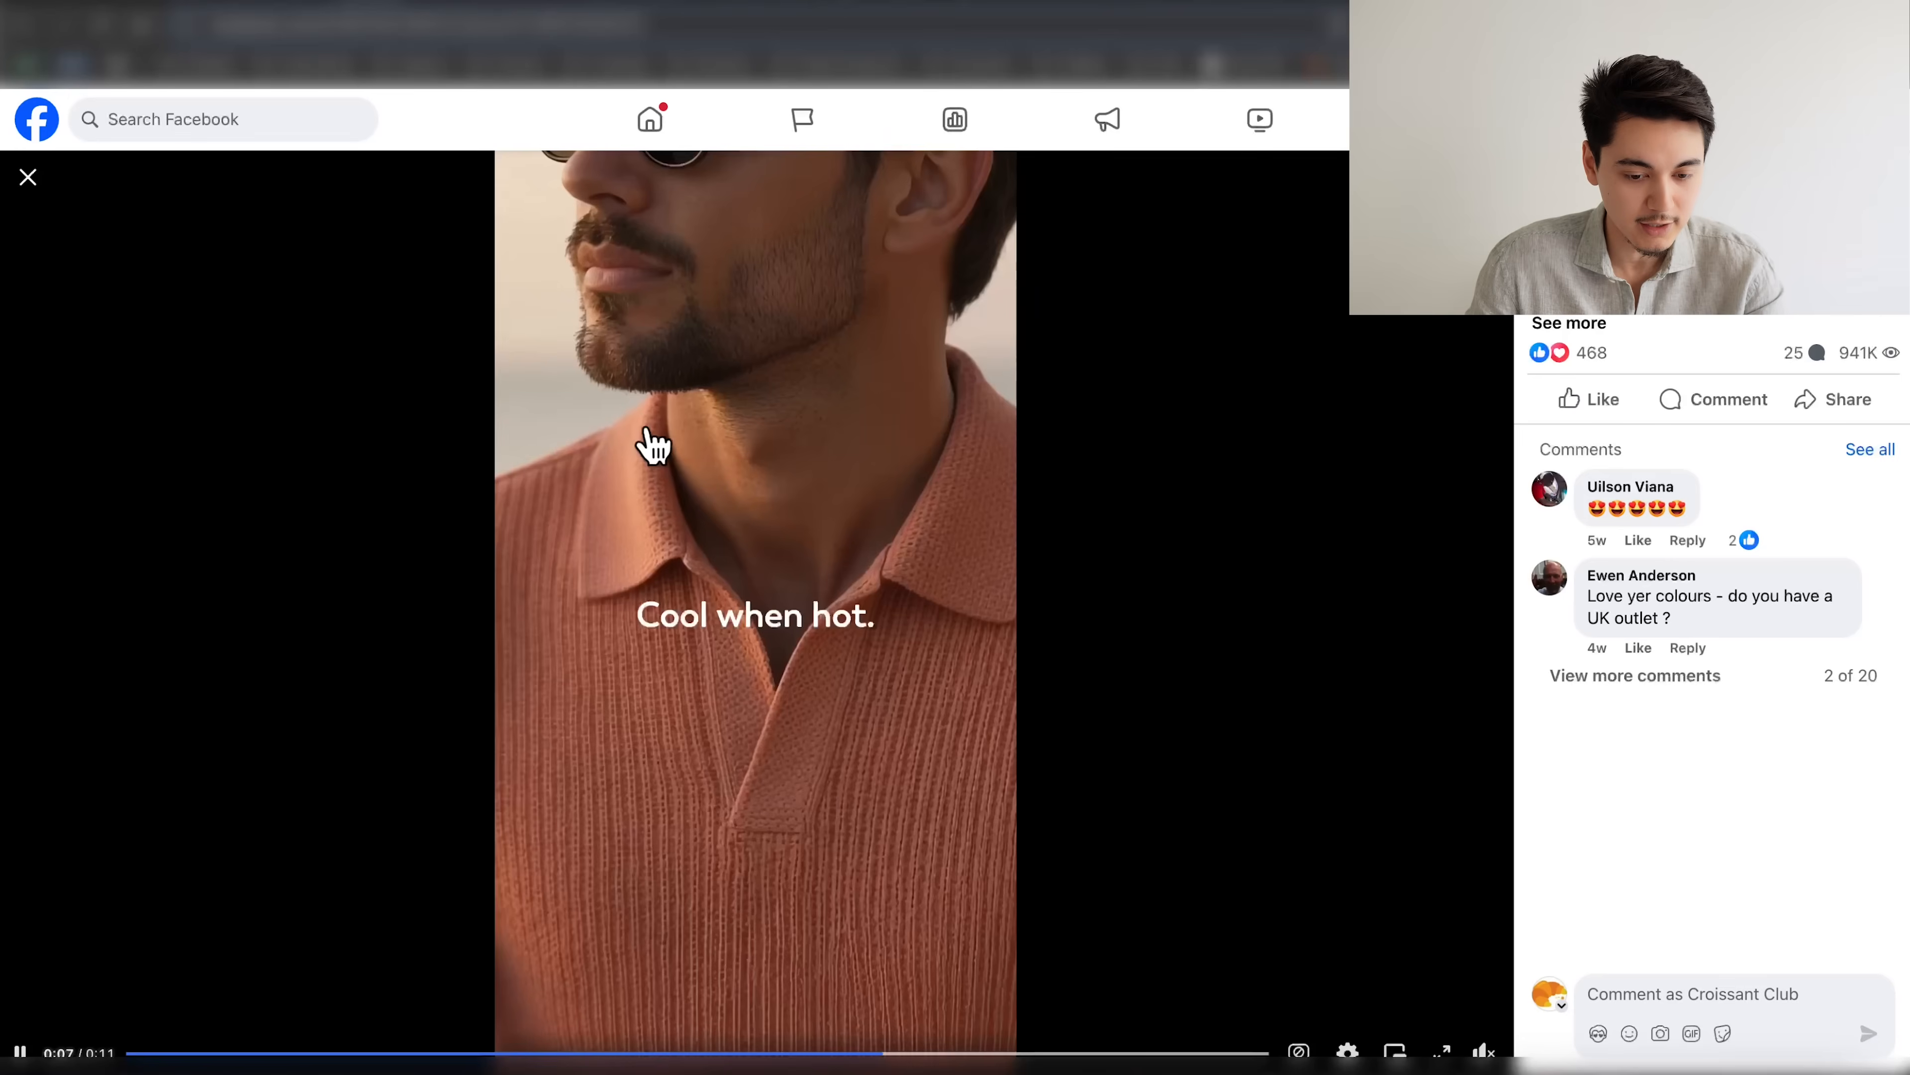
pyautogui.moveTo(846, 680)
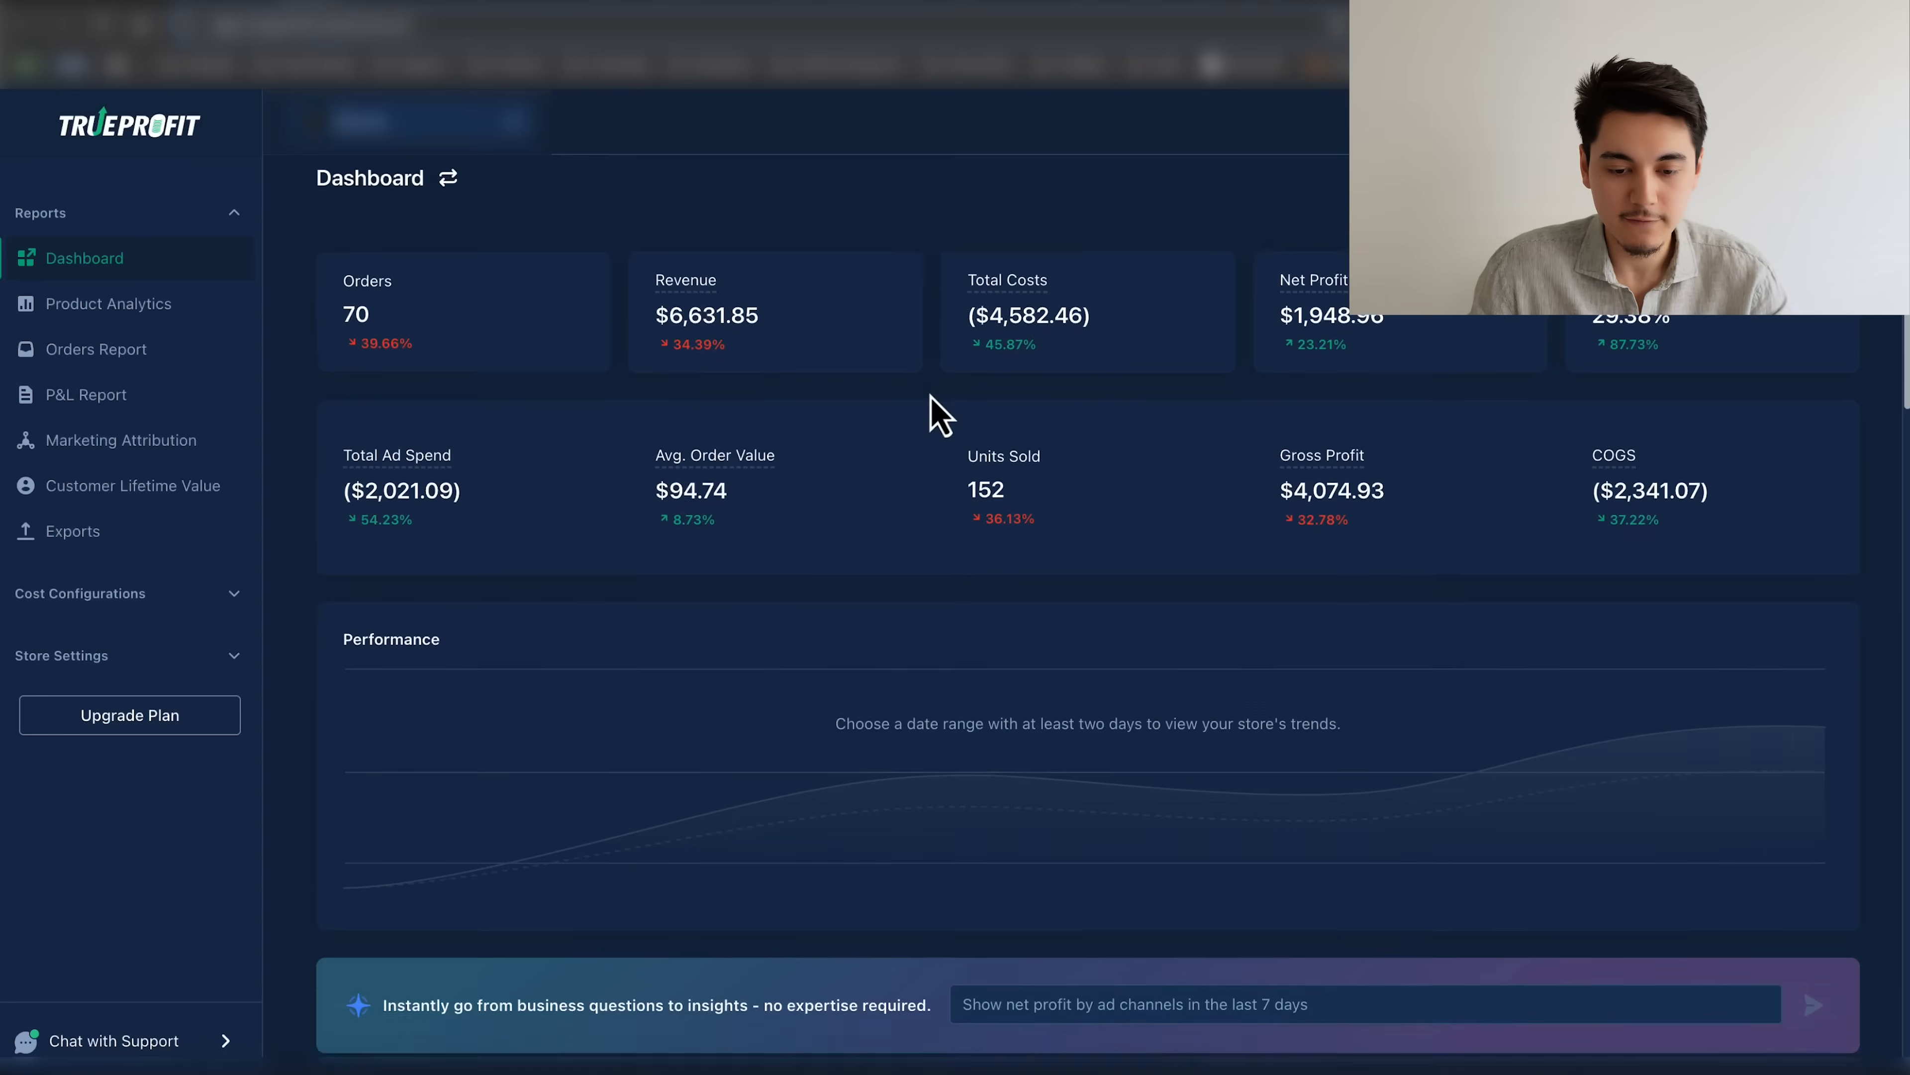
pyautogui.scroll(-3)
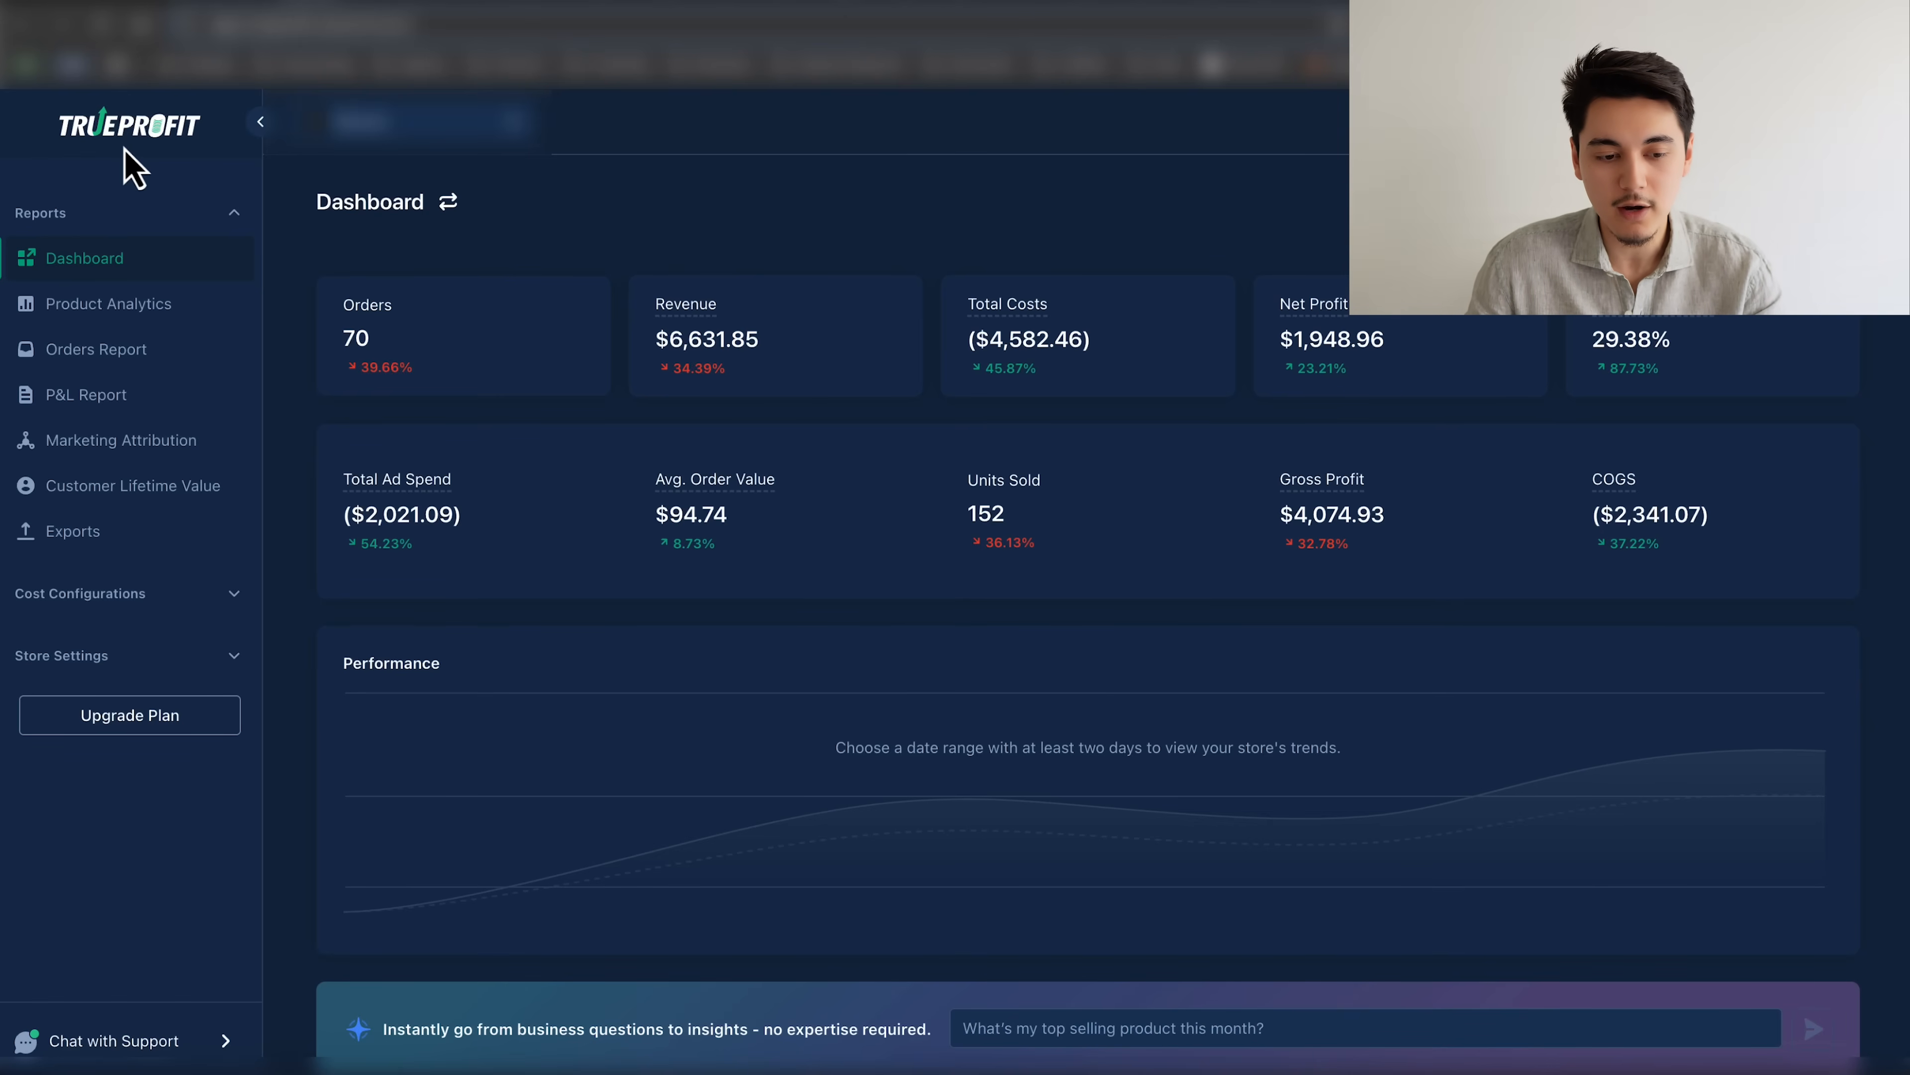
# - Review the connected ad platforms under Integrations, then edit a product's USD 13.80 cost of goods
pyautogui.click(80, 593)
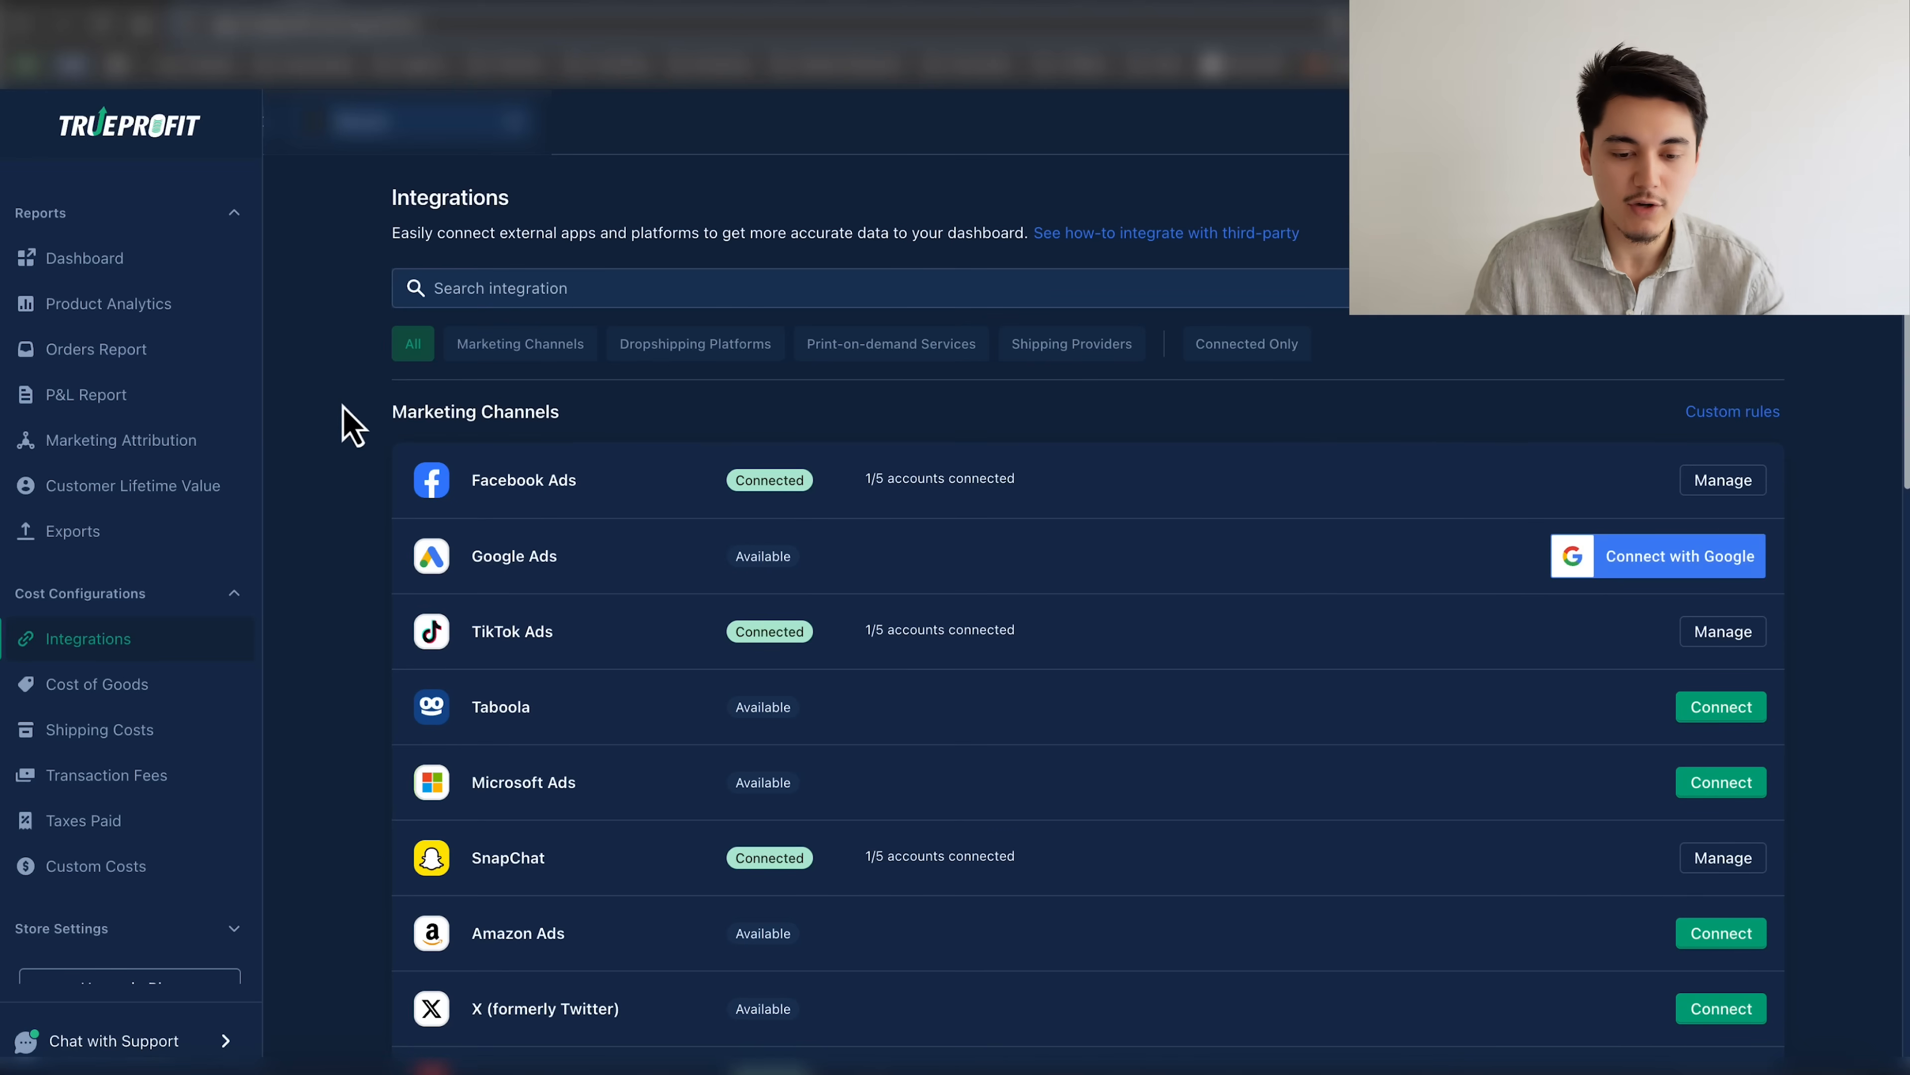
pyautogui.scroll(-3)
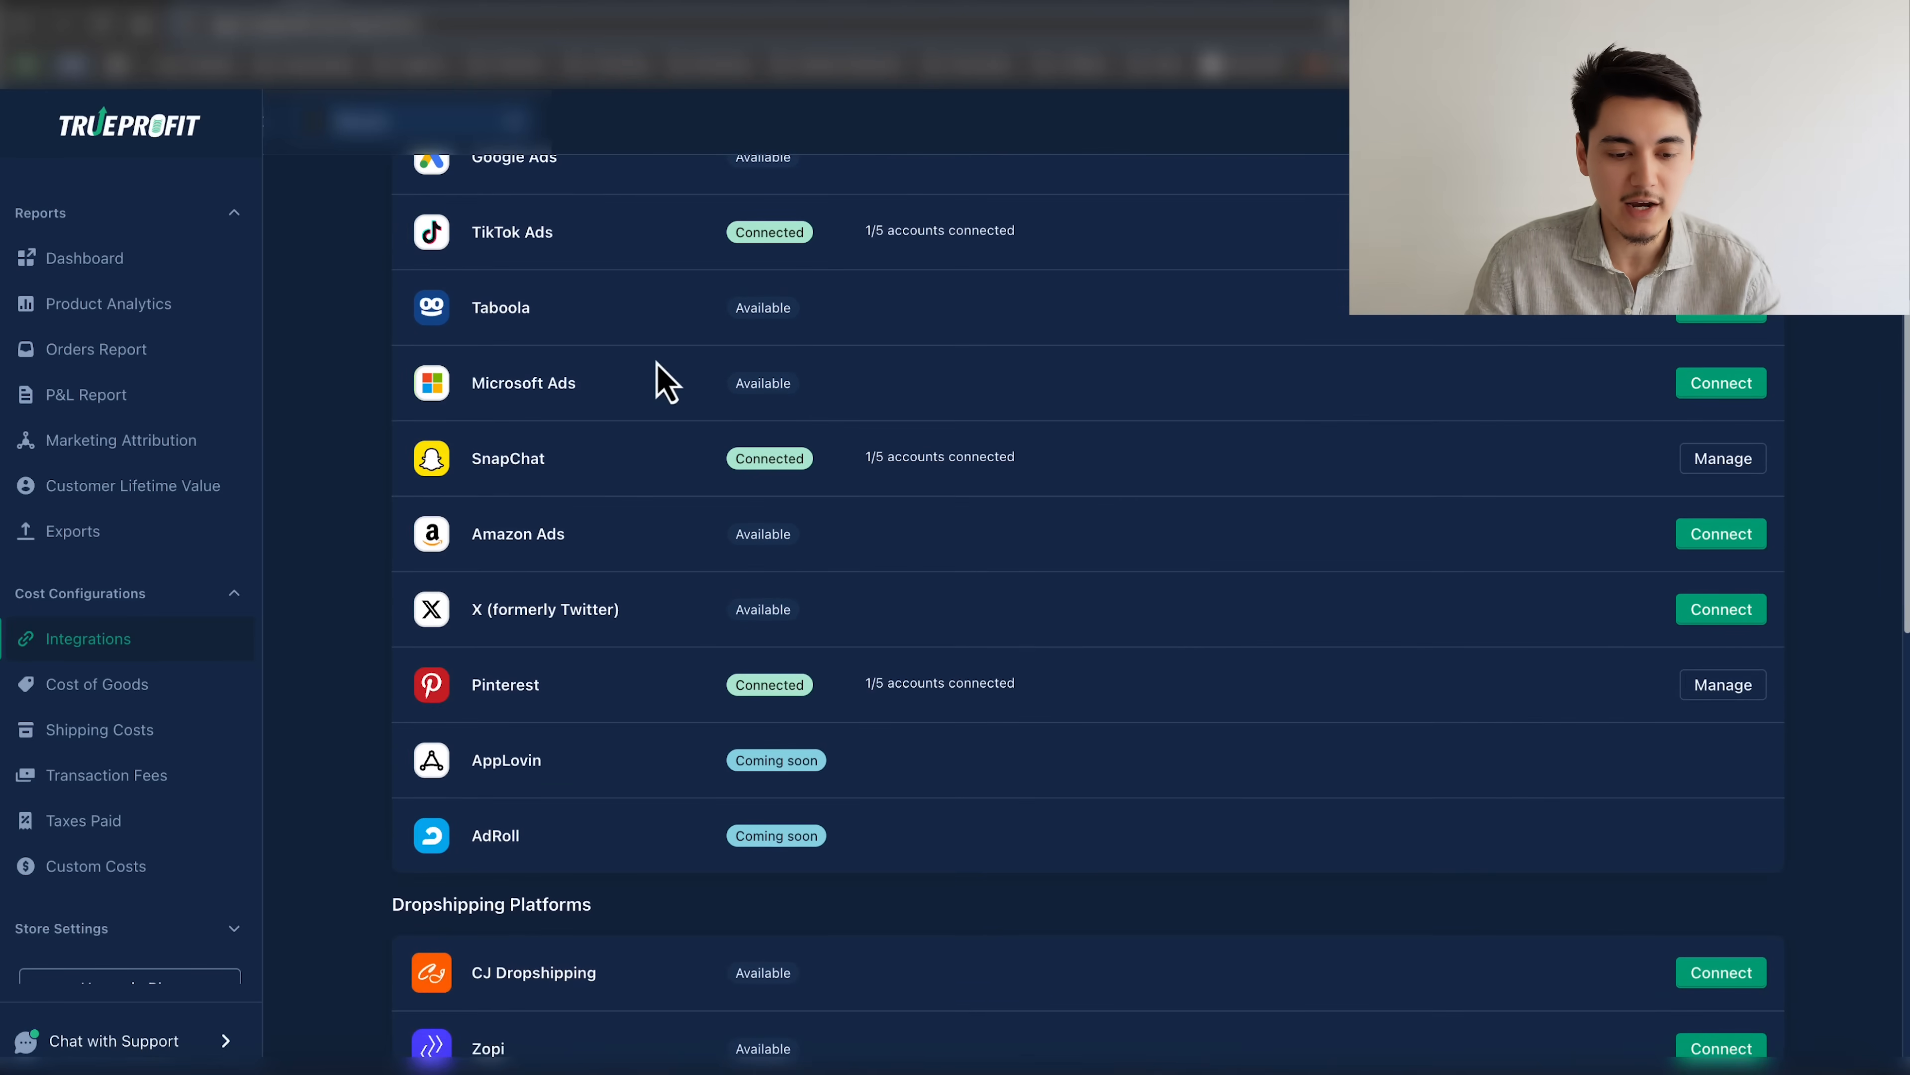
pyautogui.scroll(3)
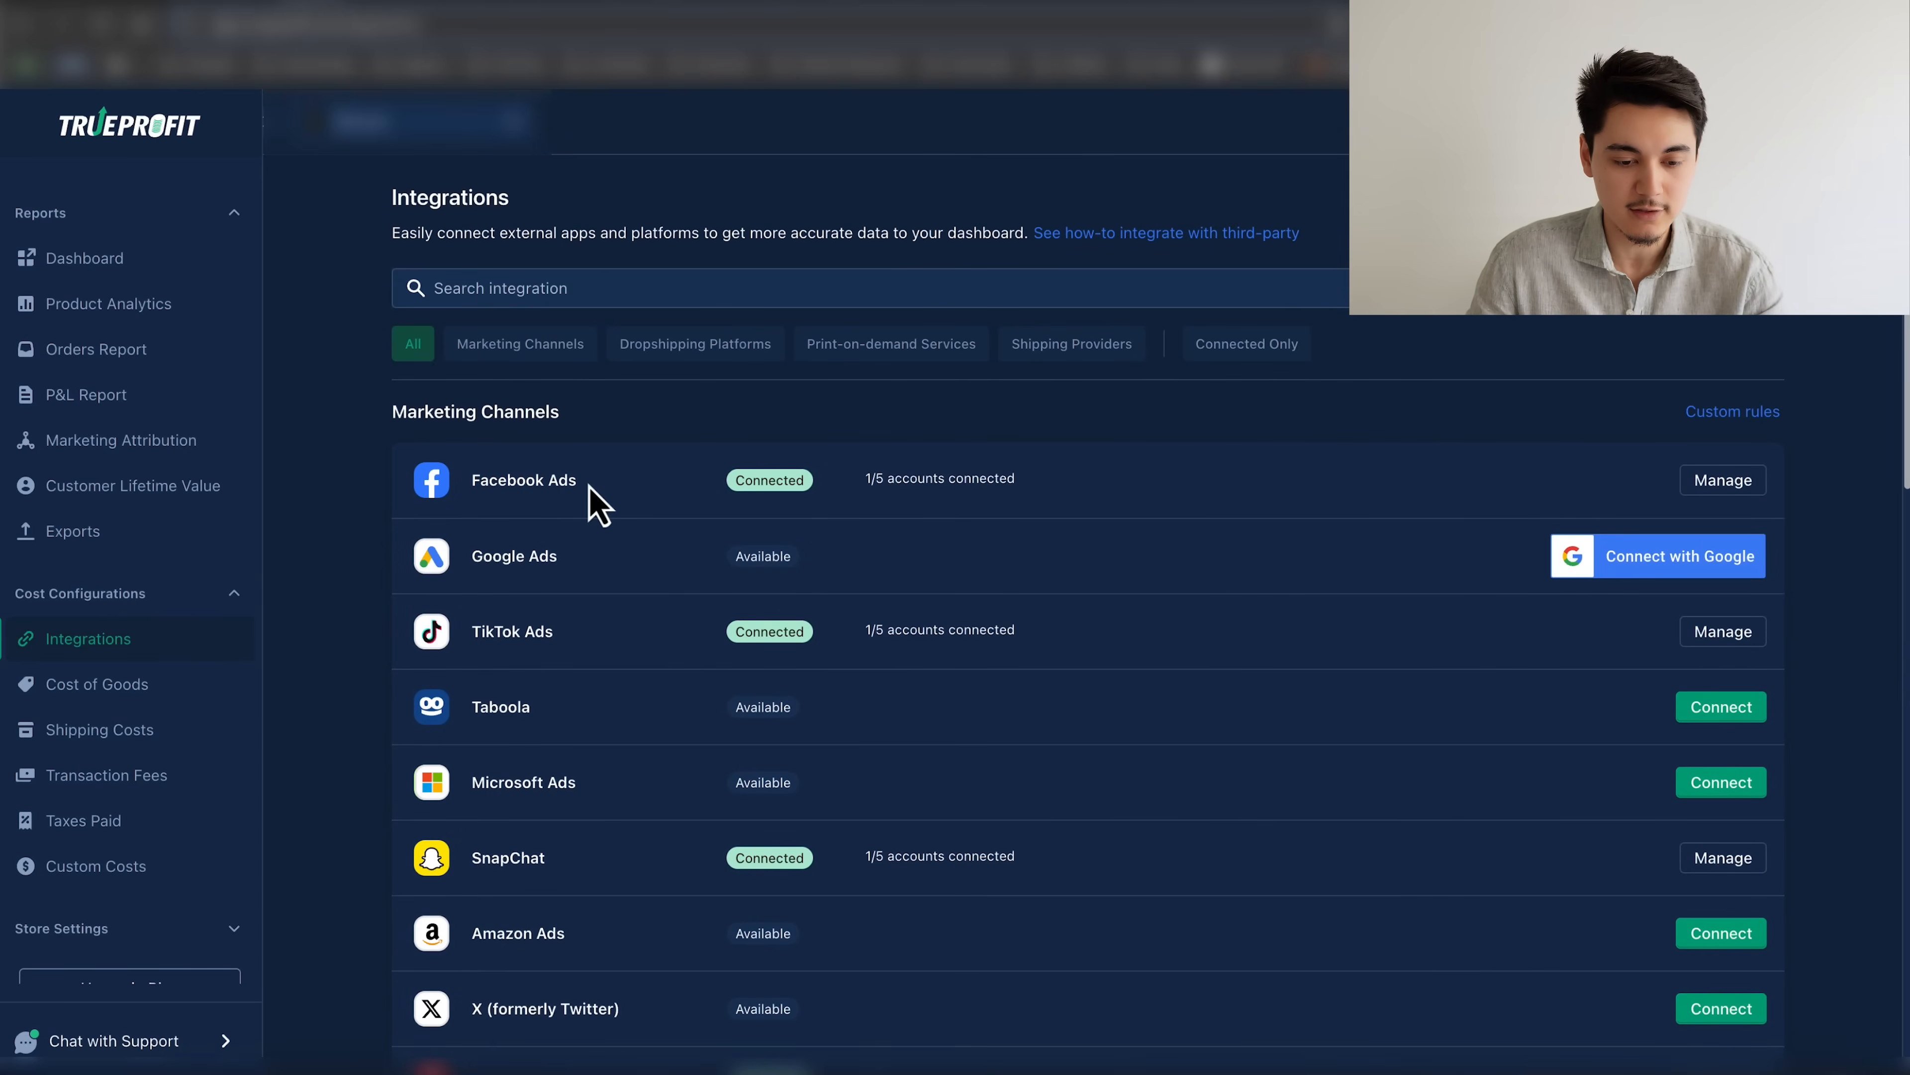
pyautogui.scroll(-3)
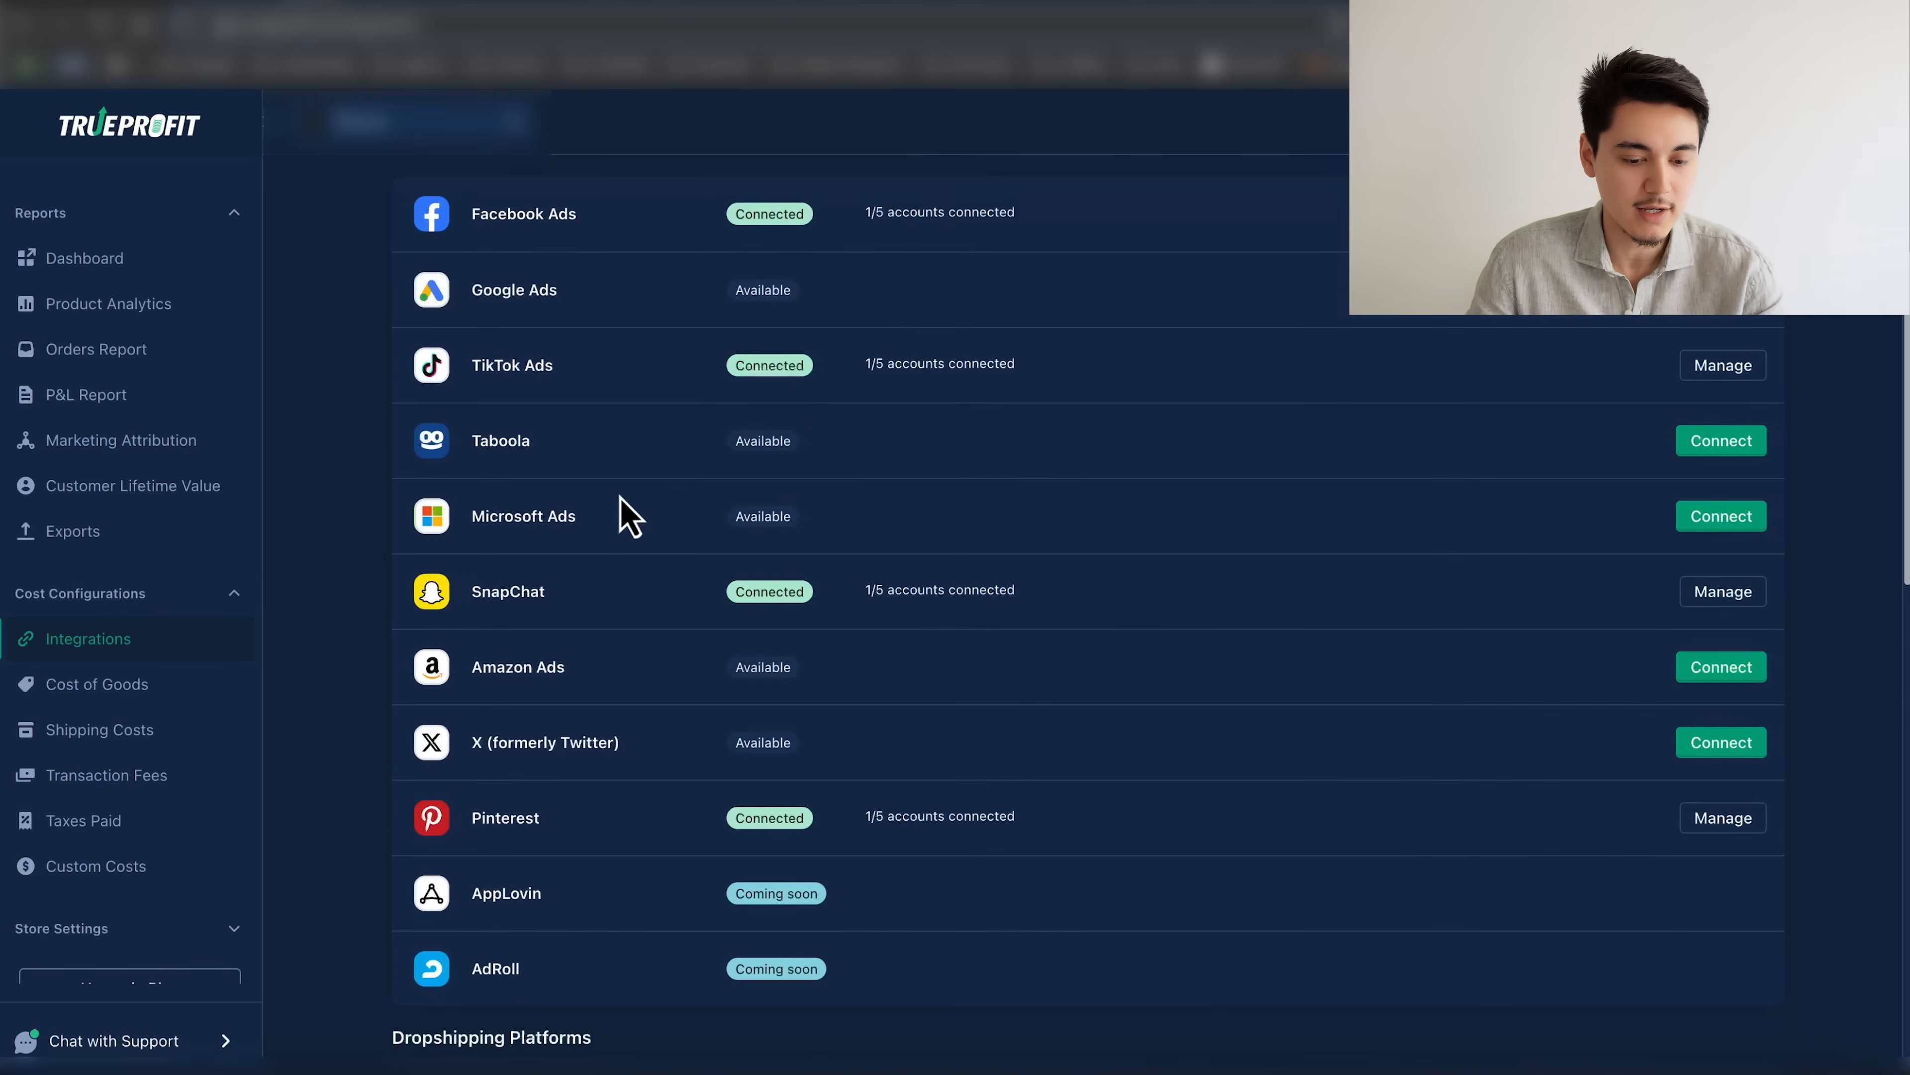
pyautogui.click(98, 684)
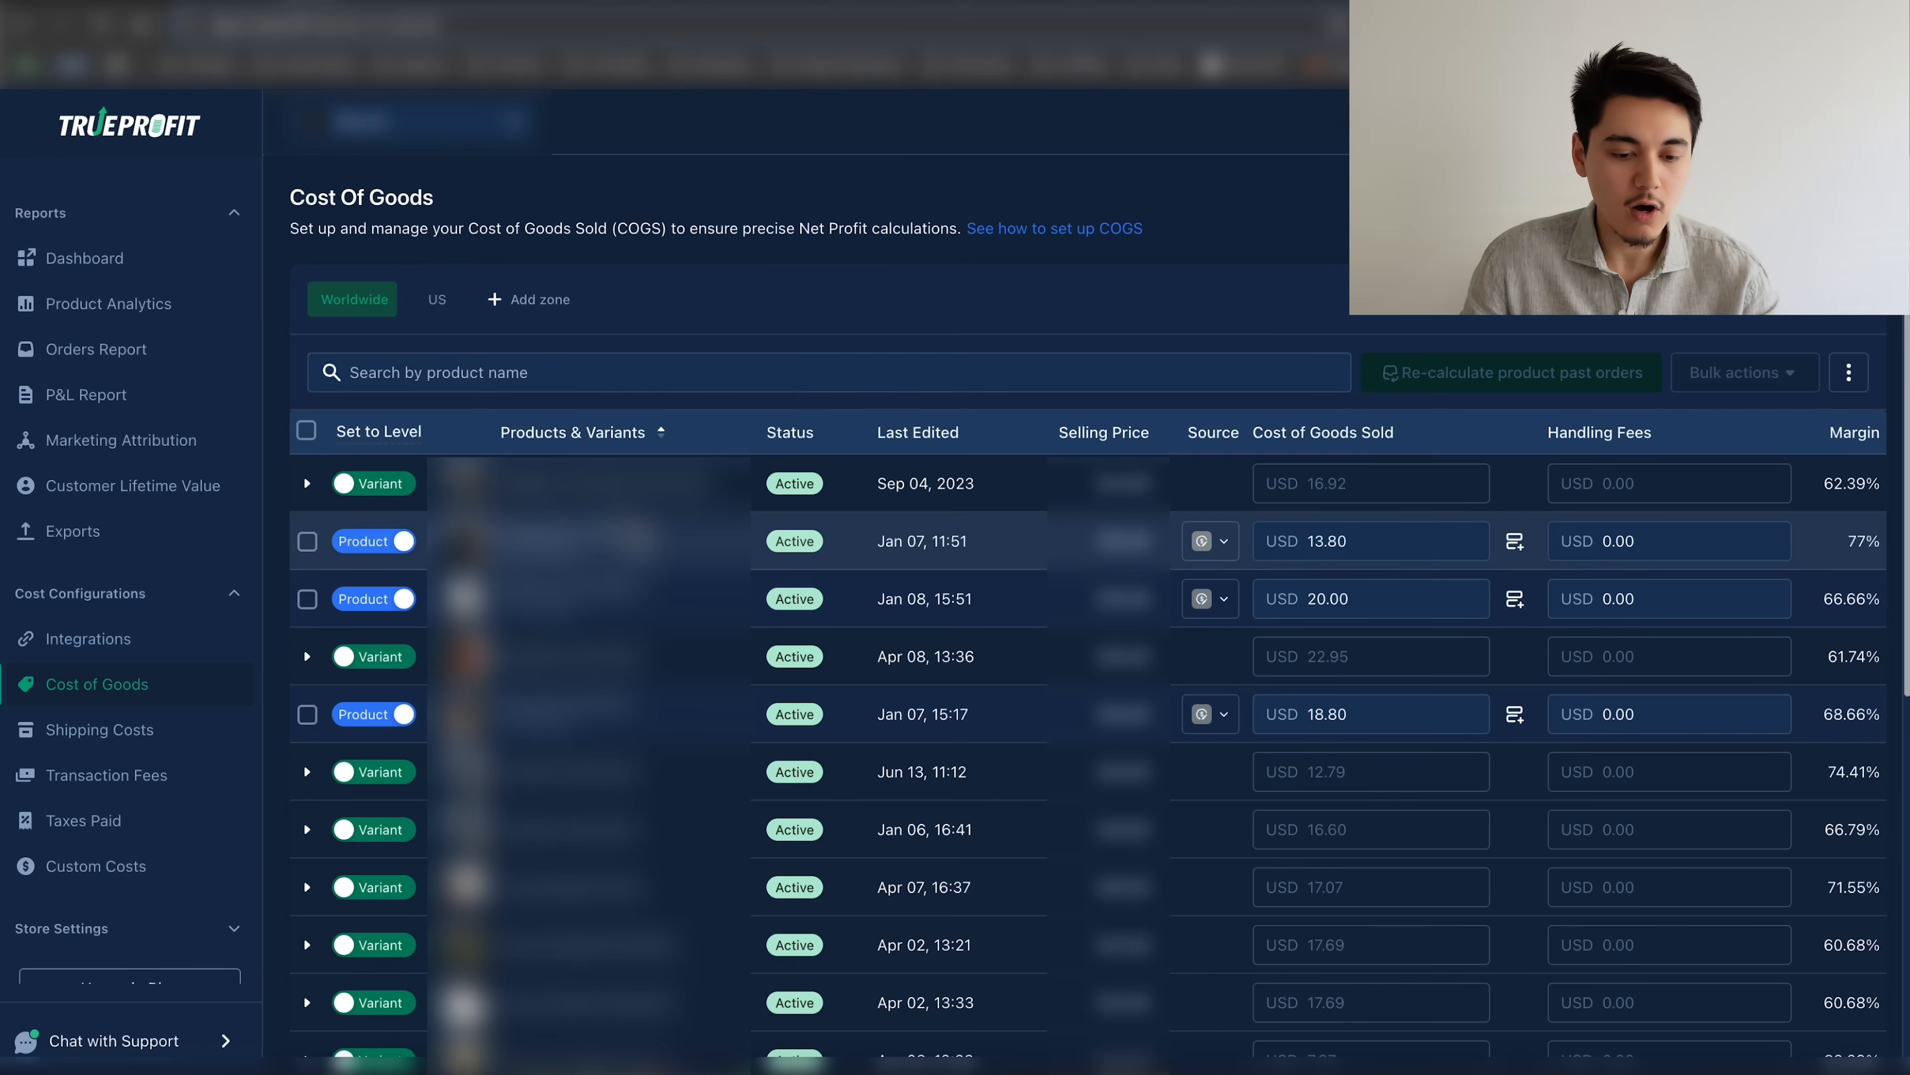
pyautogui.moveTo(987, 568)
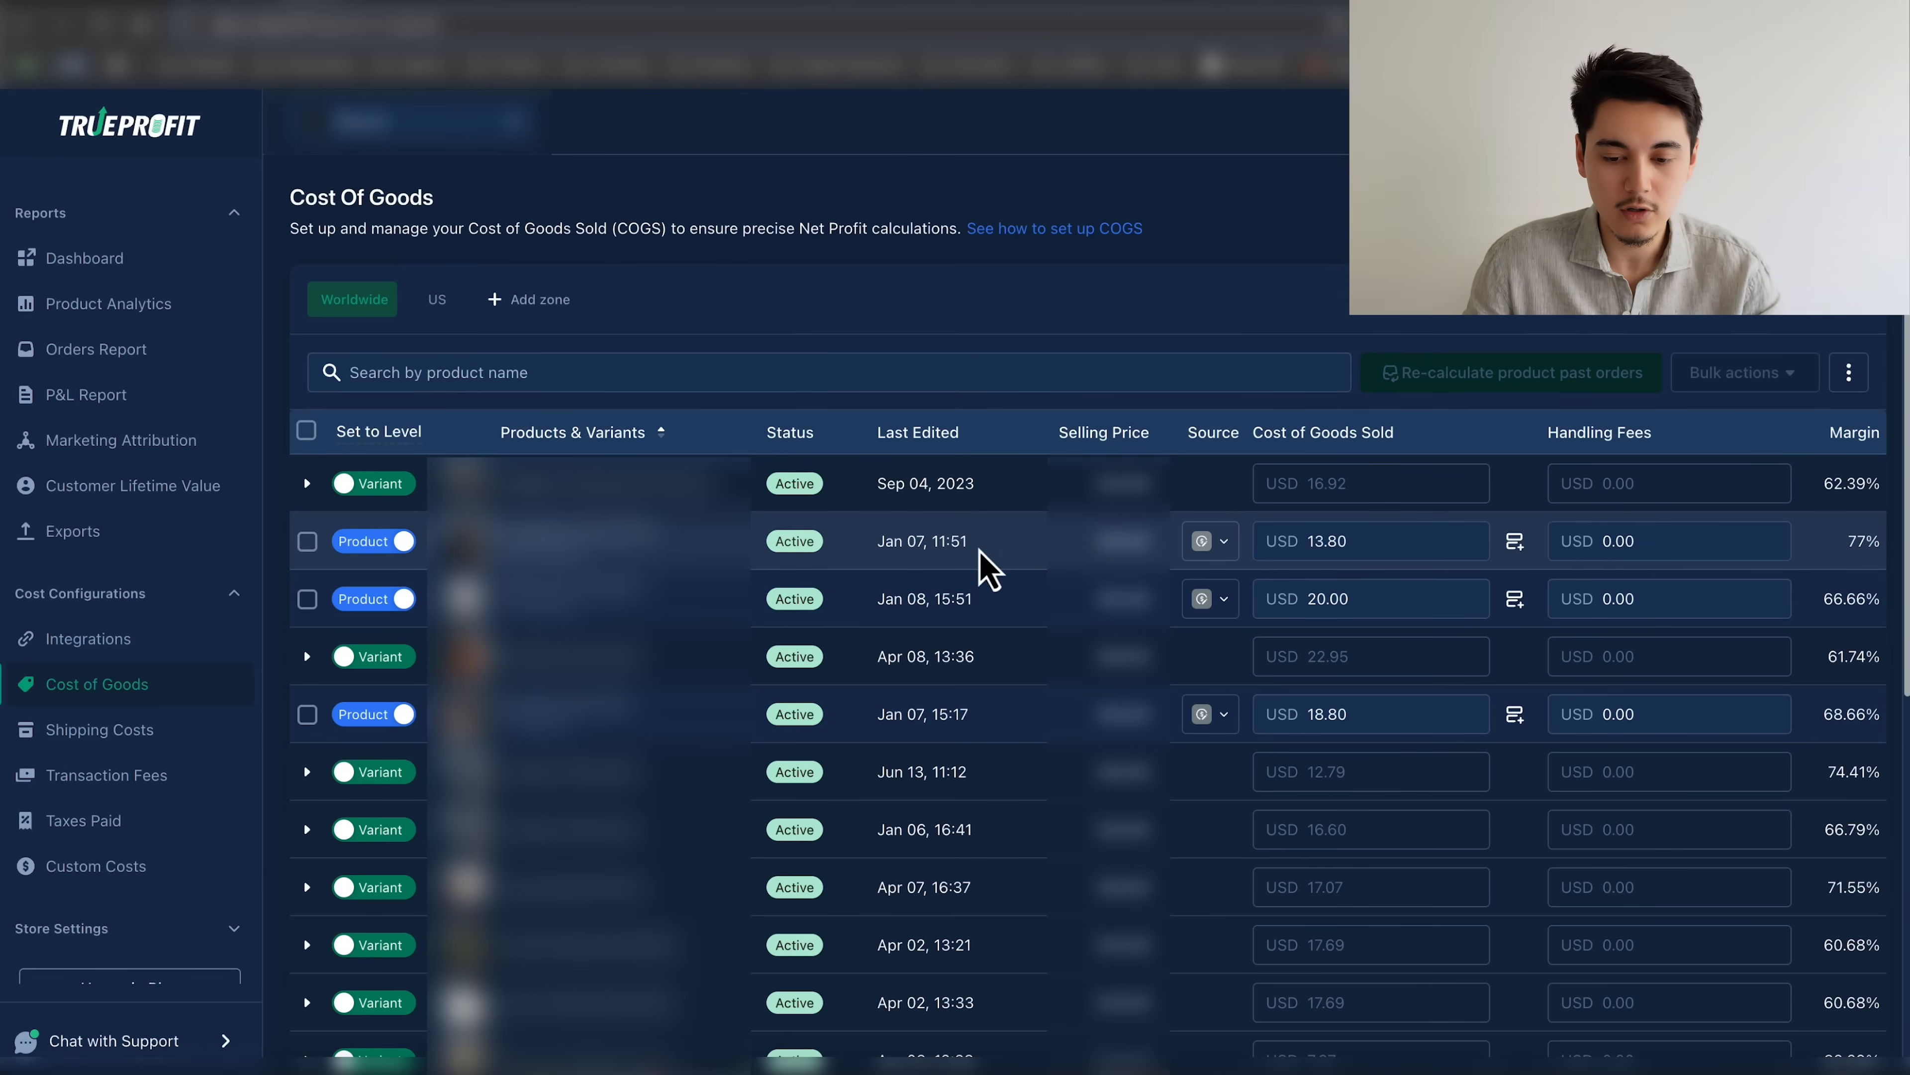
pyautogui.click(1369, 541)
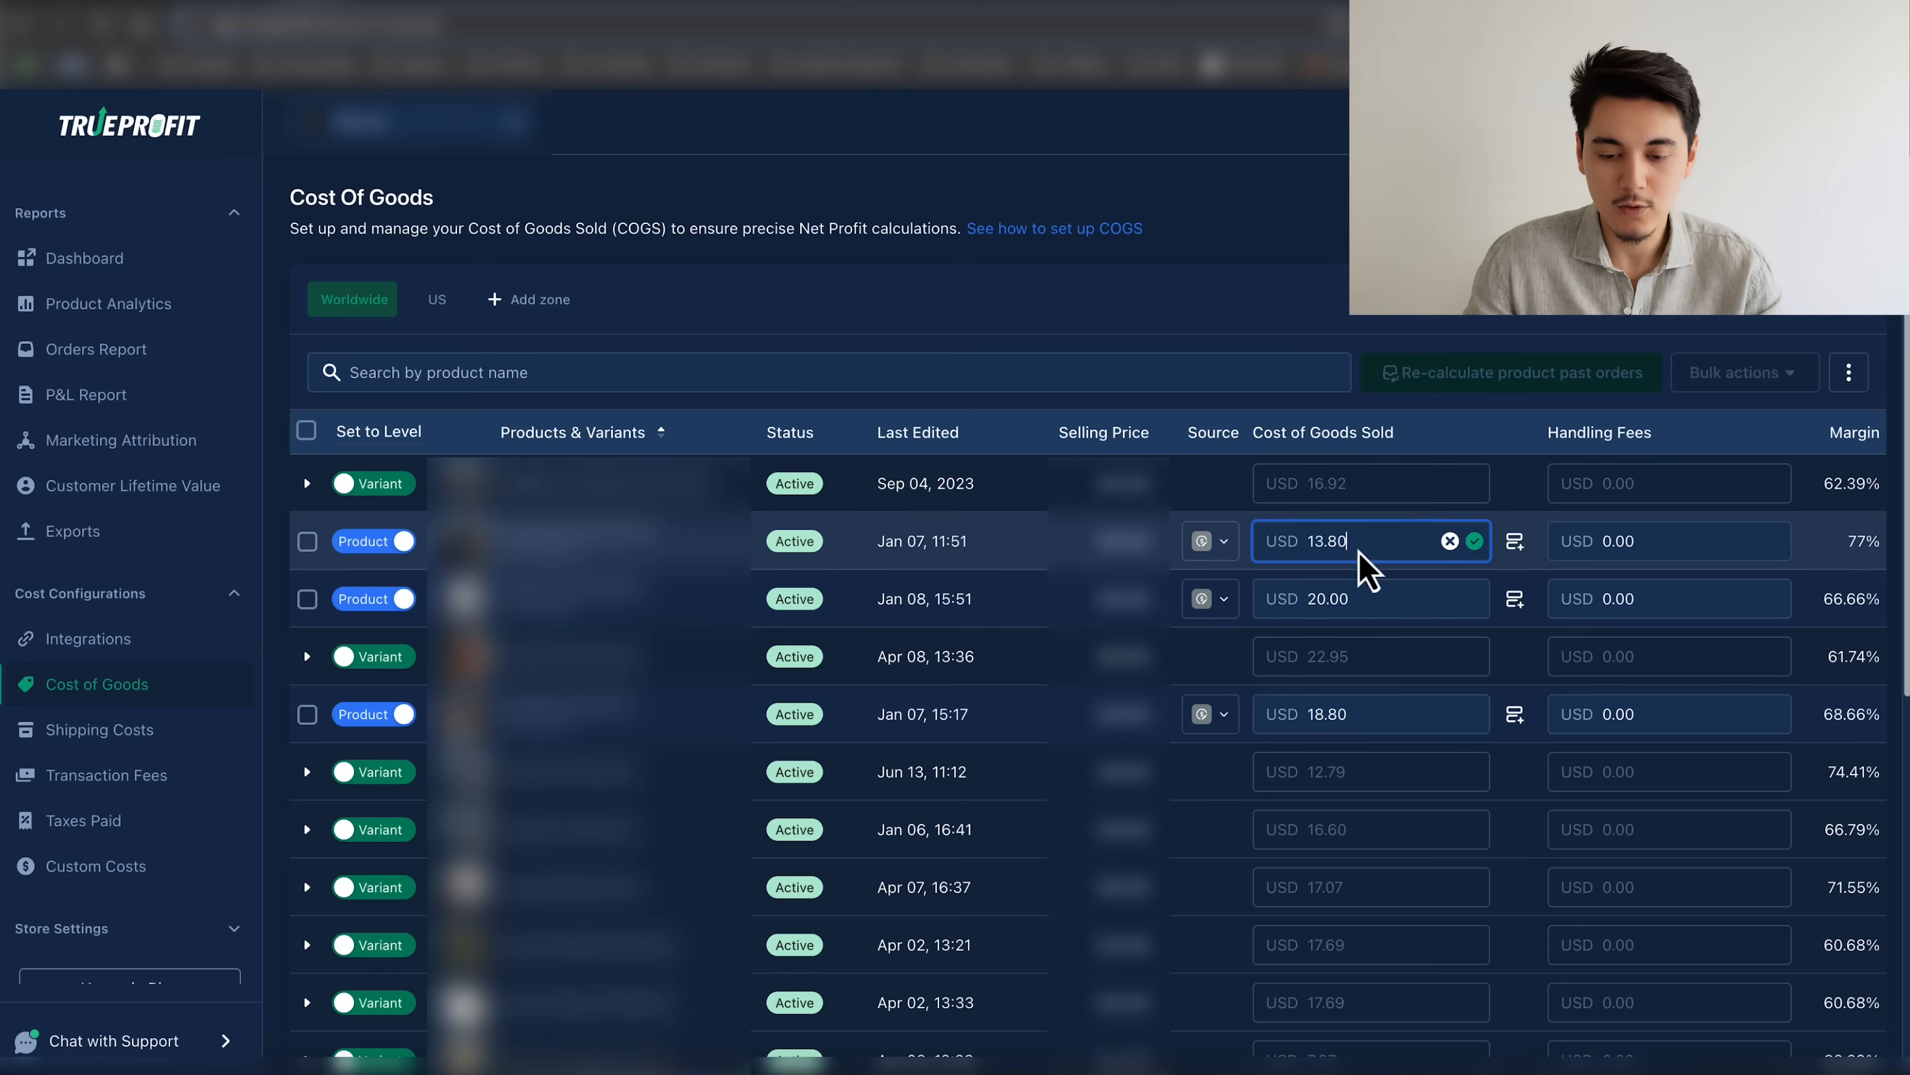
pyautogui.moveTo(1035, 547)
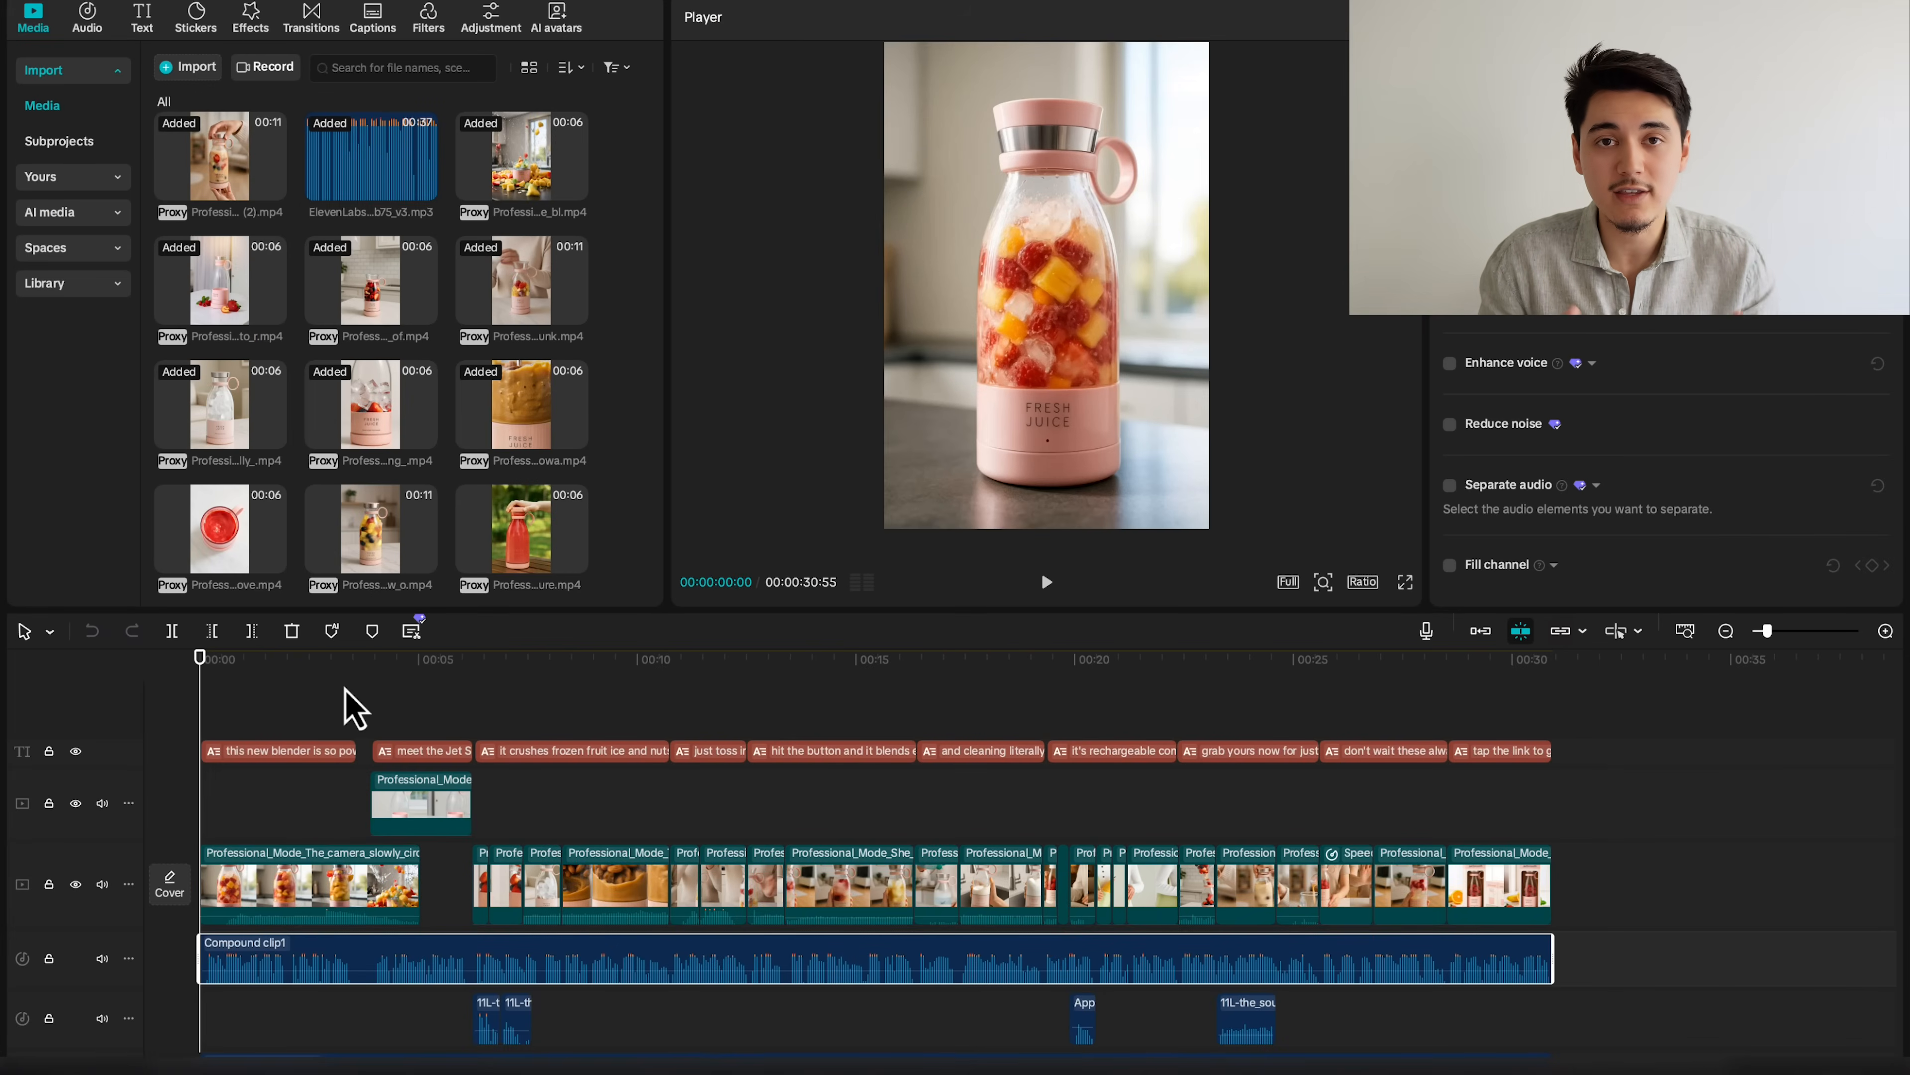
pyautogui.moveTo(218, 677)
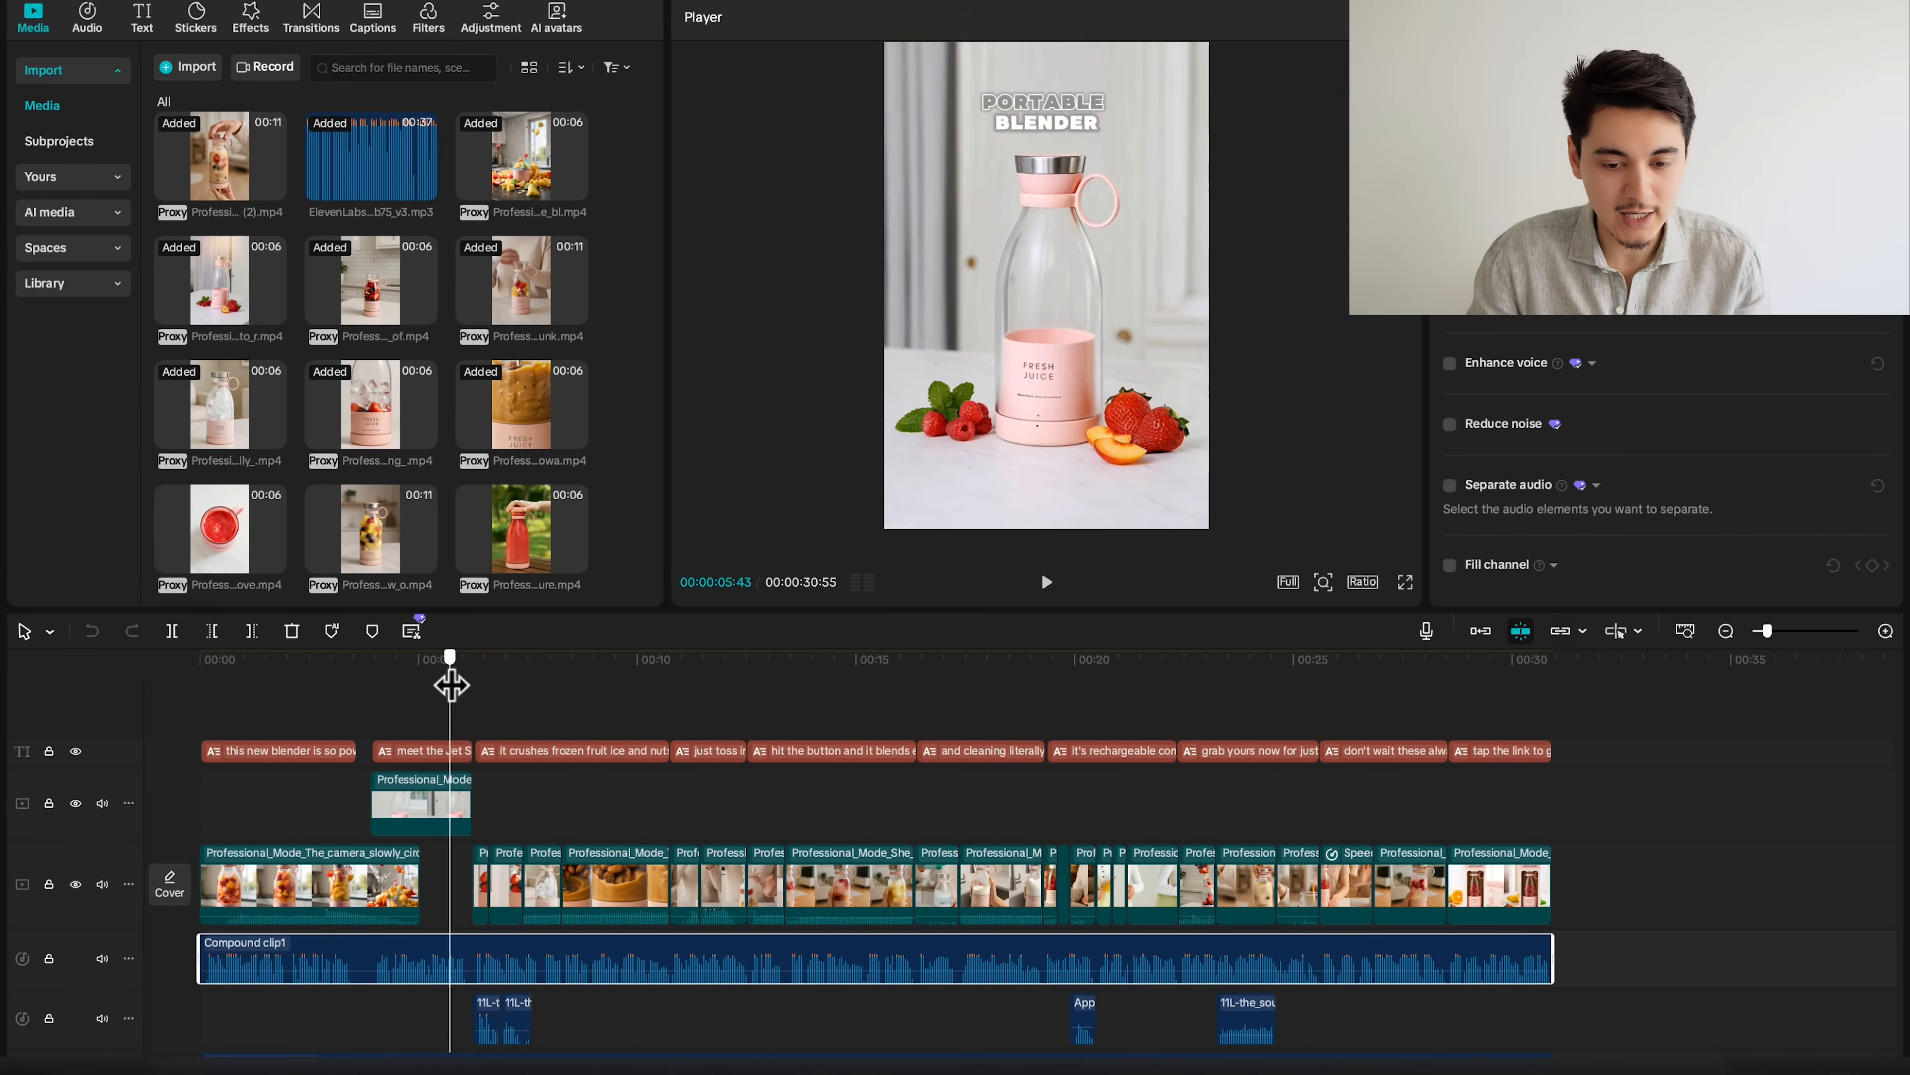
# - Preview the ad from about five seconds in, then download the Facebook ad video from its link on FDOWN.net
pyautogui.click(195, 658)
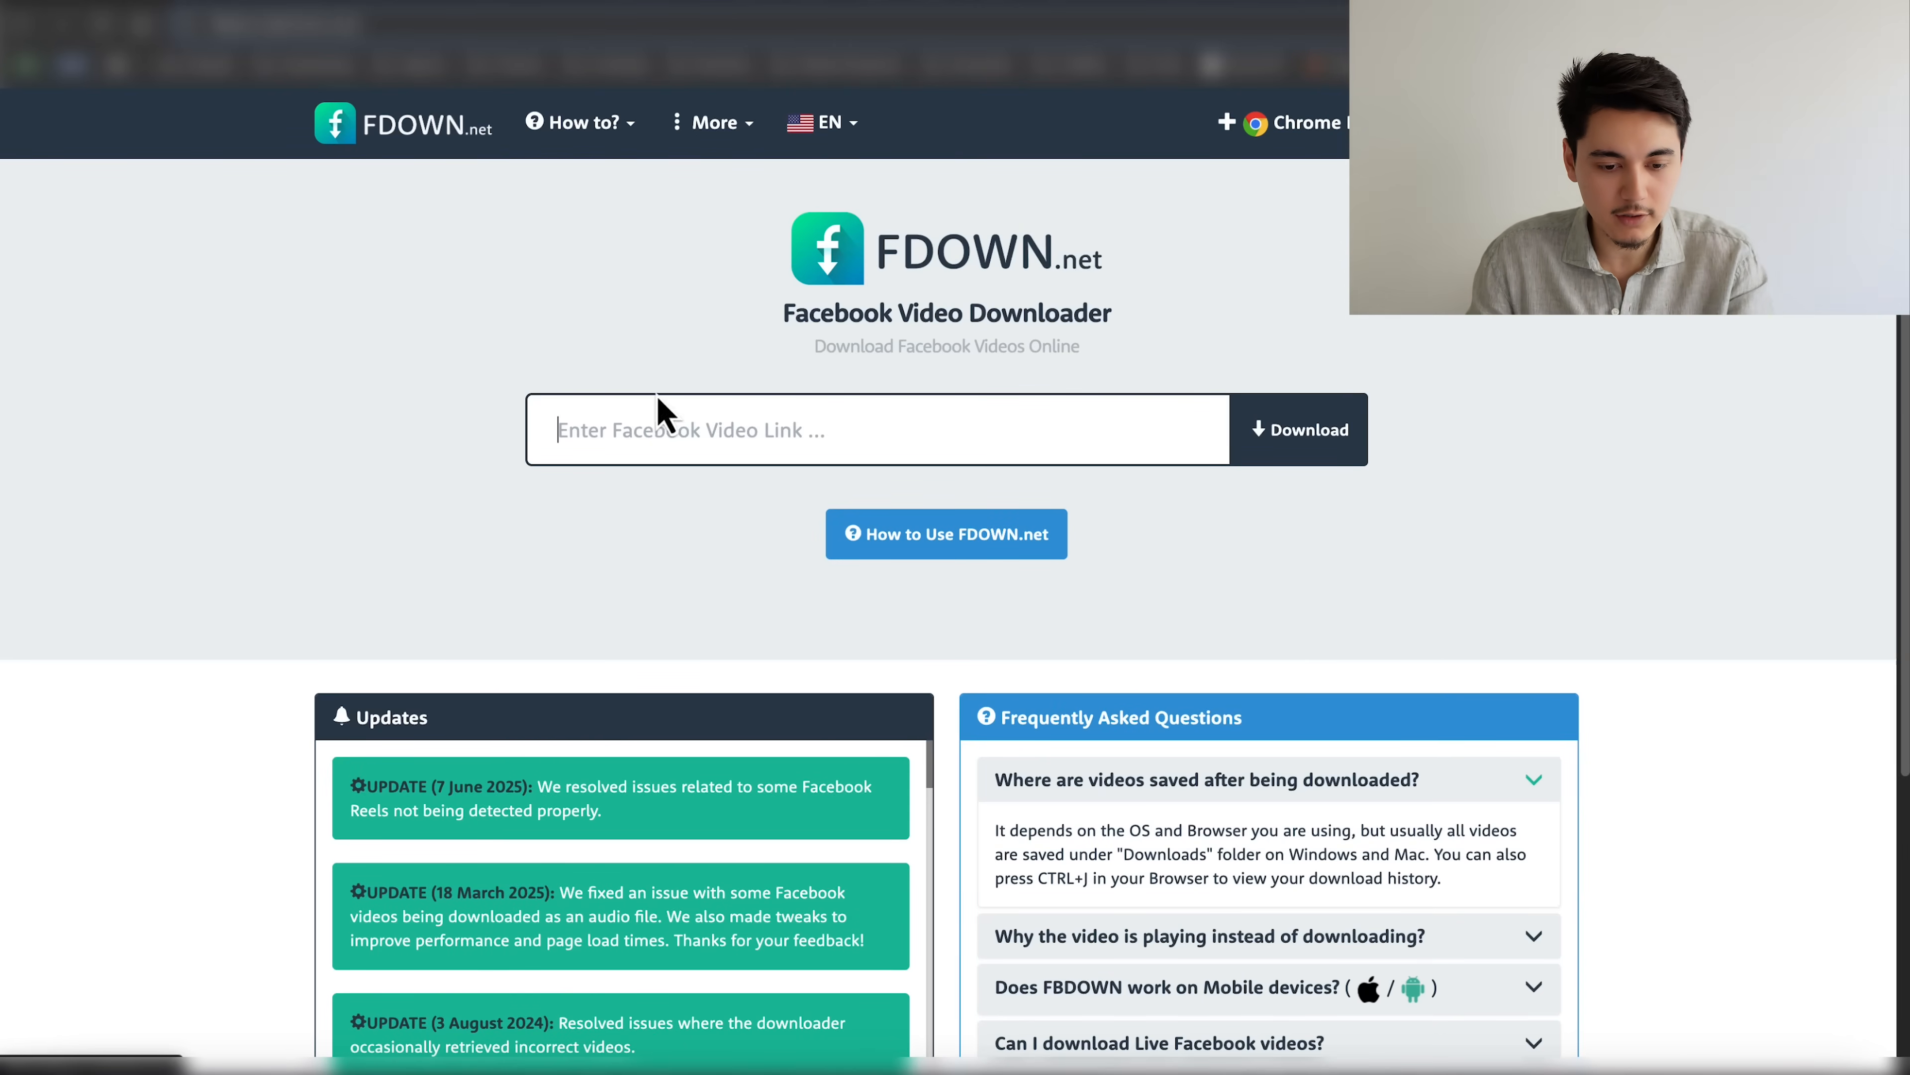
pyautogui.write('https://www.facebook.com/100094962114825/videos/4805822048015')
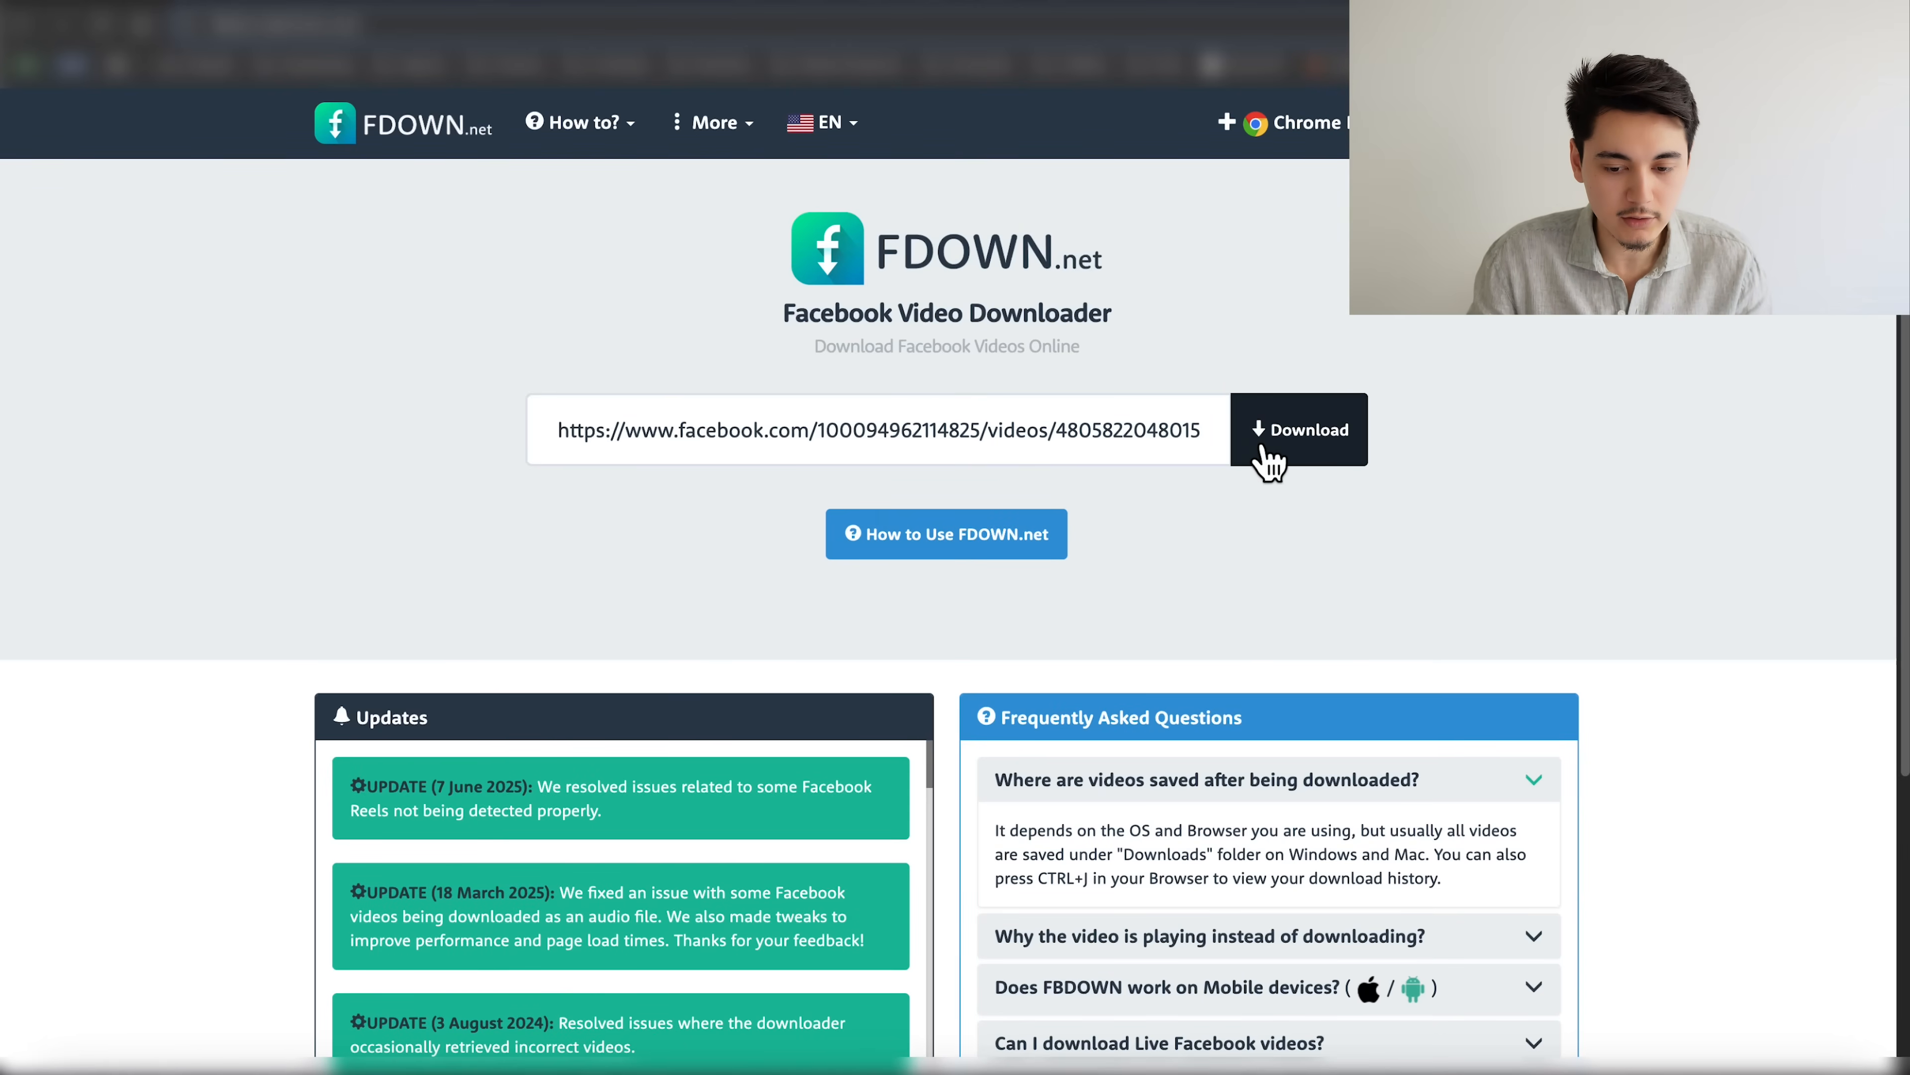
pyautogui.click(1298, 429)
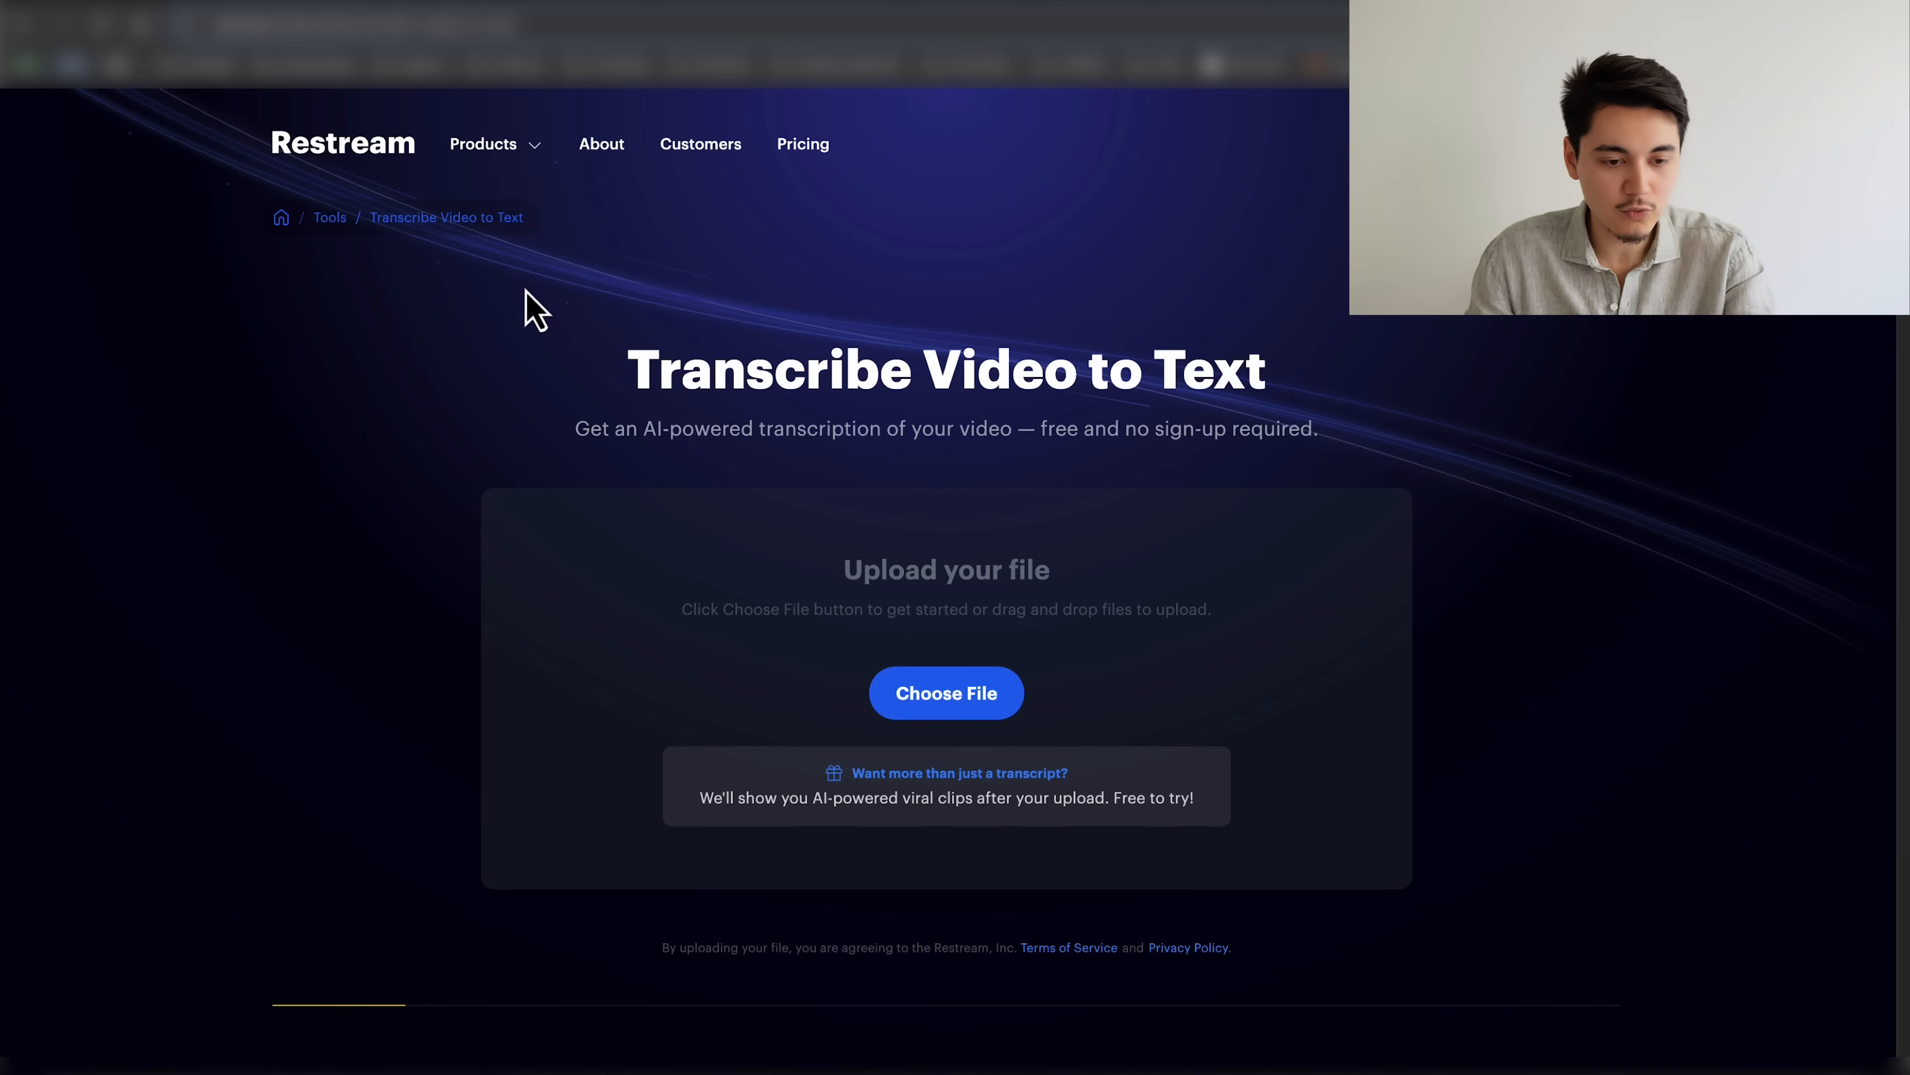
pyautogui.moveTo(878, 442)
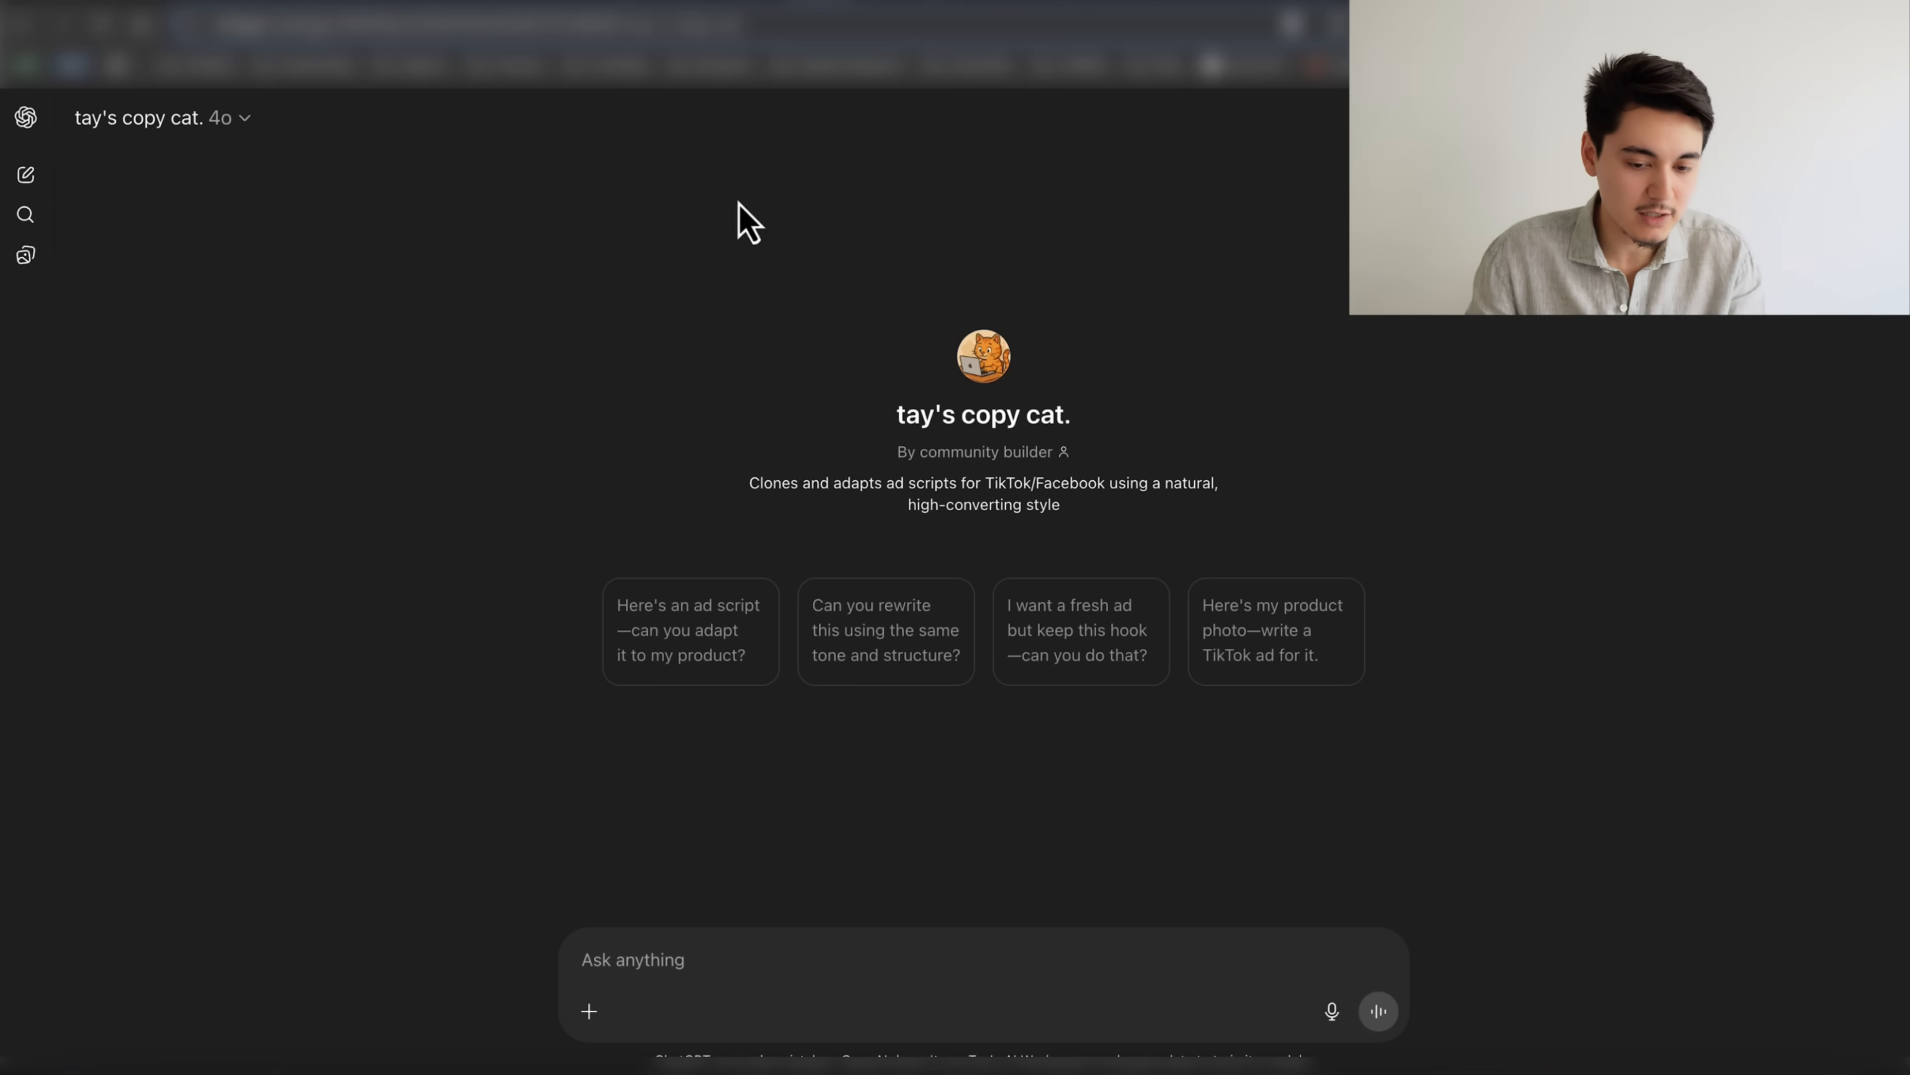
pyautogui.moveTo(951, 365)
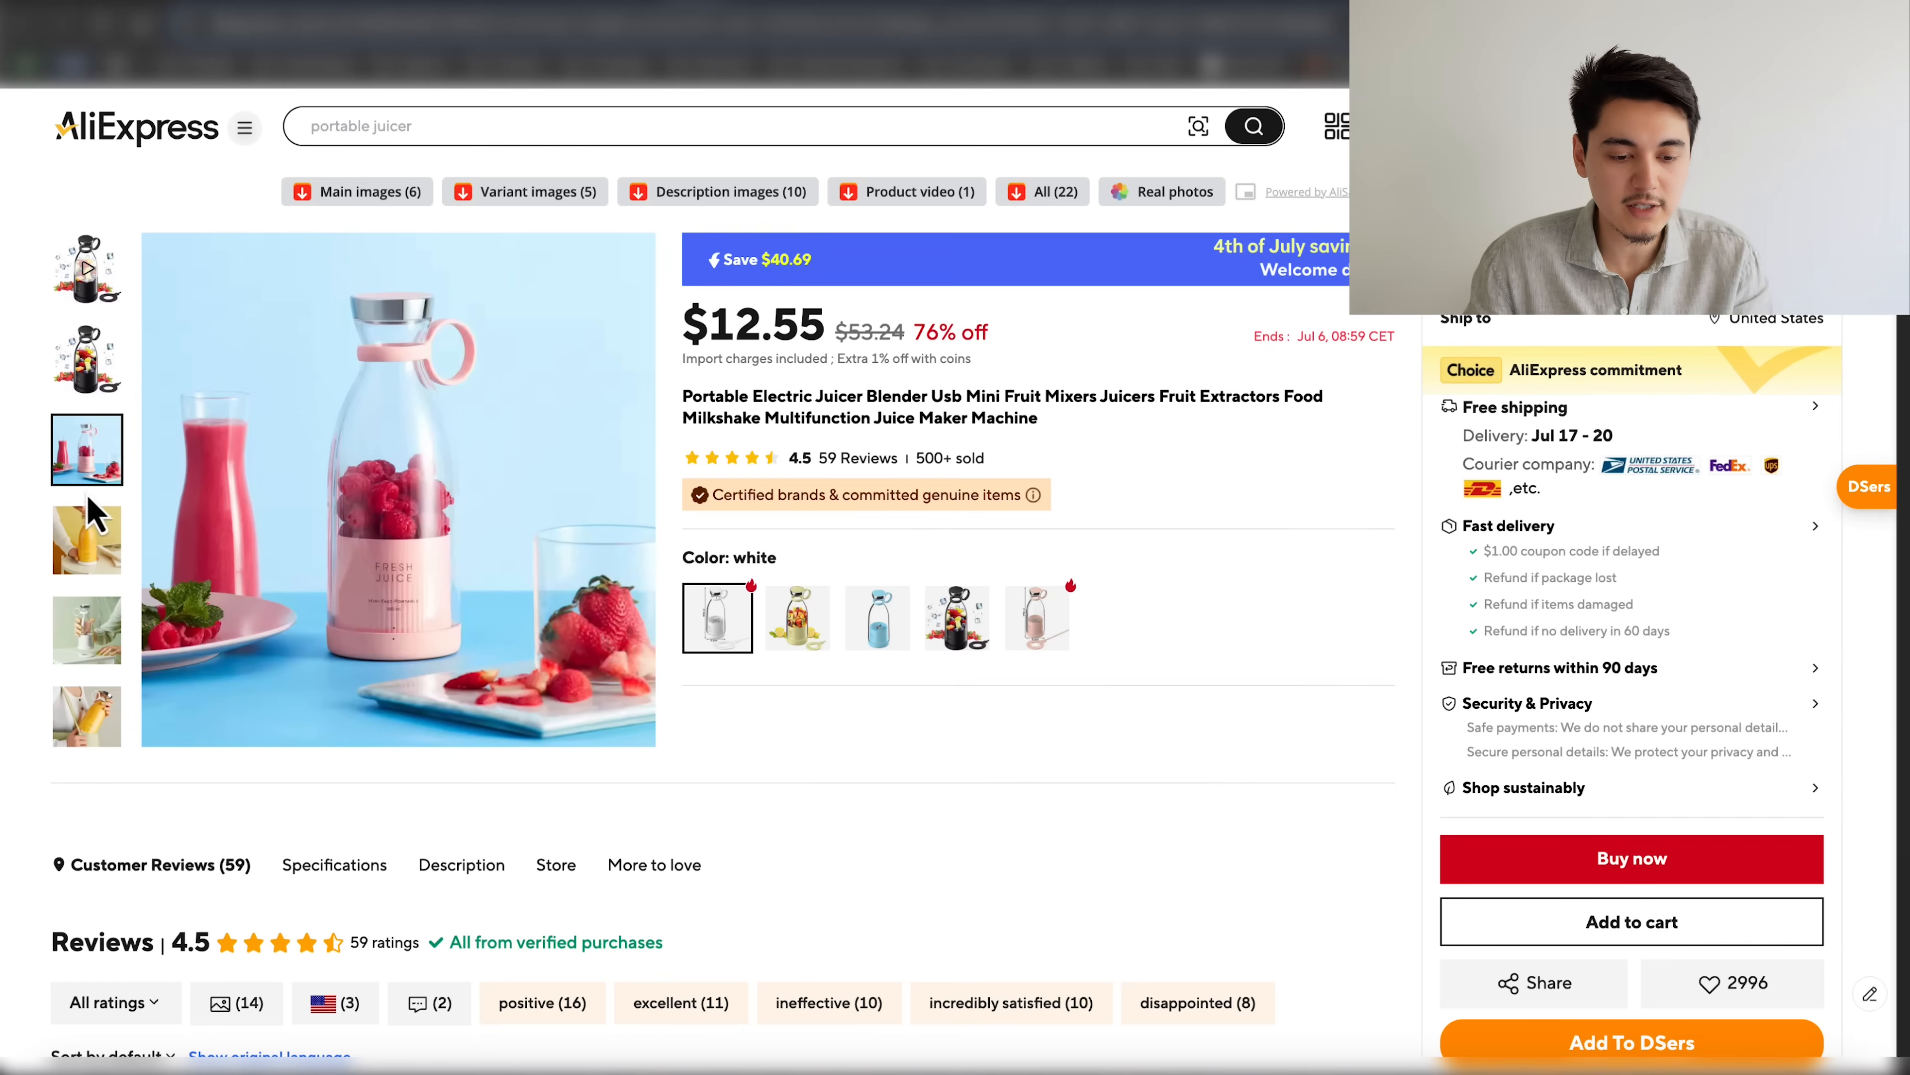
# - View another AliExpress product photo of the portable juicer
pyautogui.click(86, 268)
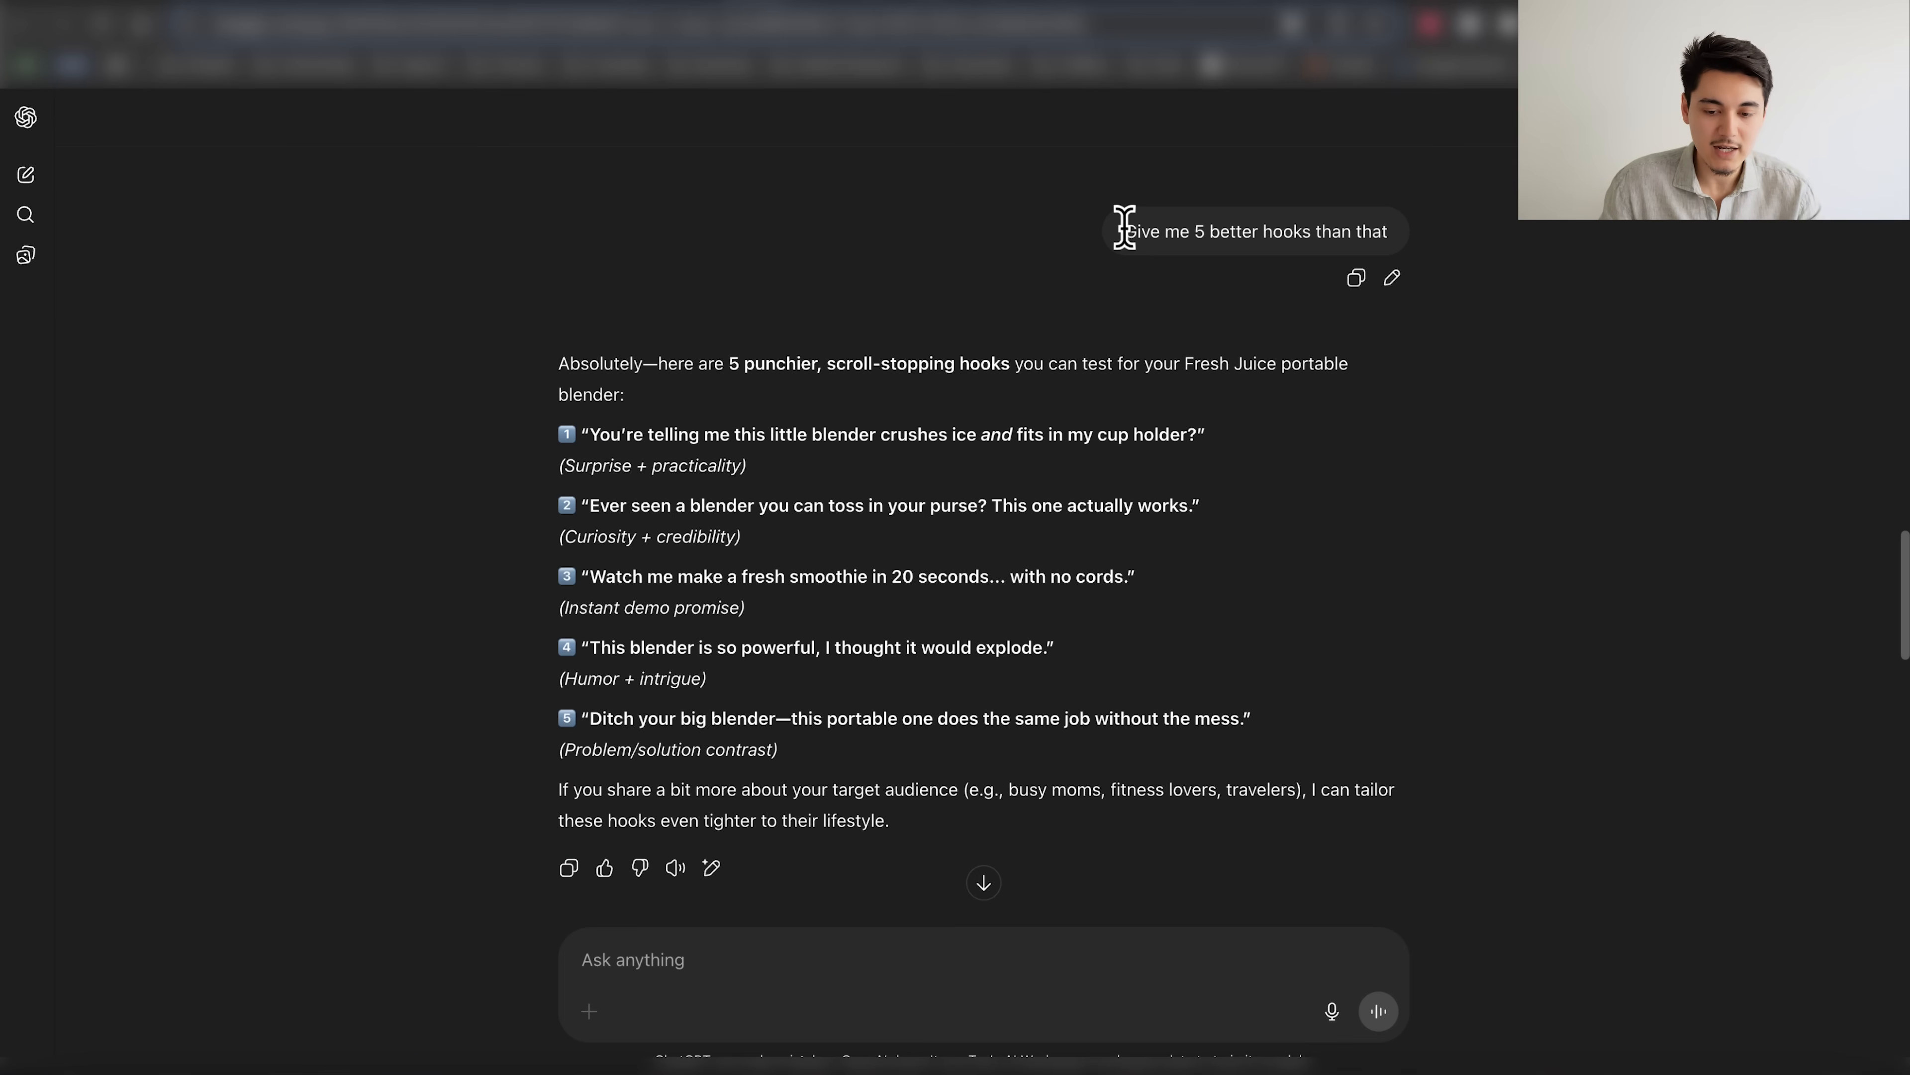
pyautogui.moveTo(897, 650)
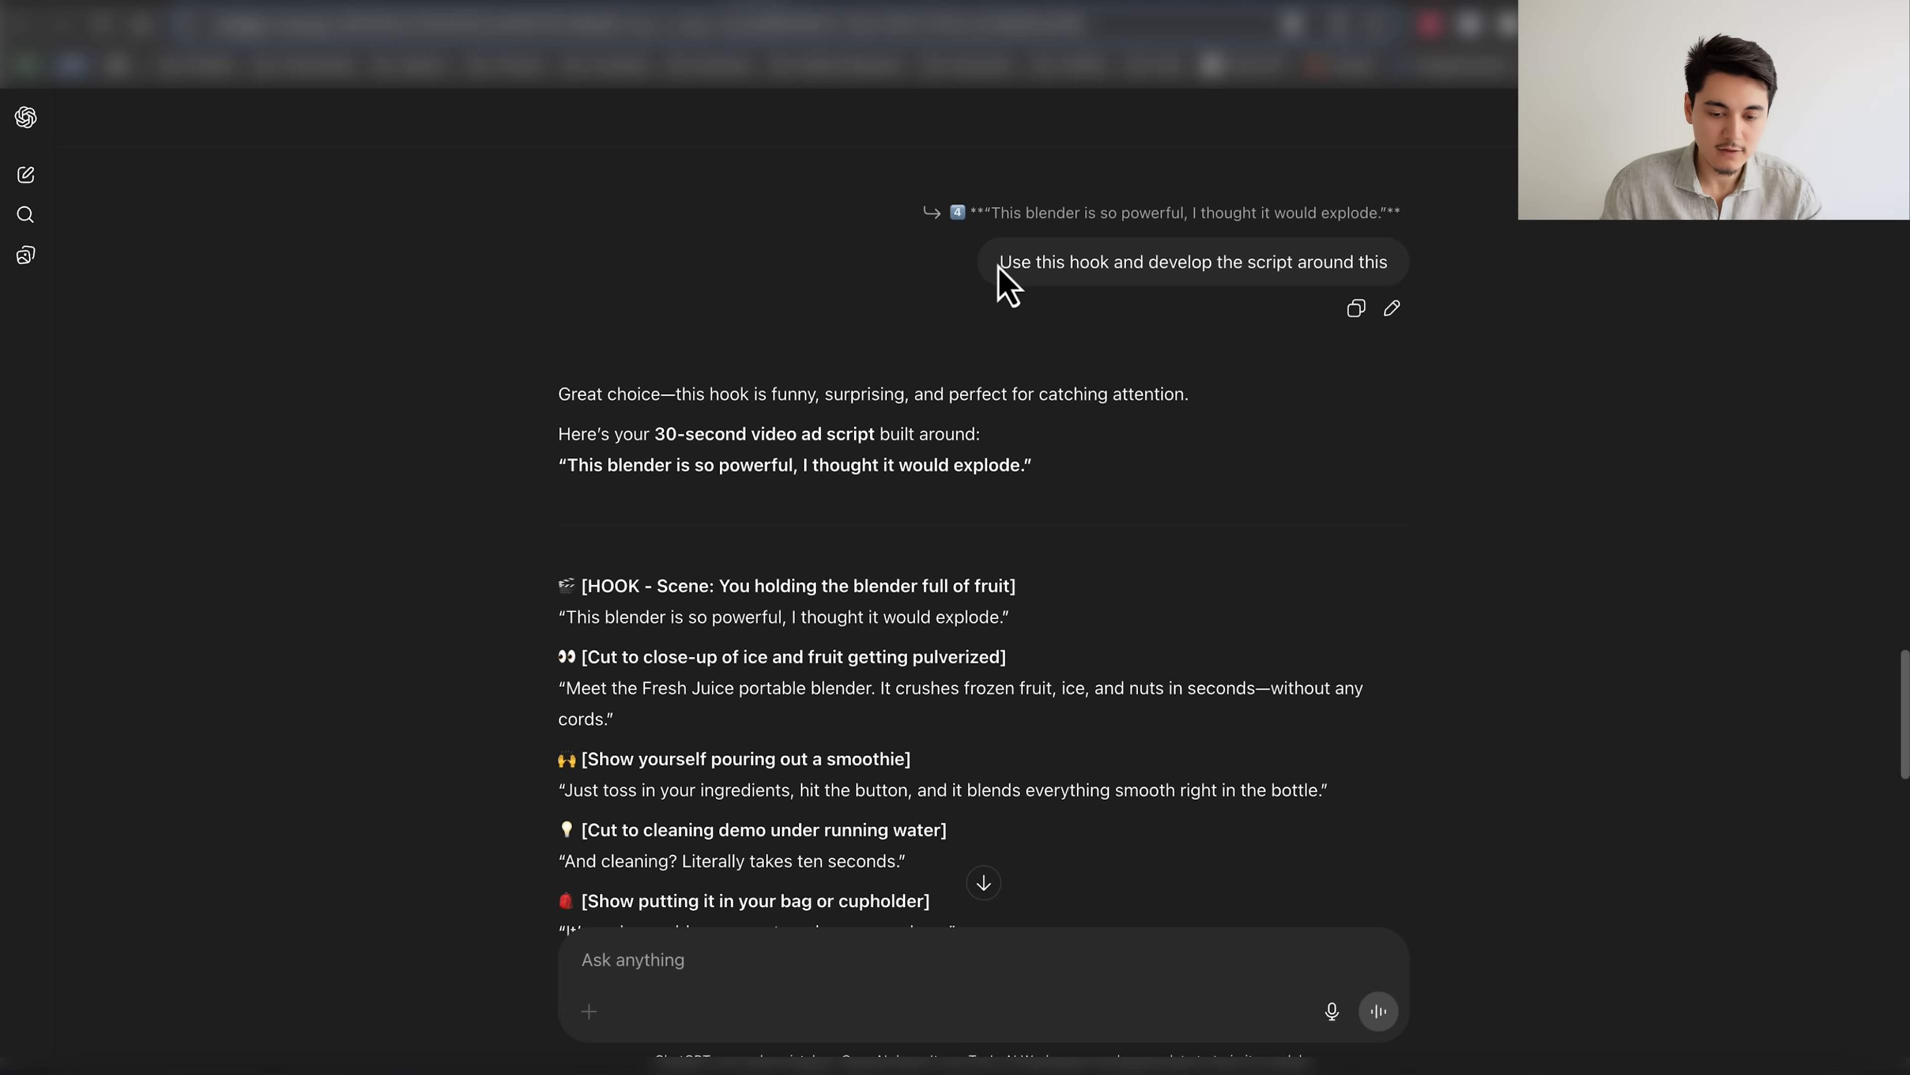
pyautogui.moveTo(1209, 266)
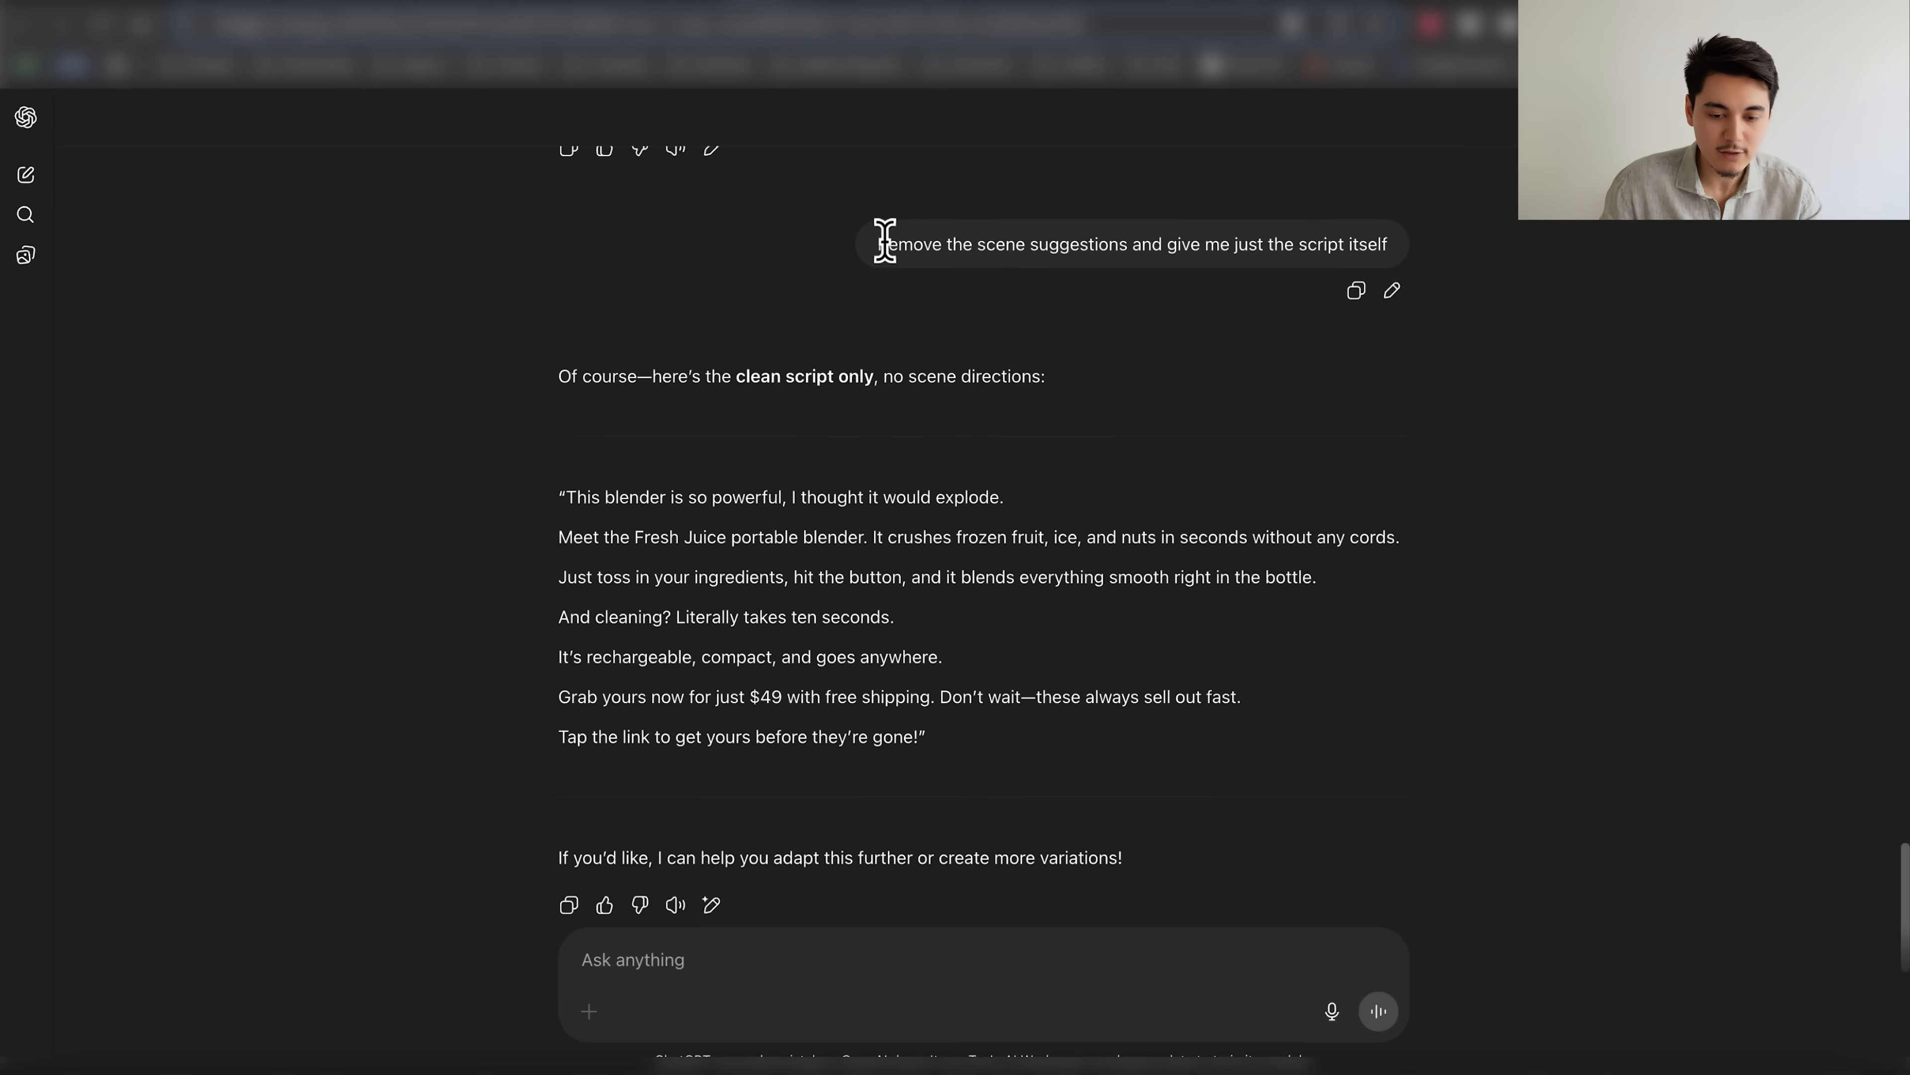
pyautogui.moveTo(1170, 243)
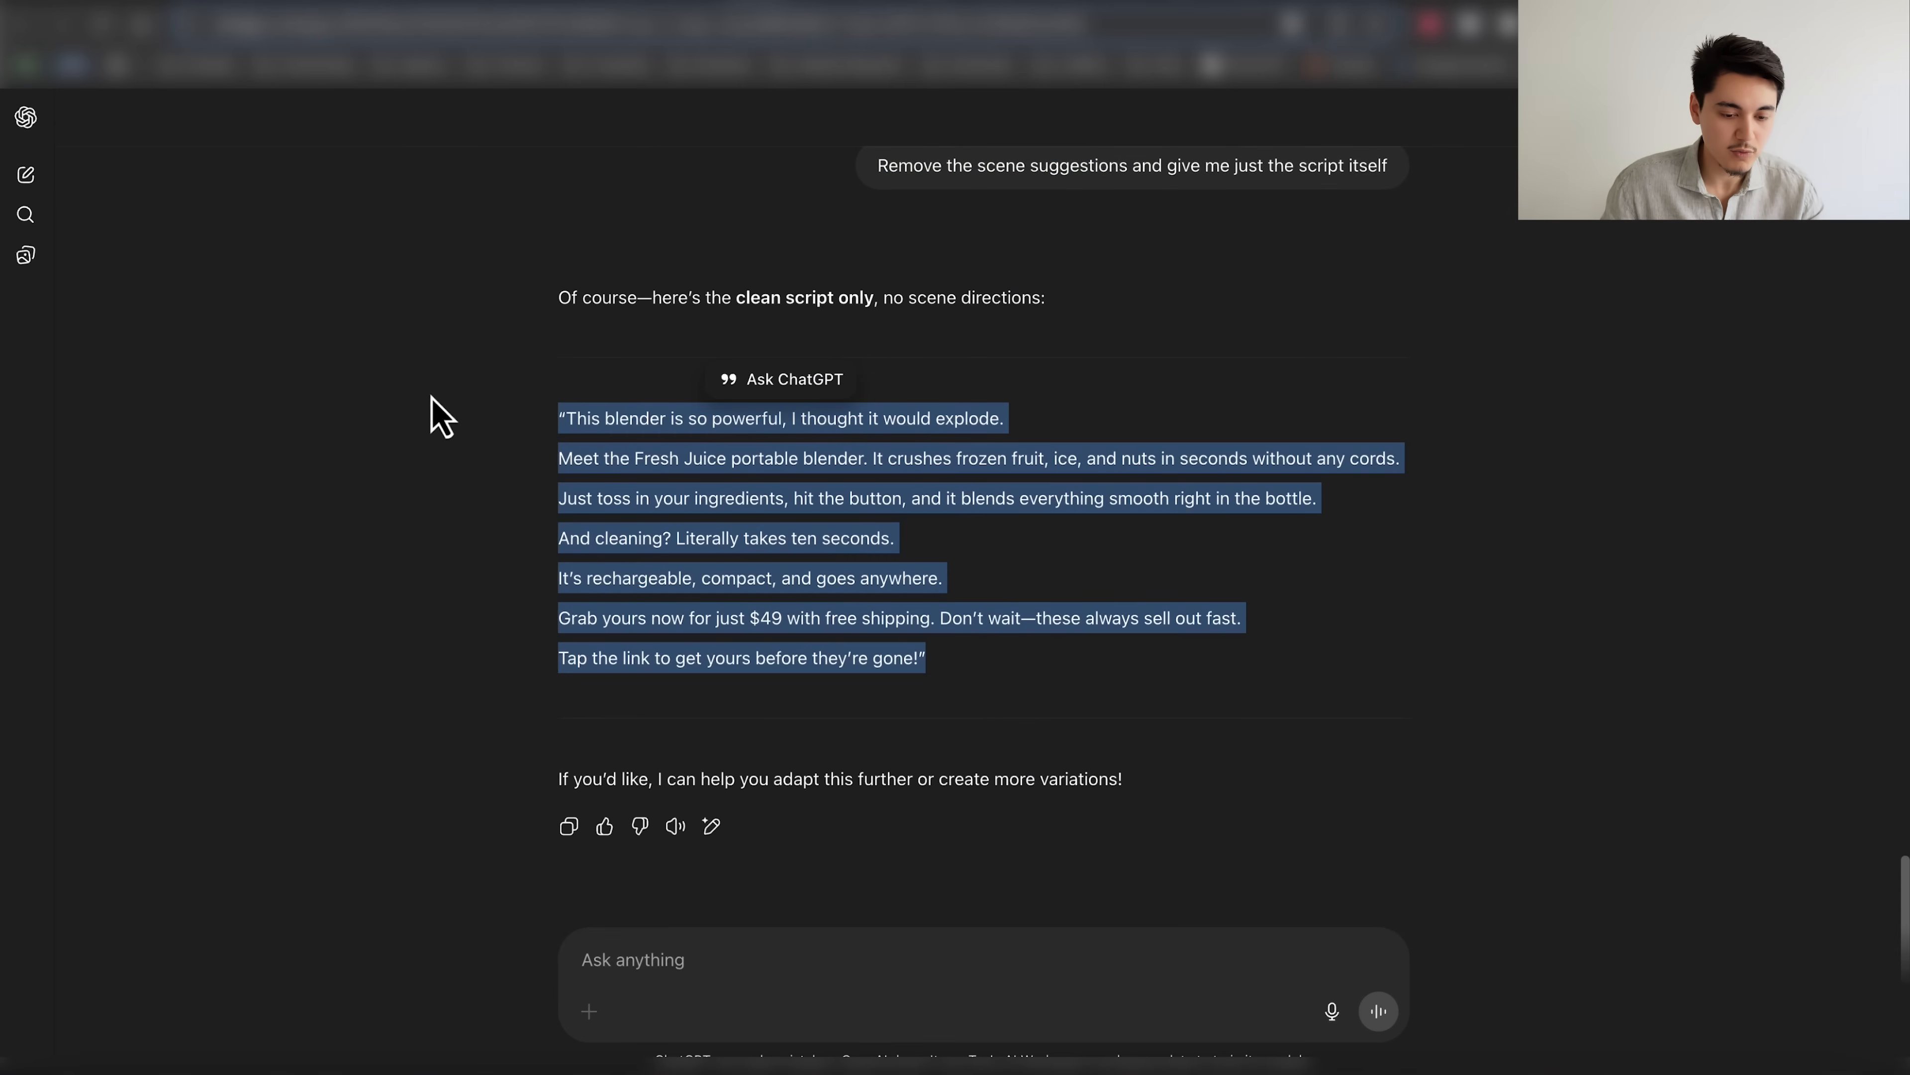
# - Copy the selected clean ad script built on the explode hook
pyautogui.rightClick(658, 434)
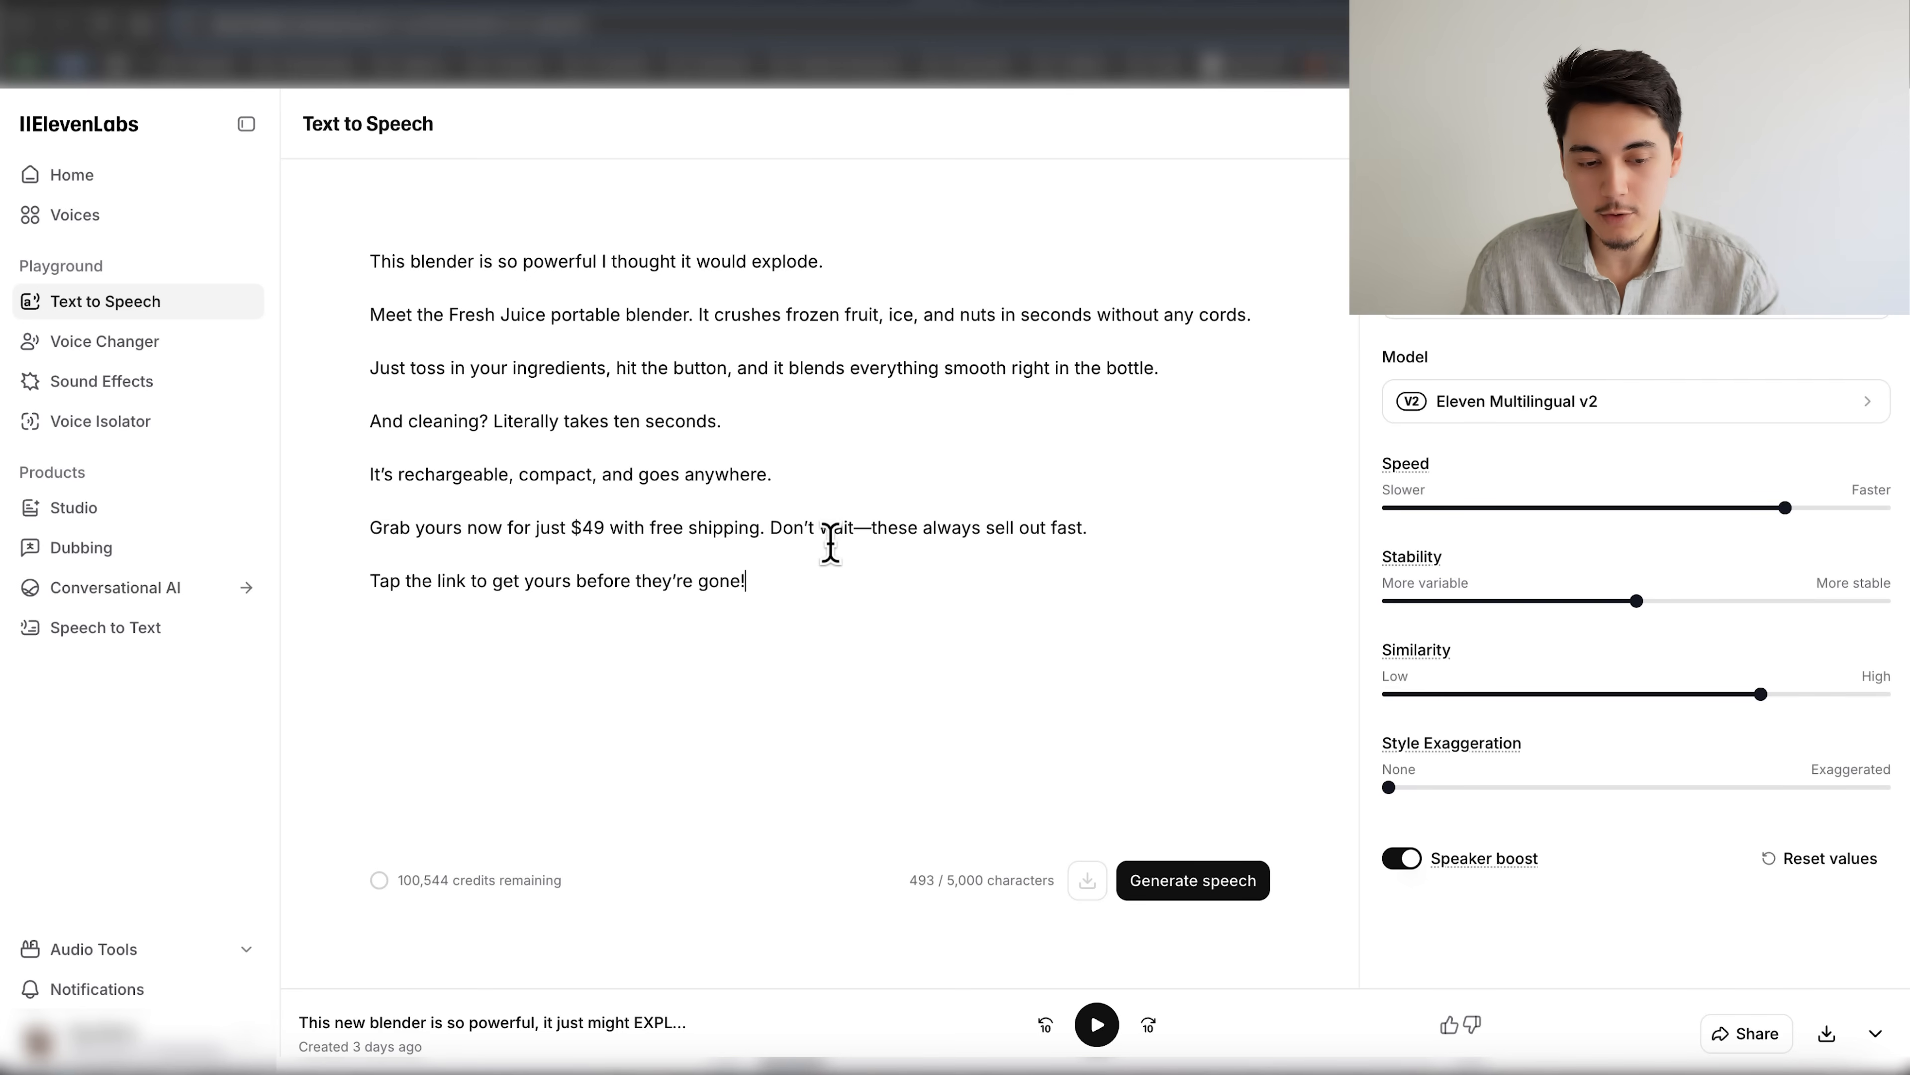
pyautogui.moveTo(108, 300)
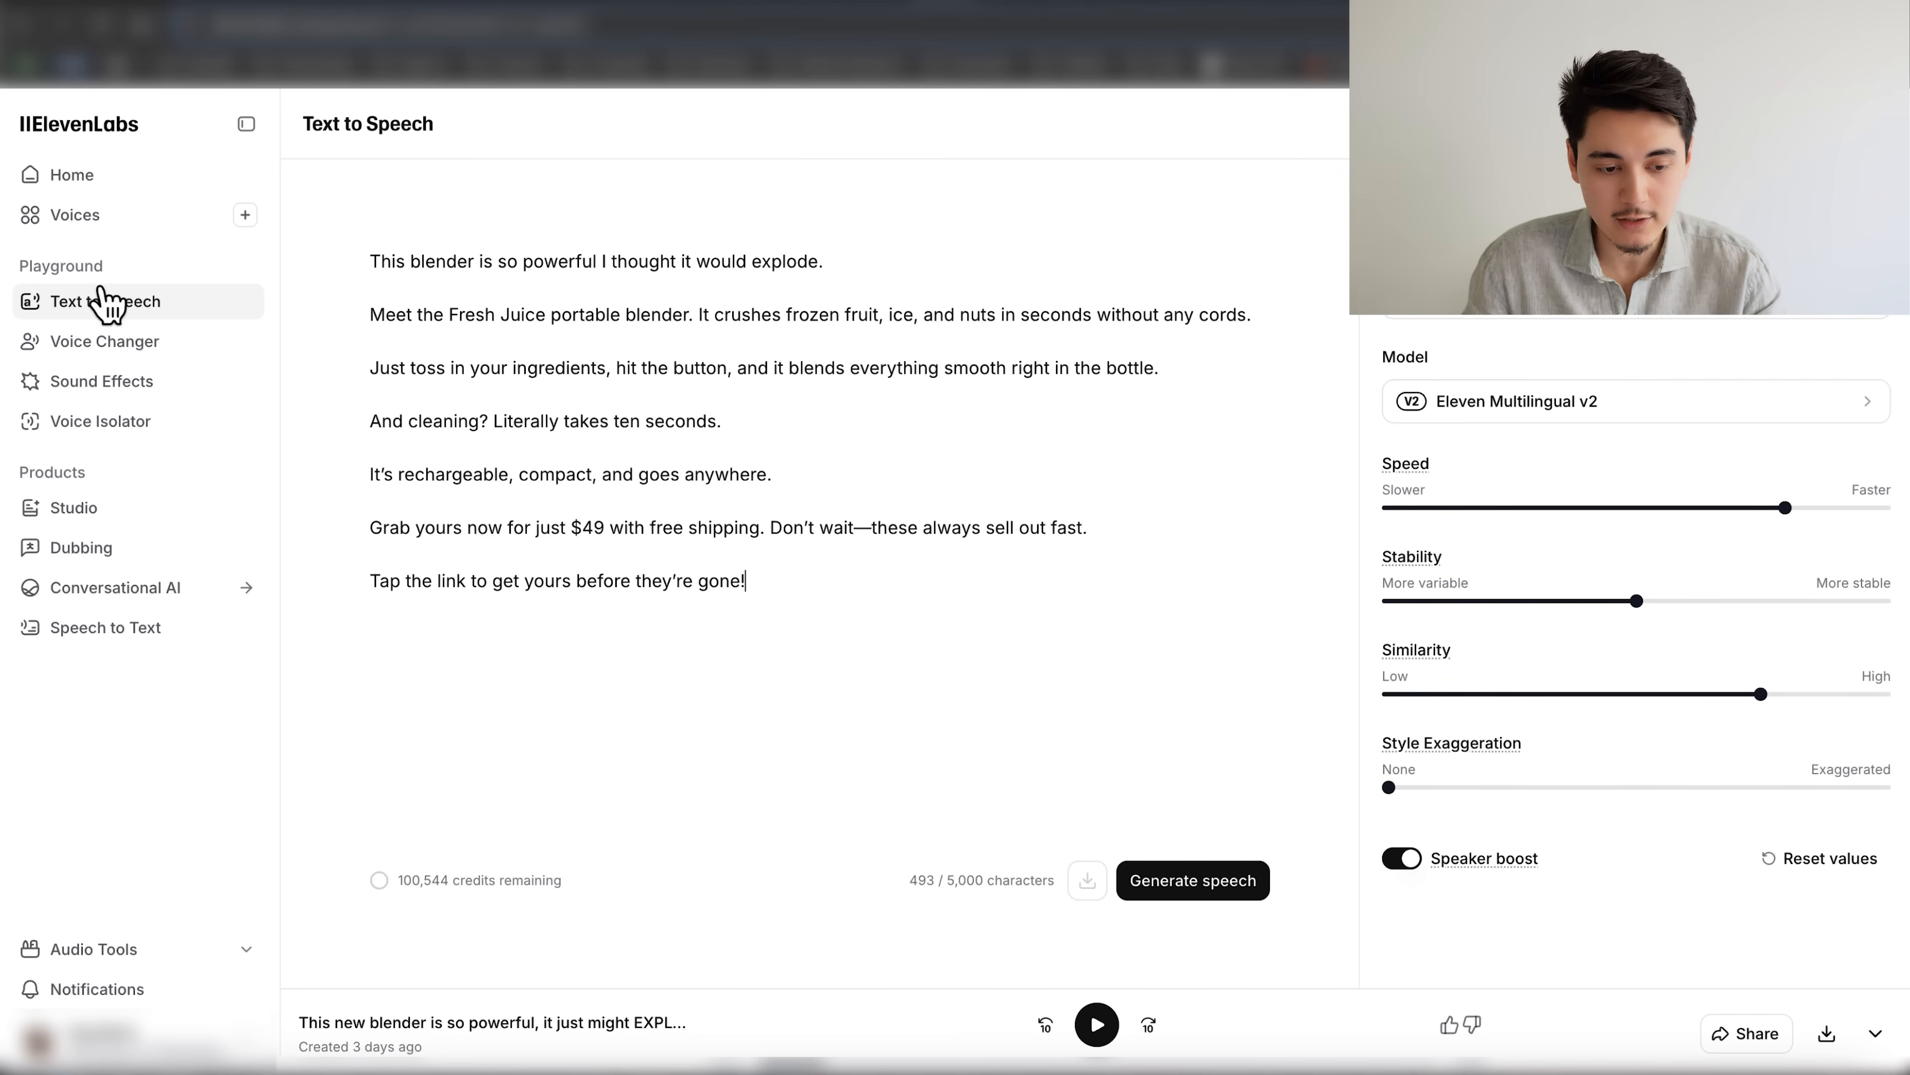
pyautogui.moveTo(543, 396)
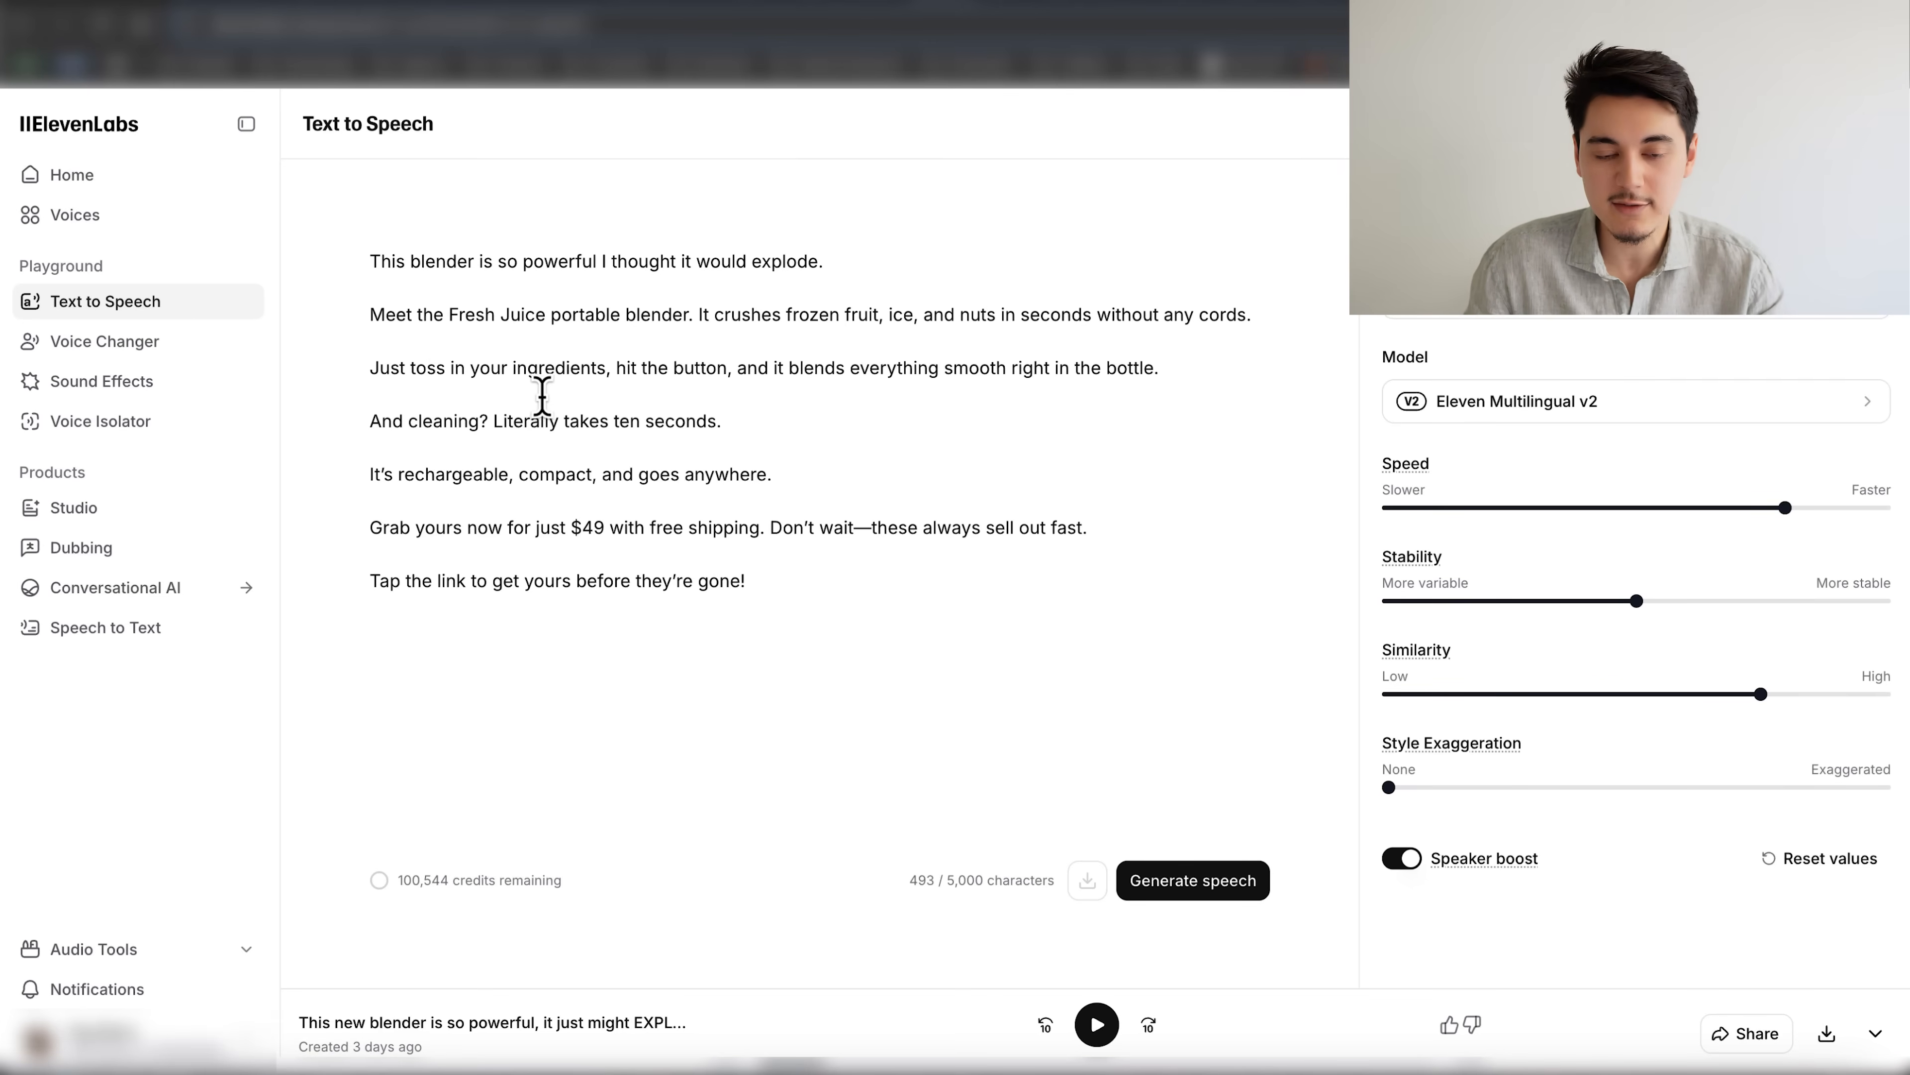
pyautogui.moveTo(579, 375)
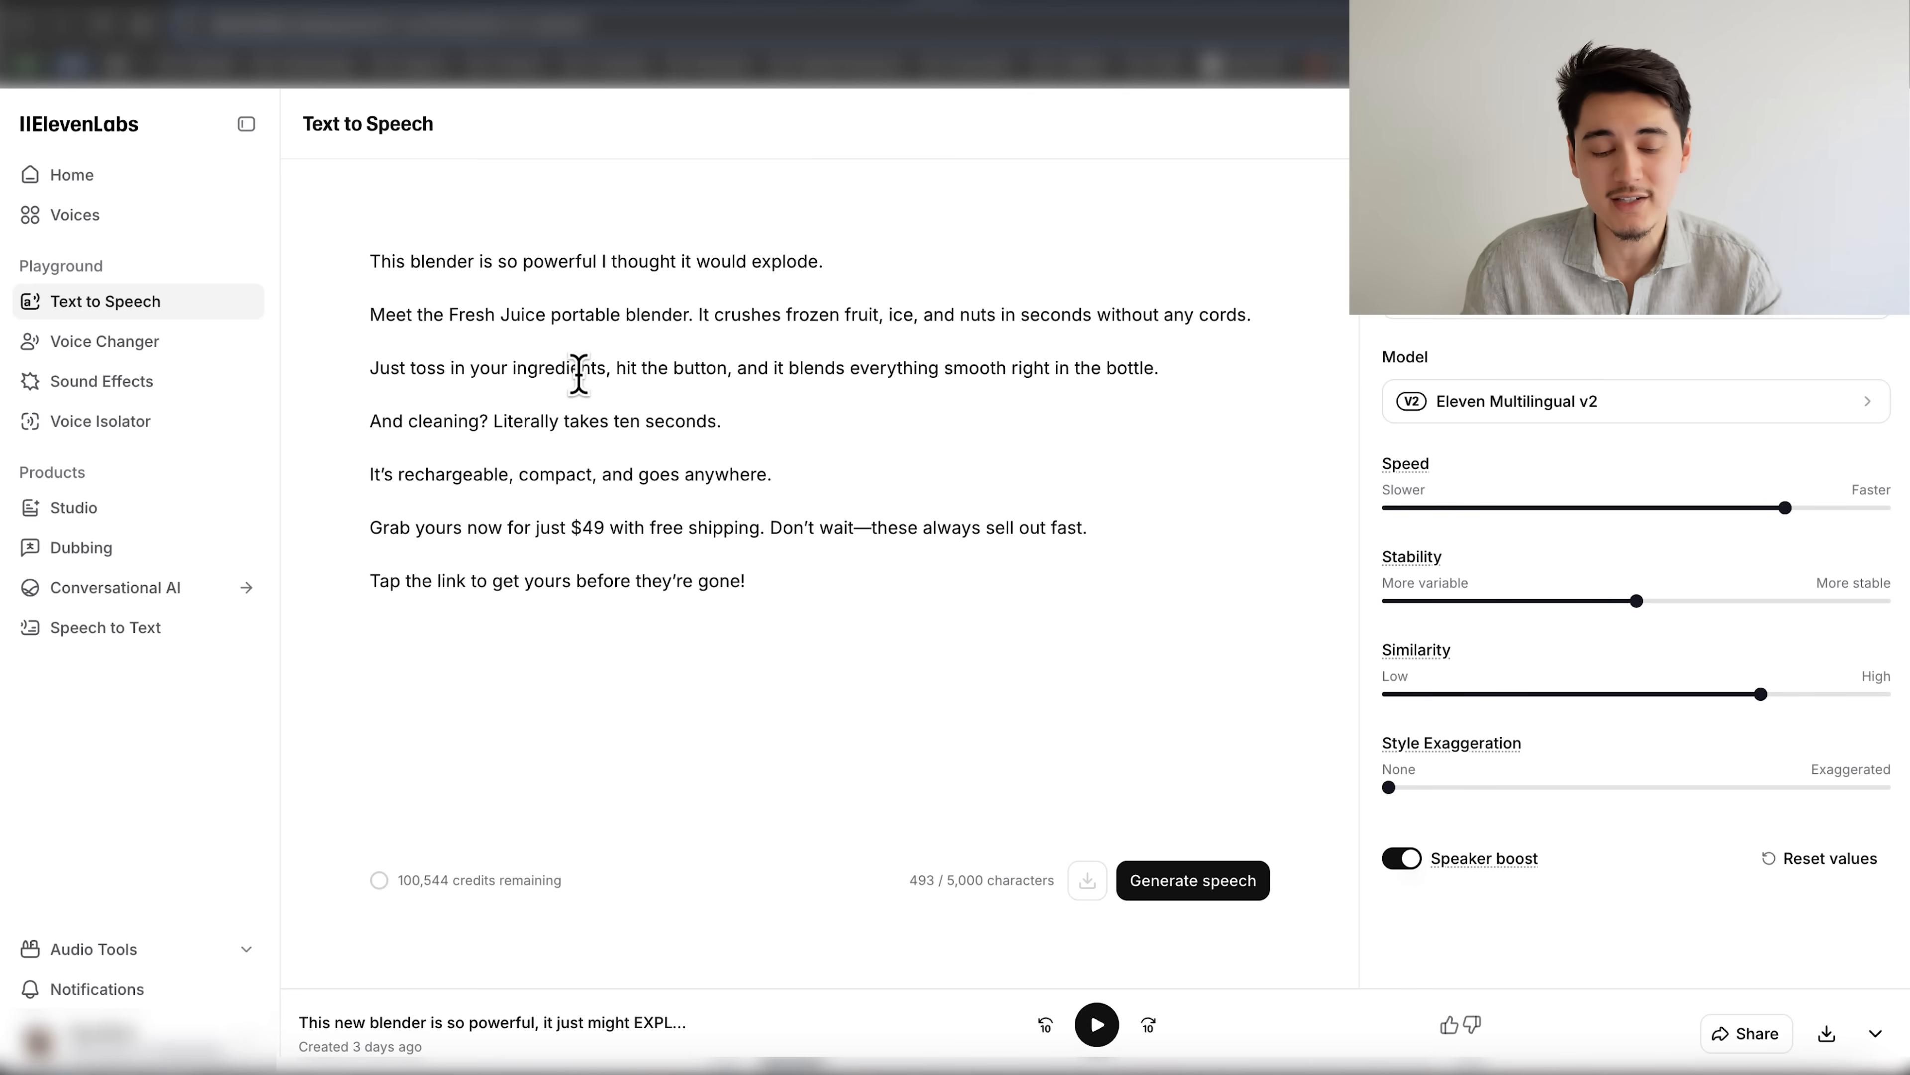
pyautogui.moveTo(493, 282)
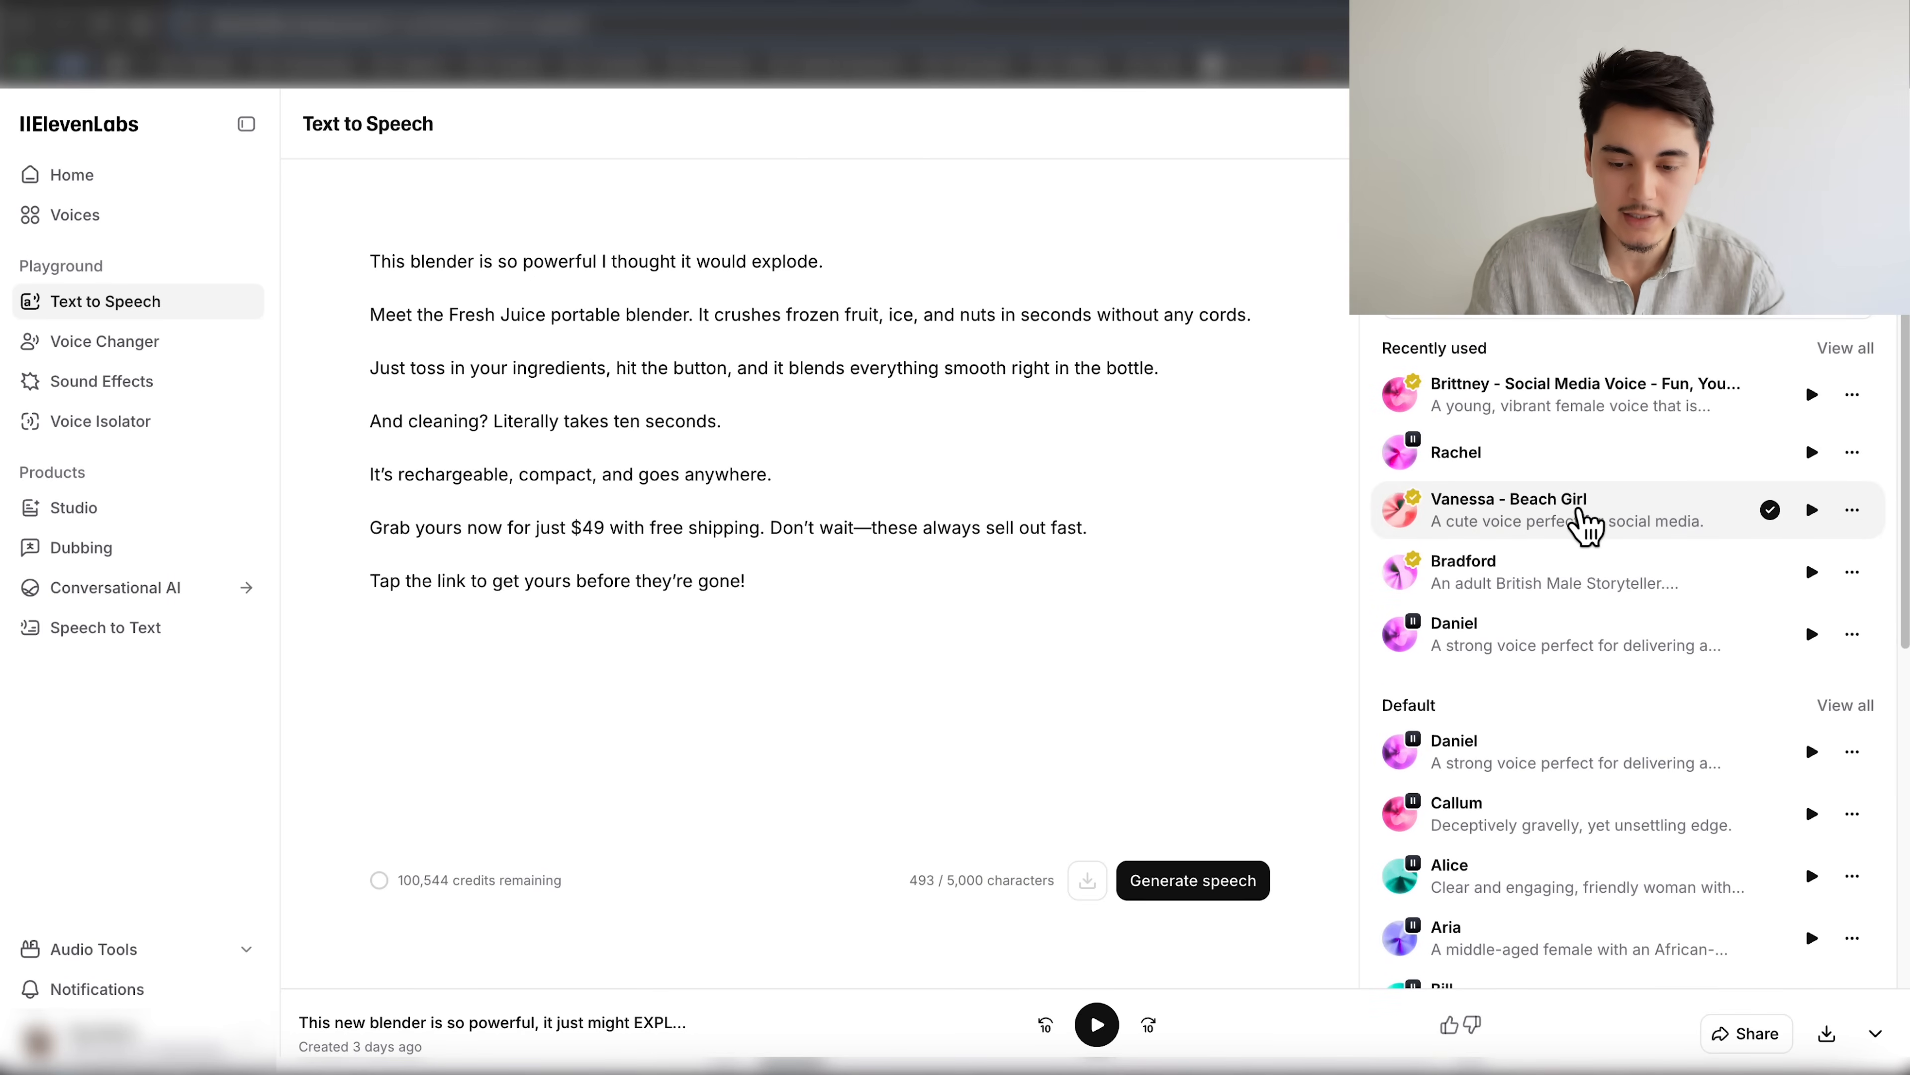
pyautogui.moveTo(1484, 527)
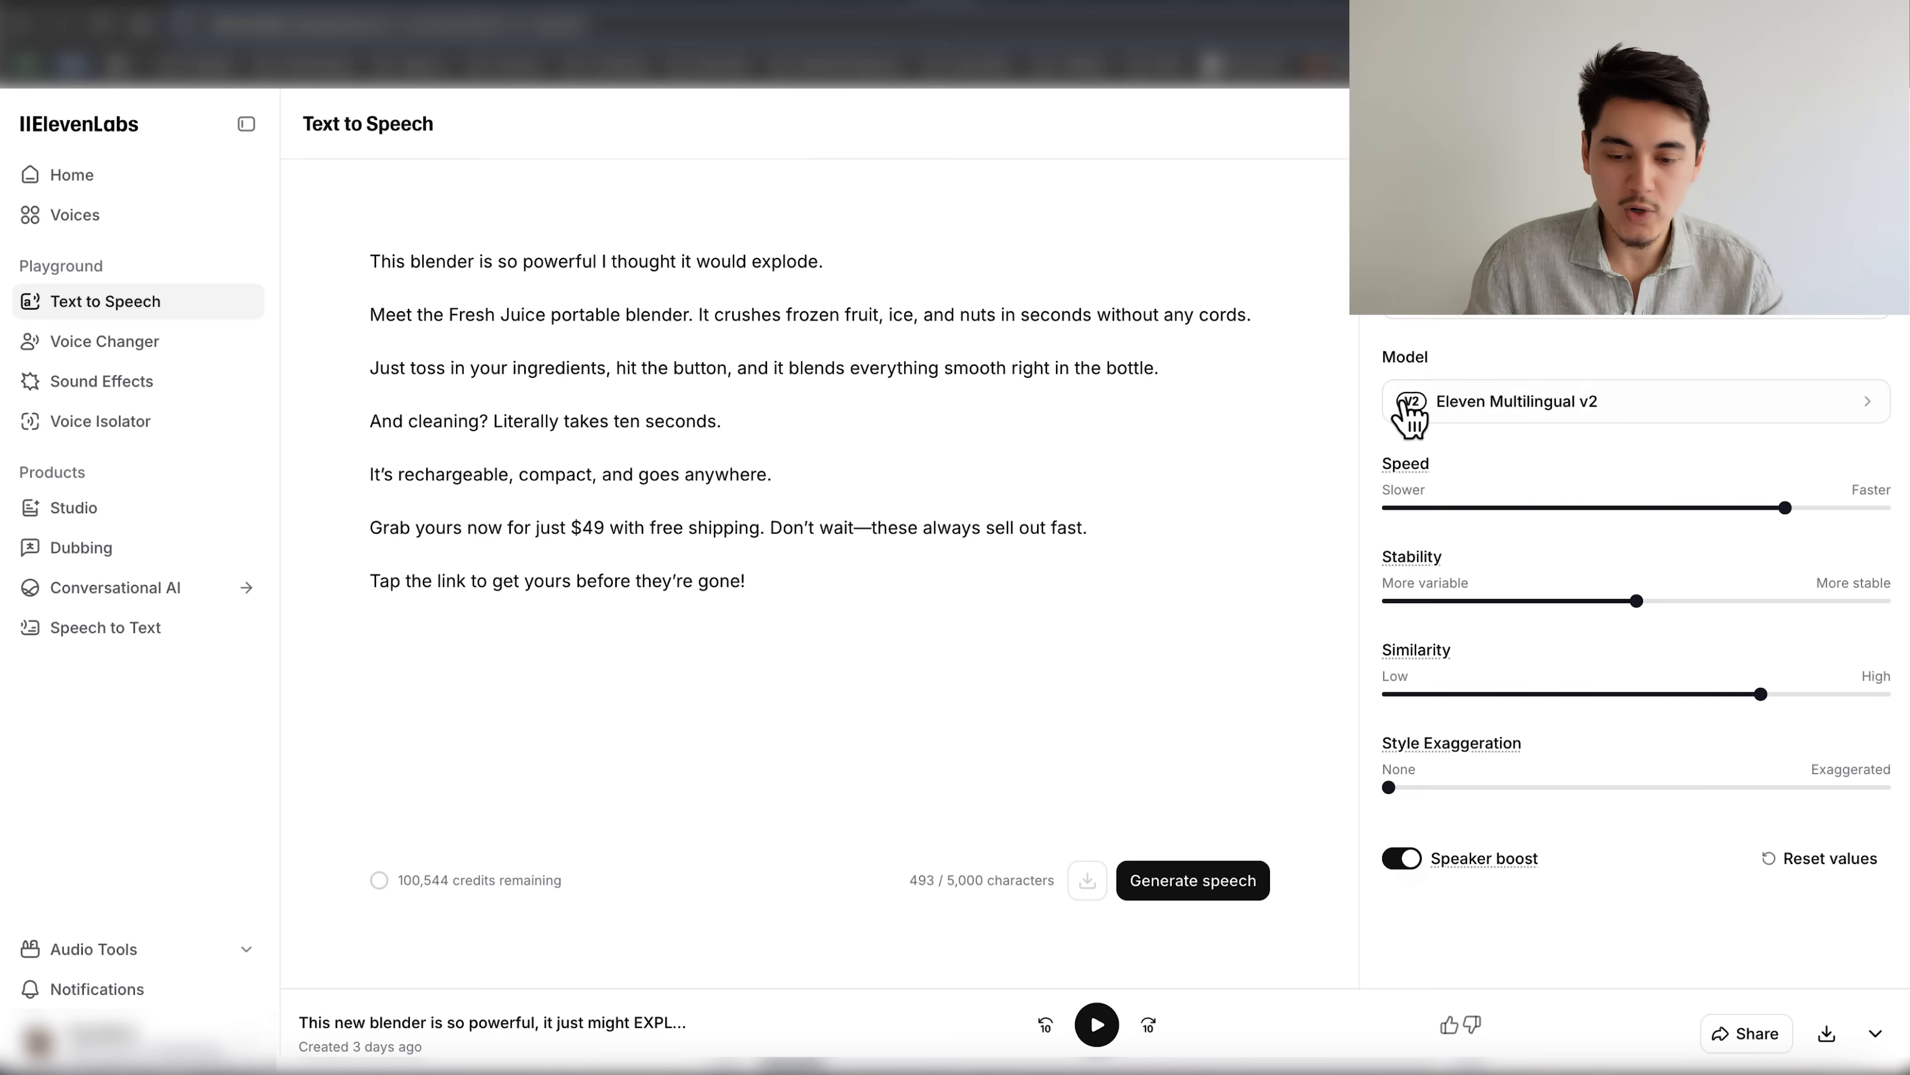
pyautogui.moveTo(1230, 912)
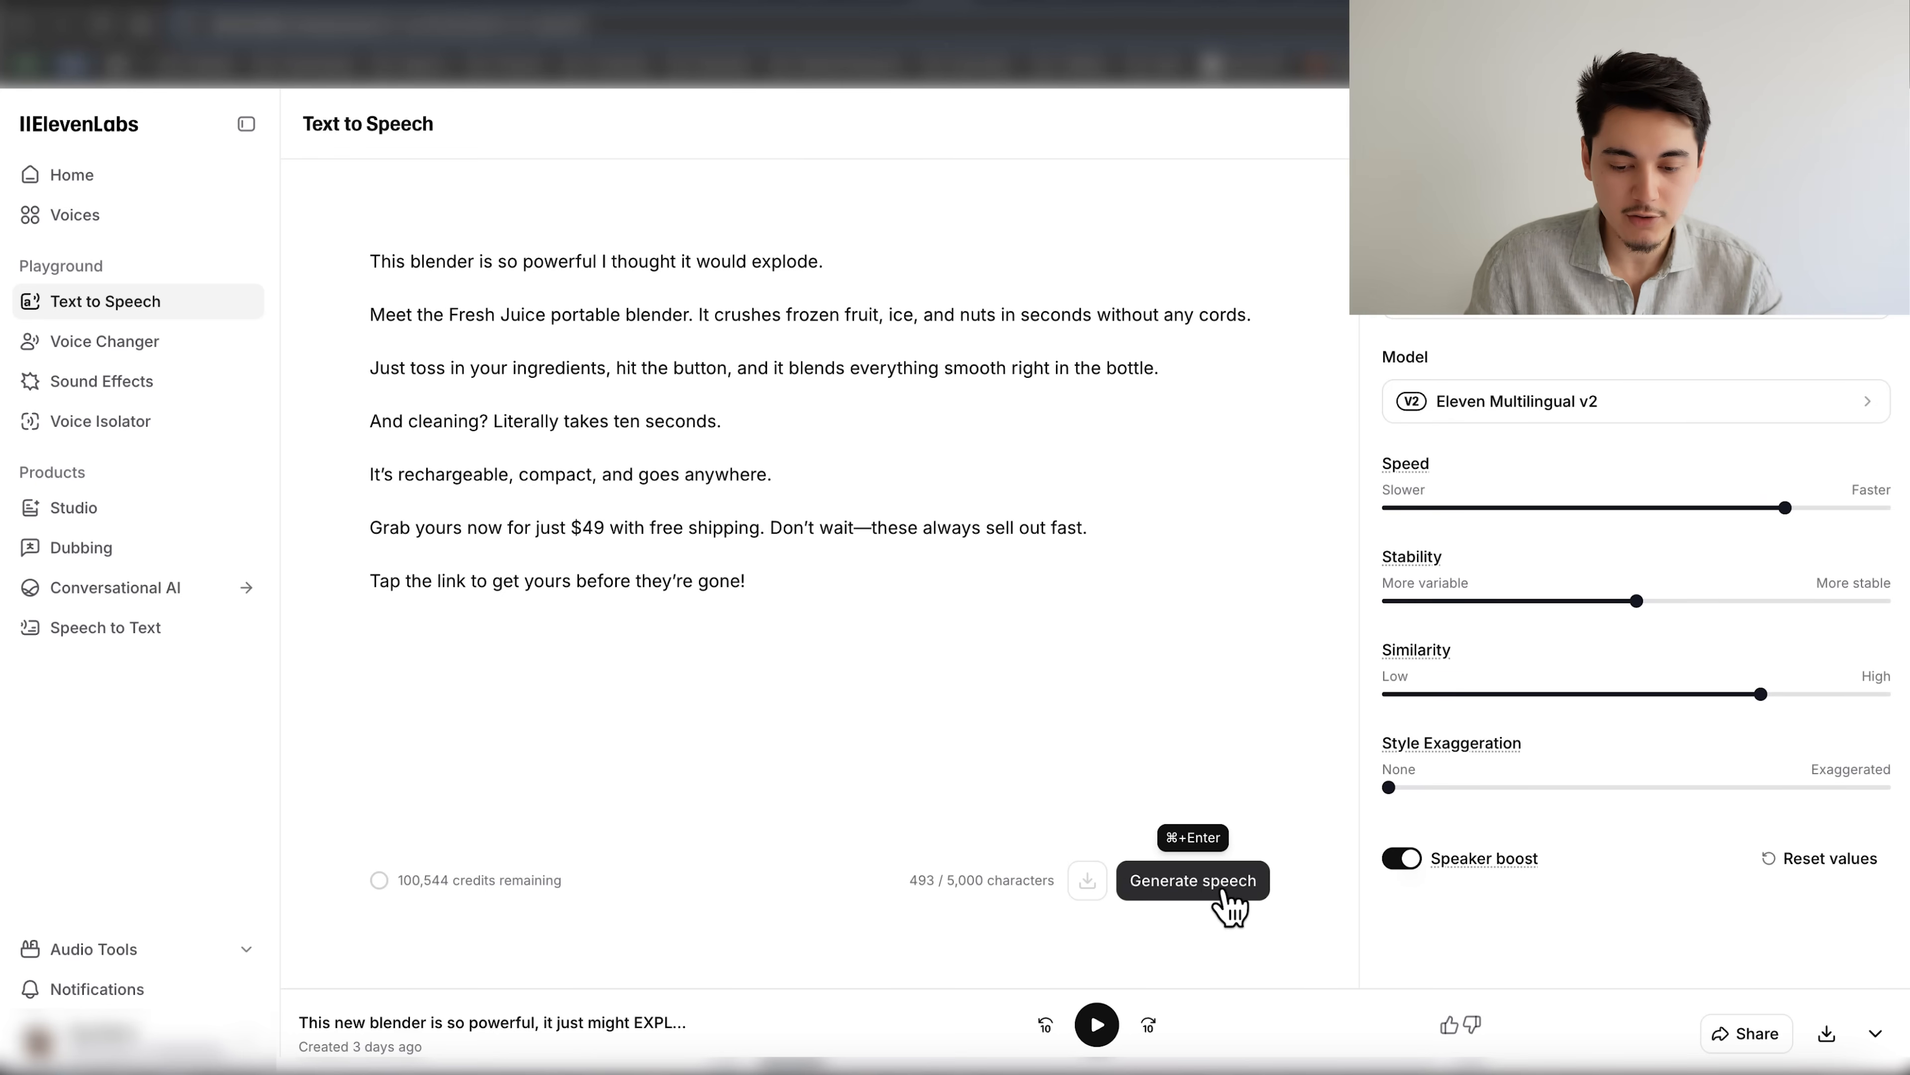
pyautogui.moveTo(983, 581)
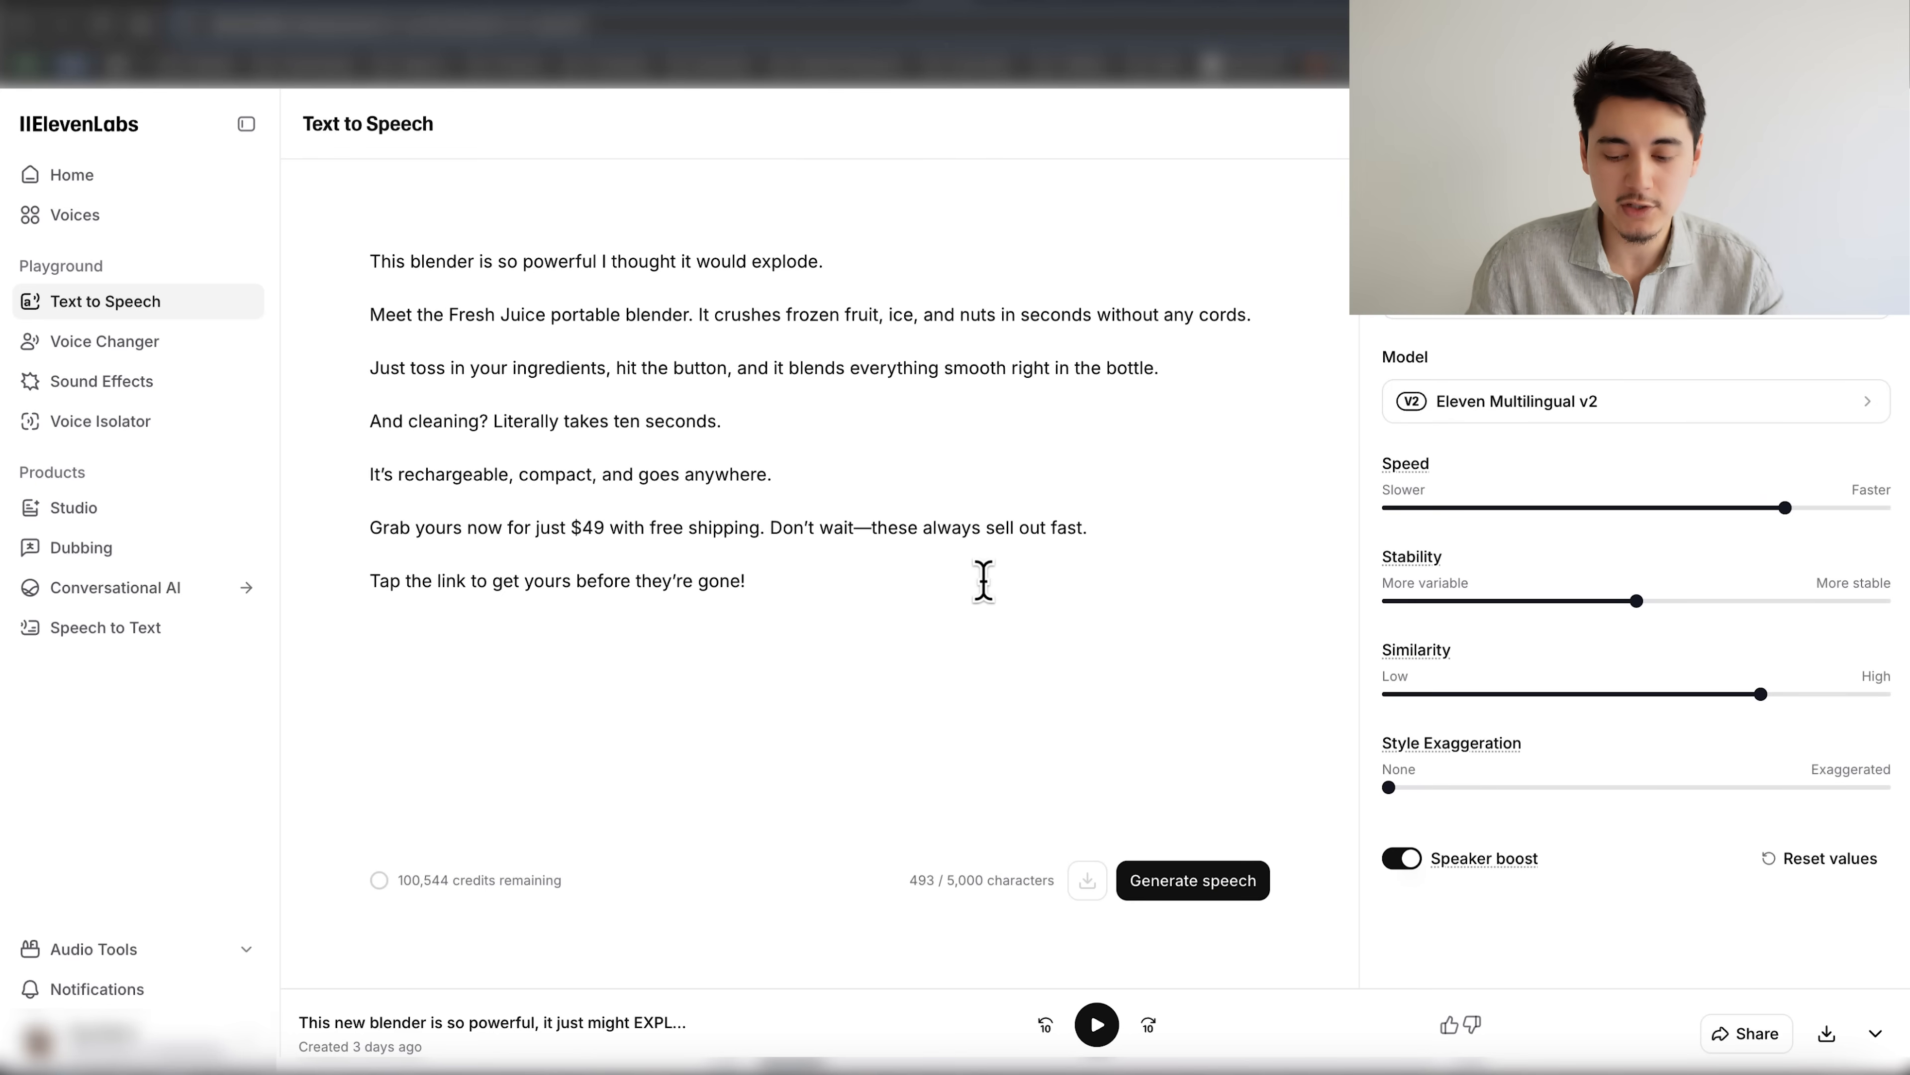
pyautogui.moveTo(1828, 1034)
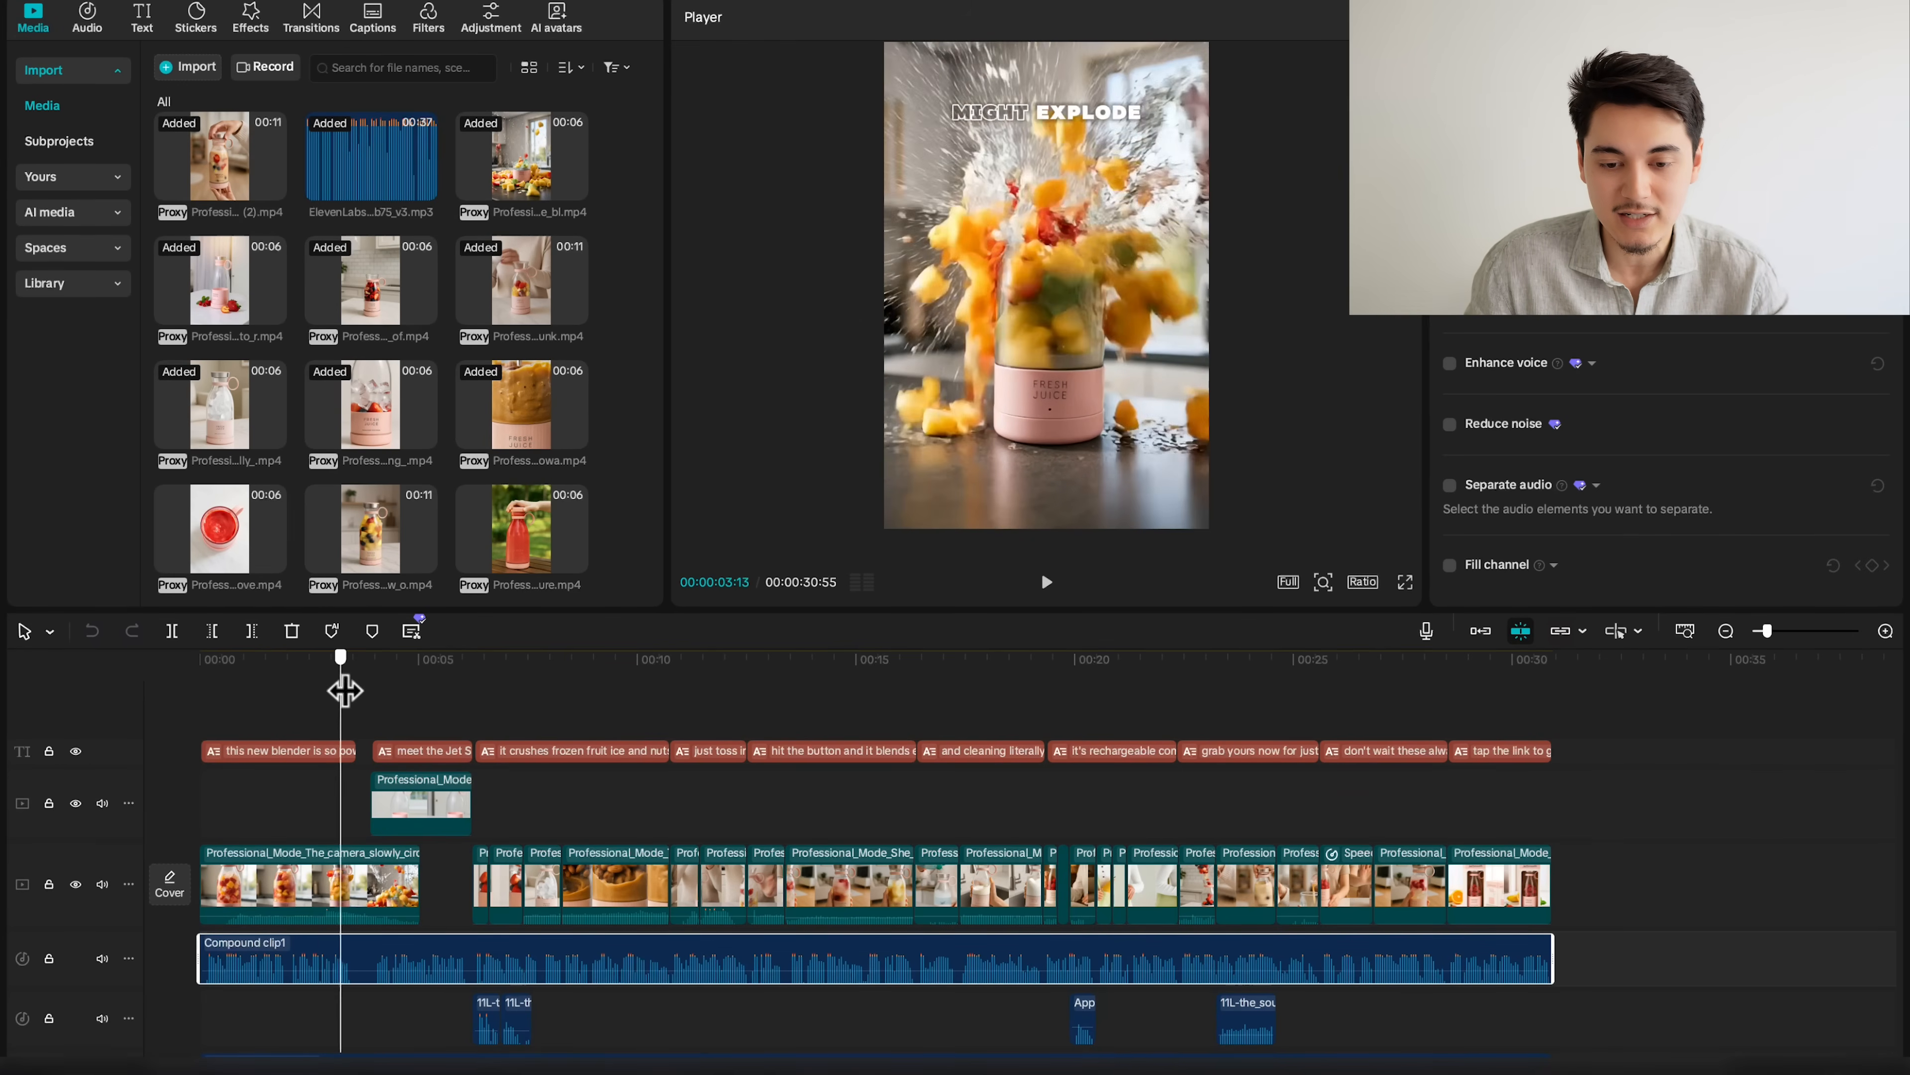
# - Rewind the playhead to the start and scrub through the ad's opening shot
pyautogui.moveTo(342, 657); pyautogui.dragTo(213, 657)
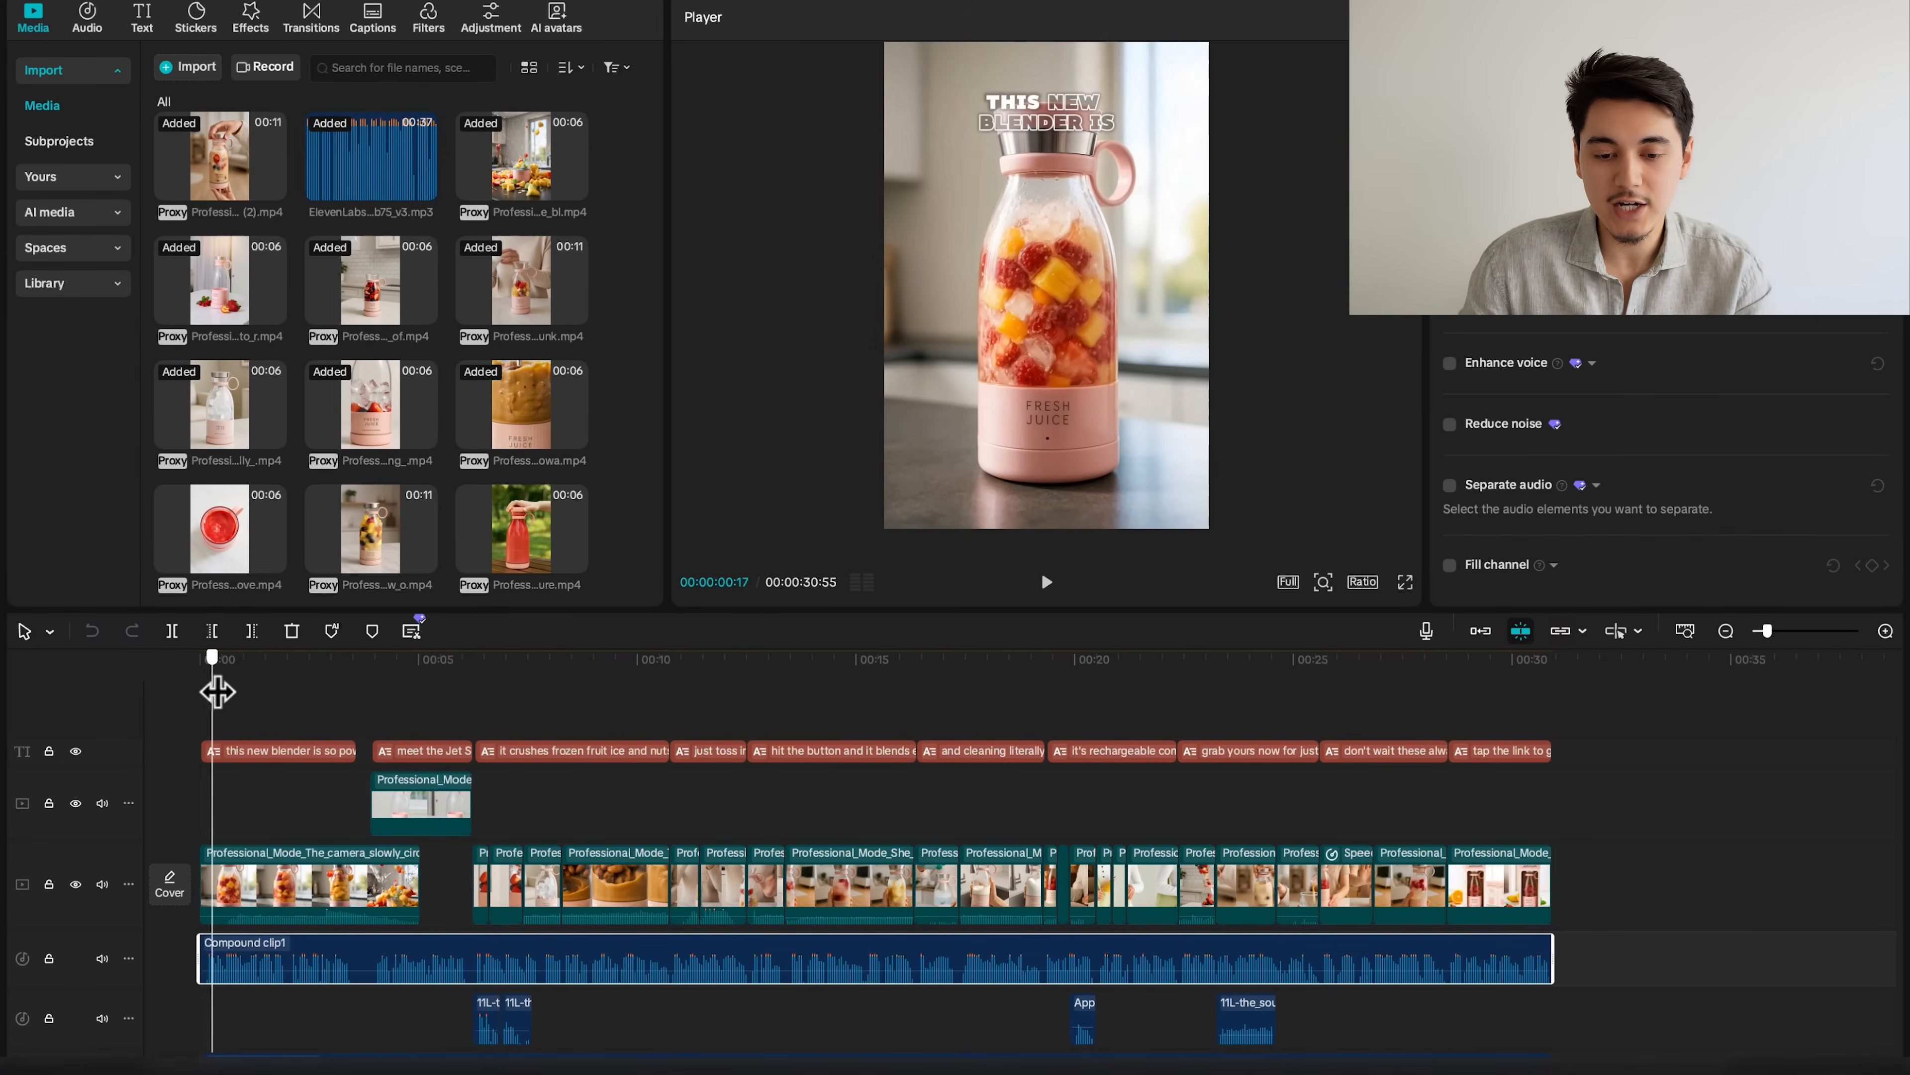
pyautogui.moveTo(213, 657); pyautogui.dragTo(343, 658)
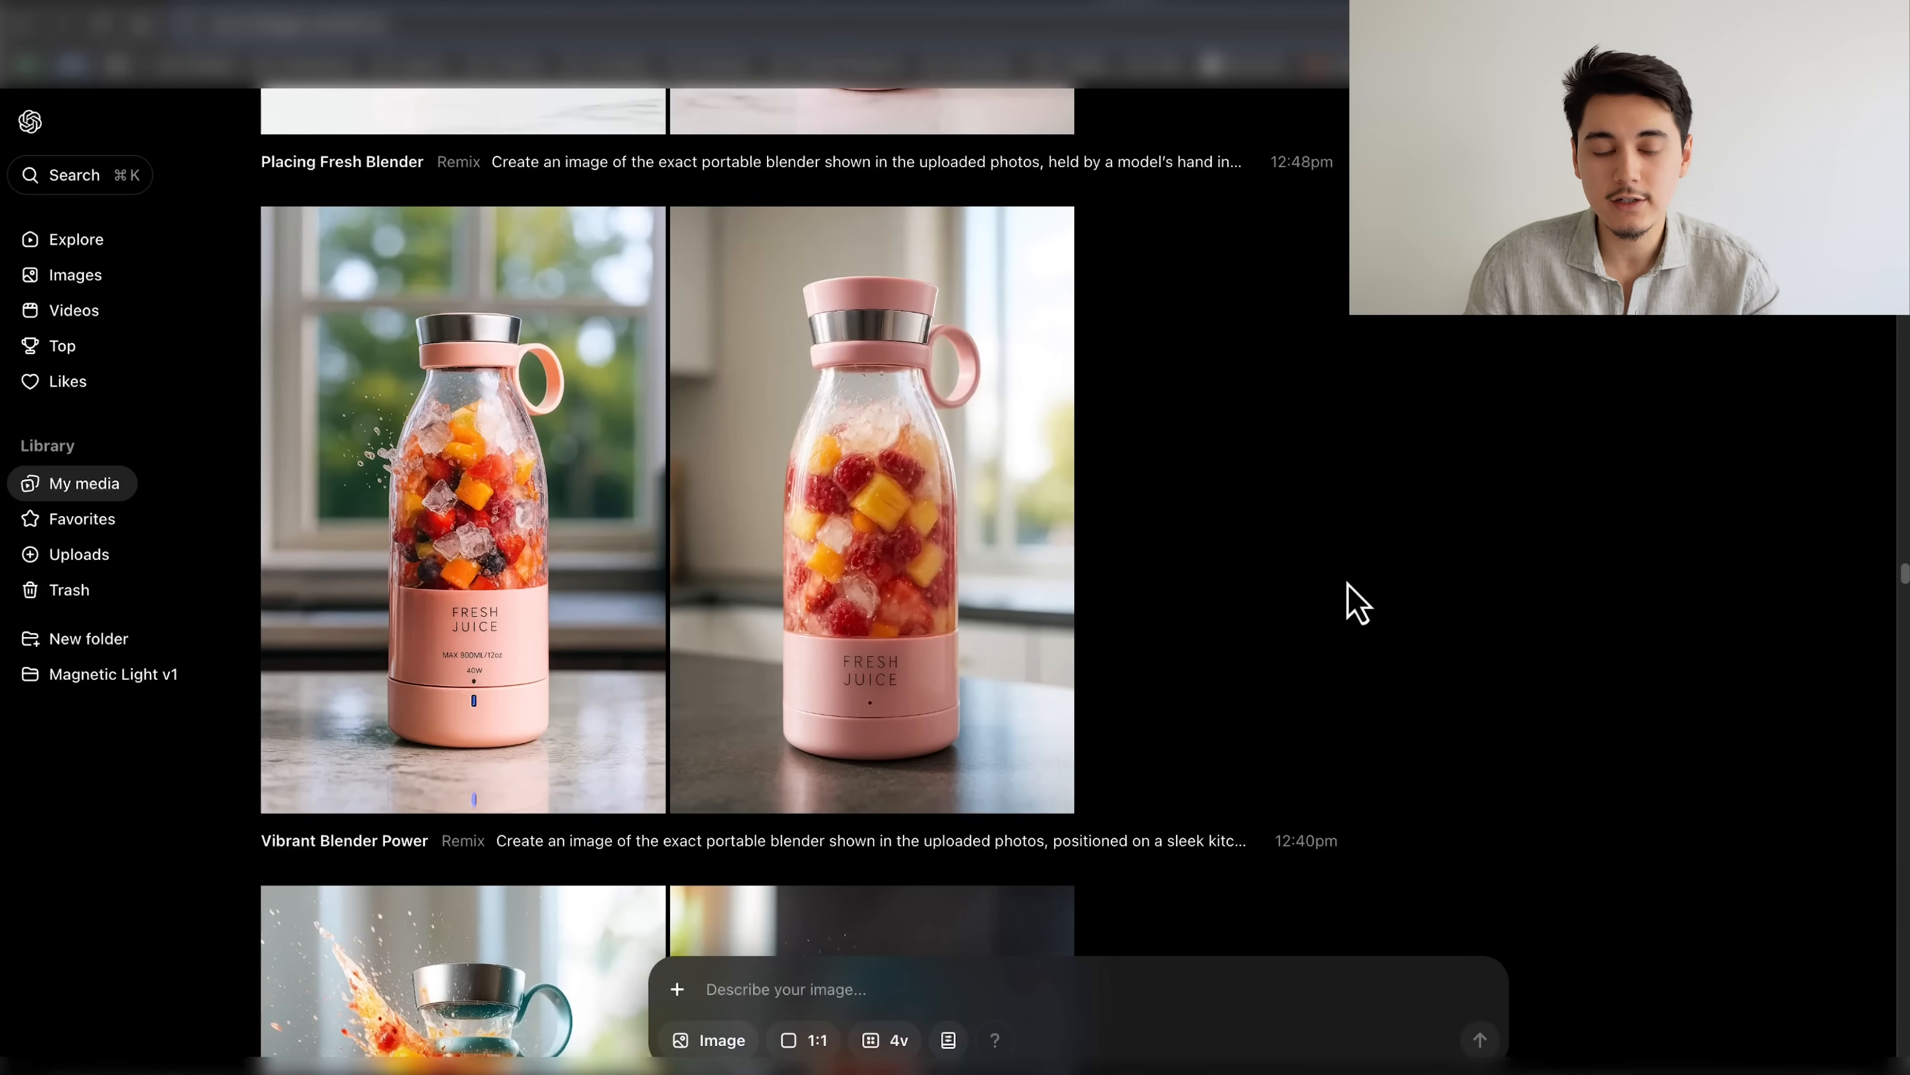
pyautogui.scroll(3)
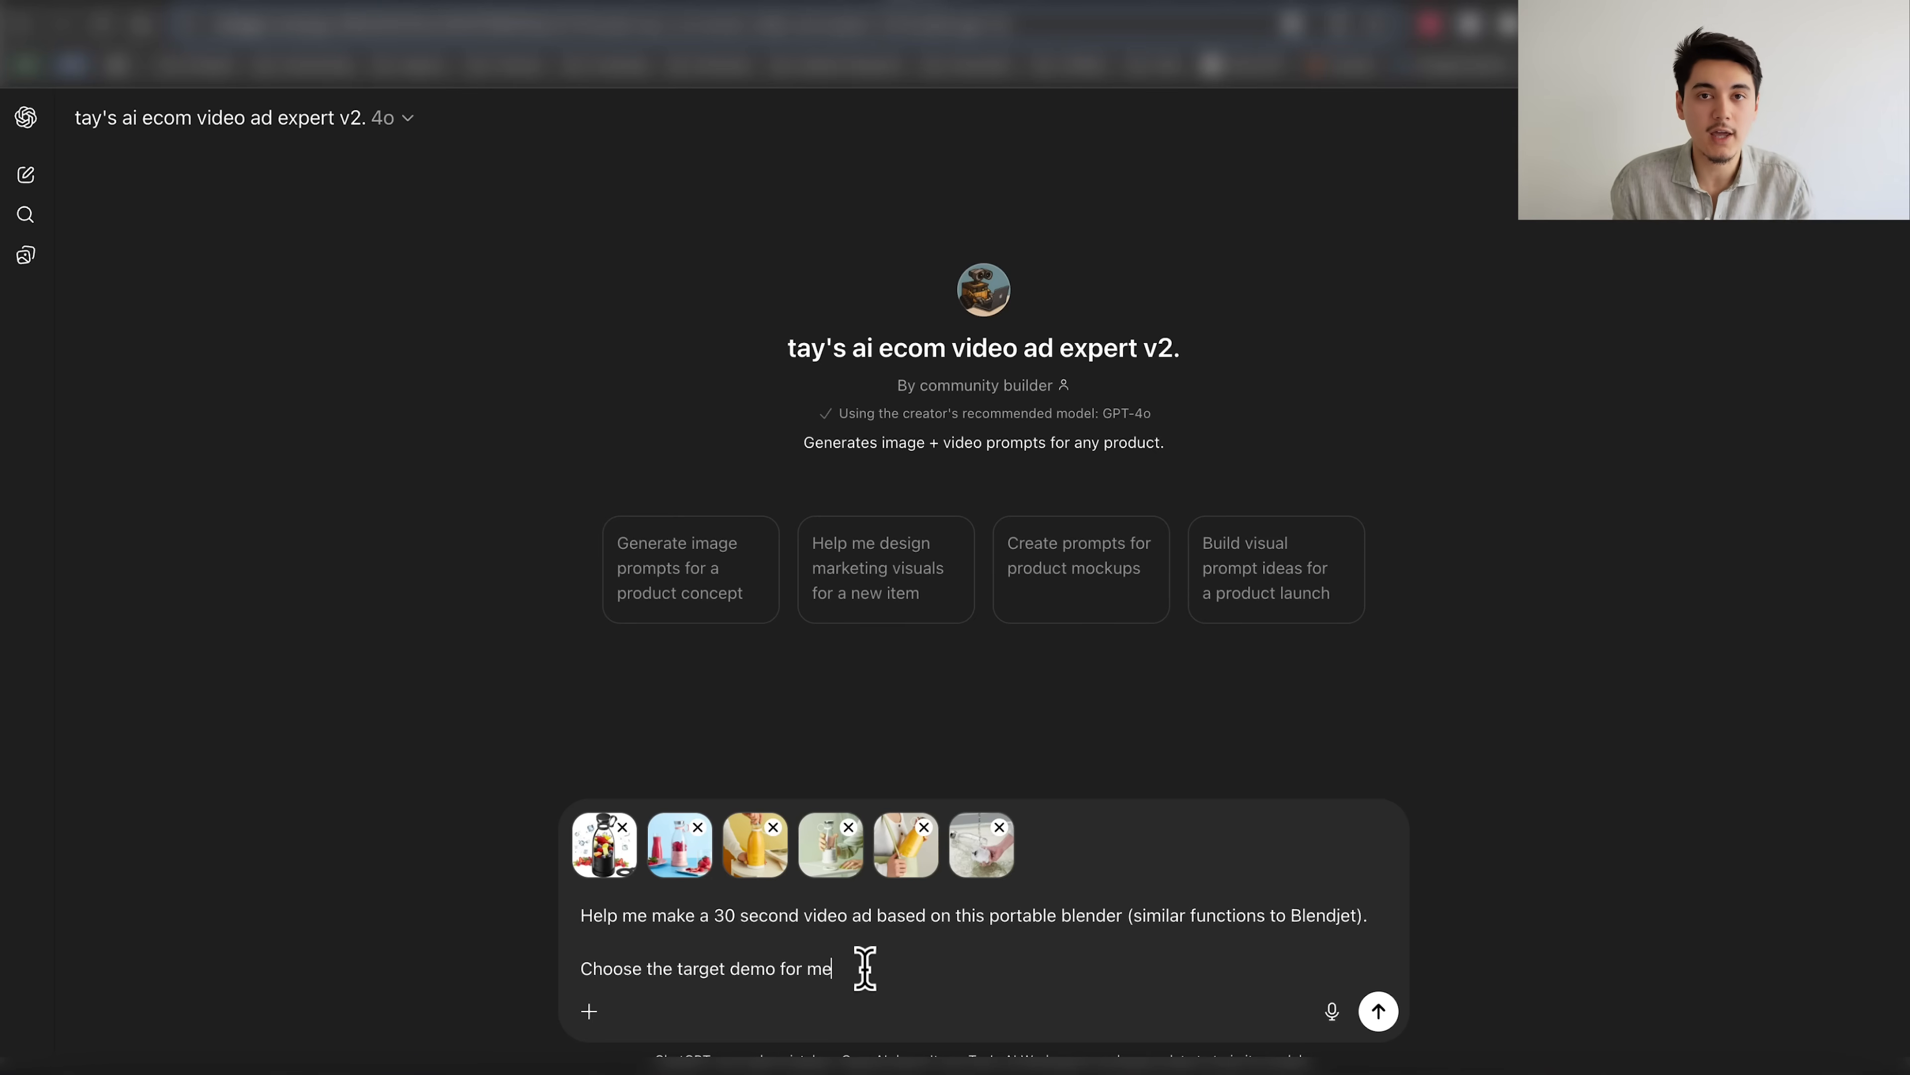
# - Send the 30-second blender ad request with product photos and read the GPT's reply
pyautogui.click(1378, 1010)
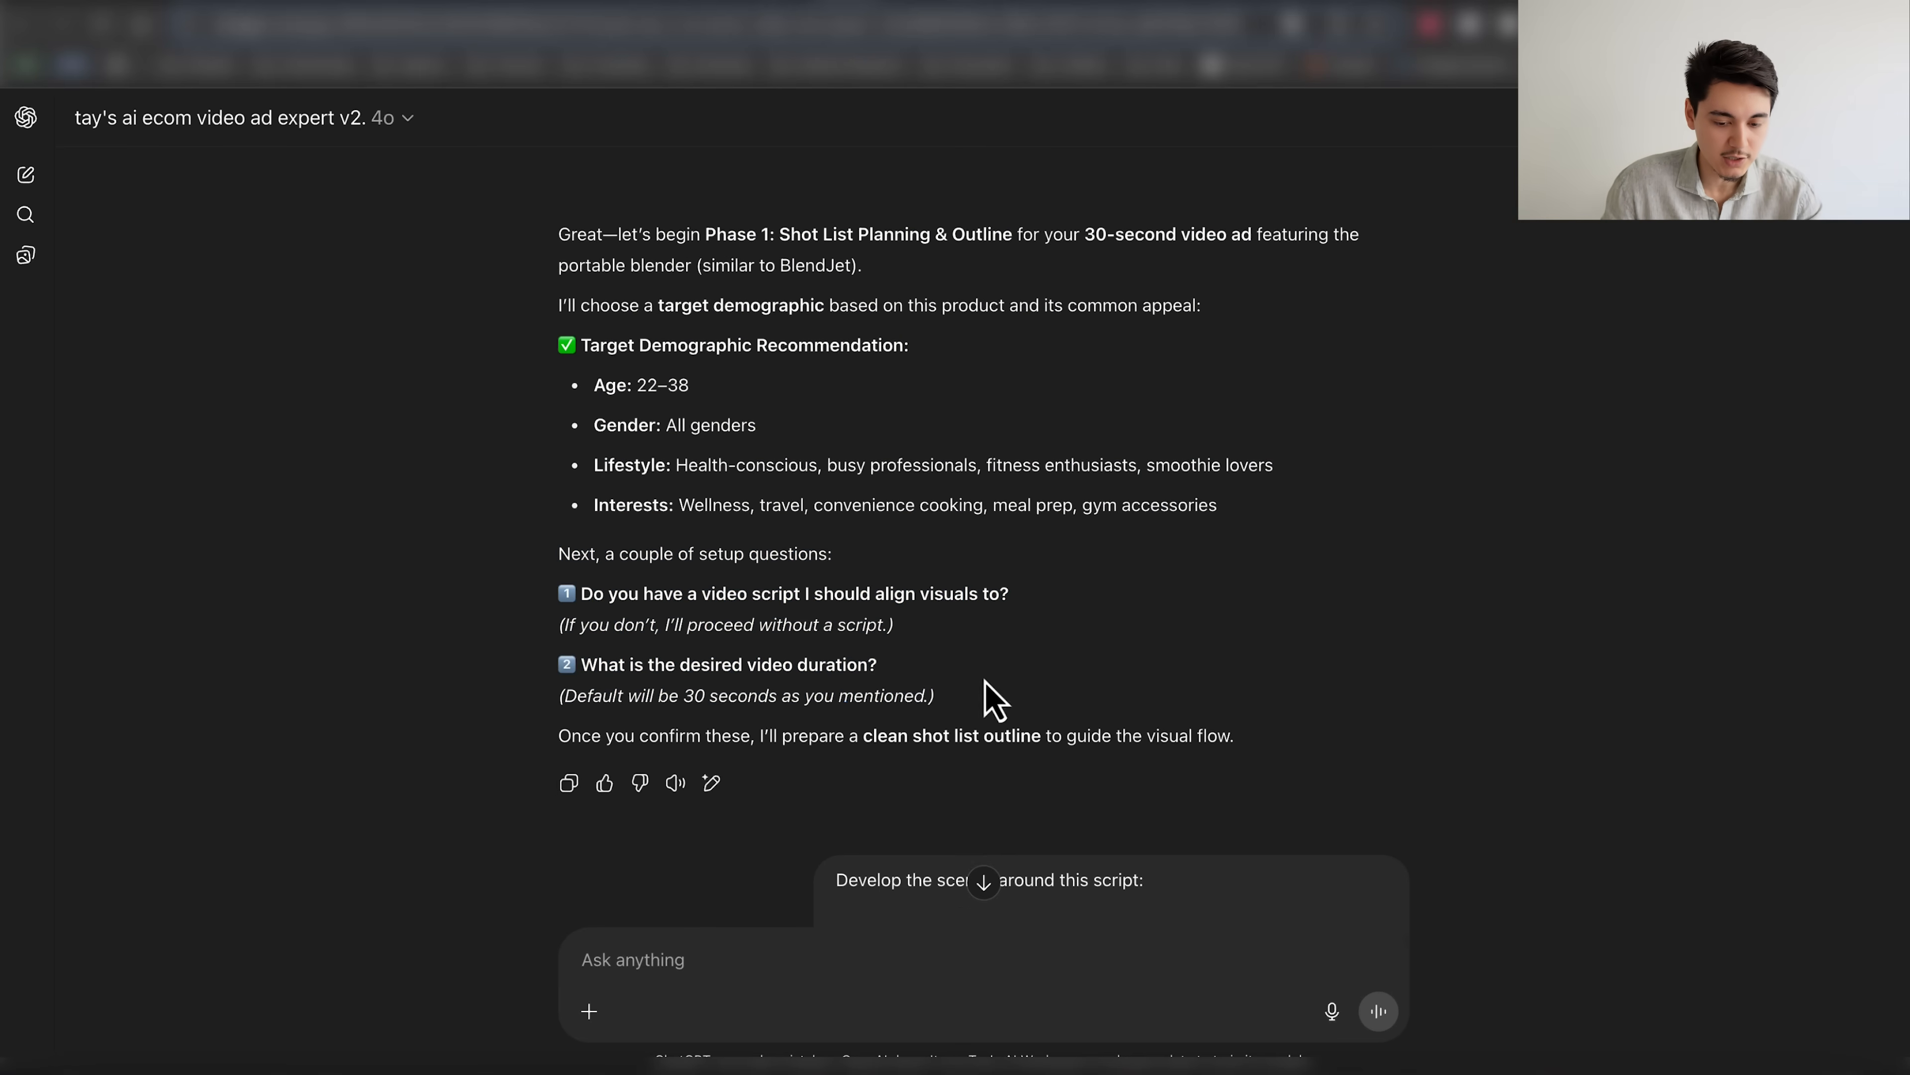
pyautogui.moveTo(456, 609)
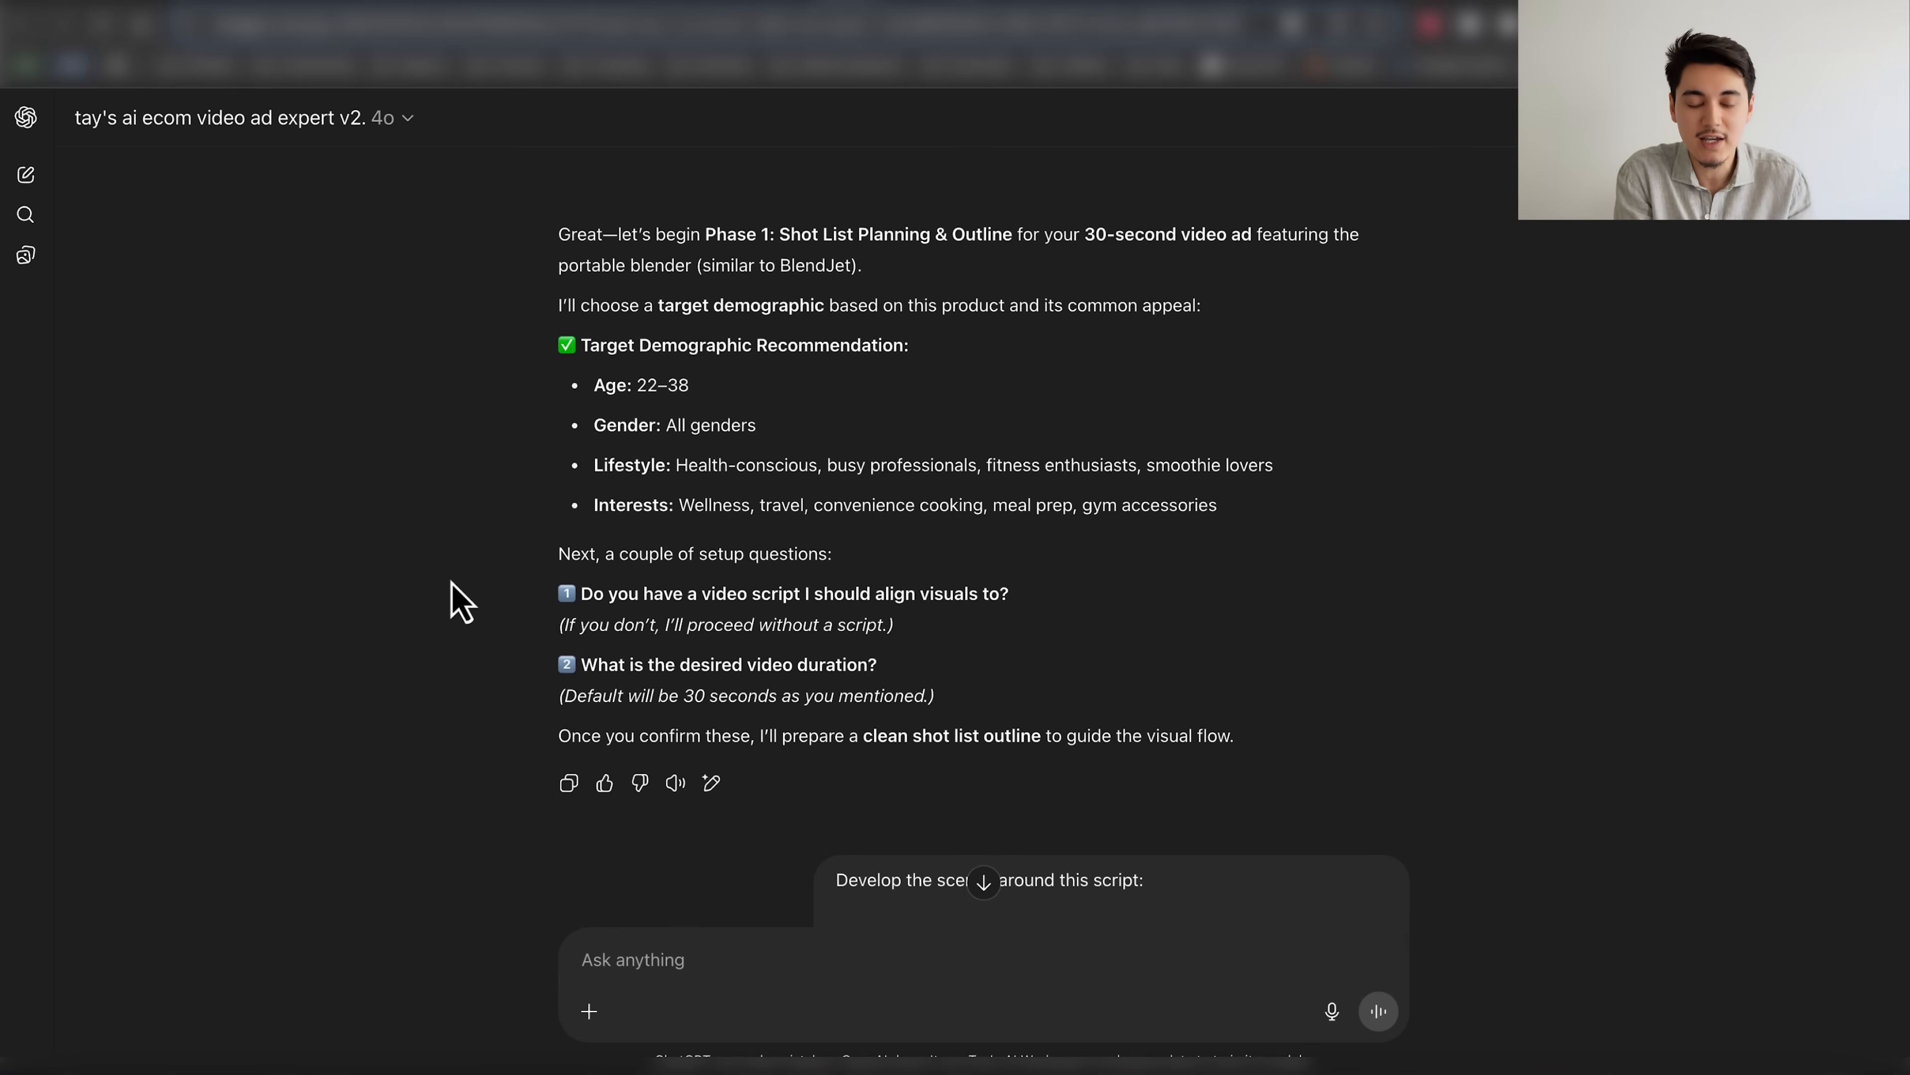
pyautogui.moveTo(978, 722)
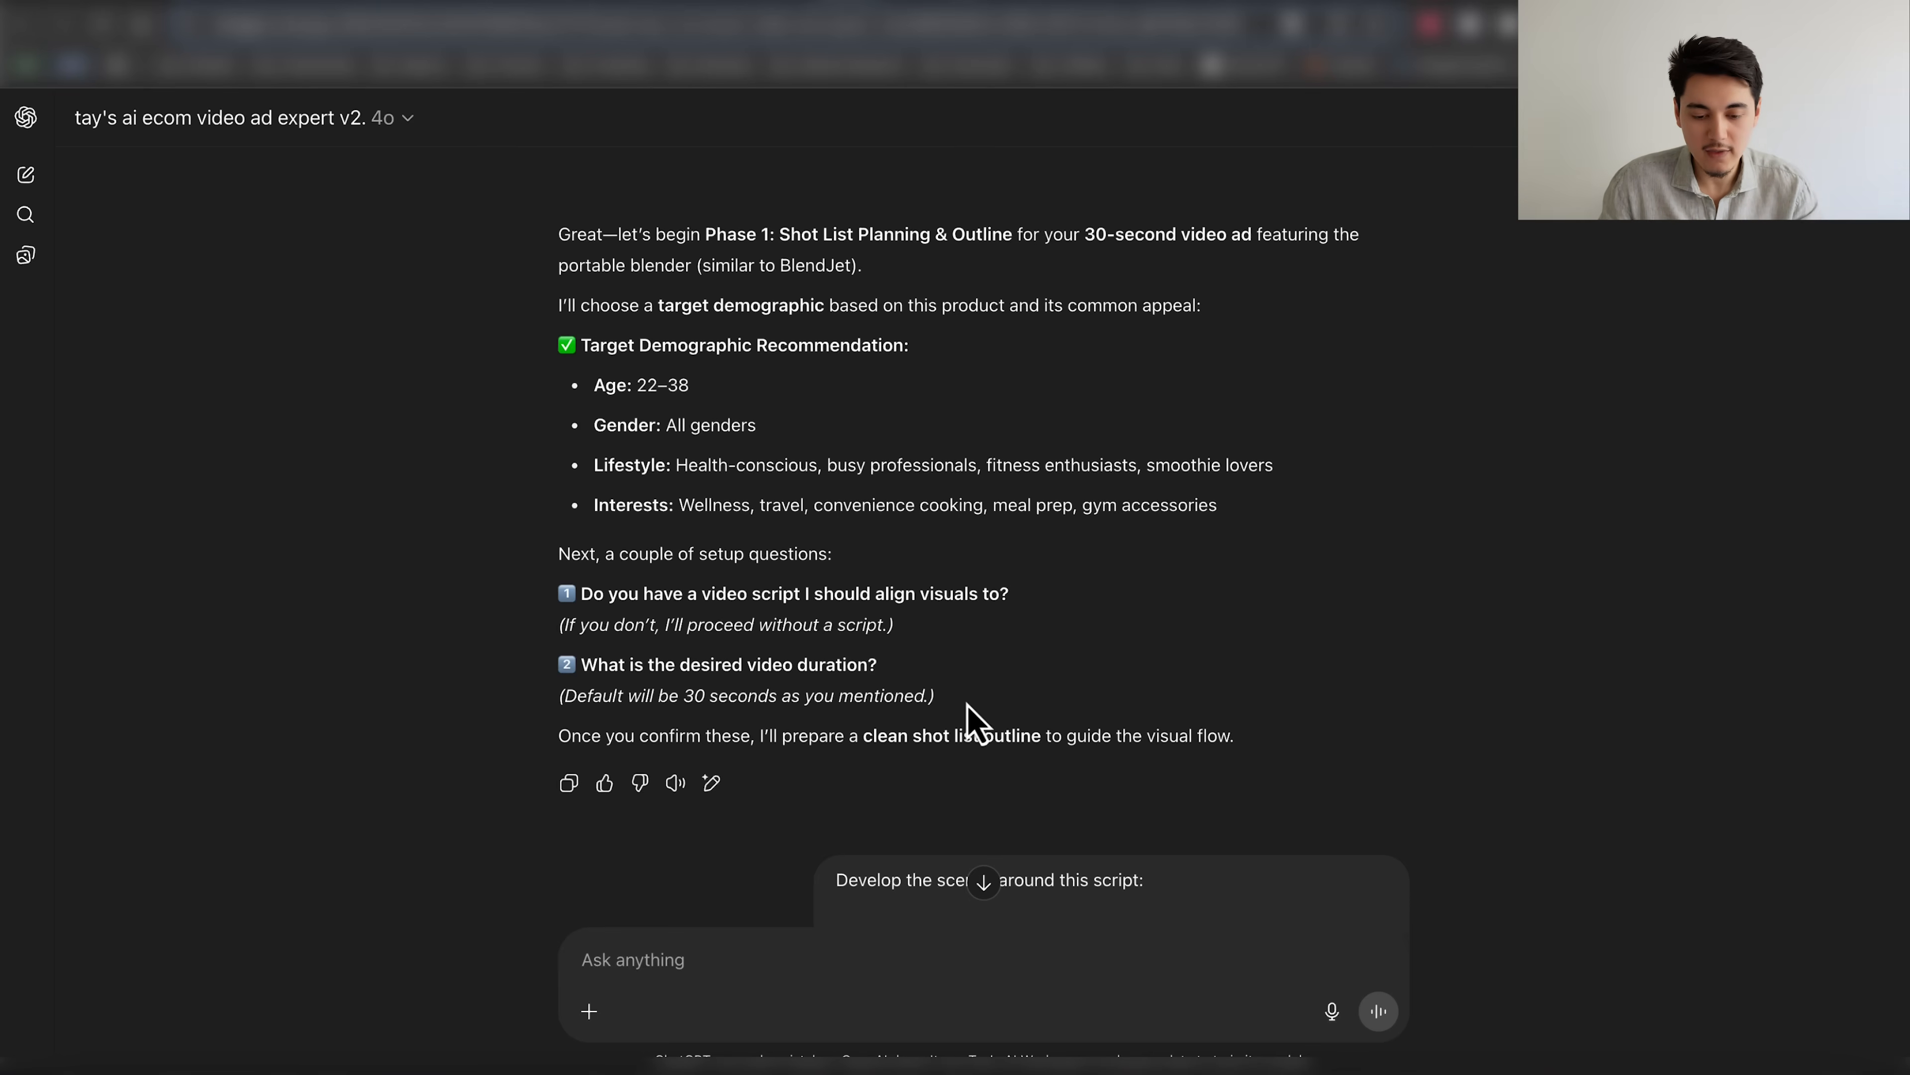
pyautogui.moveTo(641, 656)
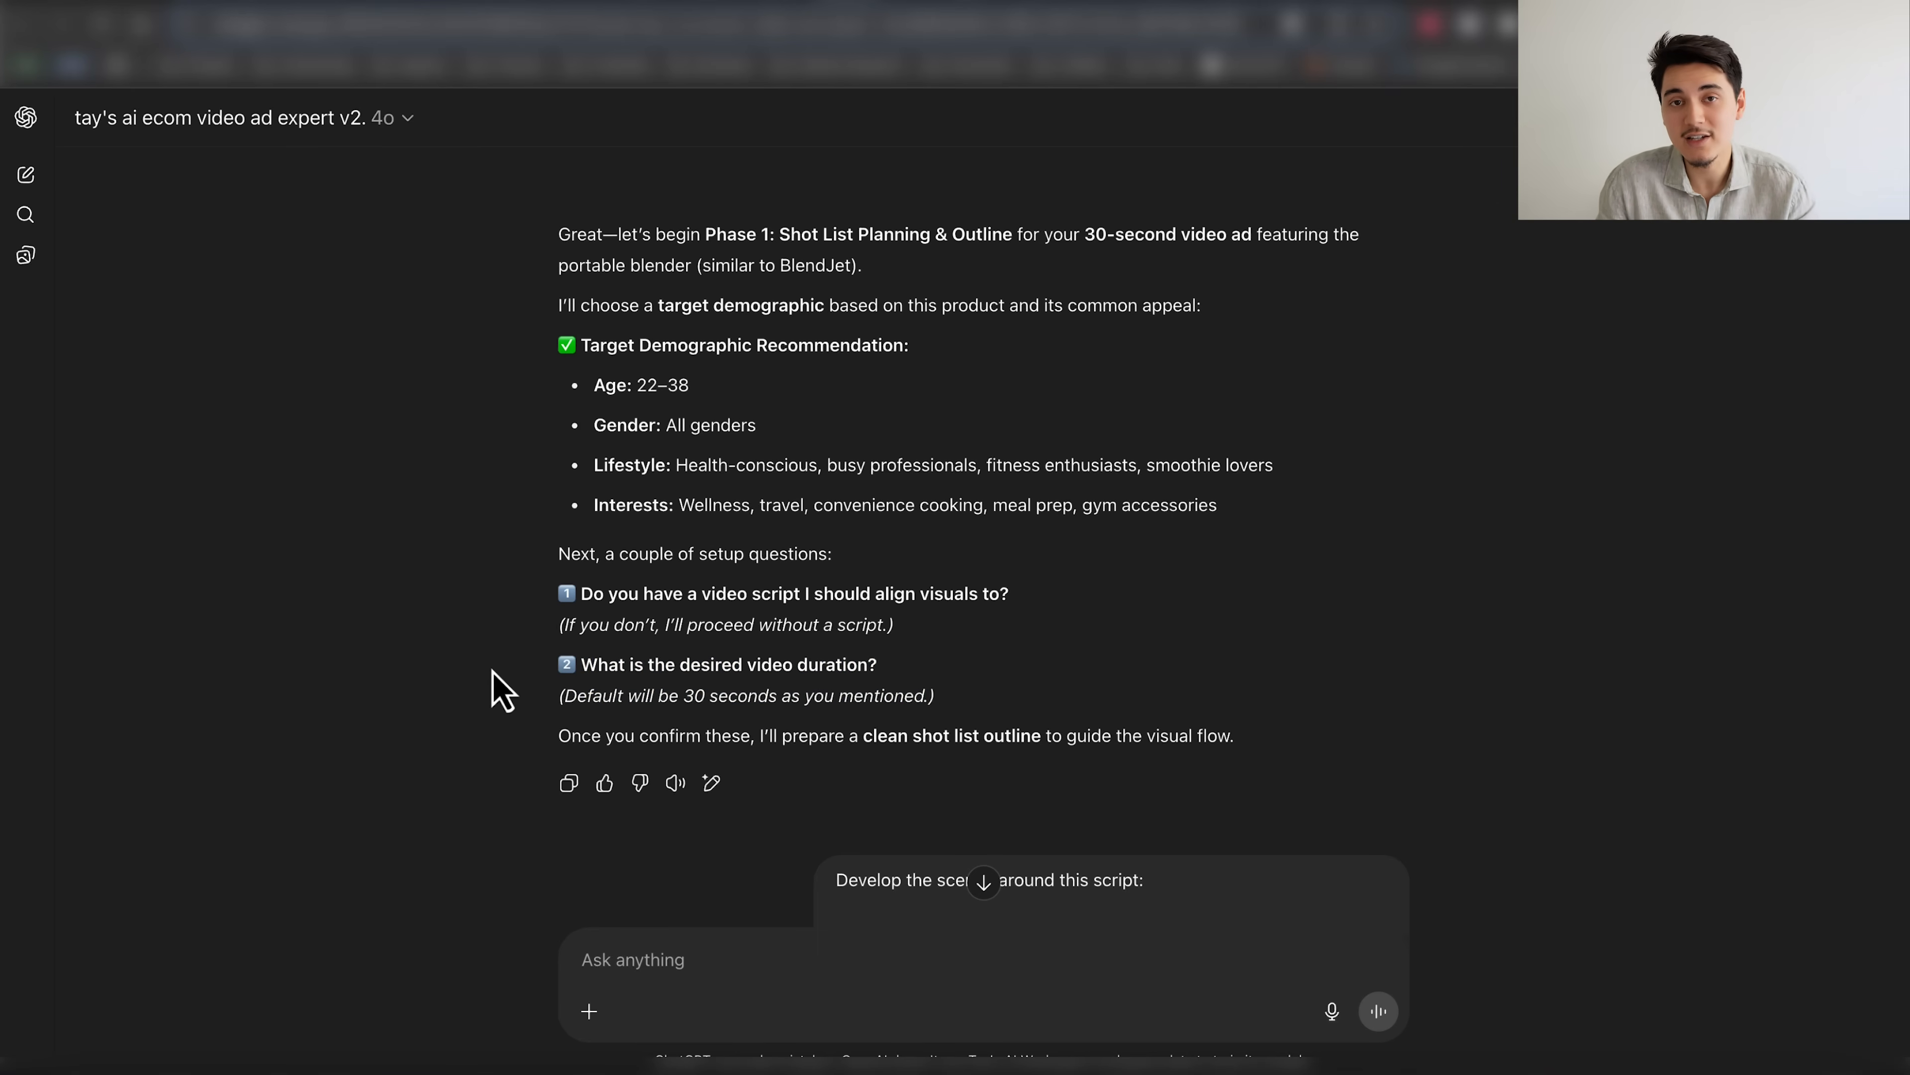
pyautogui.scroll(-3)
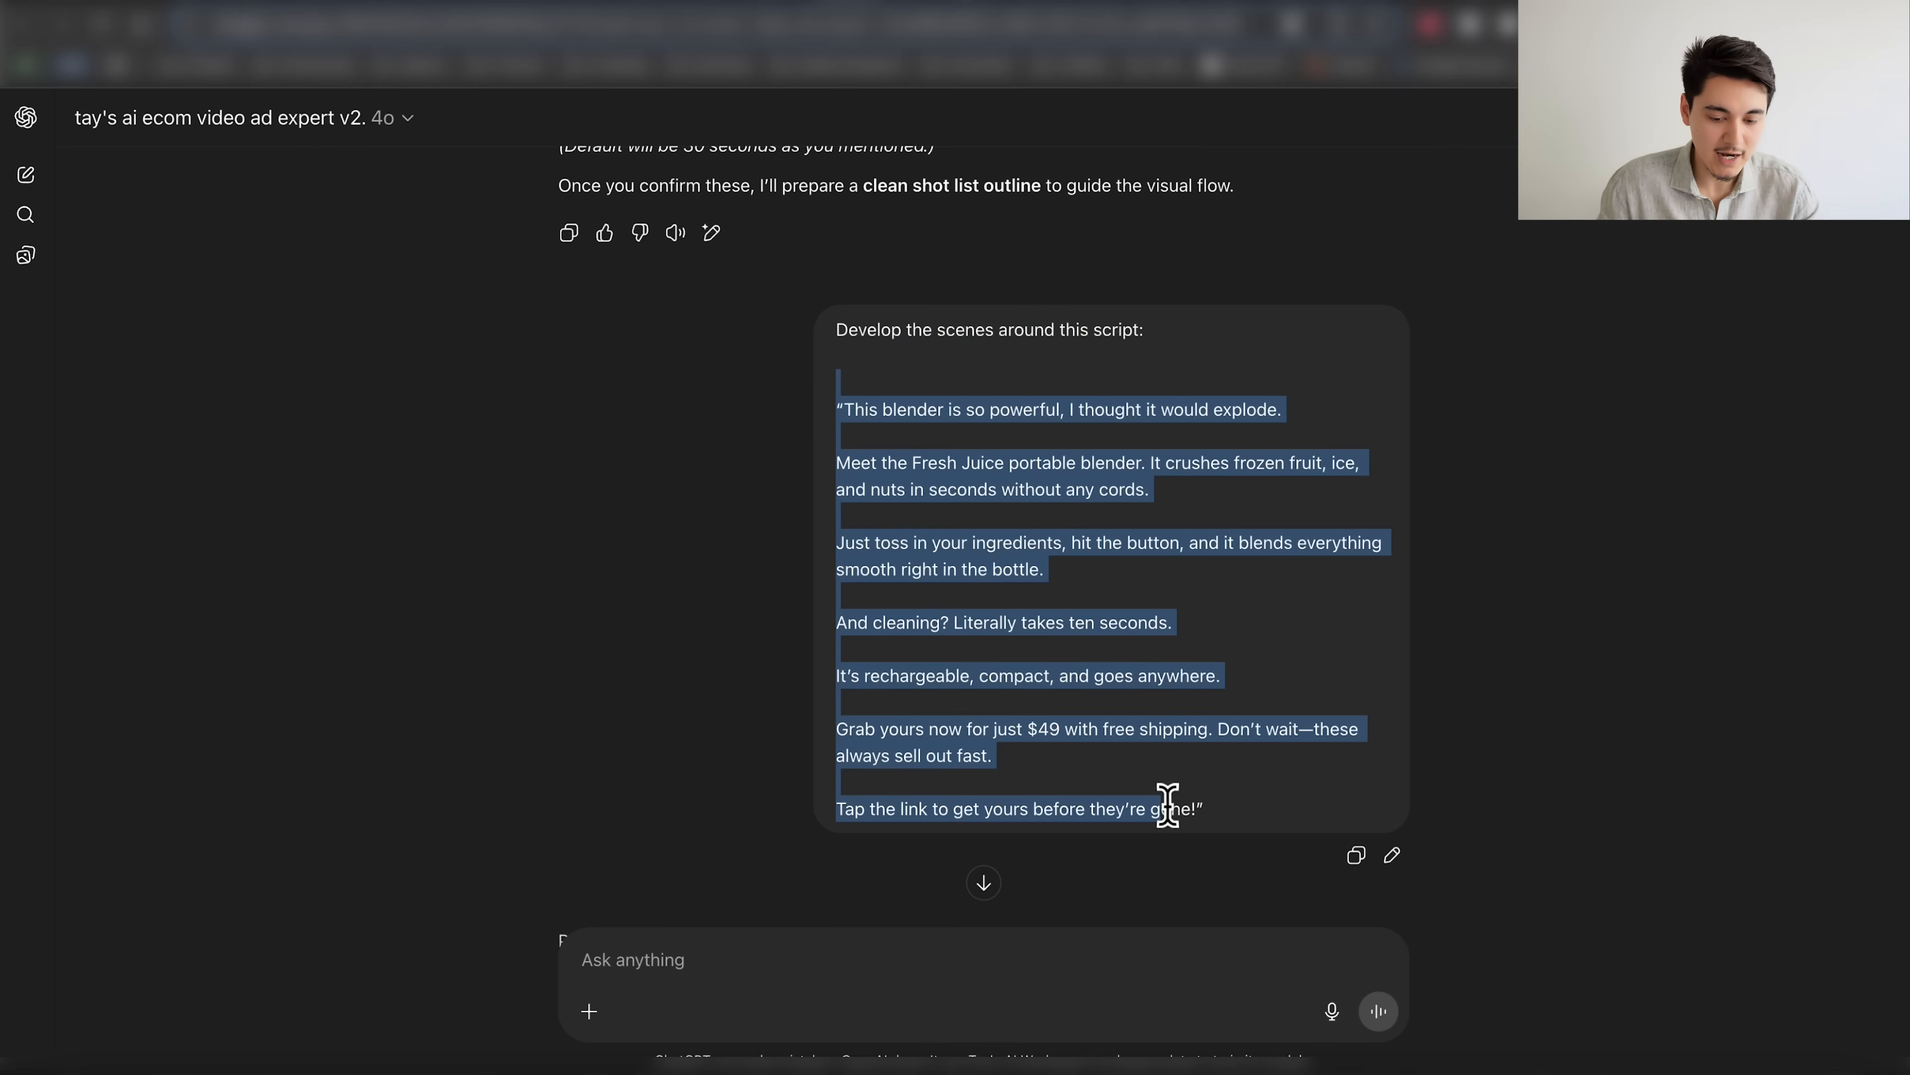
# - Read through the ad expert GPT's 13-shot outline reply
pyautogui.click(1226, 728)
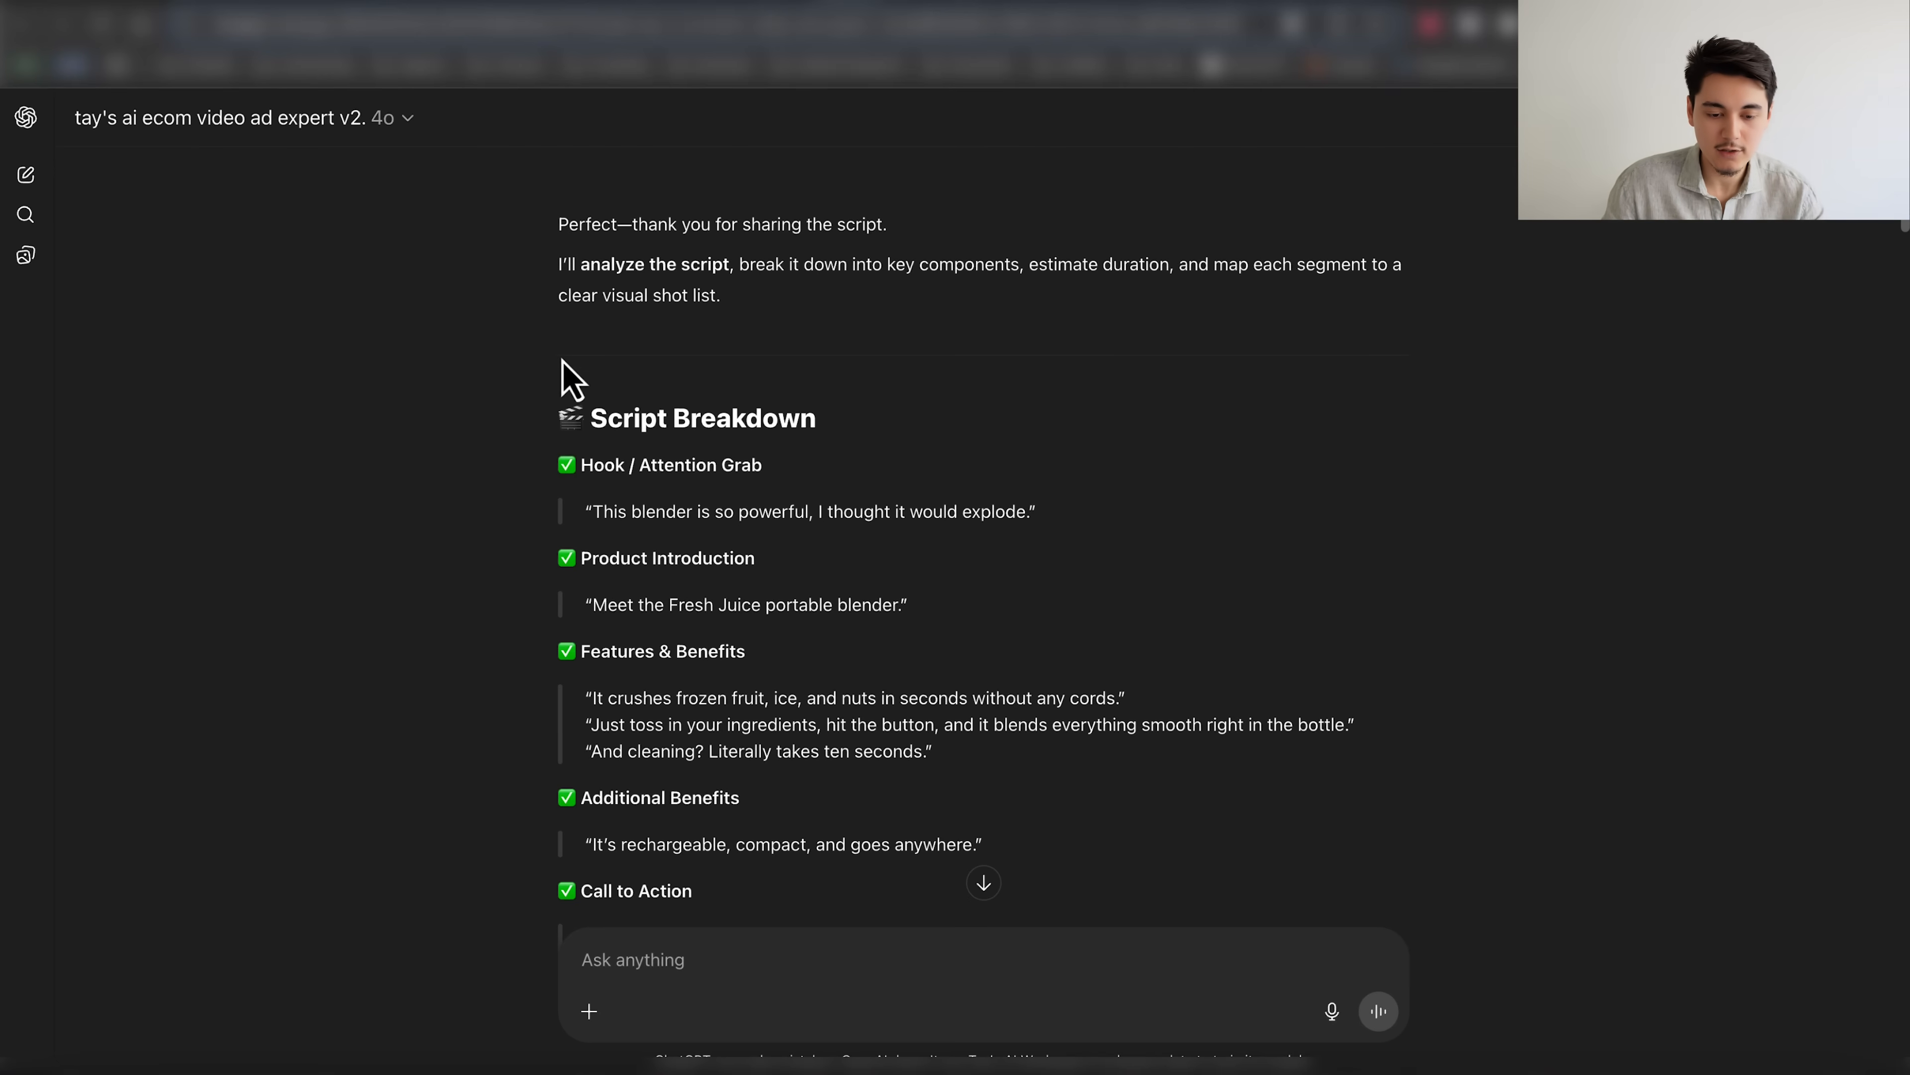
pyautogui.scroll(-3)
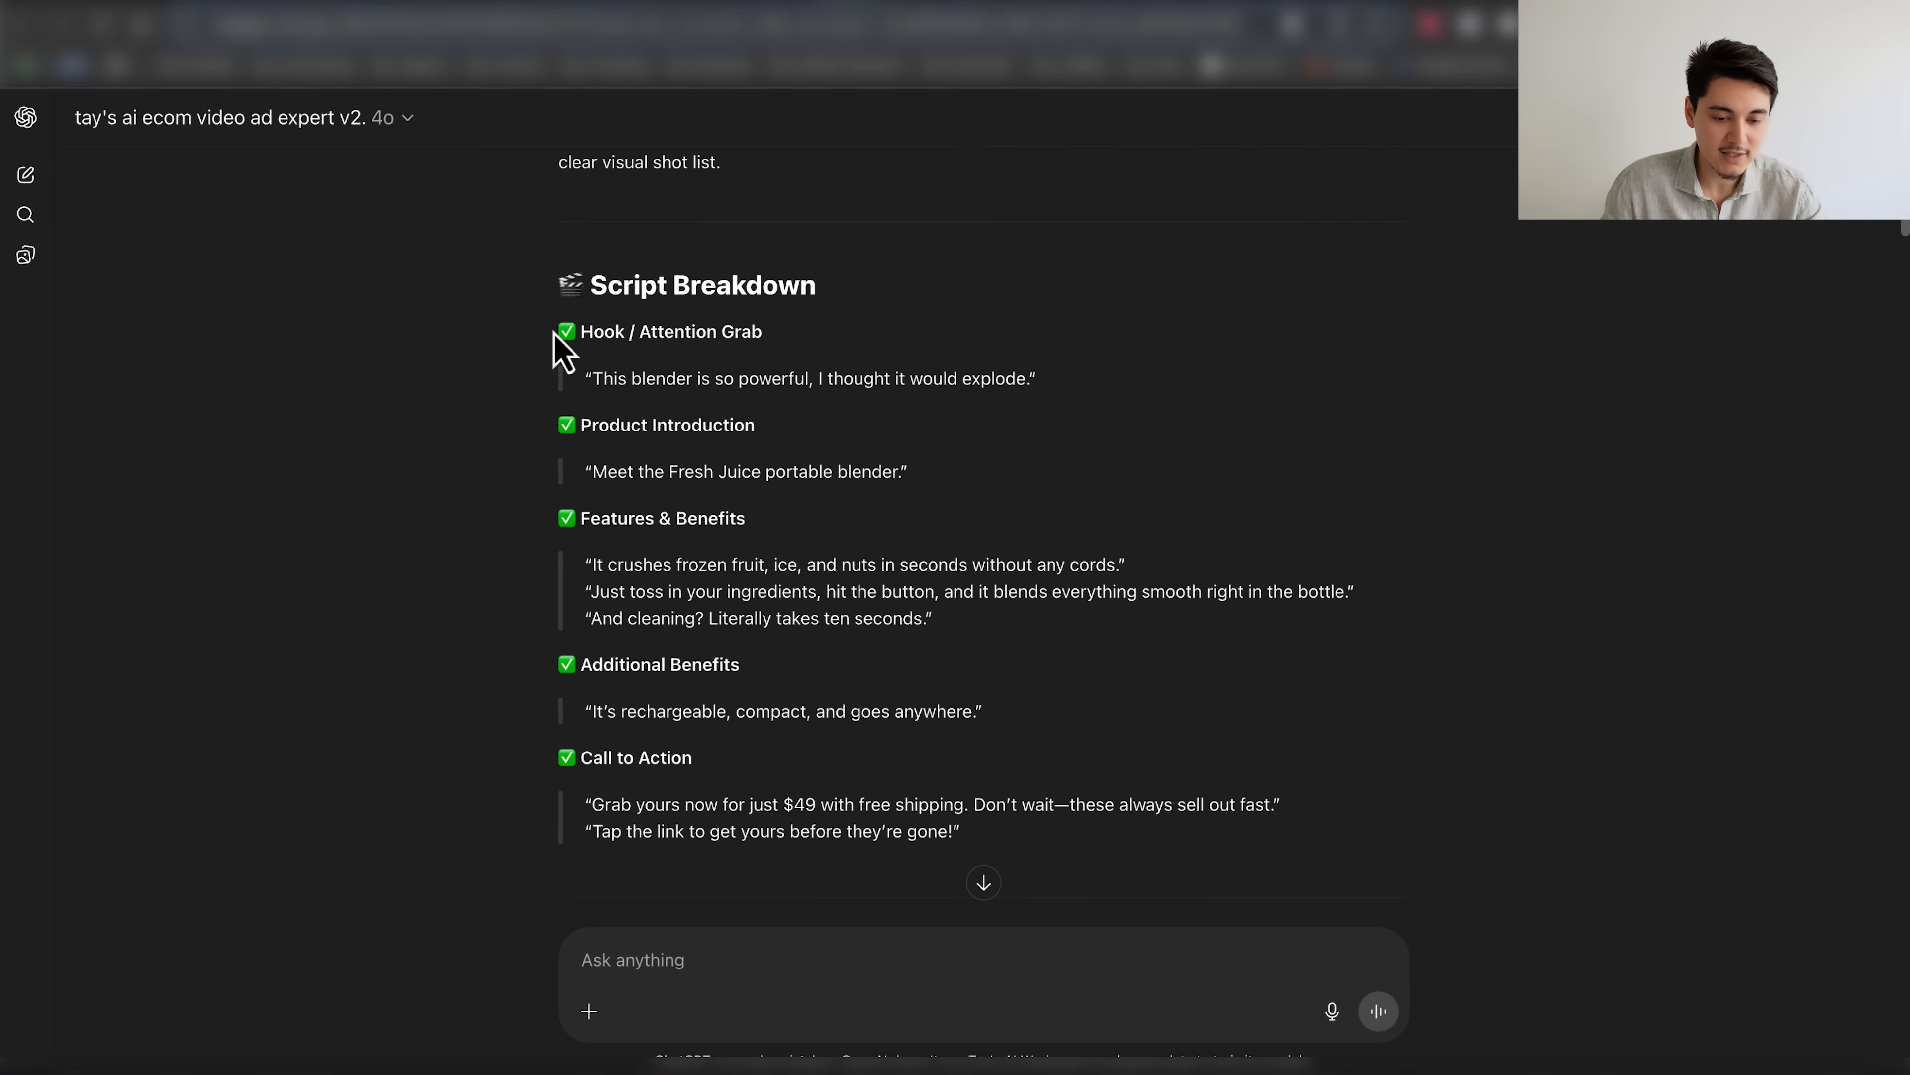
pyautogui.scroll(-3)
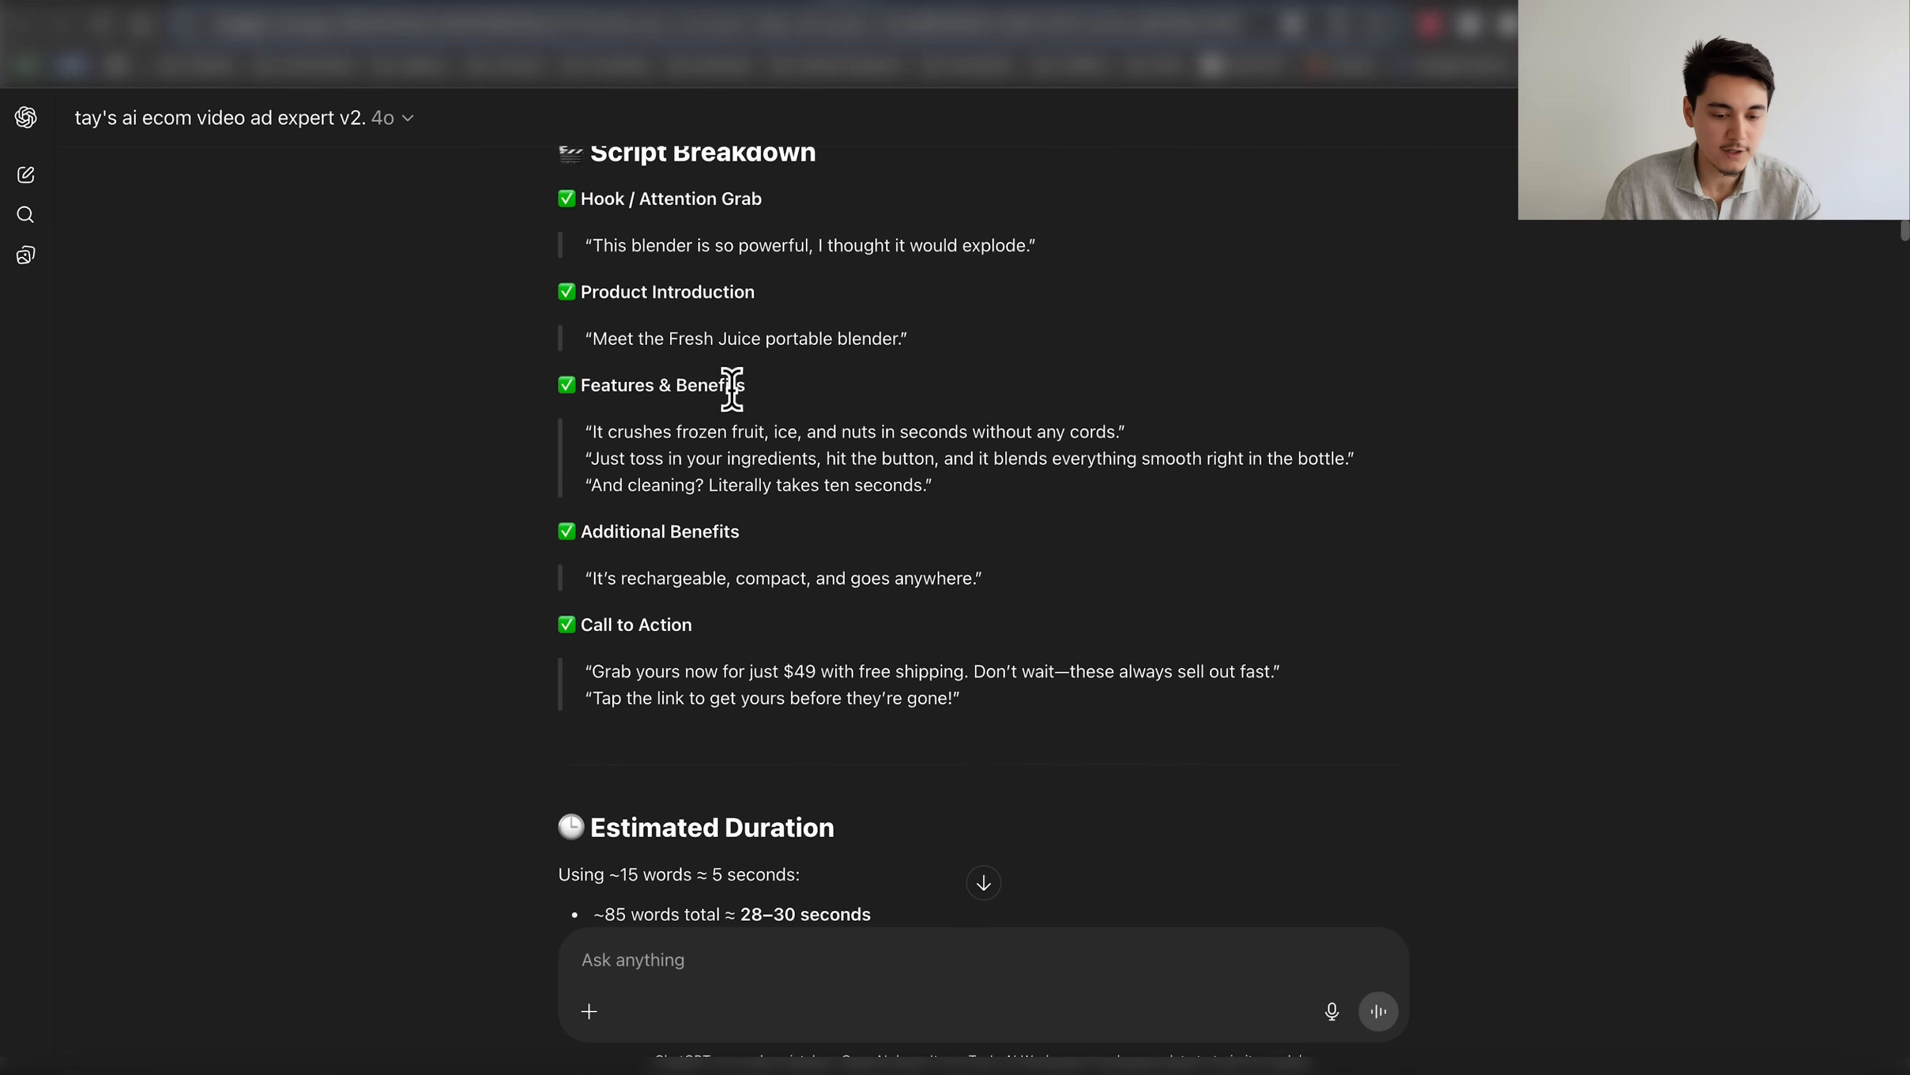
pyautogui.scroll(-3)
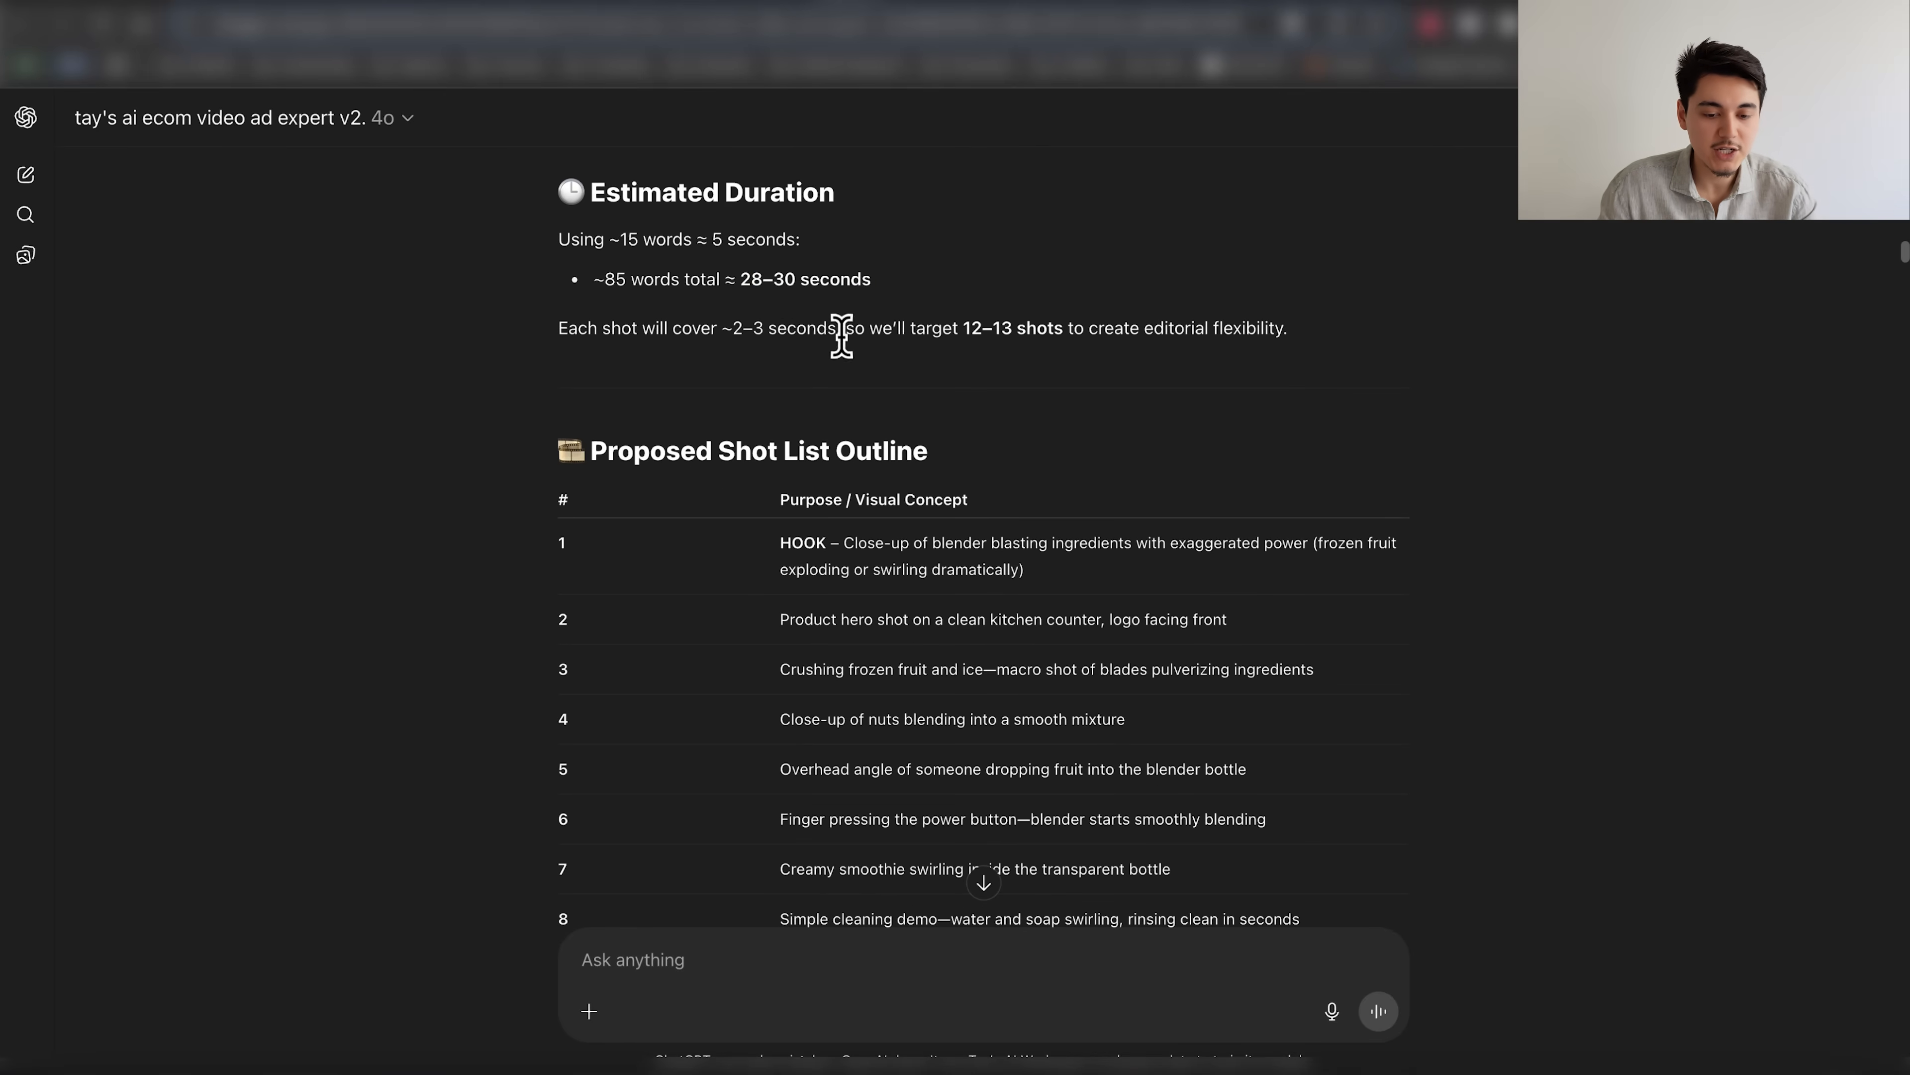
pyautogui.scroll(-3)
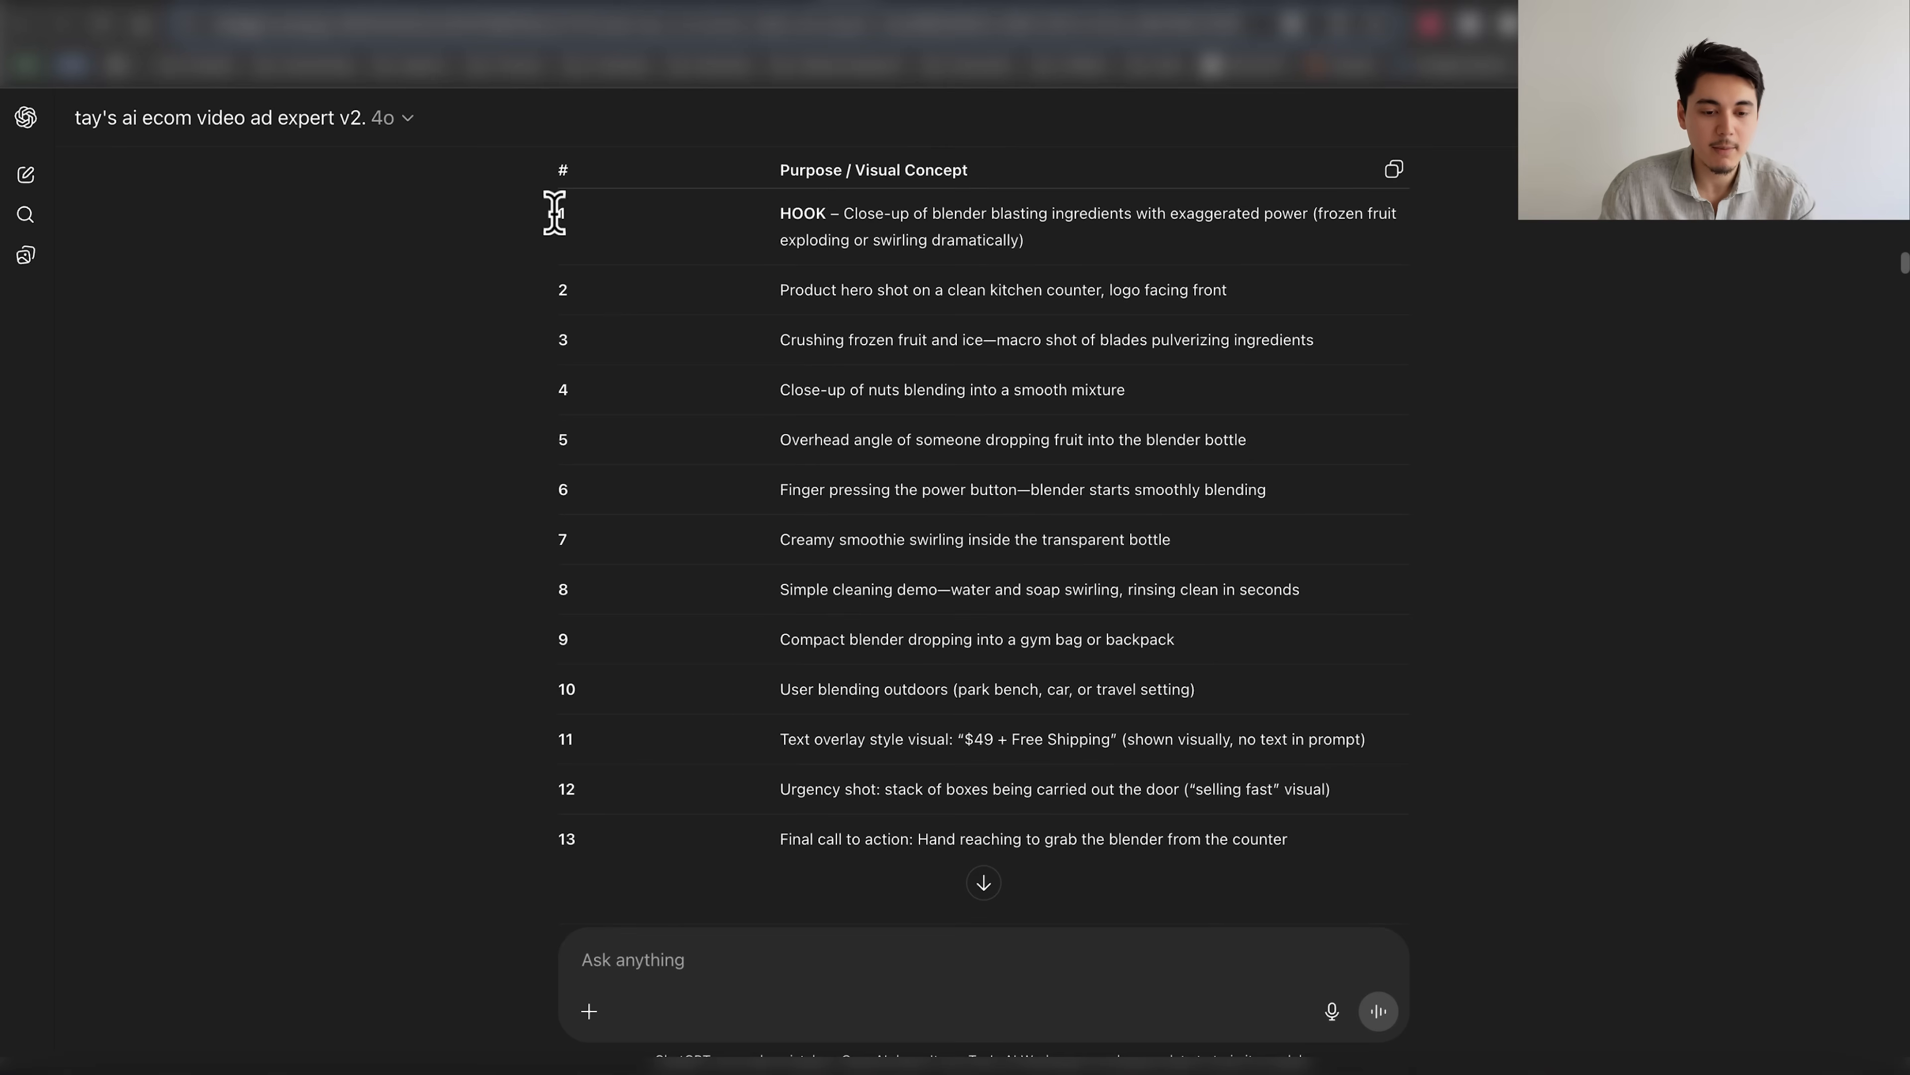
pyautogui.moveTo(1067, 405)
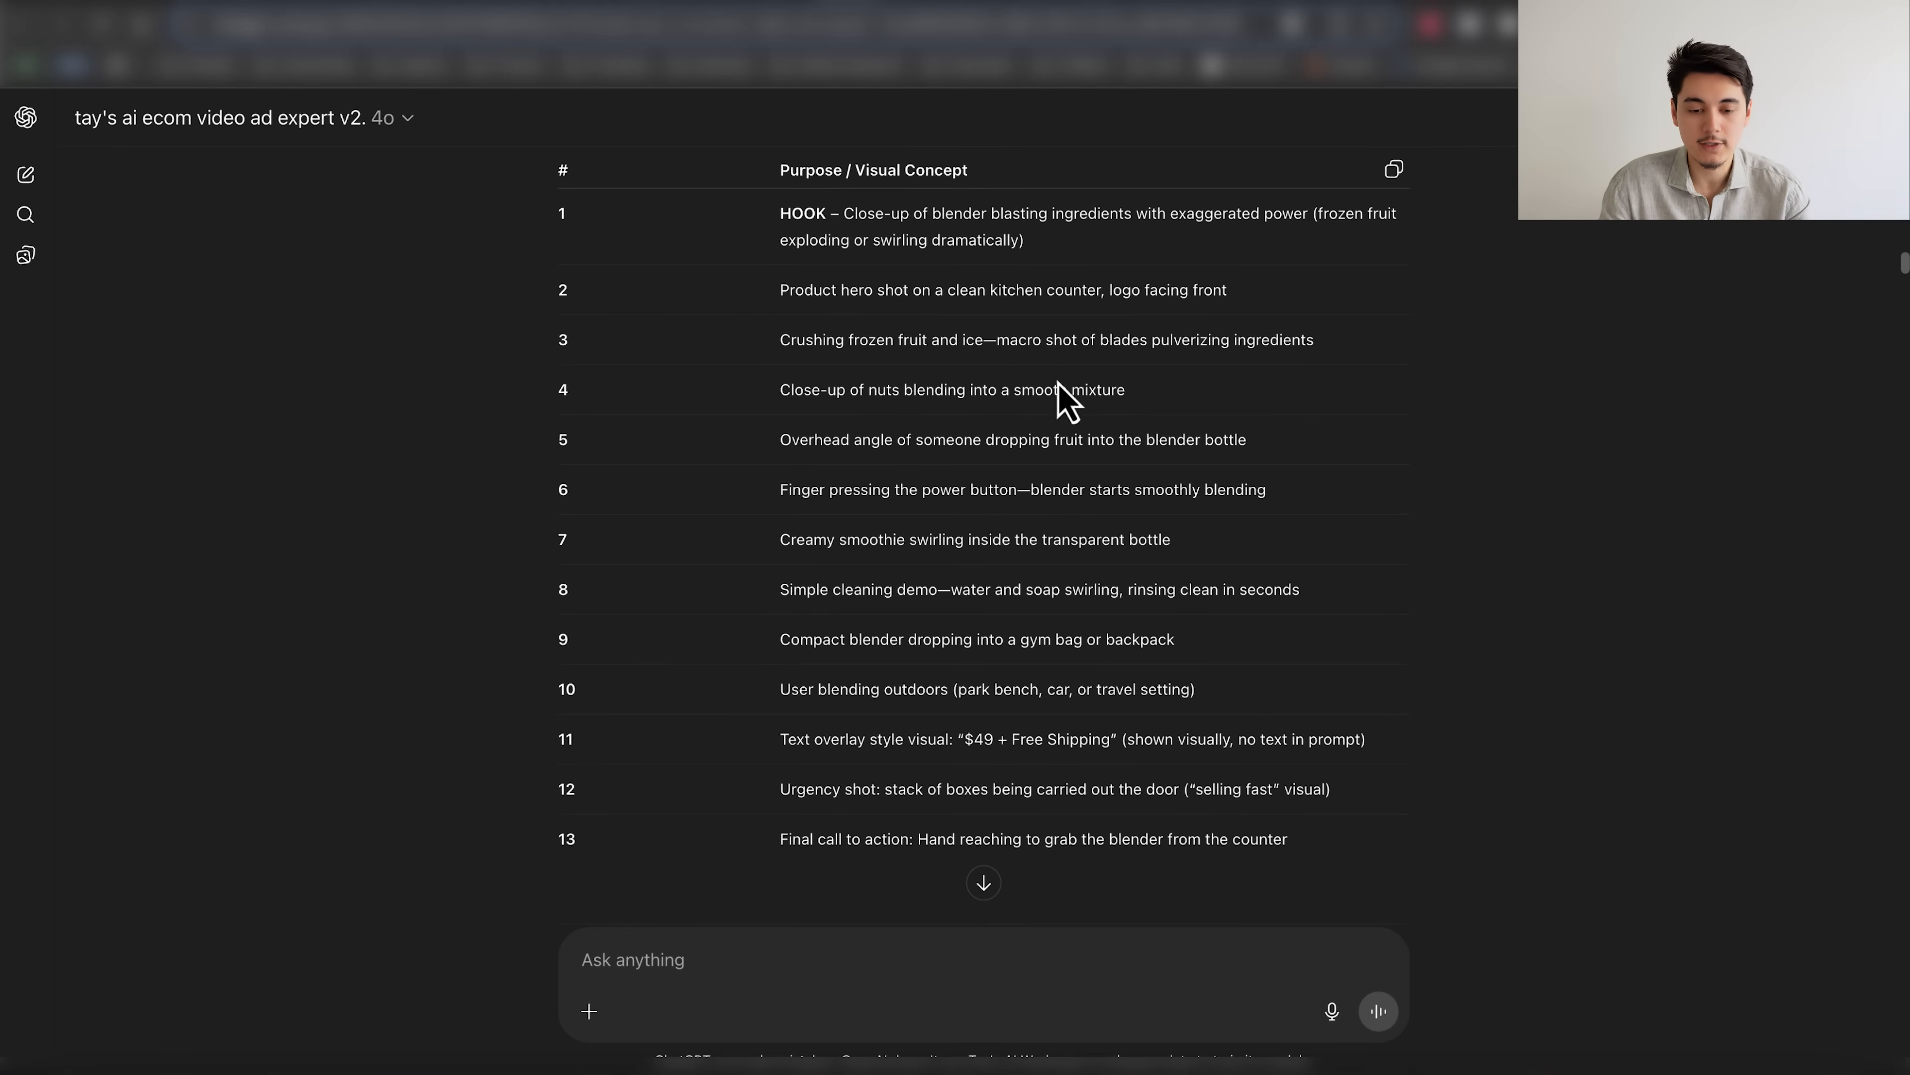
pyautogui.scroll(-3)
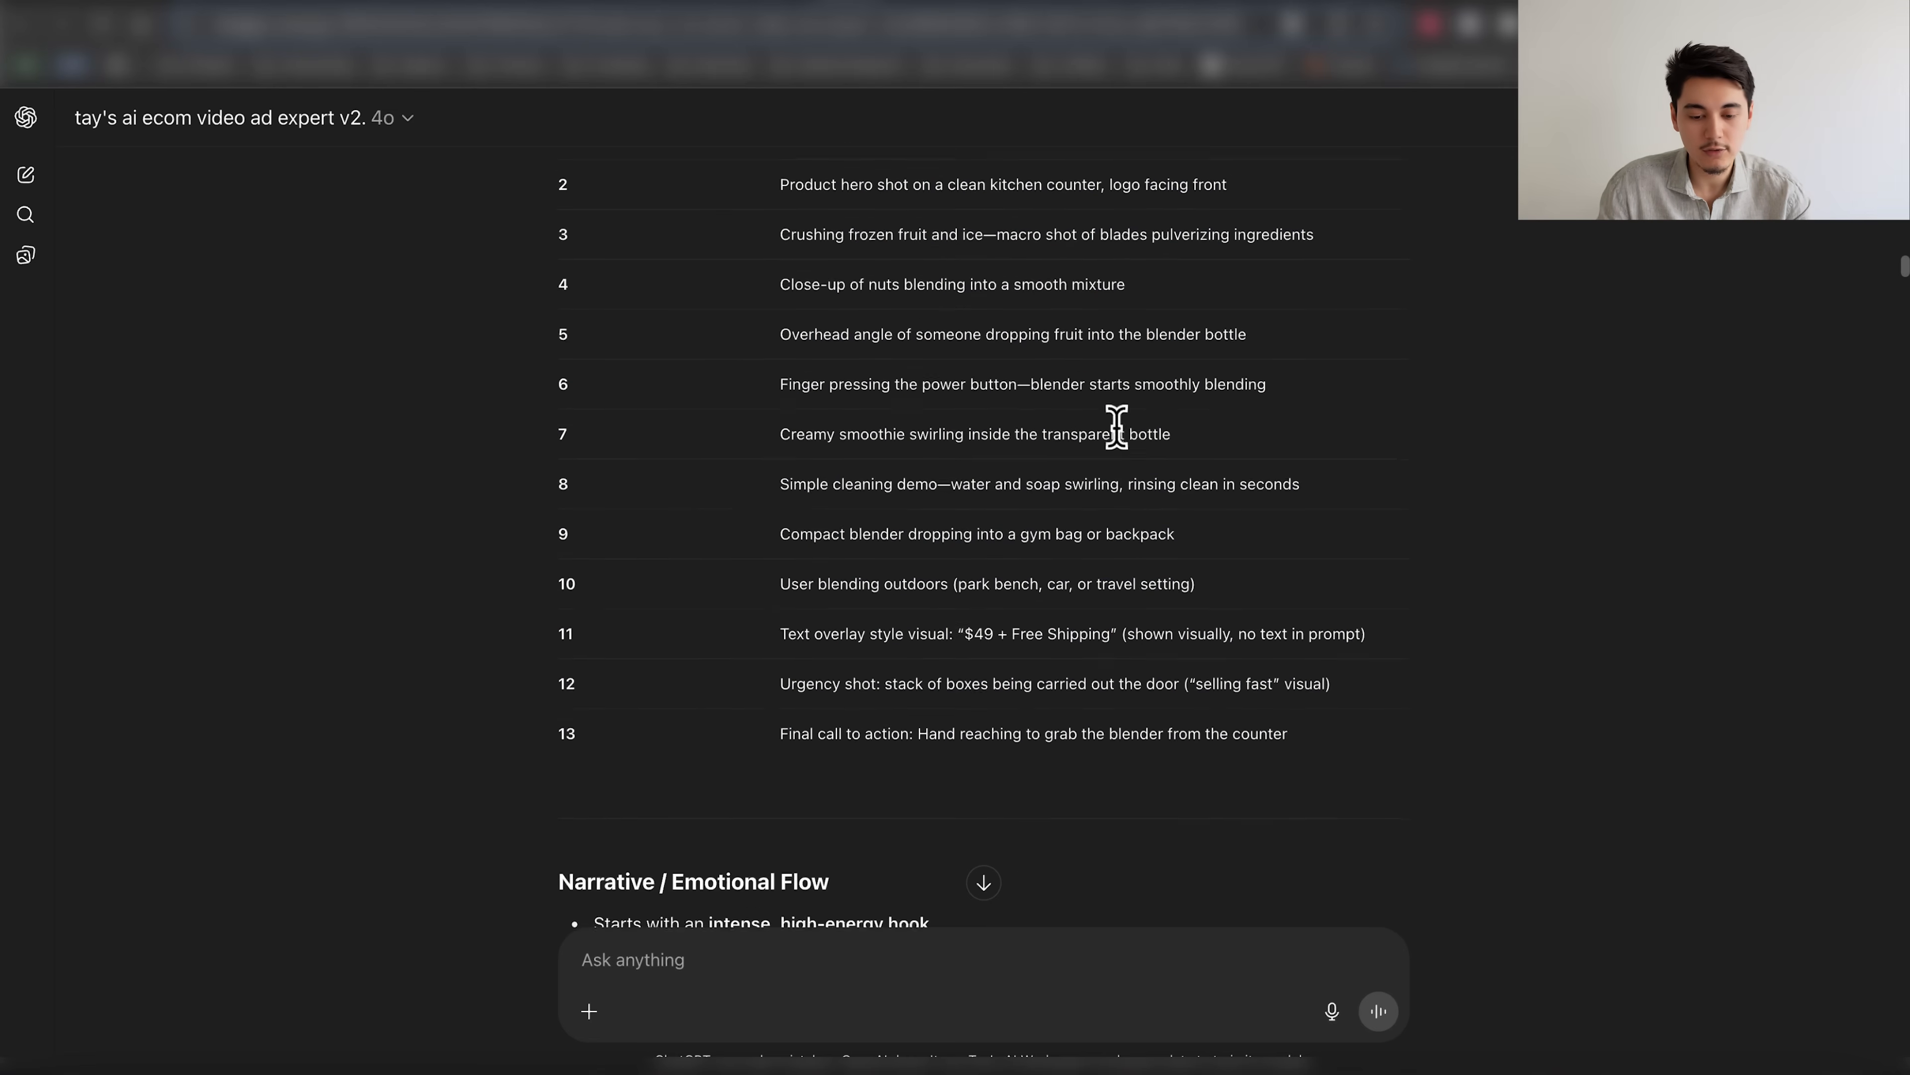
pyautogui.scroll(-3)
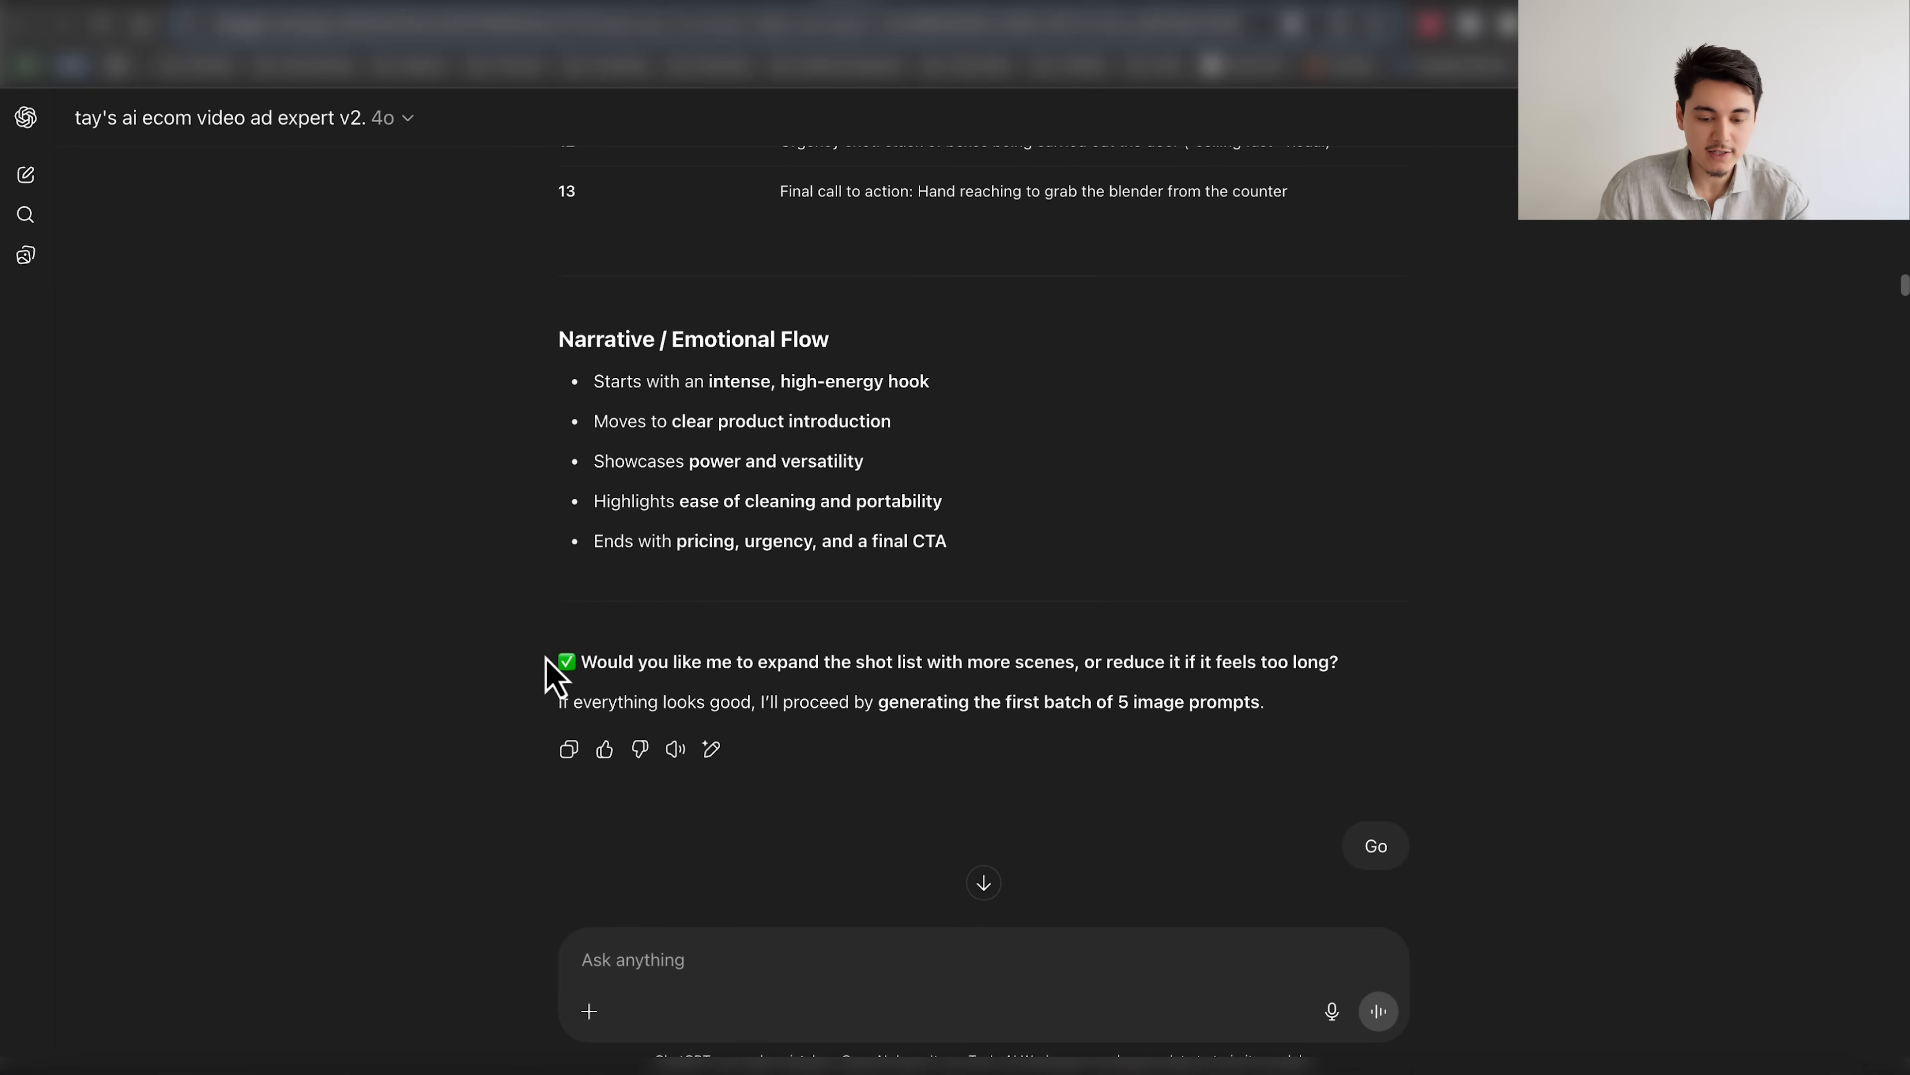
pyautogui.moveTo(969, 272)
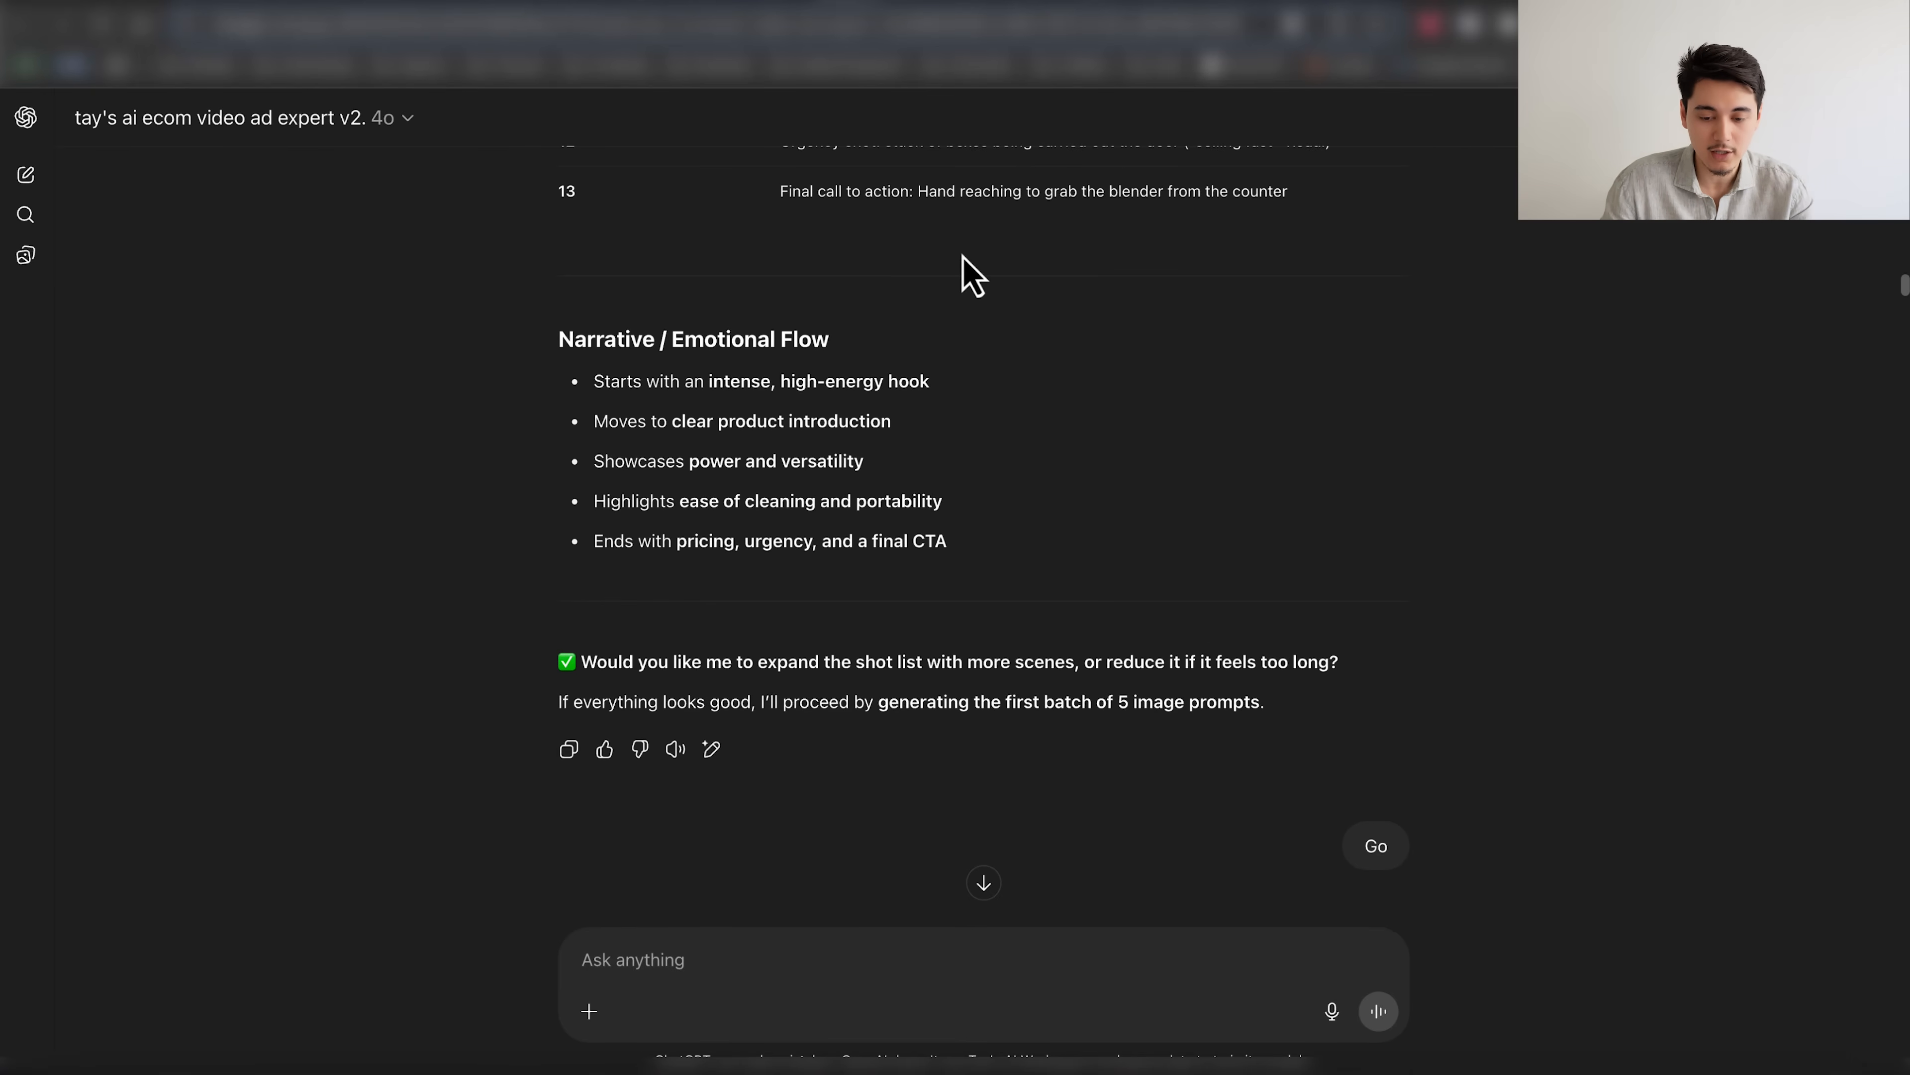
pyautogui.moveTo(1123, 656)
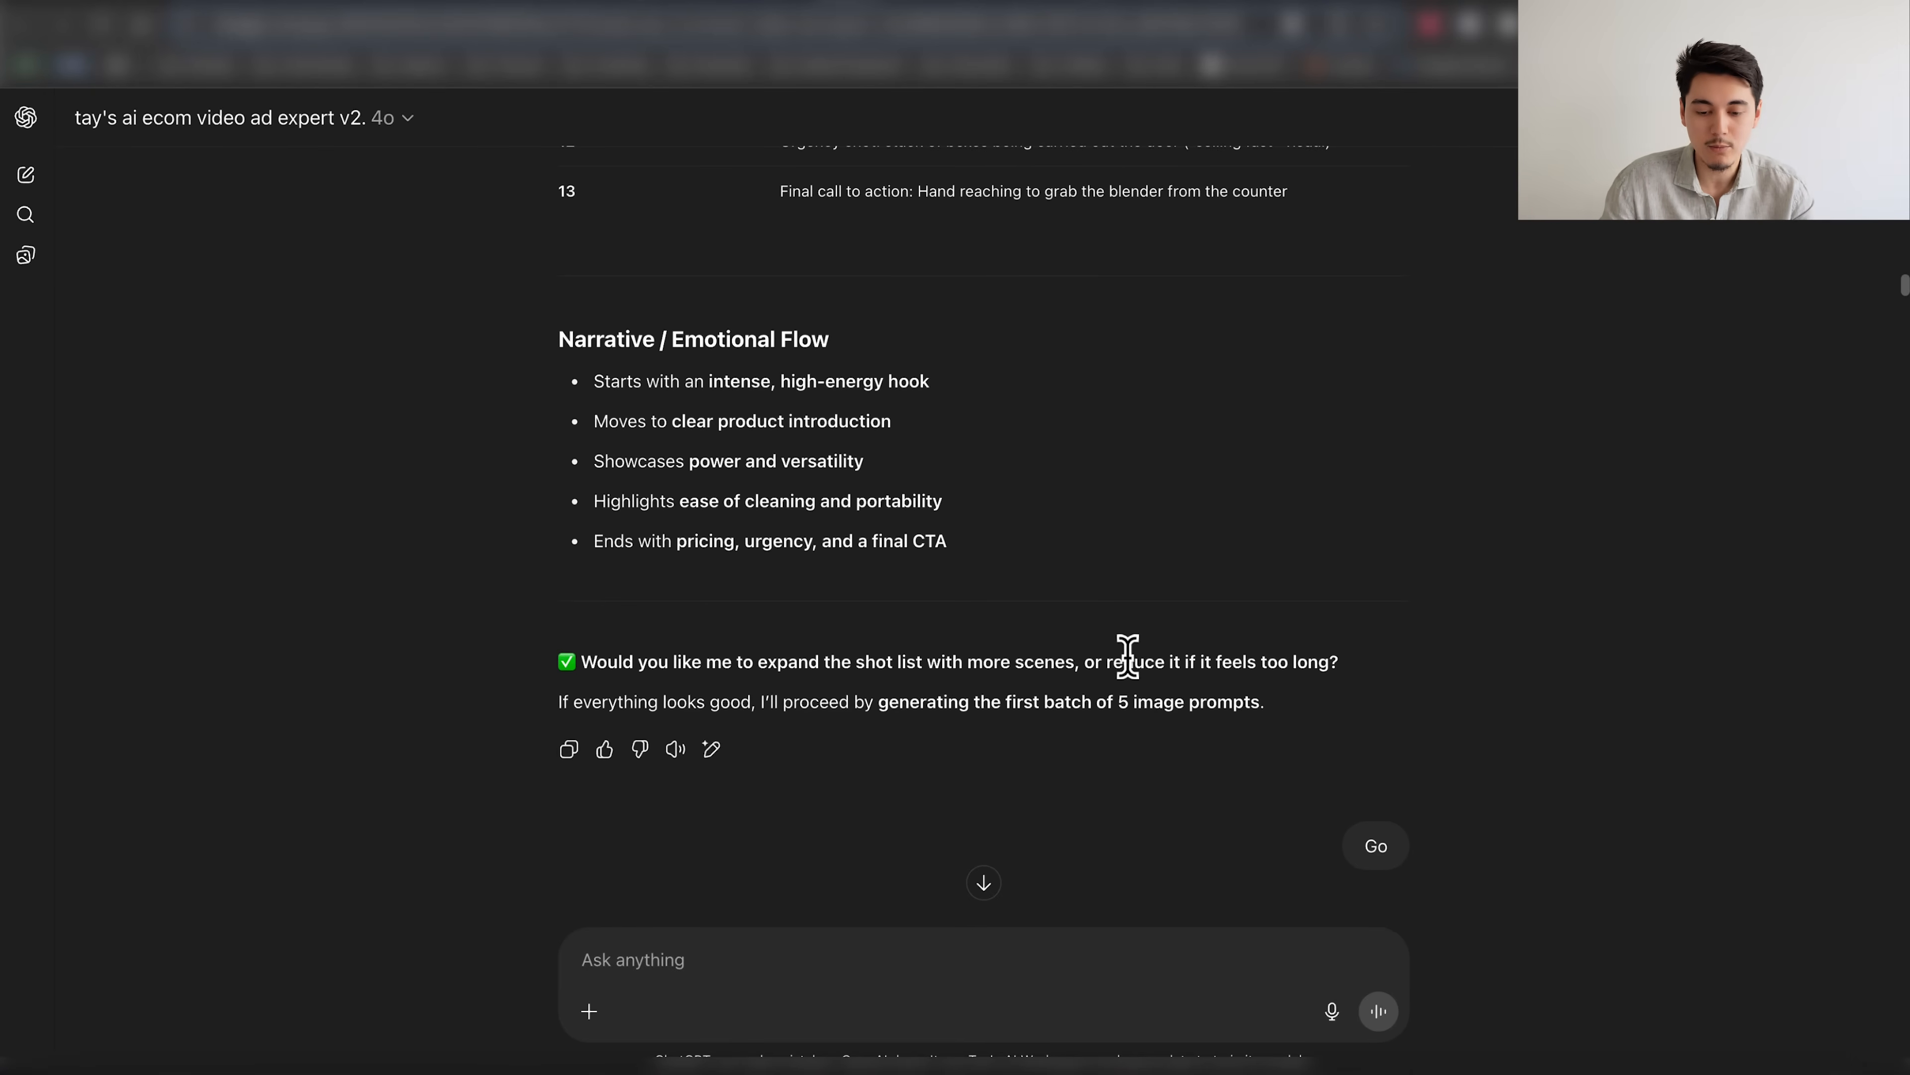
# - Send 'Go' to approve the outline and scroll to Image Prompt 1 of the first batch
pyautogui.click(1376, 846)
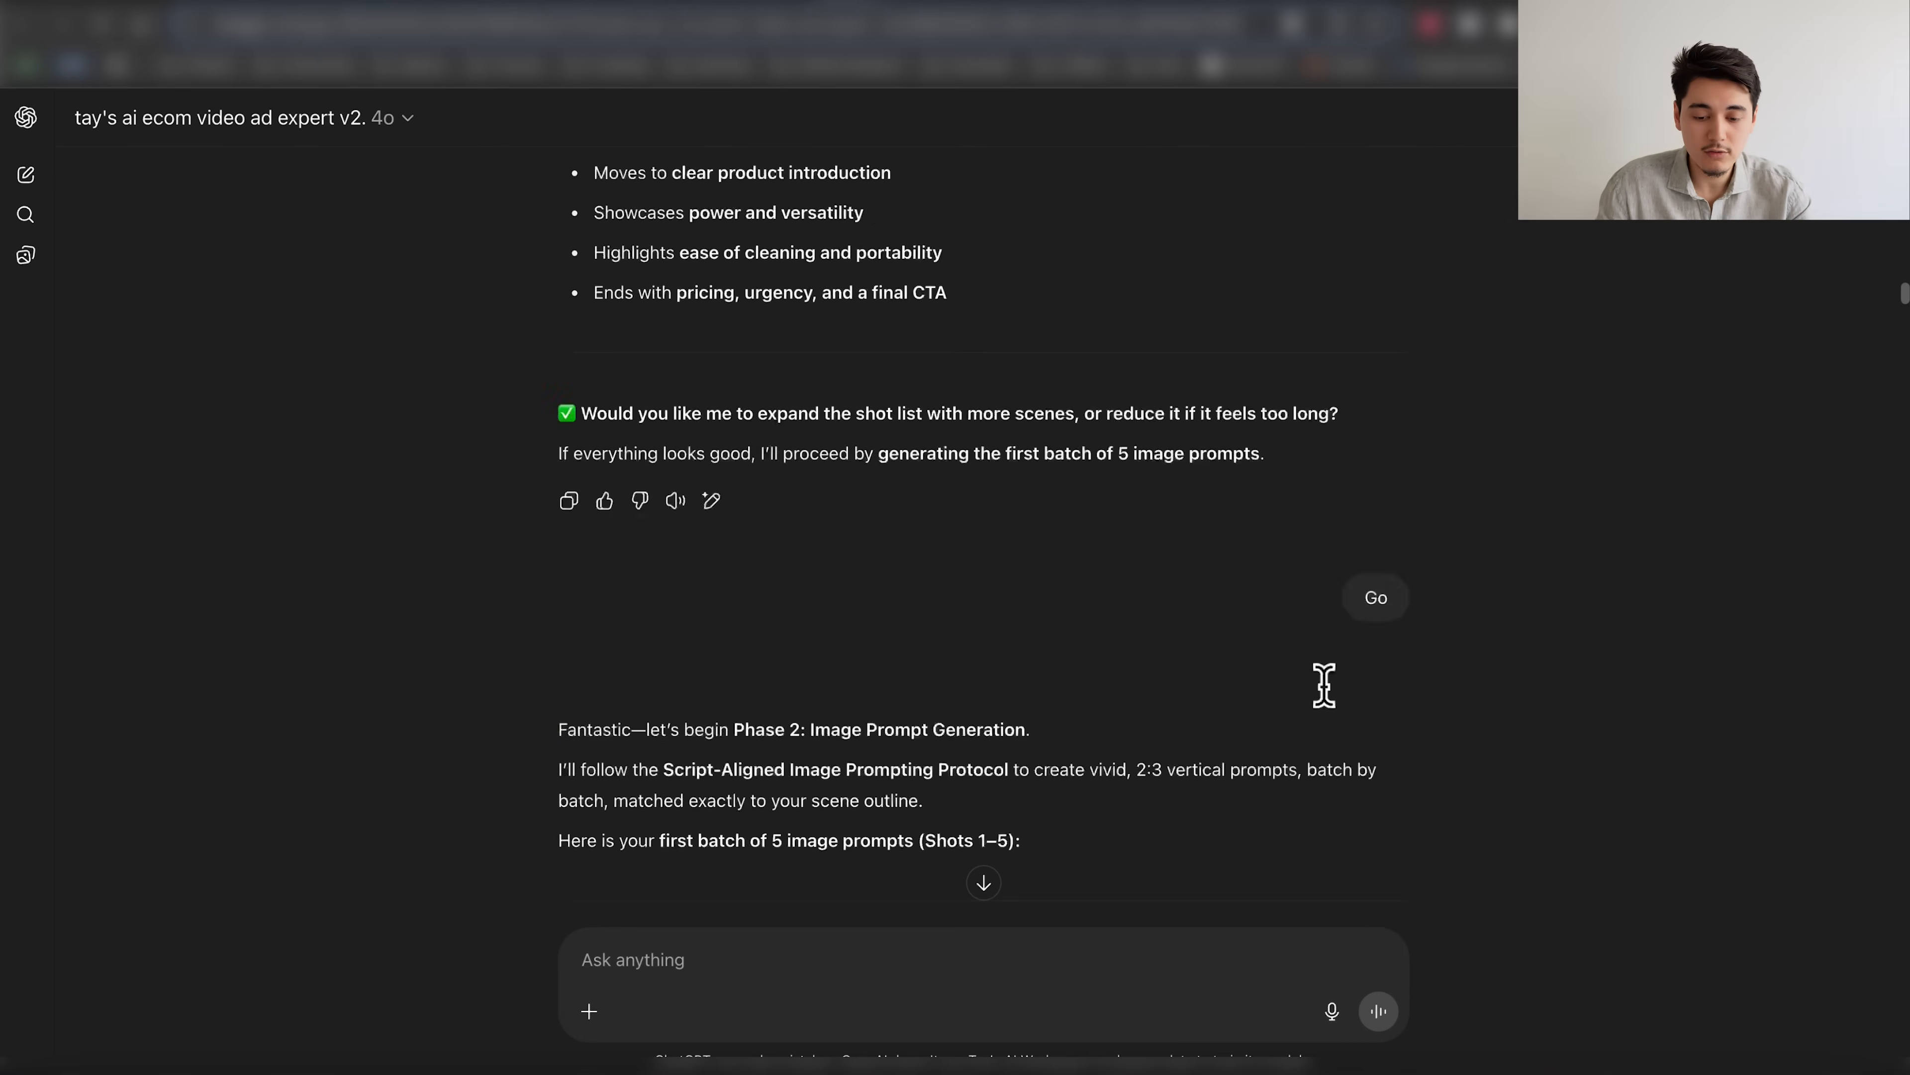
pyautogui.scroll(-3)
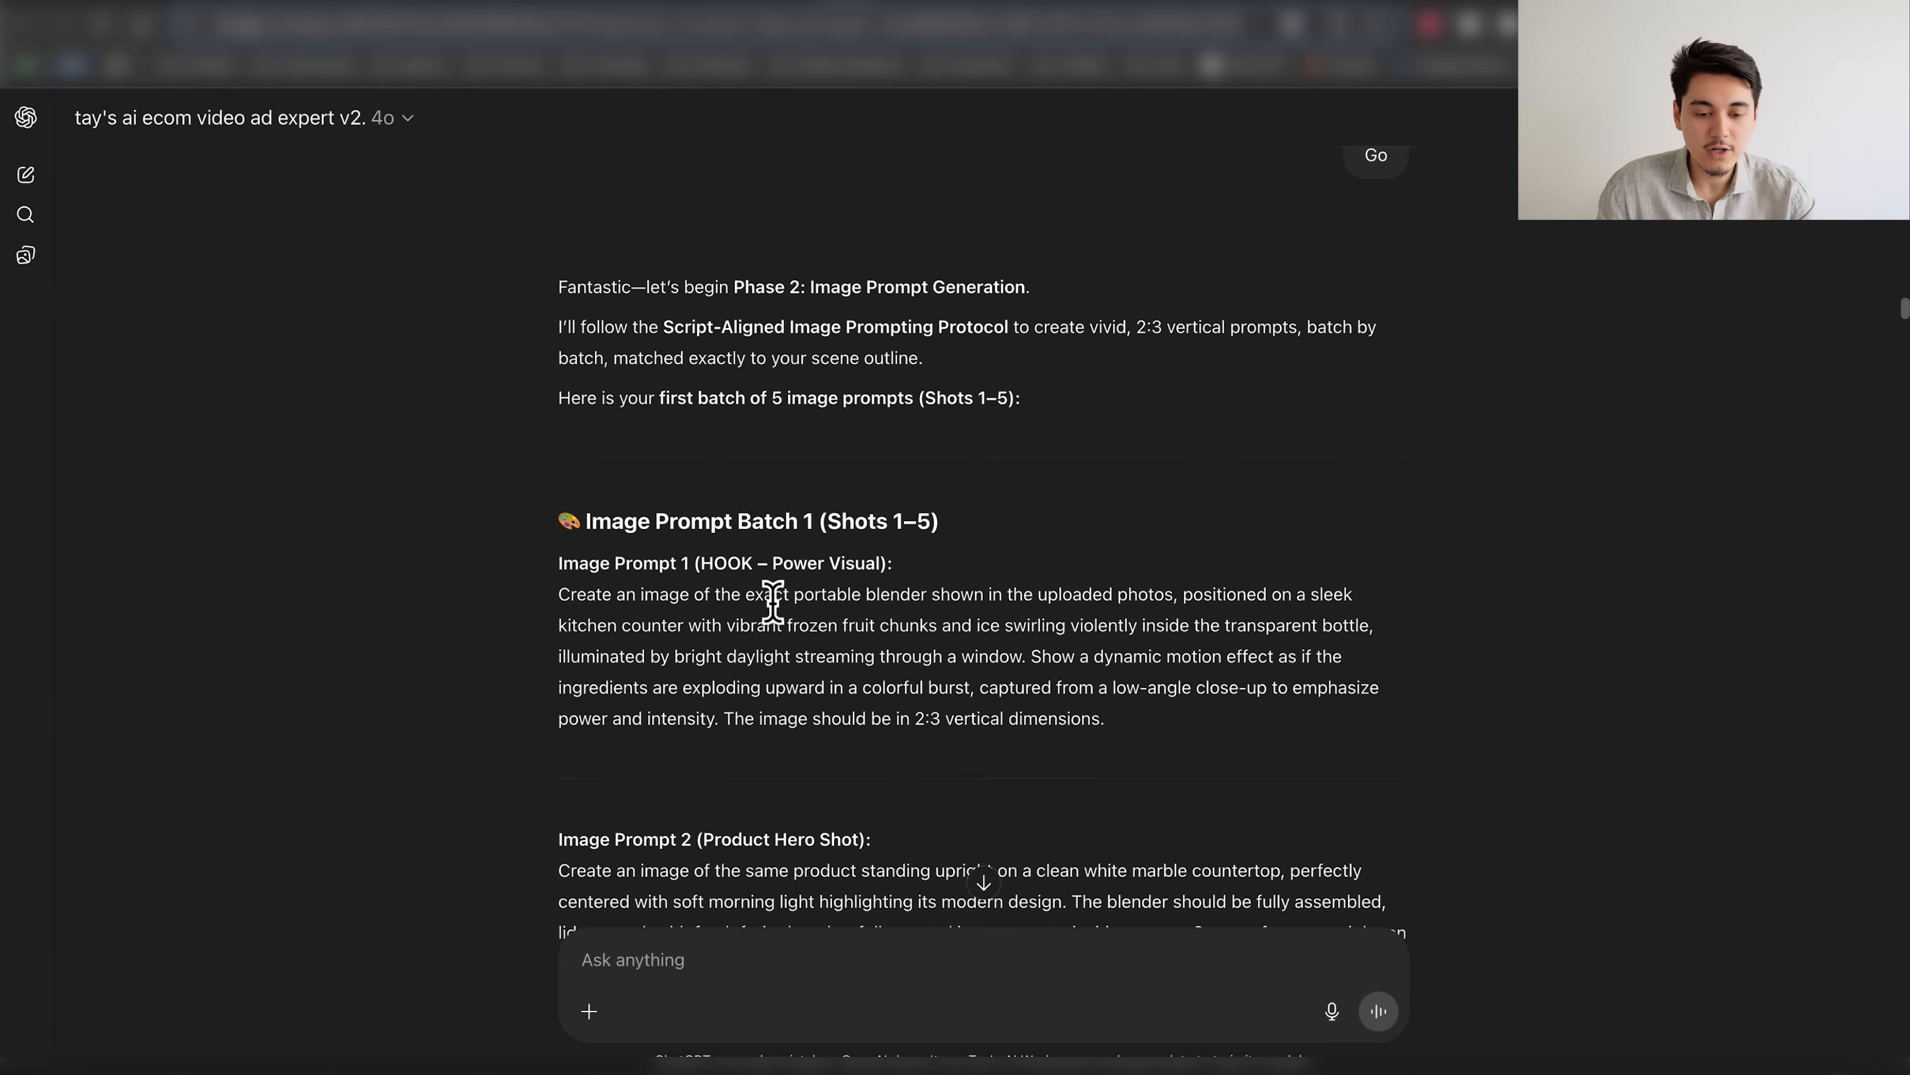
pyautogui.scroll(-3)
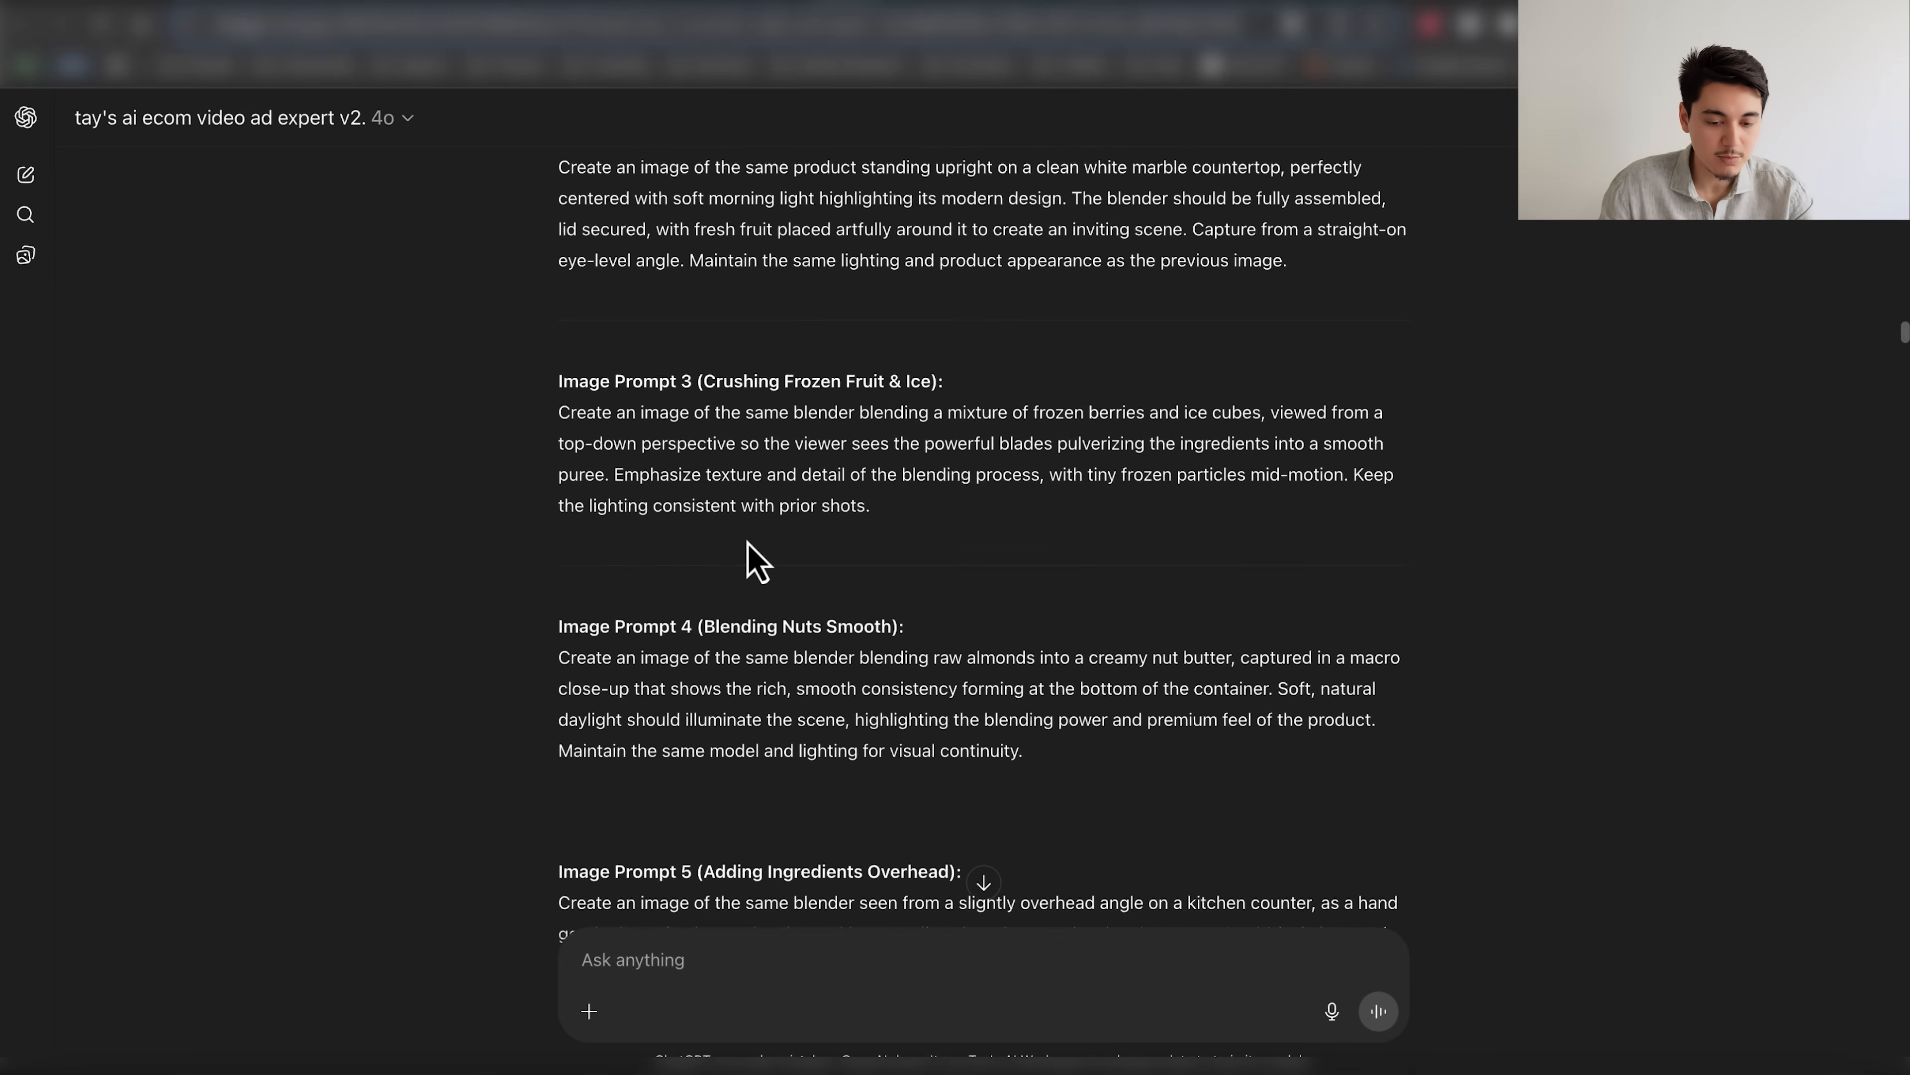
pyautogui.scroll(3)
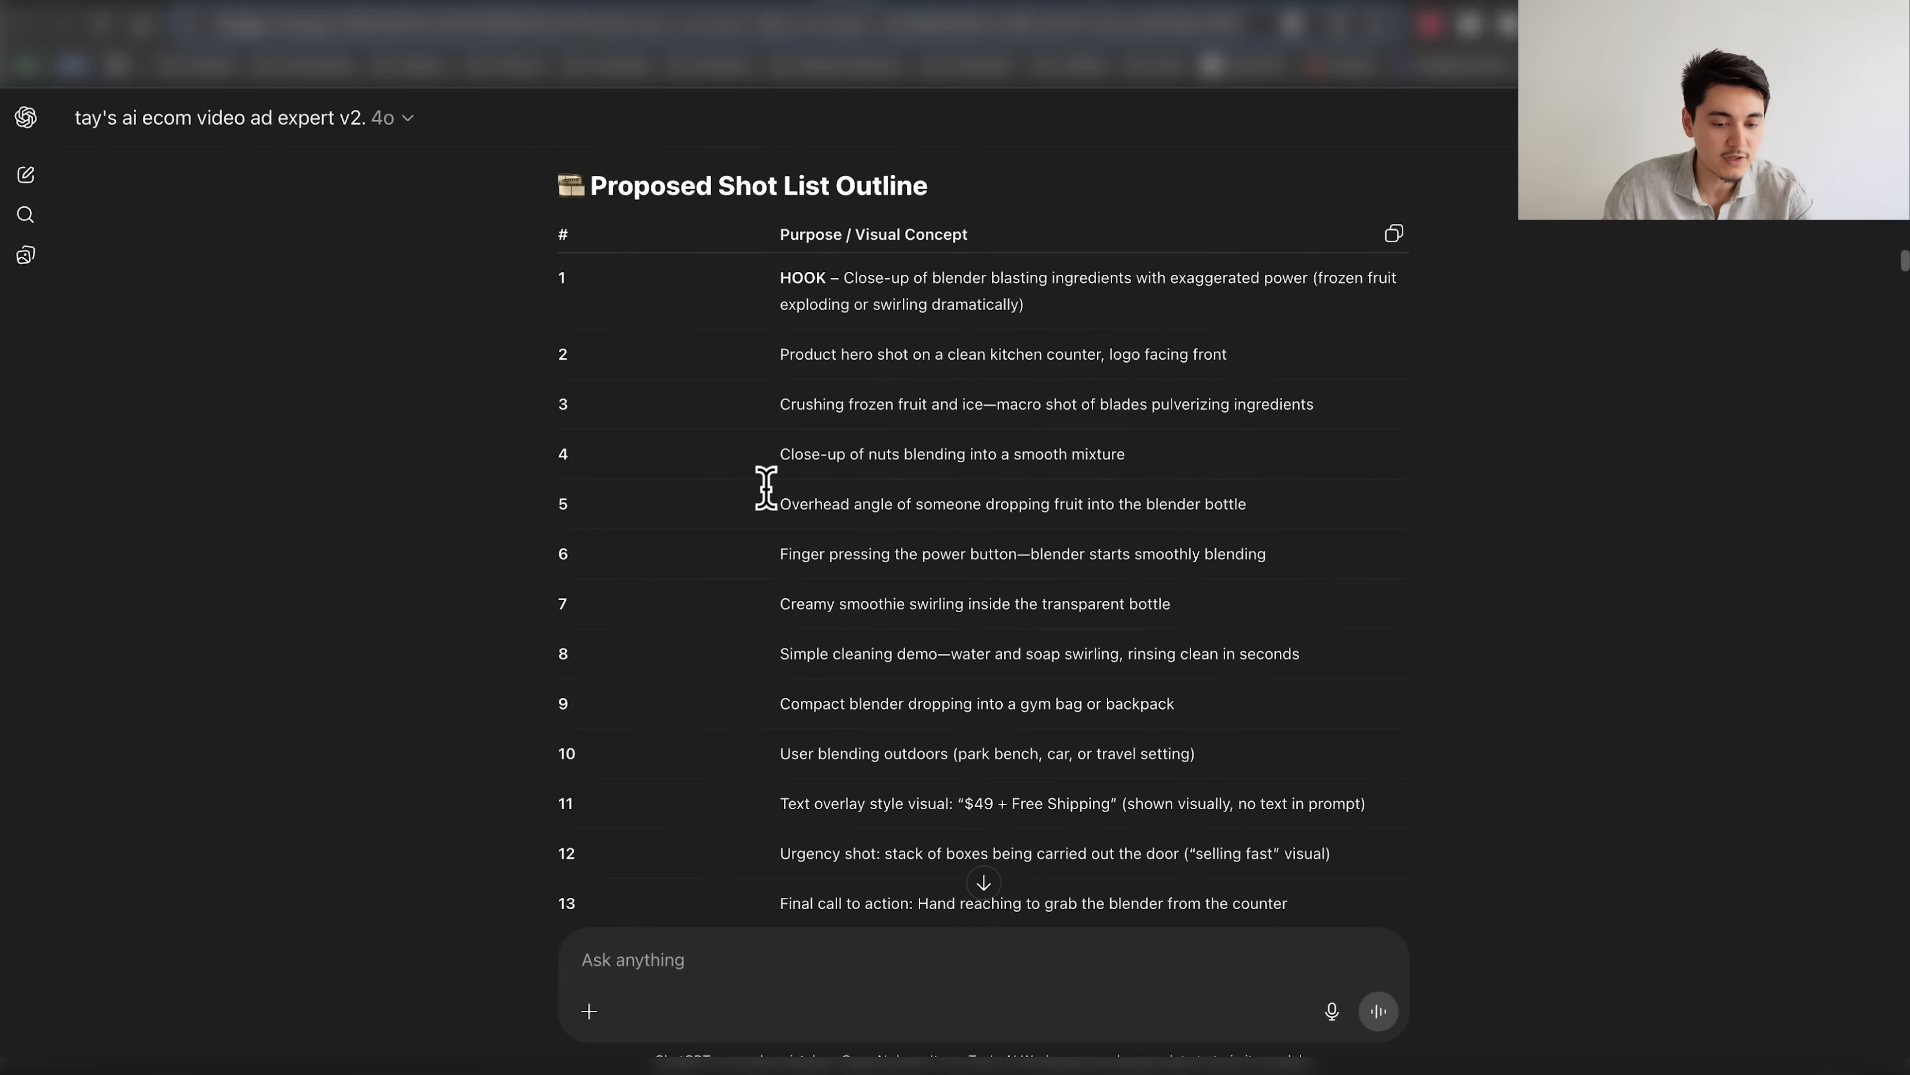
pyautogui.scroll(-3)
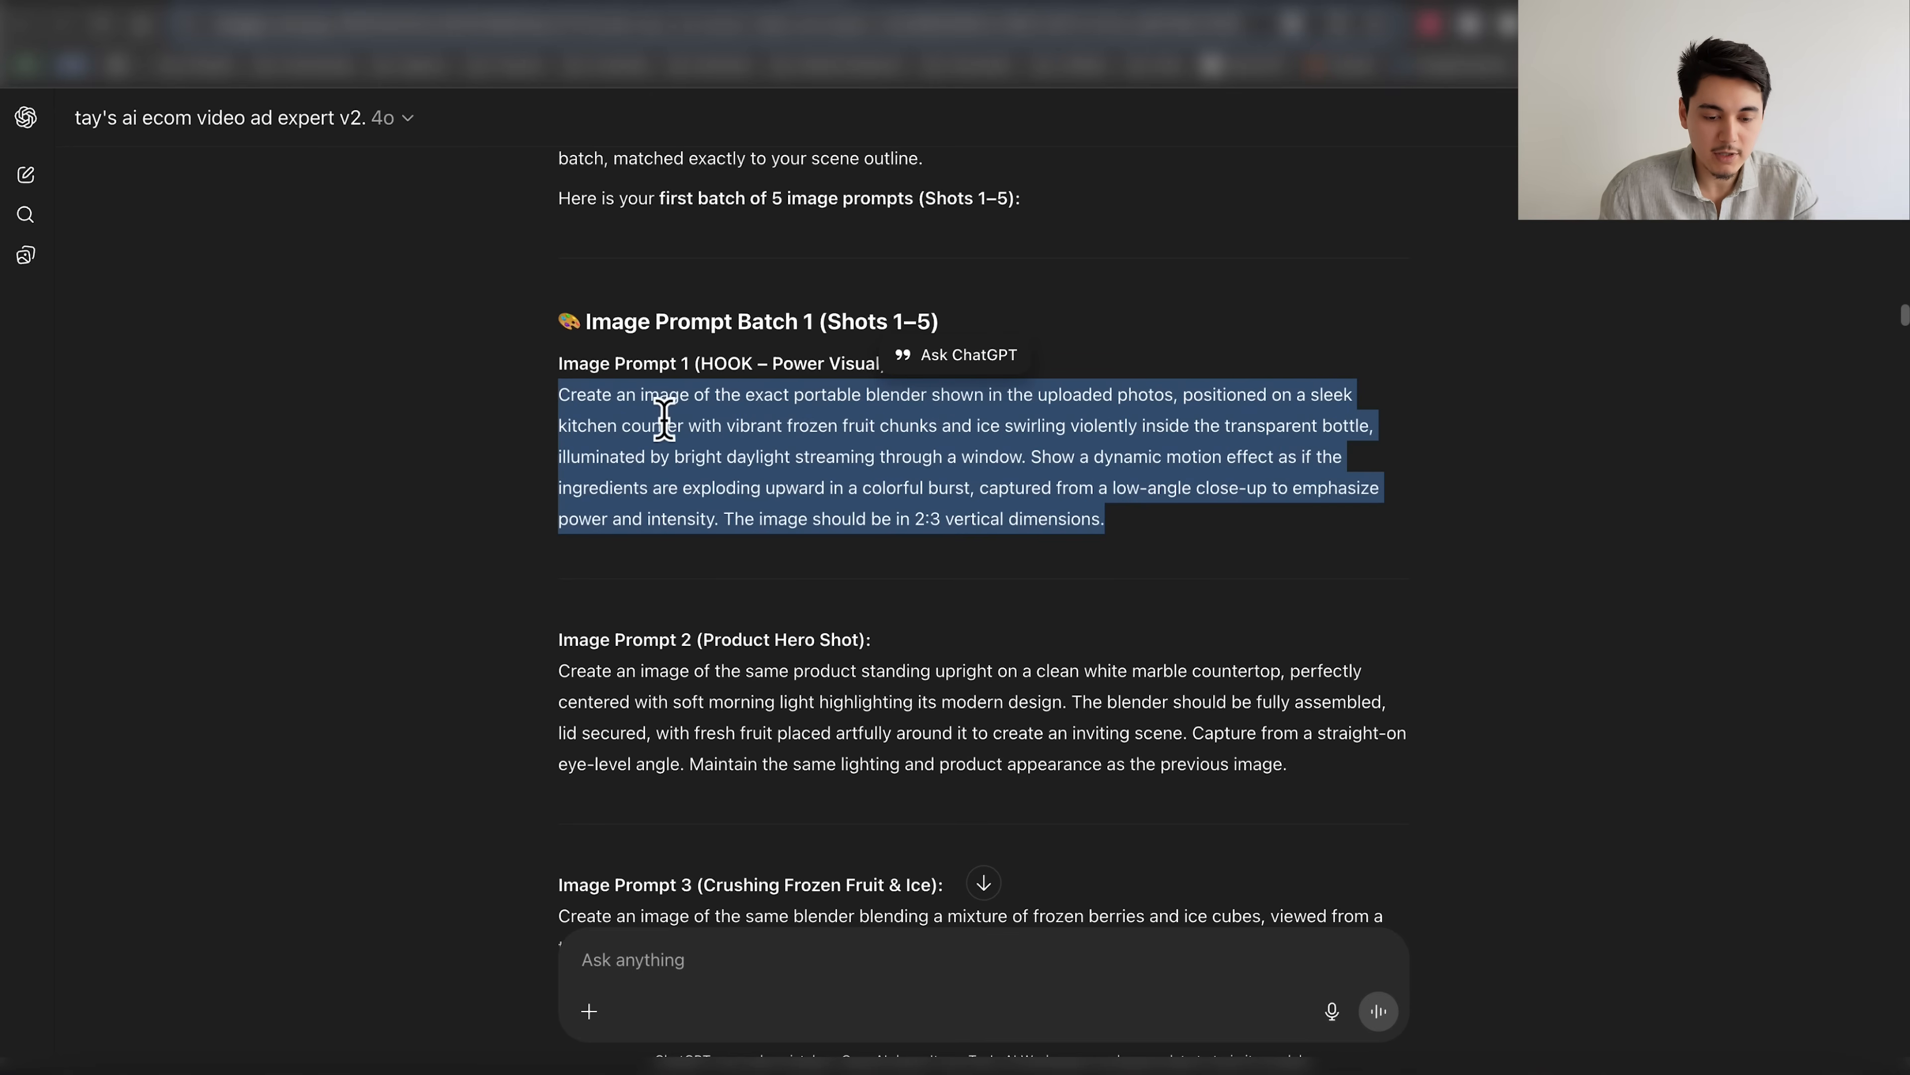
# - In a new chat, generate the hook image of the blender with fruit exploding upward from Image Prompt 1
pyautogui.click(24, 173)
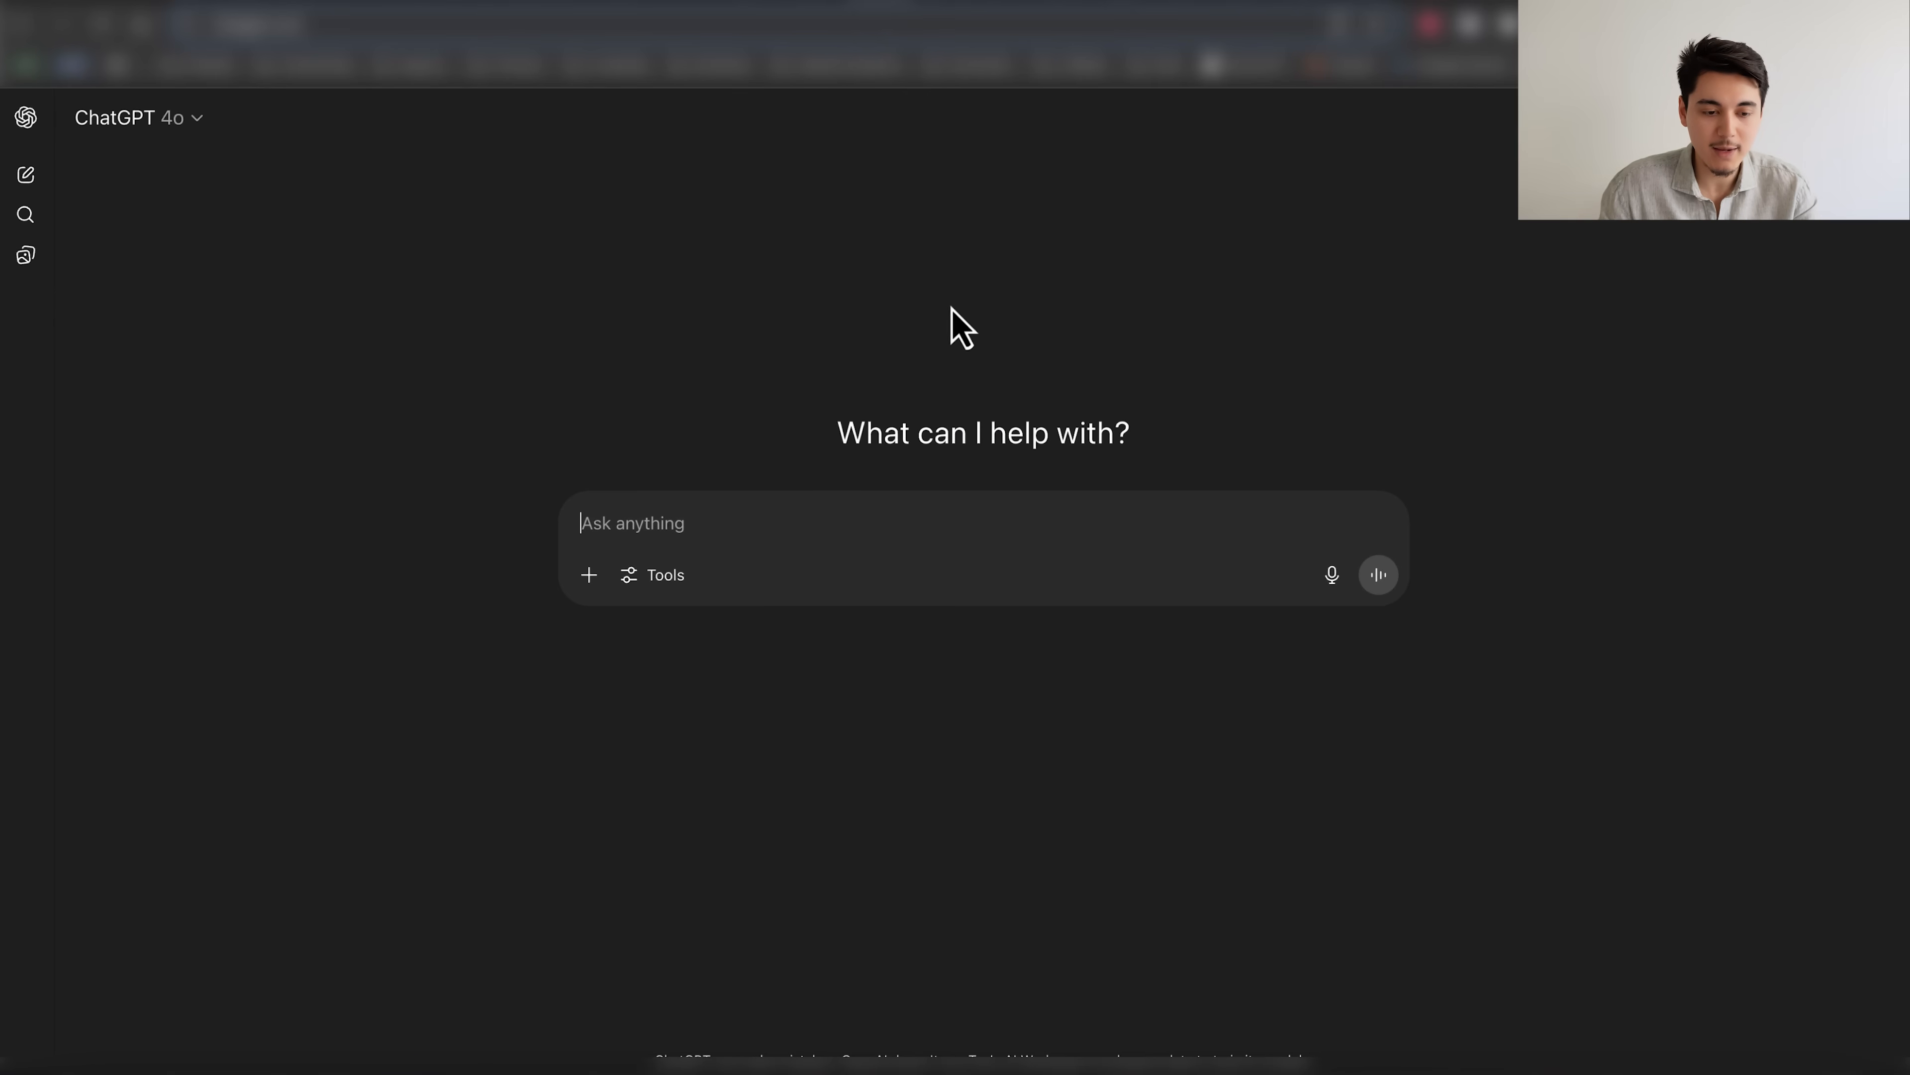
pyautogui.click(134, 118)
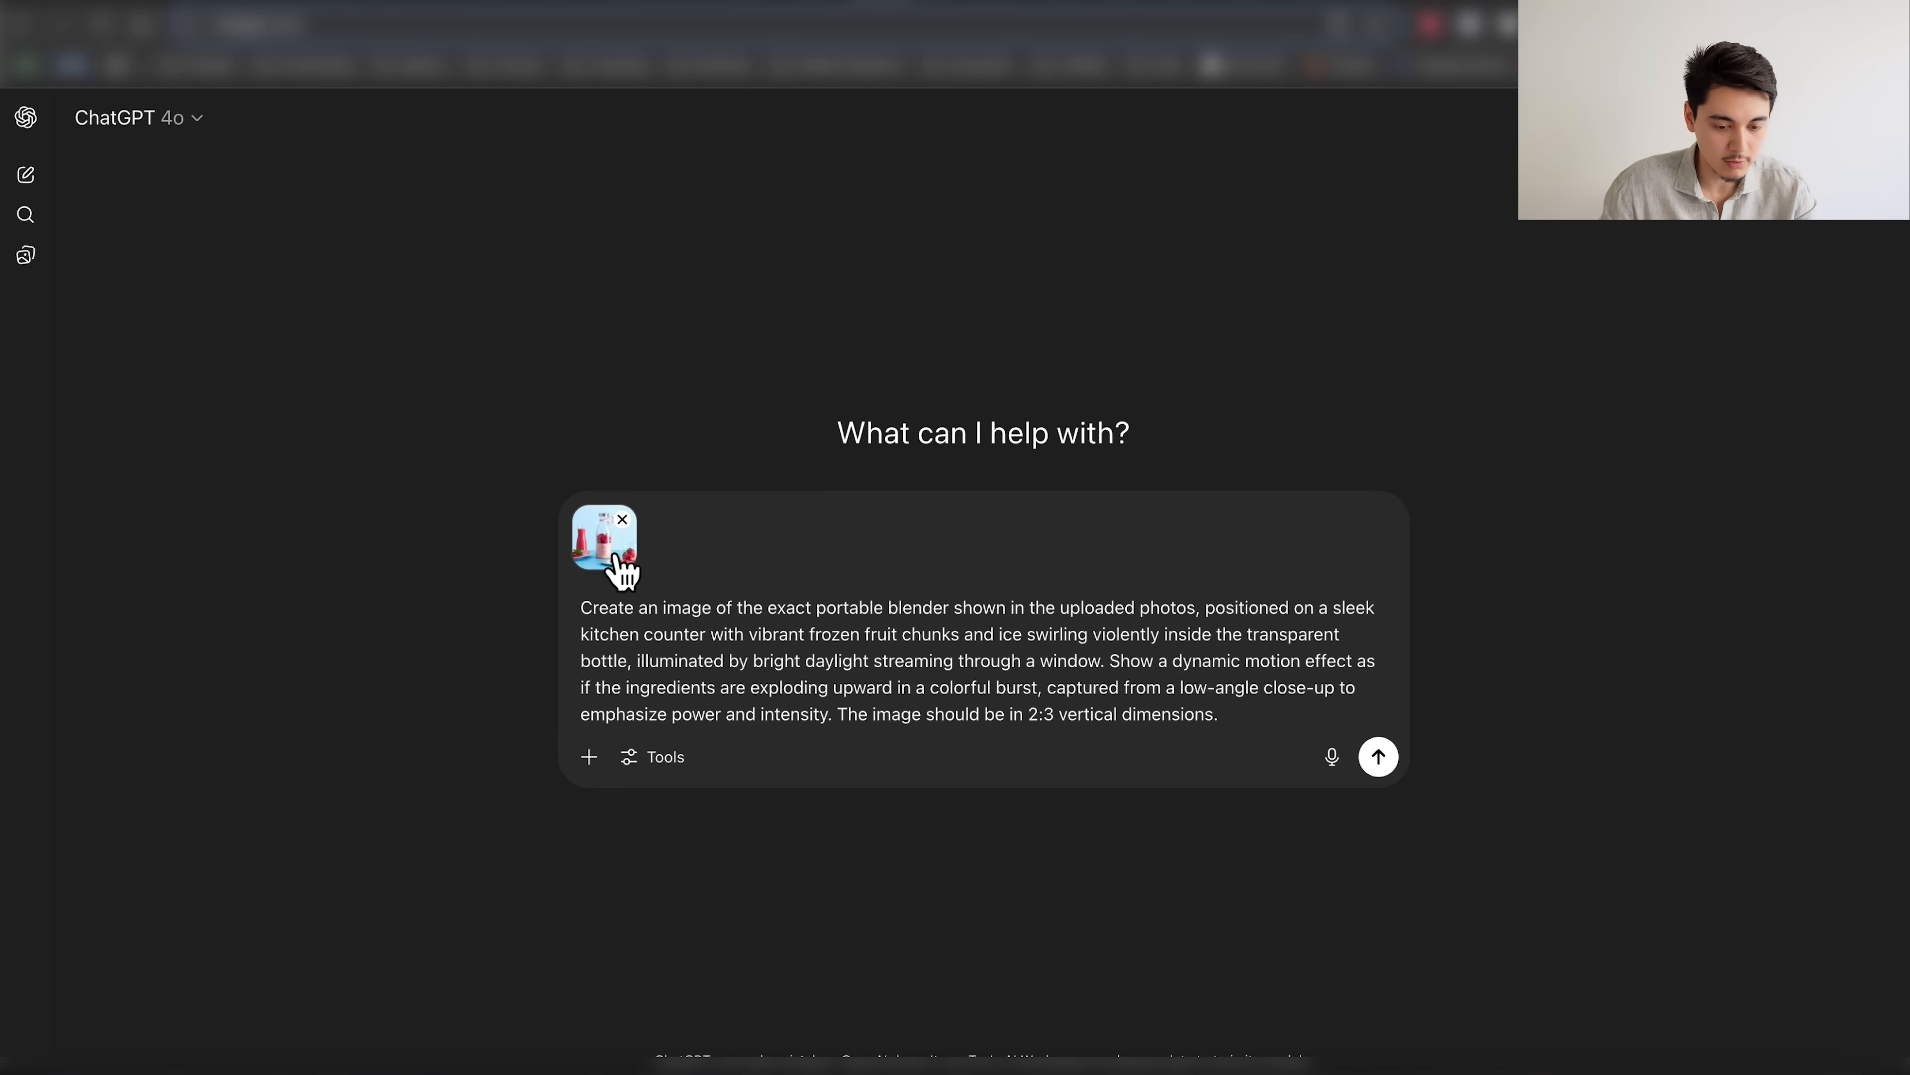
pyautogui.click(1378, 755)
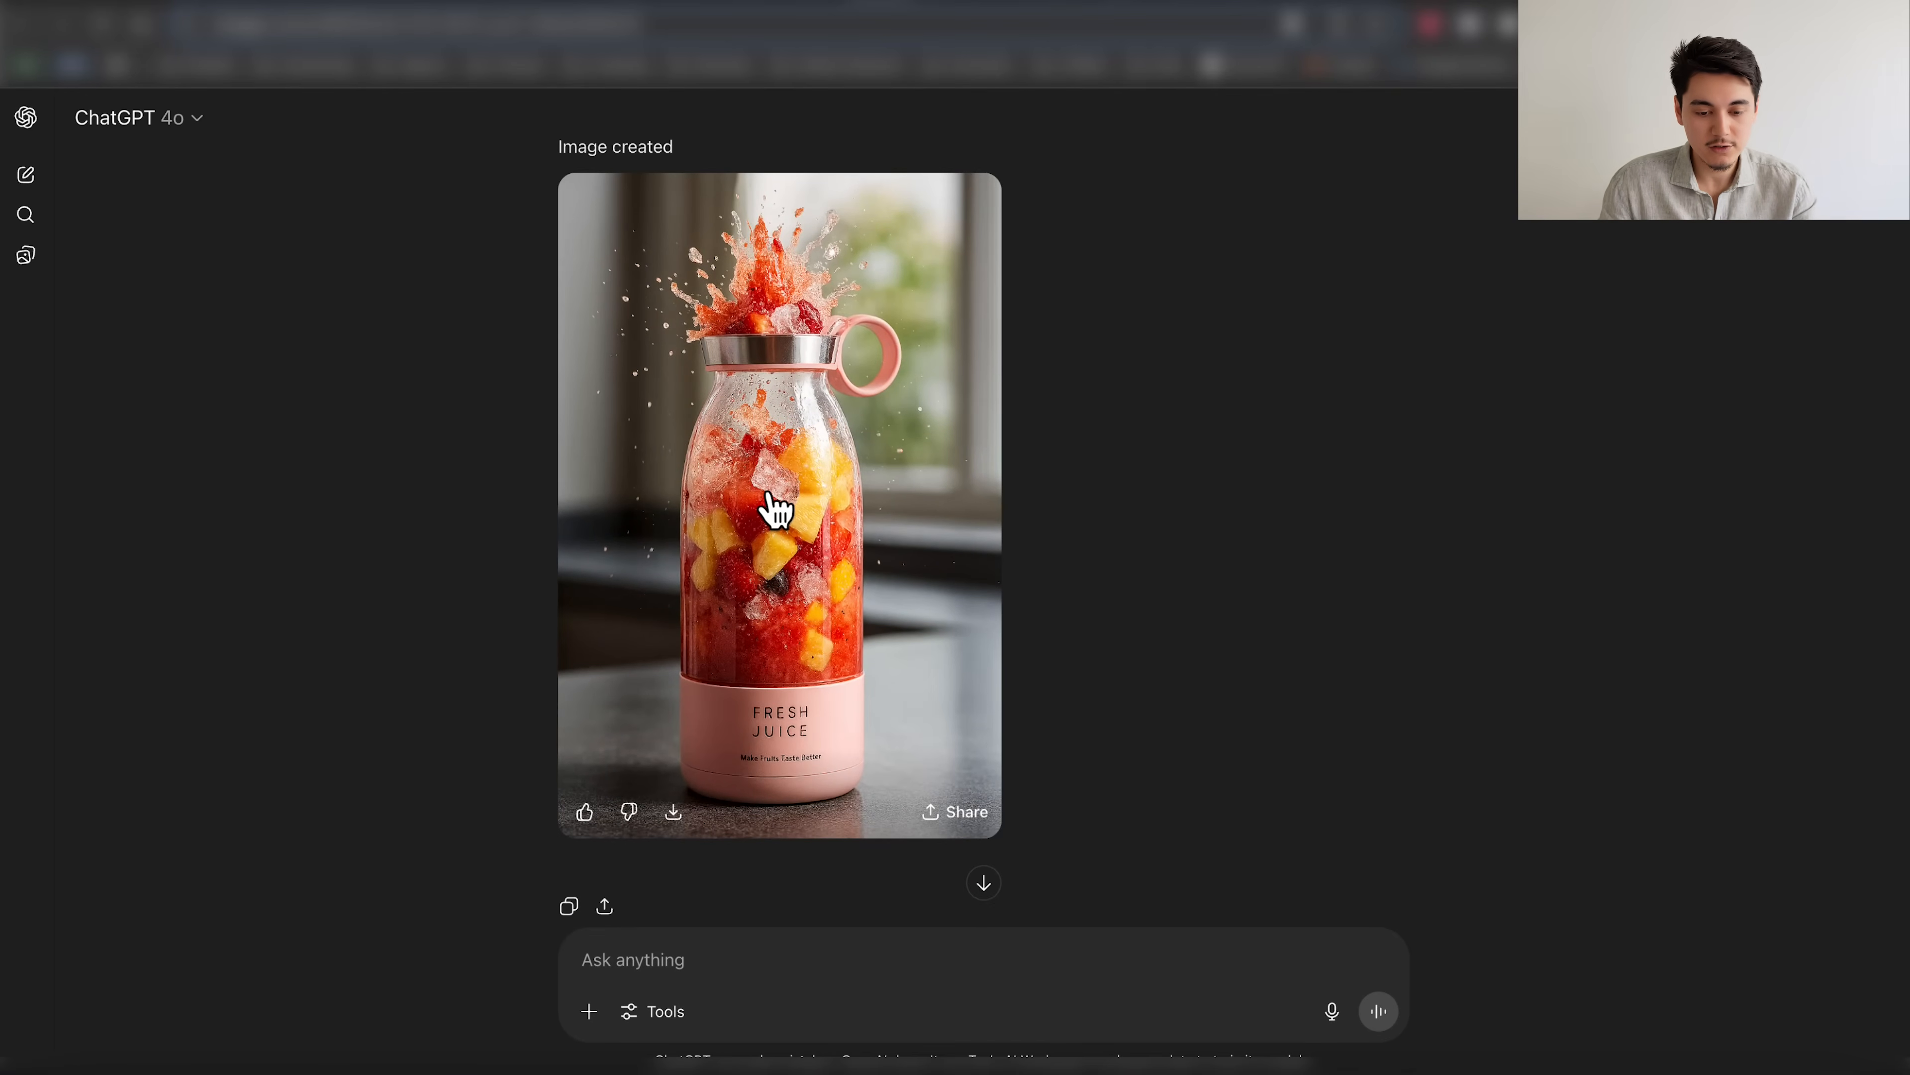
pyautogui.moveTo(762, 305)
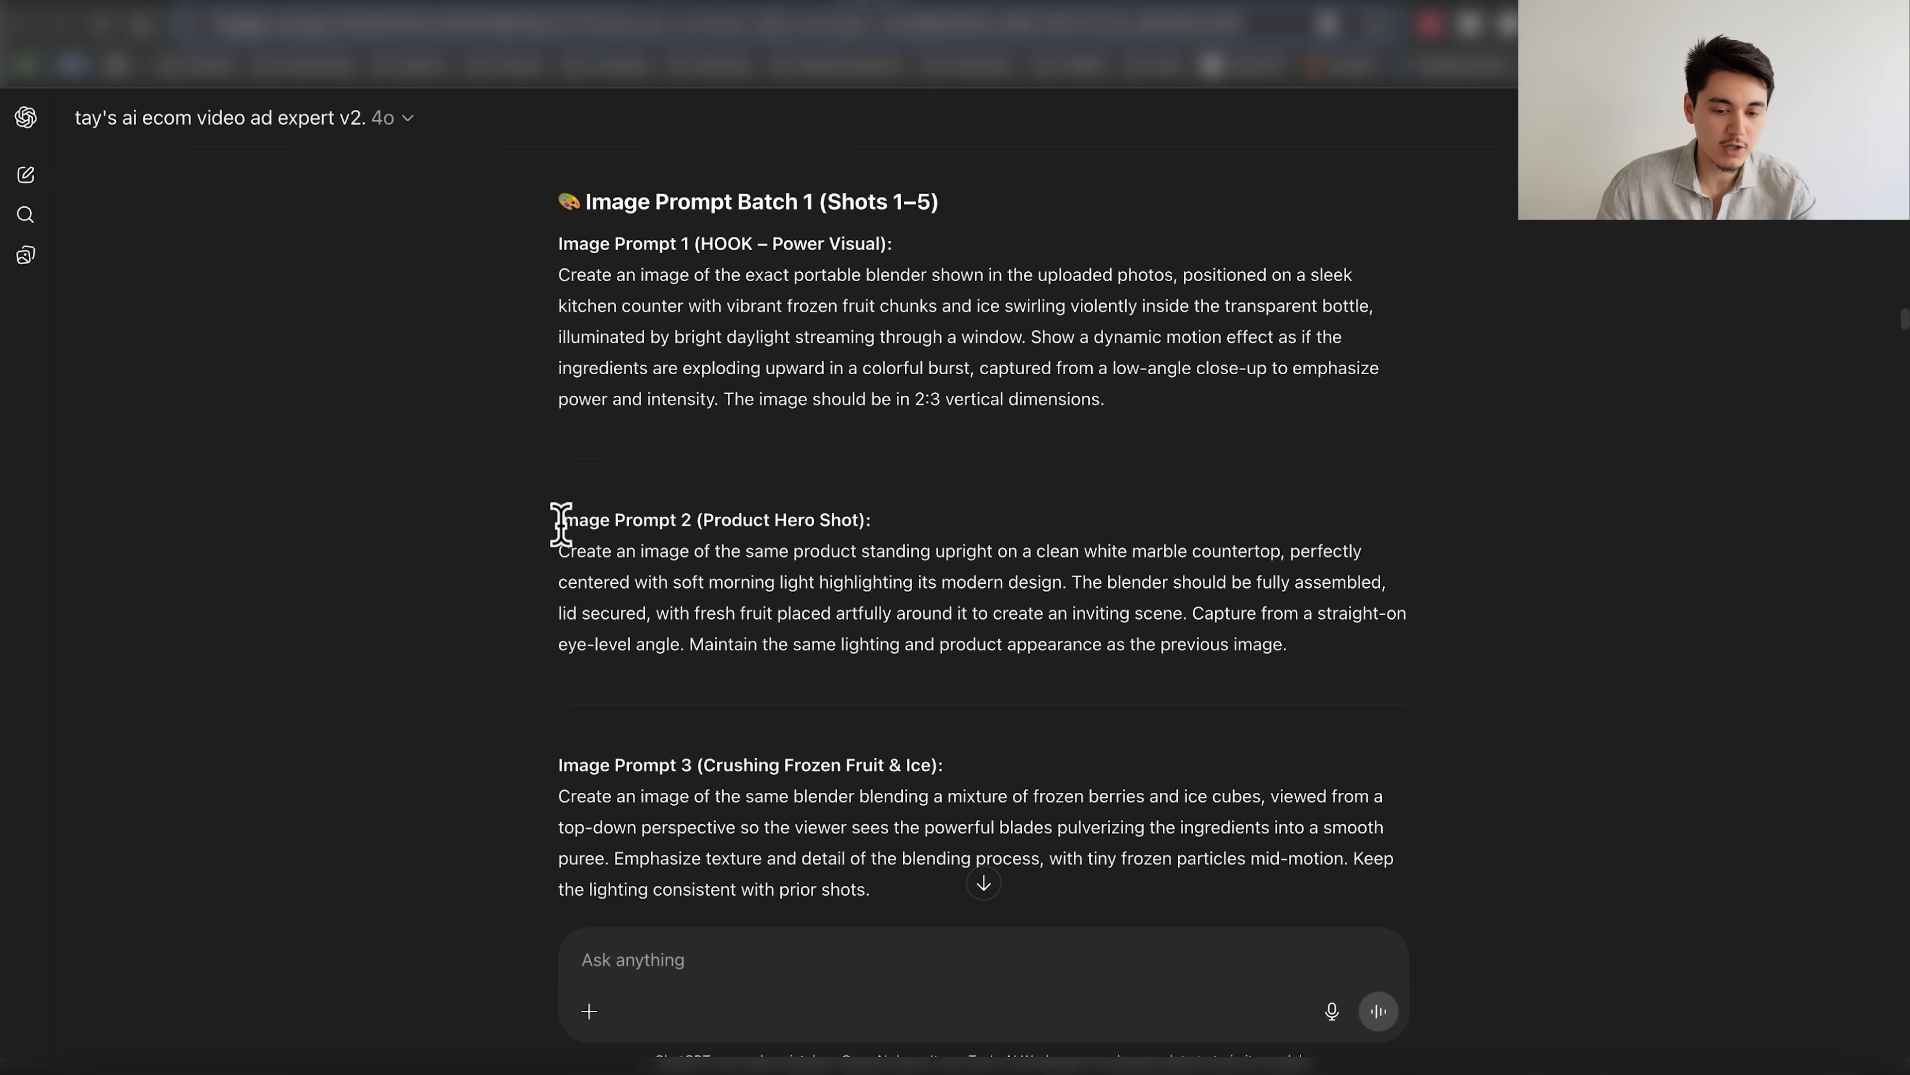
pyautogui.moveTo(542, 591)
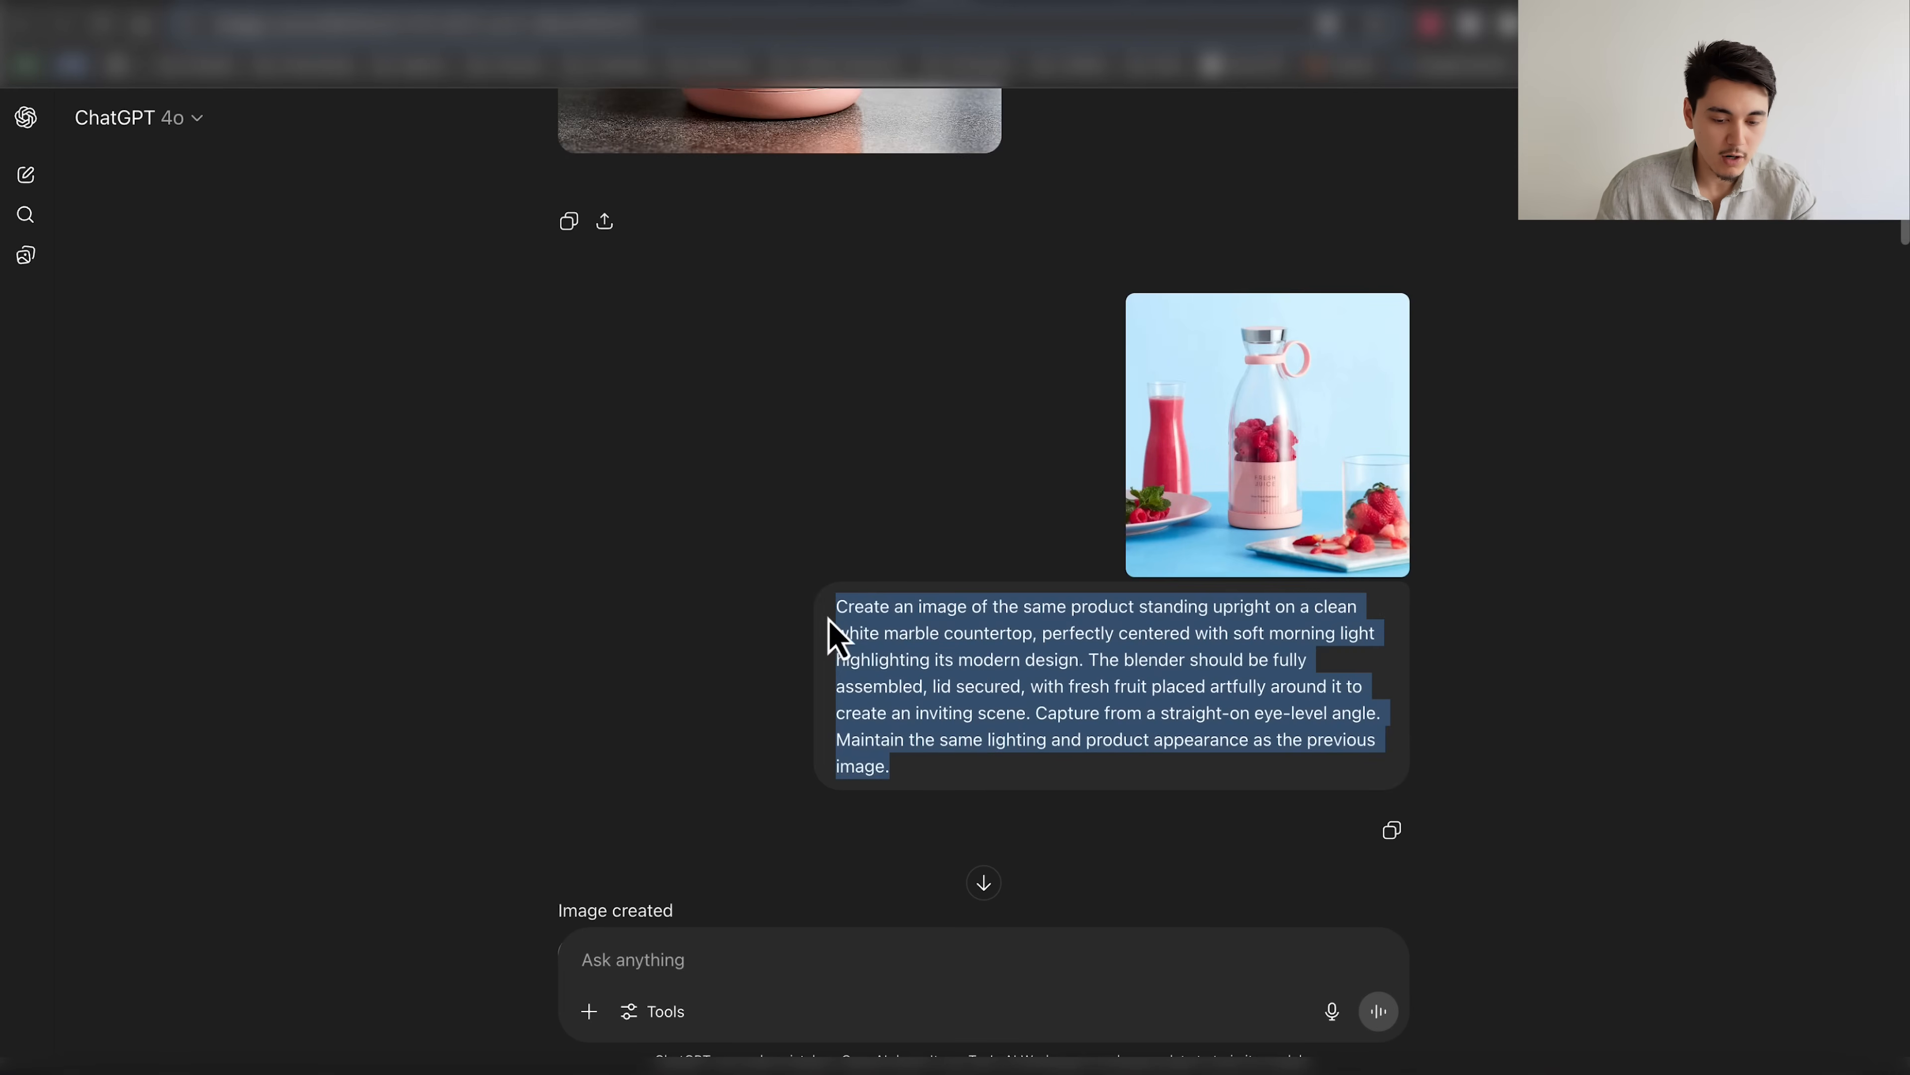
# - Scroll through the prompt batch and the generated hero shot in the image chat
pyautogui.scroll(-3)
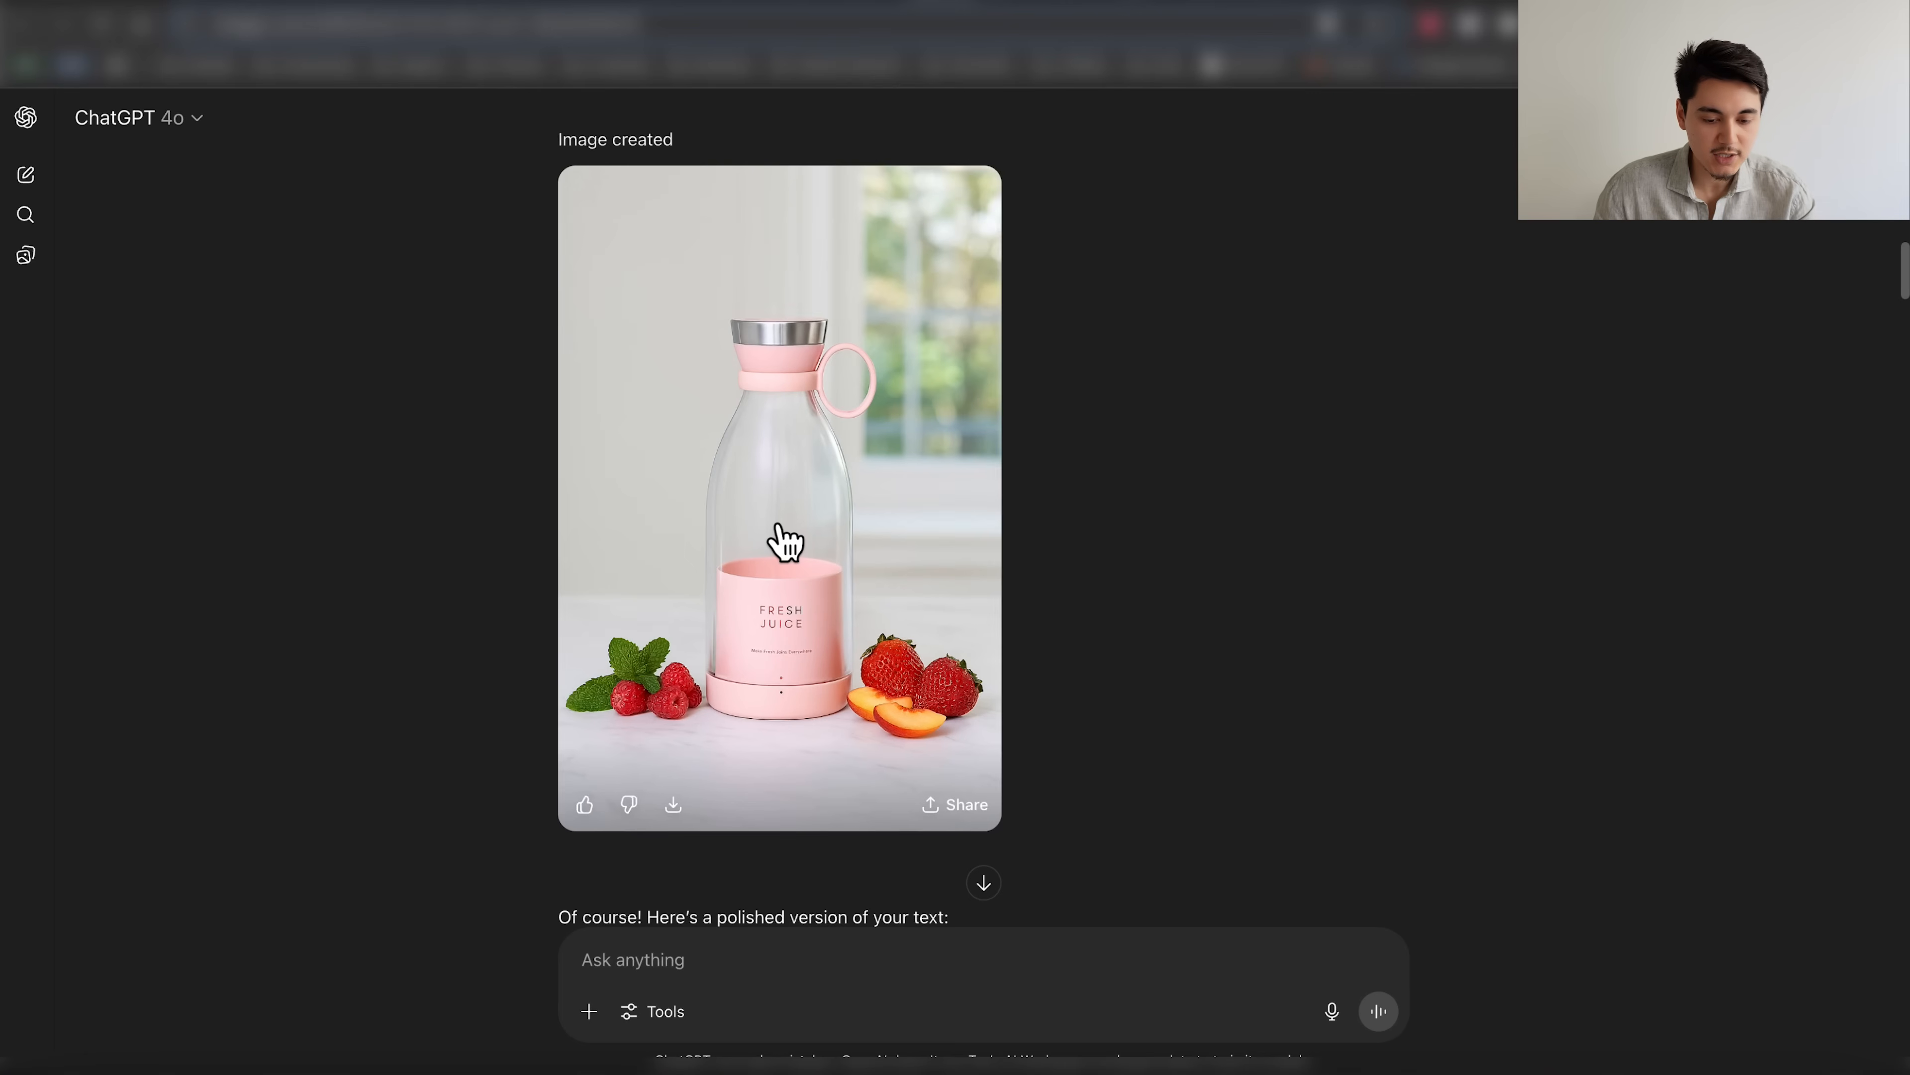
pyautogui.scroll(-3)
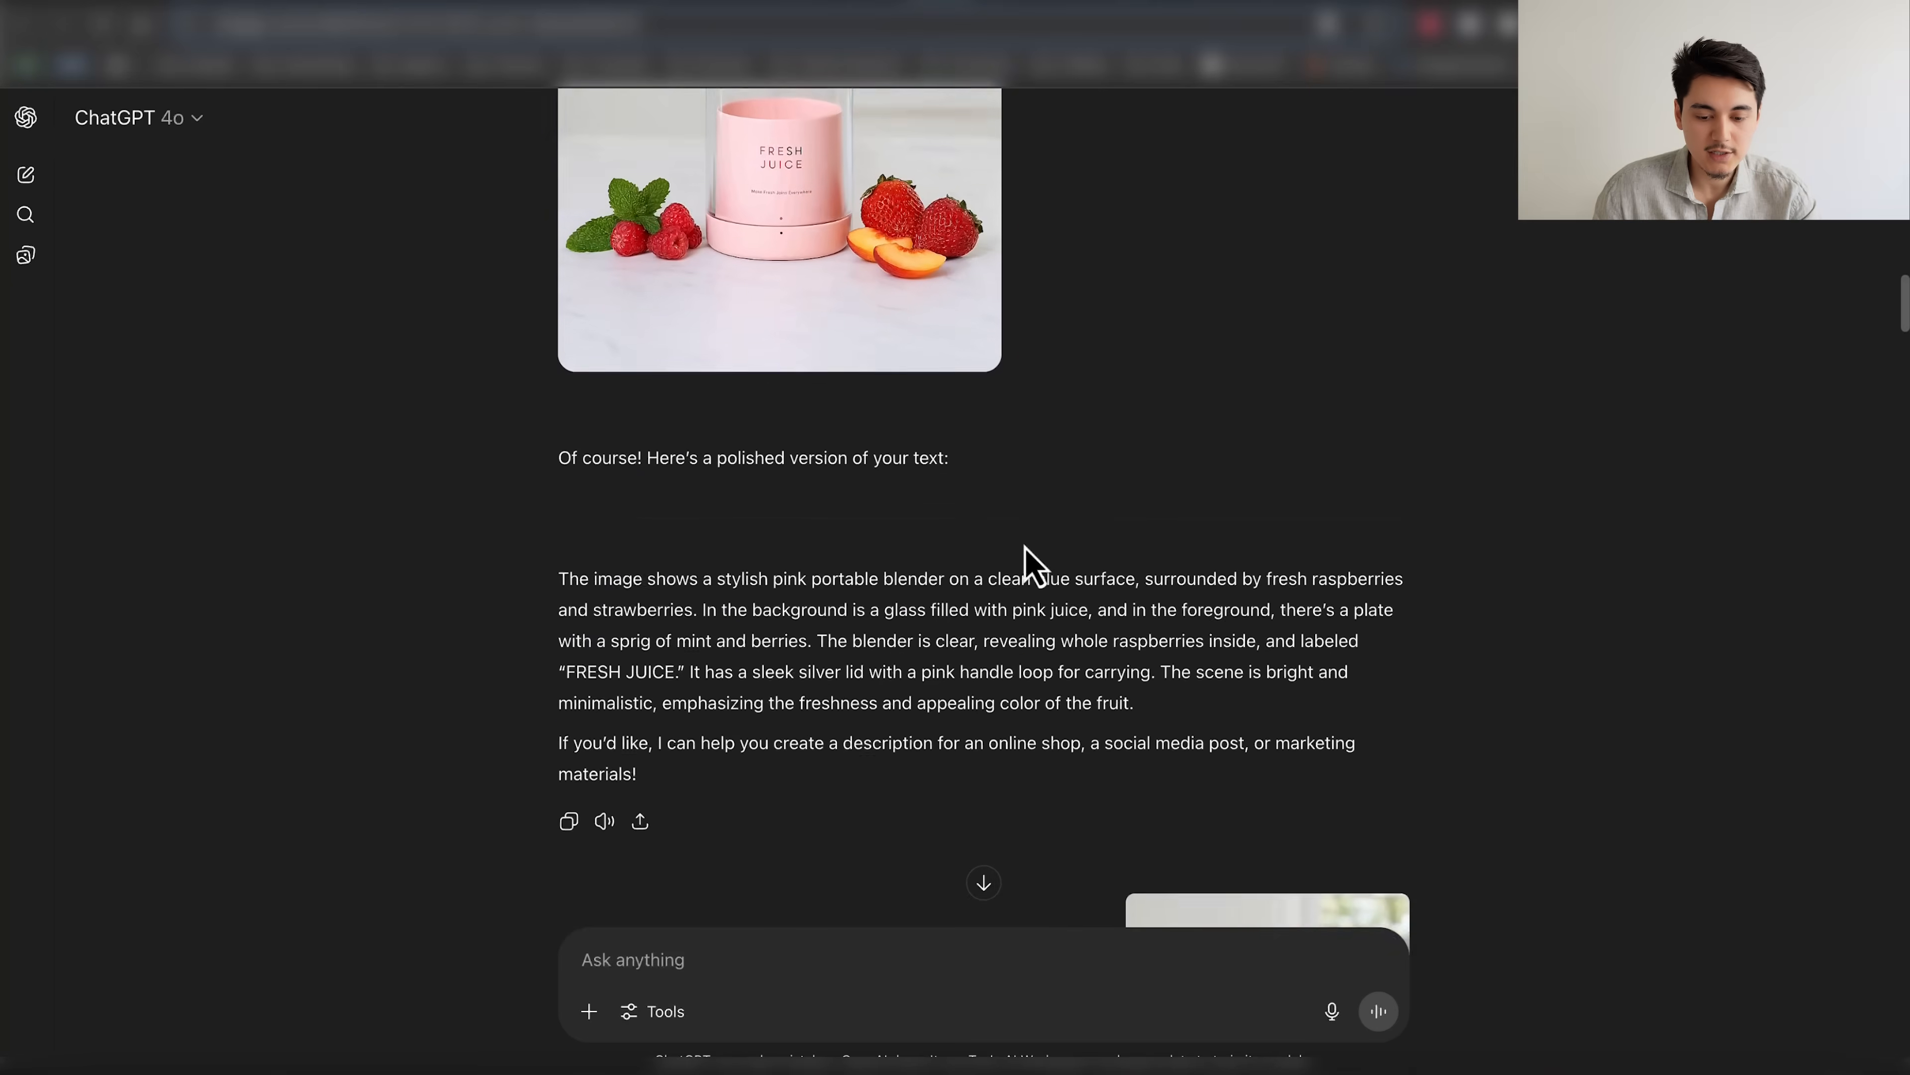
pyautogui.scroll(-3)
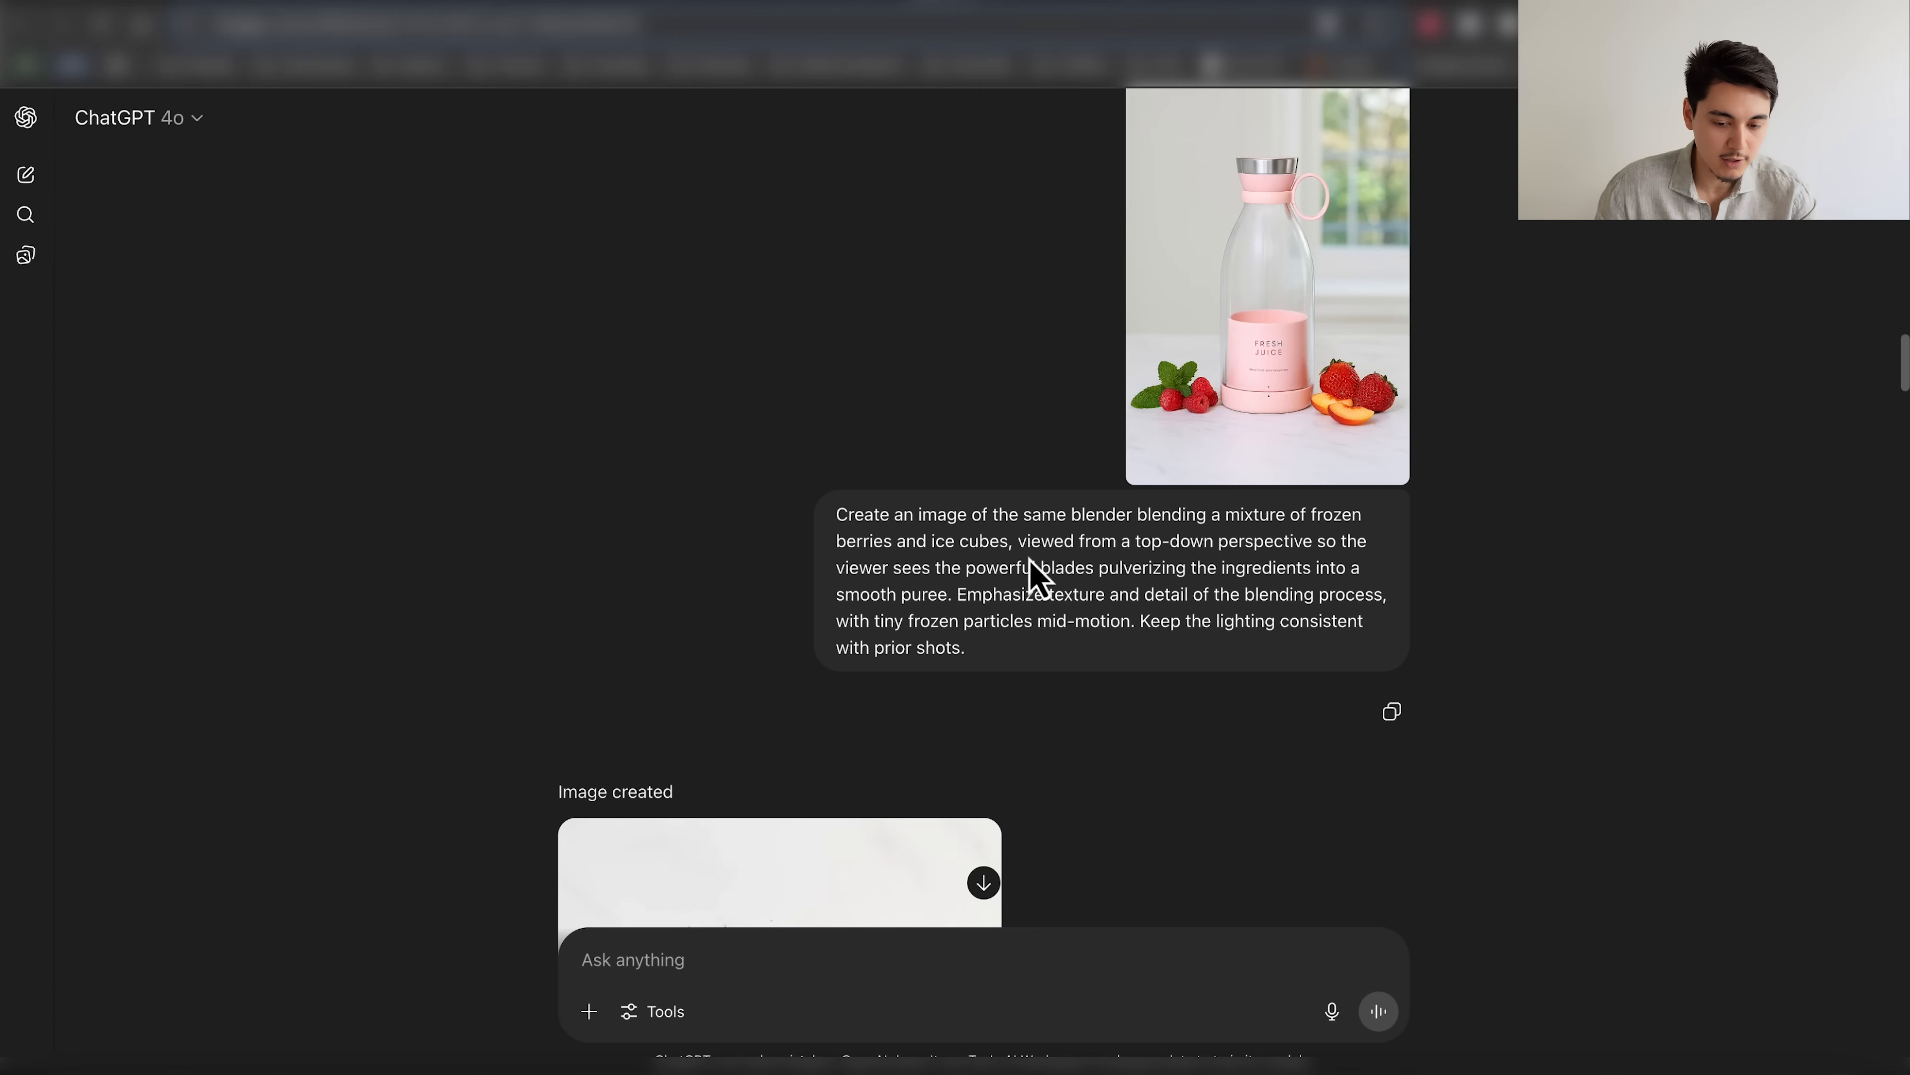
pyautogui.scroll(-3)
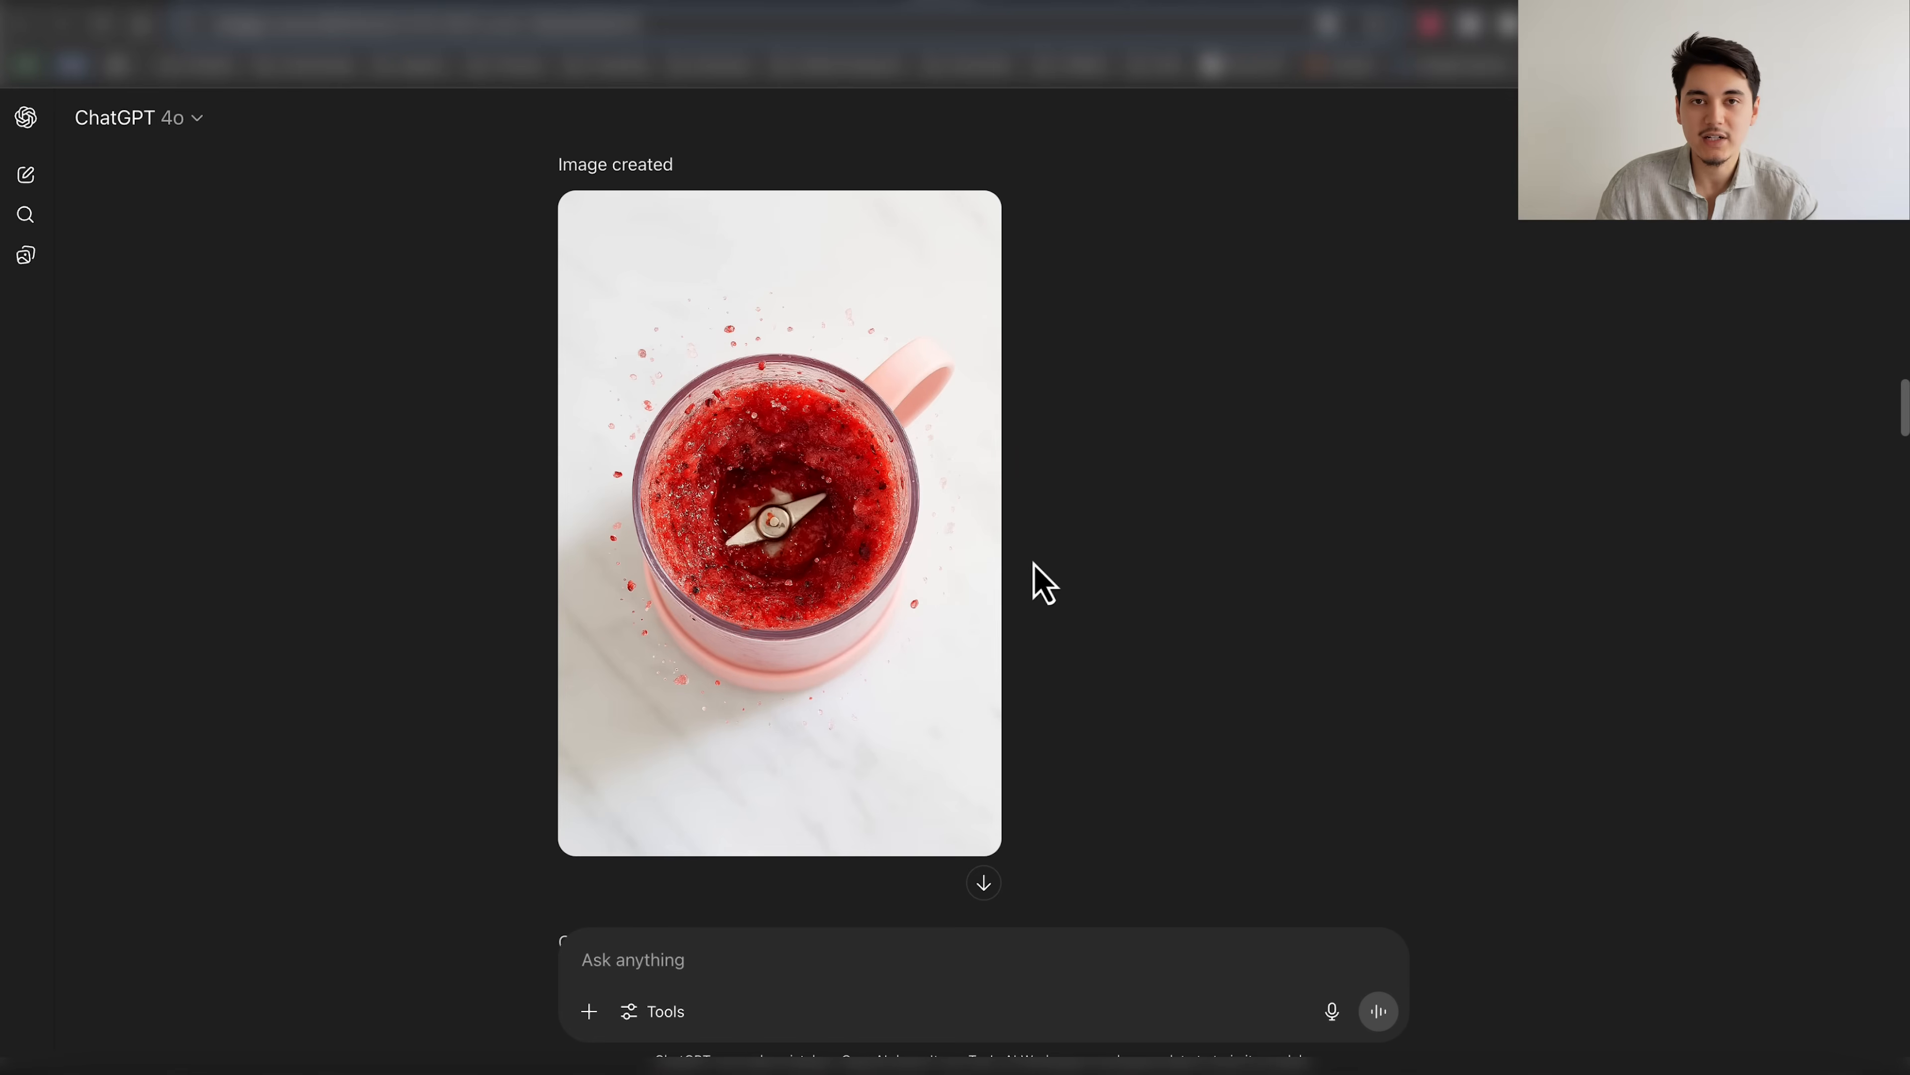
pyautogui.moveTo(1035, 552)
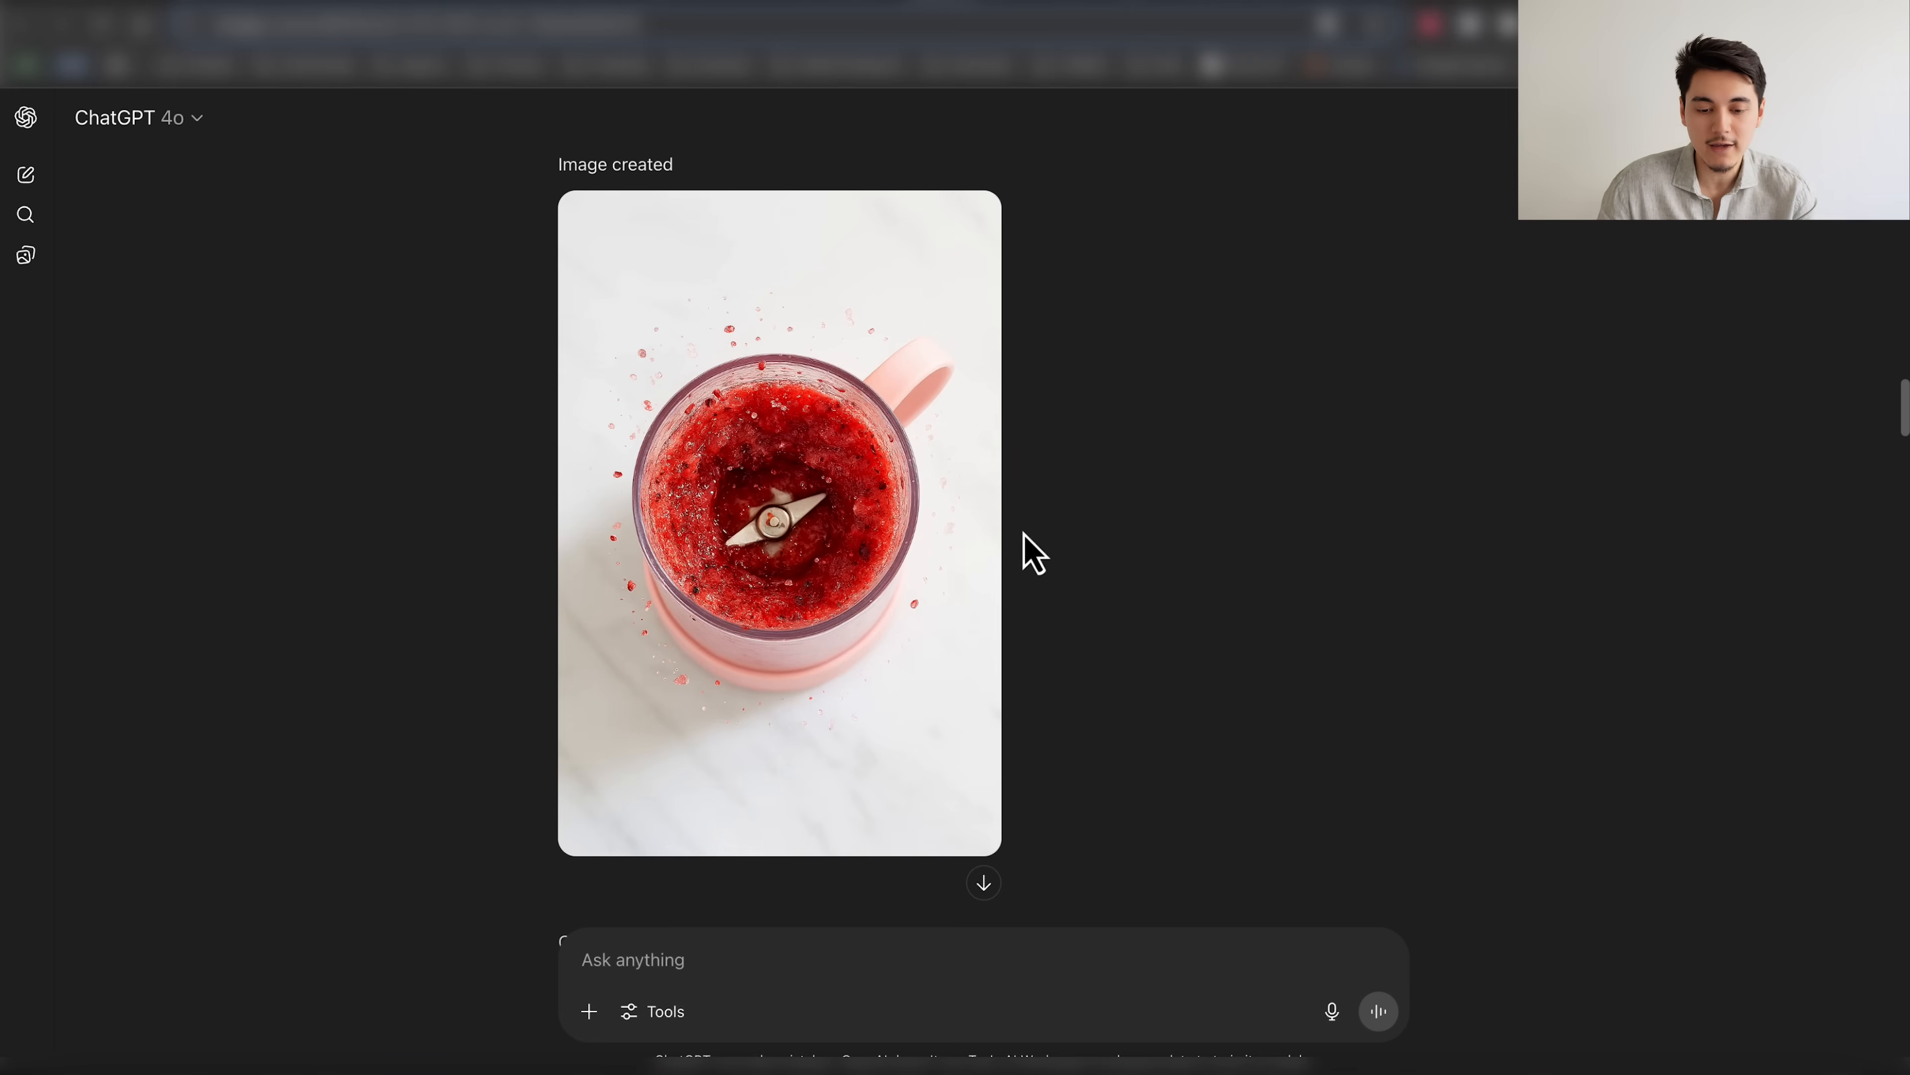
pyautogui.moveTo(1038, 530)
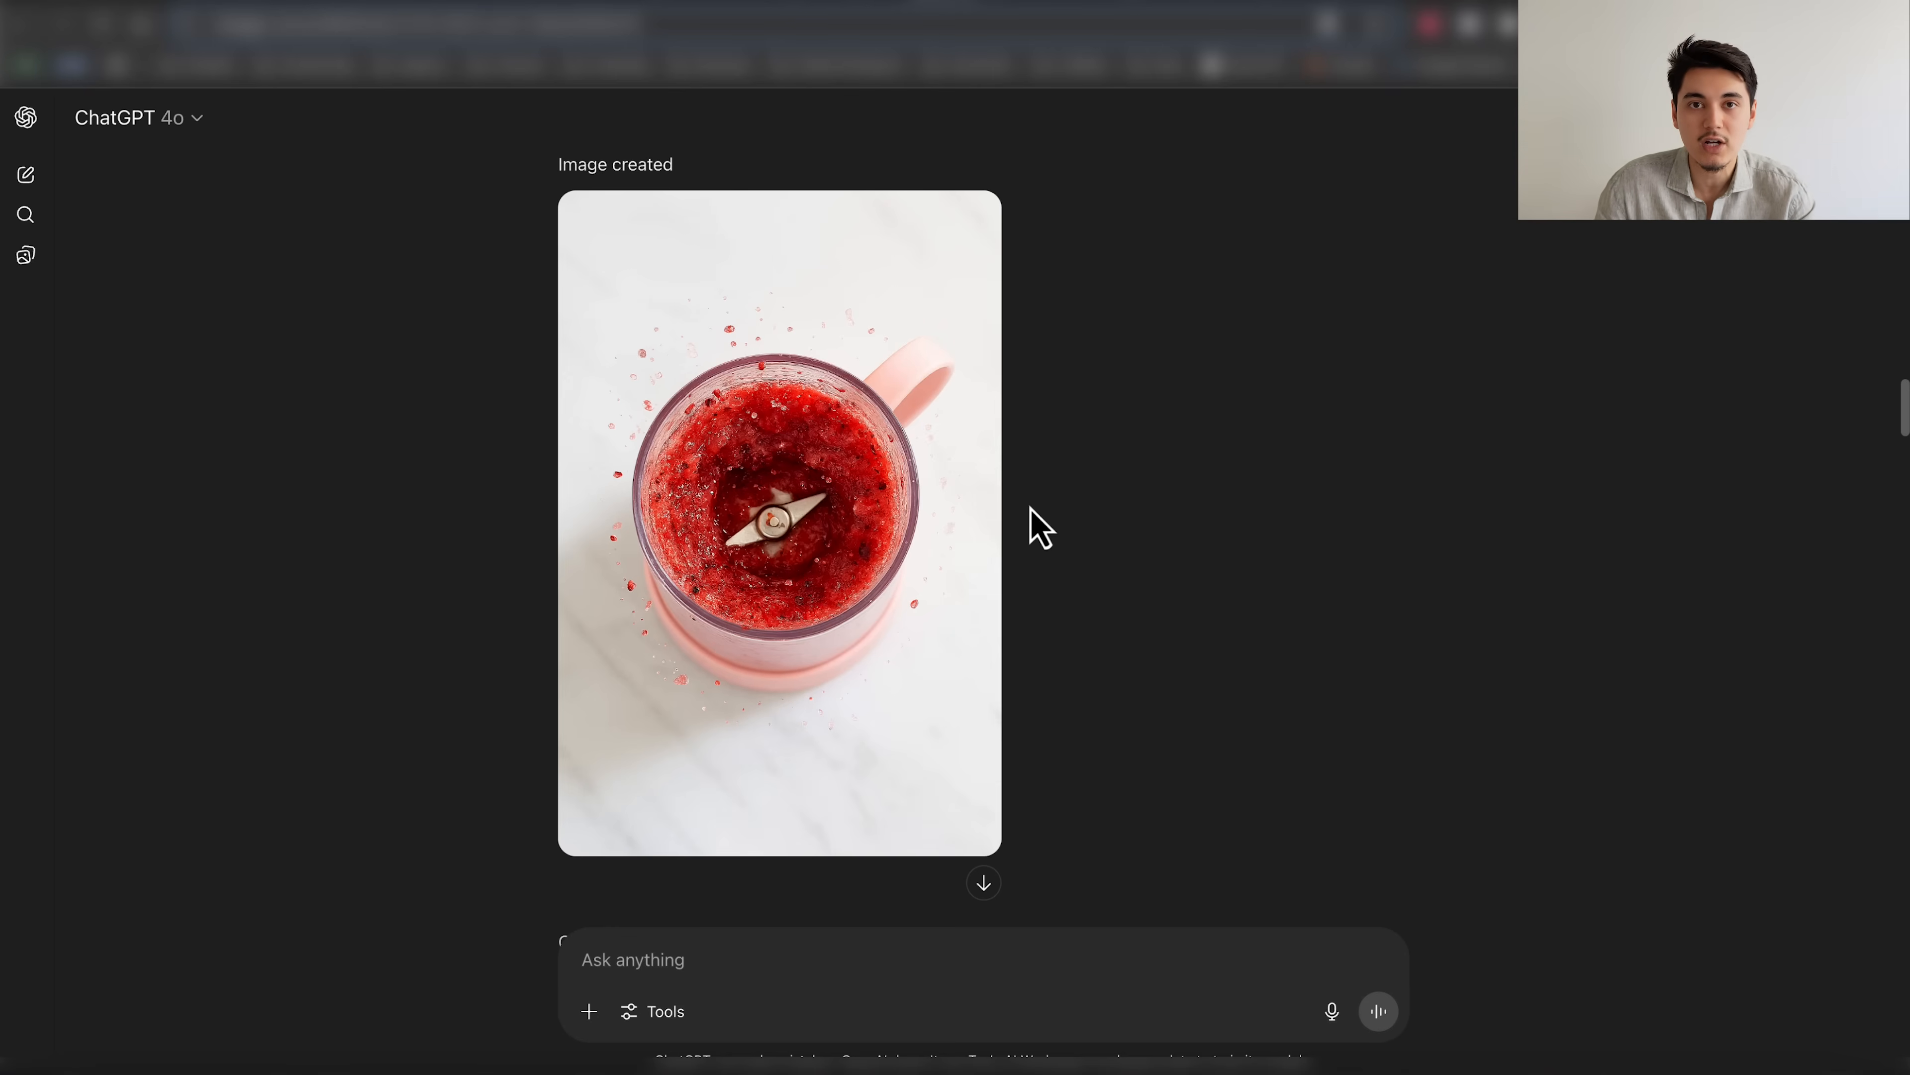
pyautogui.scroll(-3)
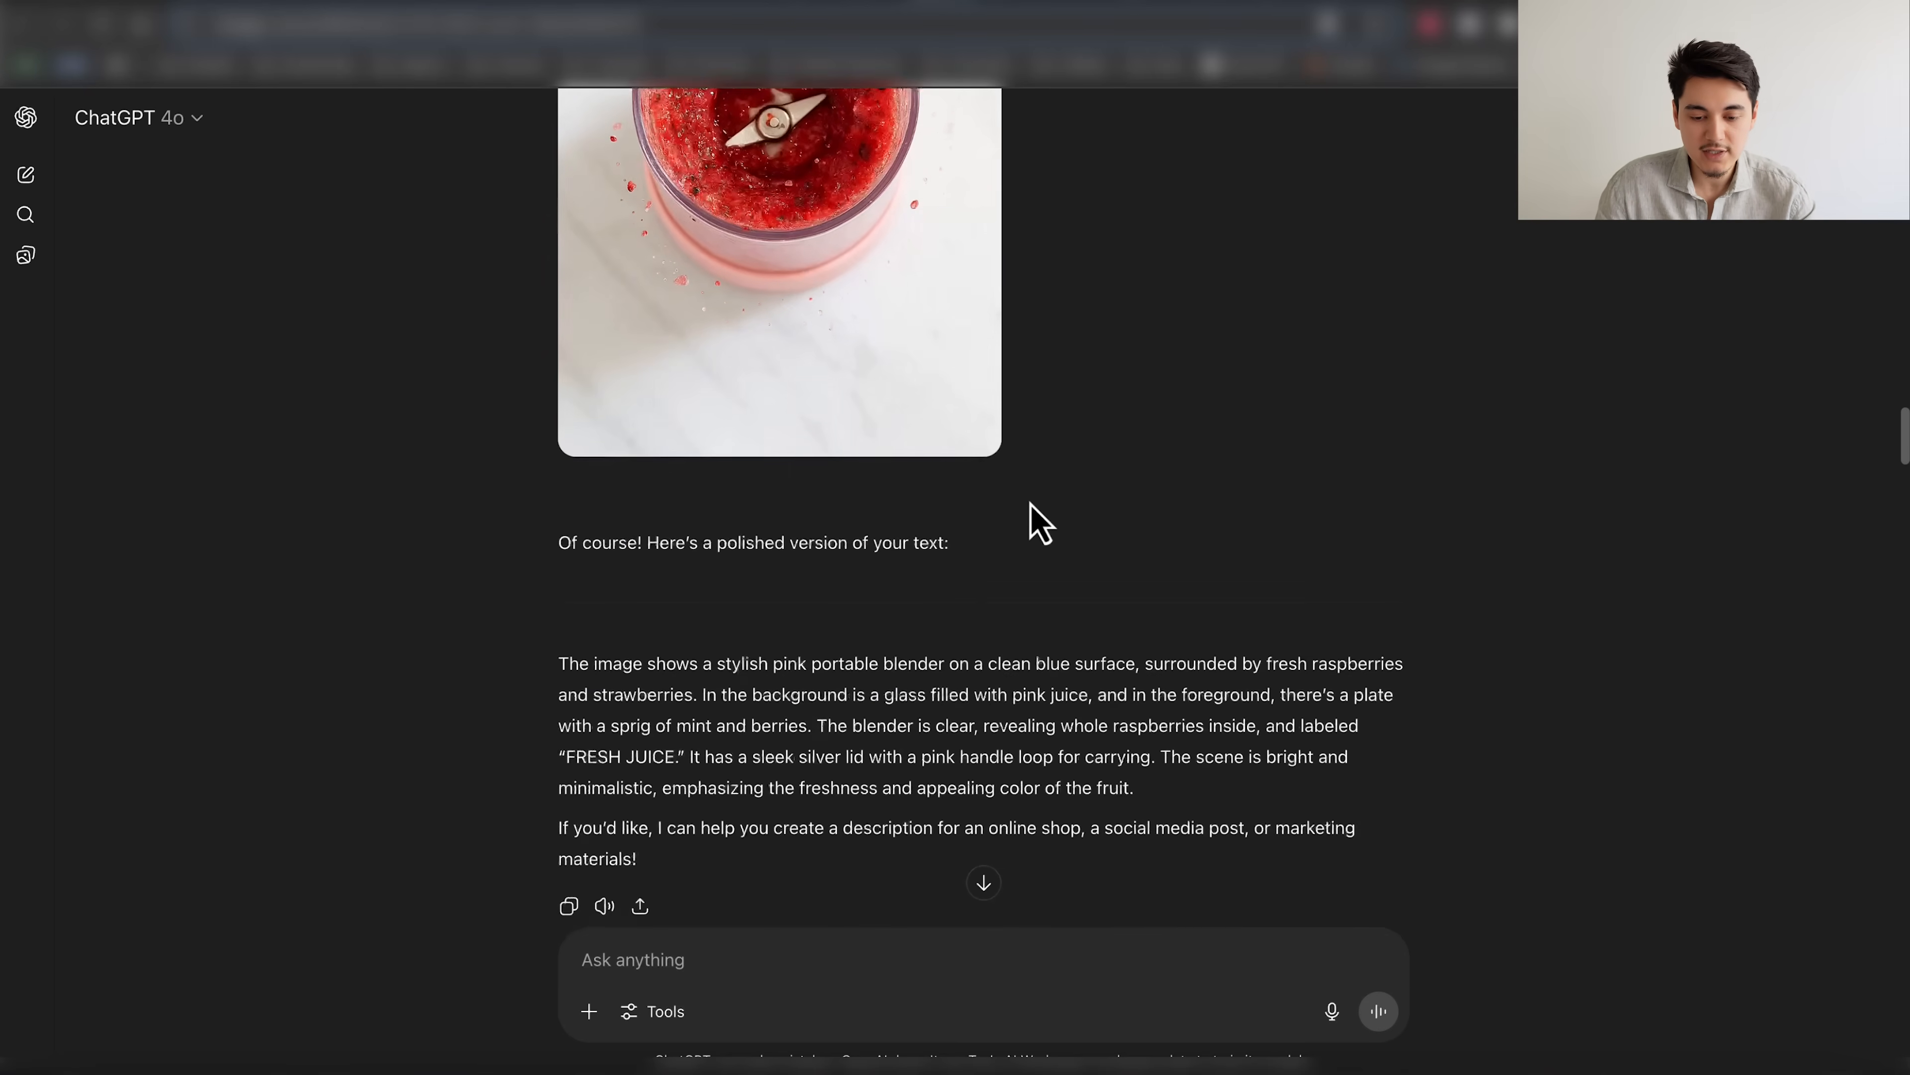
pyautogui.scroll(-3)
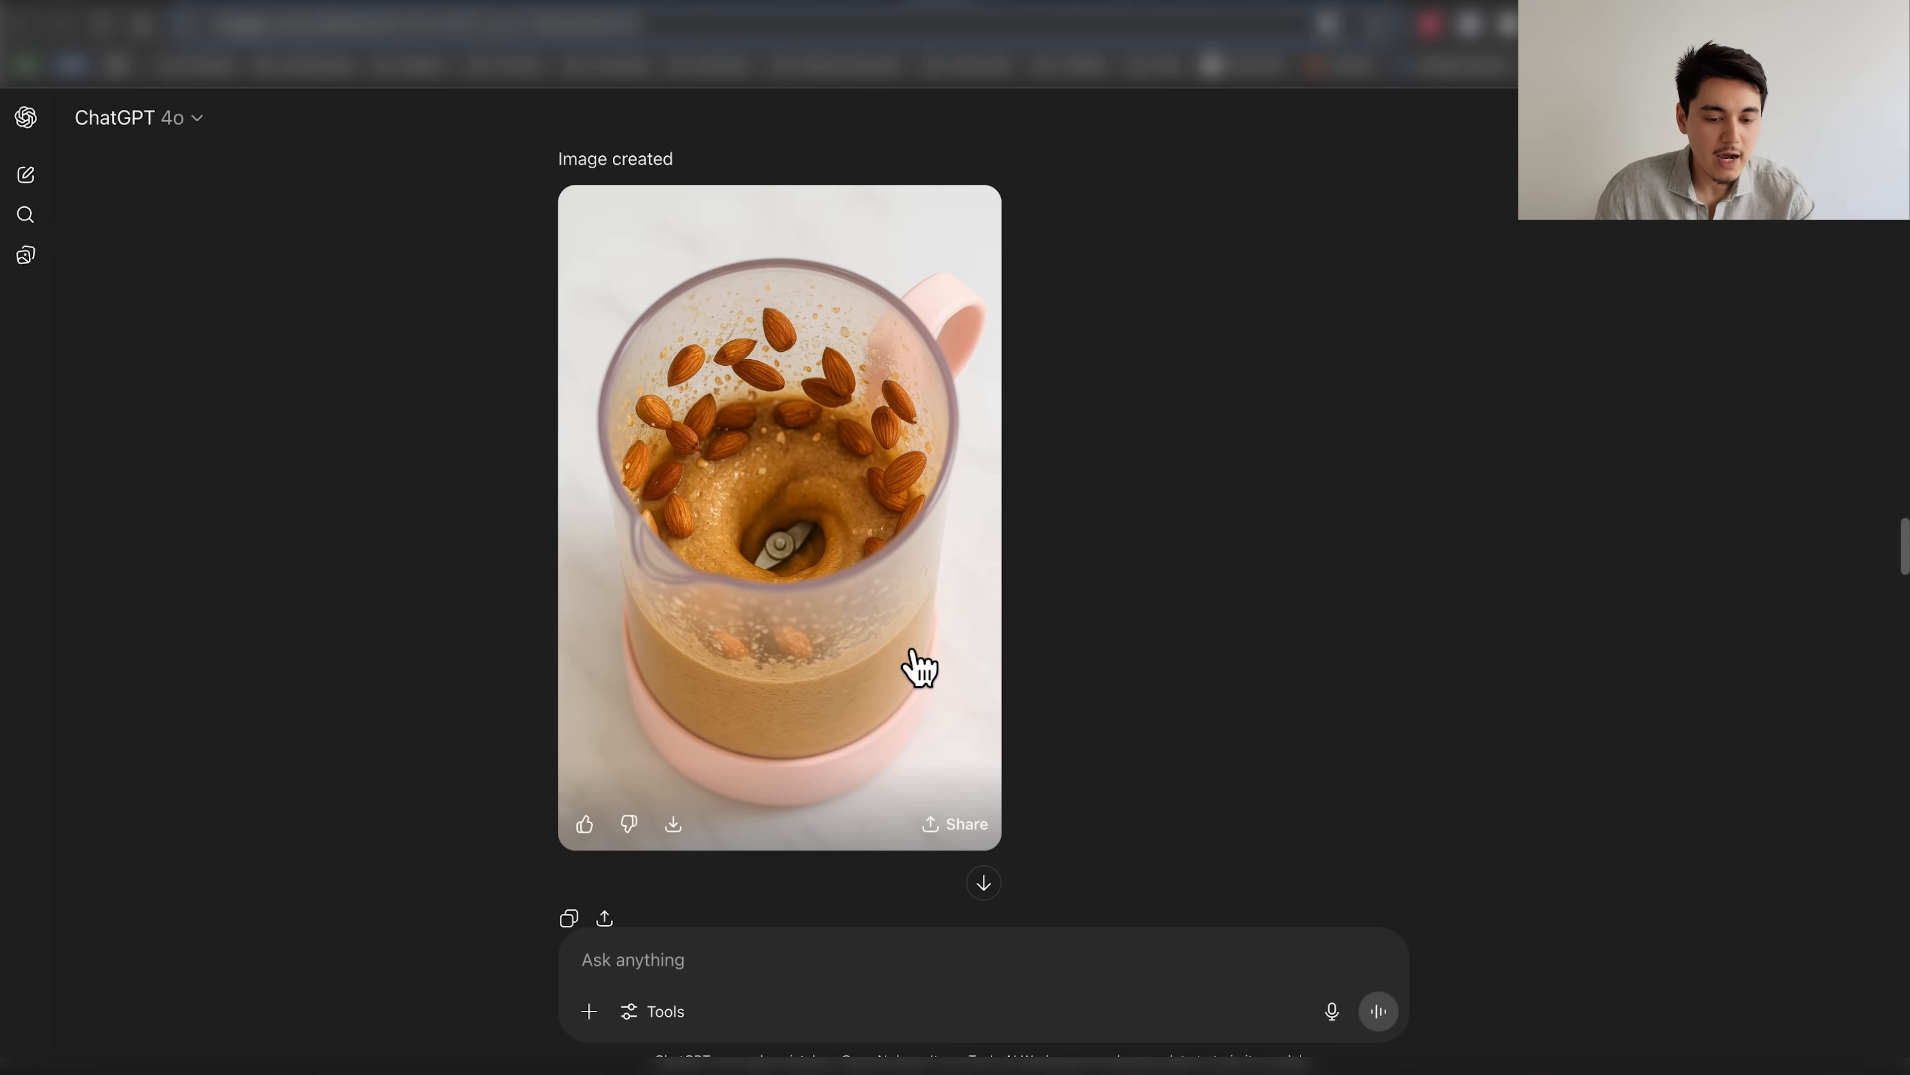
# - Review the frozen-berry blending and almond nut-butter images, returning to the prompt list
pyautogui.scroll(-3)
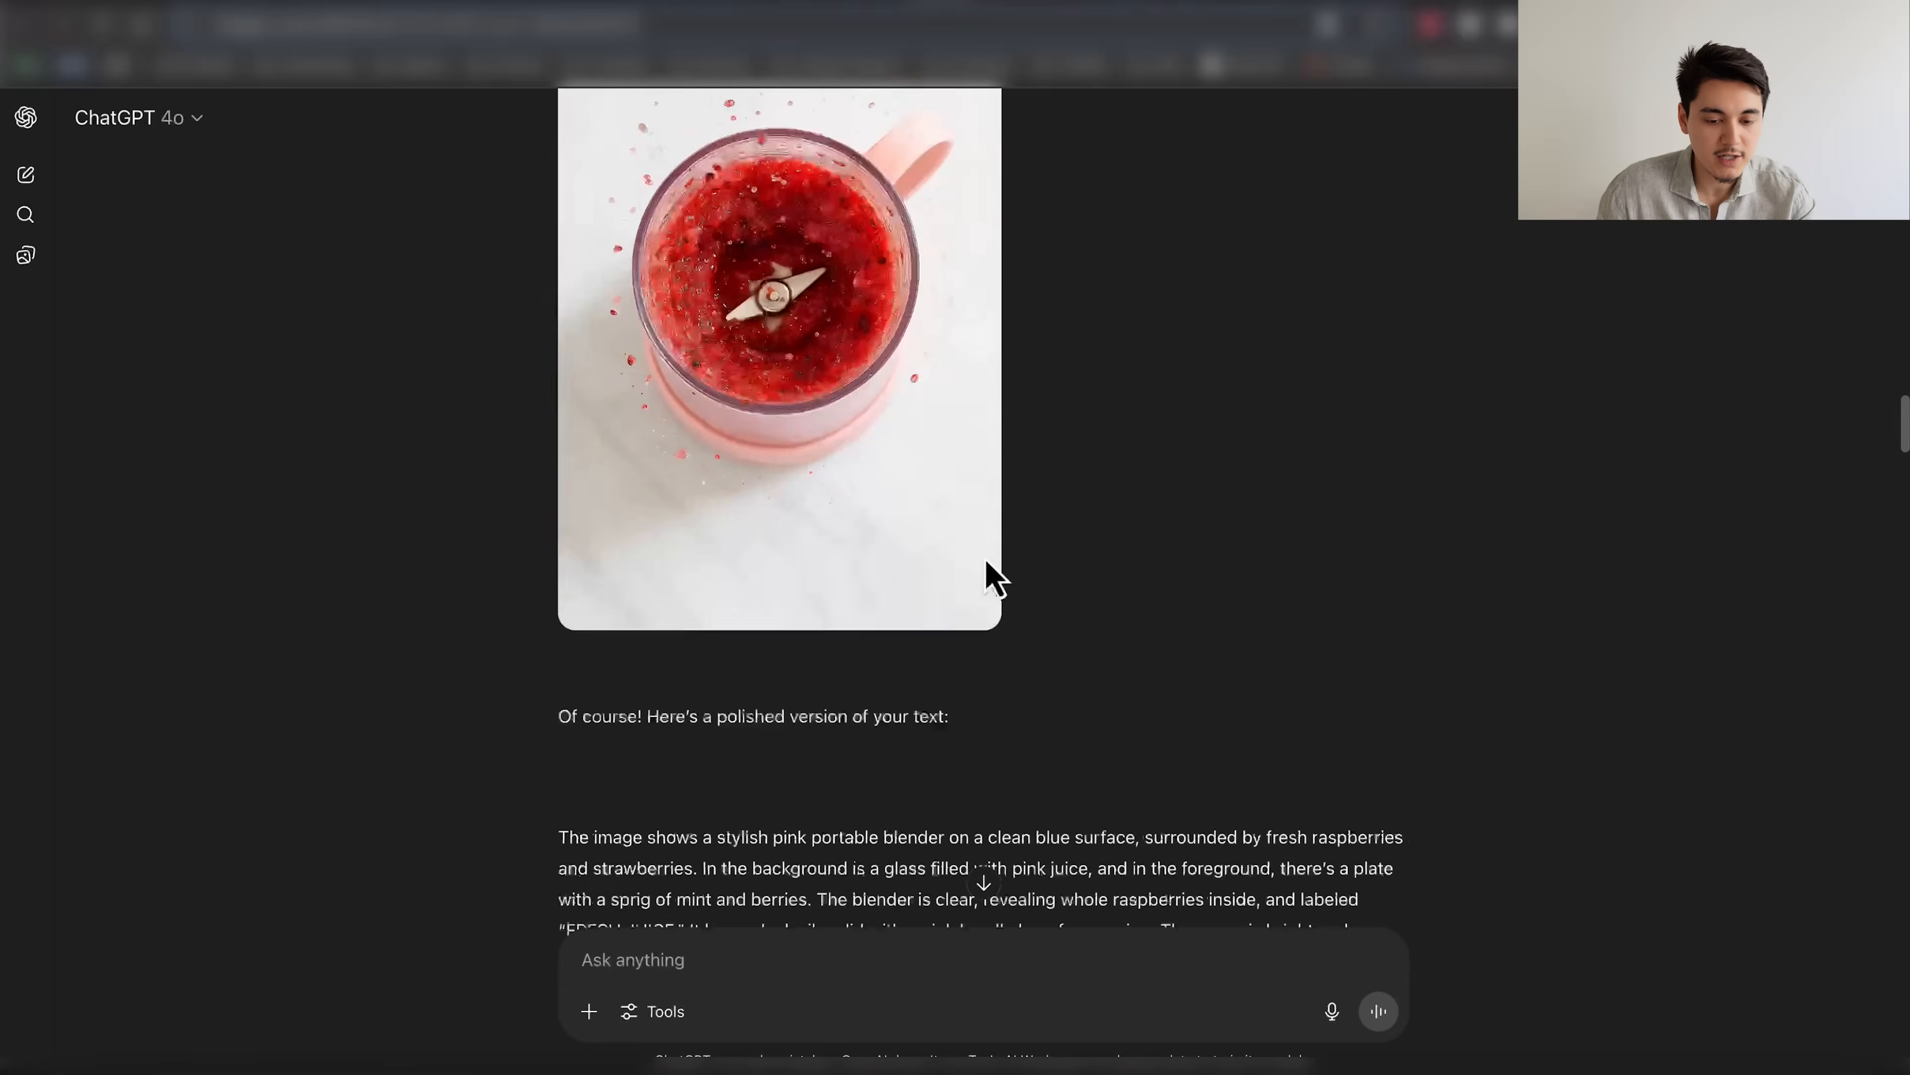
pyautogui.scroll(3)
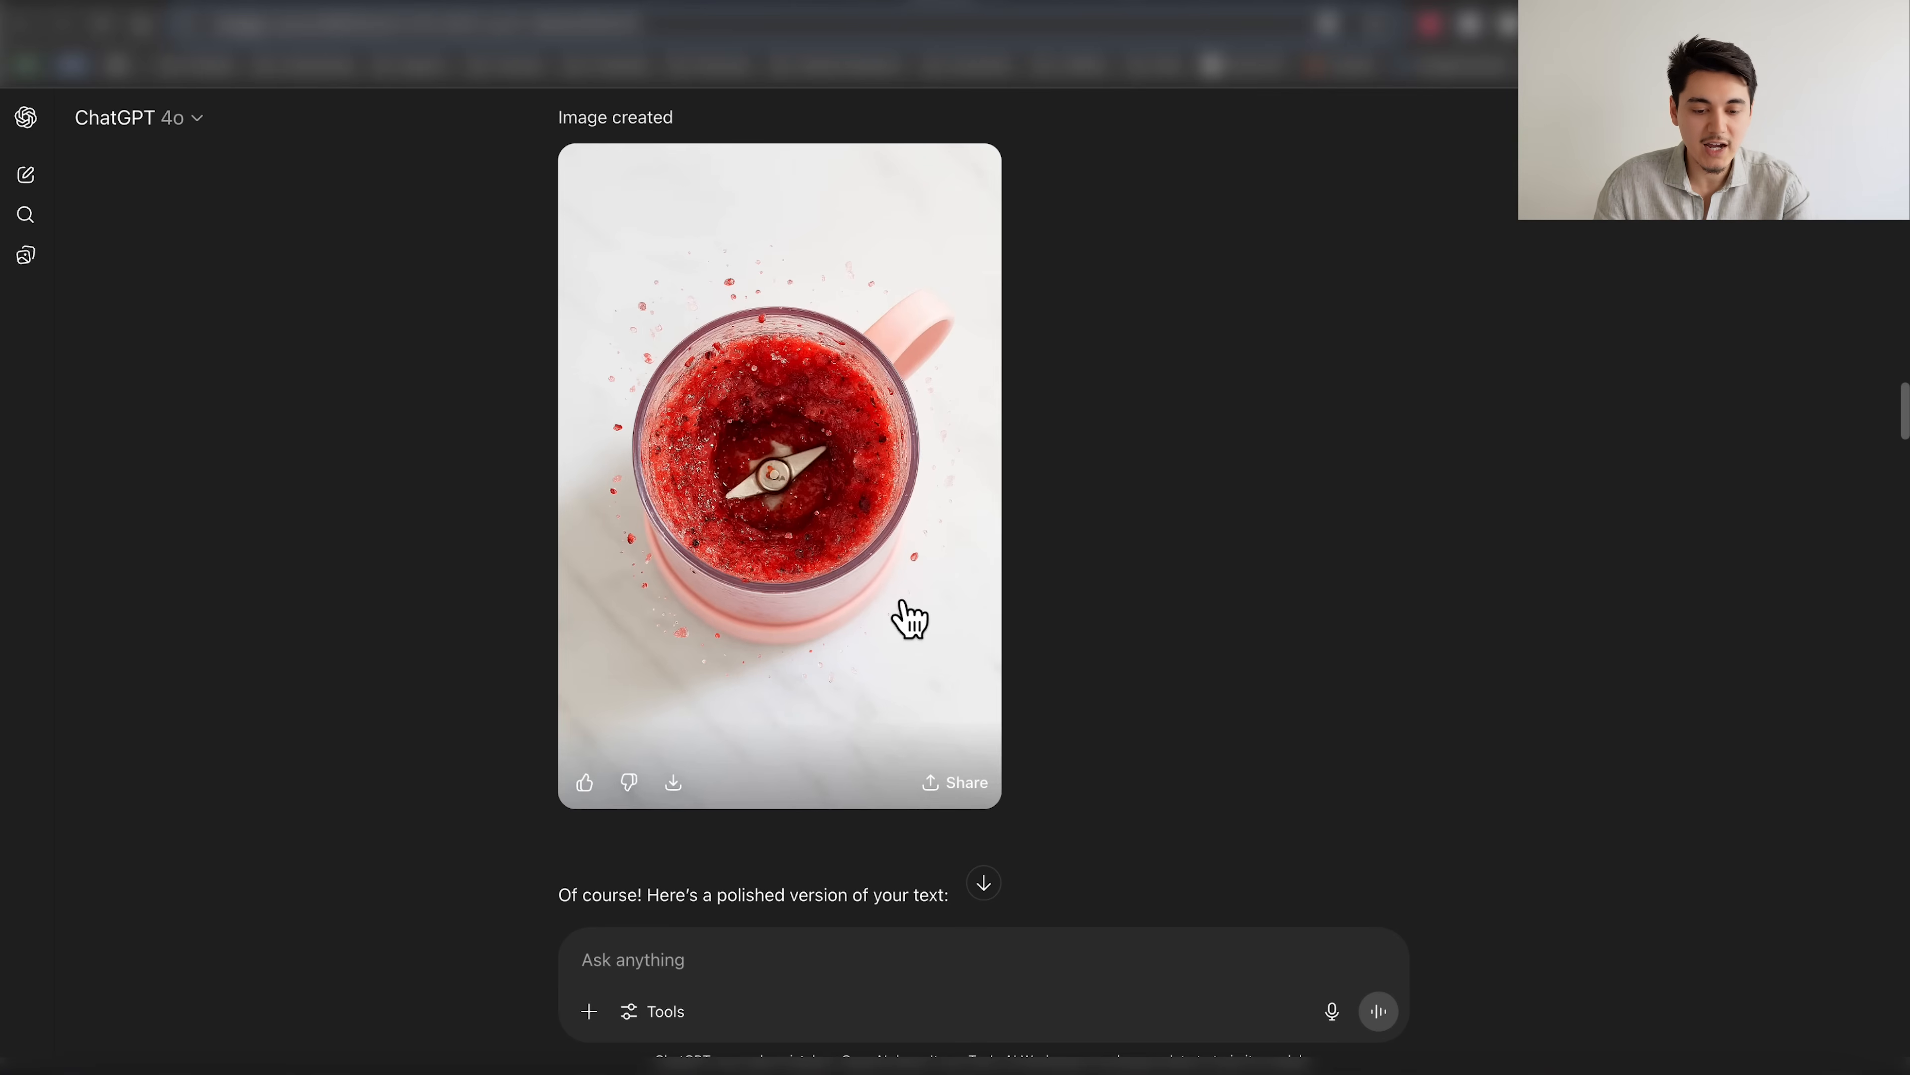
pyautogui.moveTo(972, 412)
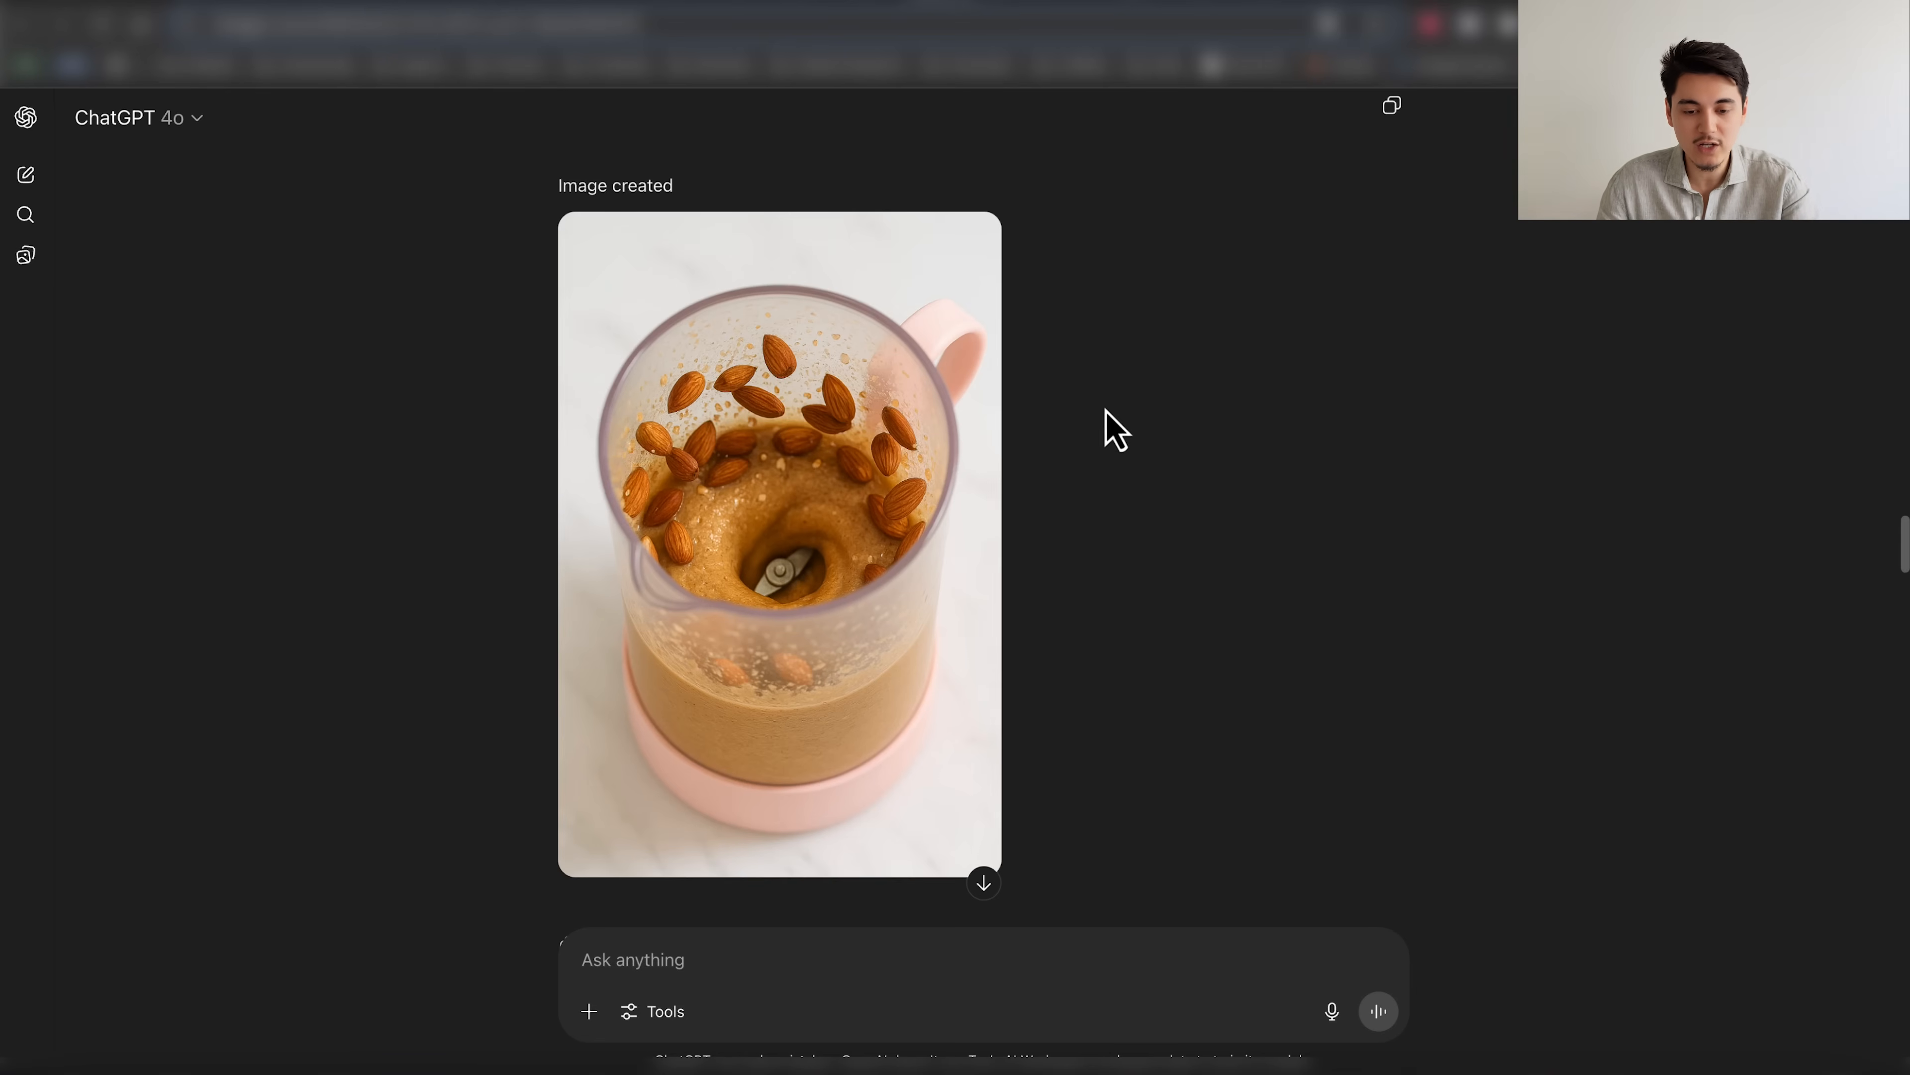
pyautogui.scroll(3)
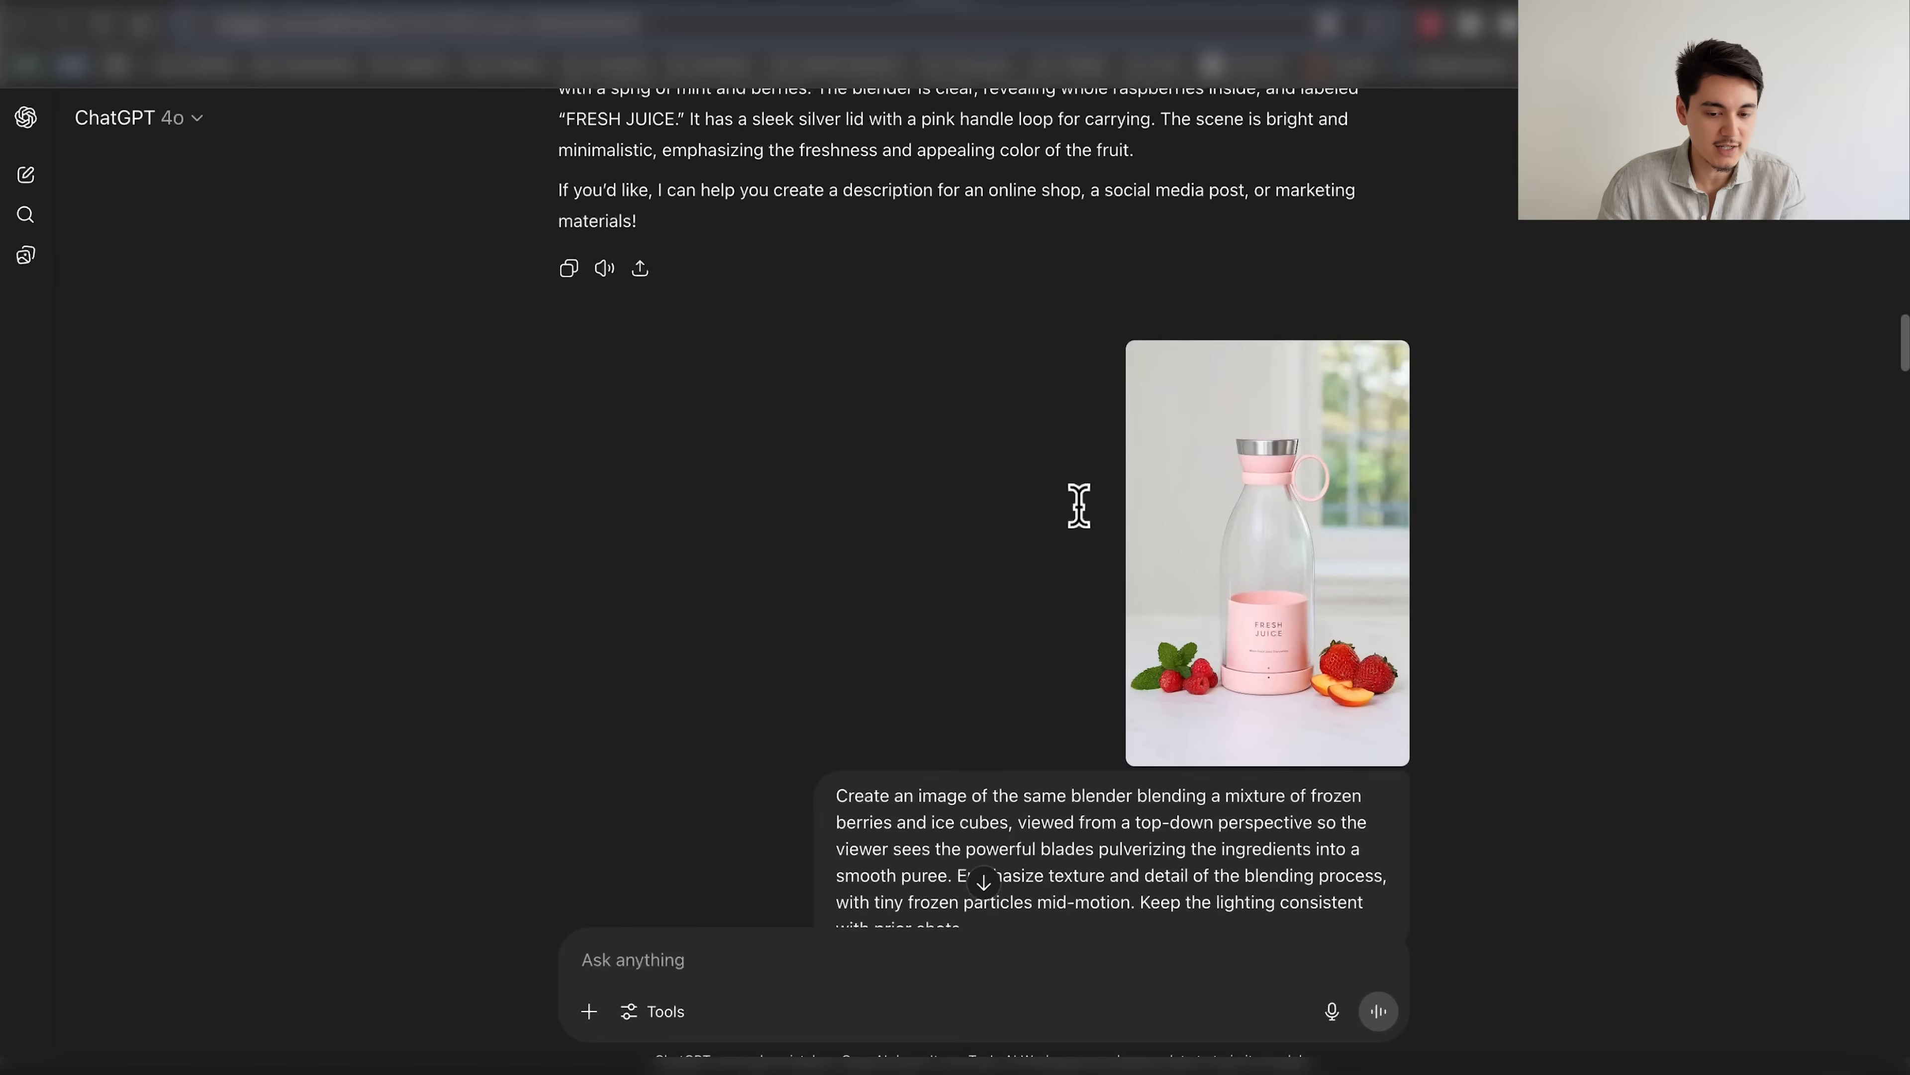
pyautogui.scroll(-3)
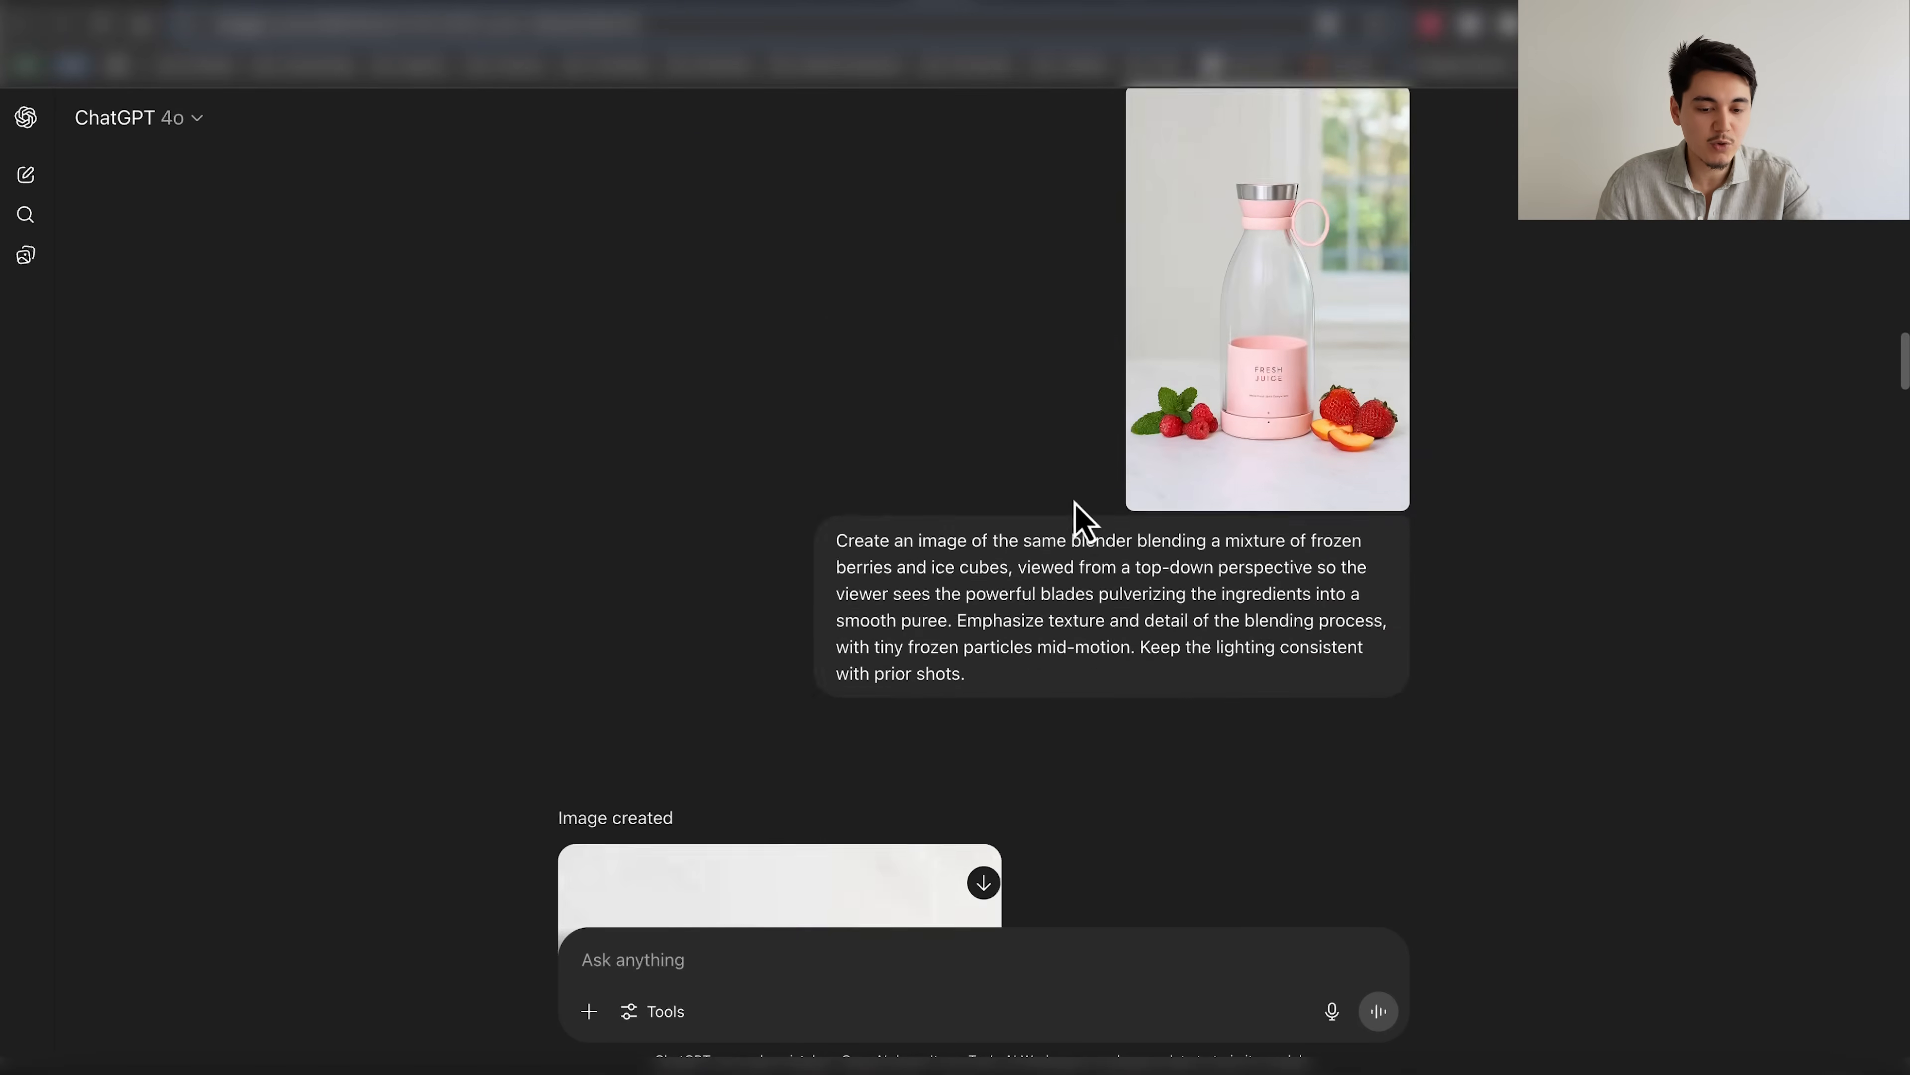
pyautogui.scroll(-3)
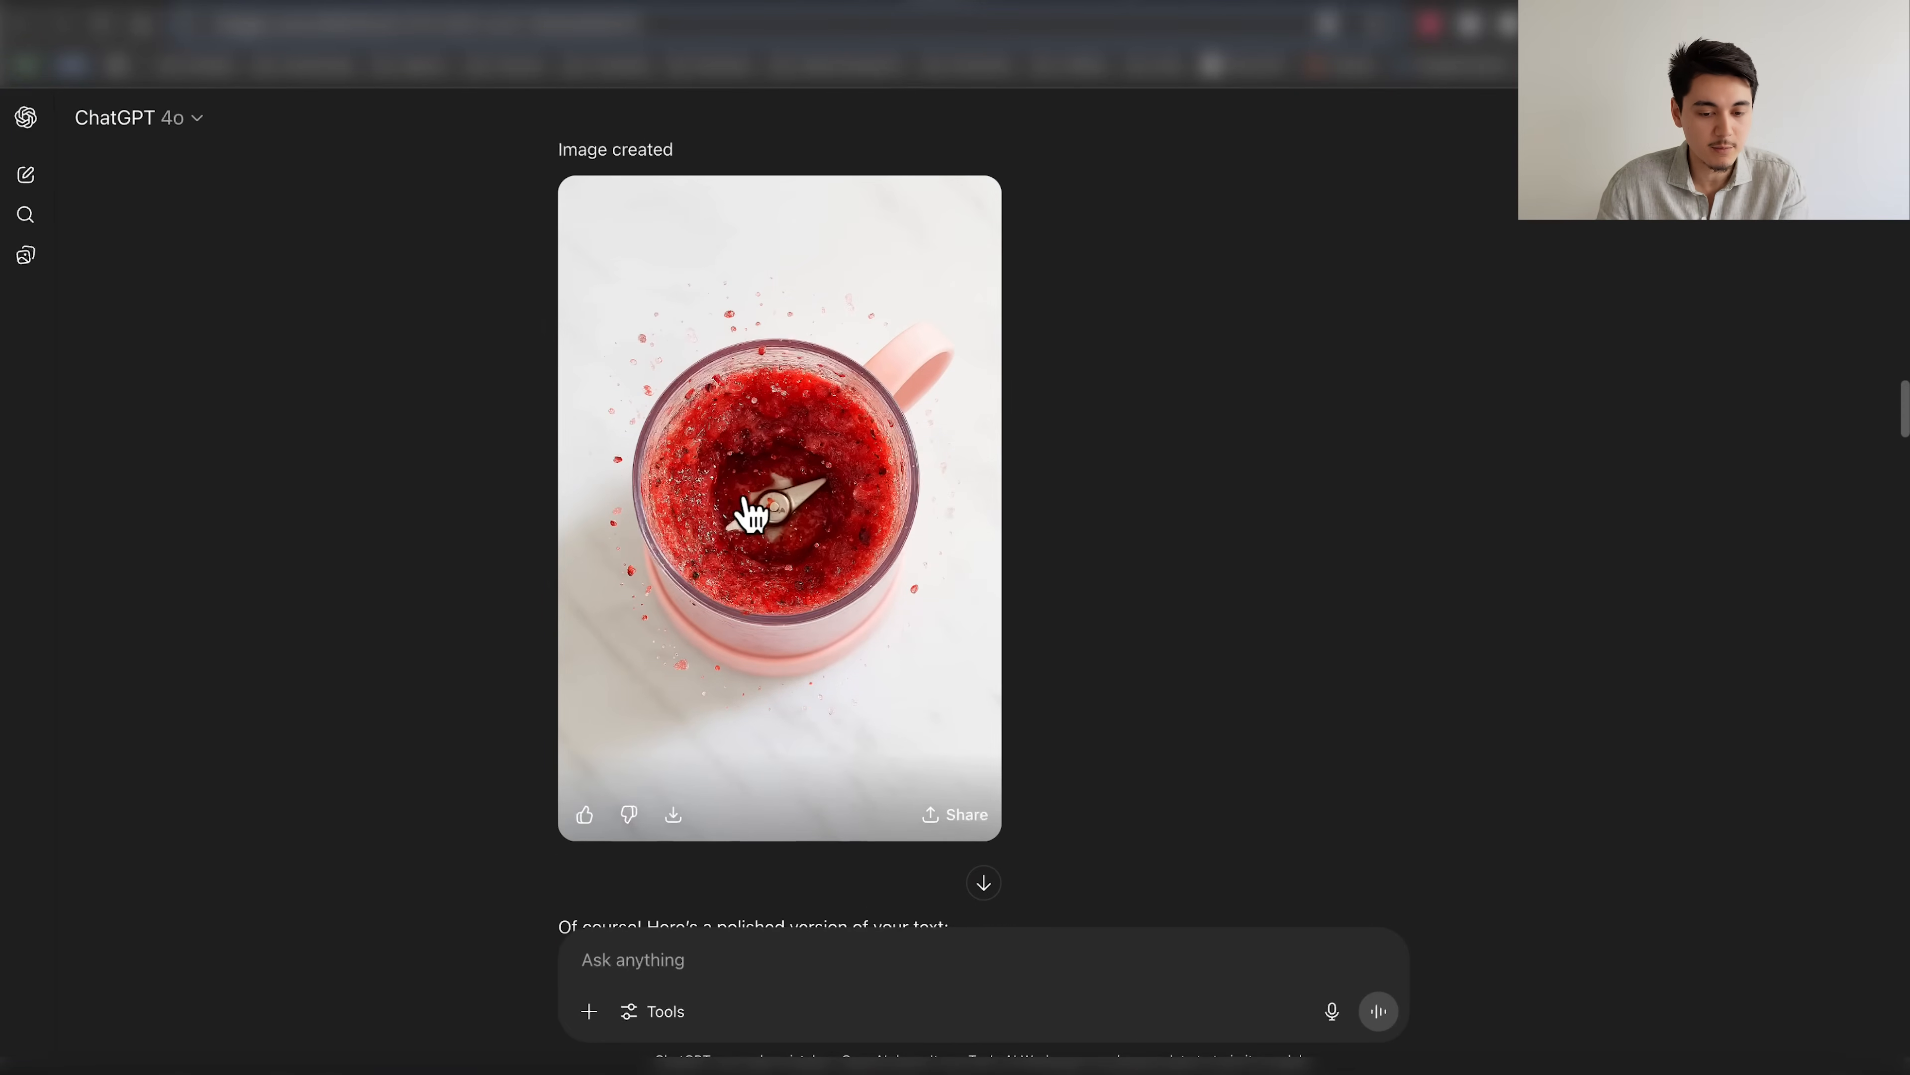
pyautogui.scroll(3)
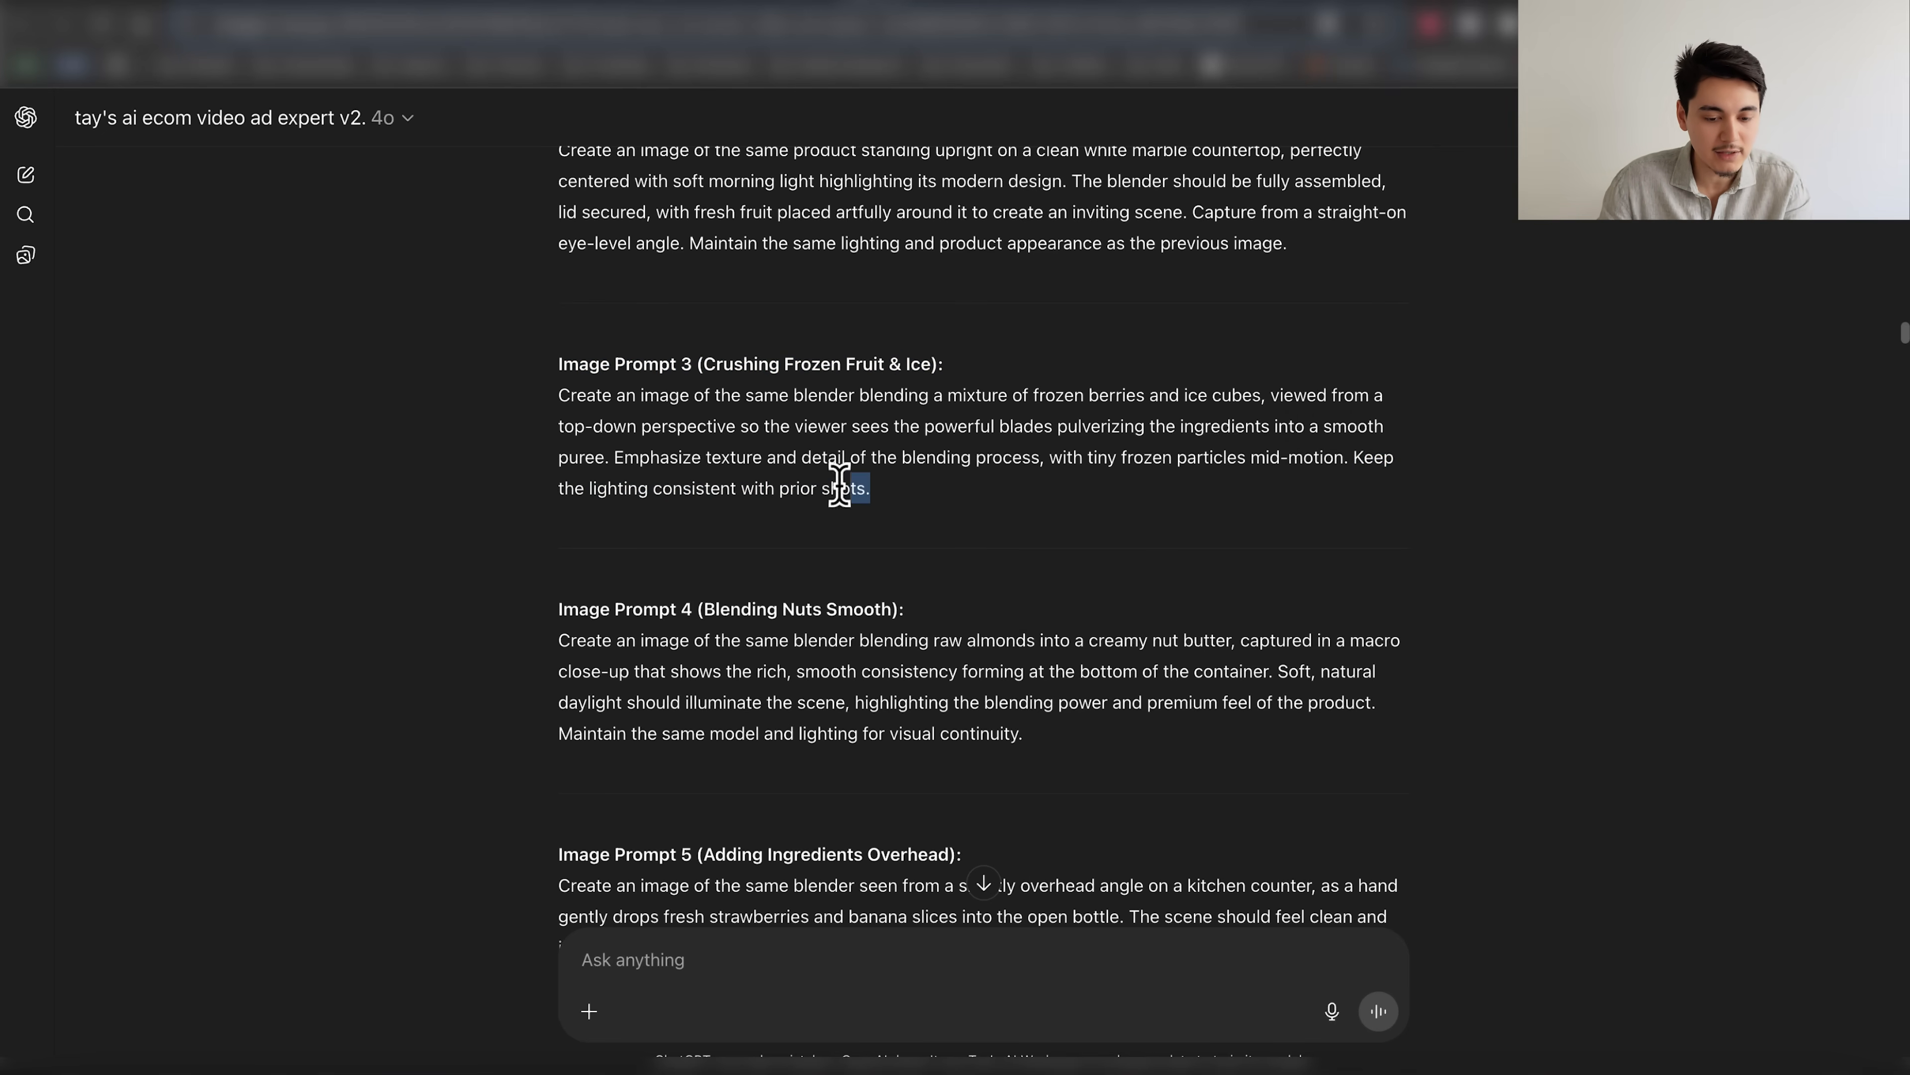
pyautogui.moveTo(833, 624)
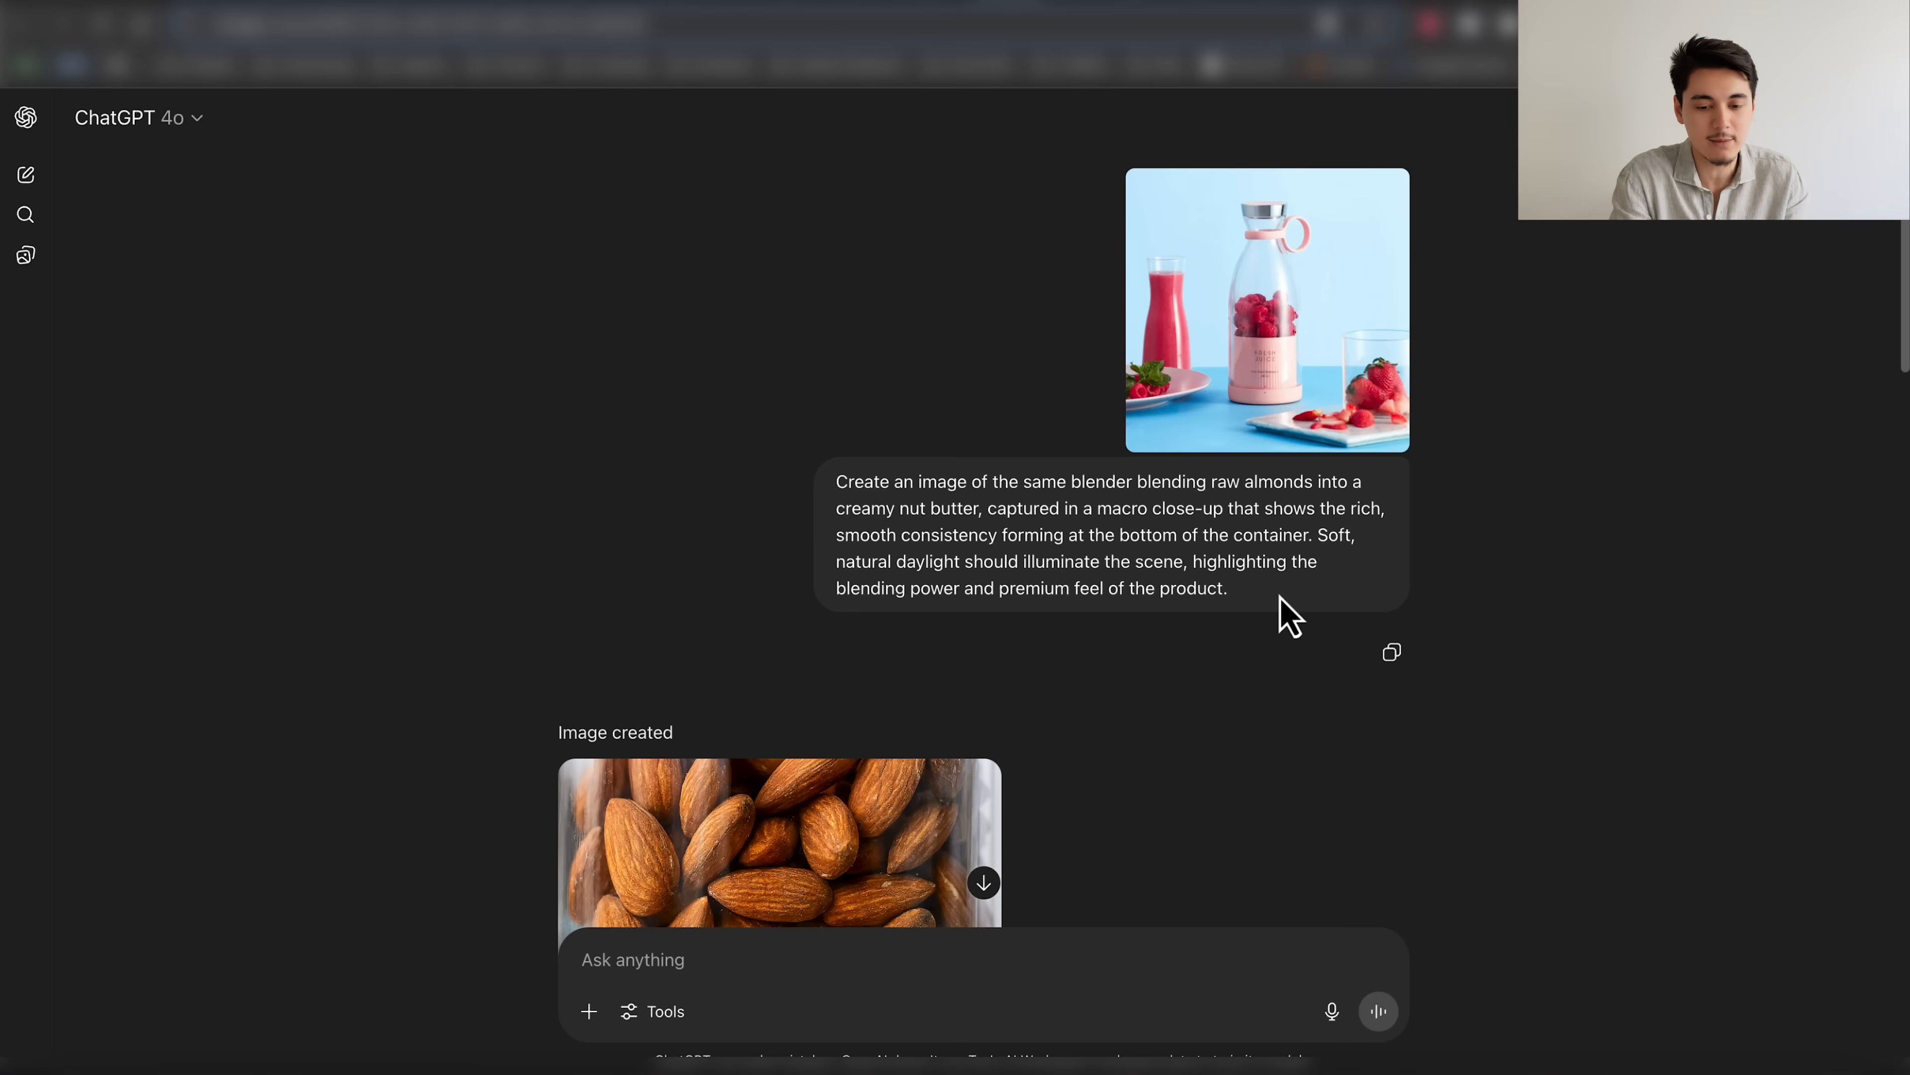
pyautogui.moveTo(493, 180)
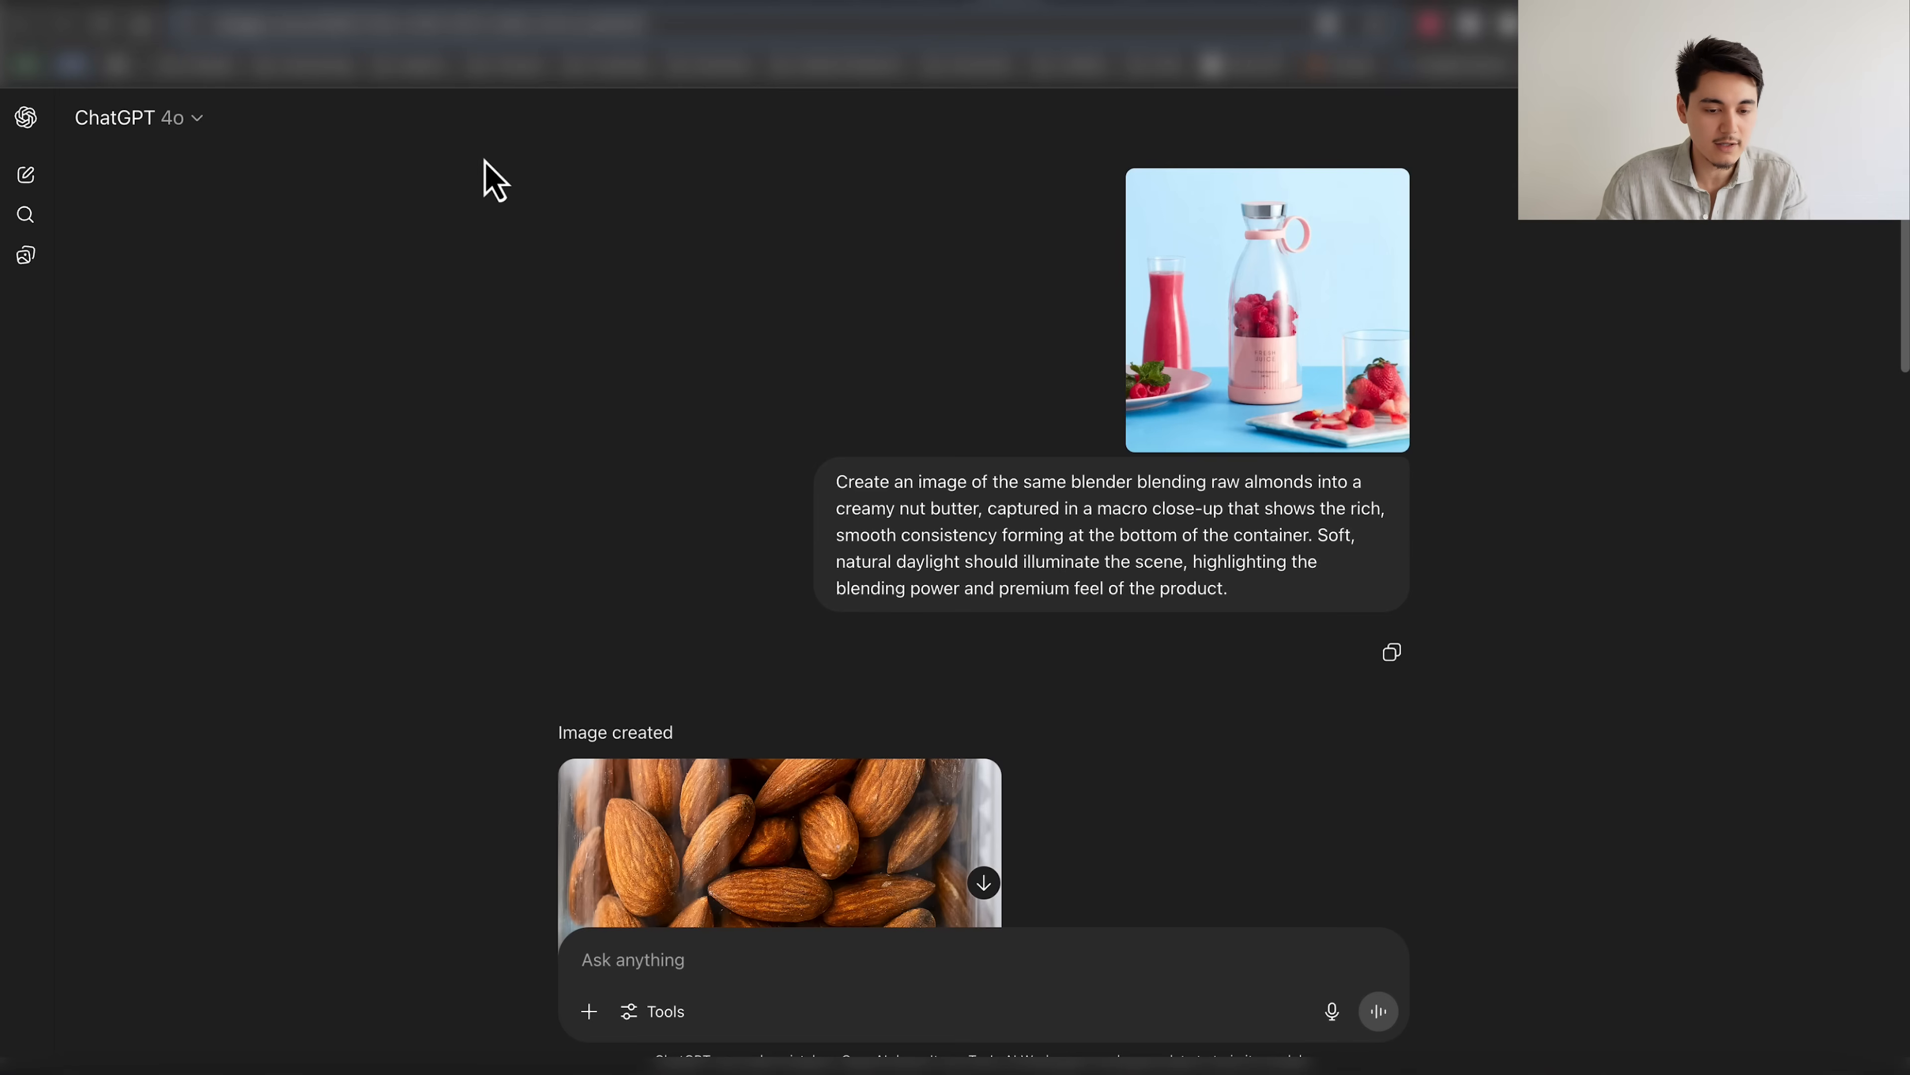
pyautogui.moveTo(620, 288)
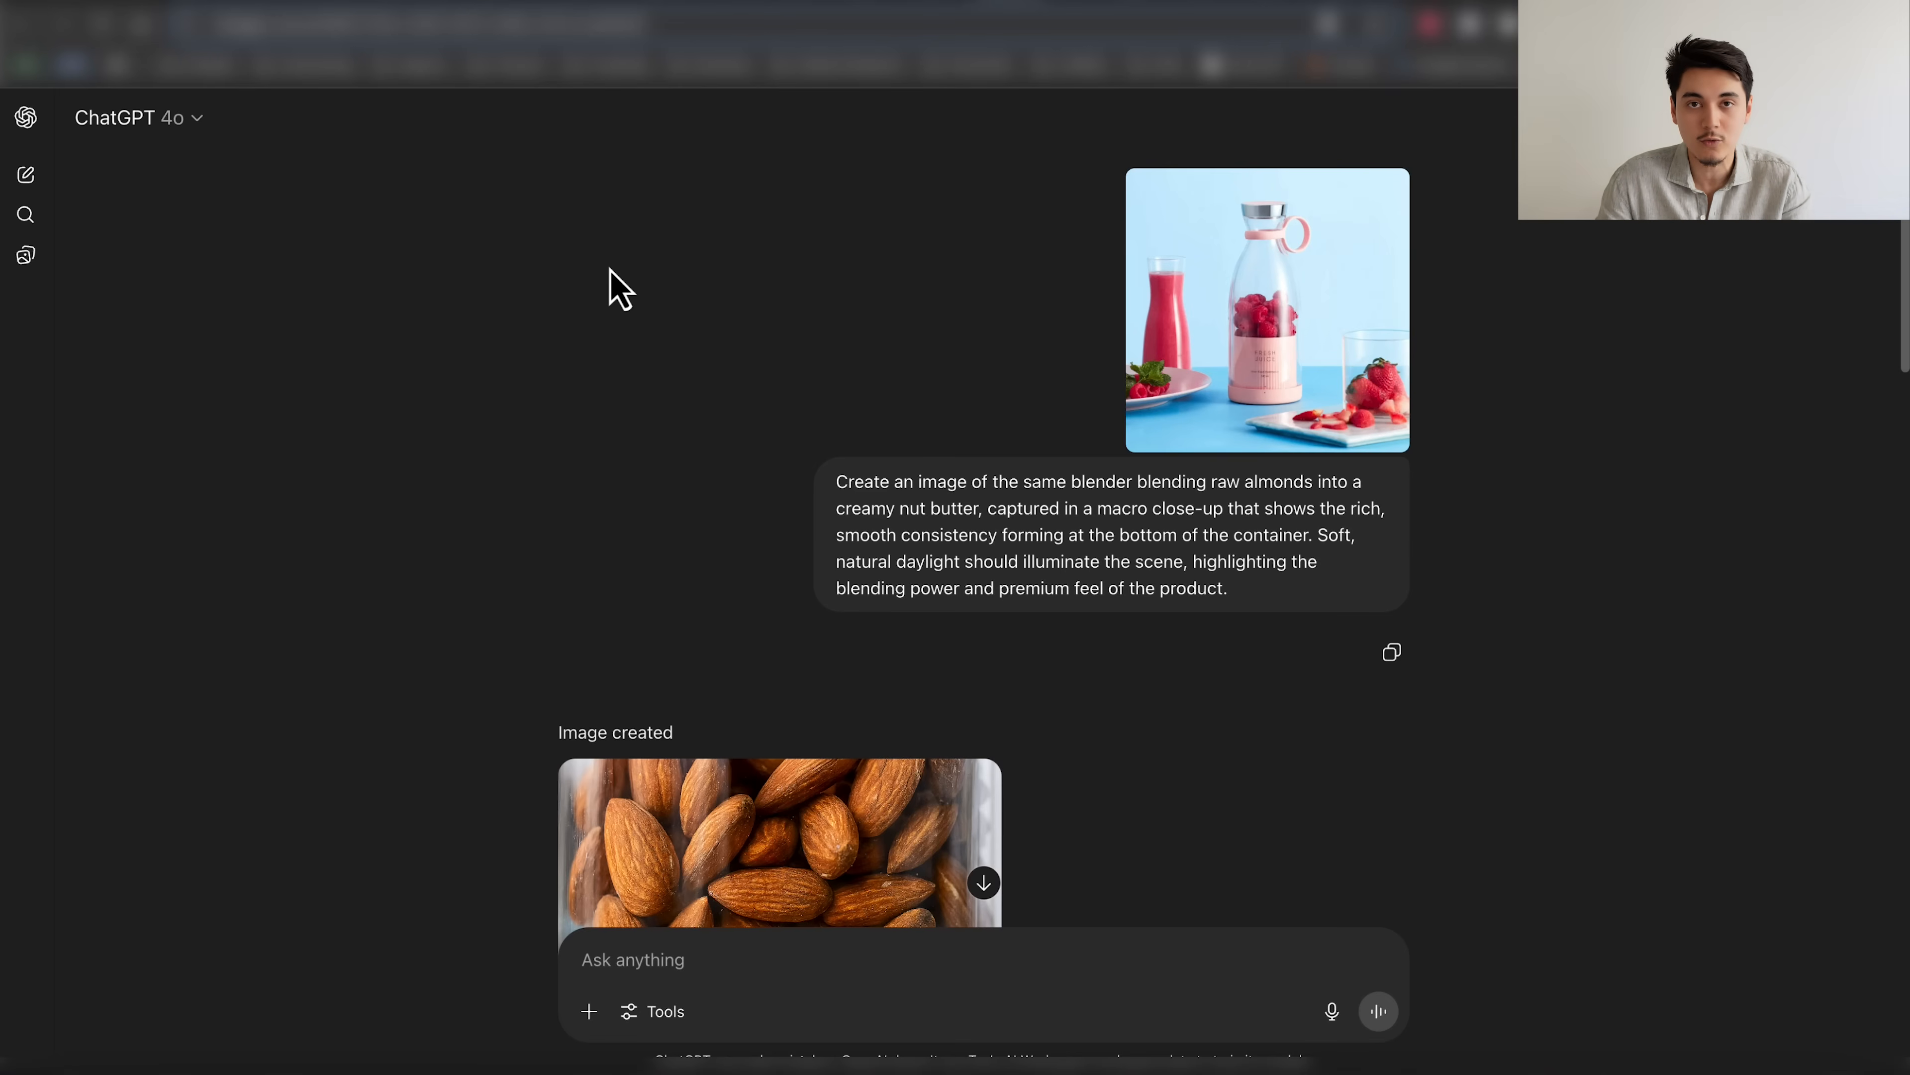
# - Scroll the GPT prompt batch to prompts 4–5 and reveal the navigation back to the image chat
pyautogui.scroll(-3)
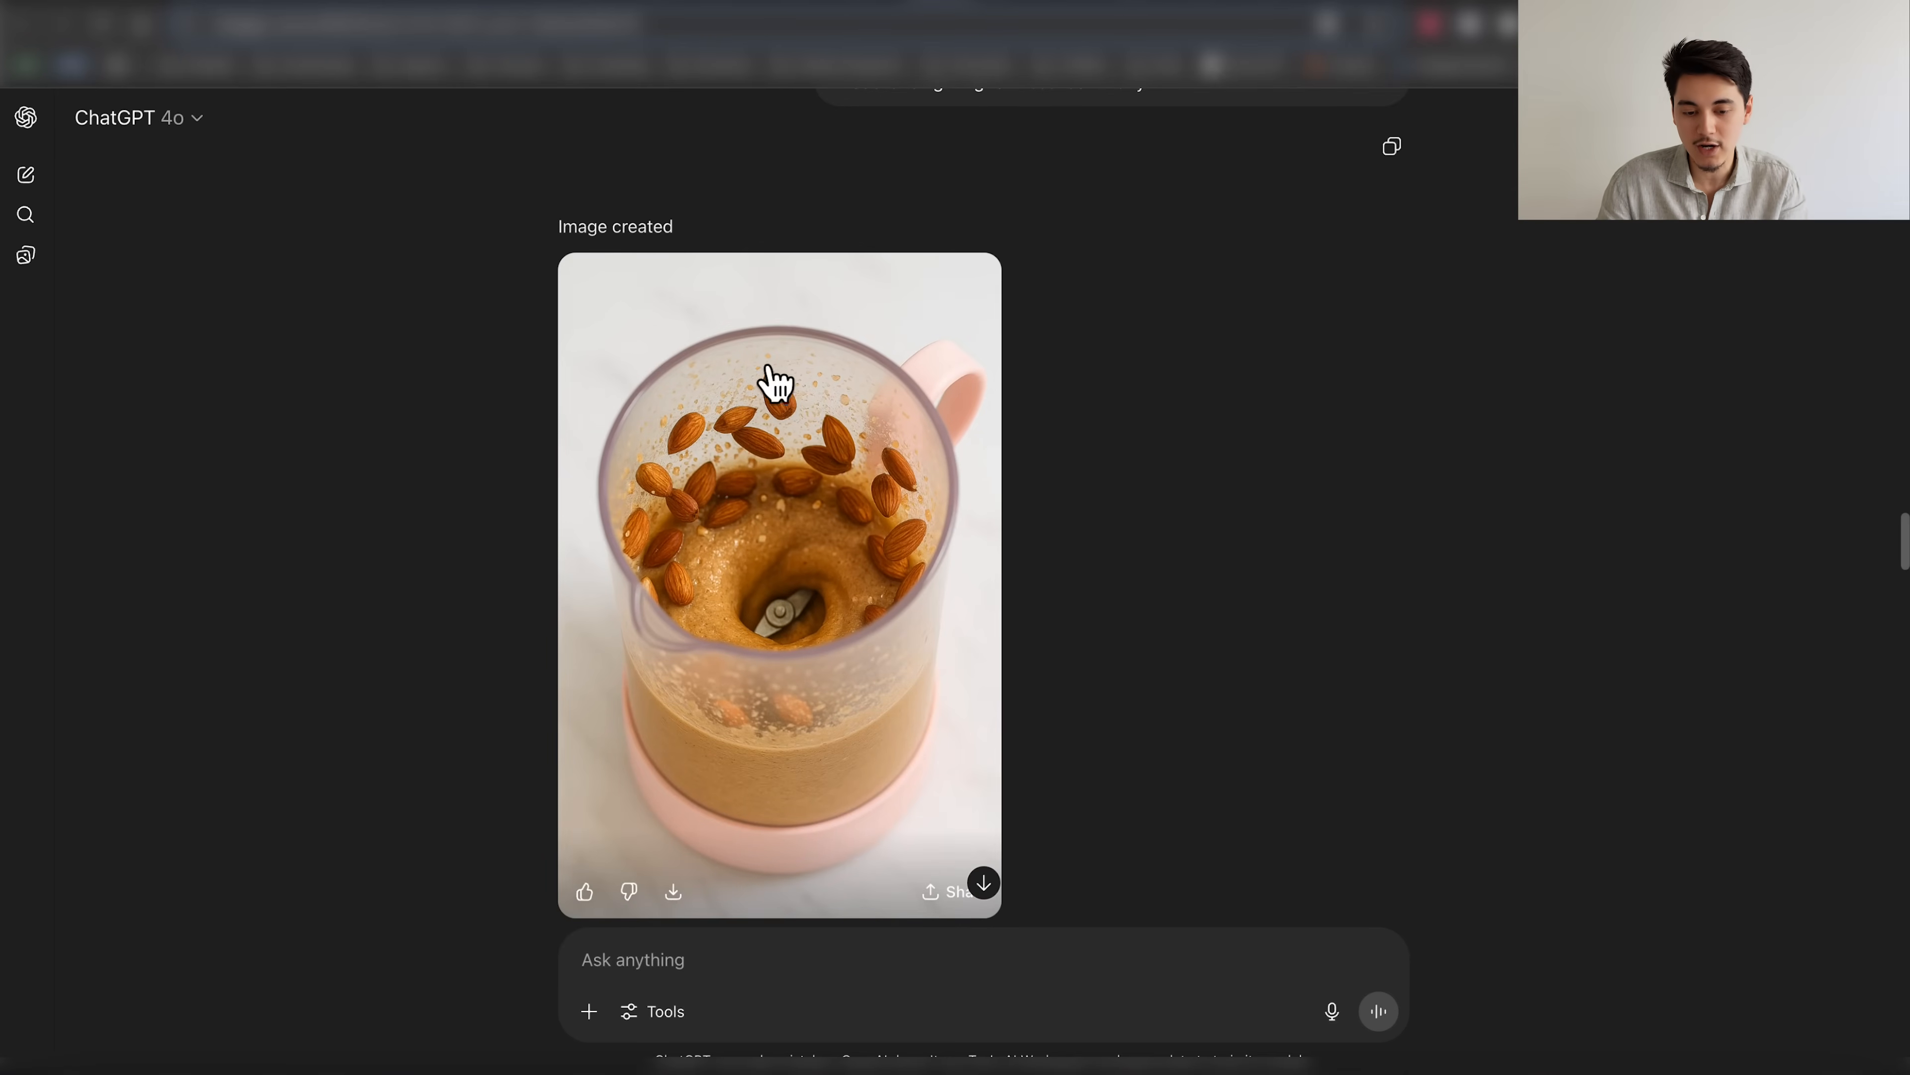
pyautogui.scroll(-3)
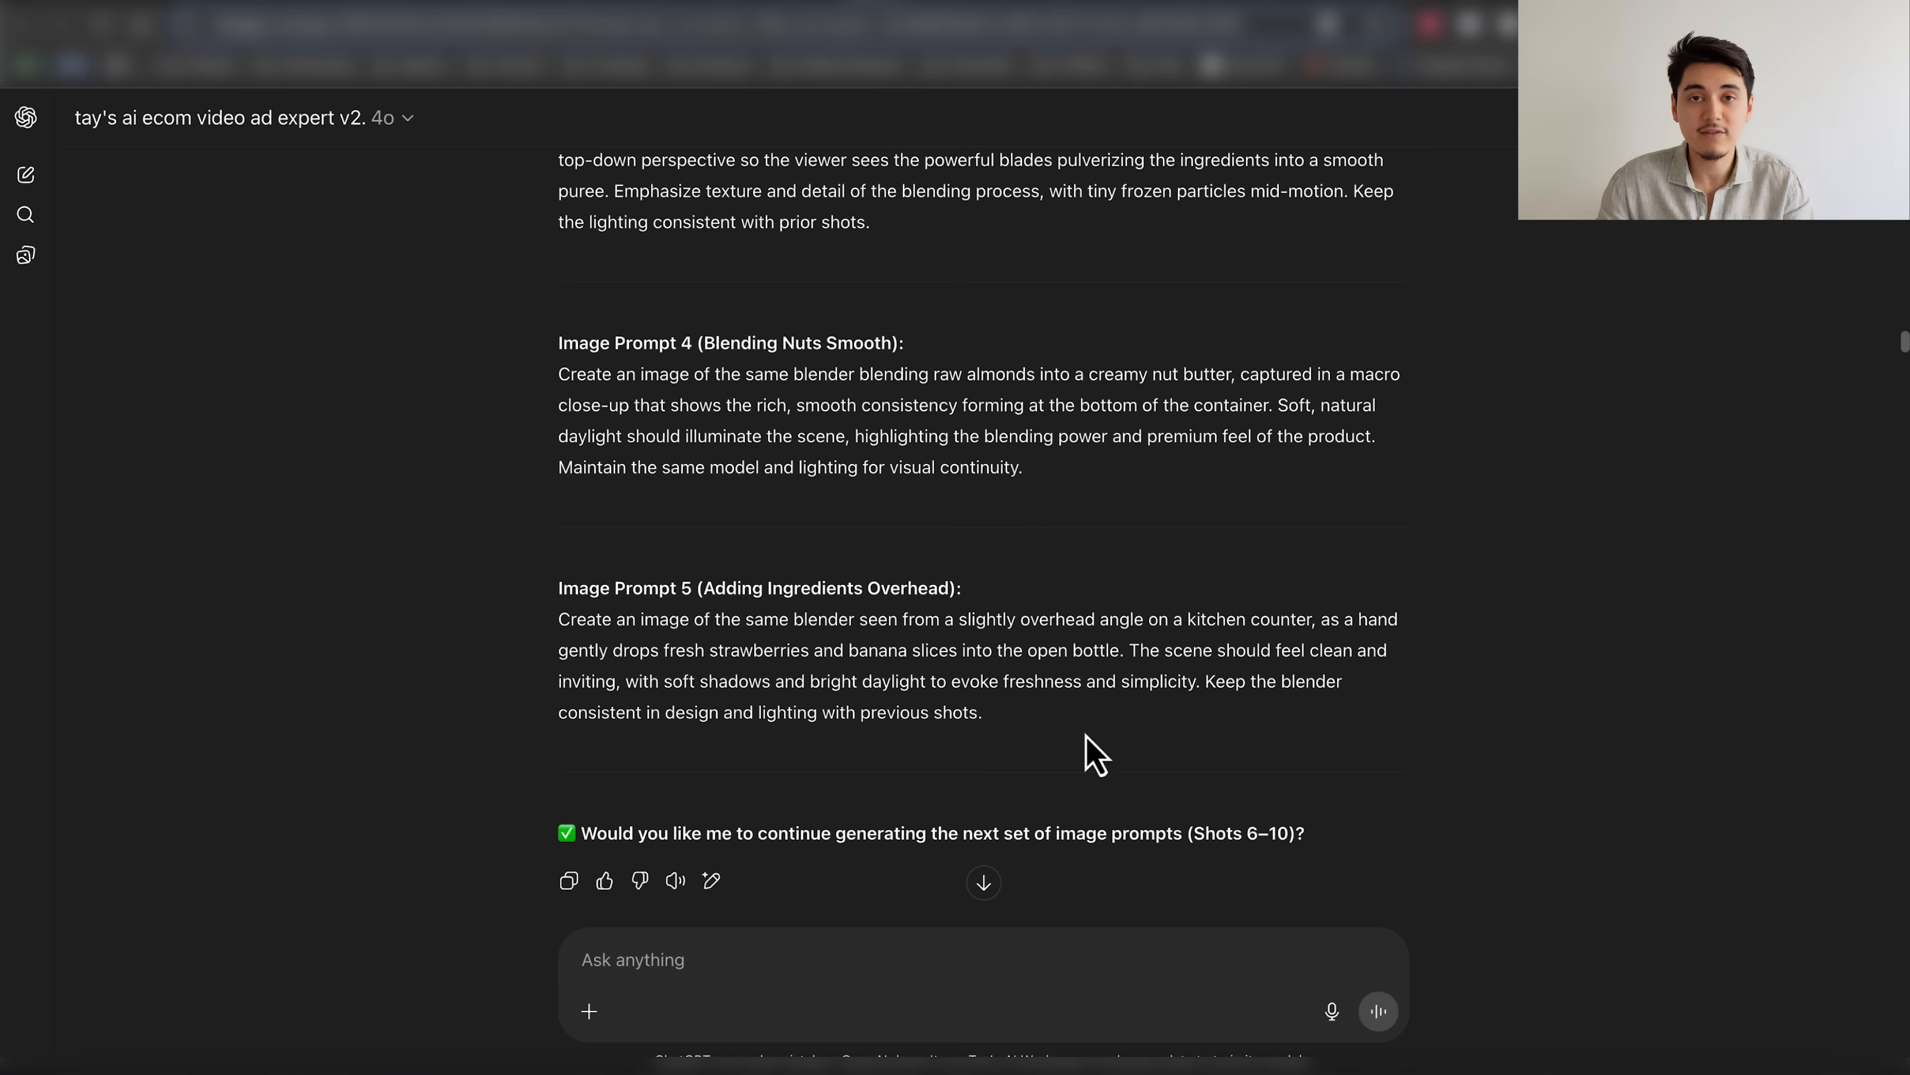
pyautogui.moveTo(749, 441)
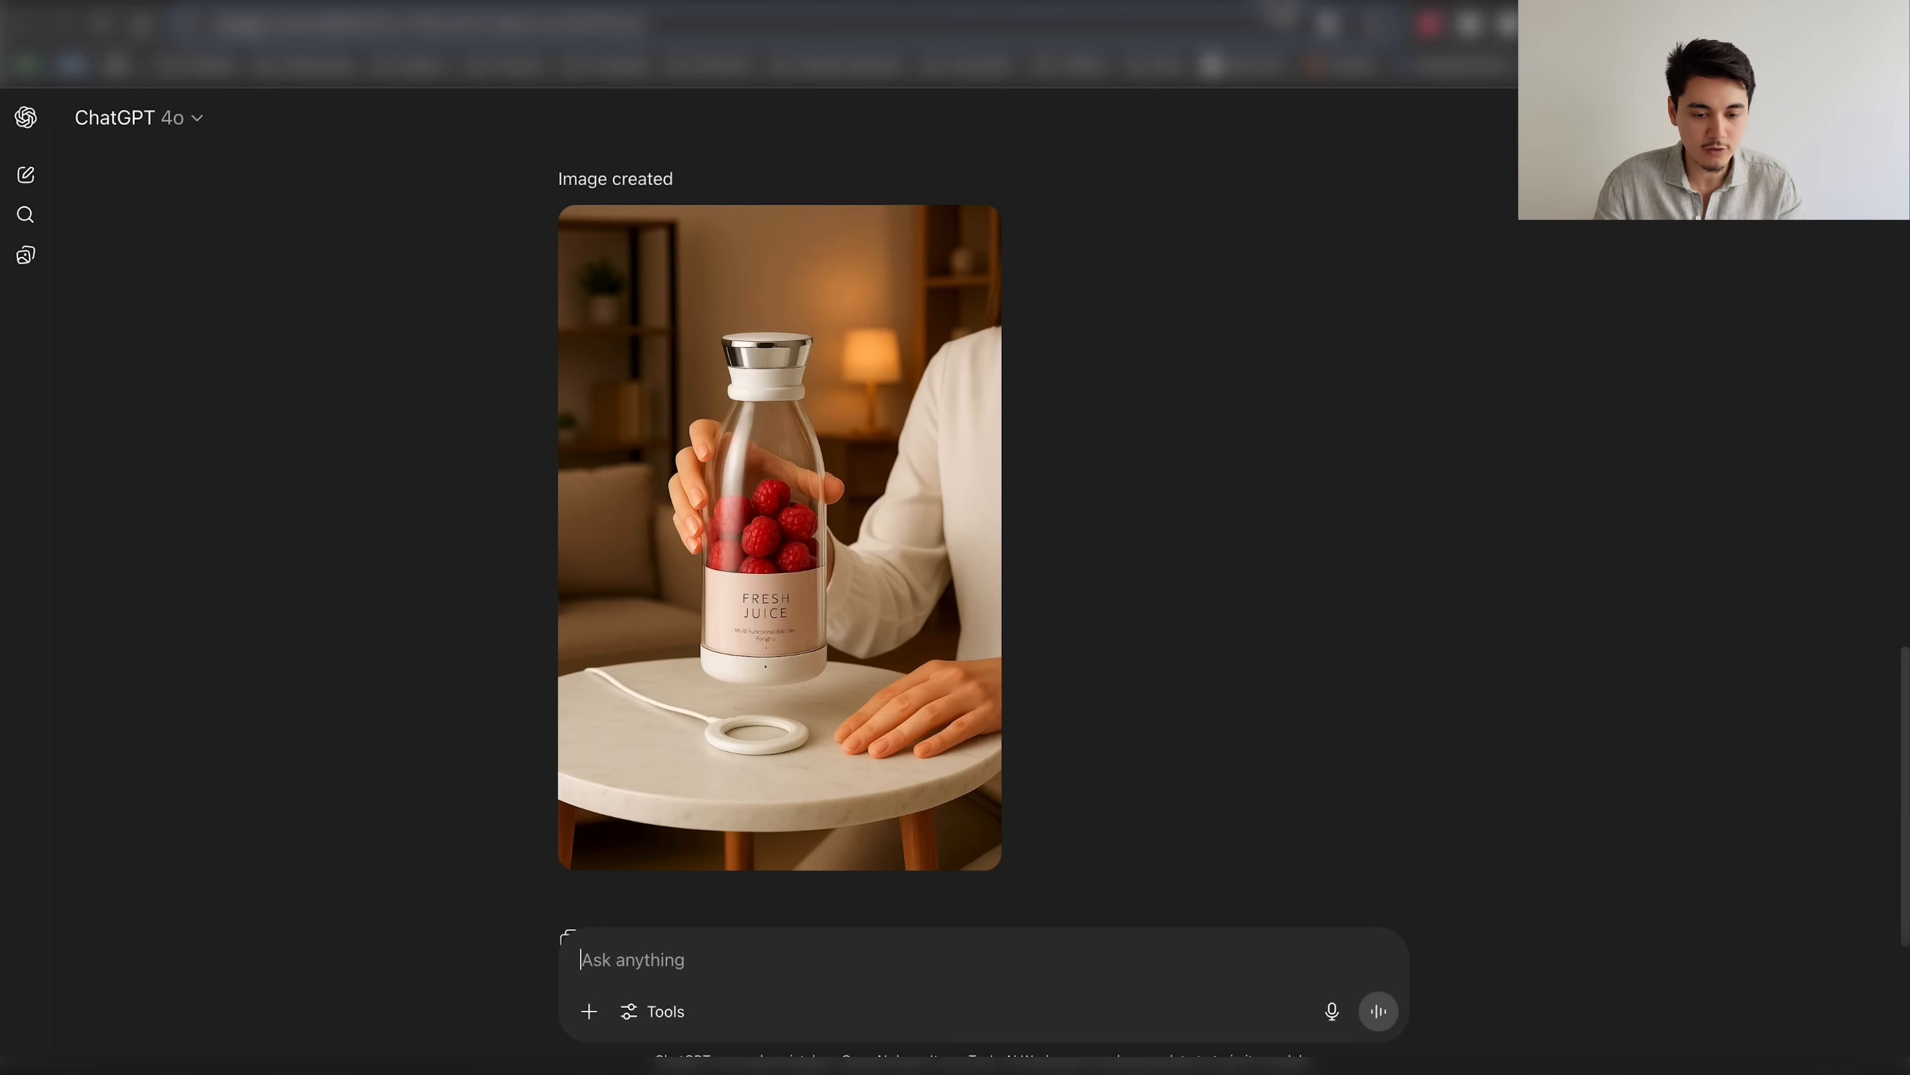
pyautogui.scroll(-3)
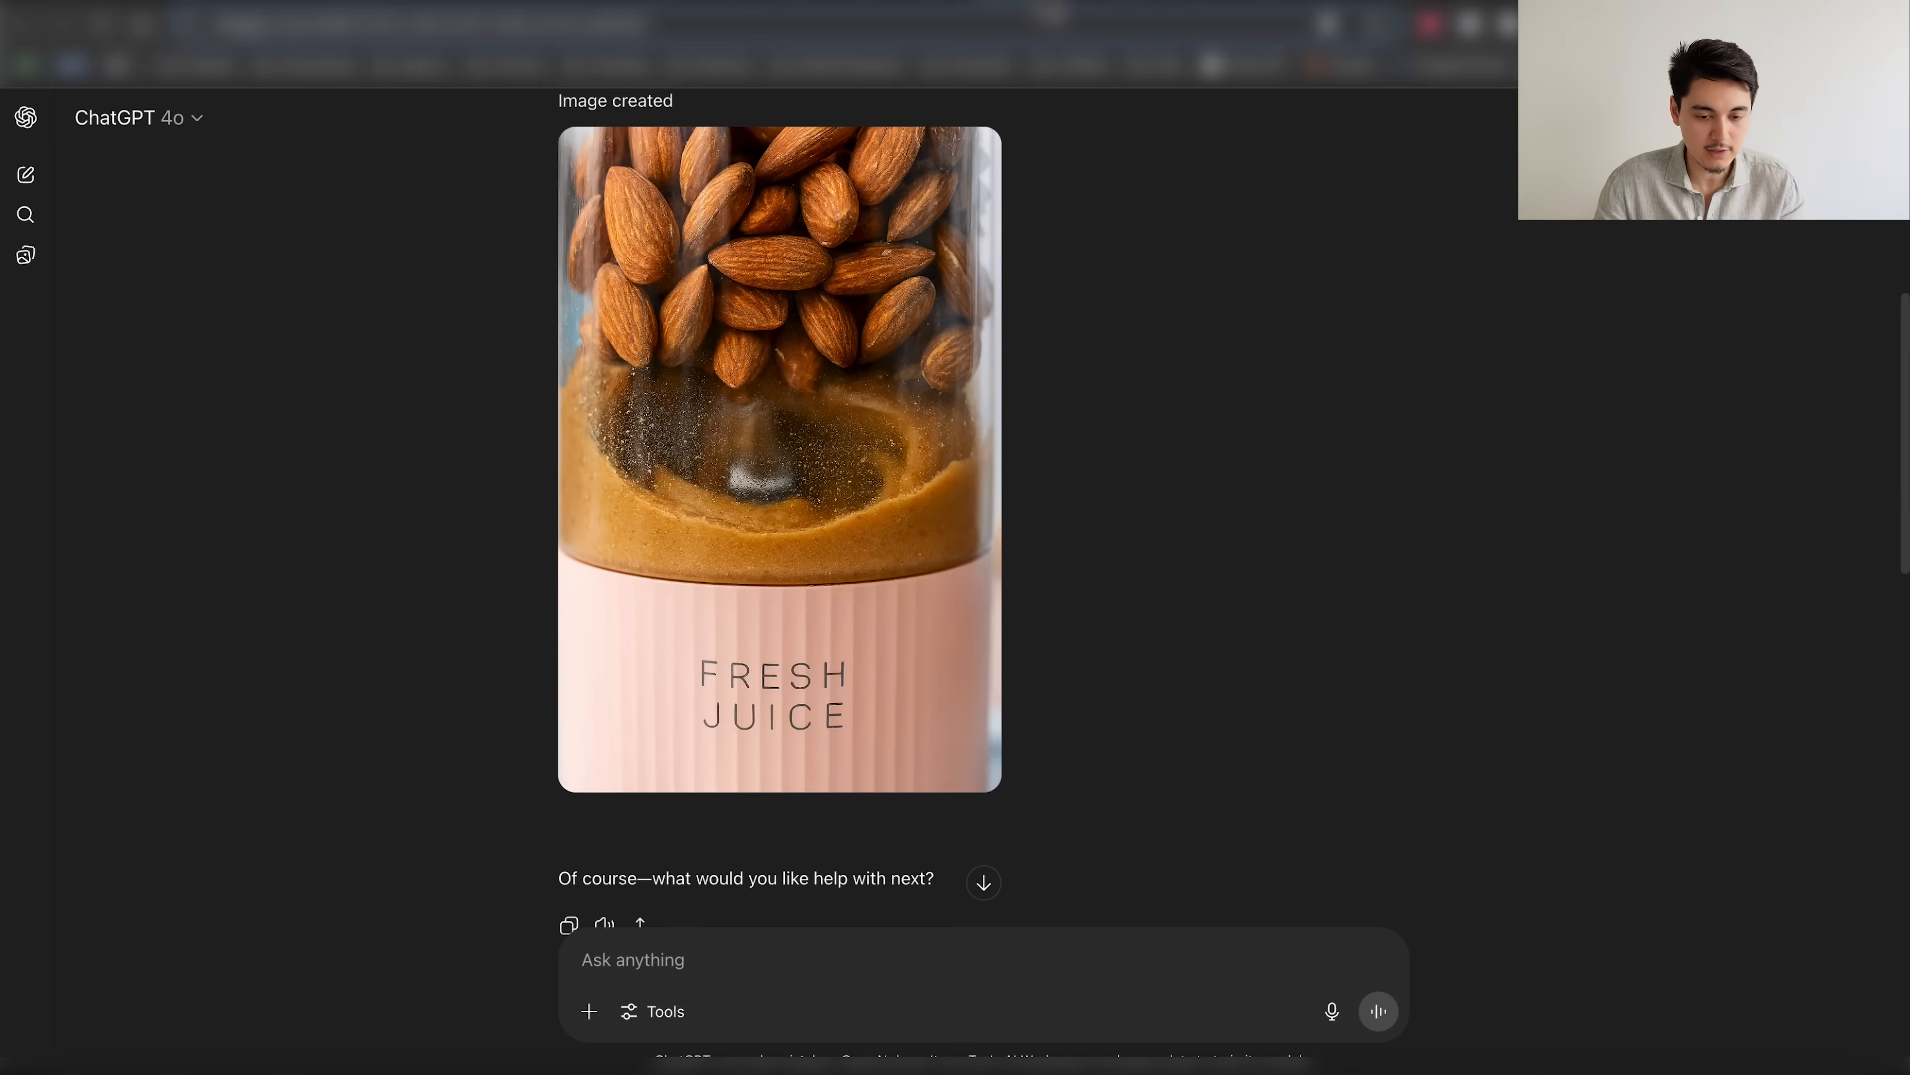
pyautogui.click(24, 117)
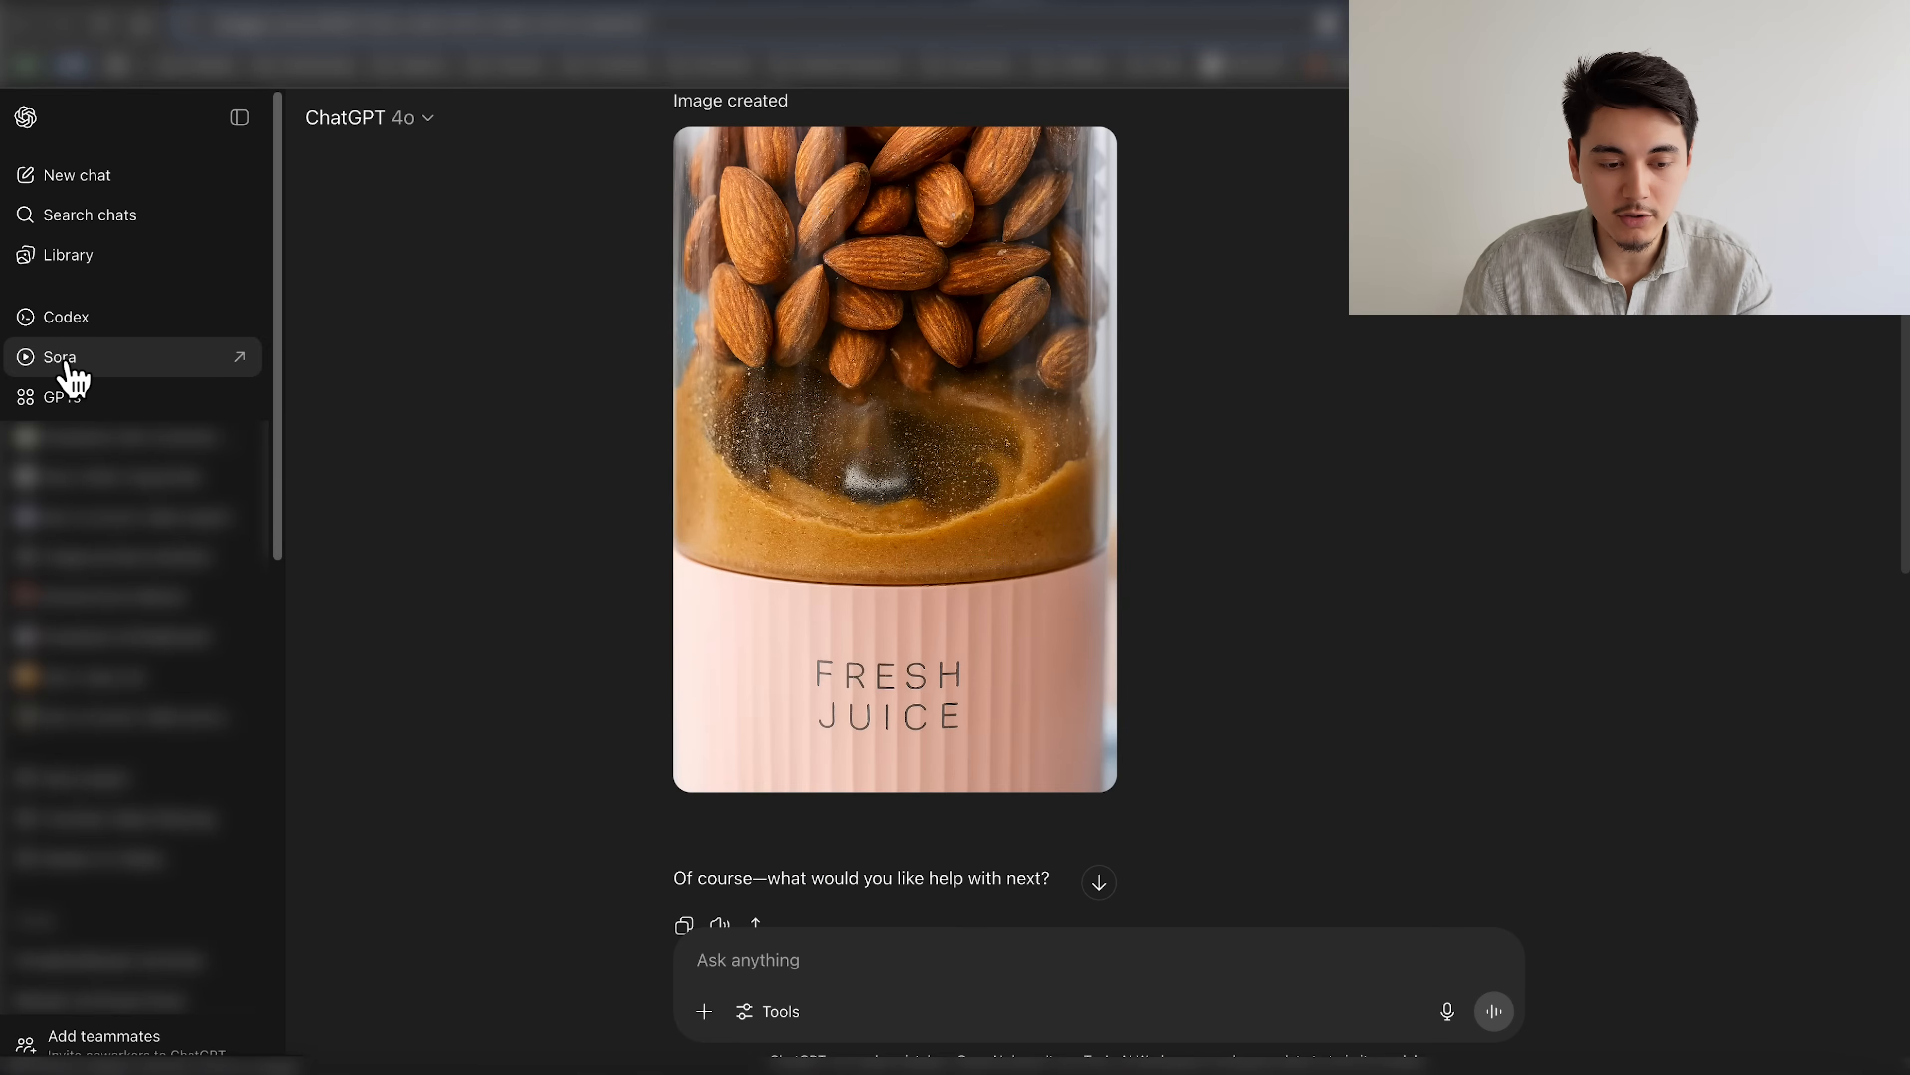
# - Return to Sora and review the aspect ratio and 4-image Variations options in My media
pyautogui.click(59, 357)
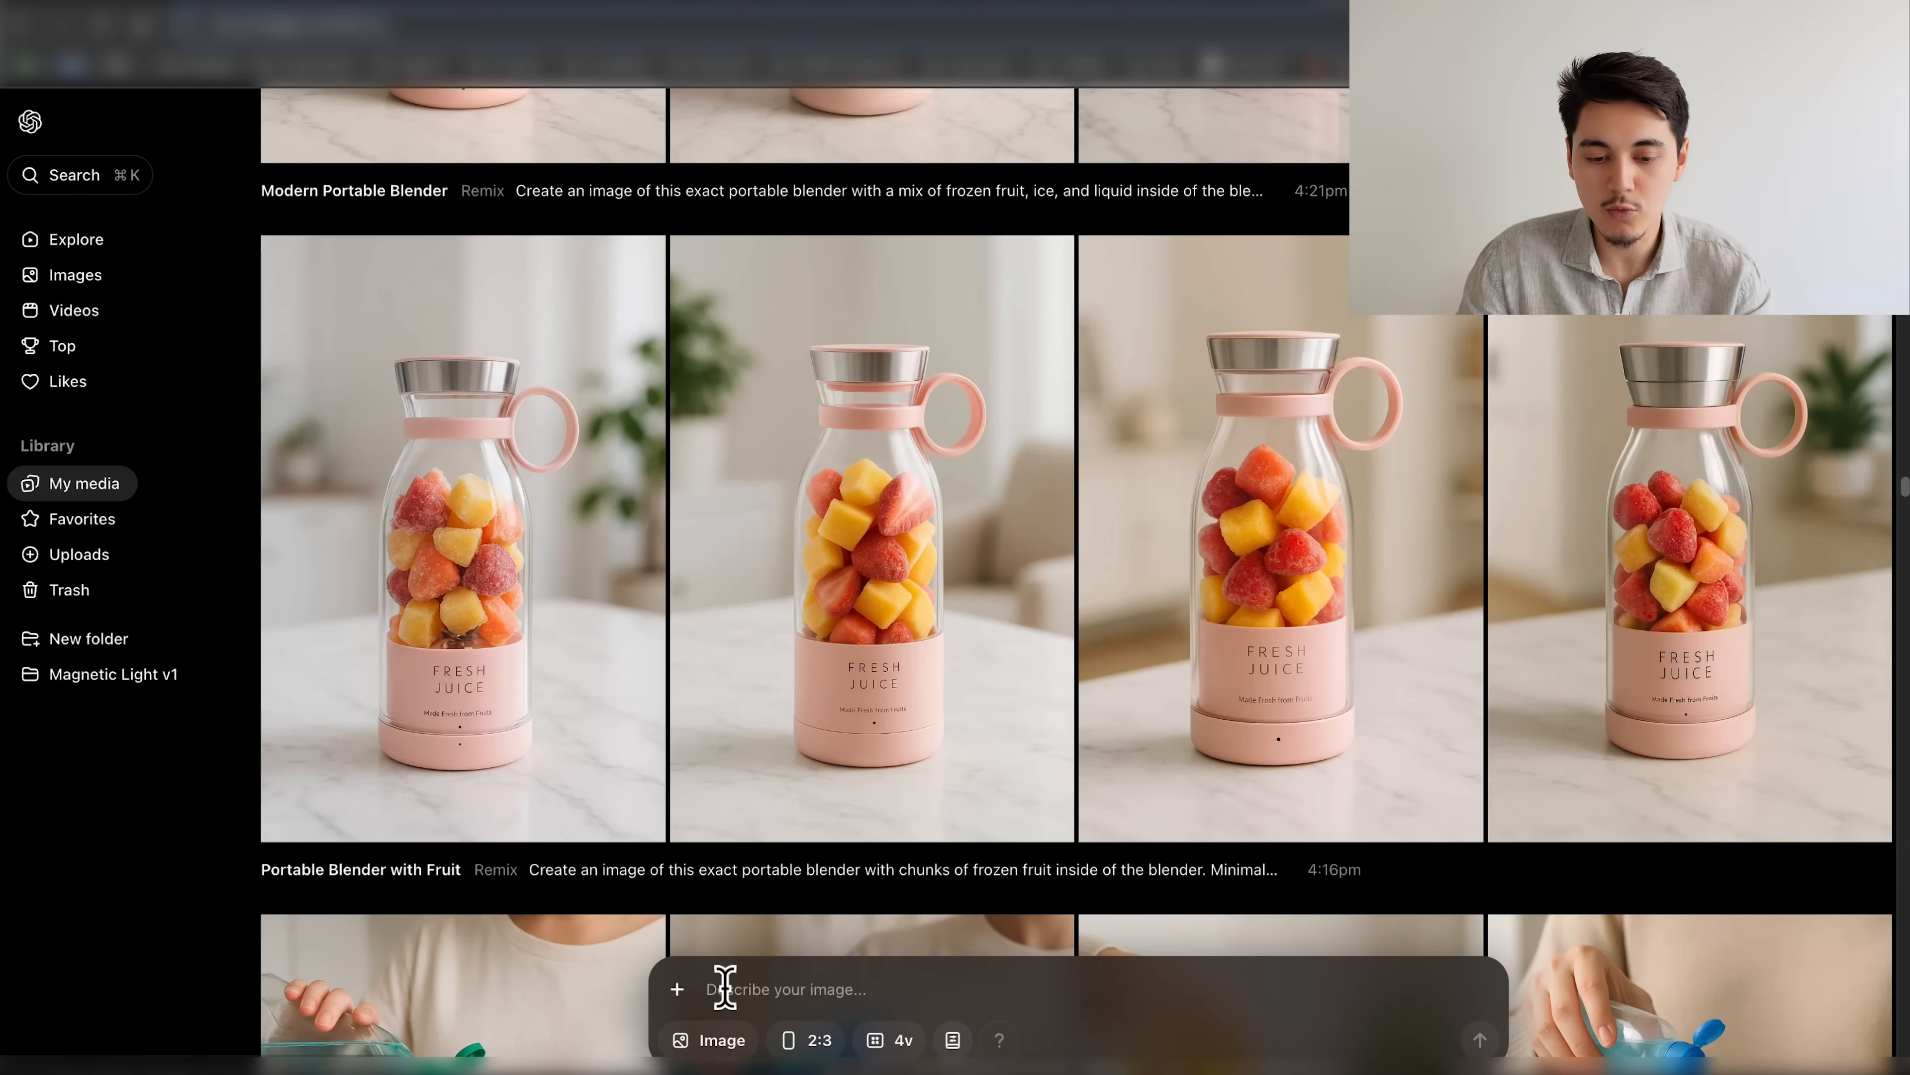
pyautogui.moveTo(1295, 538)
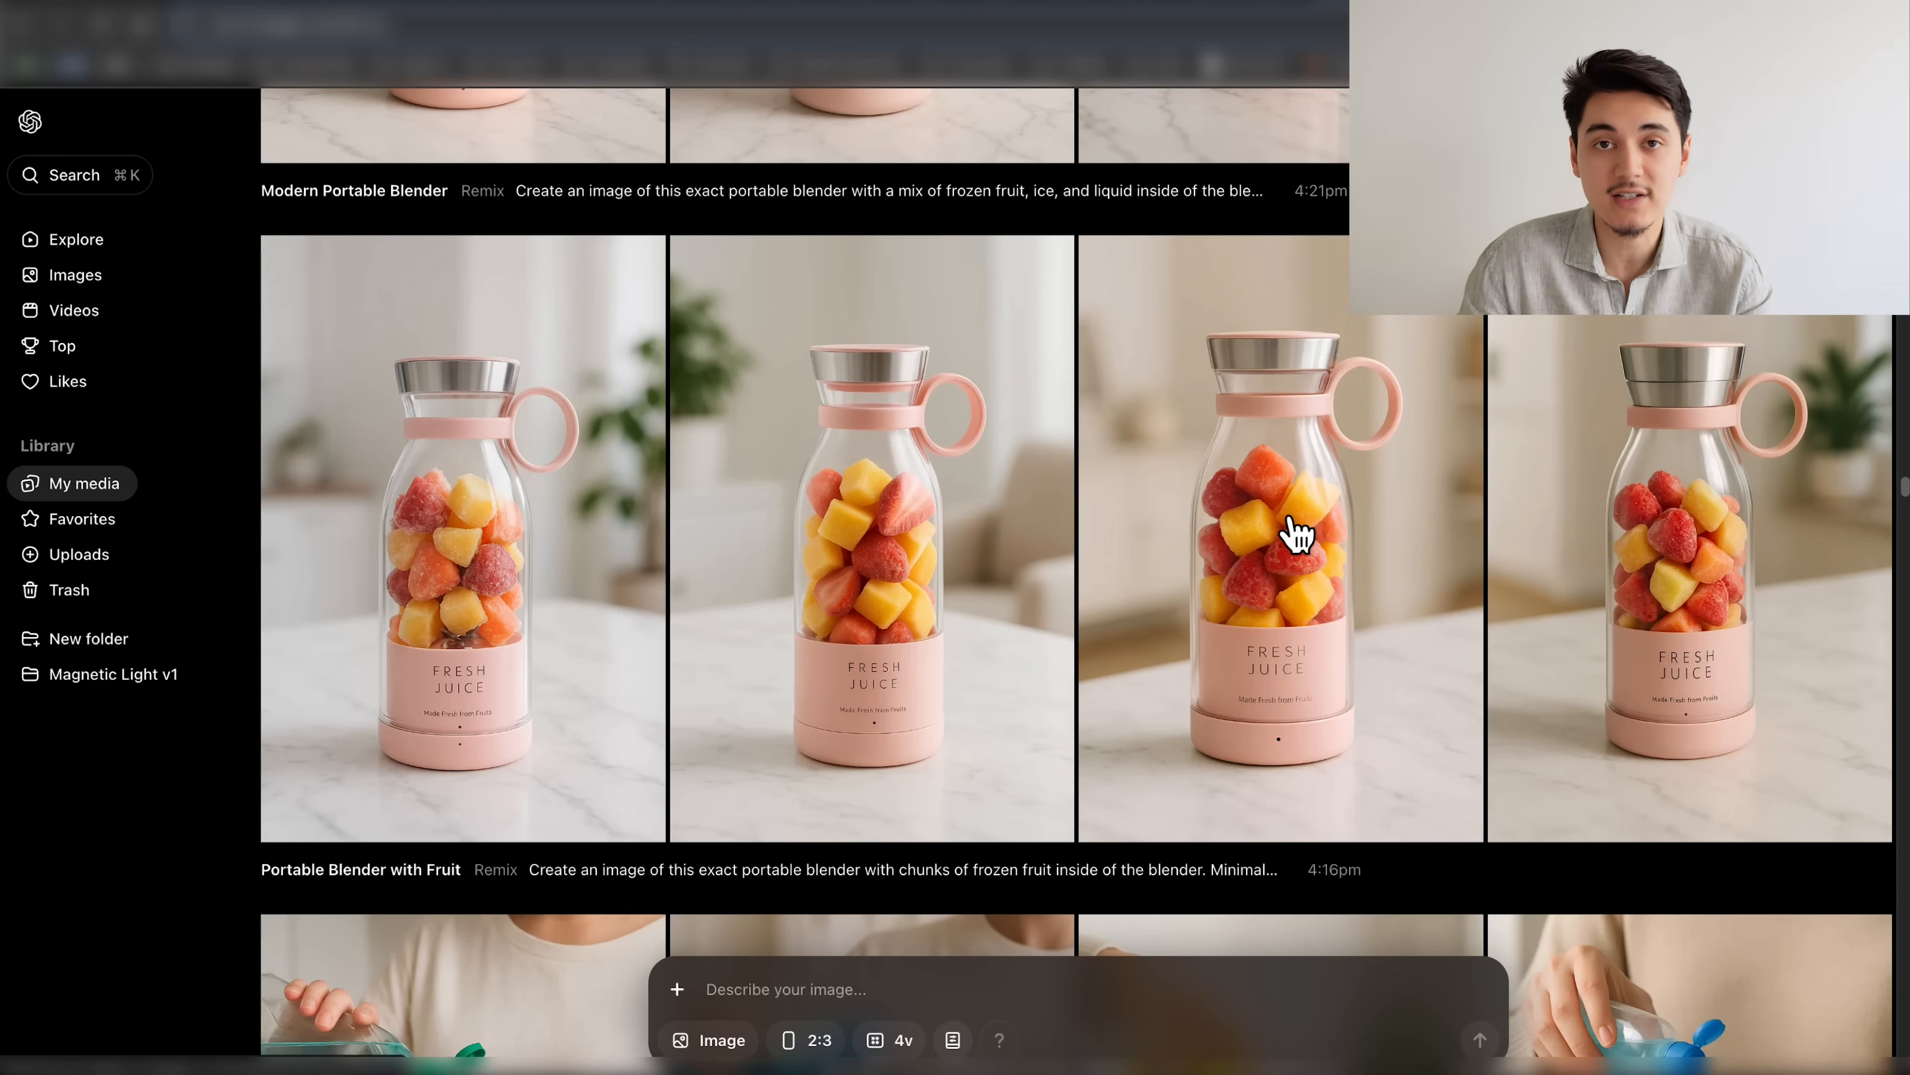
pyautogui.moveTo(1058, 542)
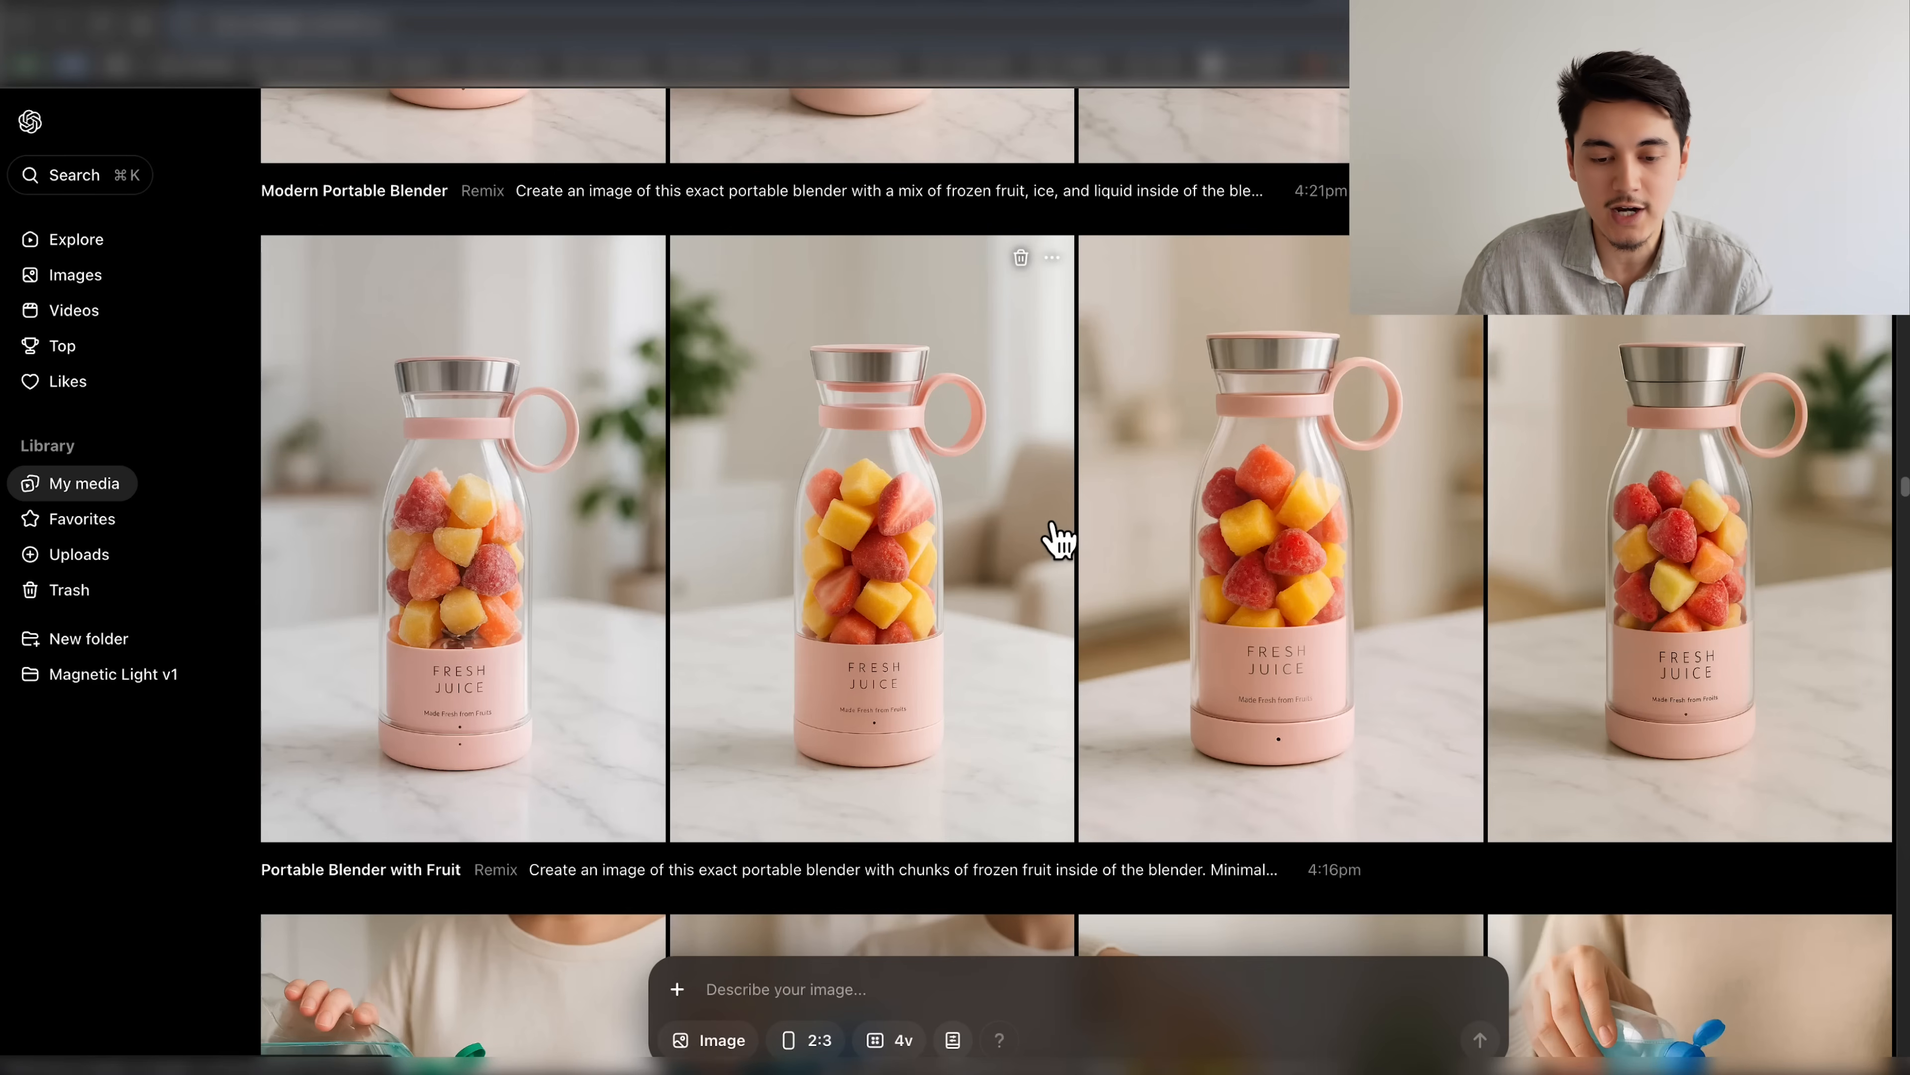
pyautogui.click(818, 1038)
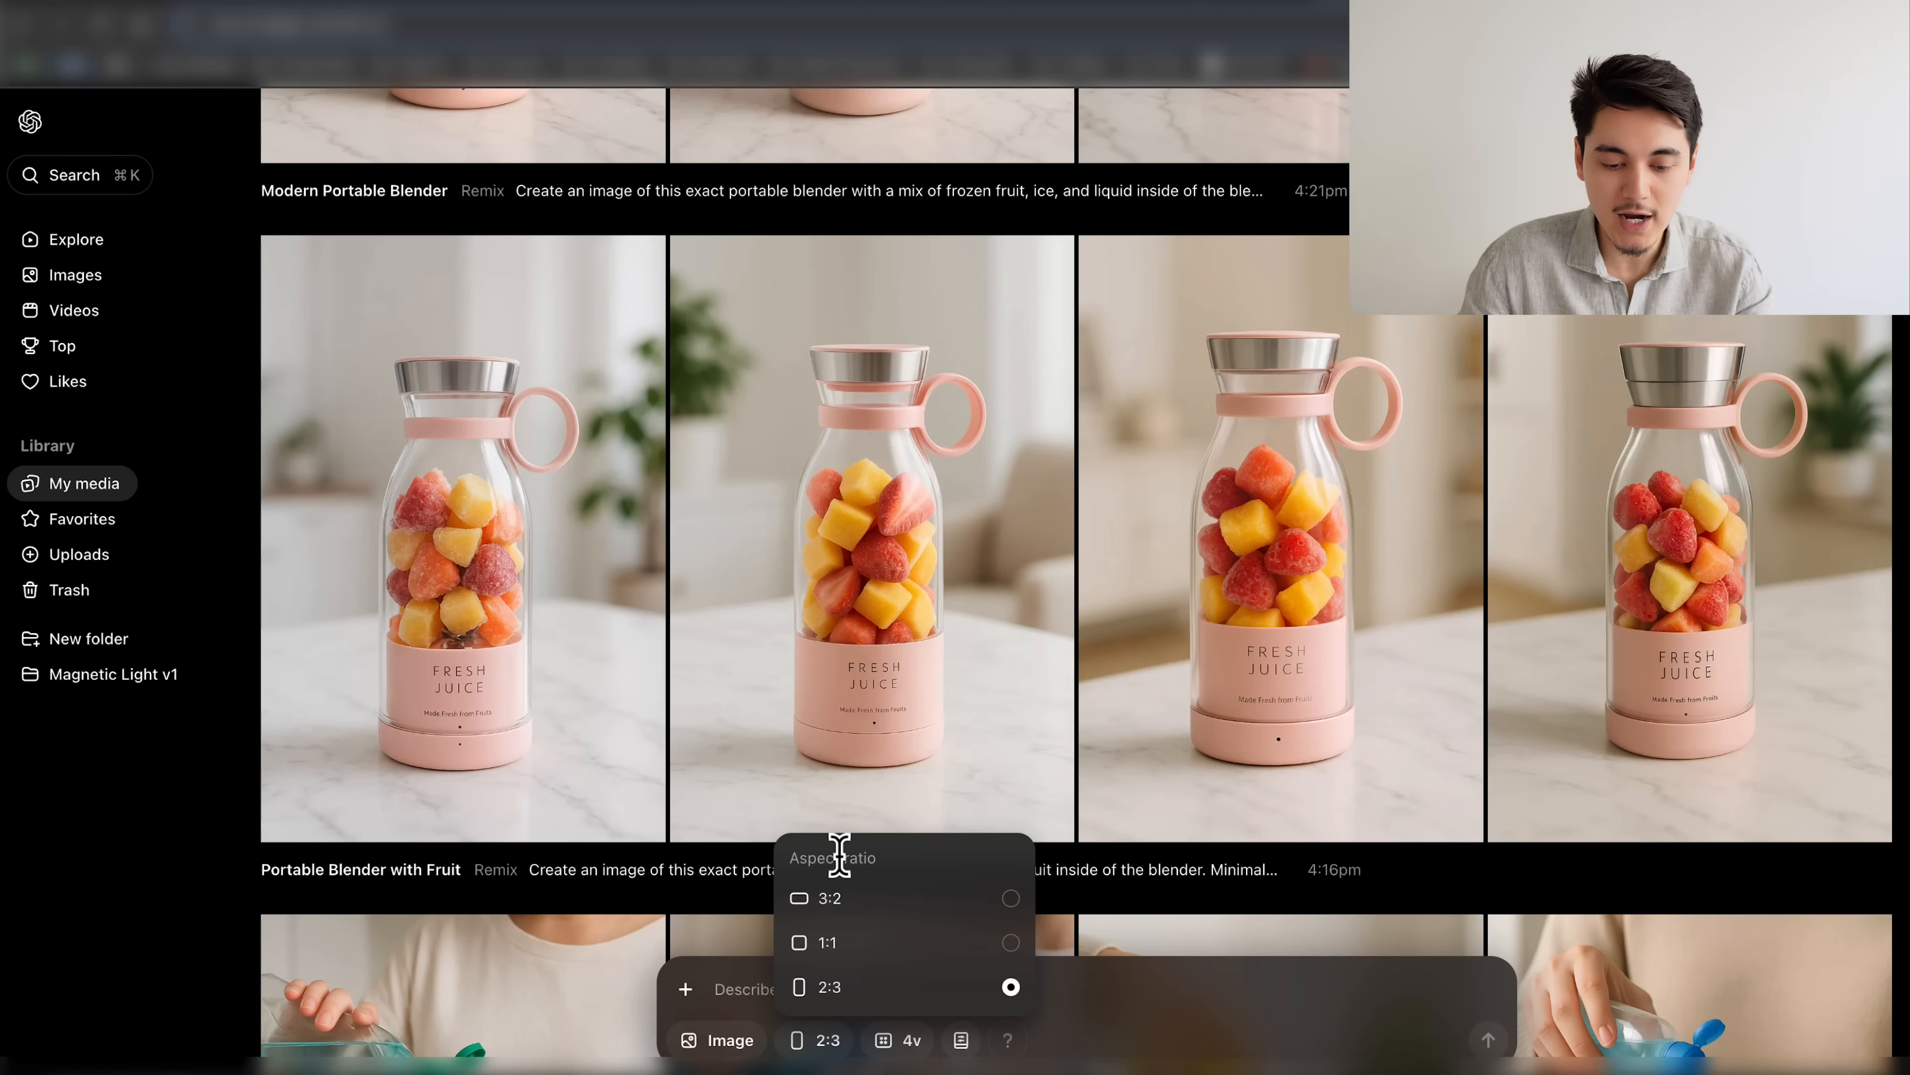
pyautogui.click(889, 1039)
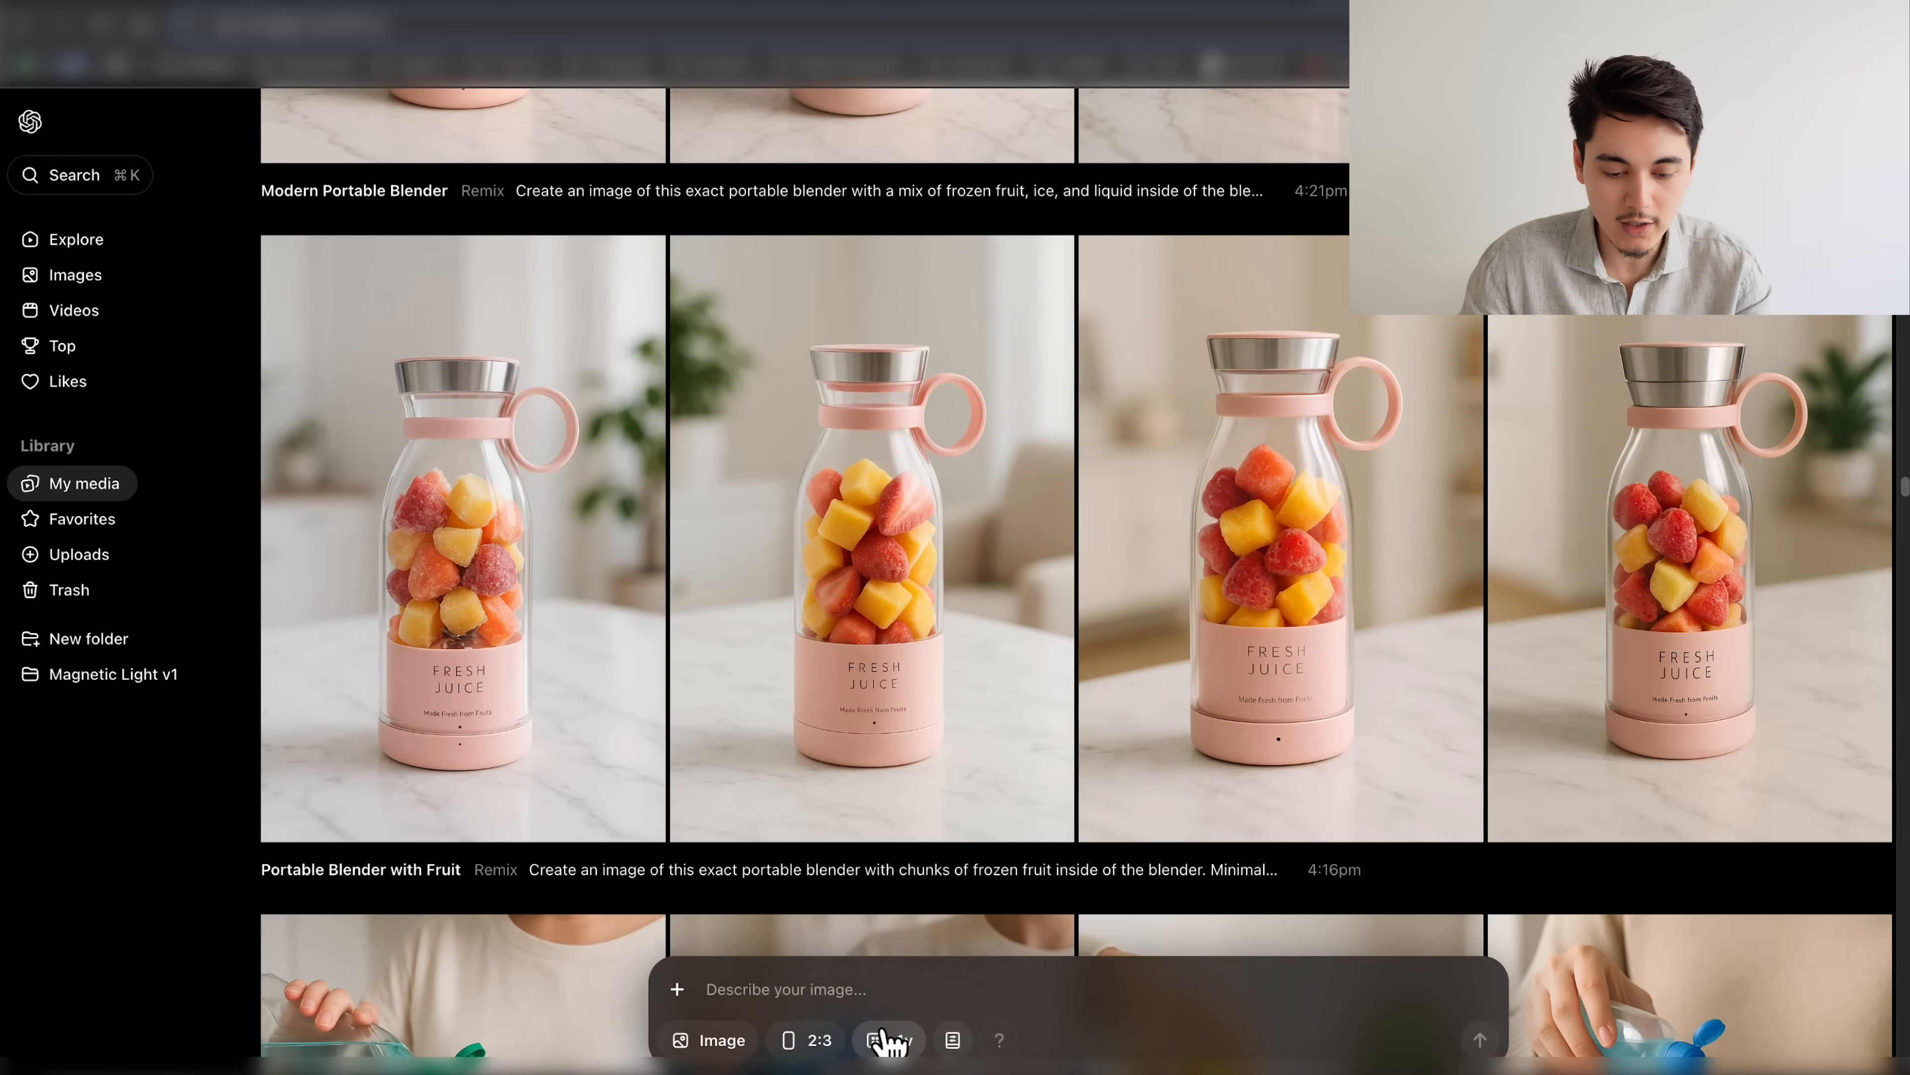
pyautogui.click(889, 1039)
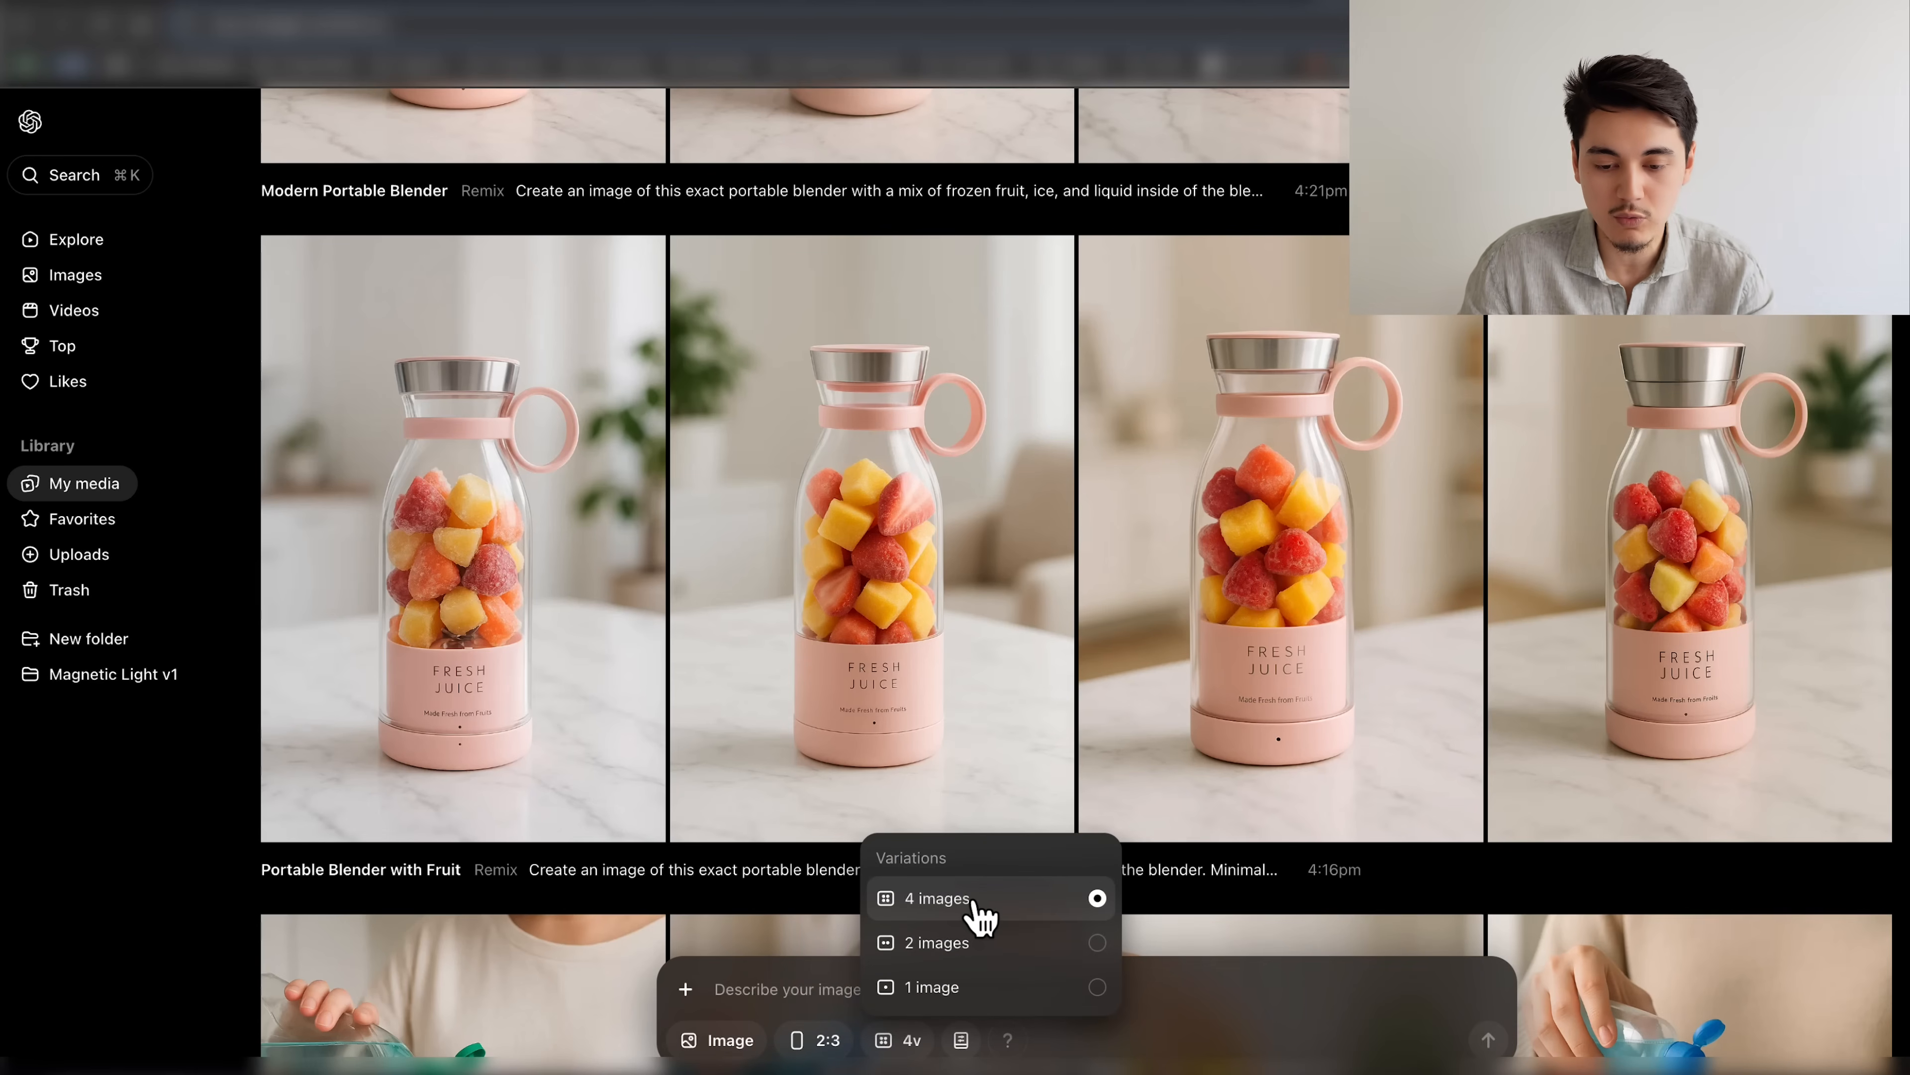
# - Scroll the Sora library and reopen the Portable Blender with Fruit remix with its reference photos
pyautogui.scroll(-3)
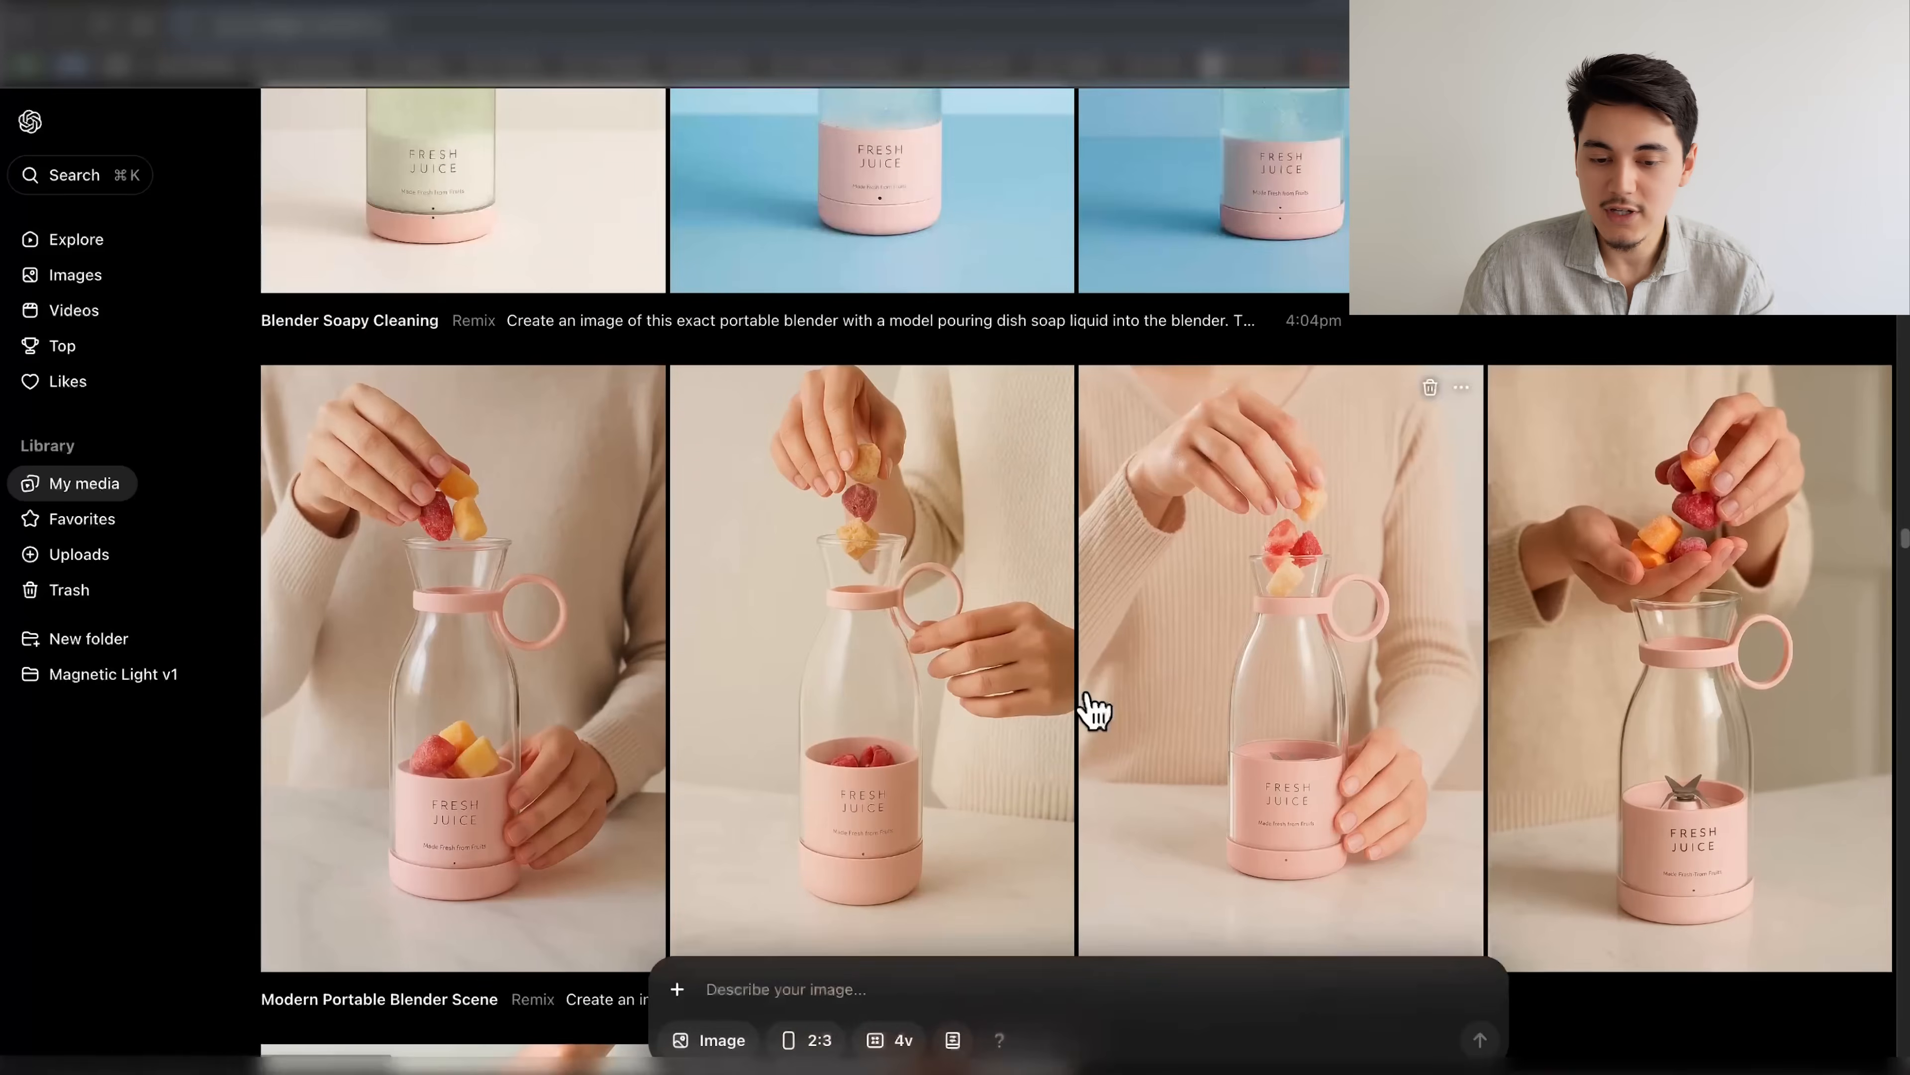
pyautogui.scroll(-3)
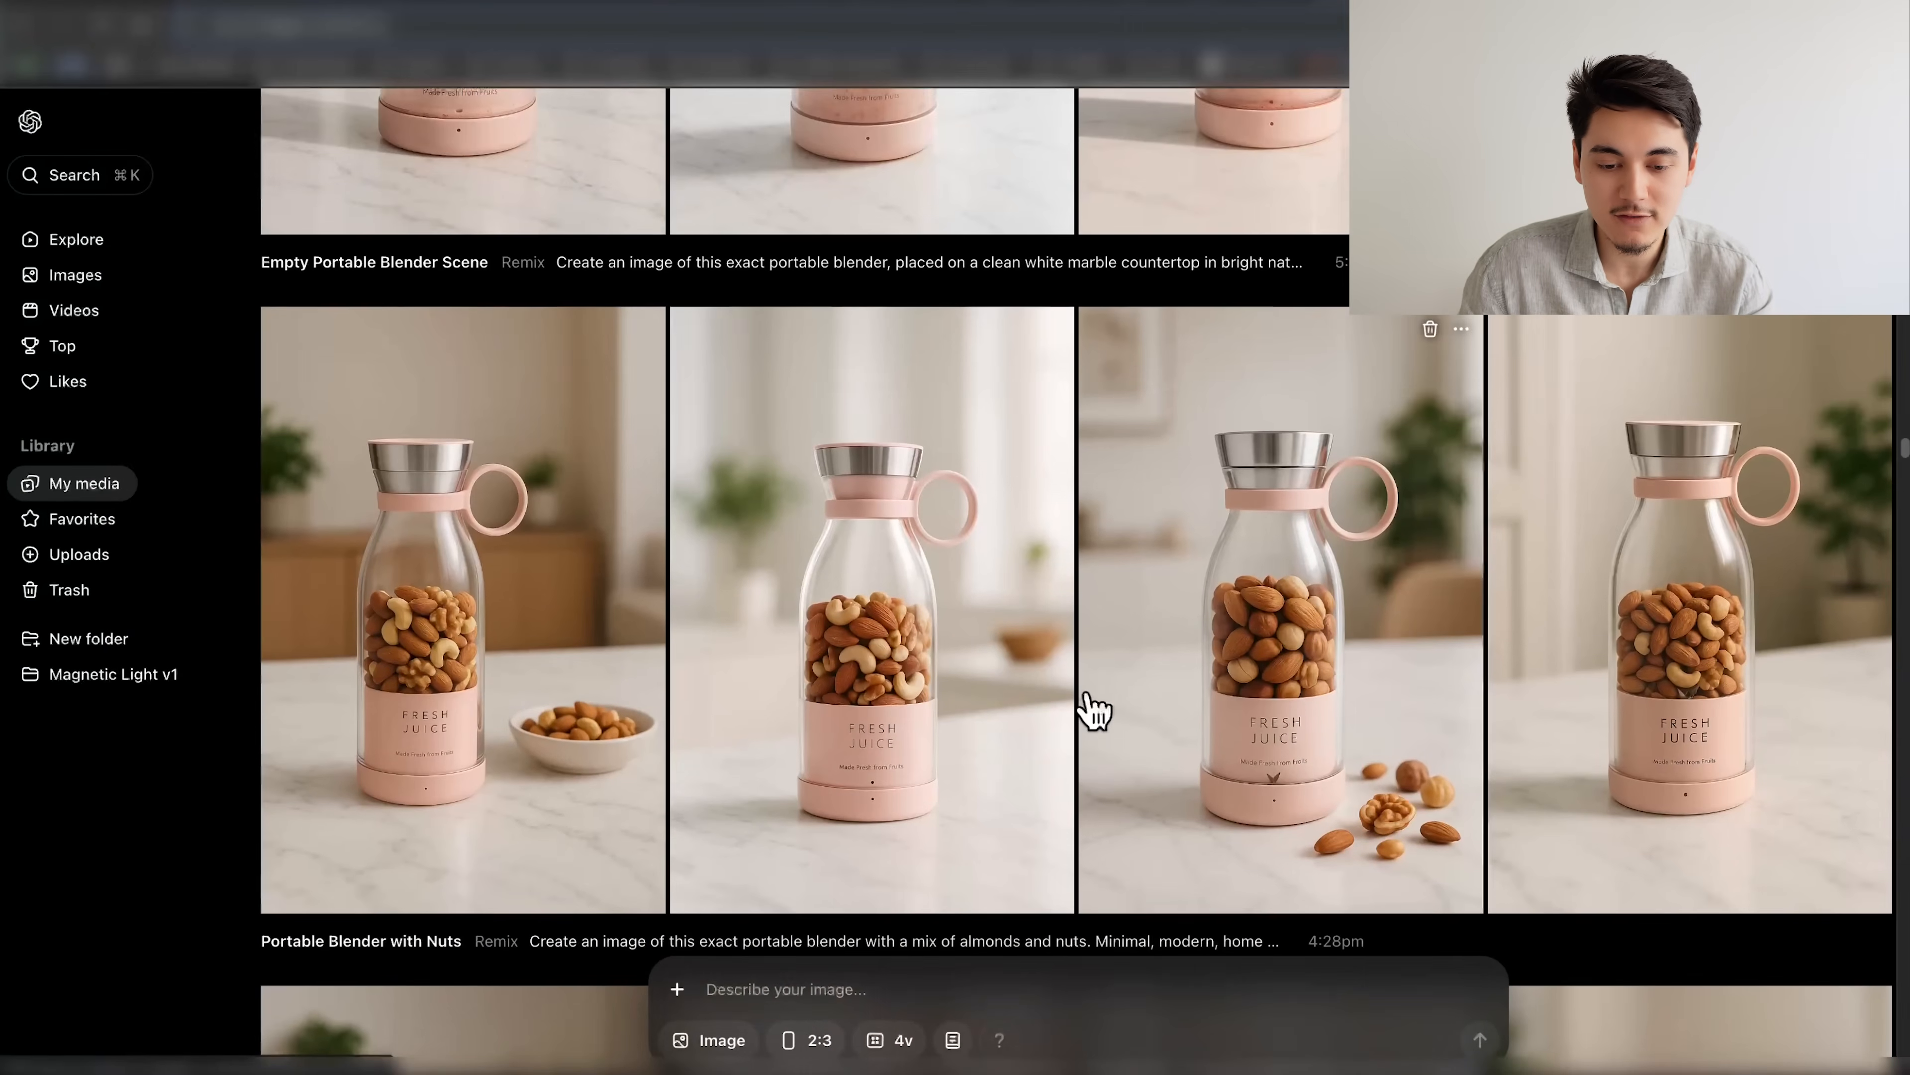
pyautogui.scroll(3)
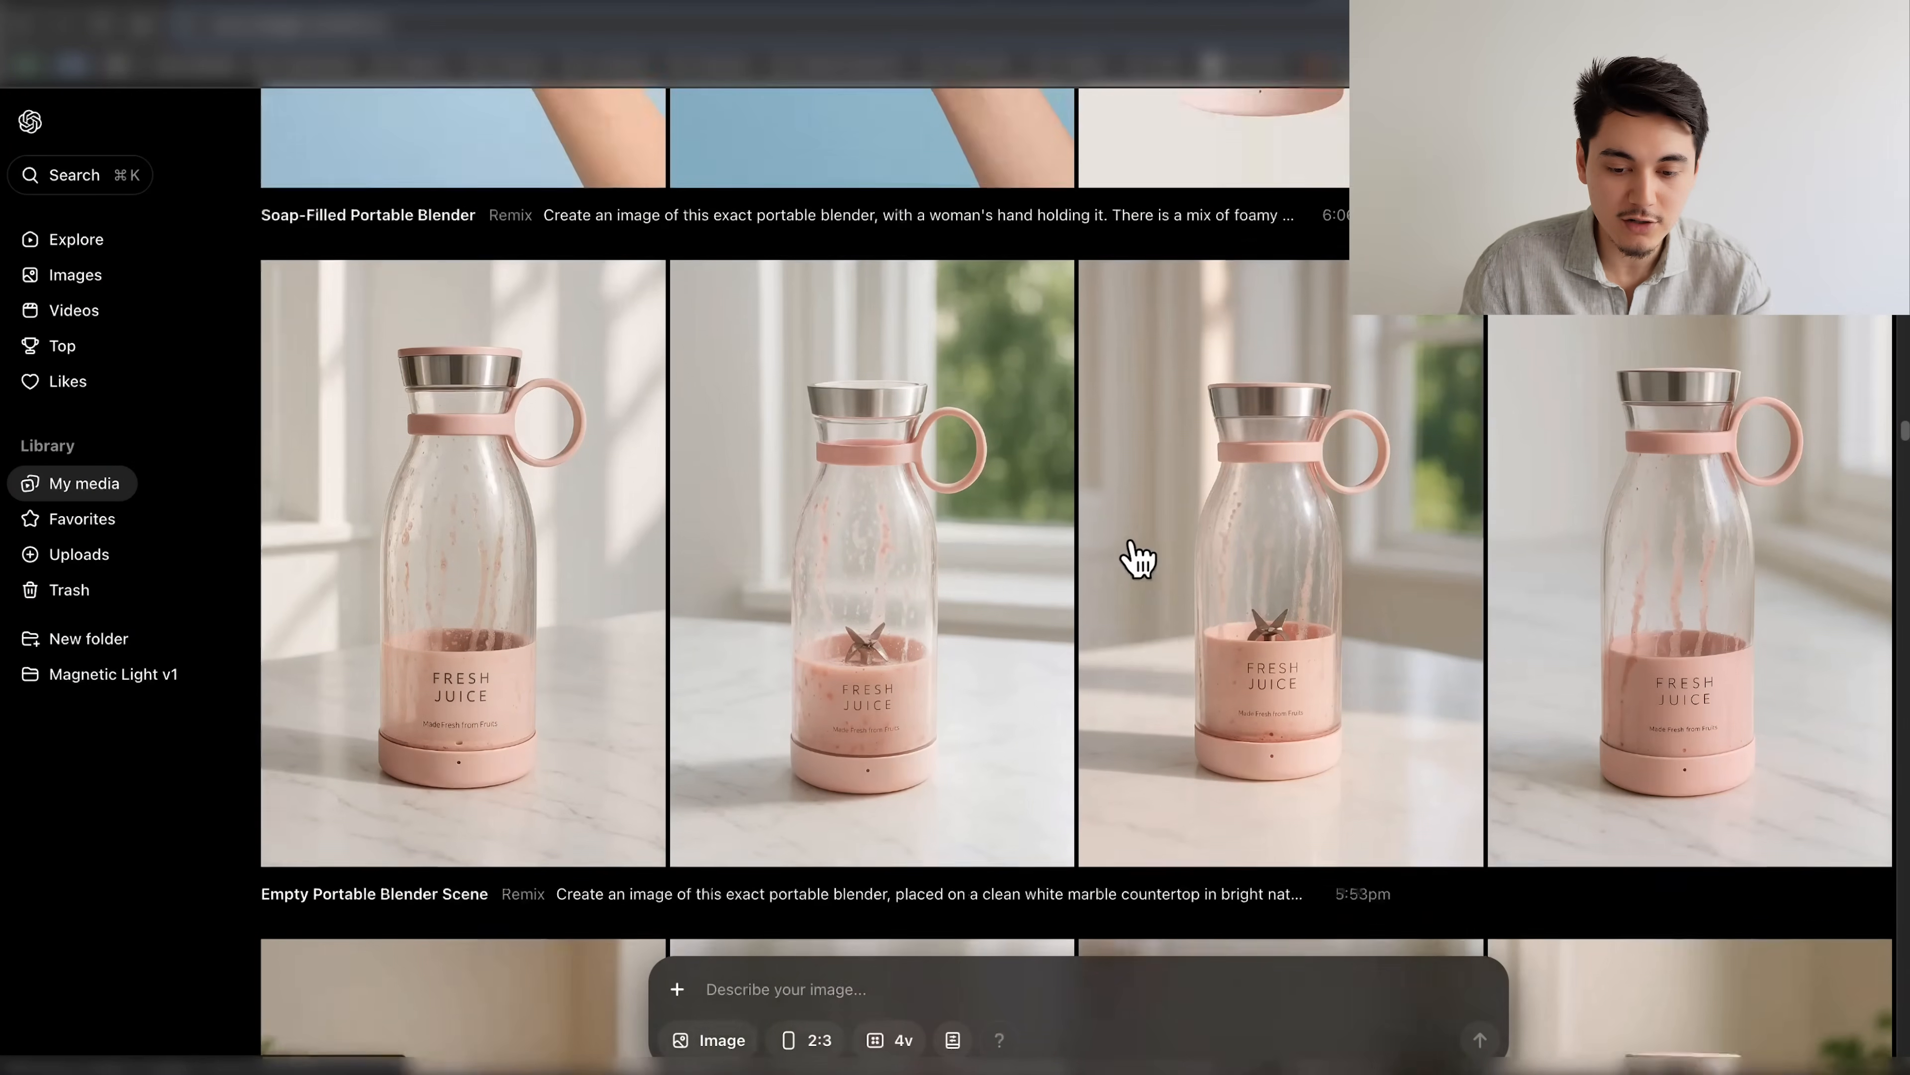
pyautogui.scroll(-3)
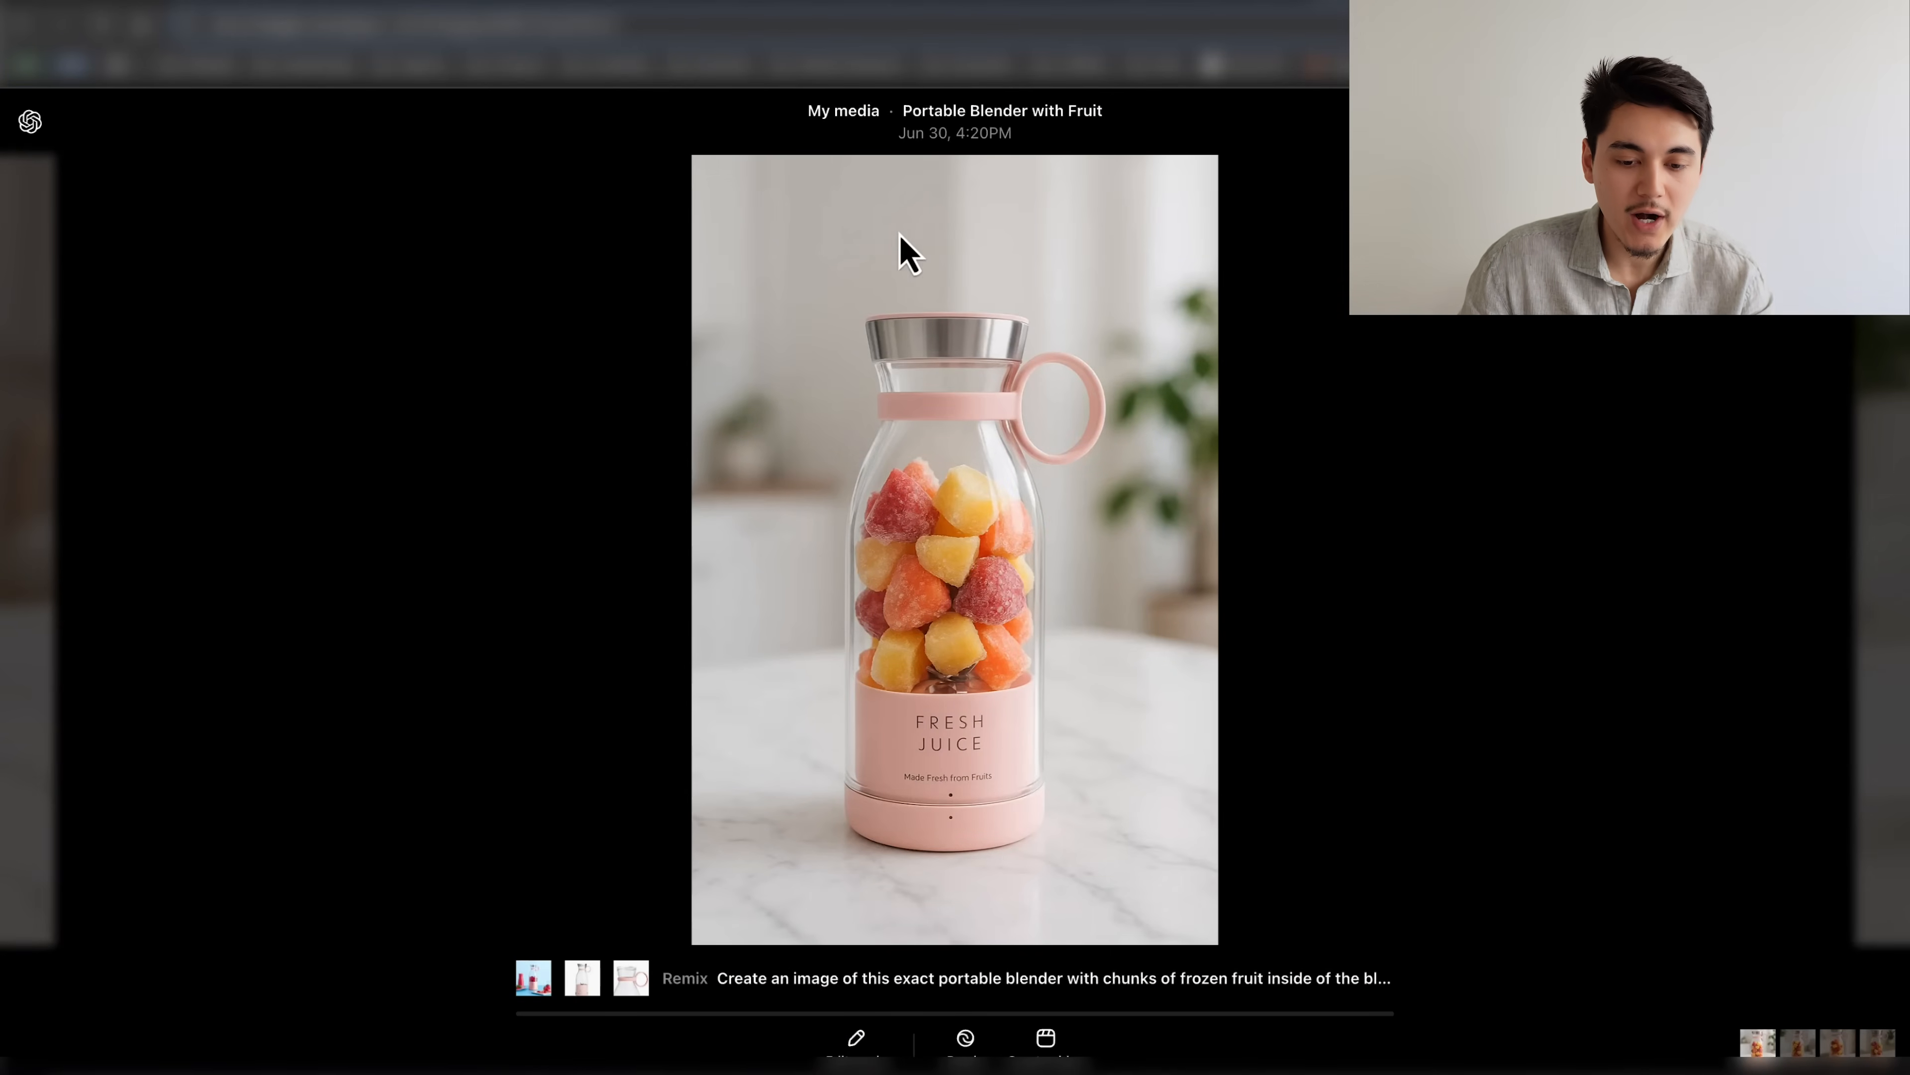
pyautogui.moveTo(712, 819)
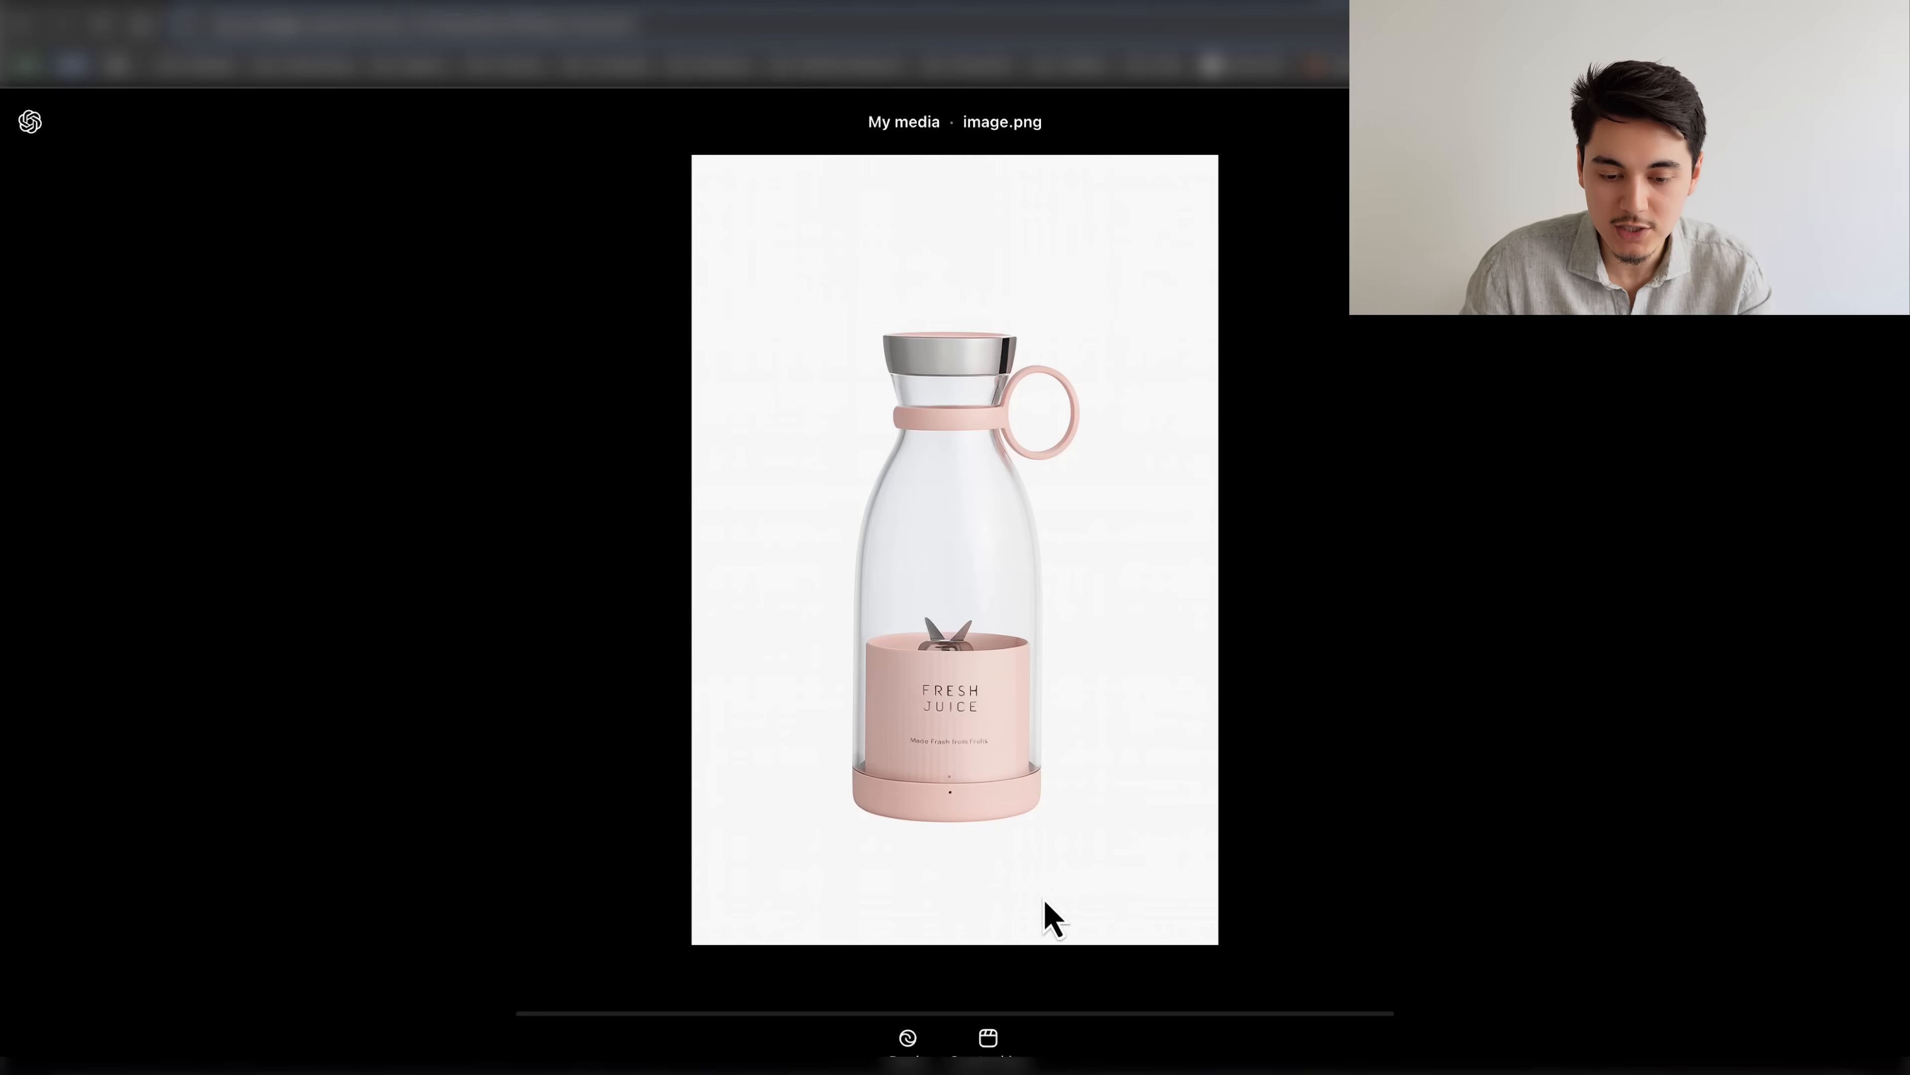
pyautogui.moveTo(1051, 335)
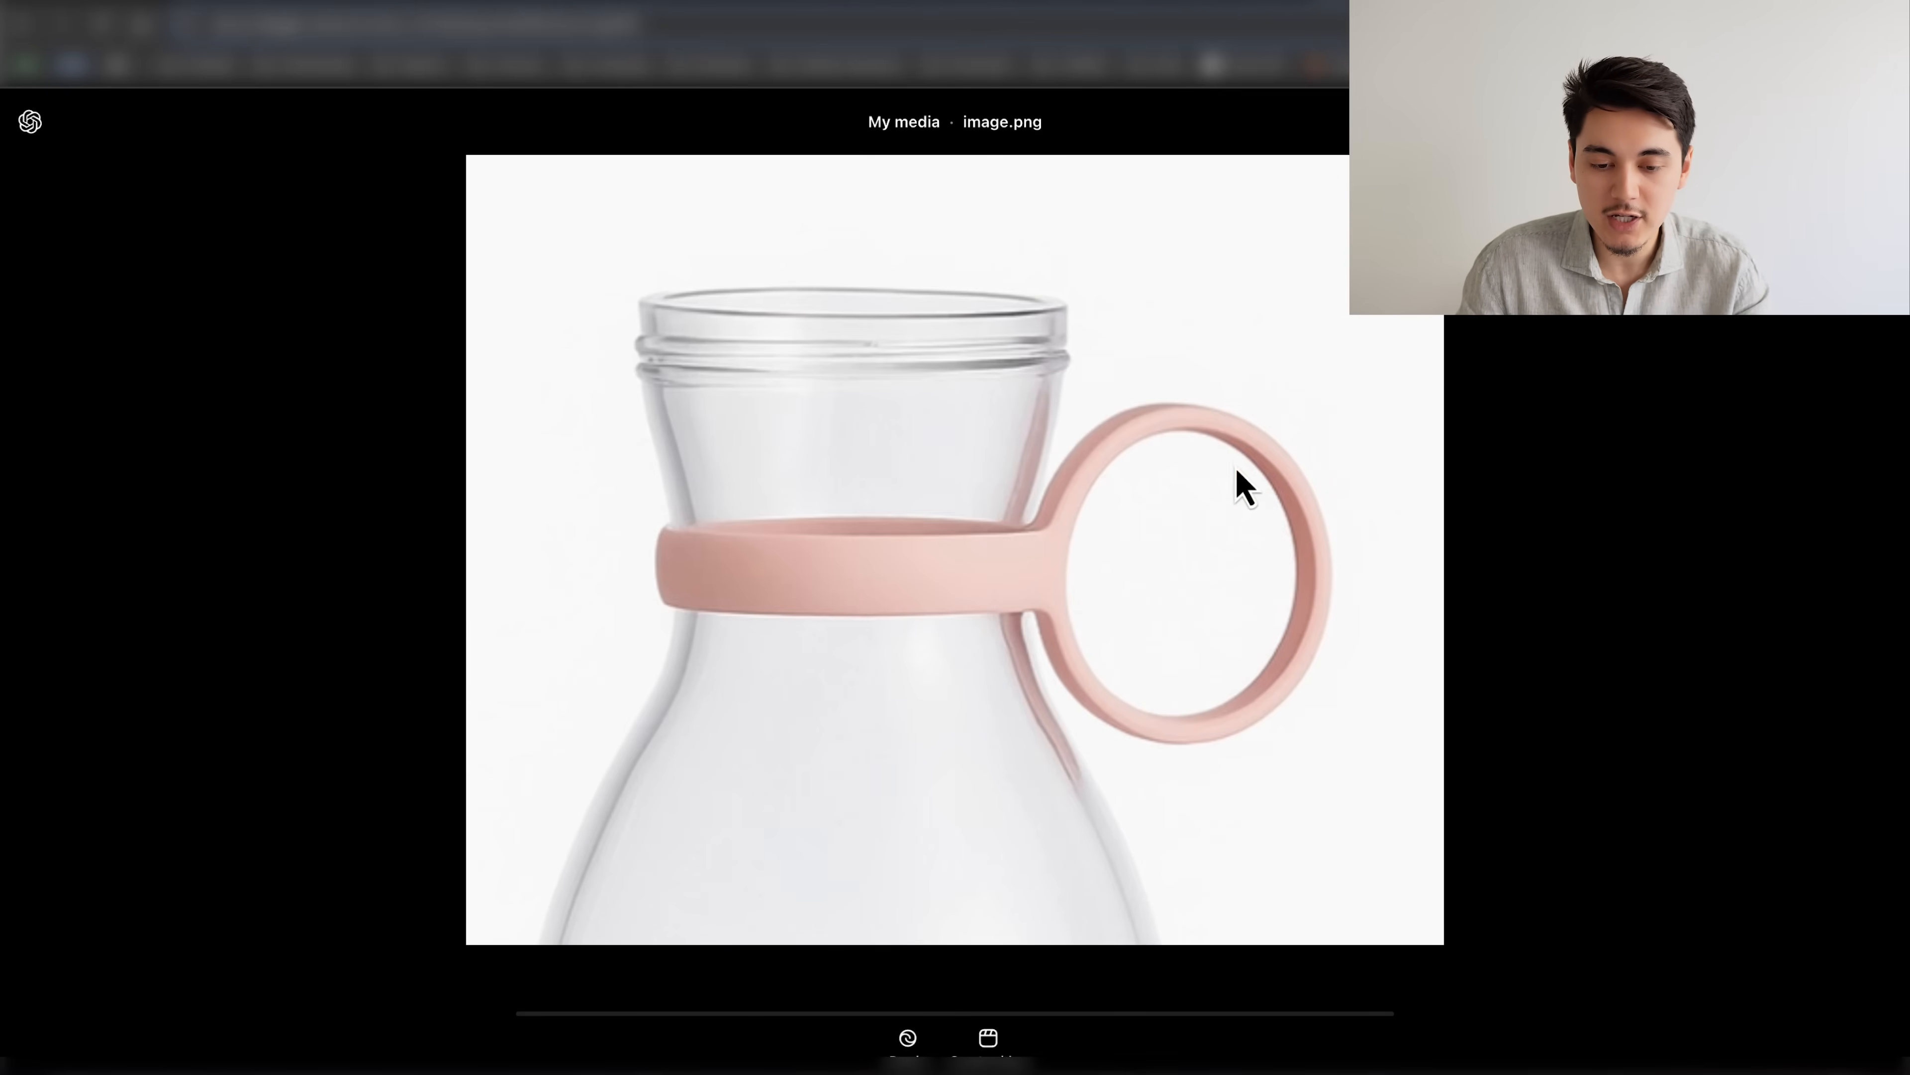
pyautogui.moveTo(1100, 336)
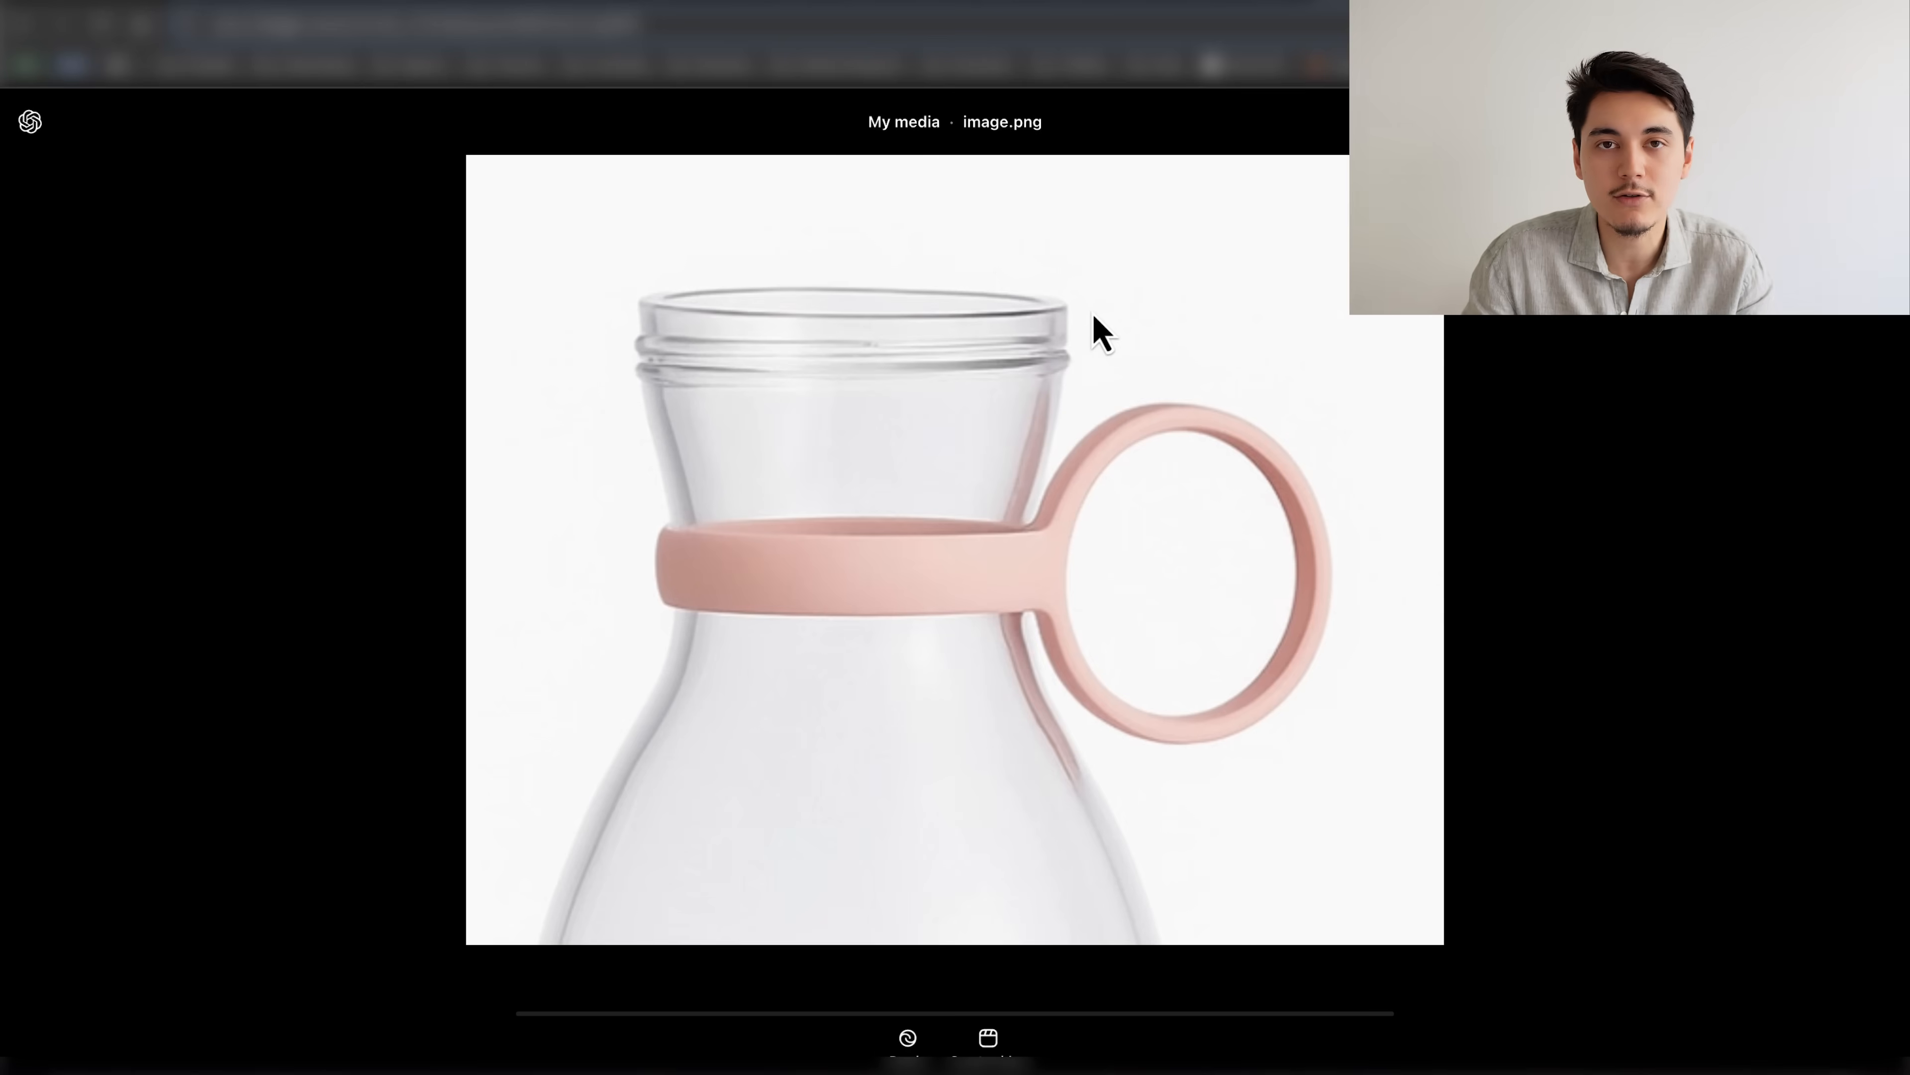
pyautogui.click(630, 978)
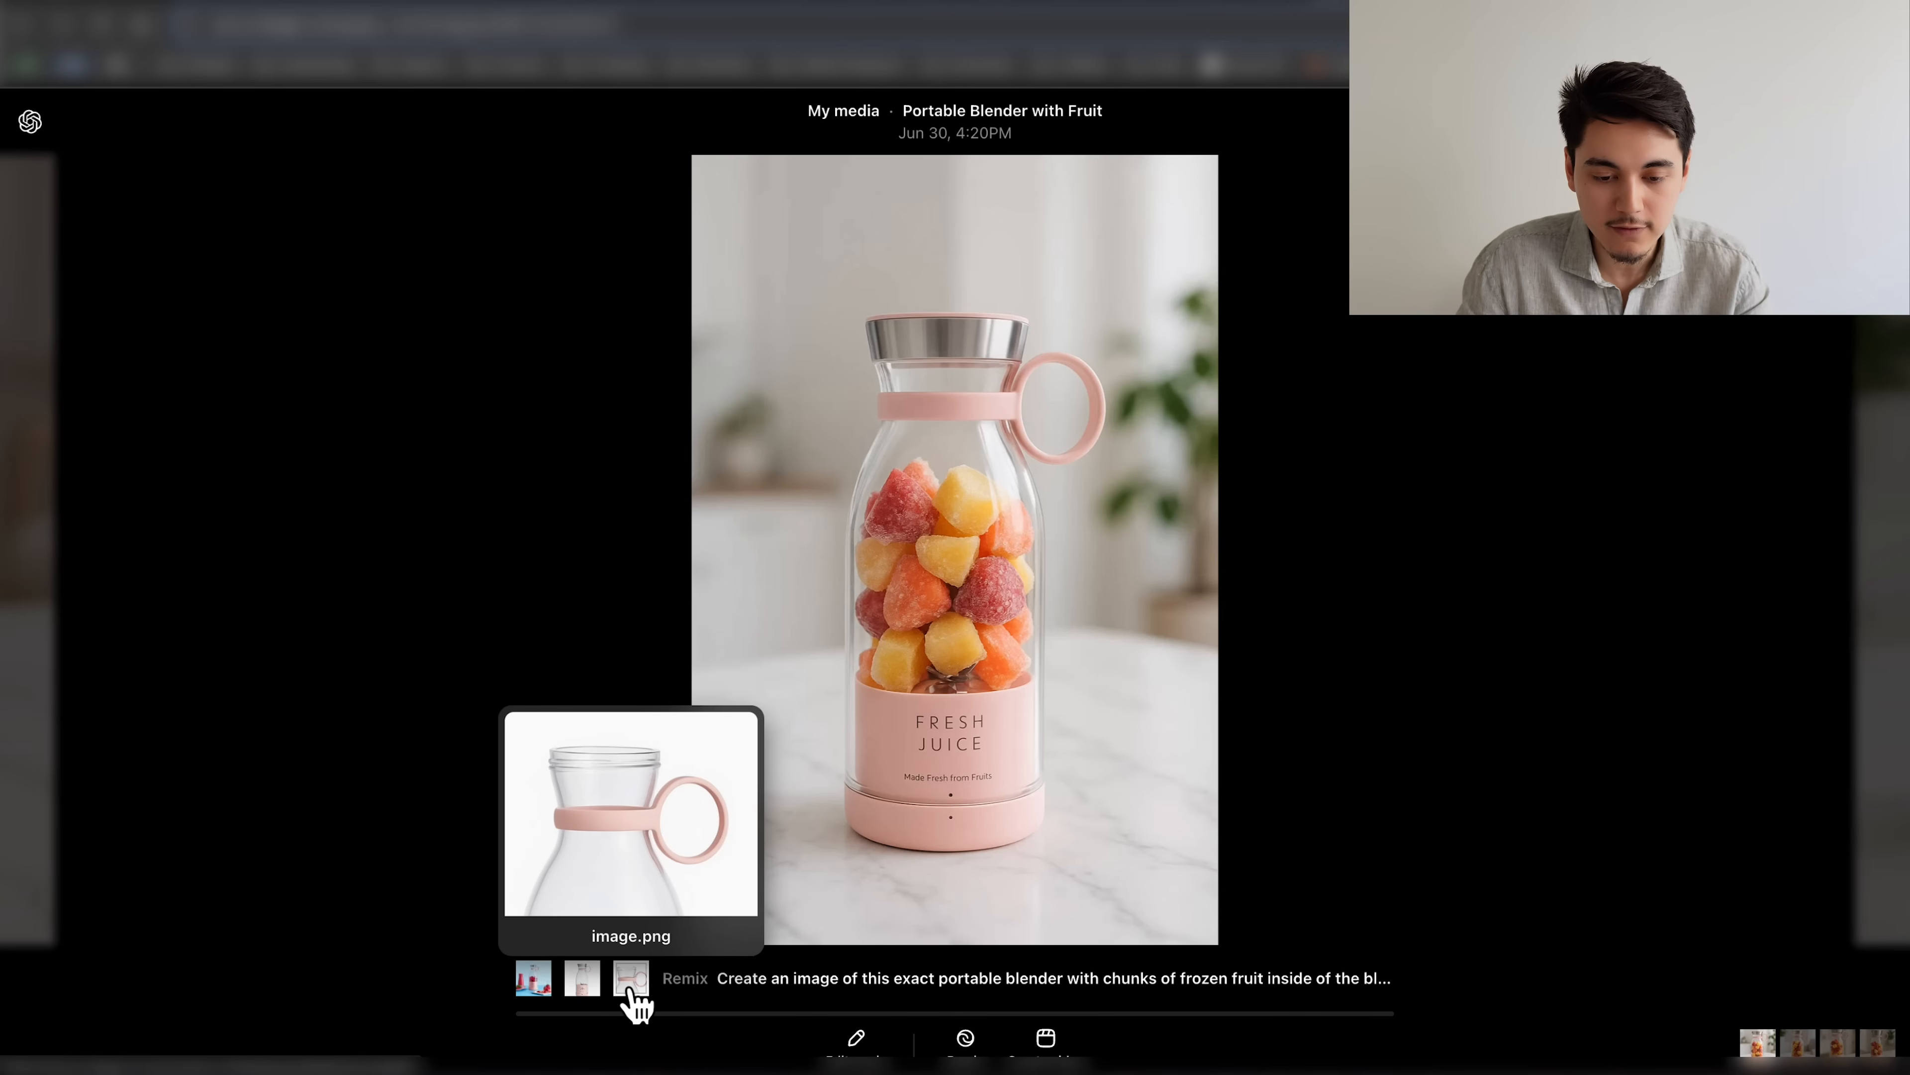
pyautogui.moveTo(914, 226)
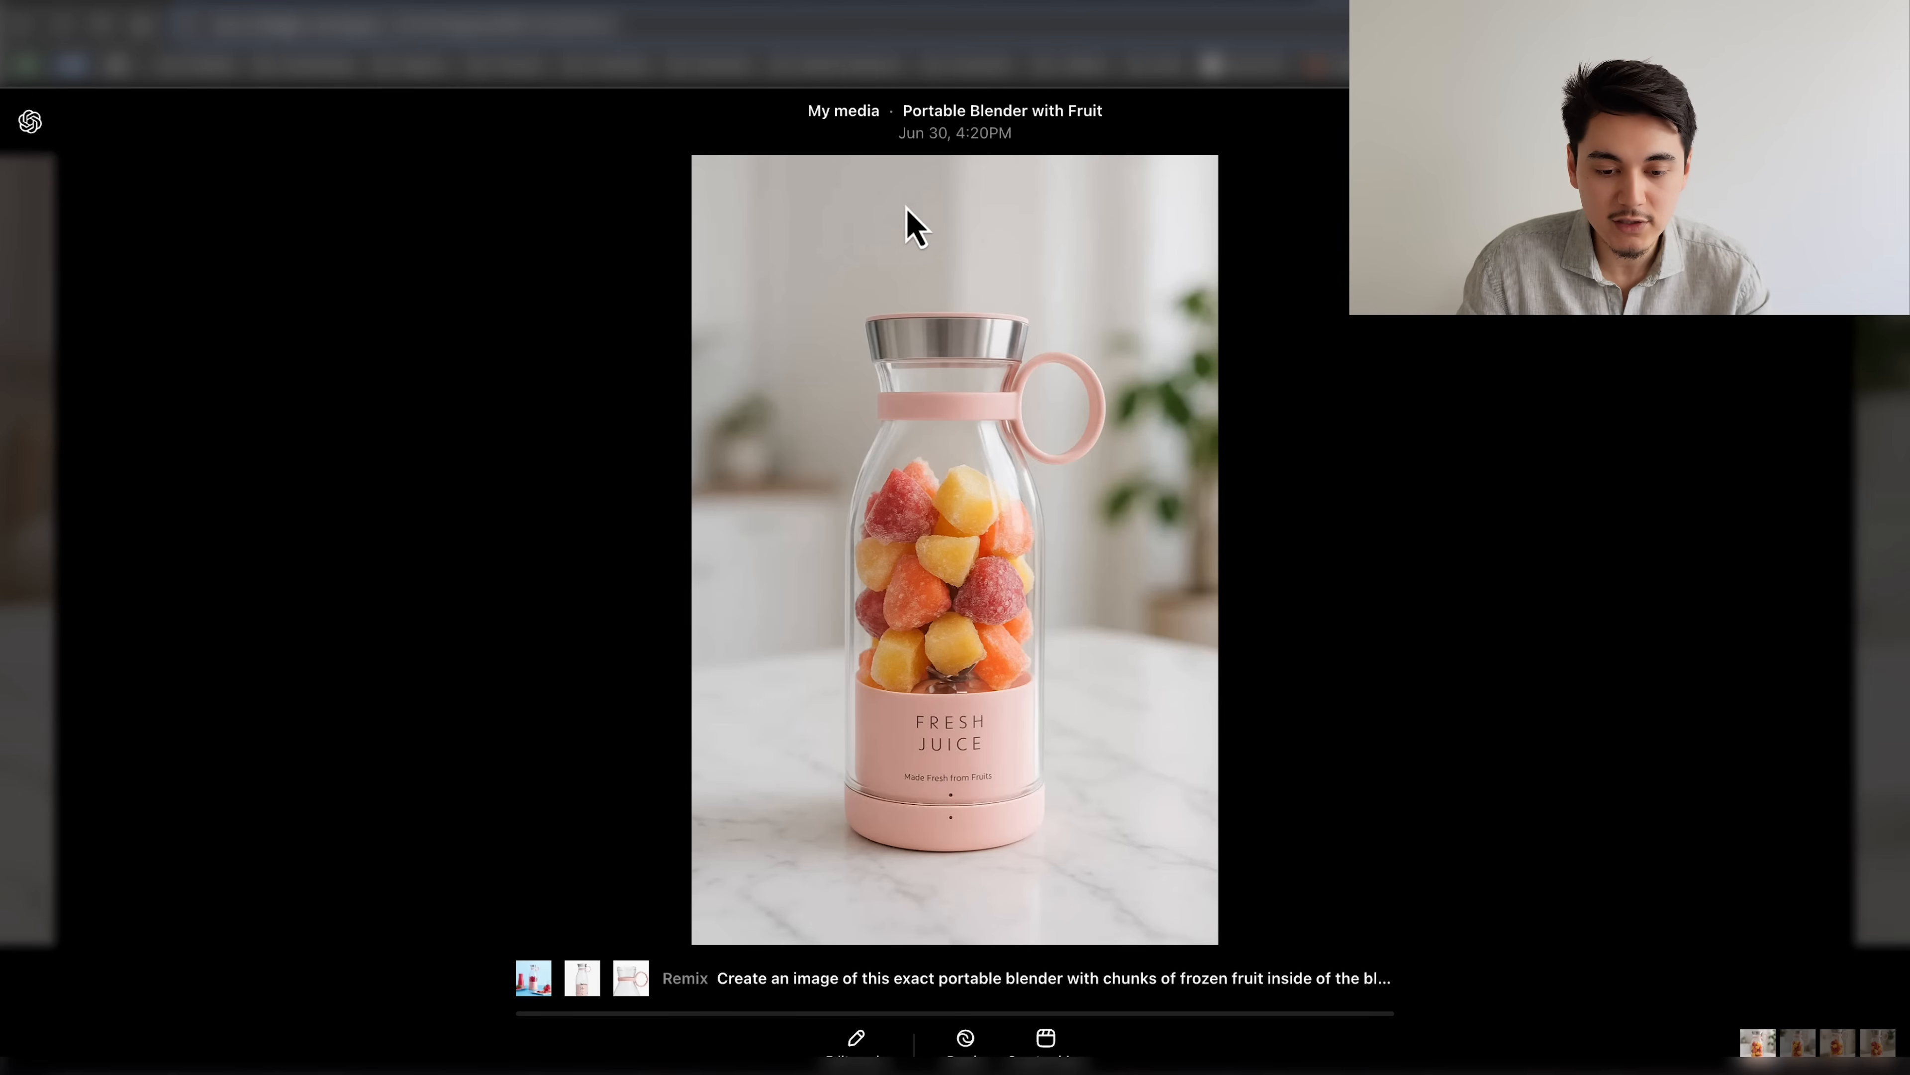
pyautogui.moveTo(729, 371)
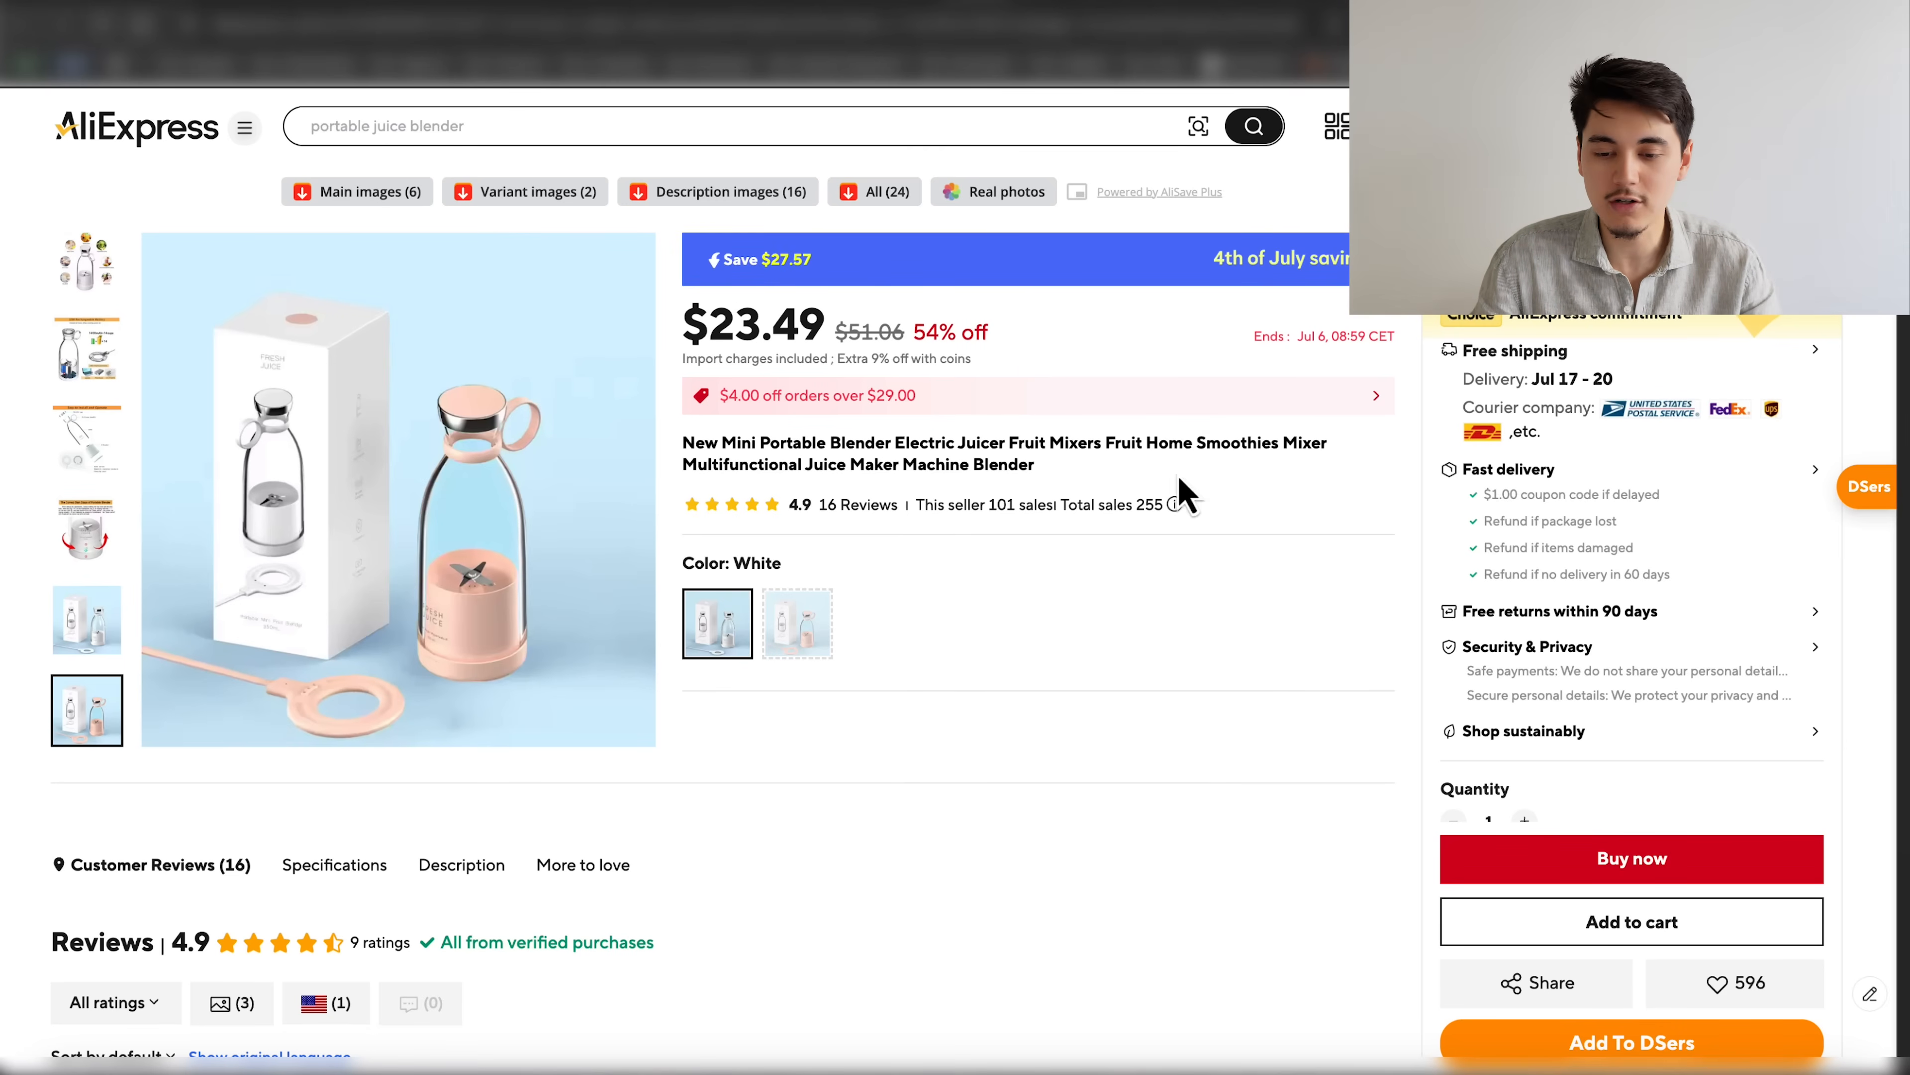
pyautogui.moveTo(1077, 360)
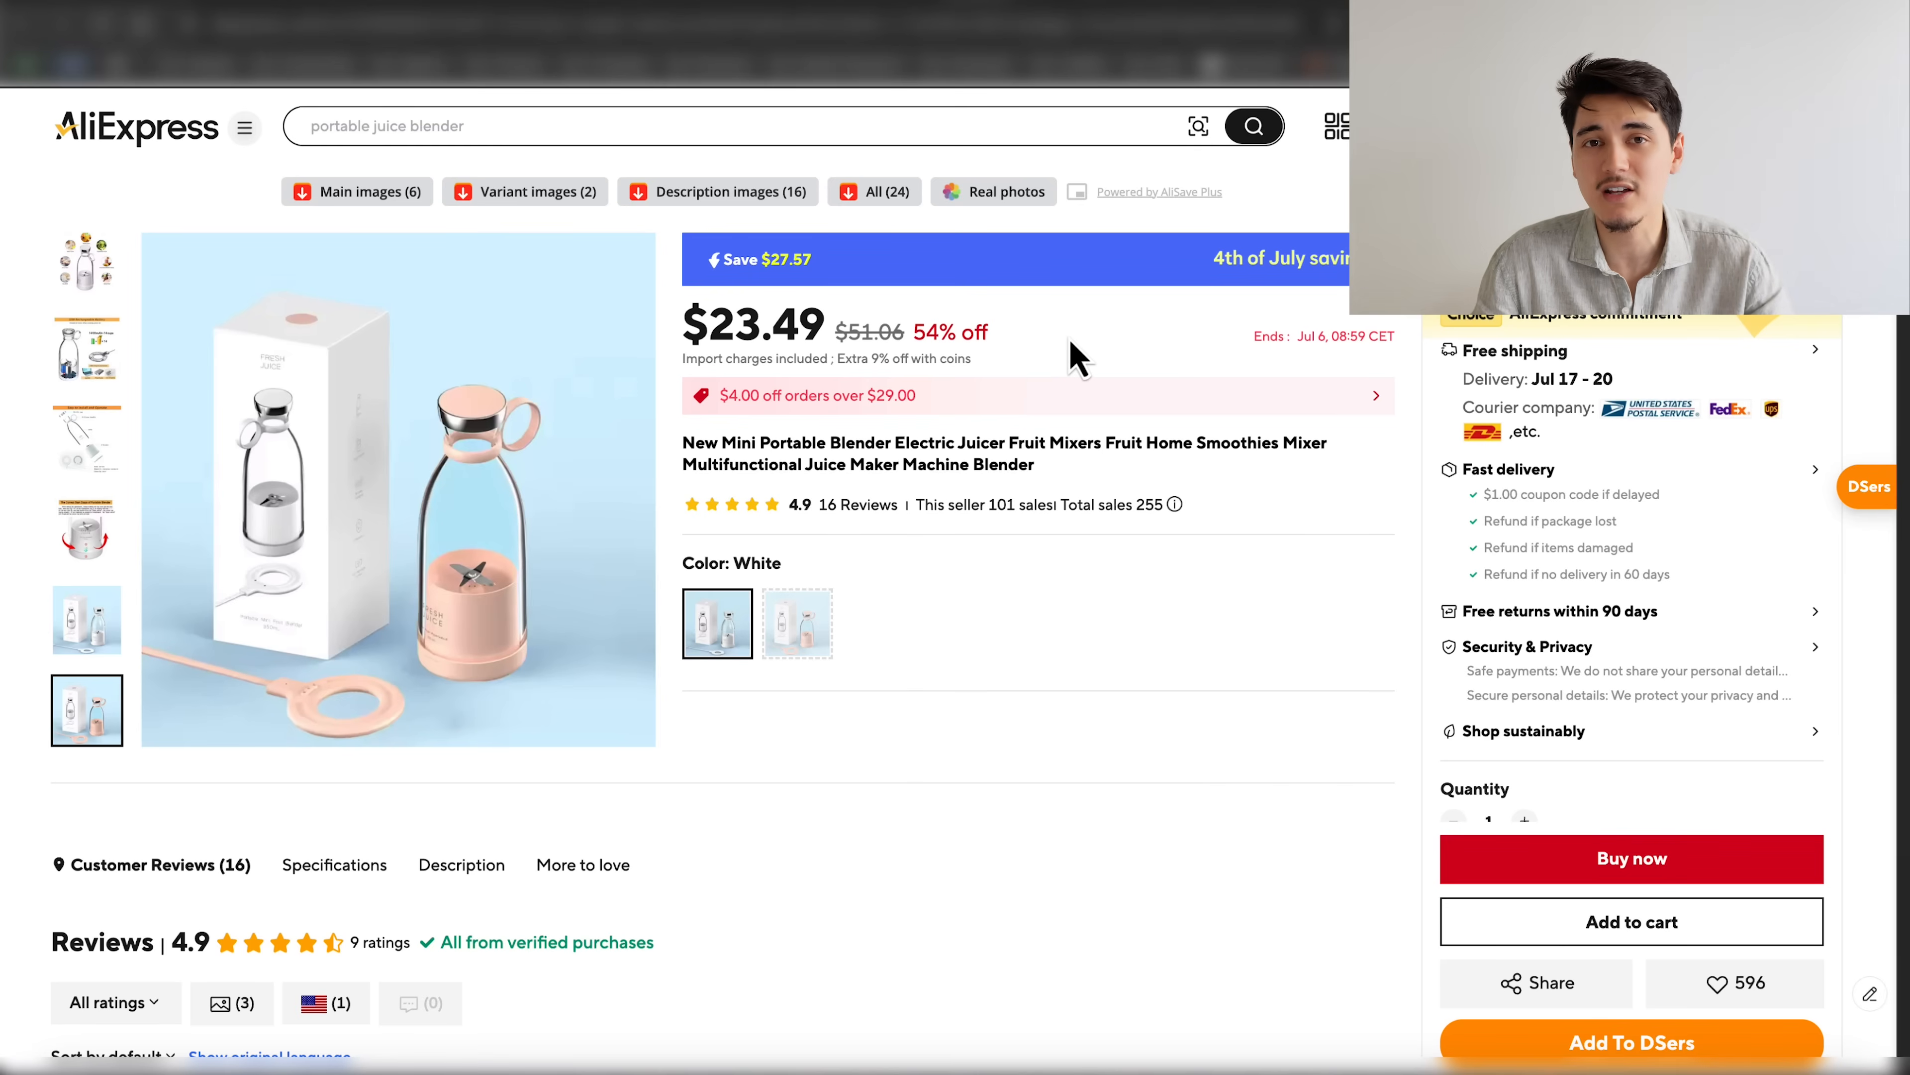
pyautogui.moveTo(1091, 362)
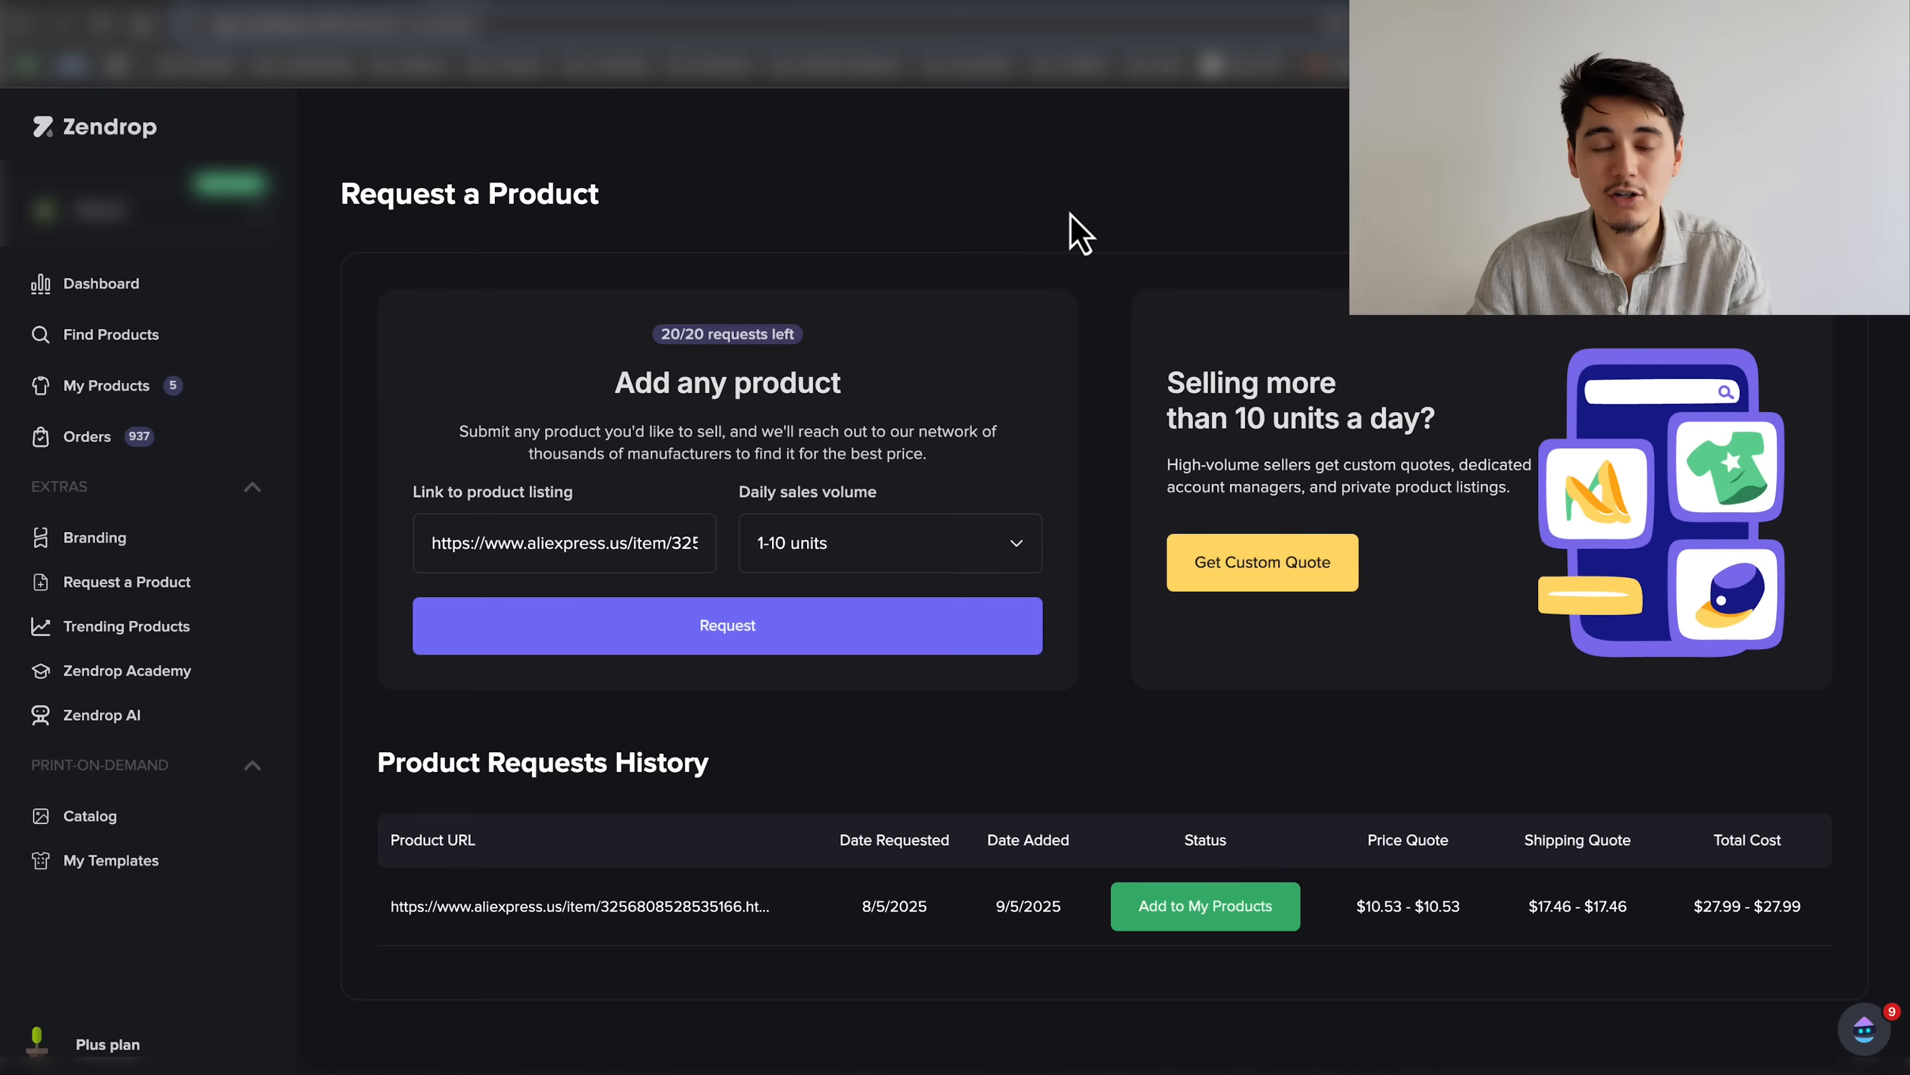
pyautogui.moveTo(658, 442)
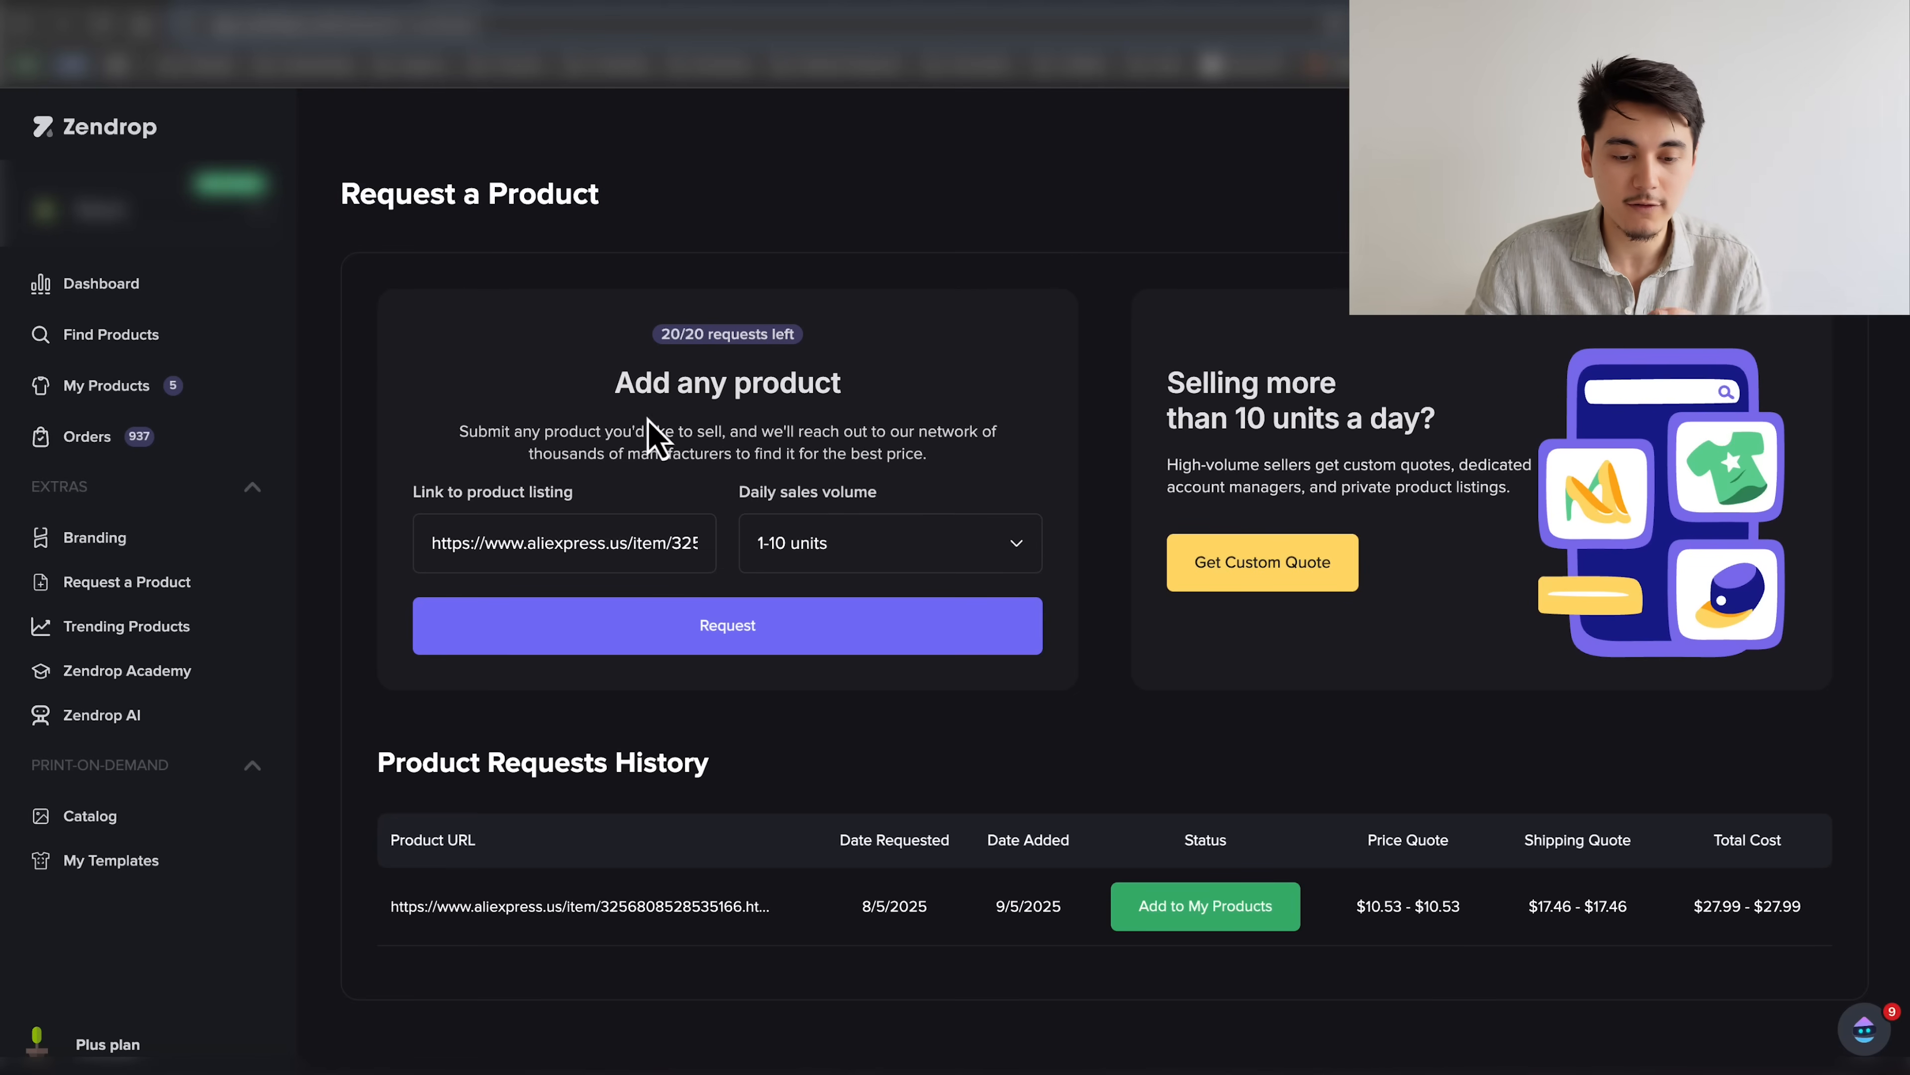
# - Show the Zendrop Orders list and select all listed orders with the header checkbox
pyautogui.click(87, 436)
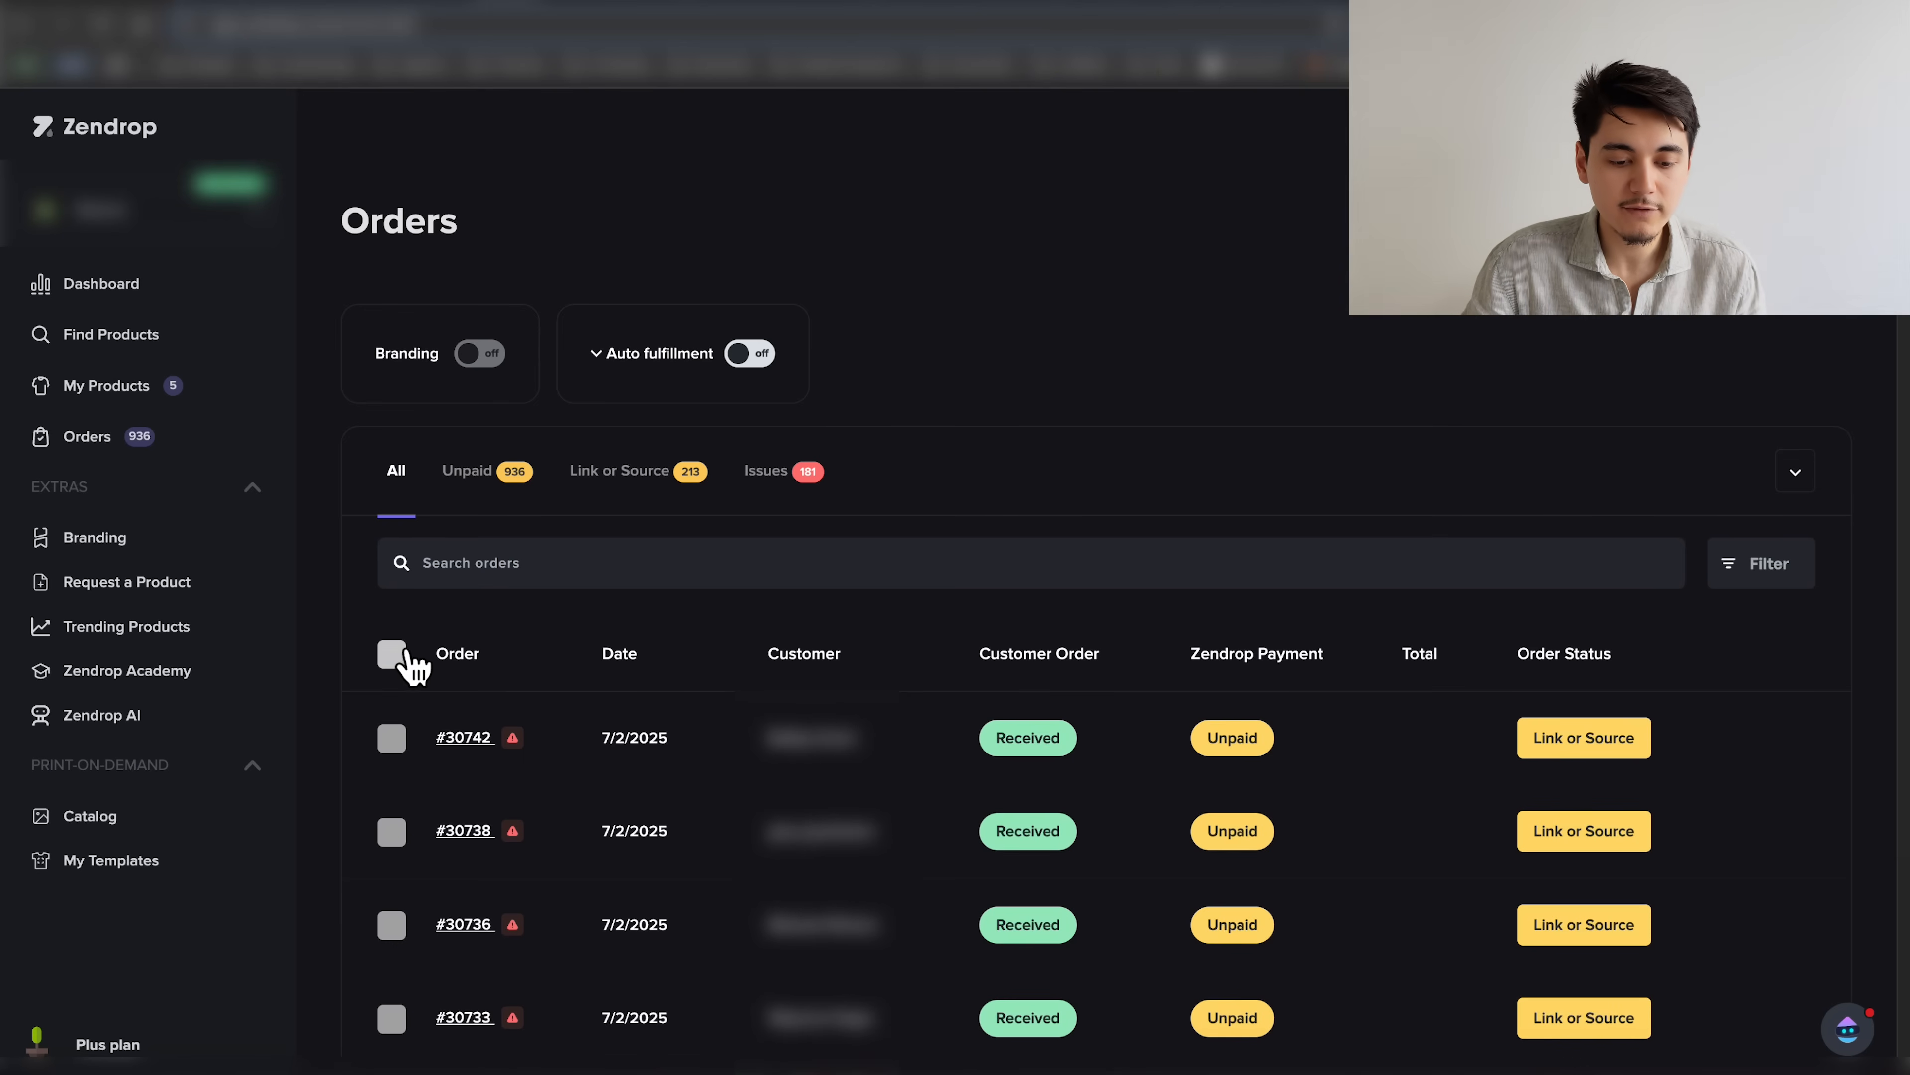
pyautogui.click(391, 655)
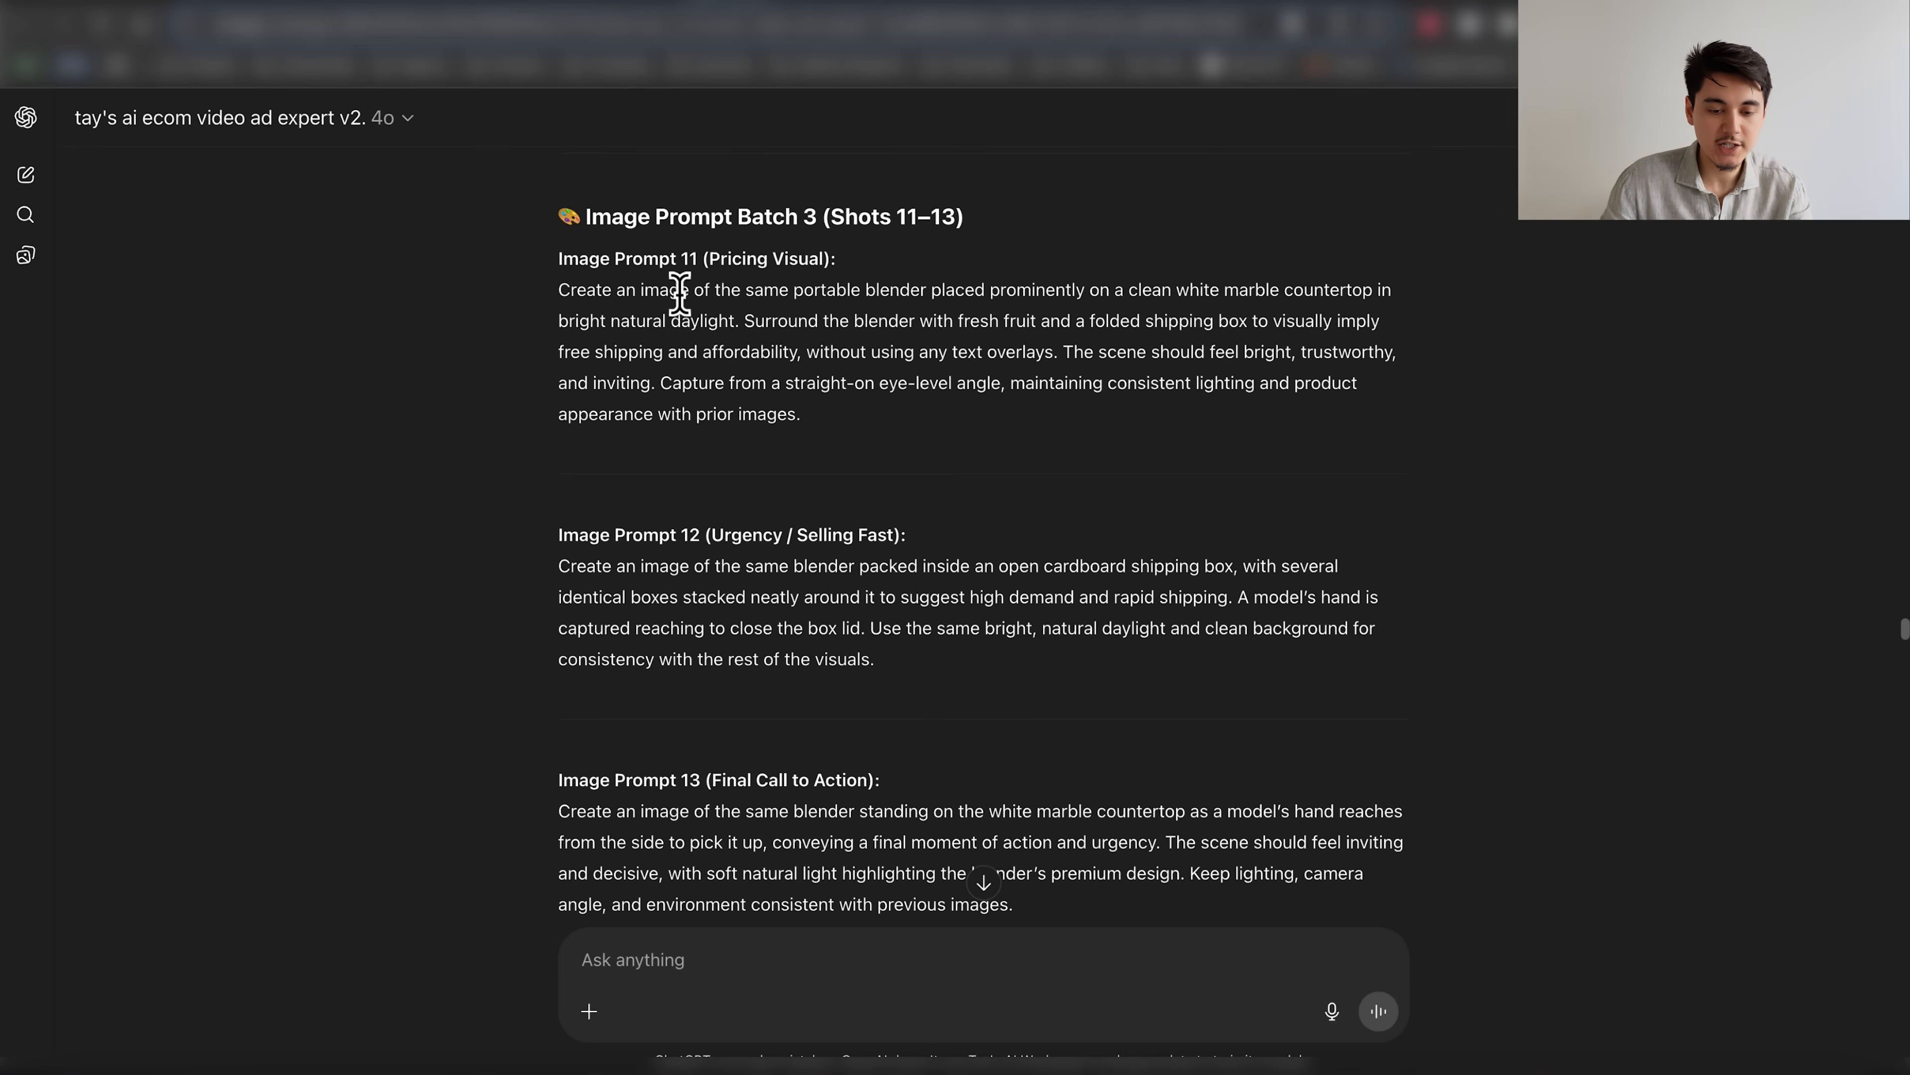
pyautogui.moveTo(532, 266)
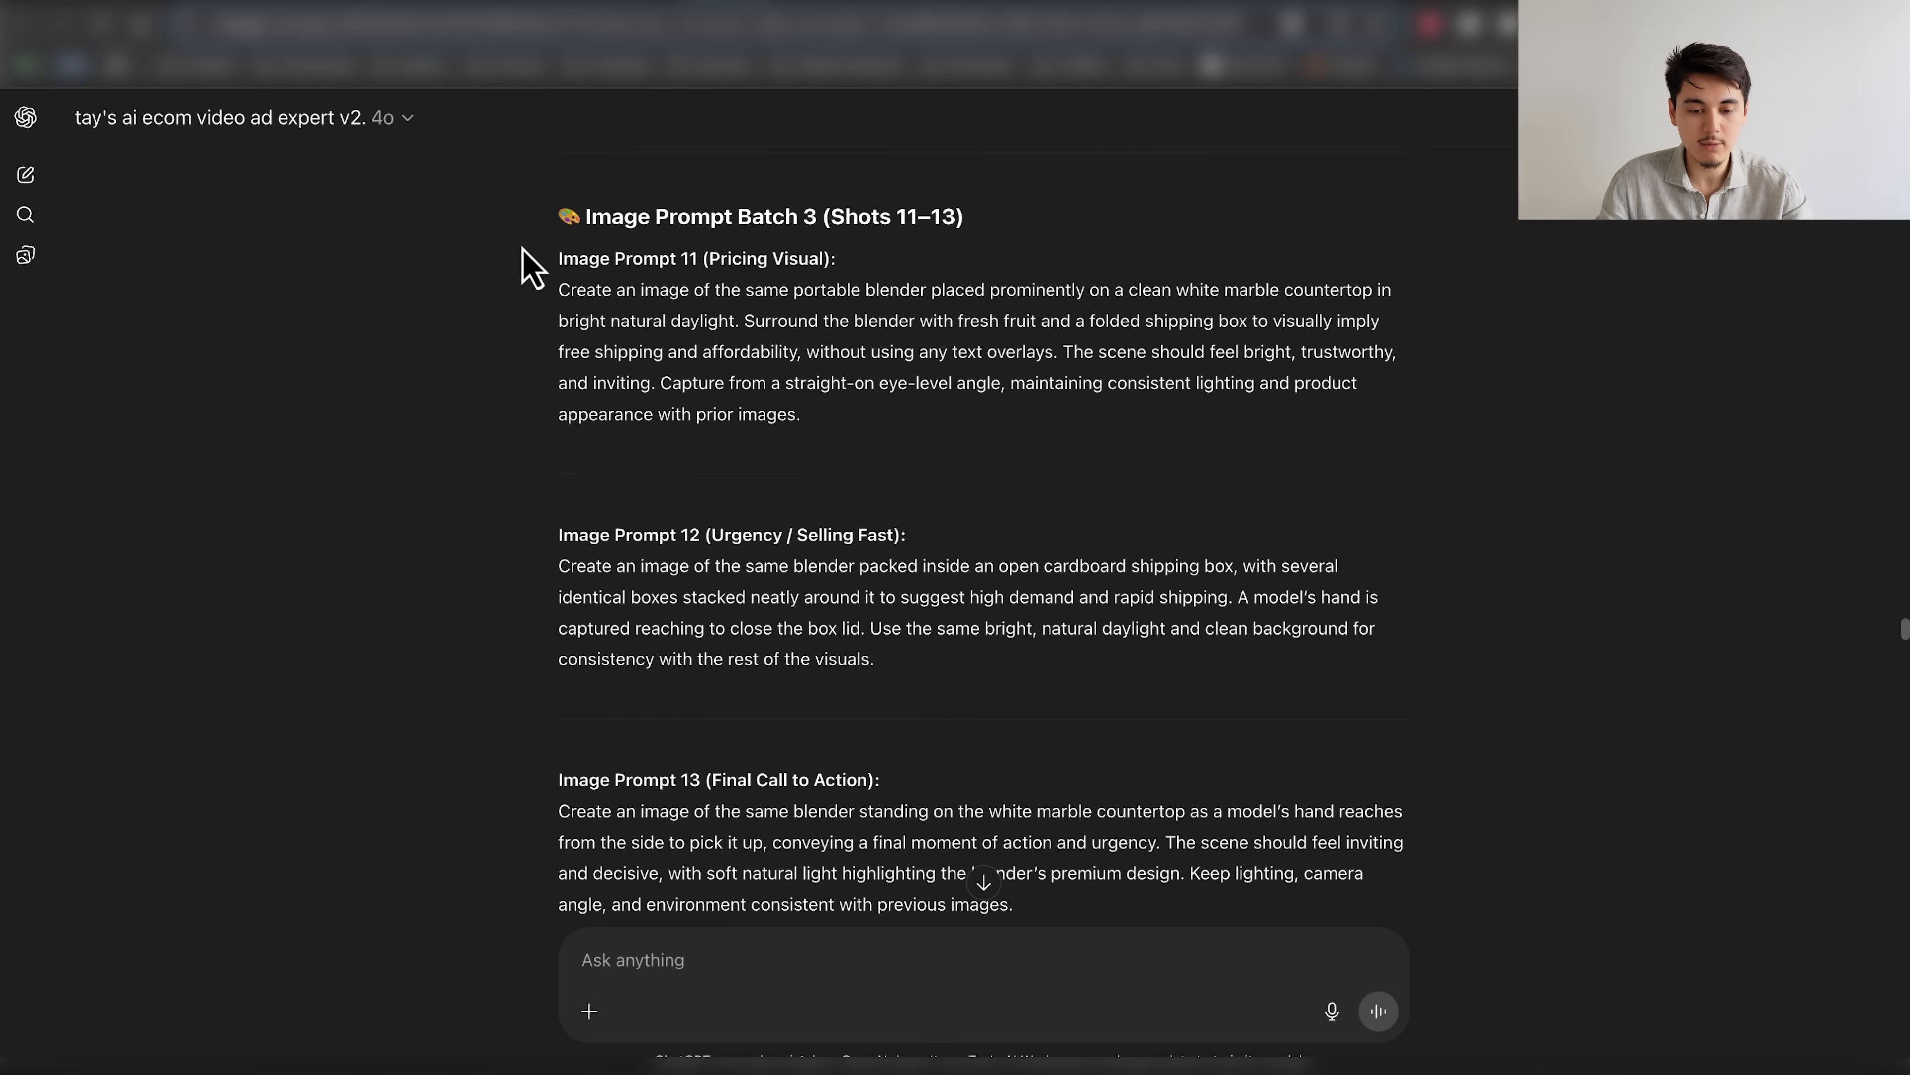
# - Scroll past Image Prompt Batch 3 down to the Video Prompt Batch 1 response
pyautogui.scroll(-3)
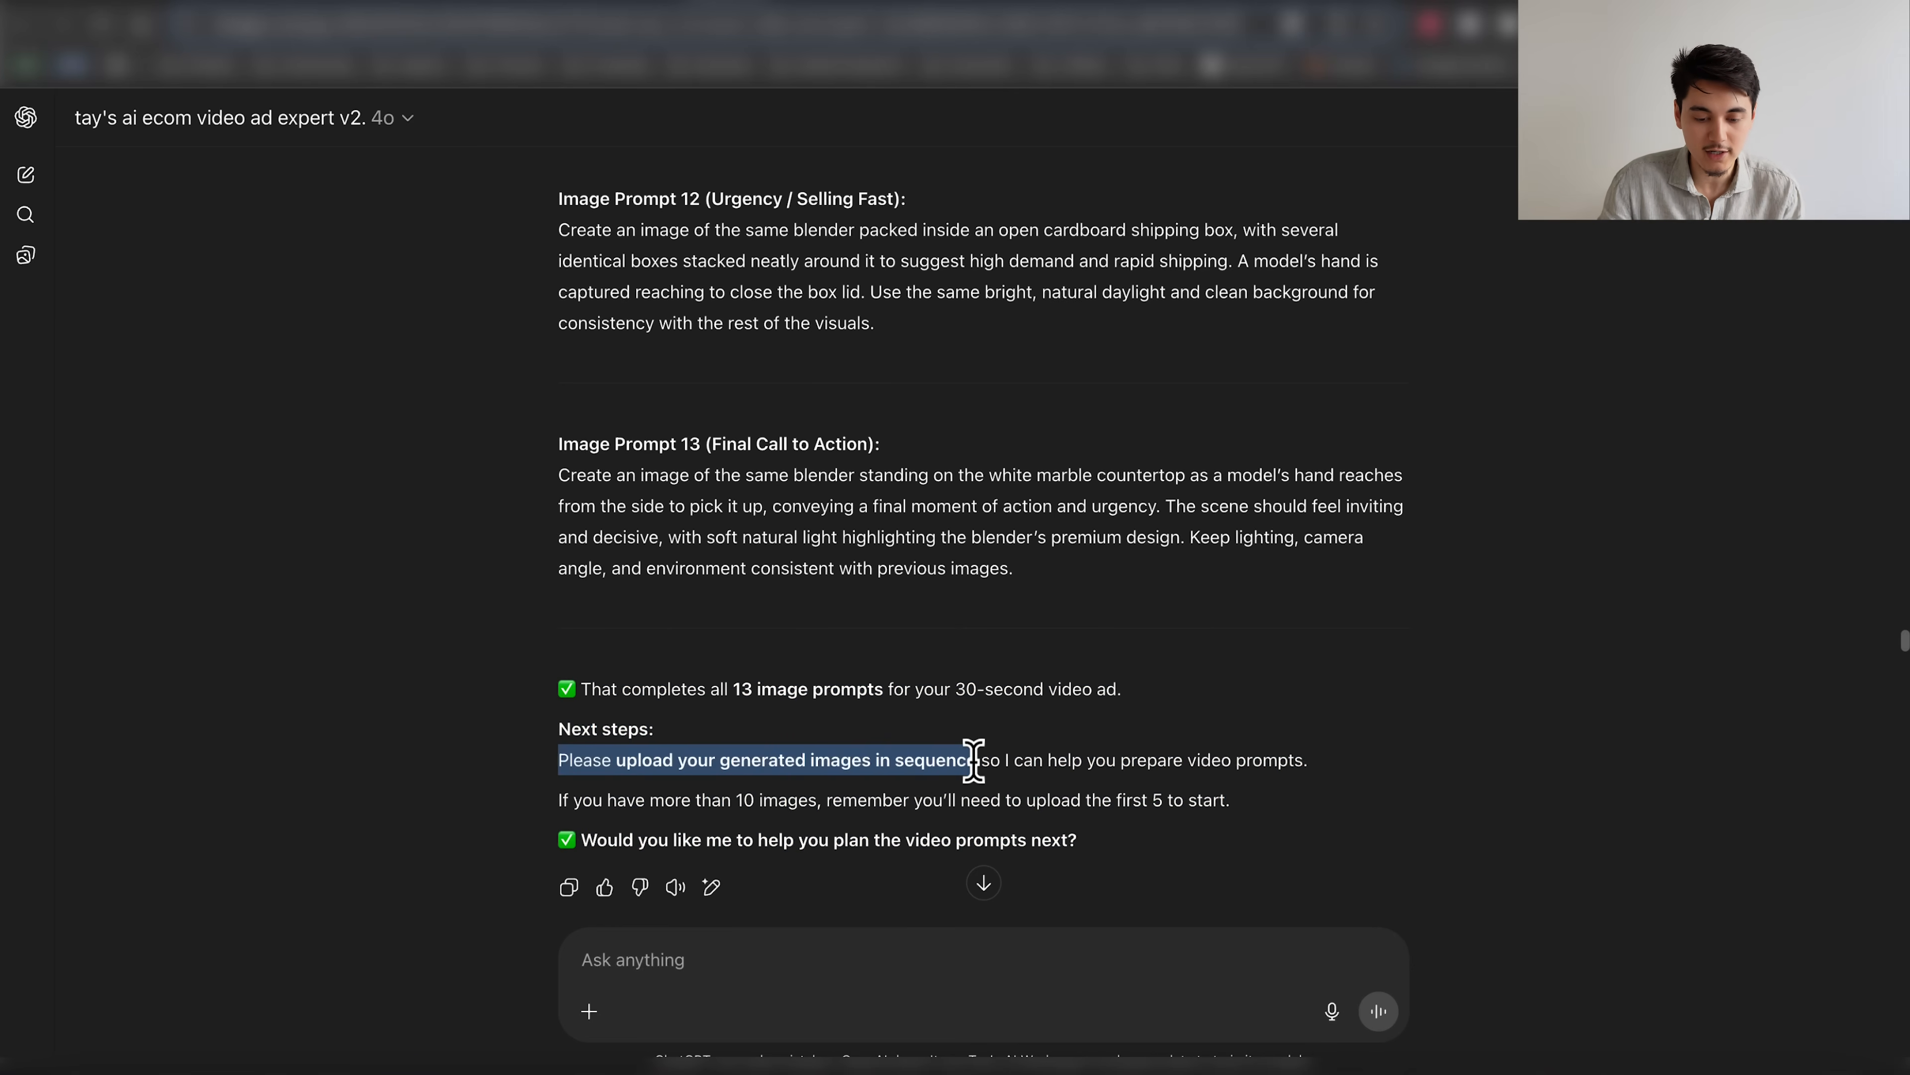
pyautogui.moveTo(902, 832)
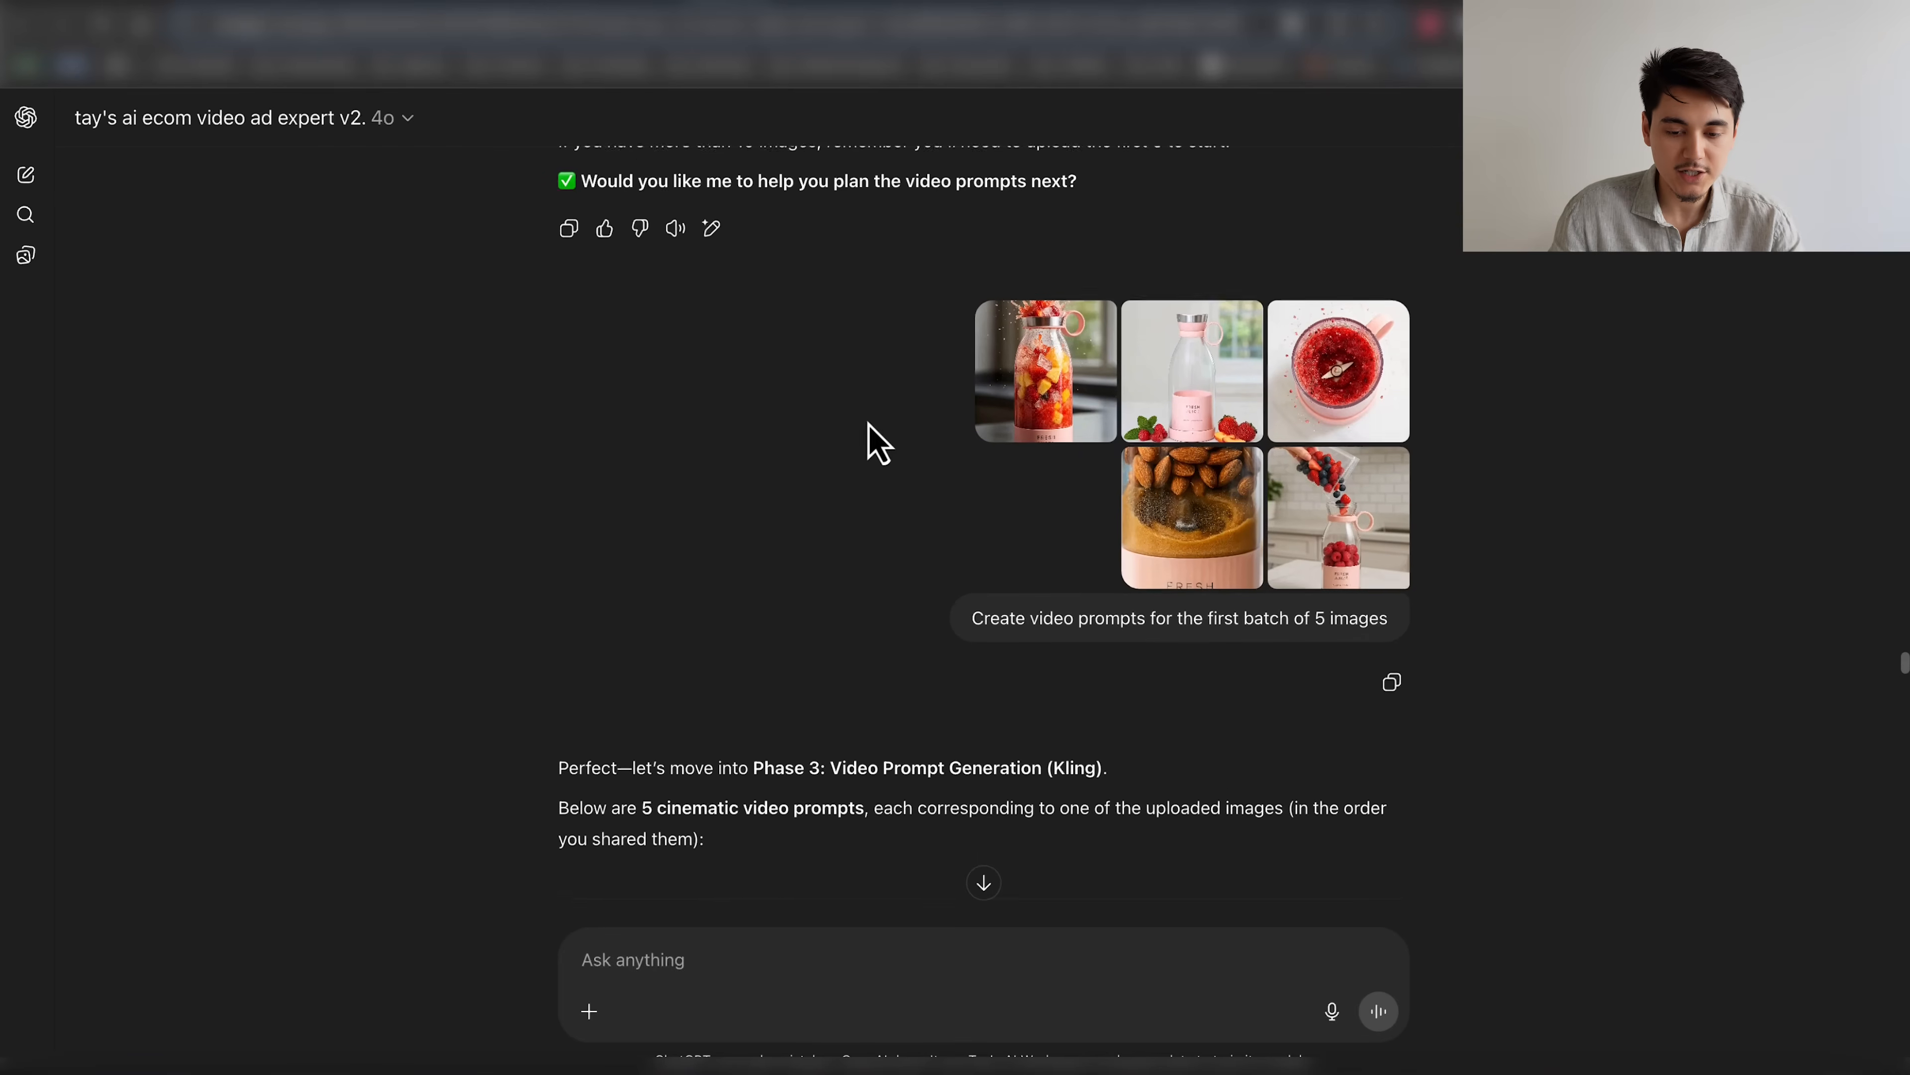
pyautogui.scroll(-3)
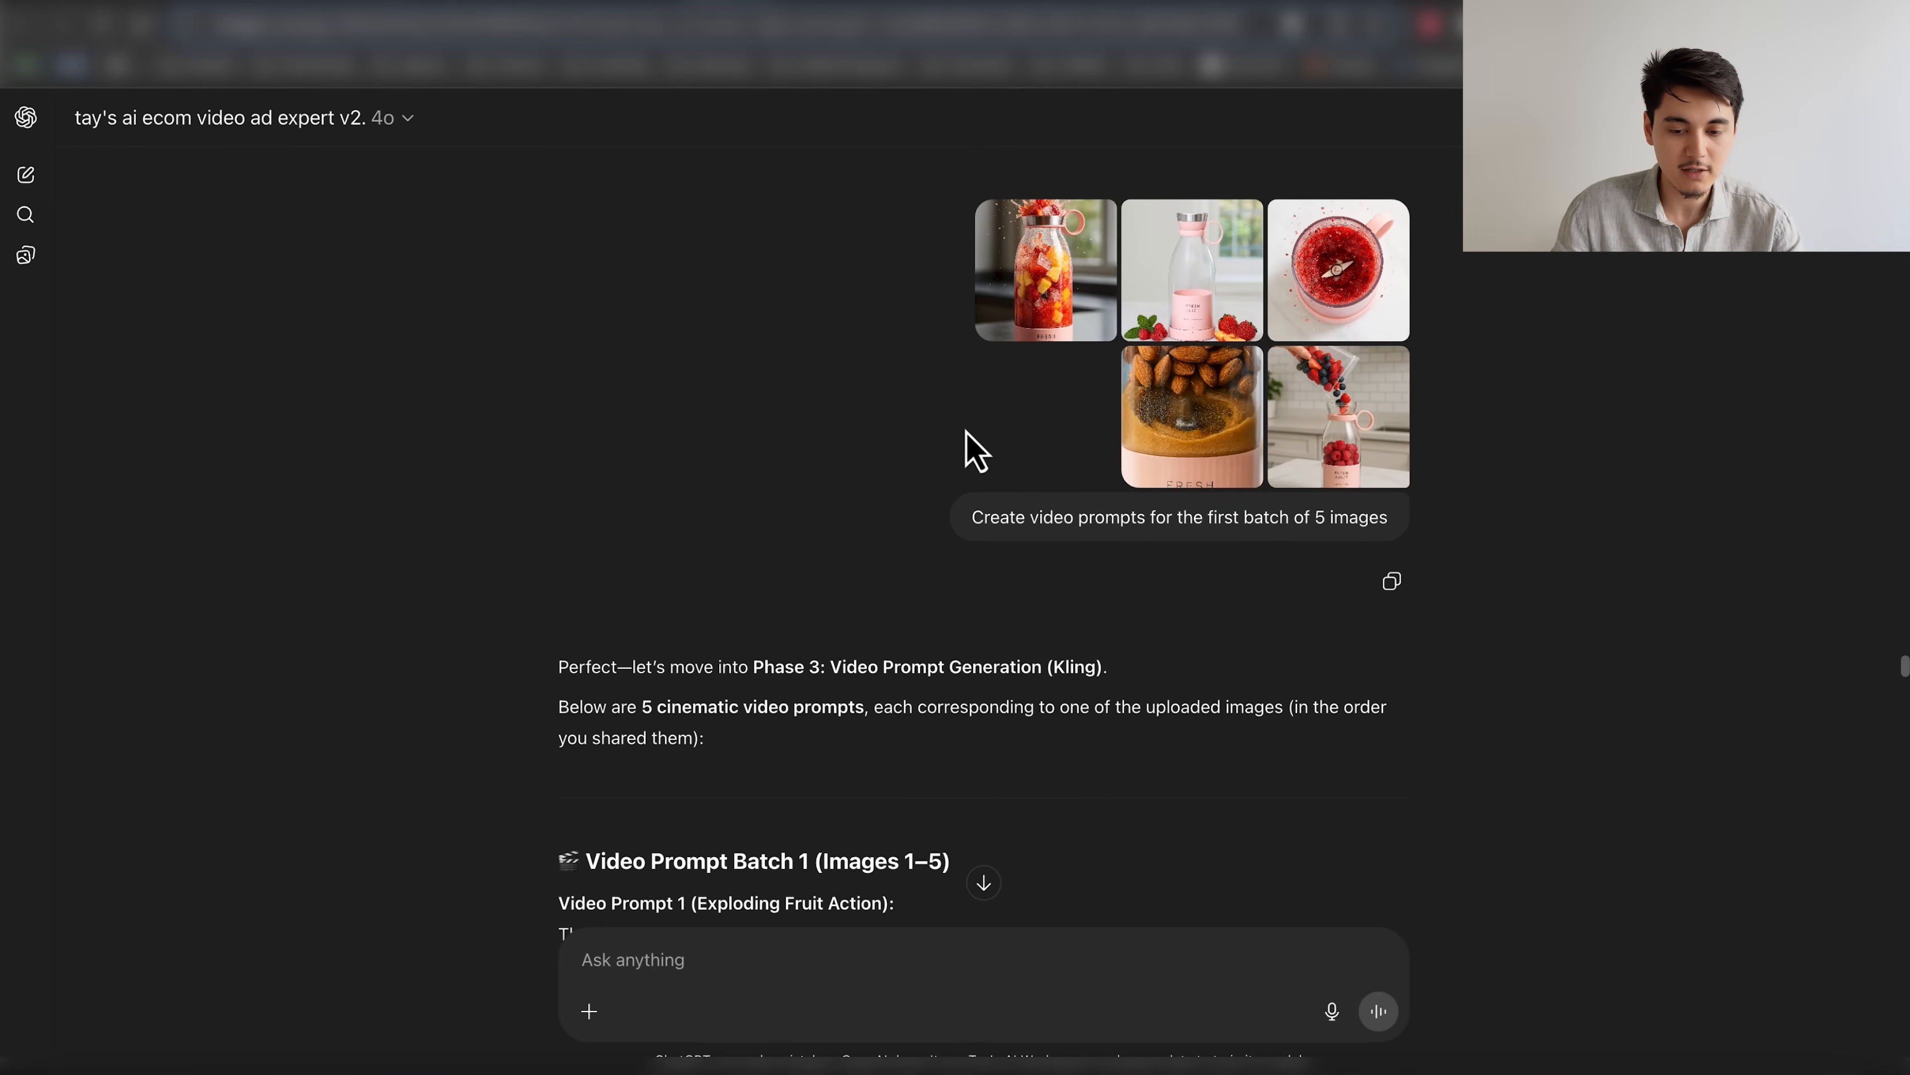
pyautogui.scroll(-3)
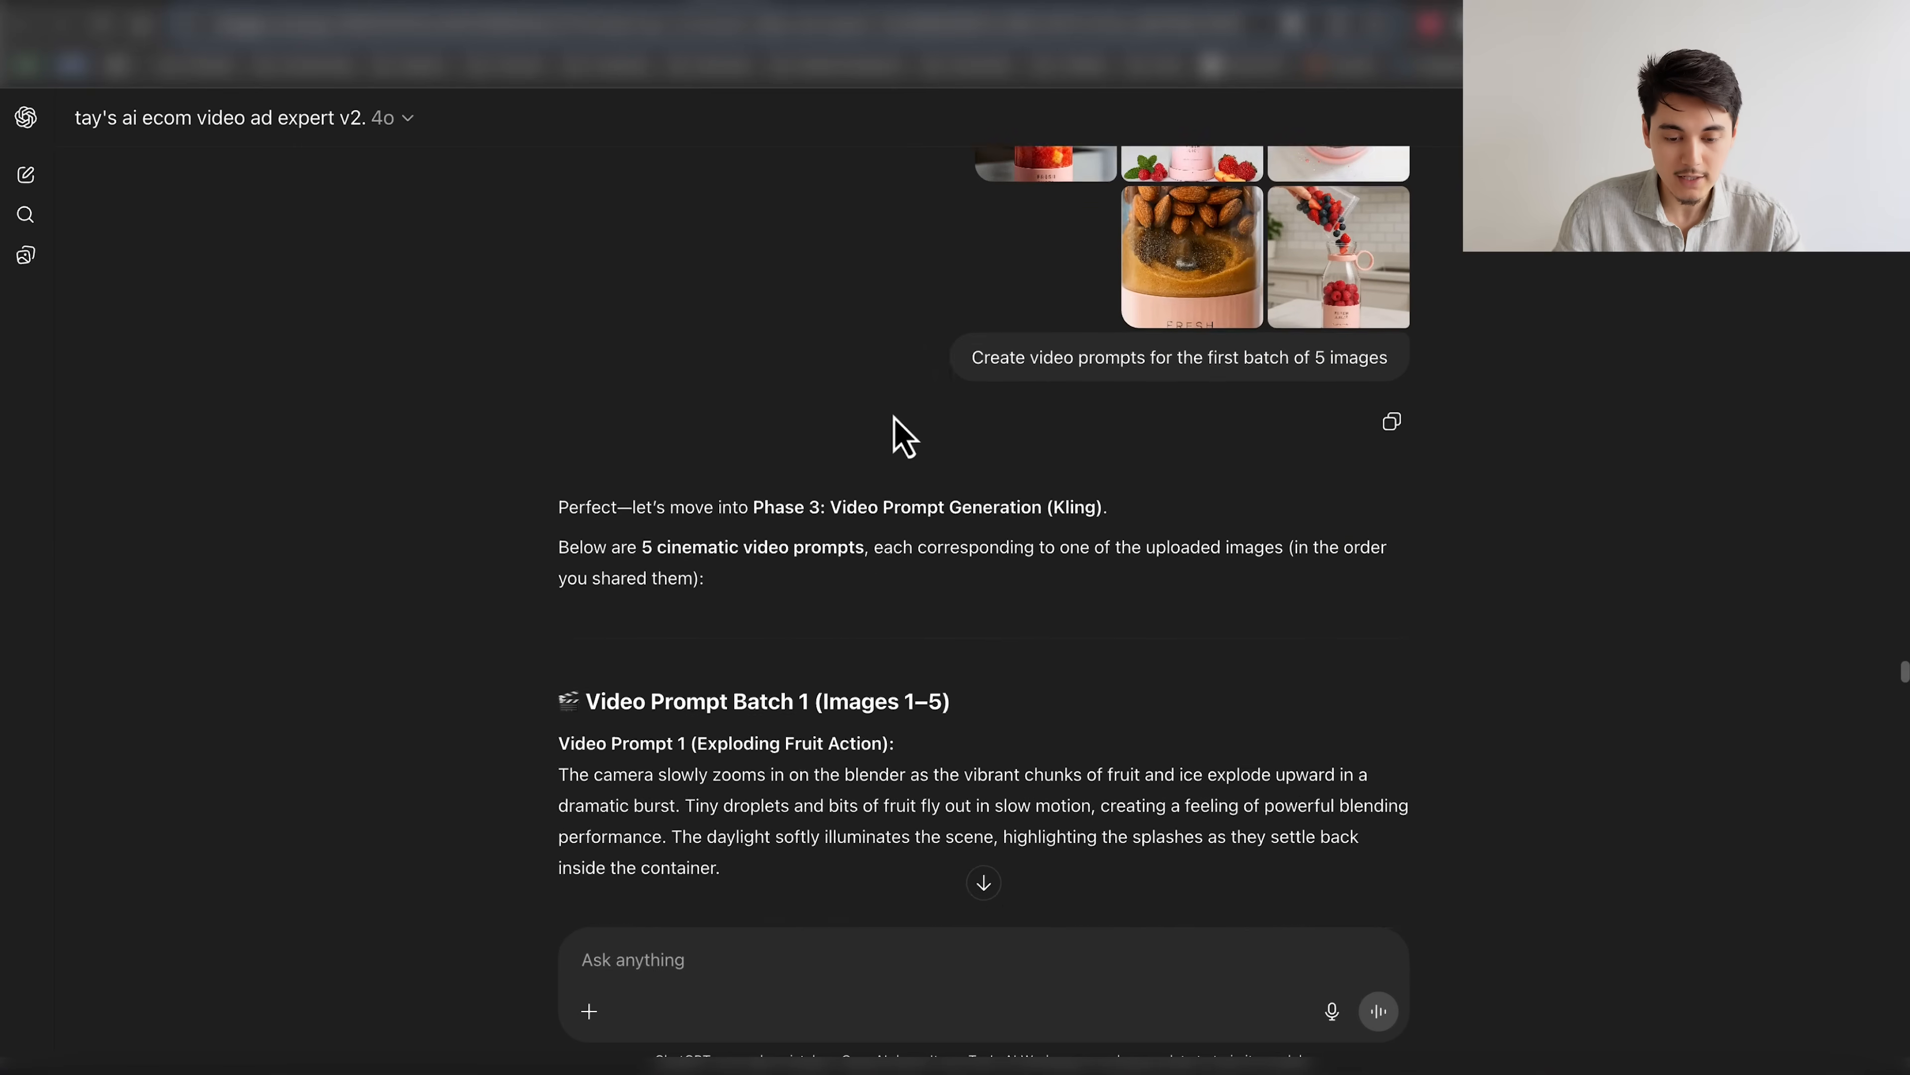
pyautogui.scroll(-3)
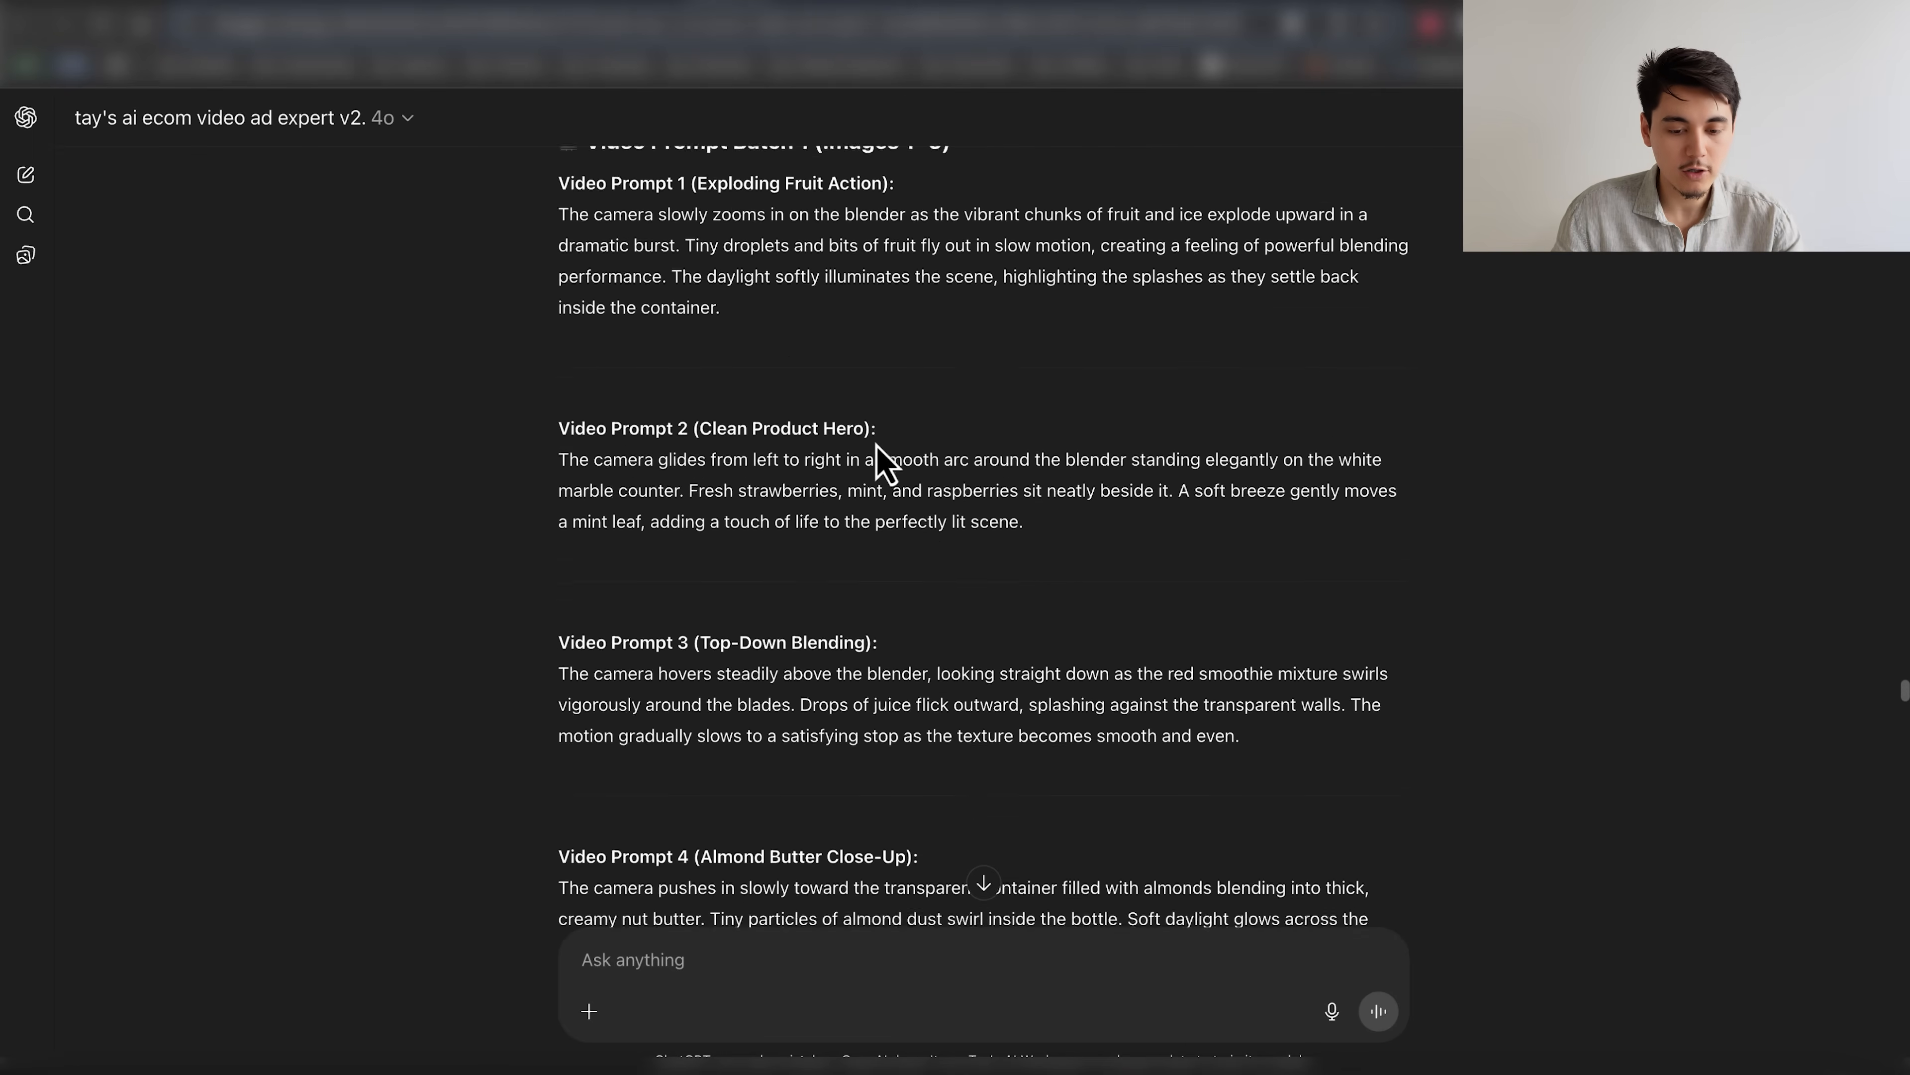
pyautogui.scroll(-3)
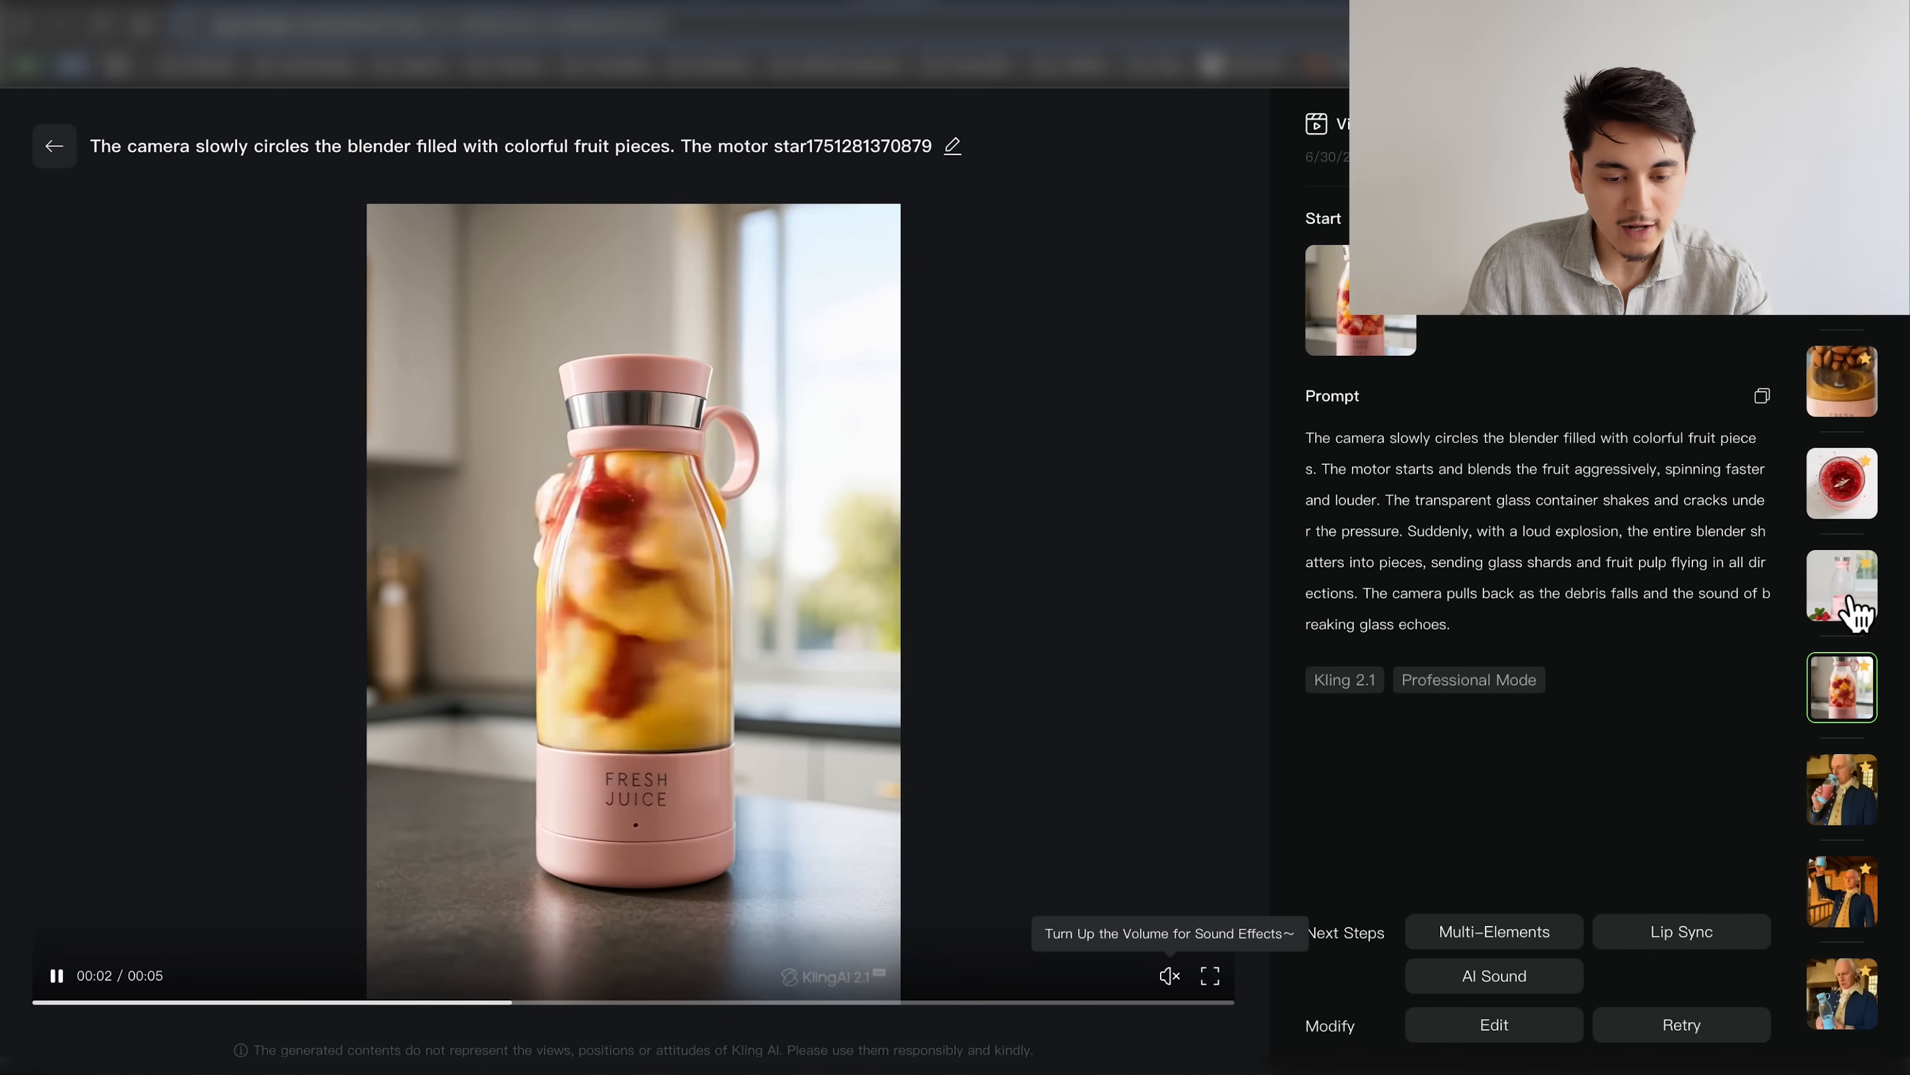
# - Preview another generated blender video, then enter Kling AI's Creative Studio home
pyautogui.click(1841, 483)
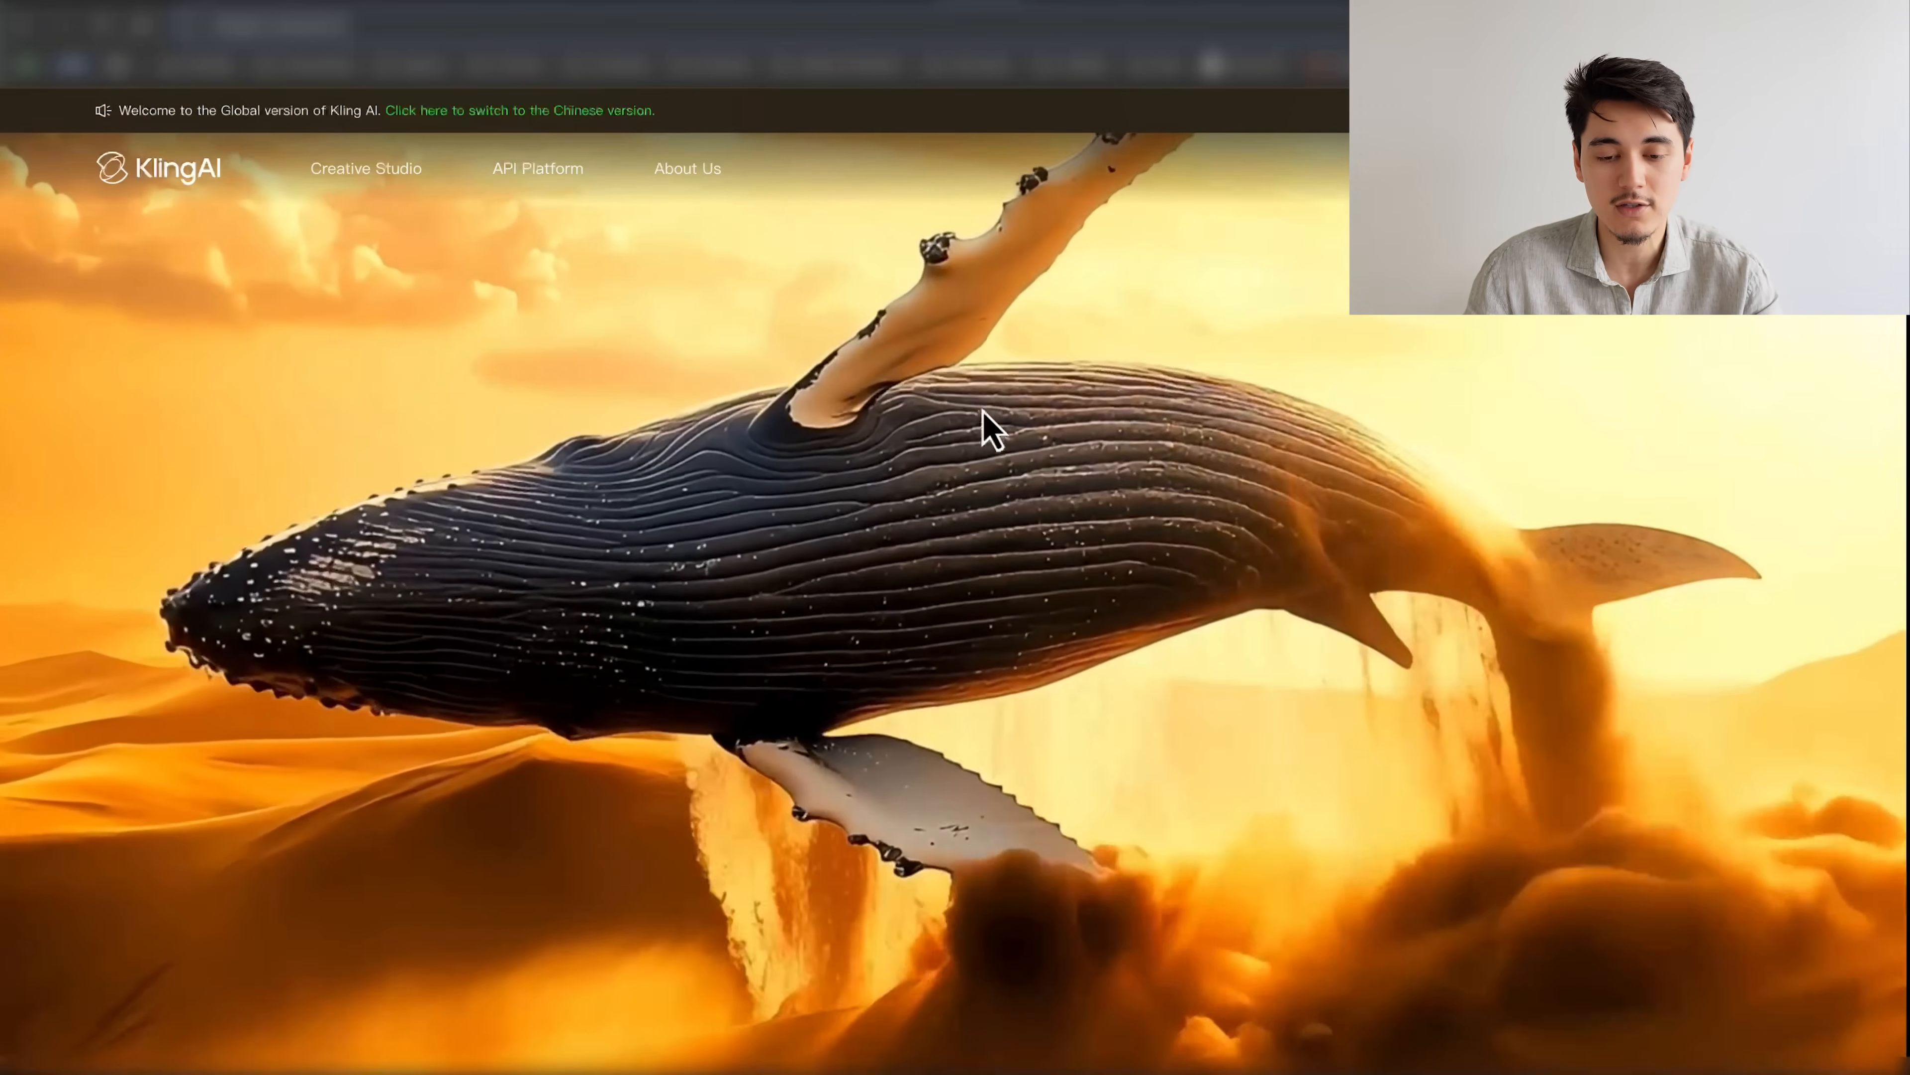
pyautogui.click(365, 169)
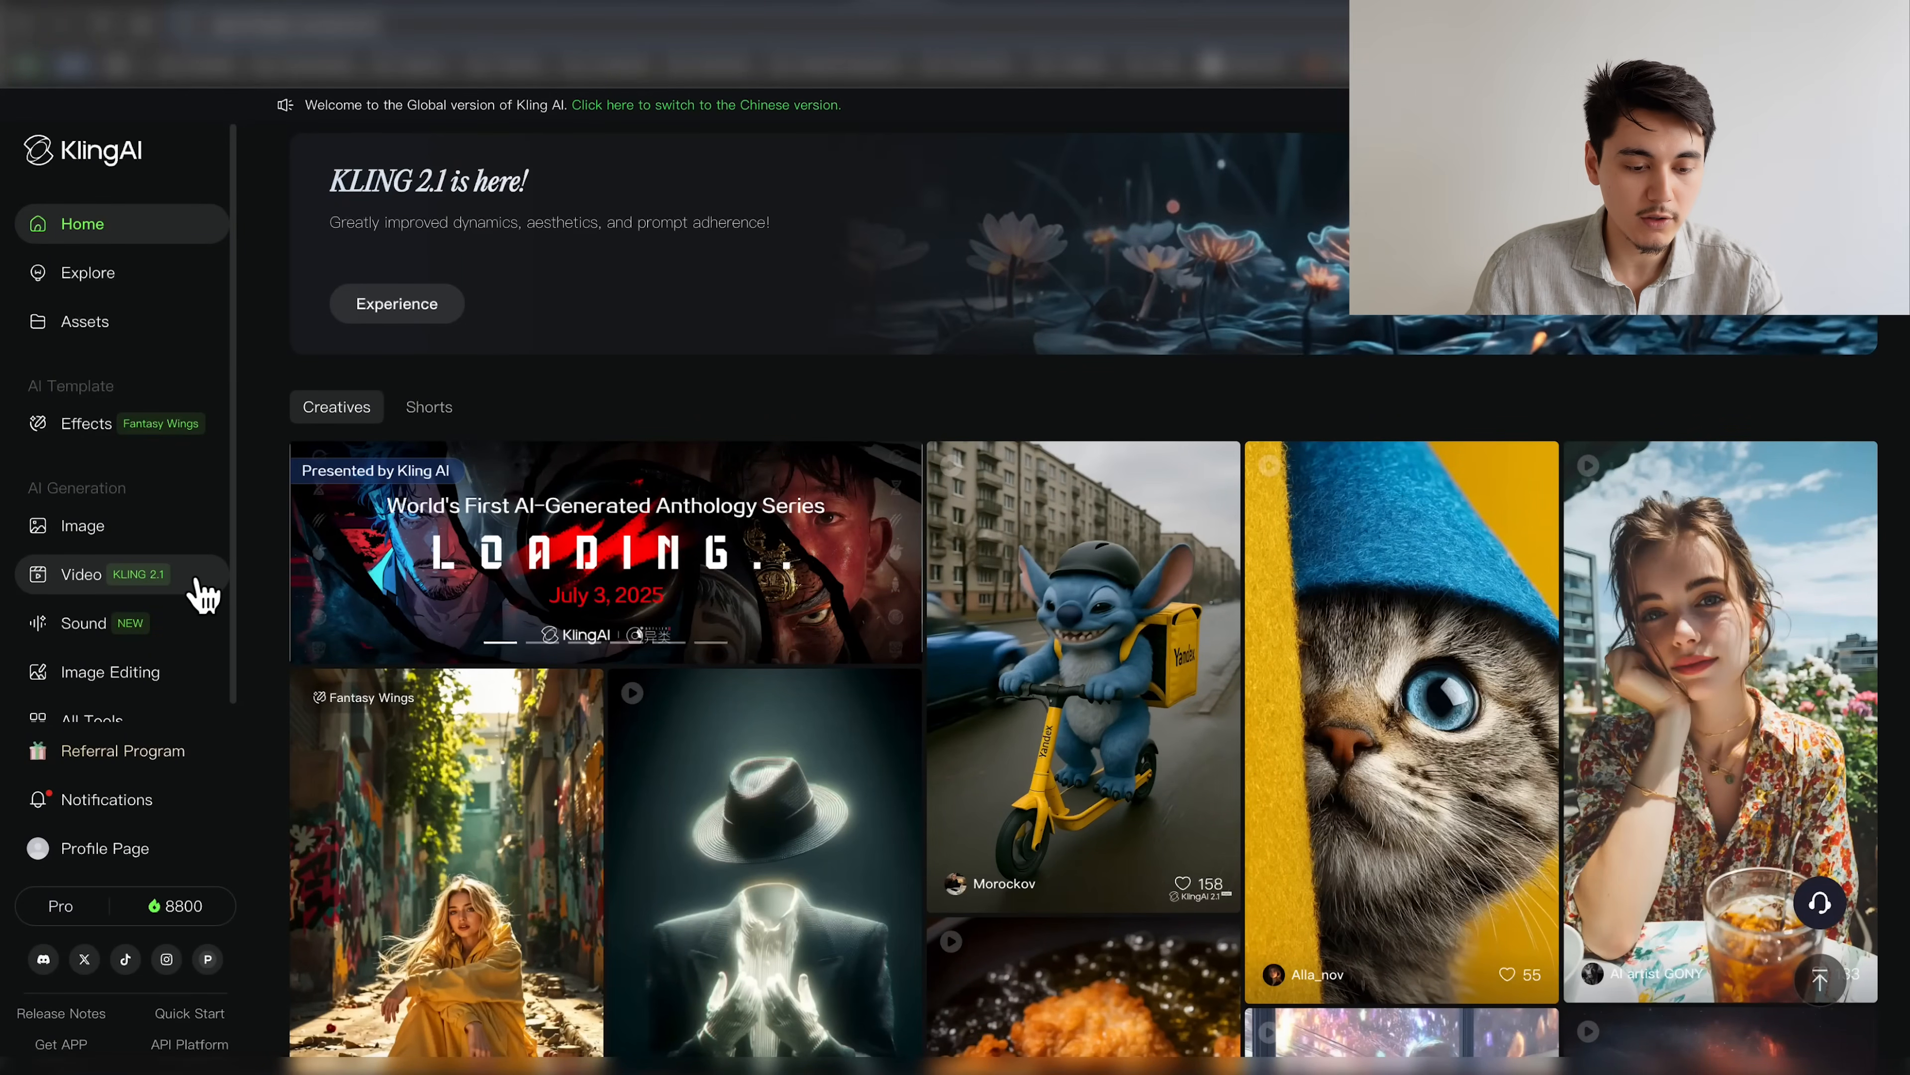
# - In Video Generation, choose KLING 2.1 as the model for the blender clip
pyautogui.click(80, 574)
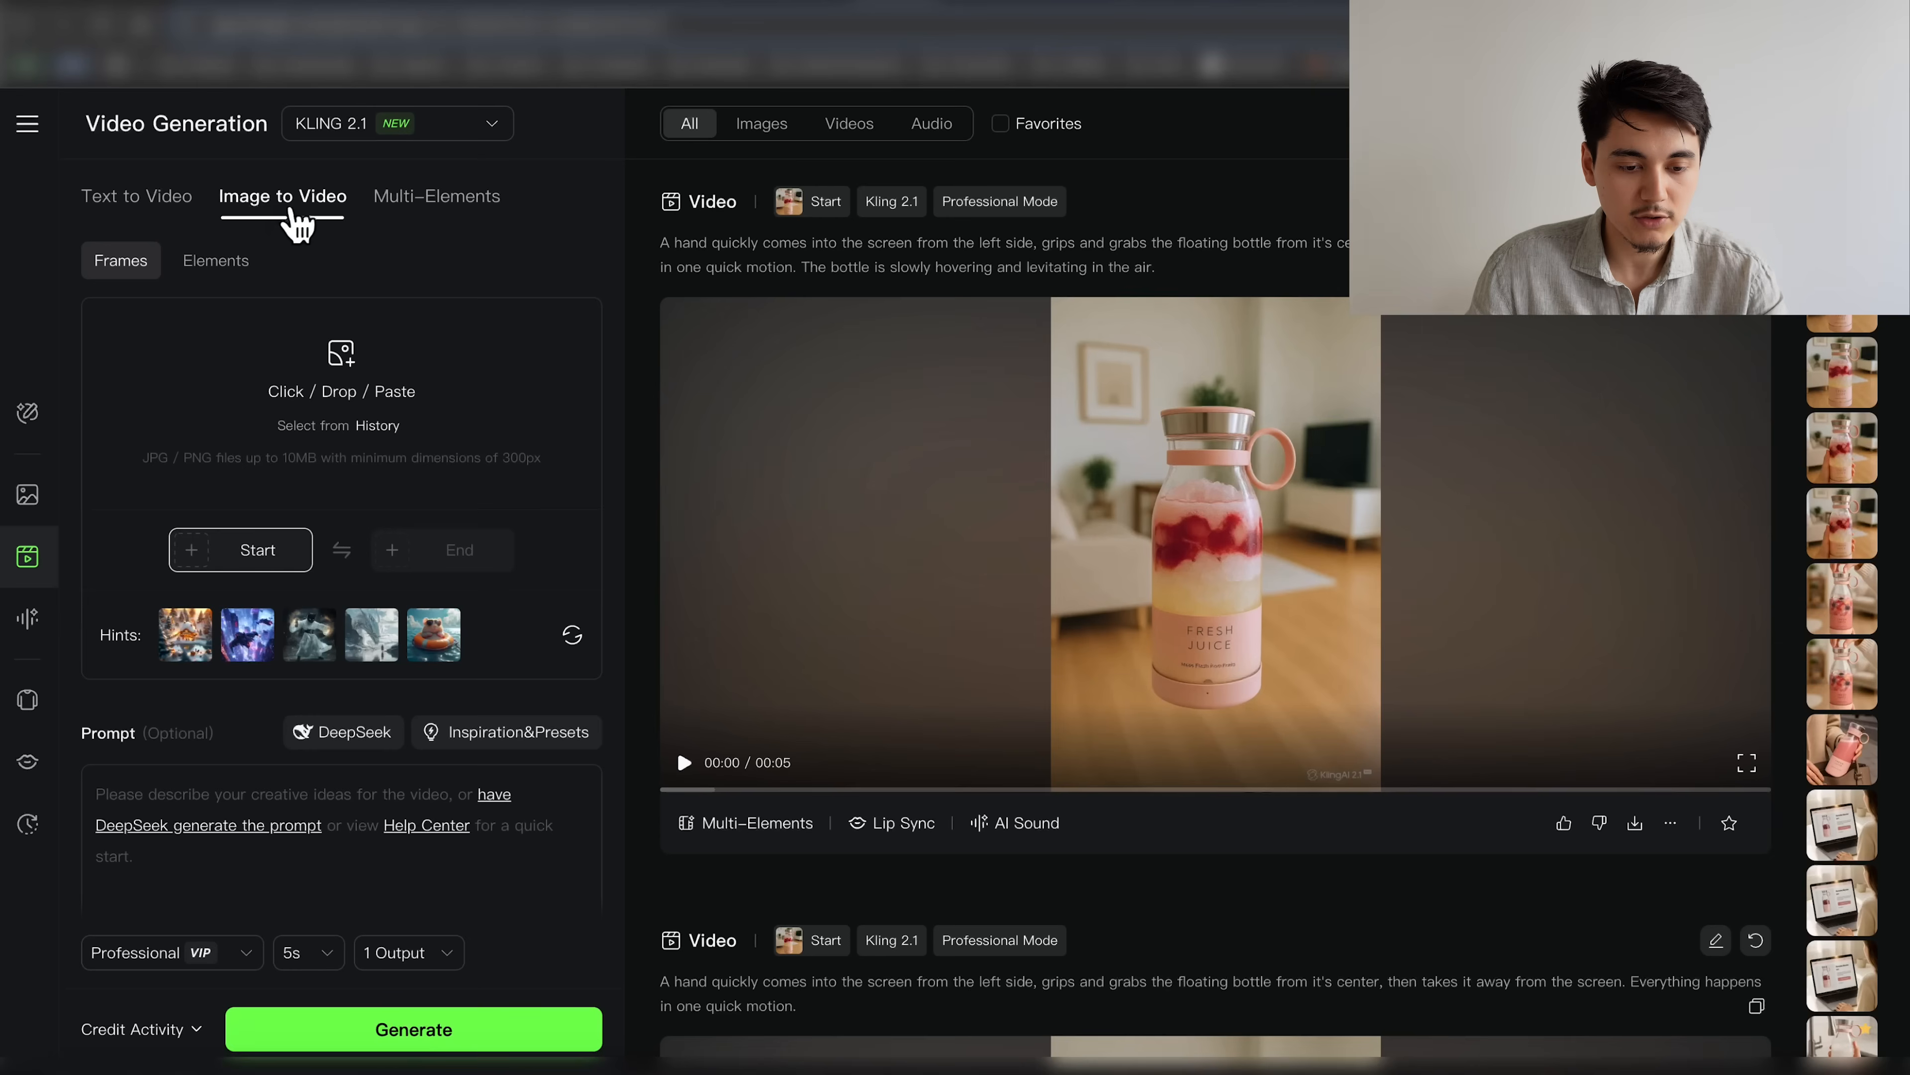
pyautogui.click(396, 124)
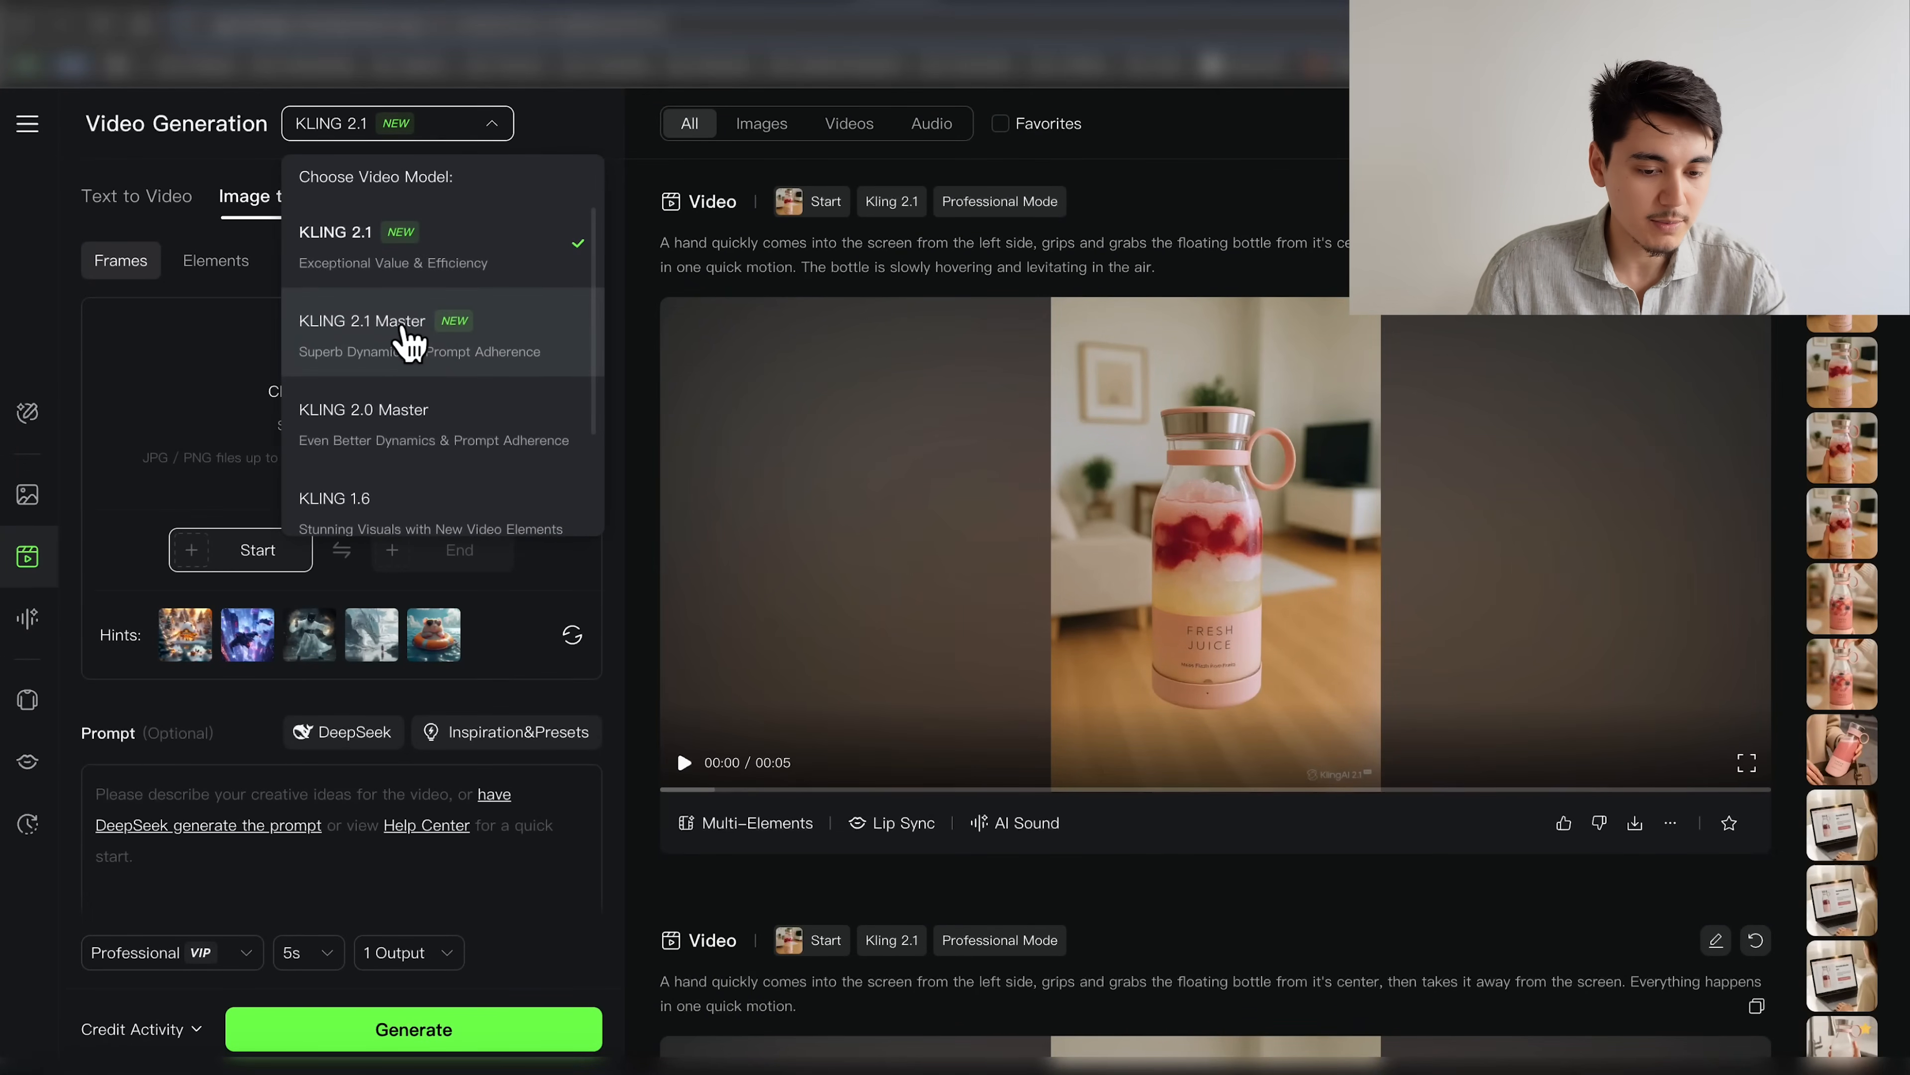
pyautogui.moveTo(402, 244)
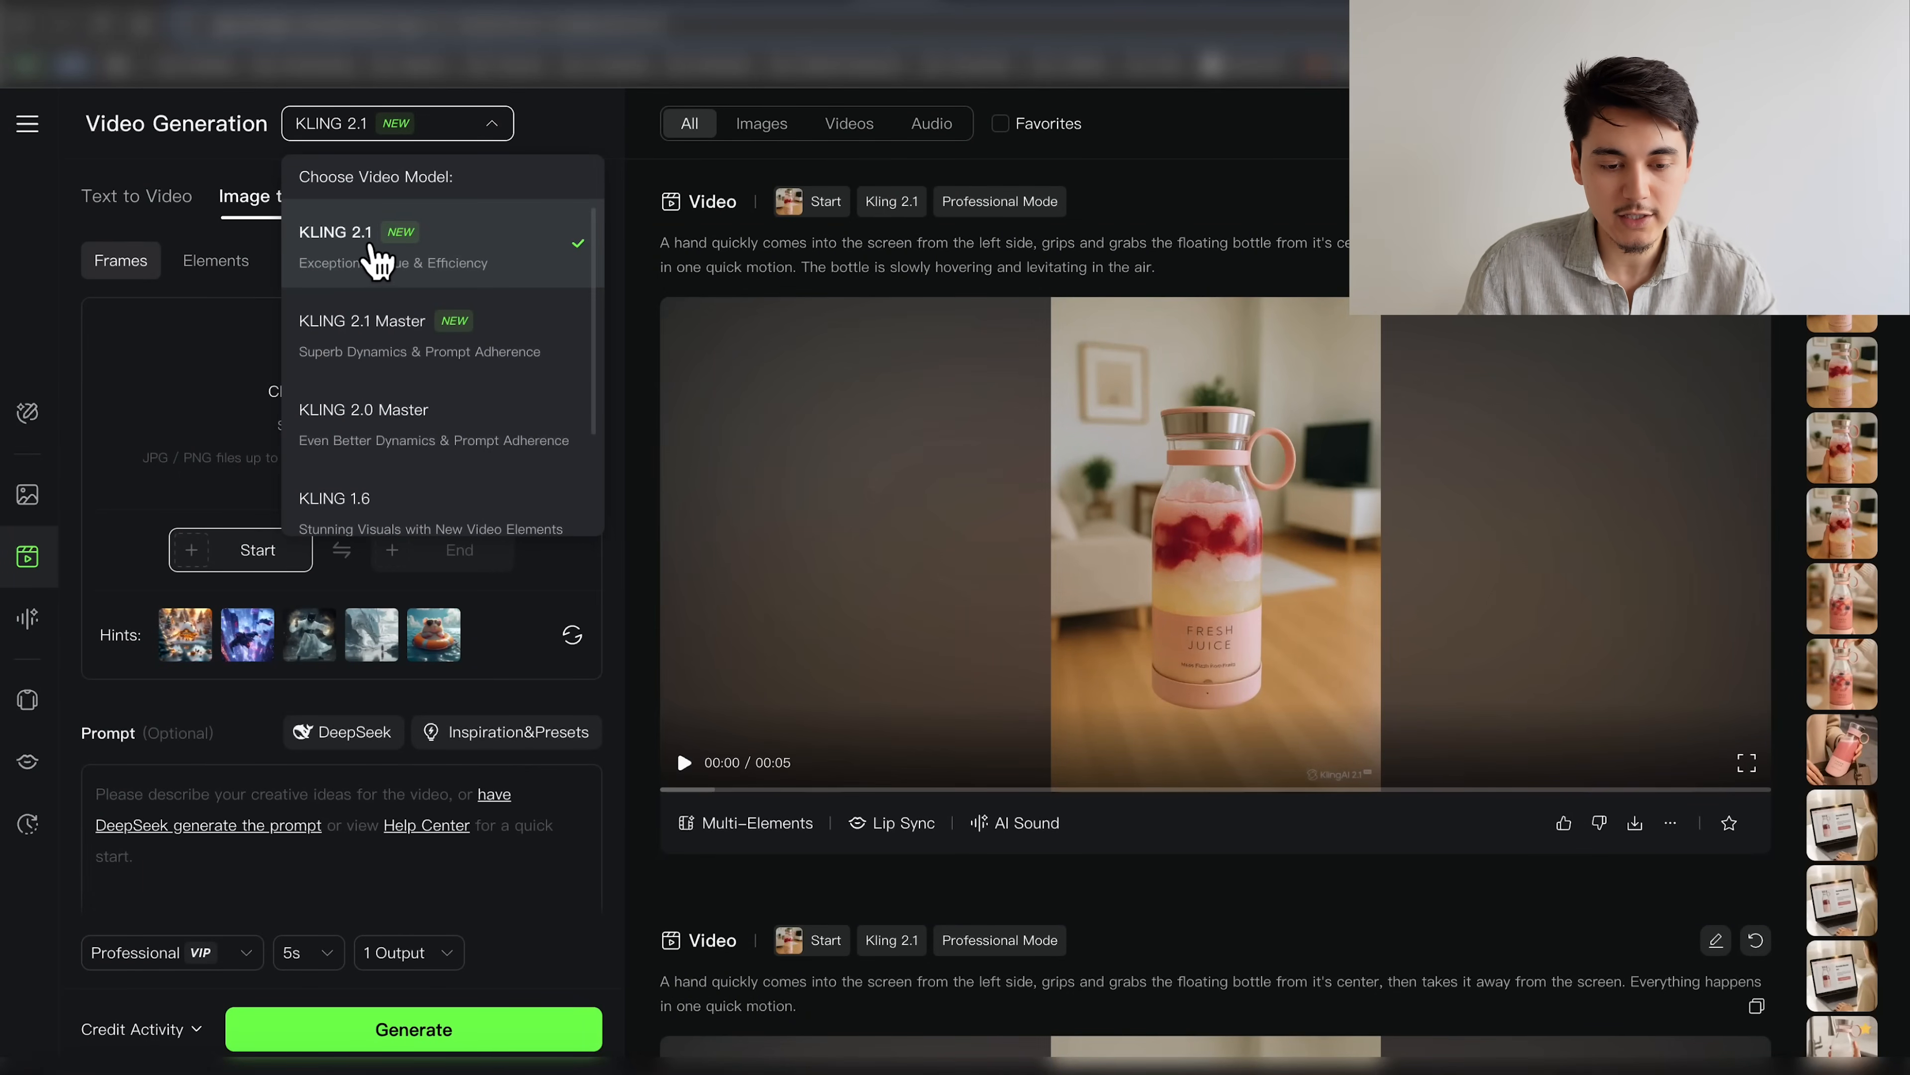
pyautogui.moveTo(390, 336)
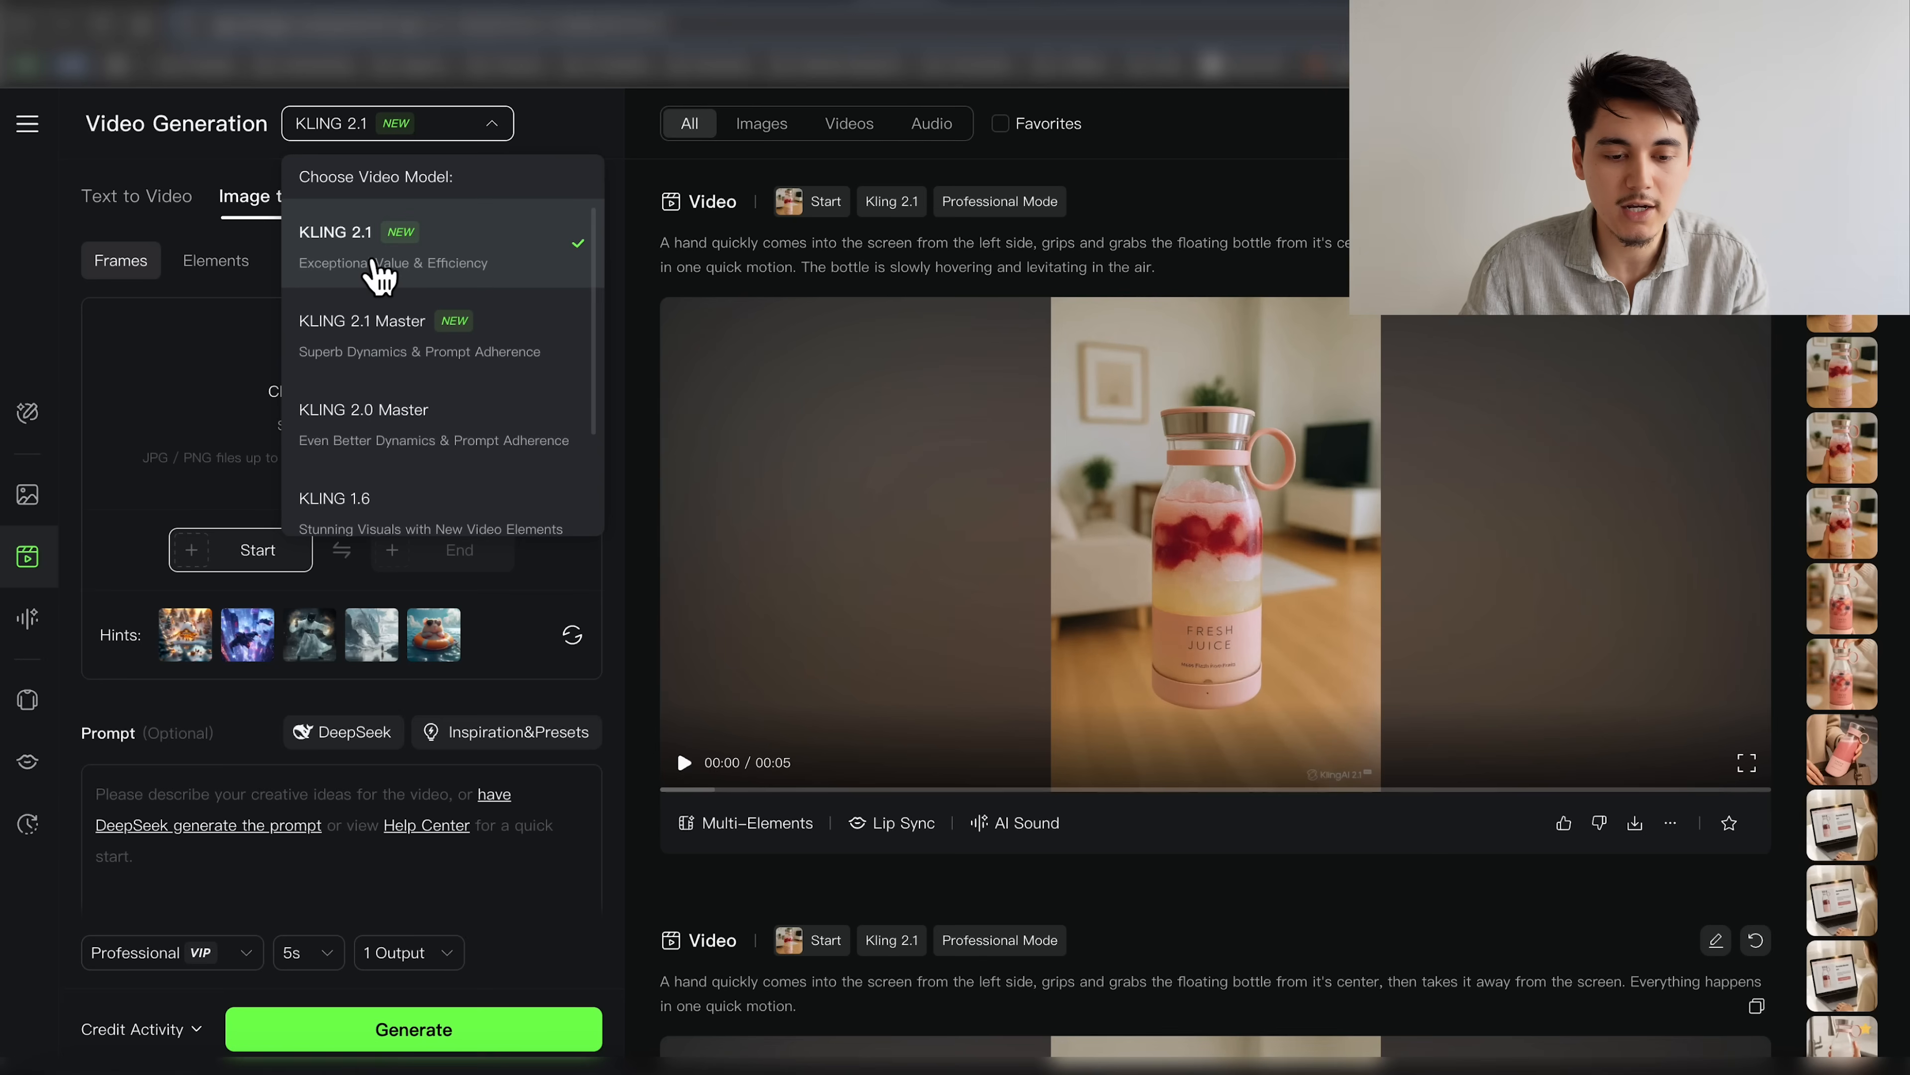
pyautogui.moveTo(371, 268)
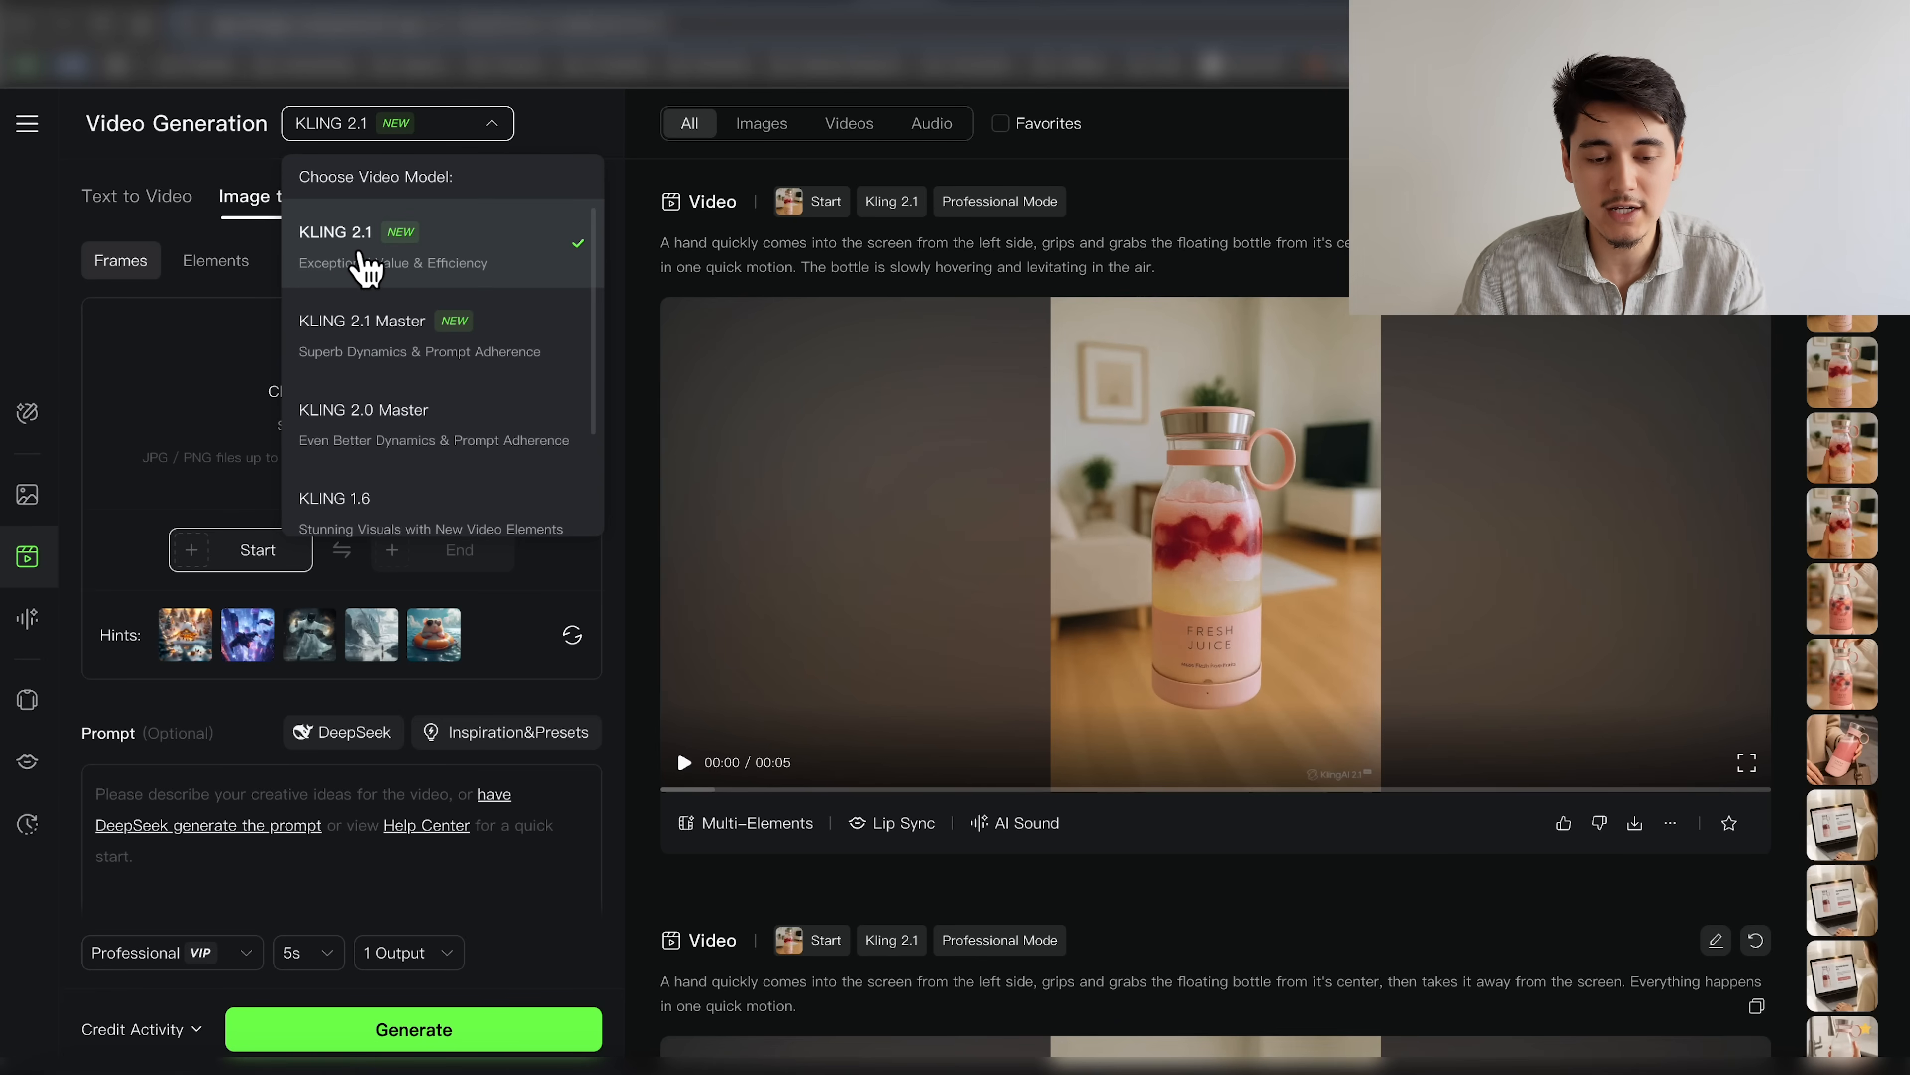
pyautogui.moveTo(366, 262)
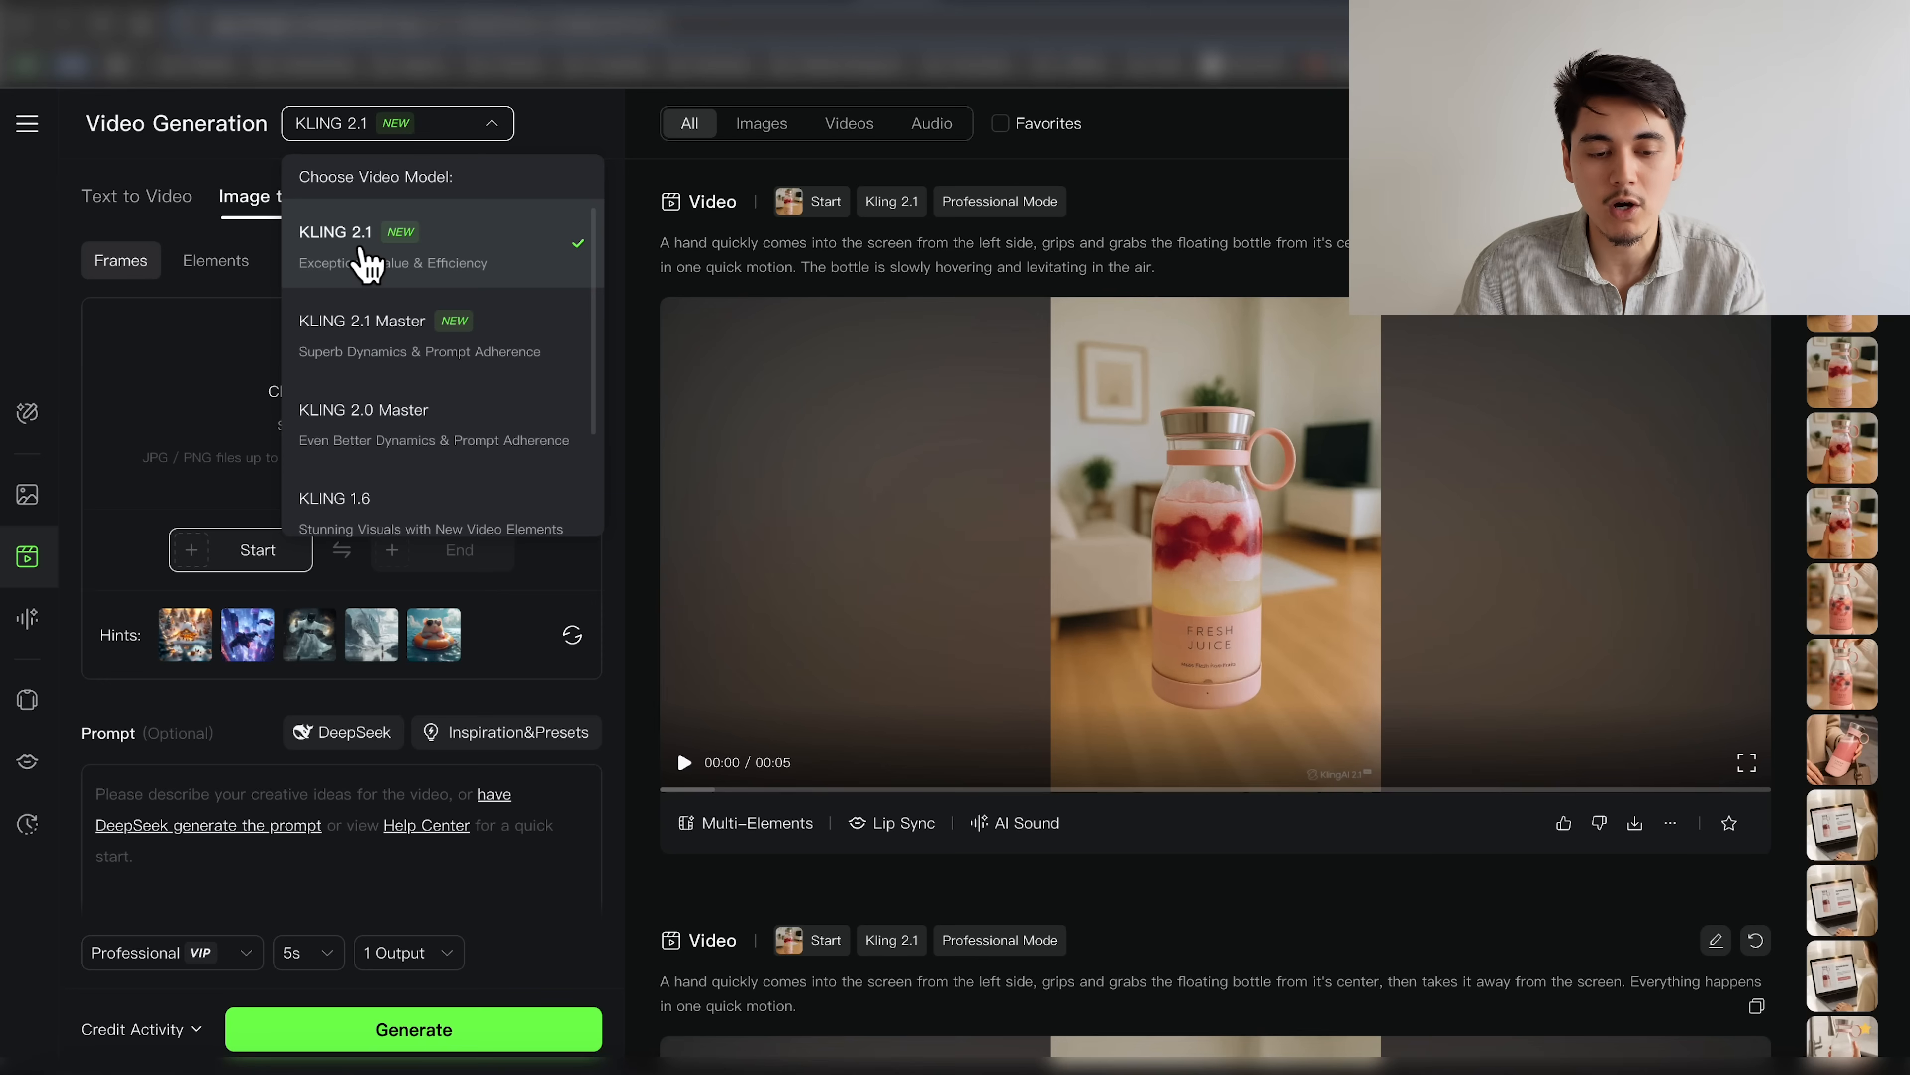
pyautogui.click(335, 232)
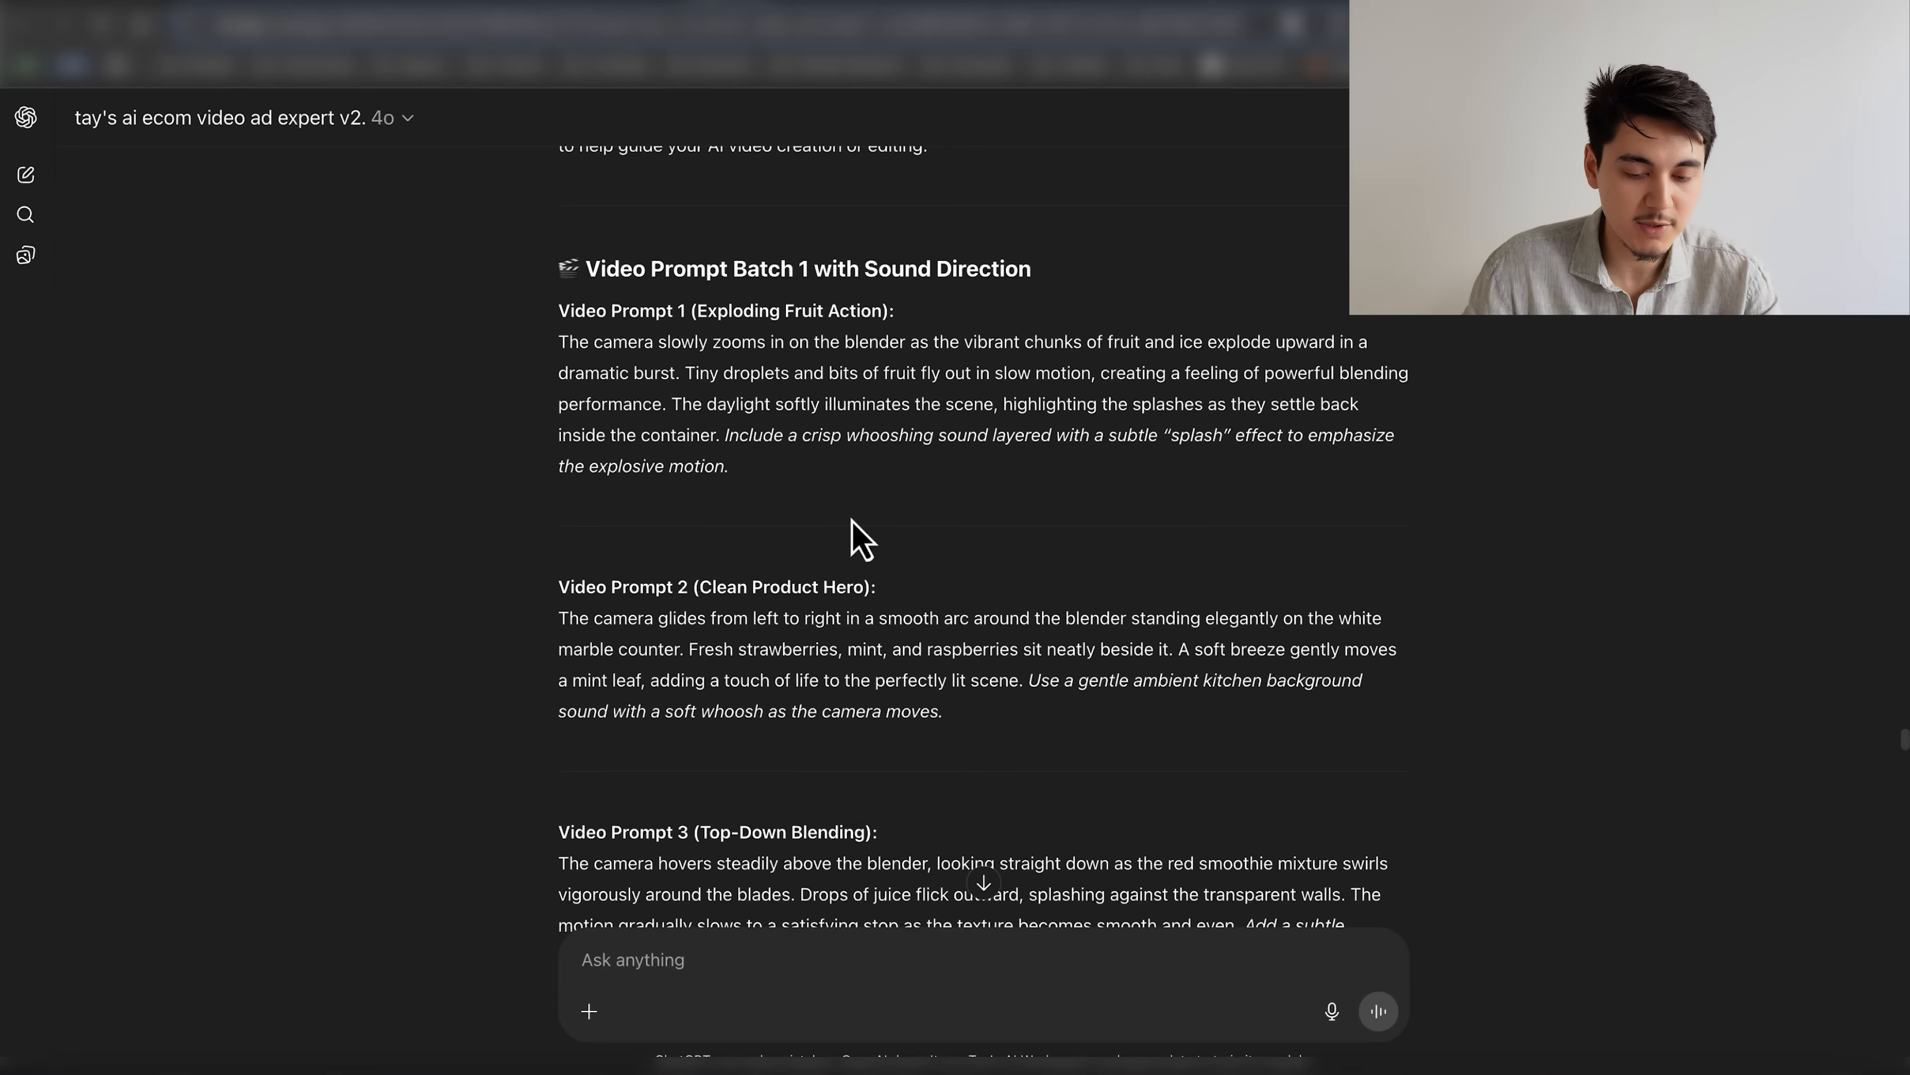
# - Review the clip length options, trying 5 and 10 seconds for the exploding fruit clip
pyautogui.scroll(3)
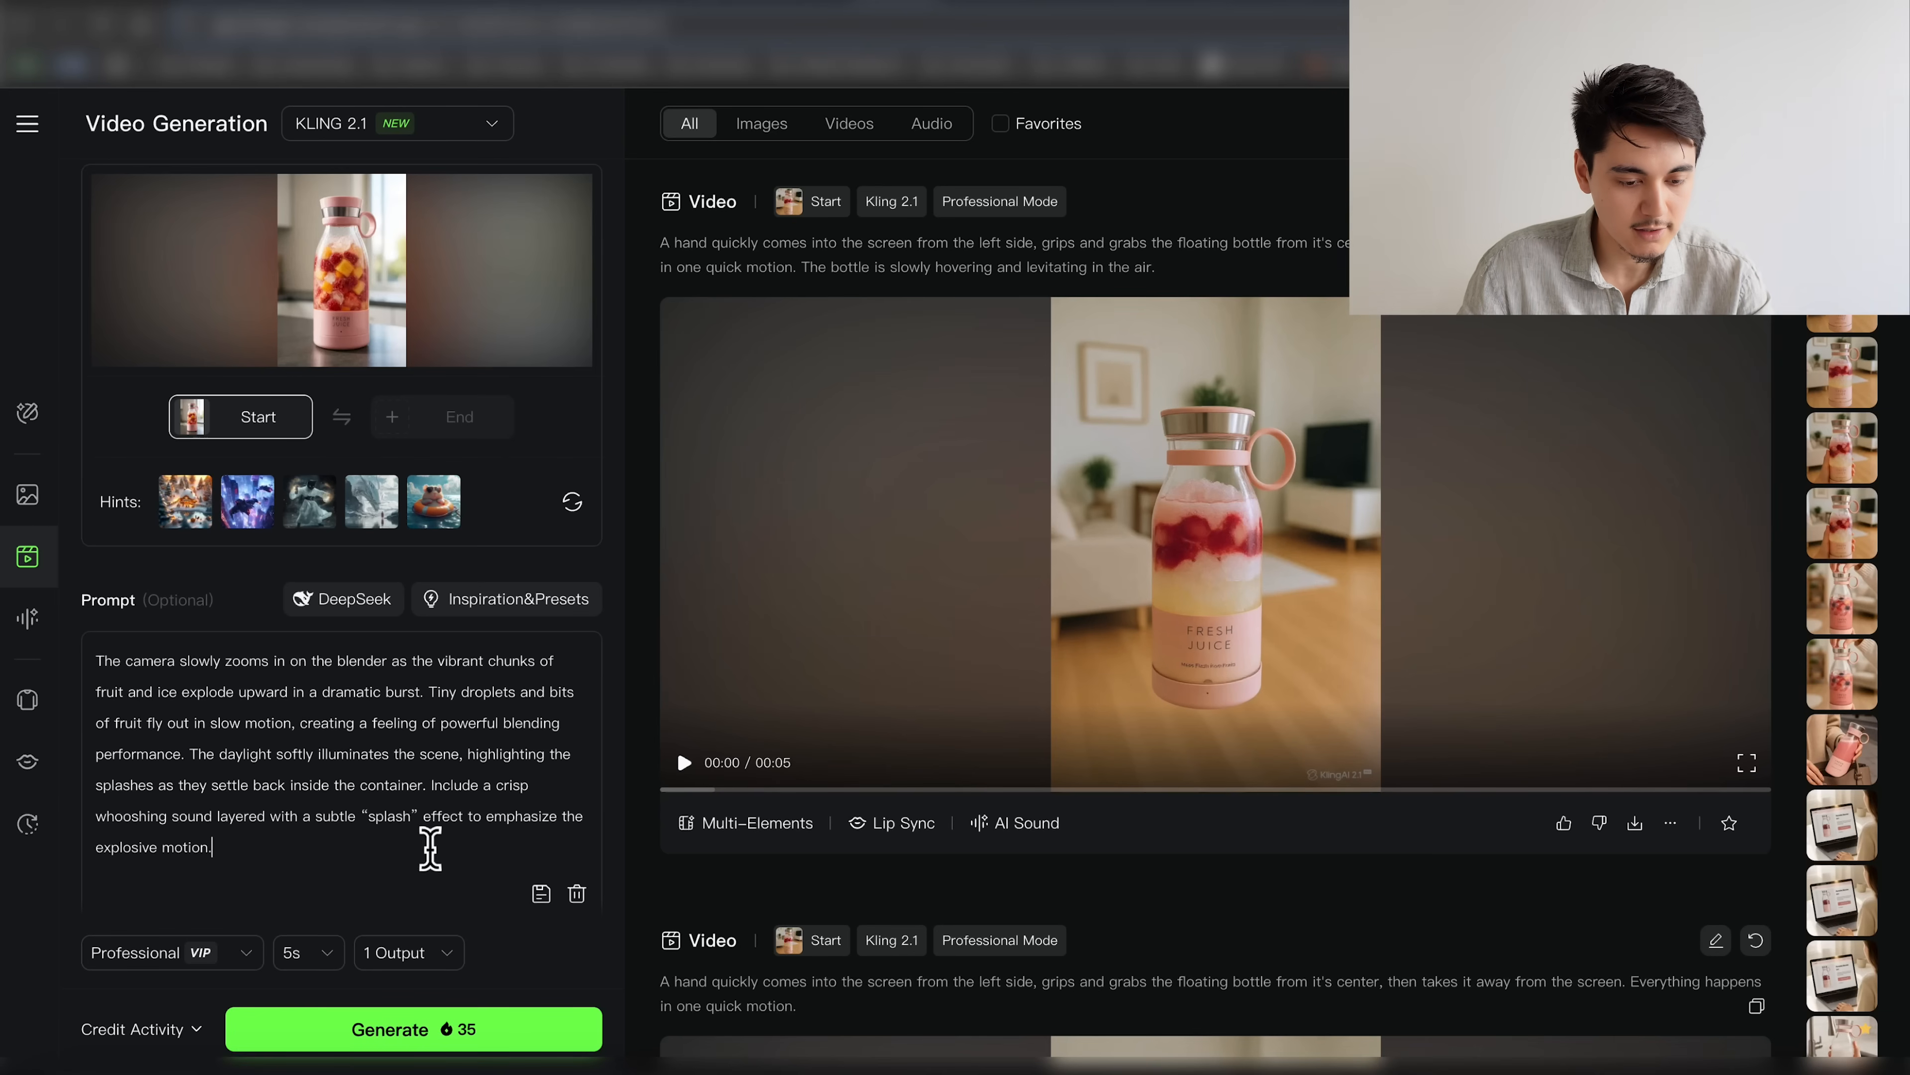
pyautogui.click(294, 951)
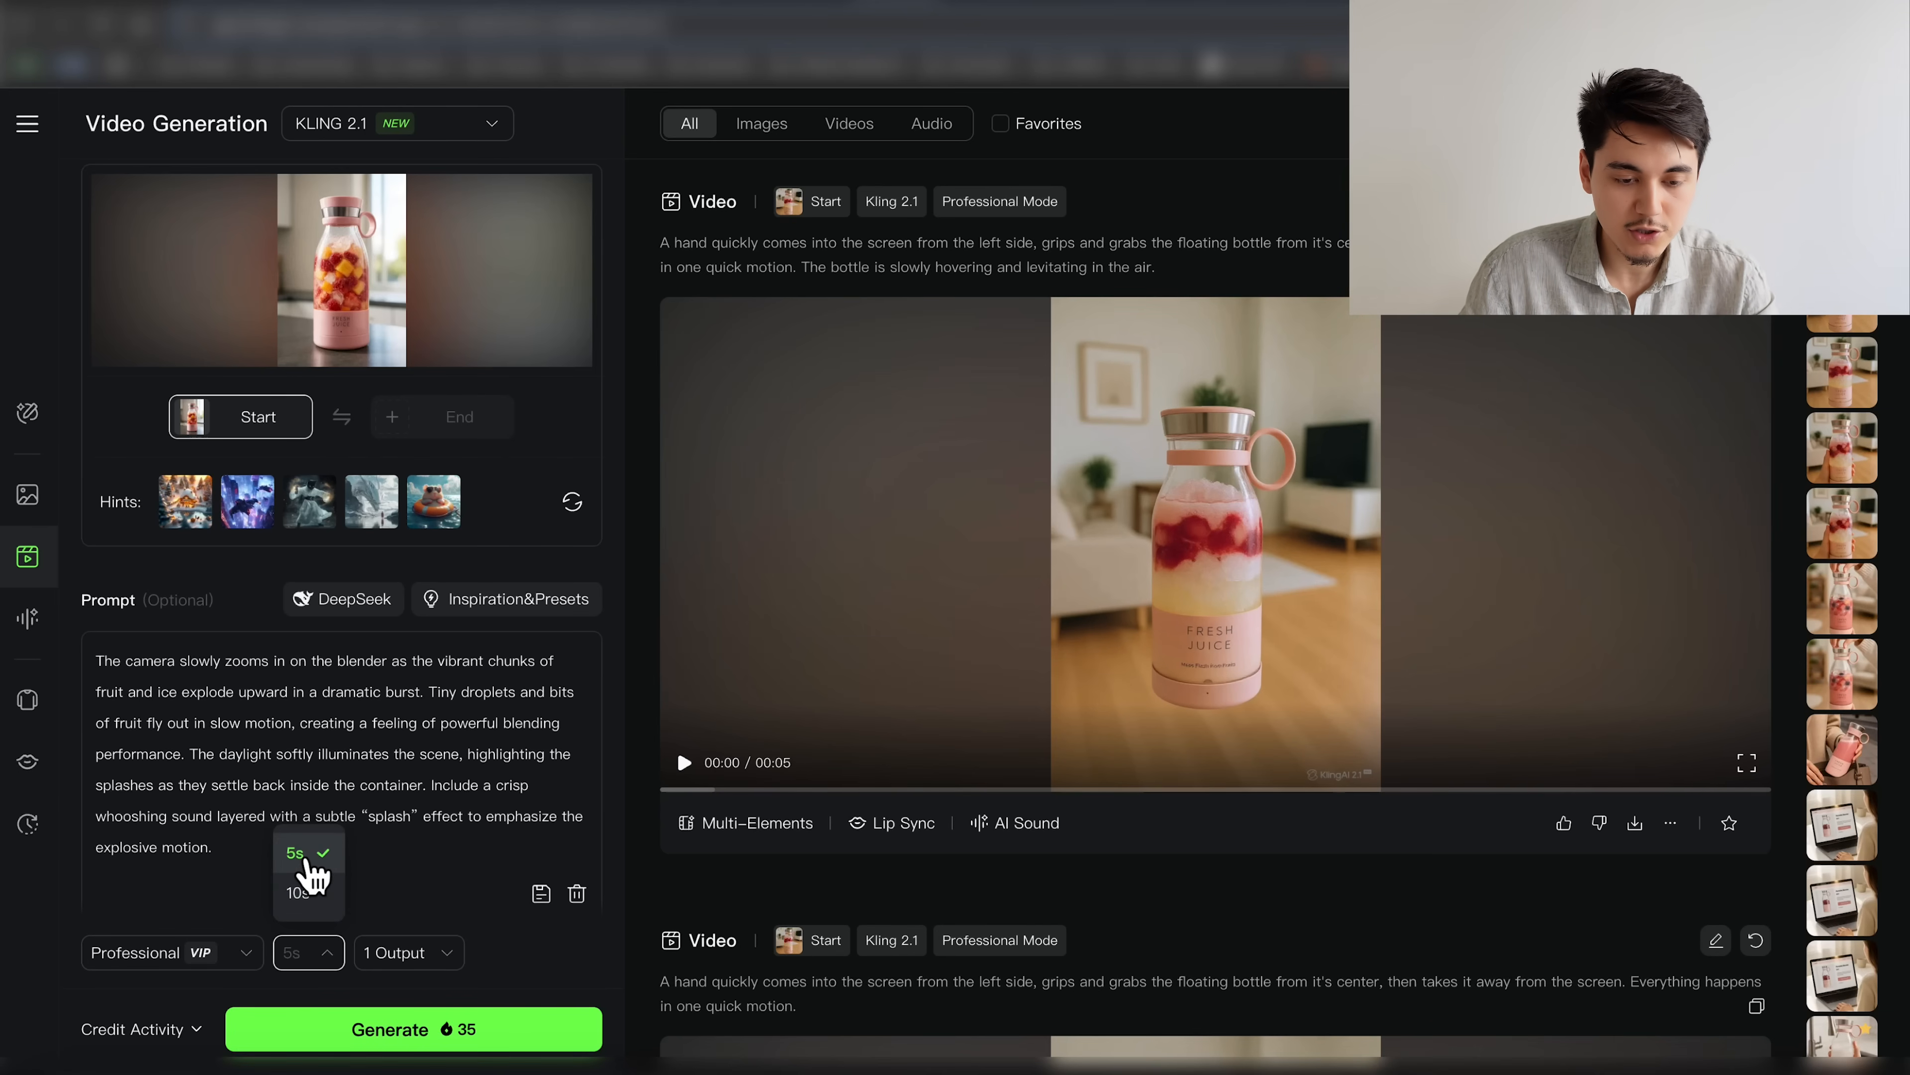
pyautogui.moveTo(299, 892)
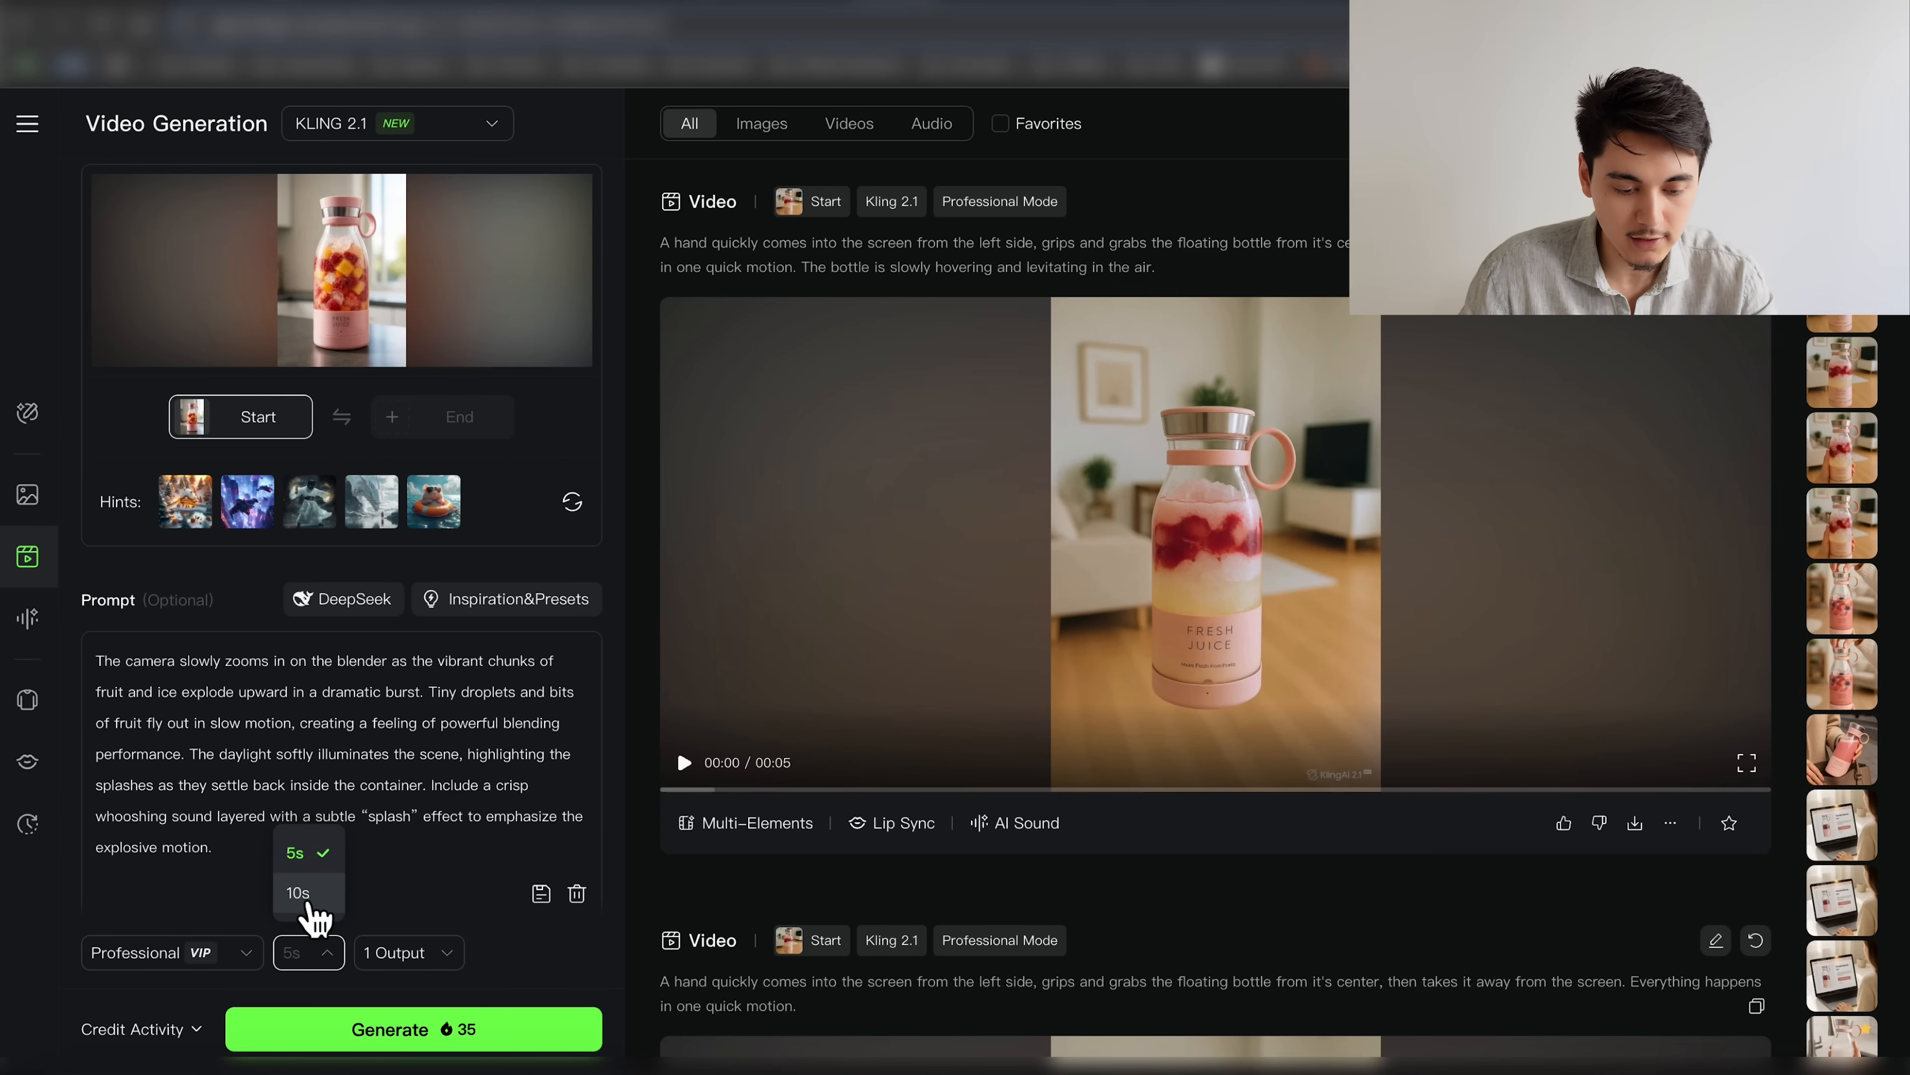
pyautogui.click(297, 851)
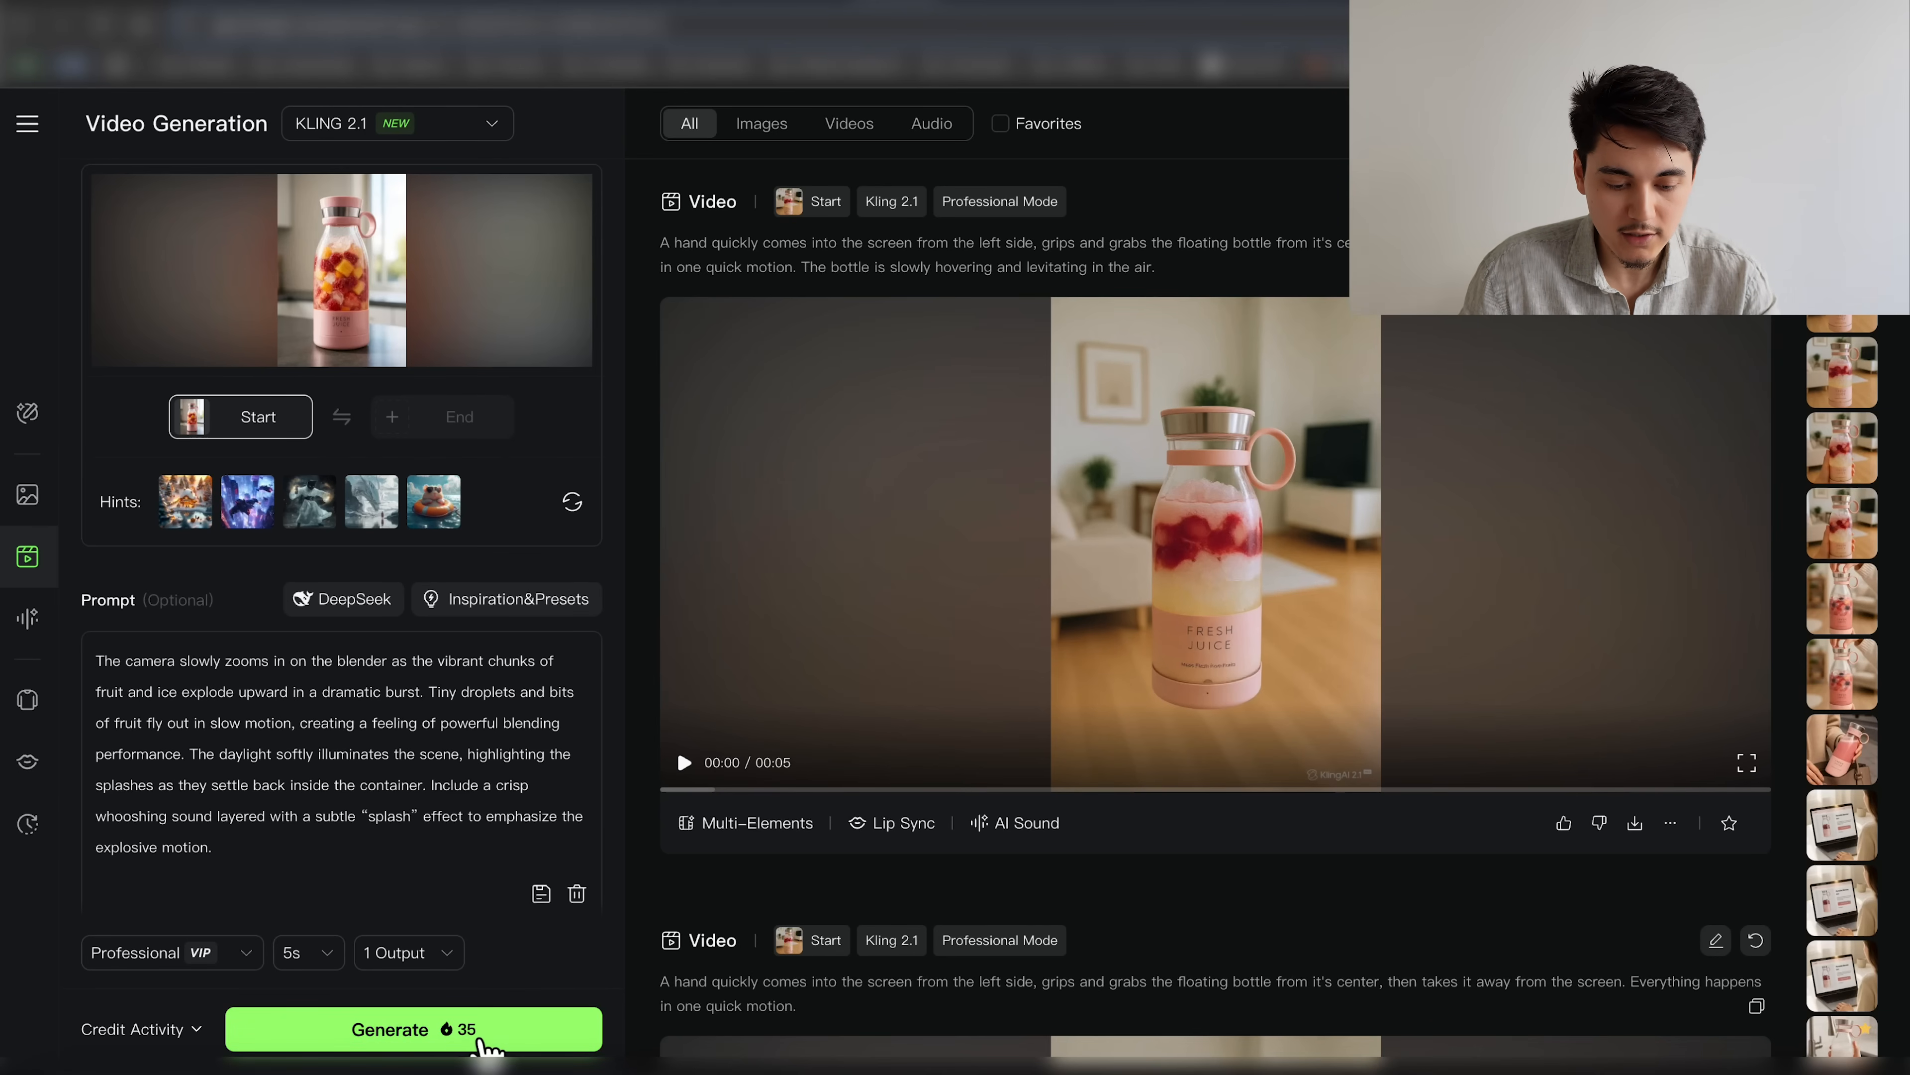
pyautogui.click(299, 953)
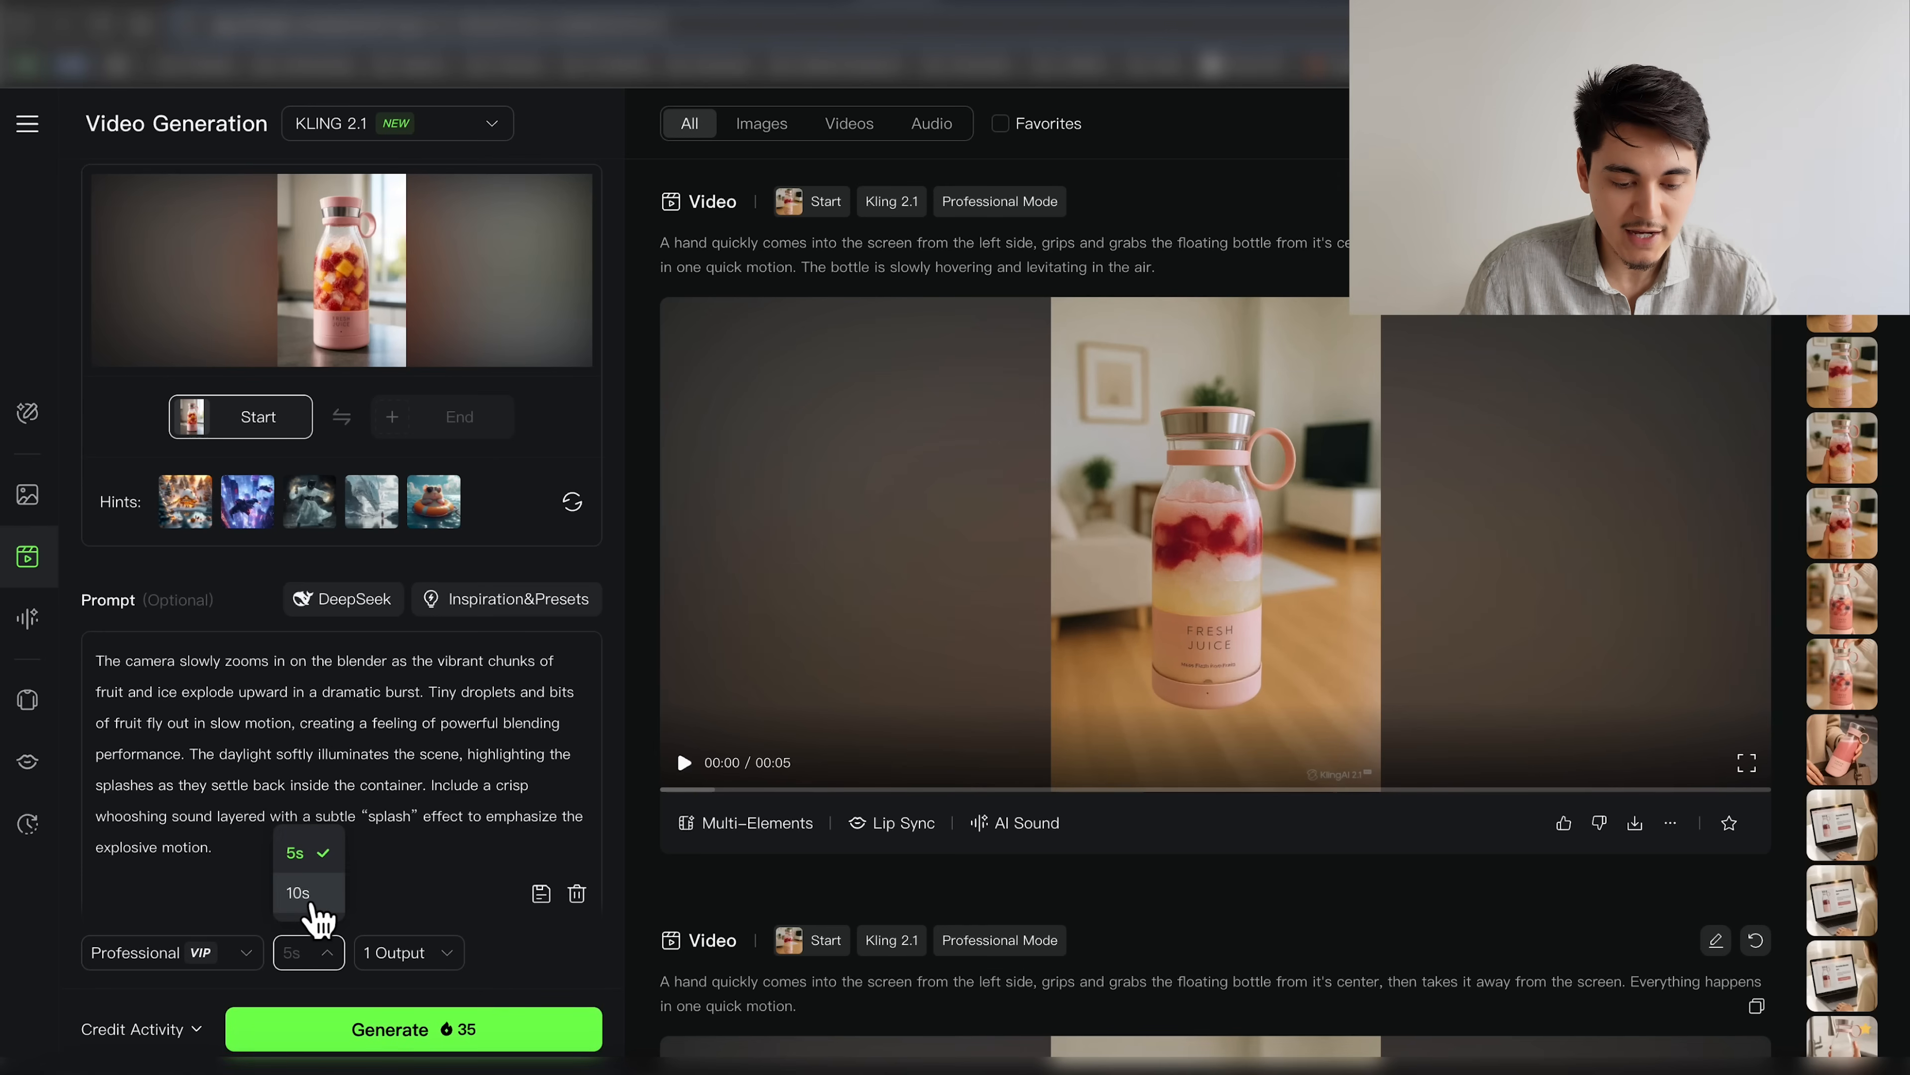
pyautogui.click(298, 892)
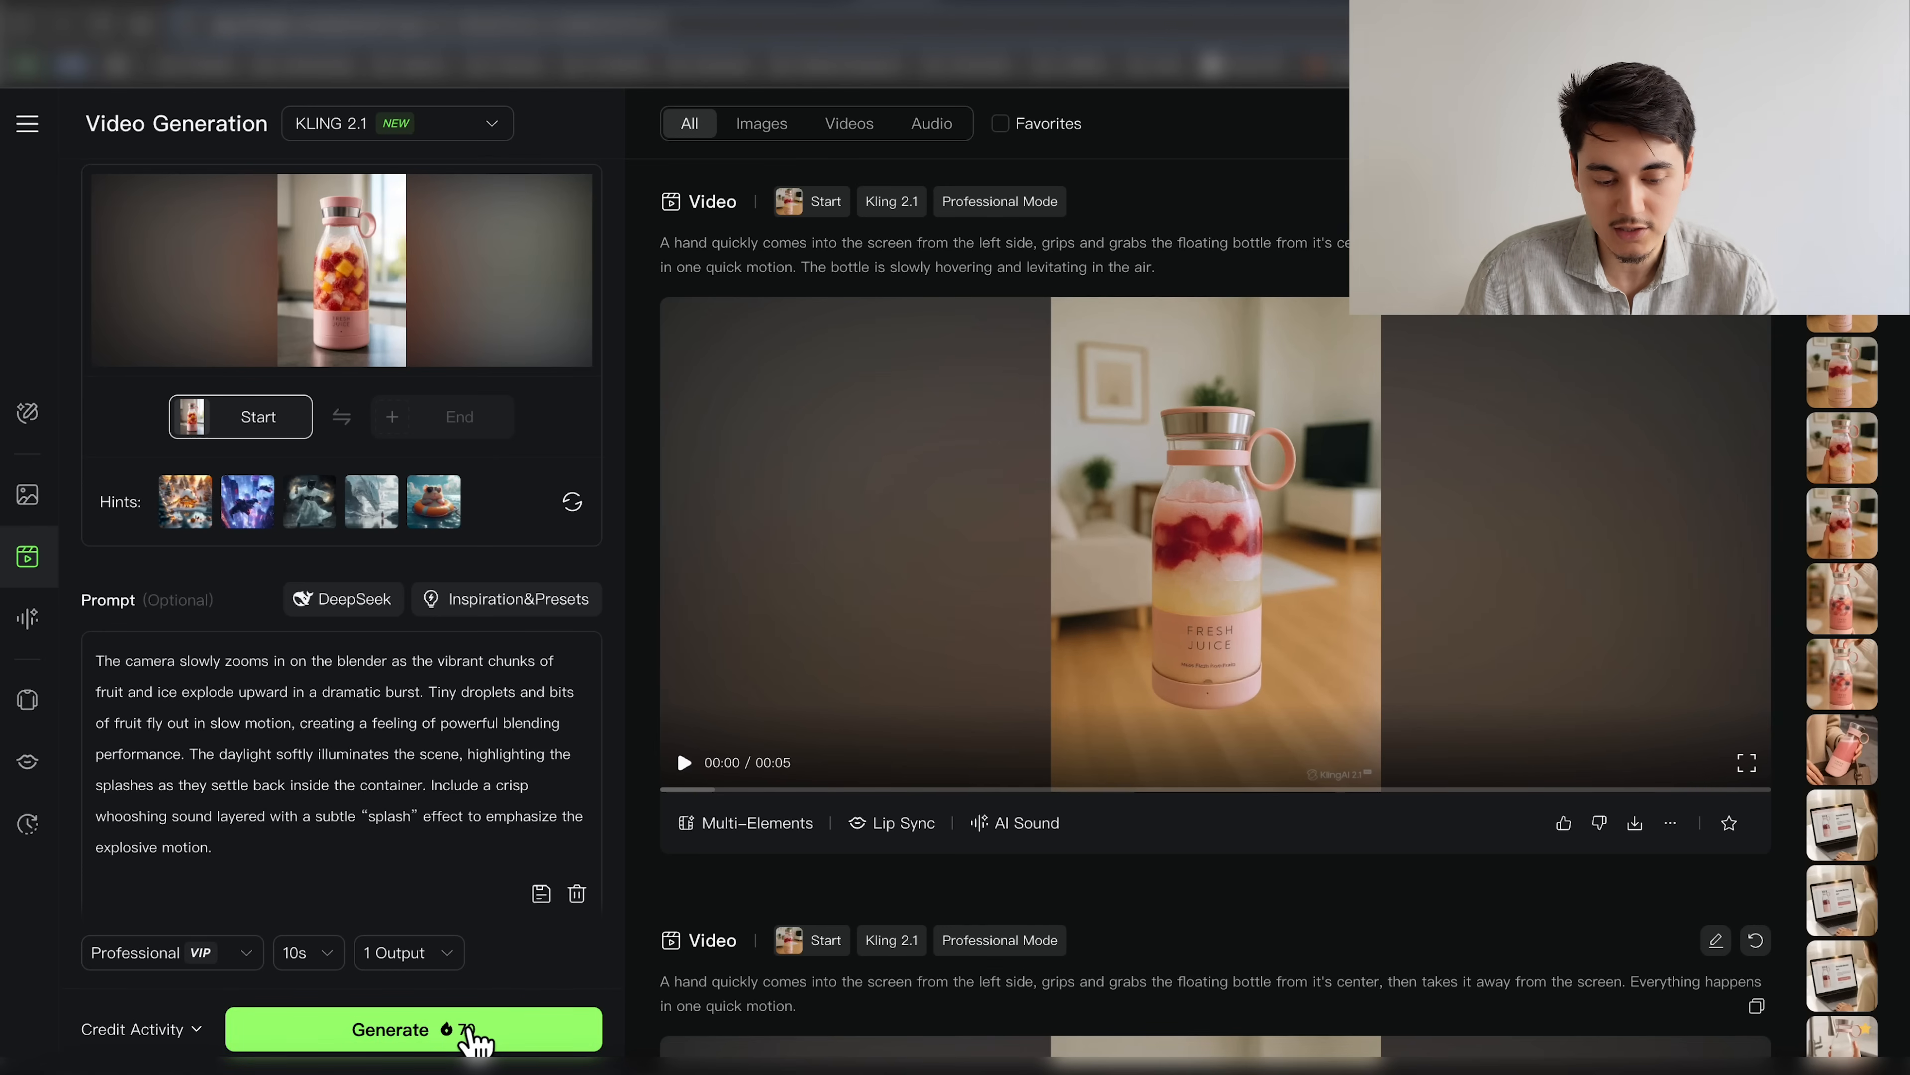
pyautogui.click(299, 952)
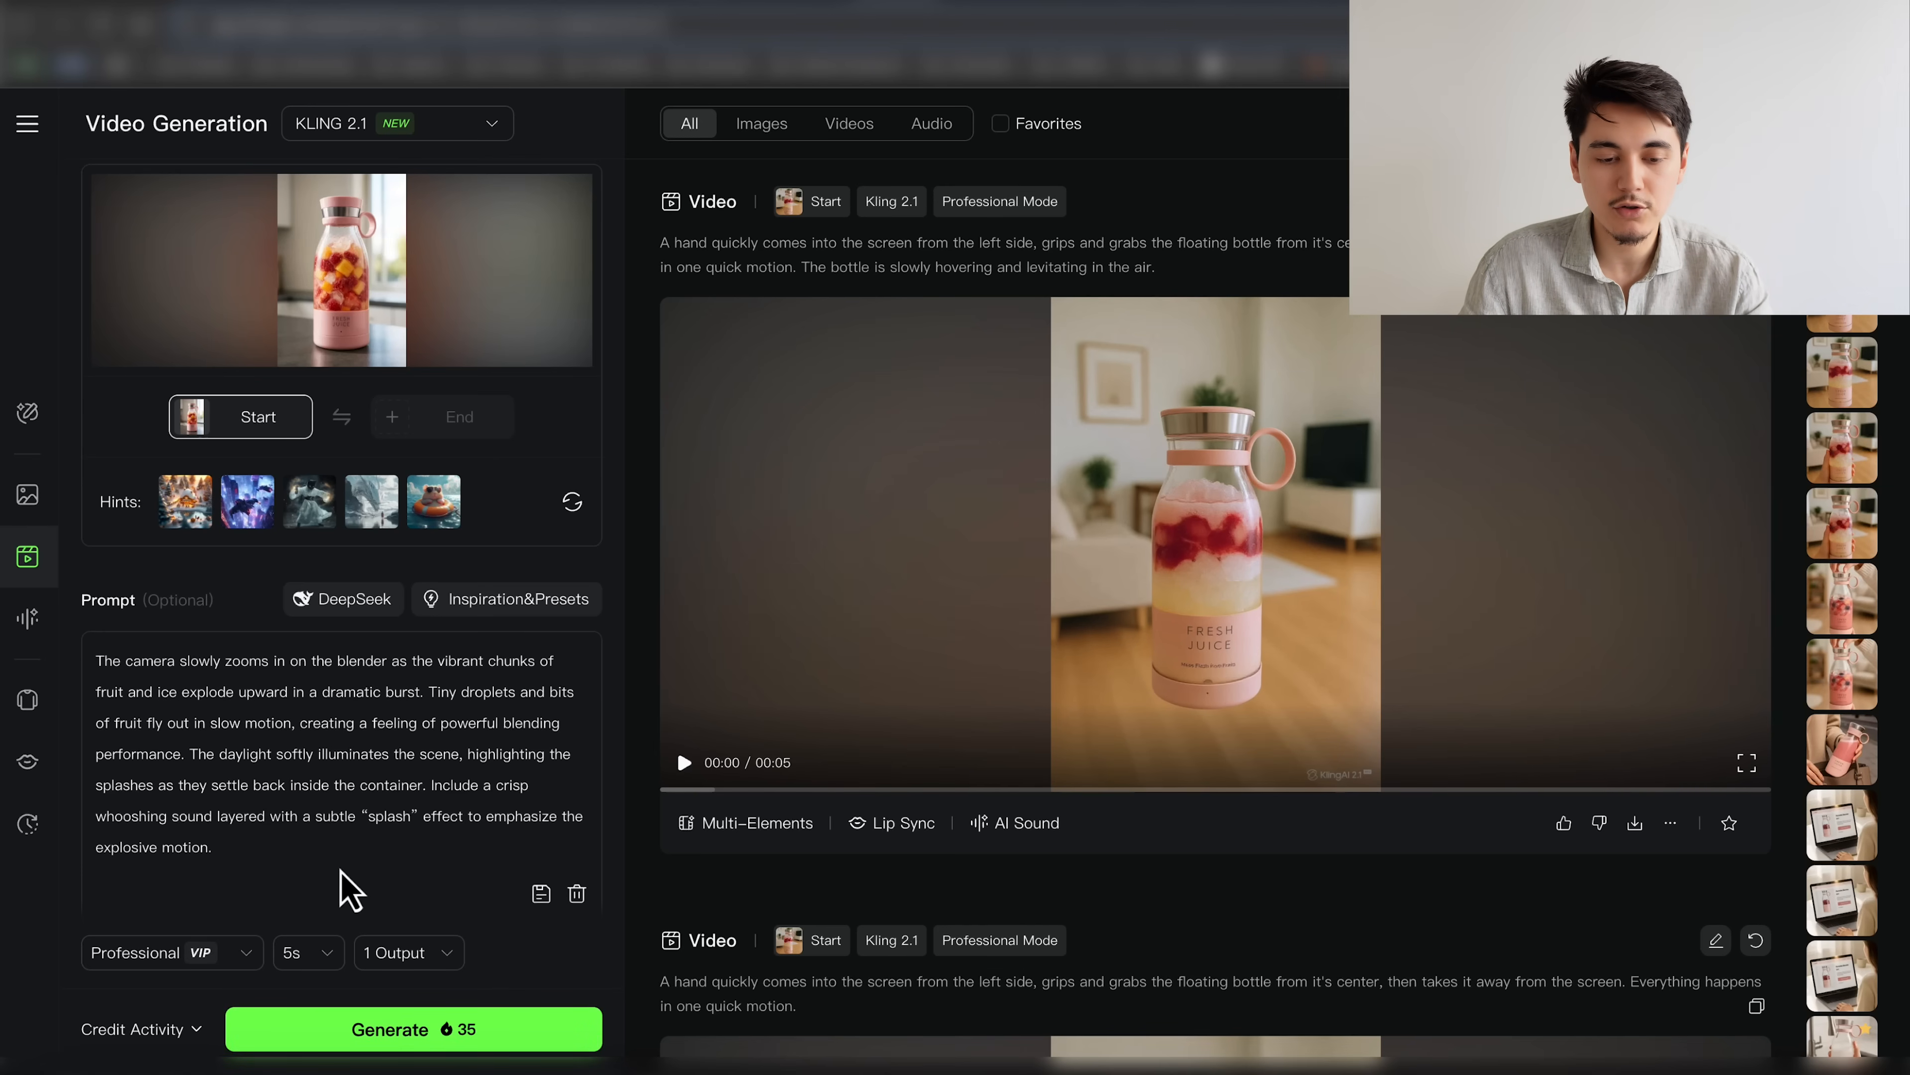
pyautogui.moveTo(339, 920)
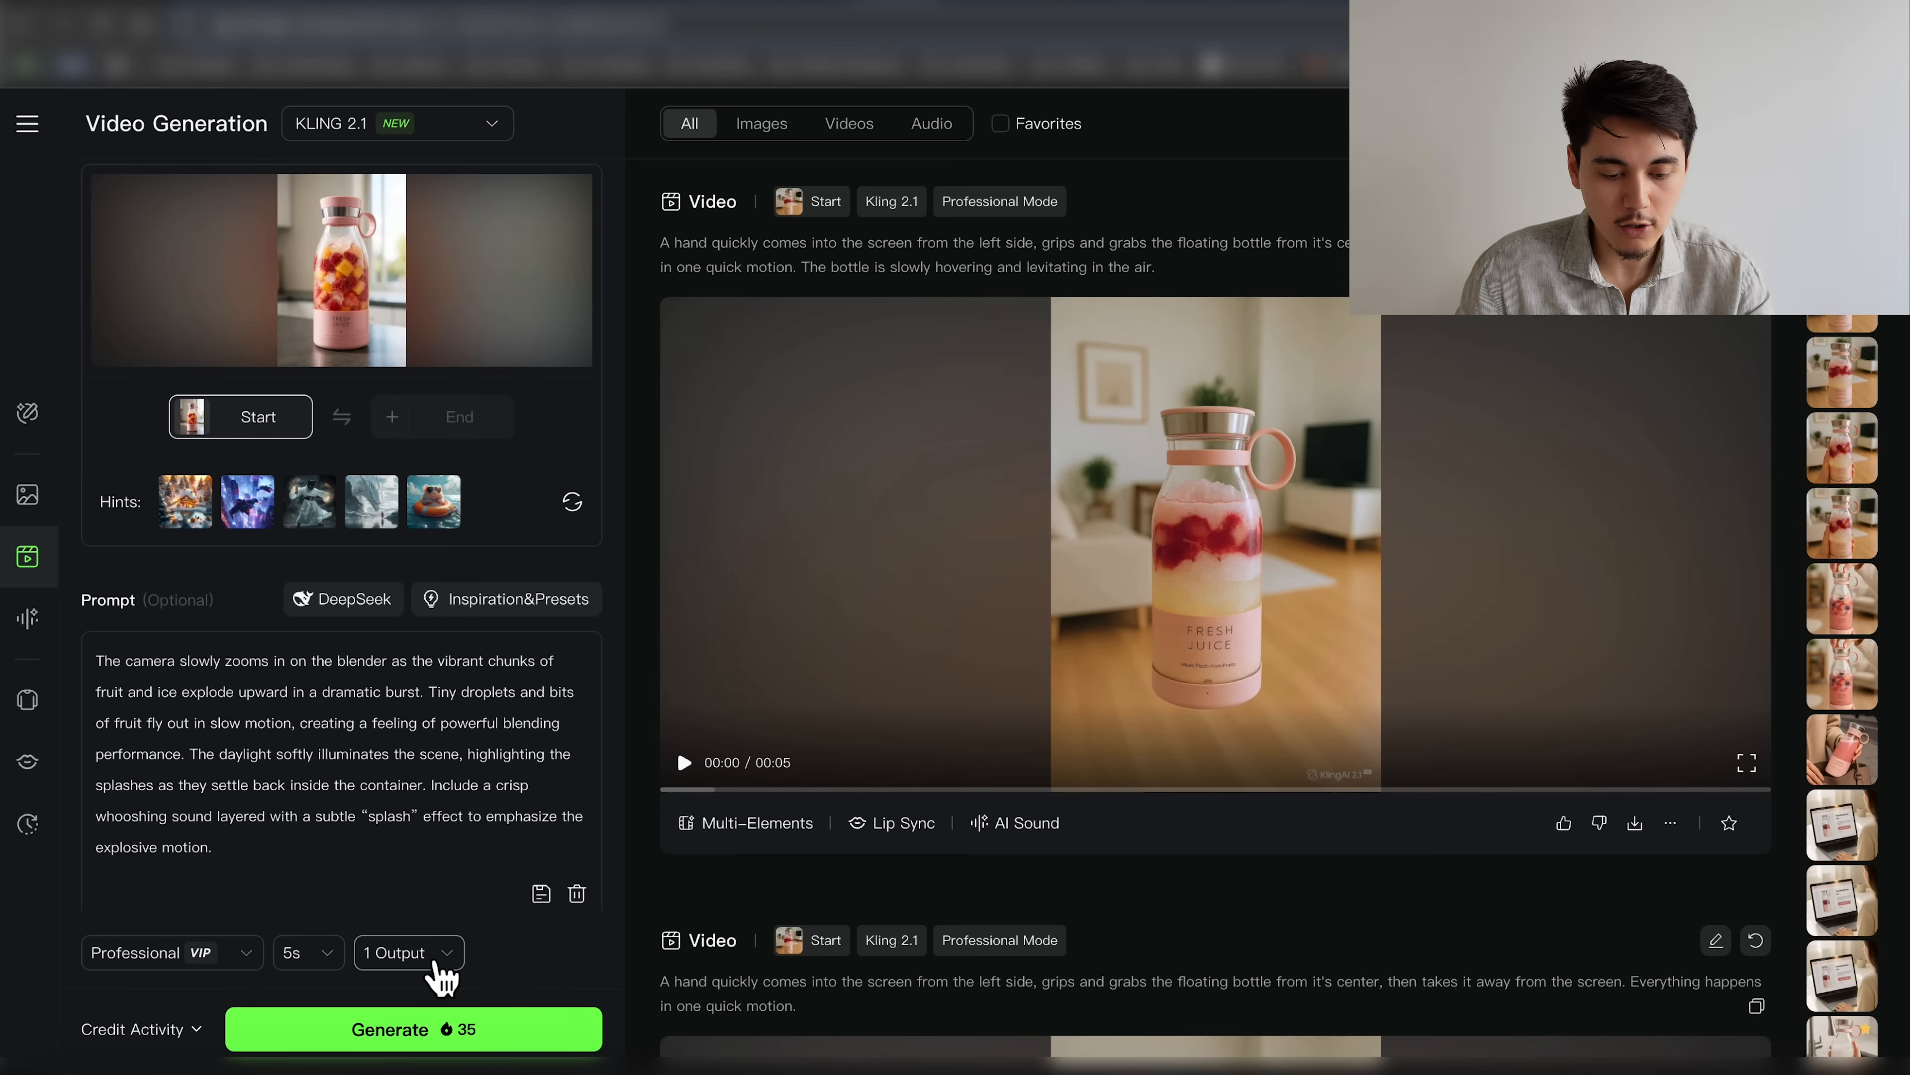
# - Keep a single output and leave Add Sound Effects toggled on
pyautogui.click(408, 951)
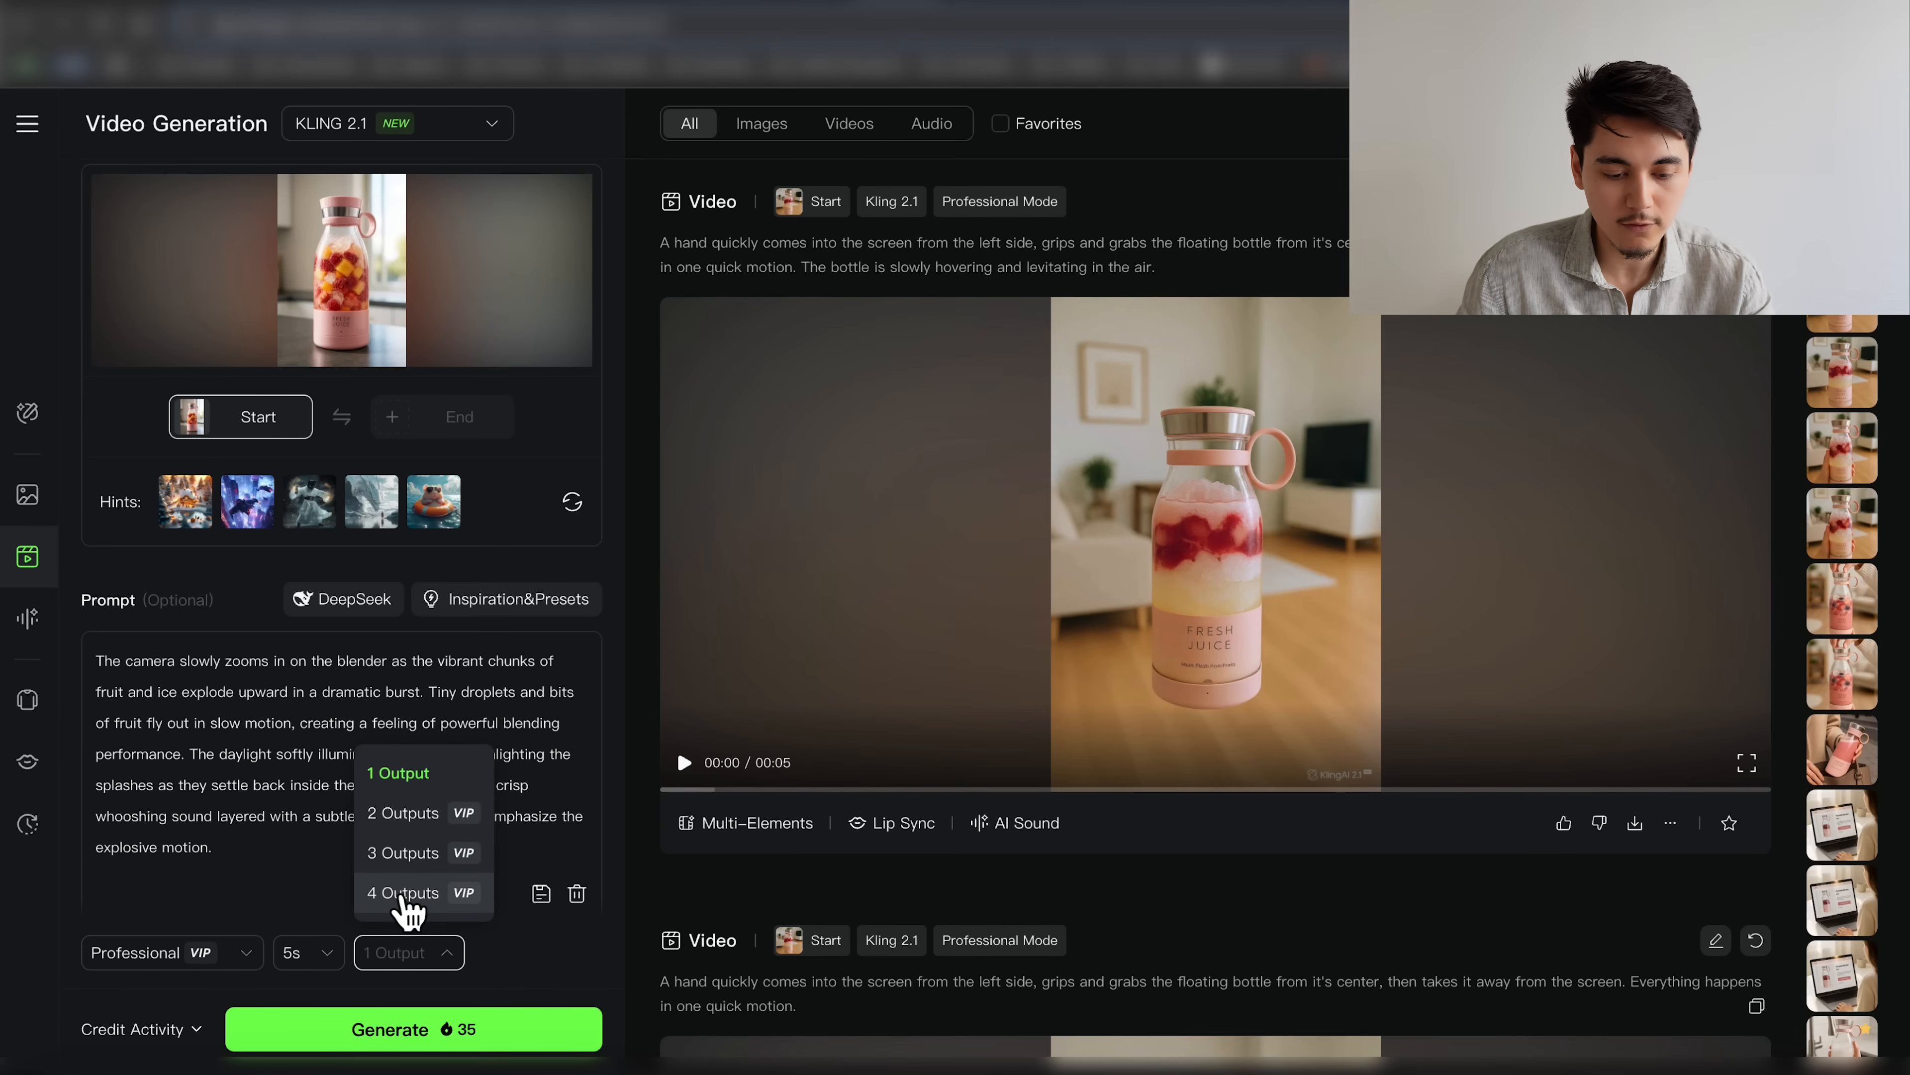
pyautogui.click(397, 772)
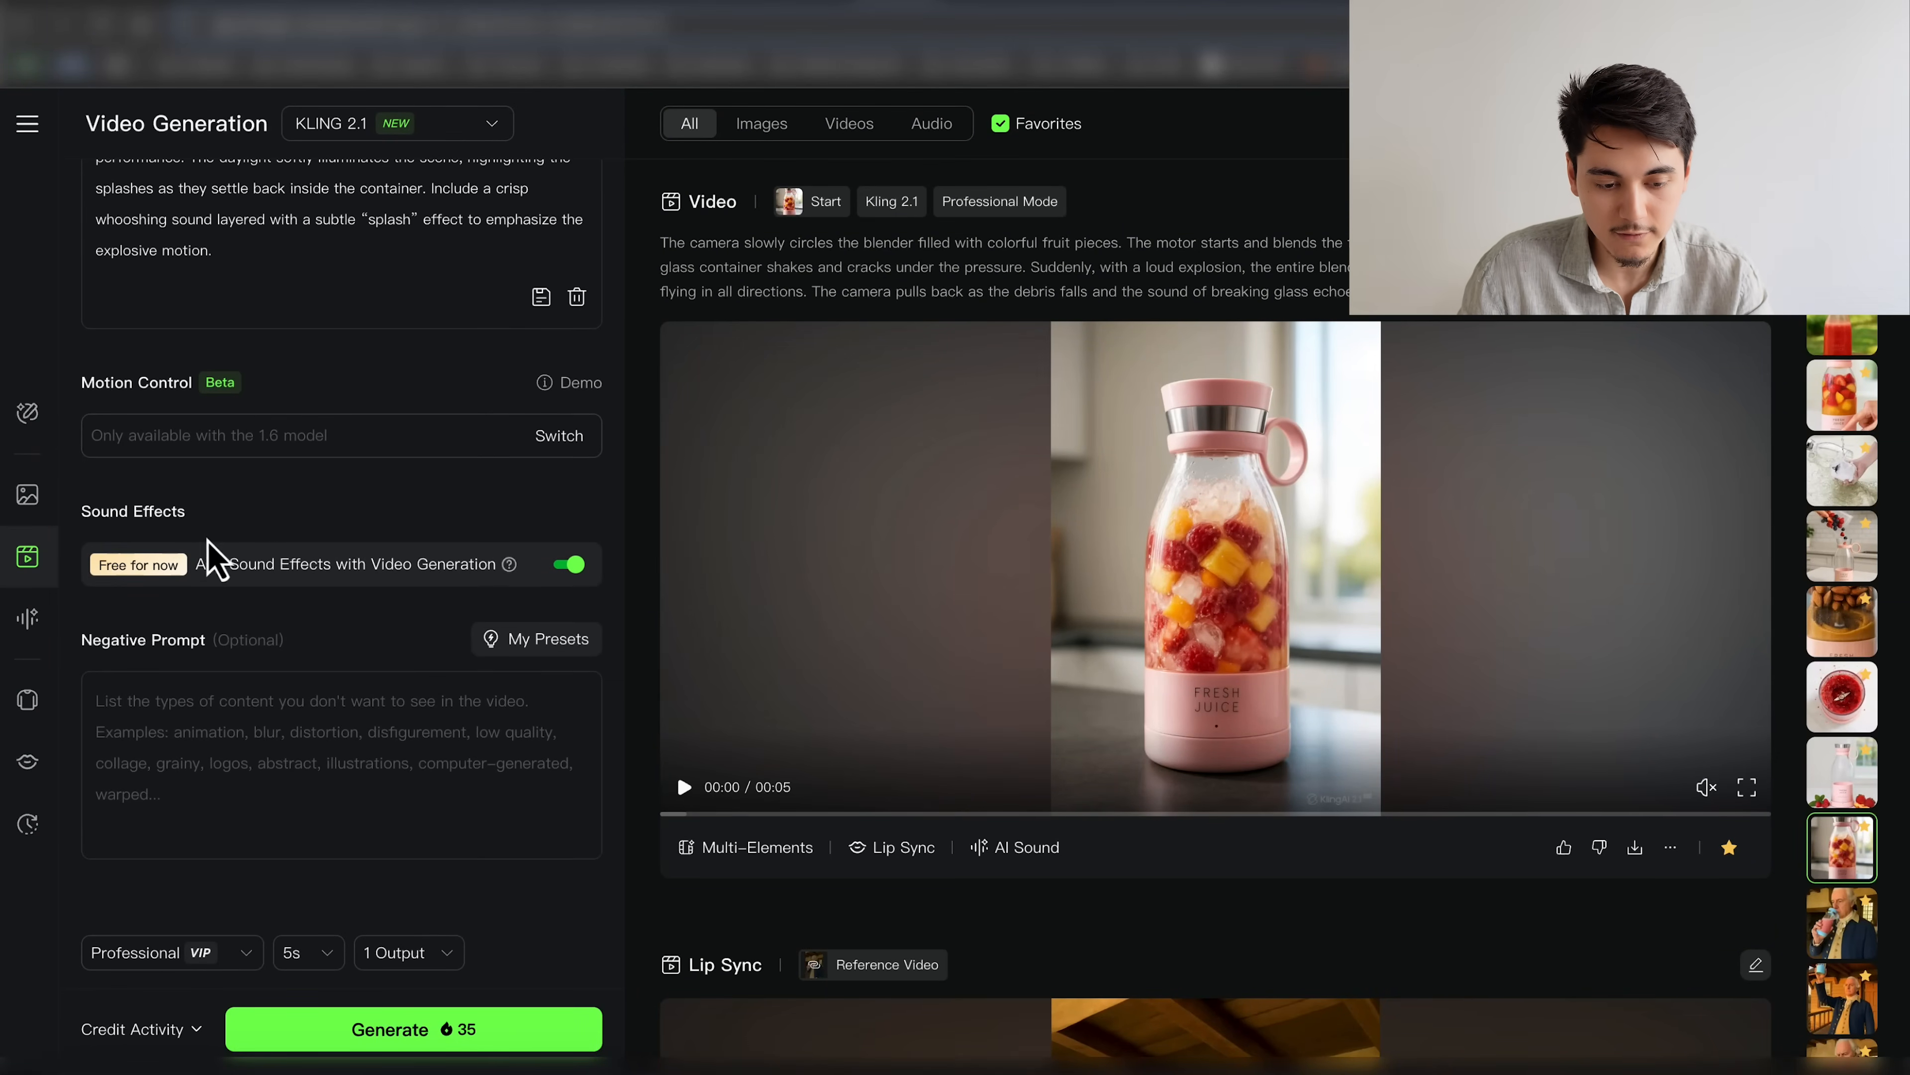
pyautogui.moveTo(570, 564)
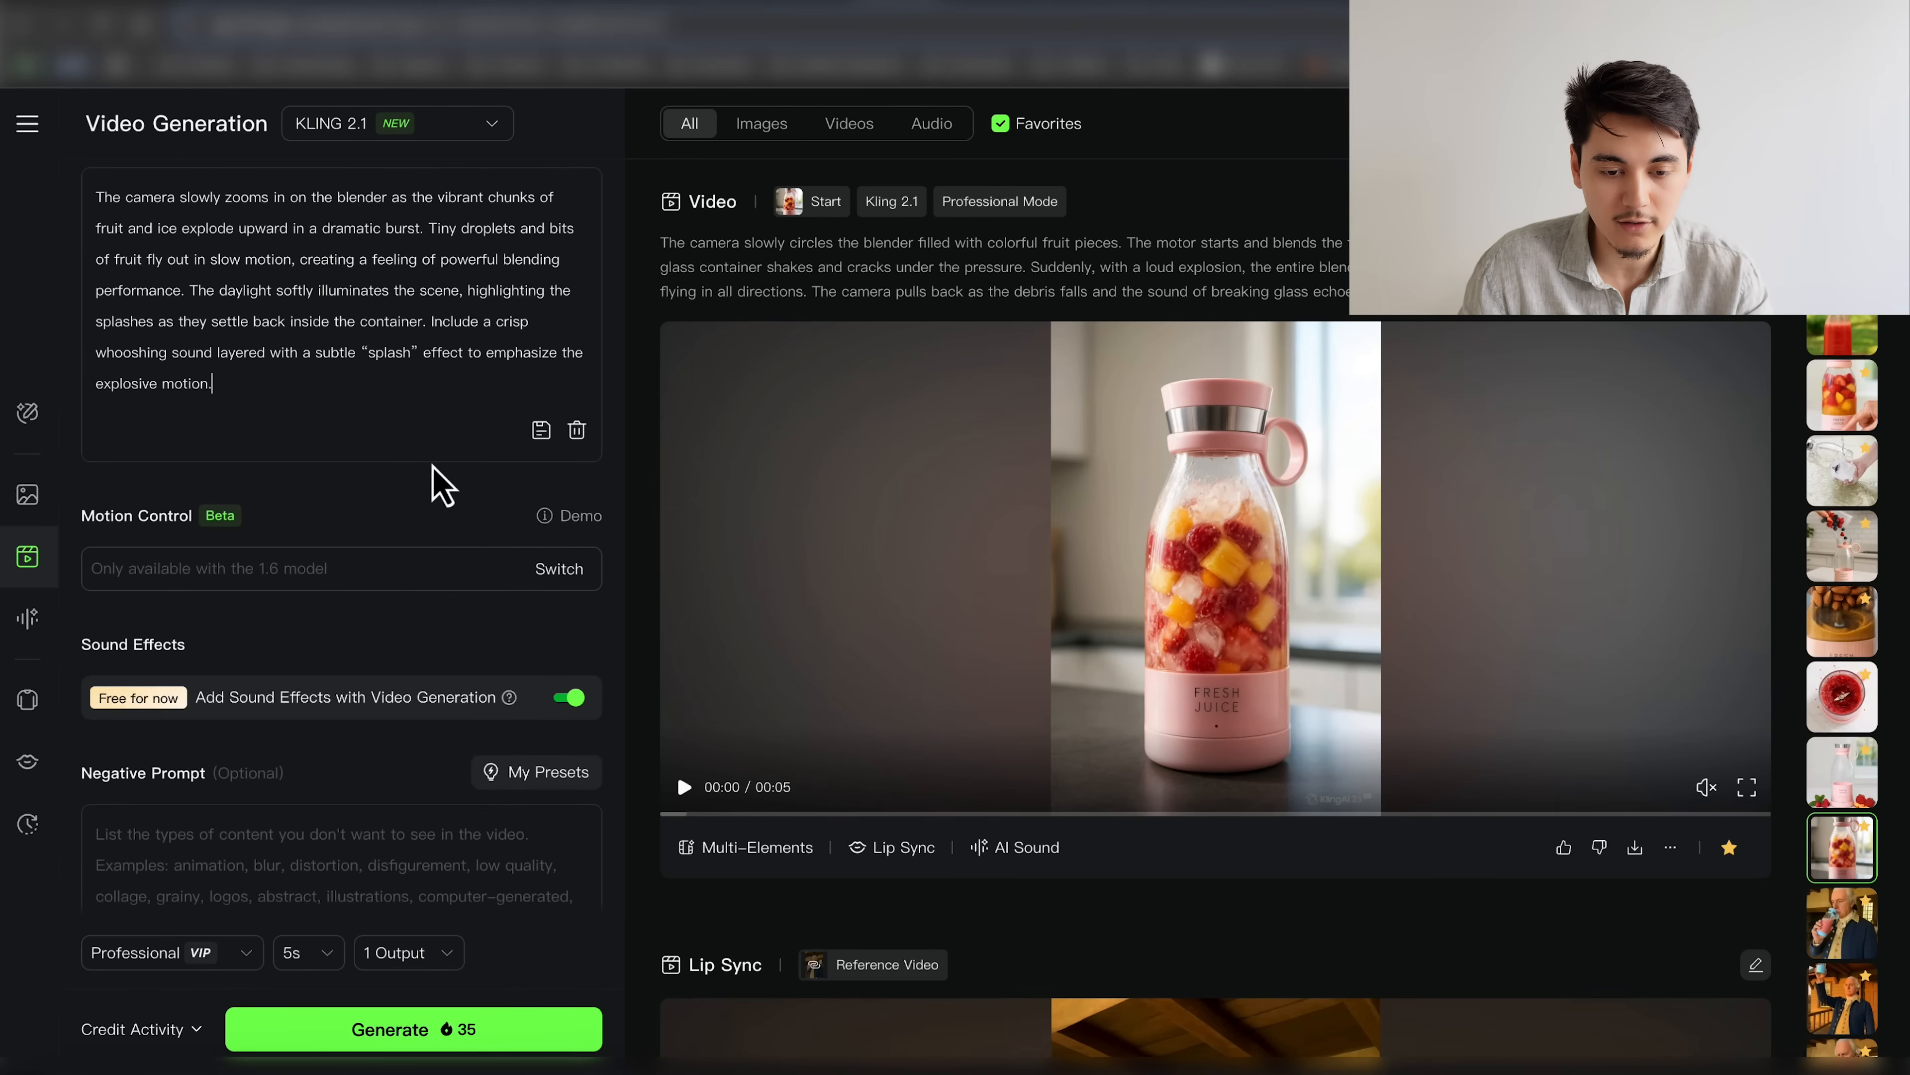
pyautogui.moveTo(402, 371)
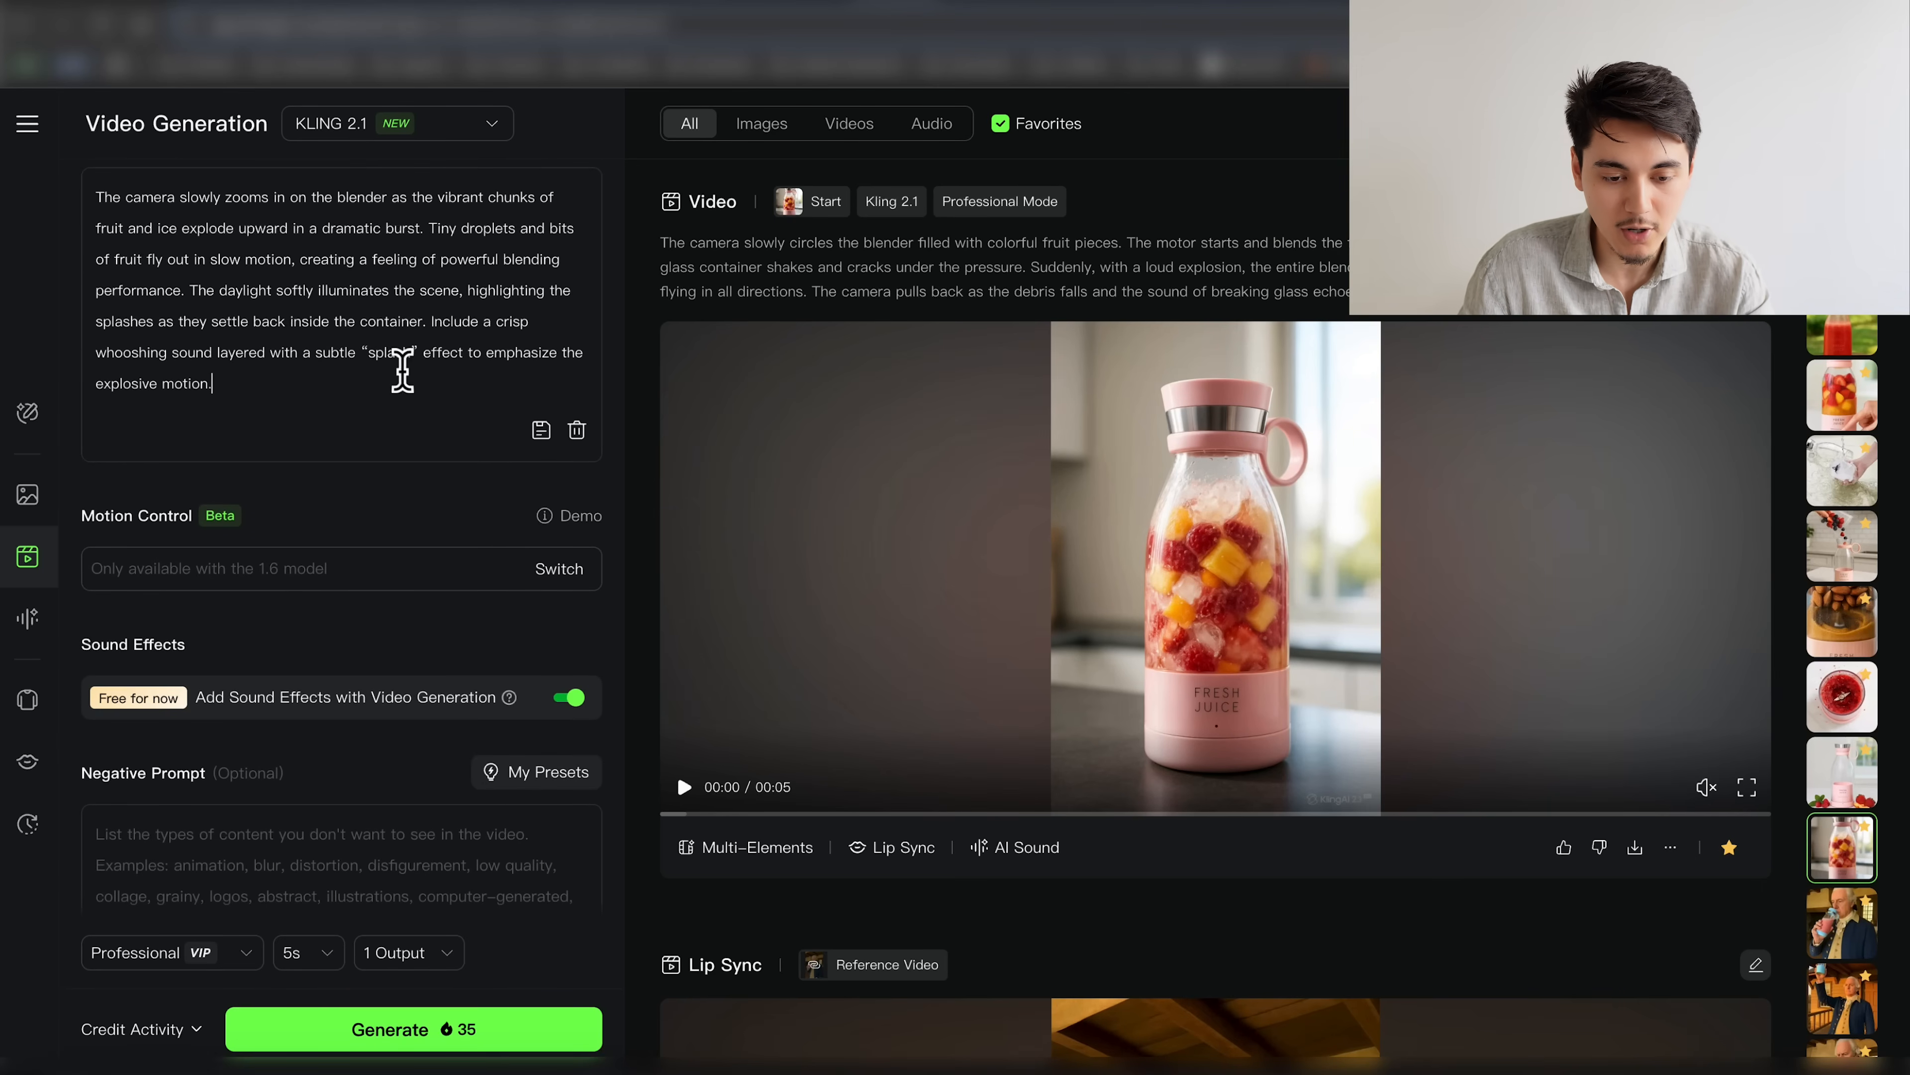
pyautogui.scroll(-3)
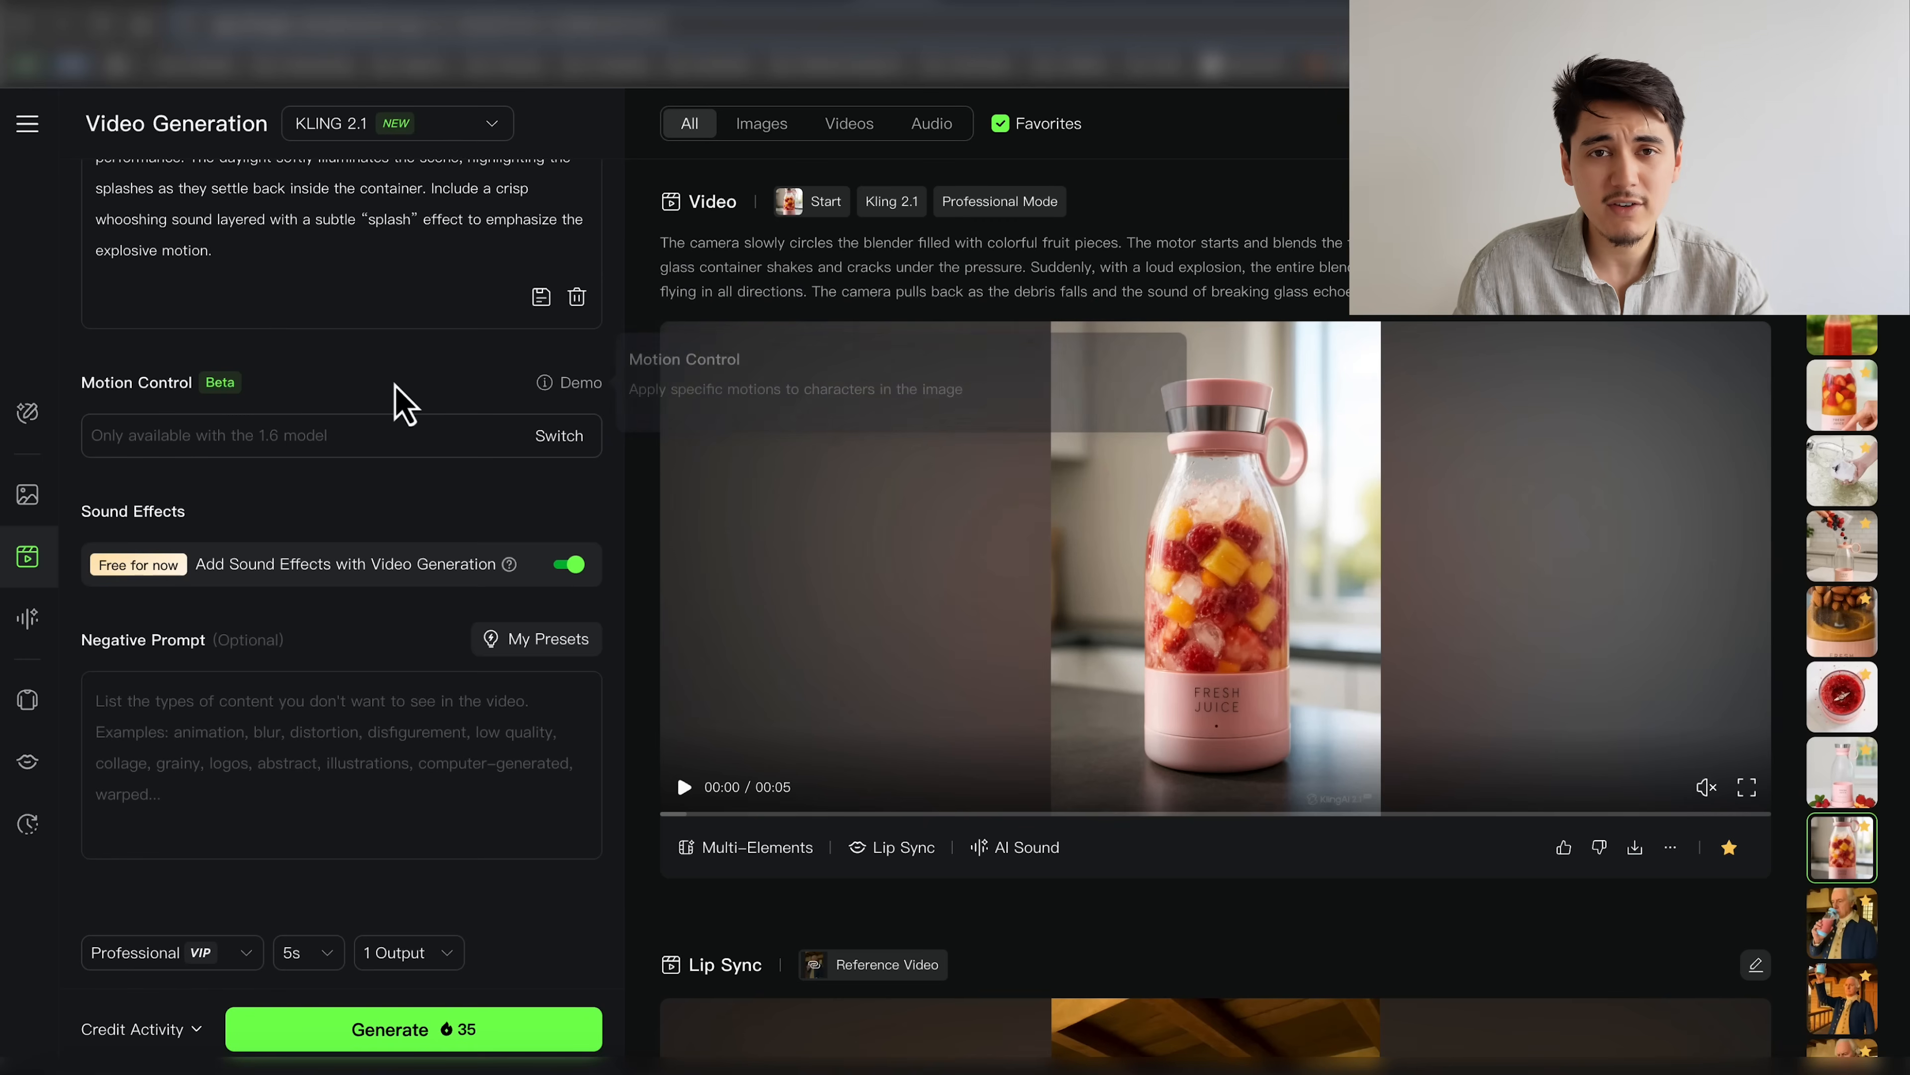
pyautogui.moveTo(440, 634)
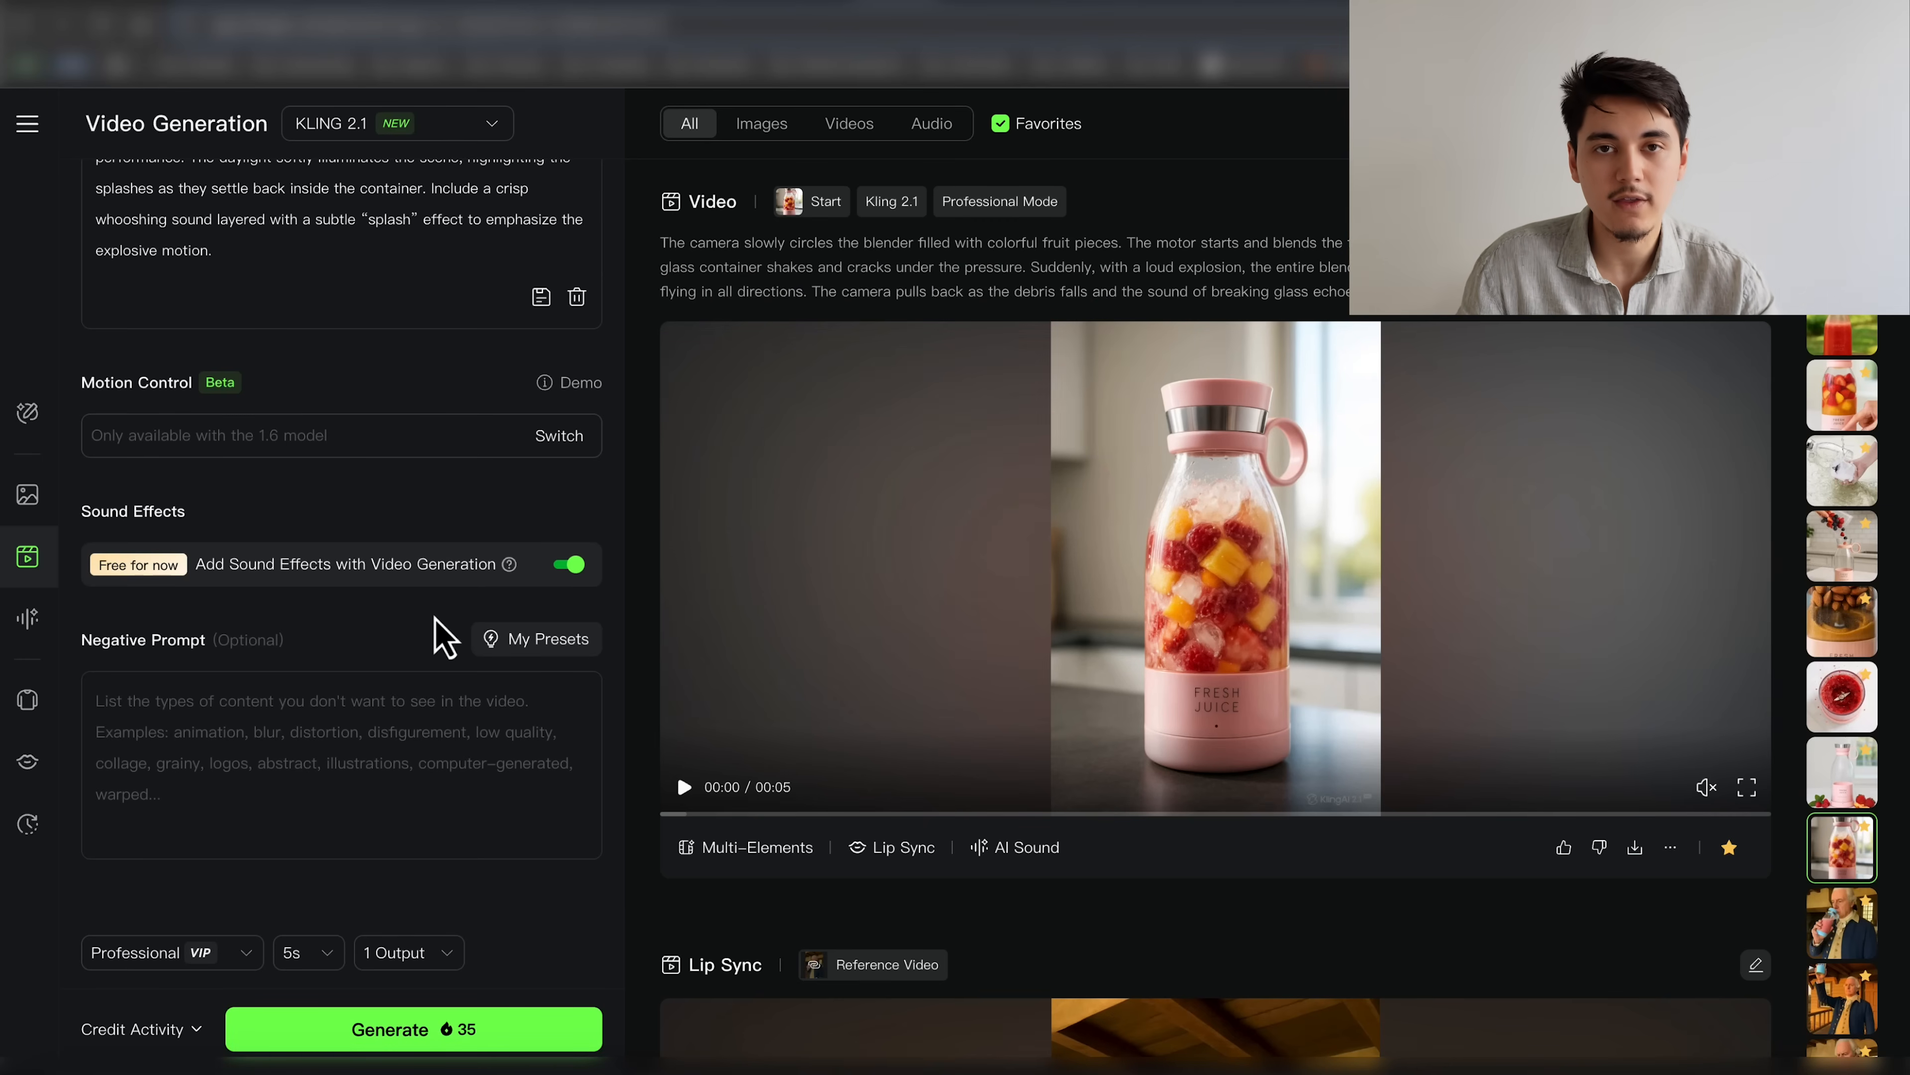
pyautogui.click(1212, 566)
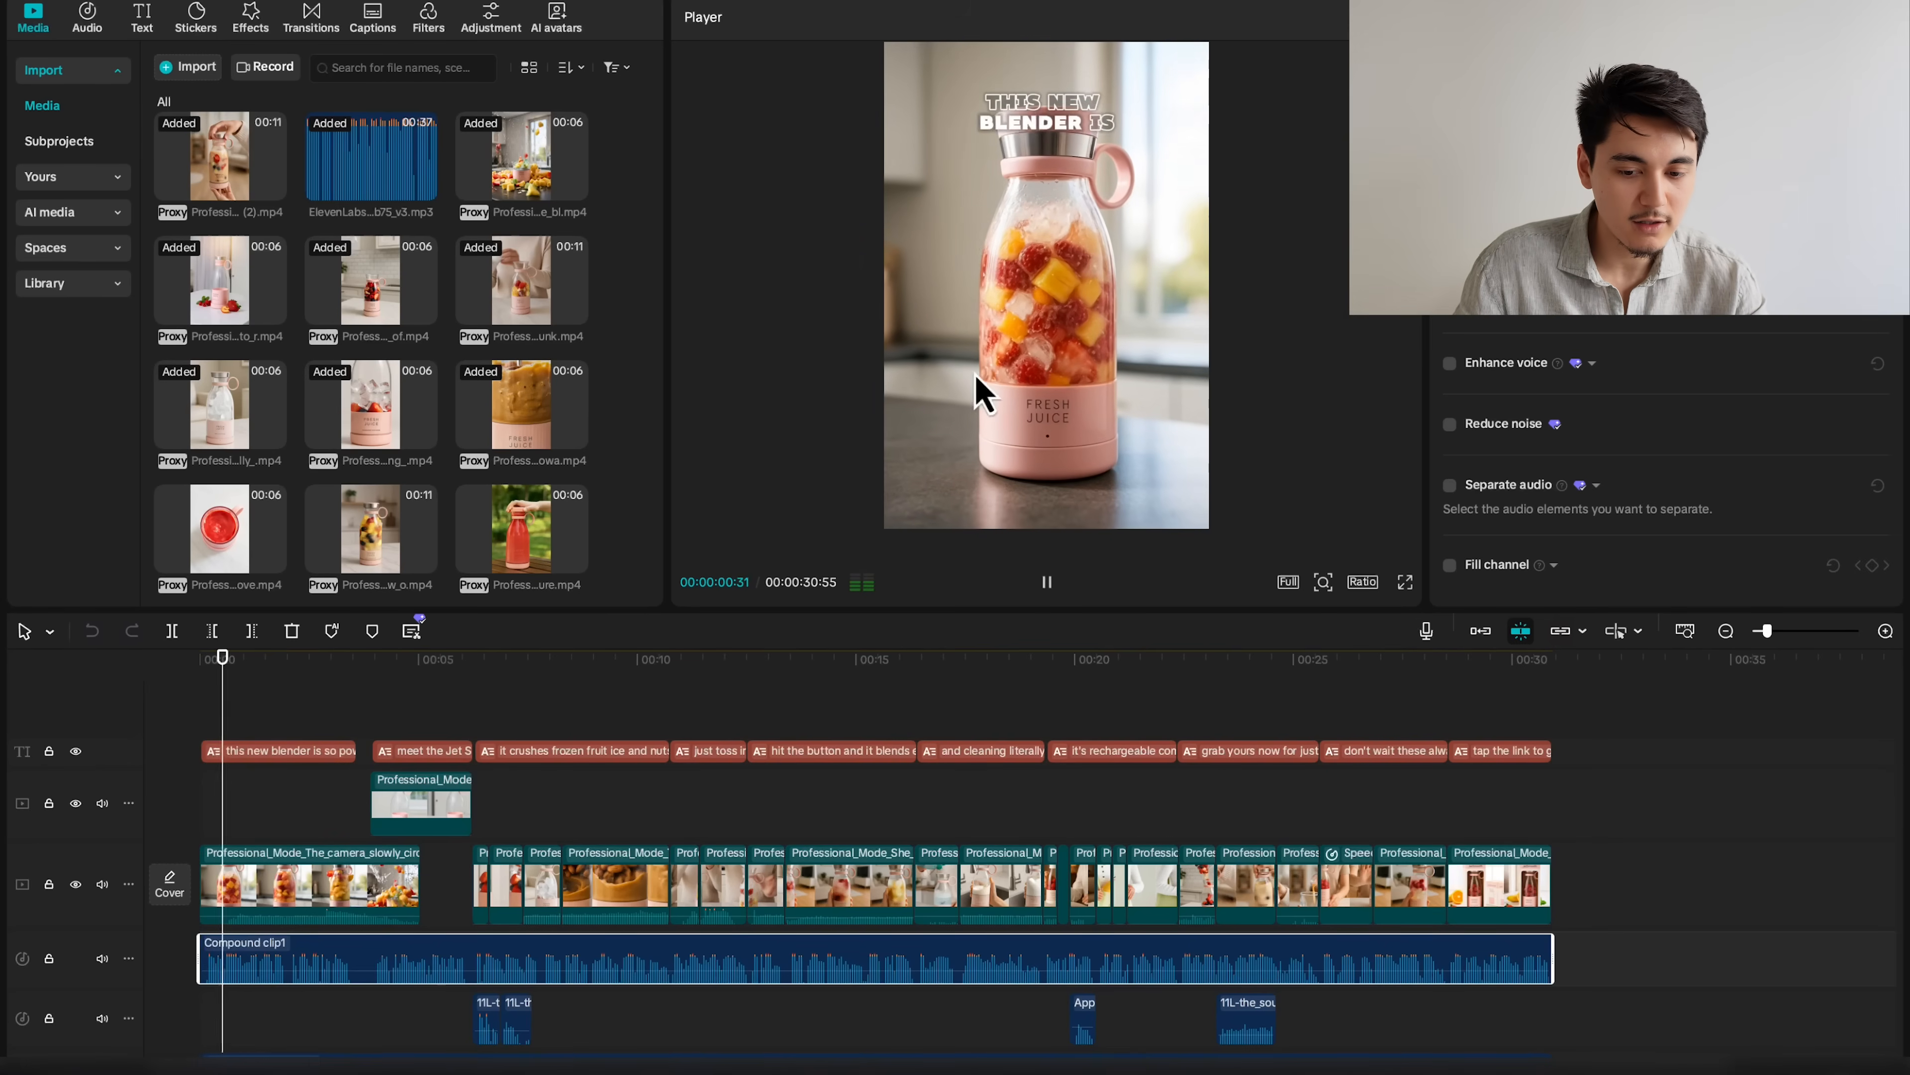
# - Play the assembled blender ad preview in the CapCut Player
pyautogui.click(1046, 581)
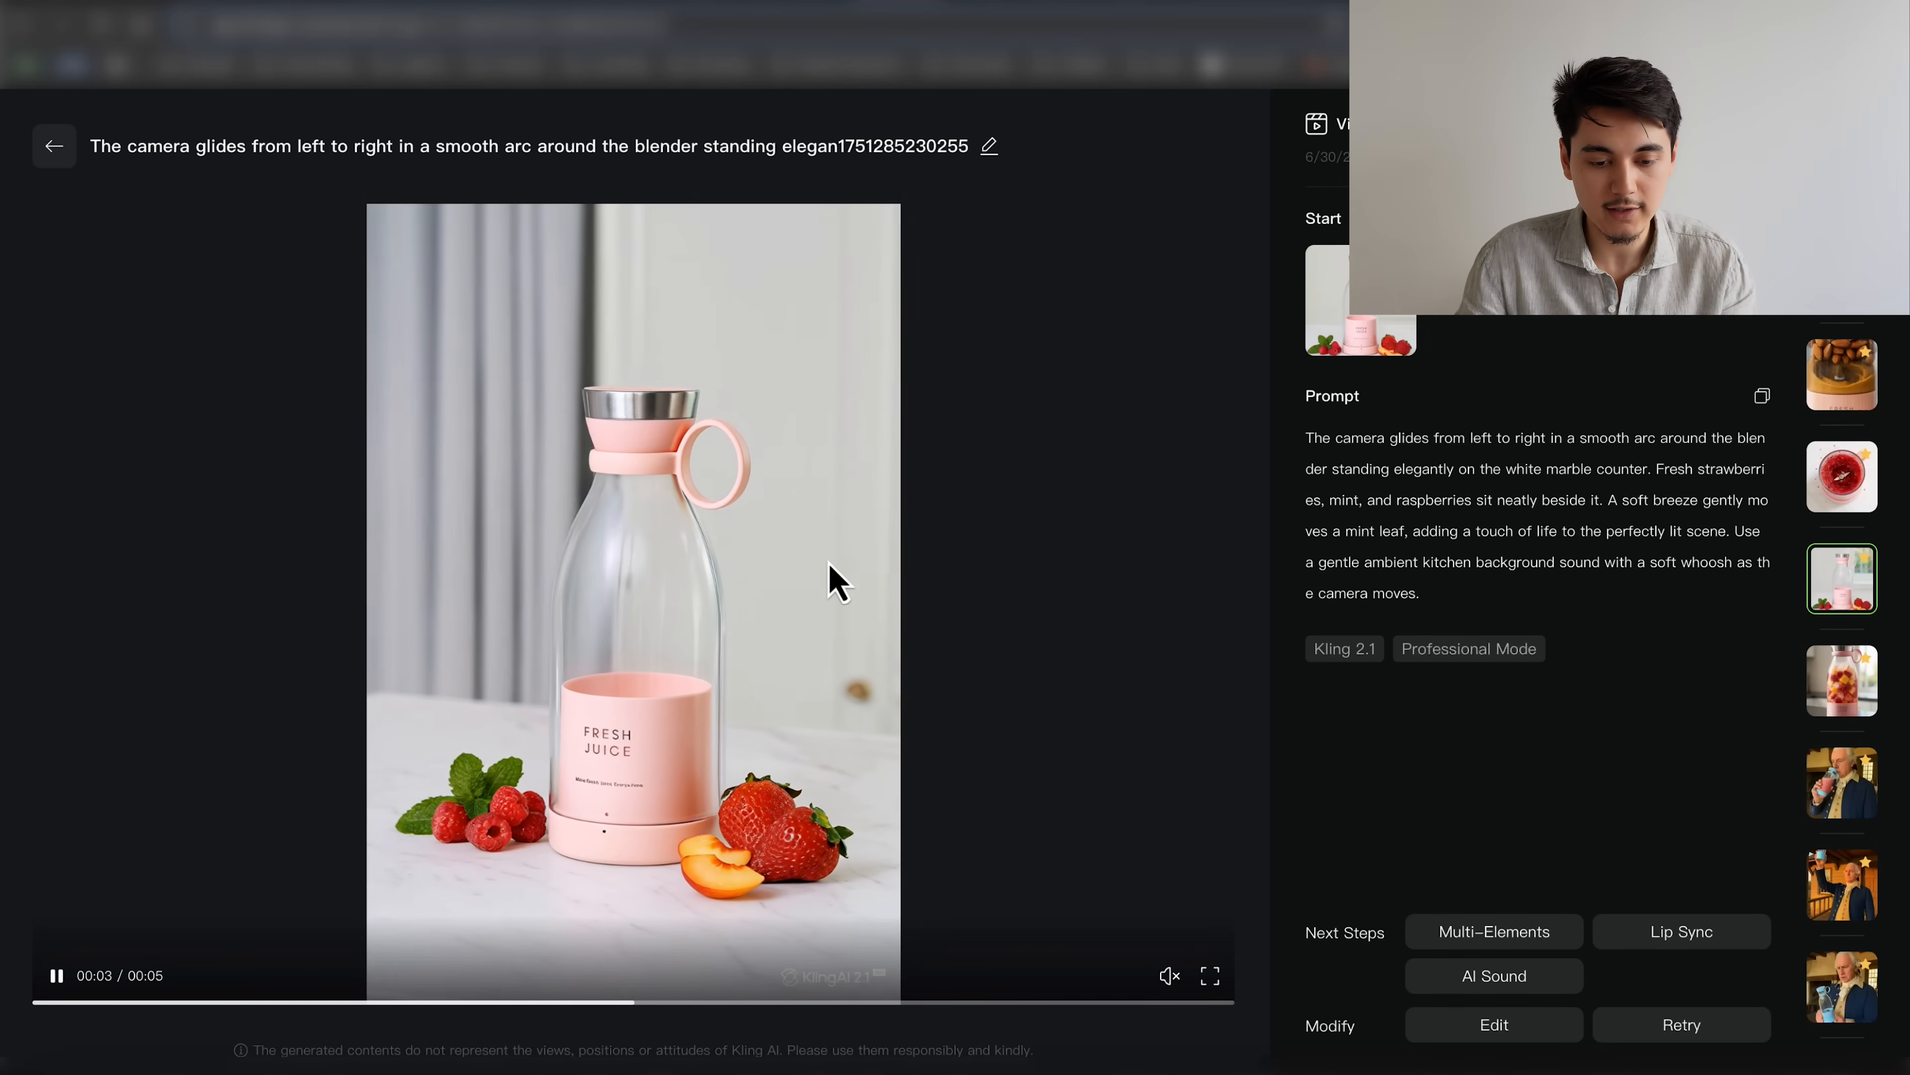
# - Return to the video workspace, browse the finished clips and play the fruit-pouring blender clip
pyautogui.click(54, 146)
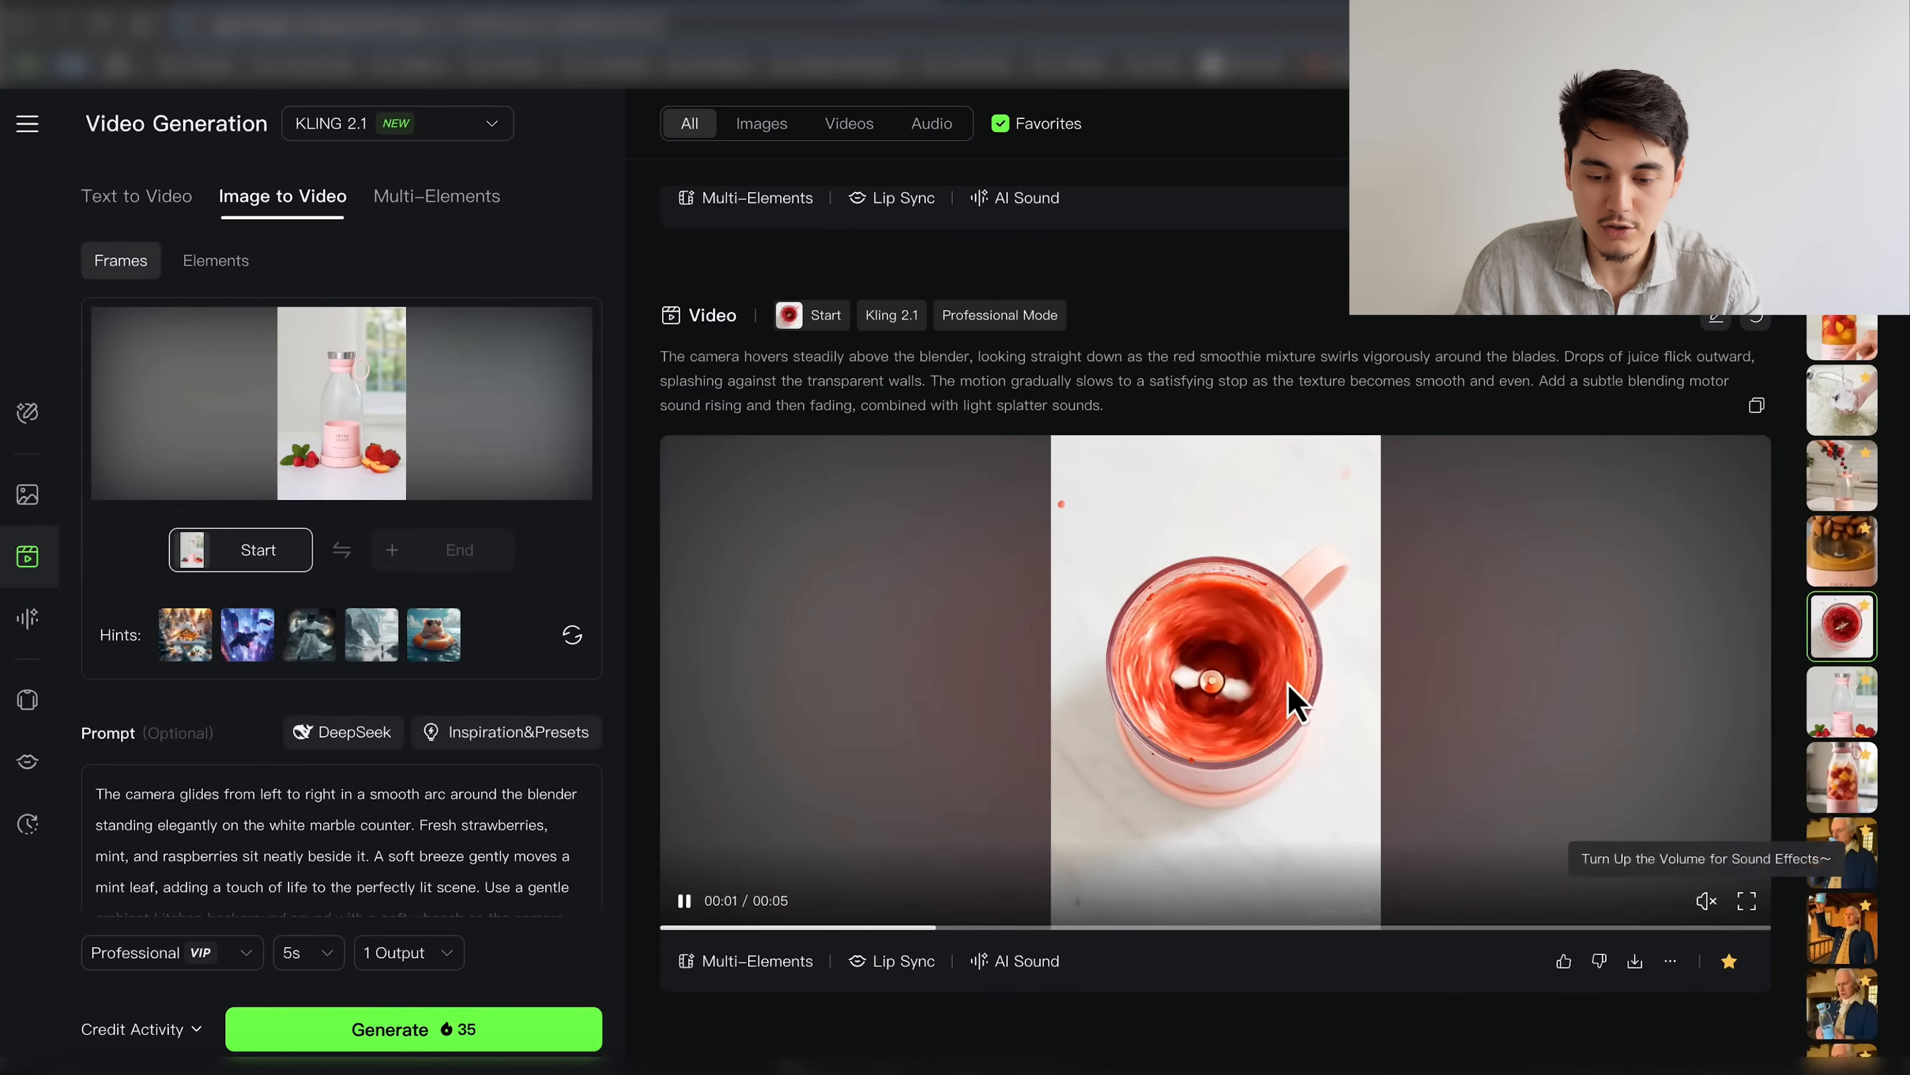
pyautogui.scroll(-3)
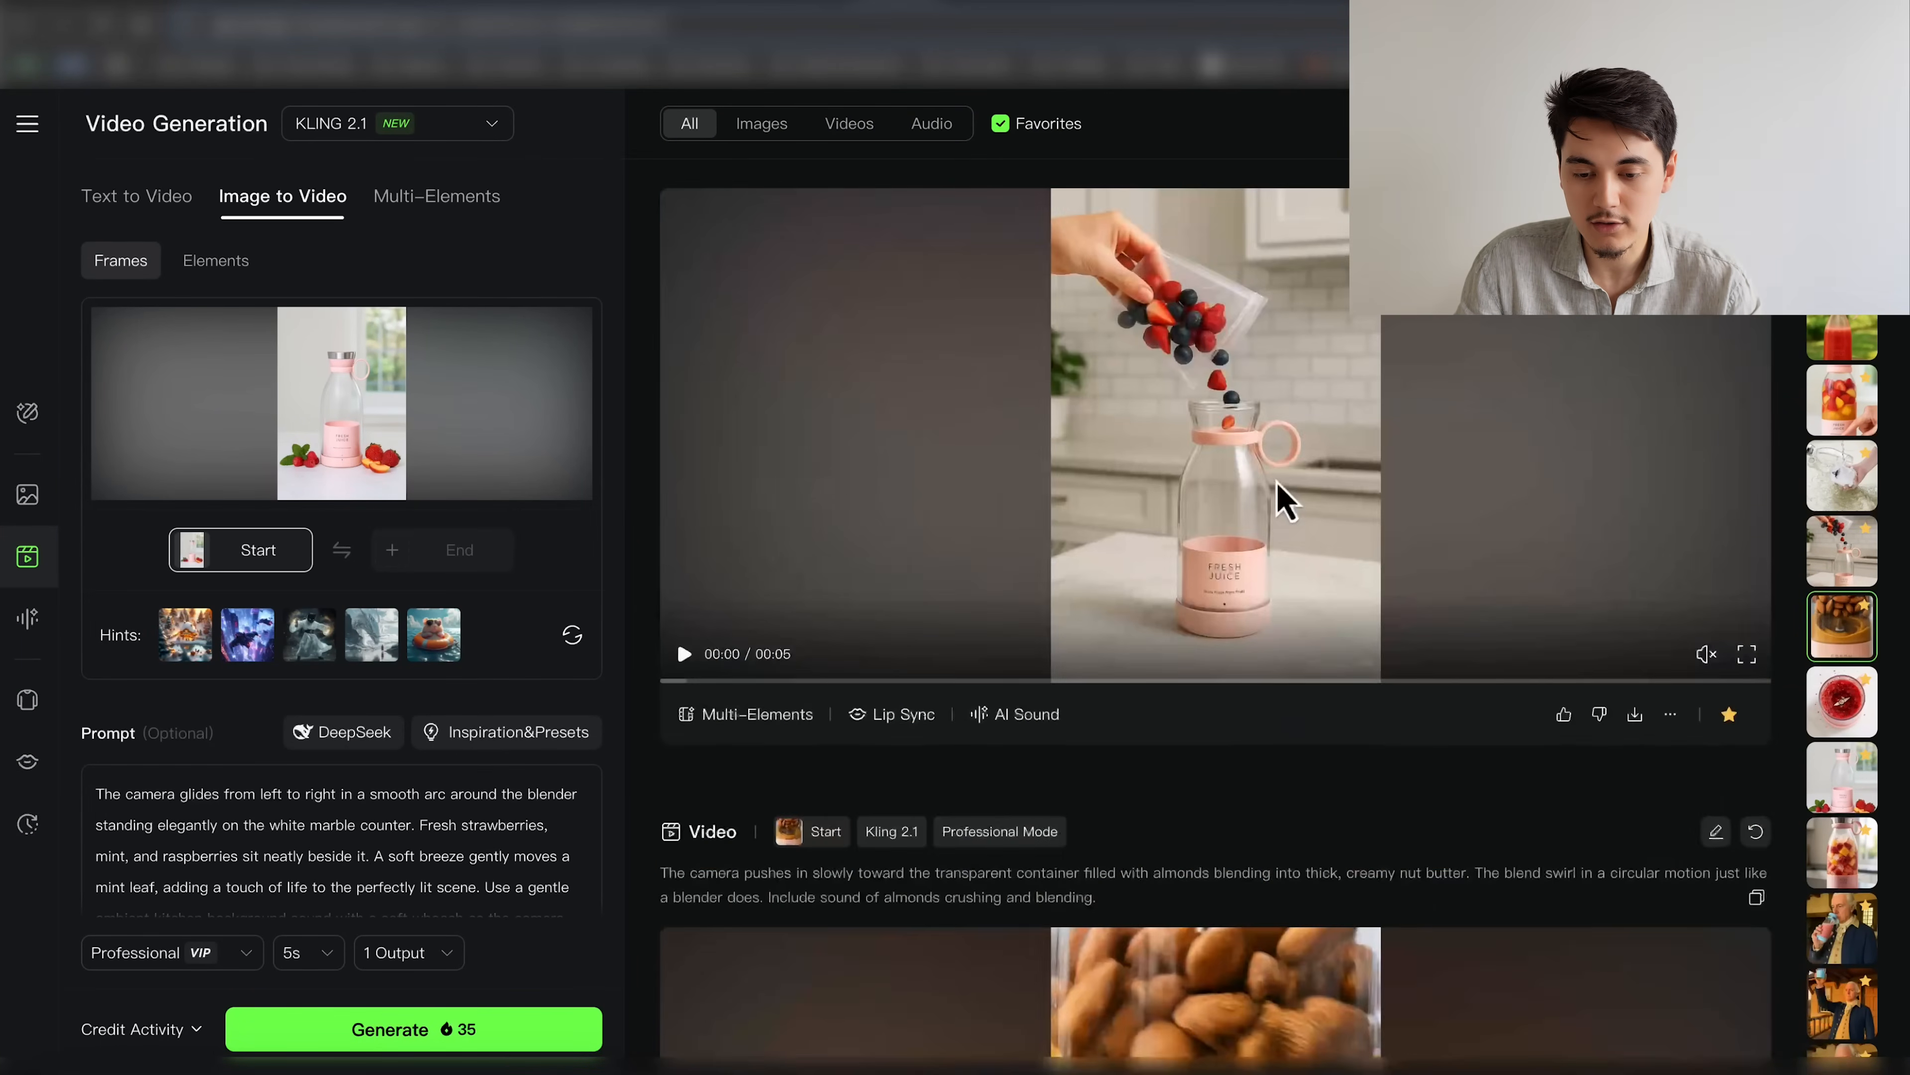
pyautogui.click(684, 653)
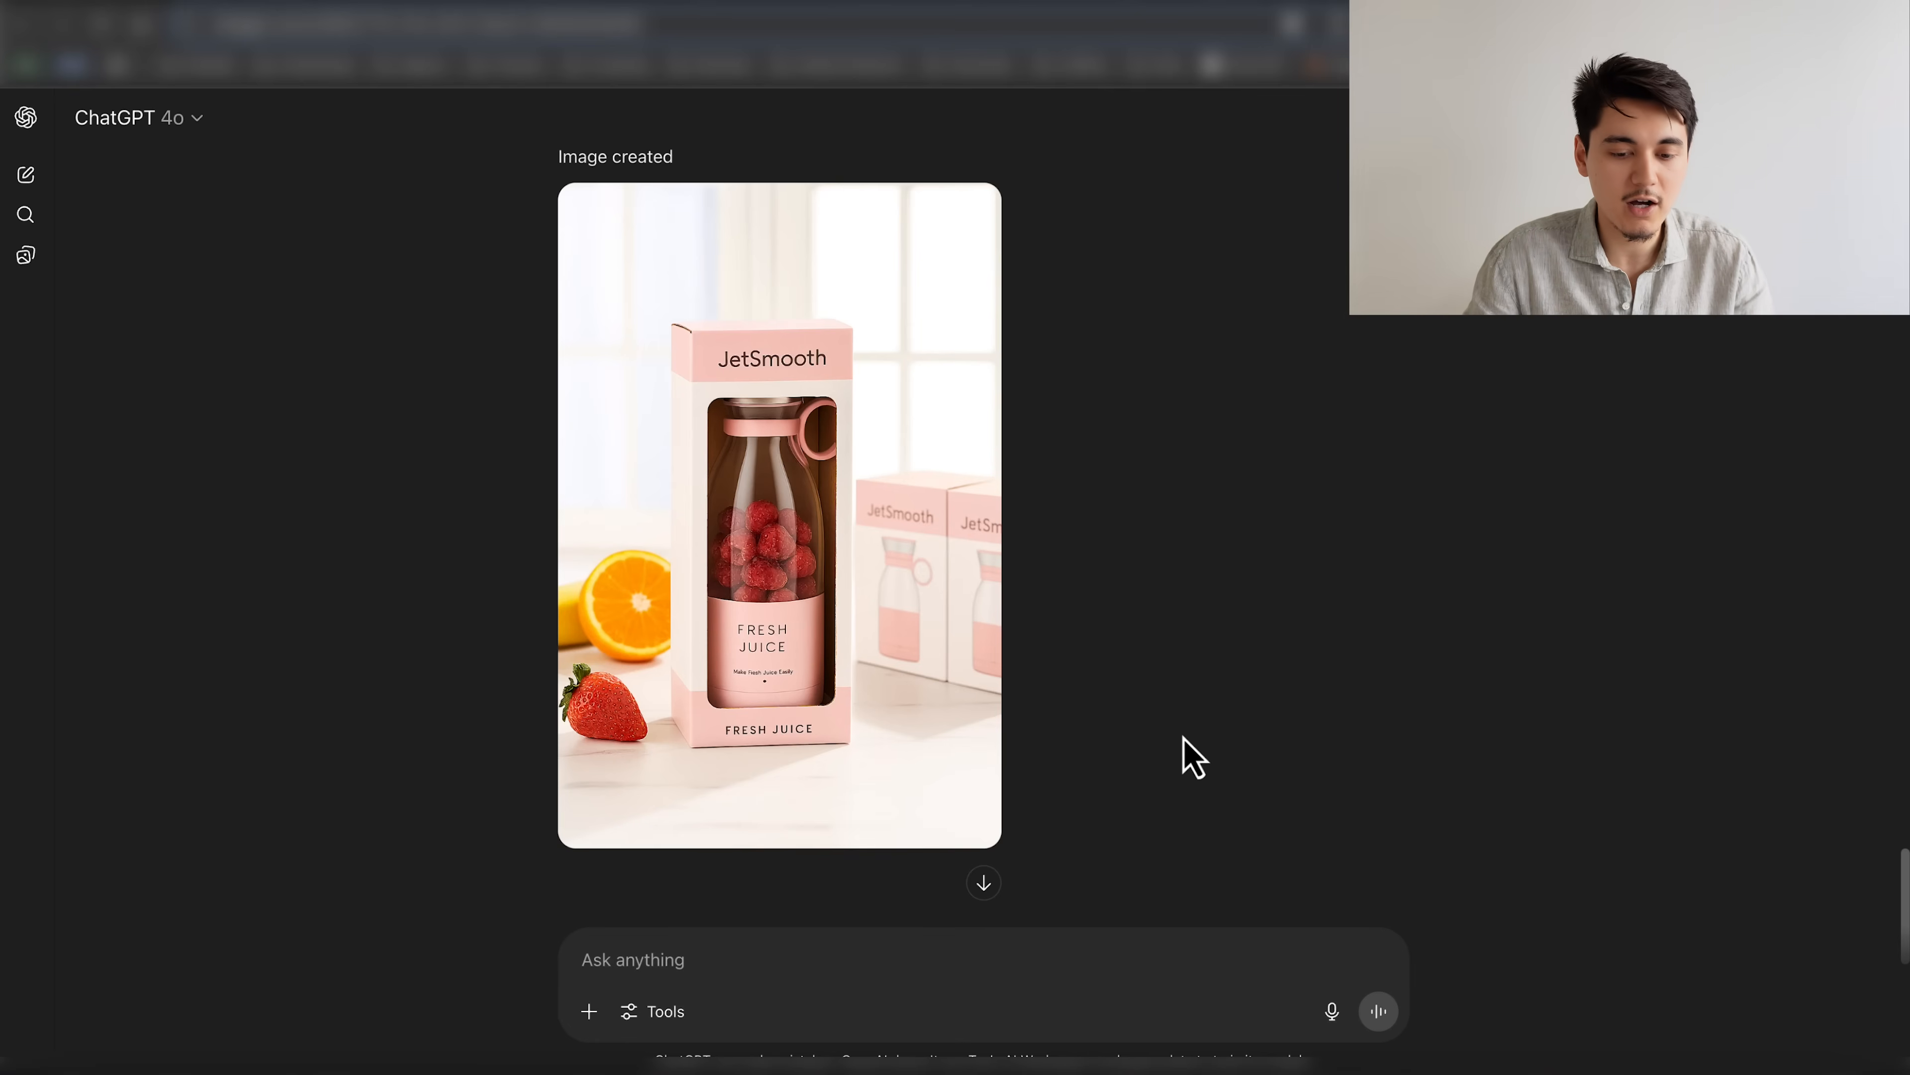
pyautogui.moveTo(1194, 414)
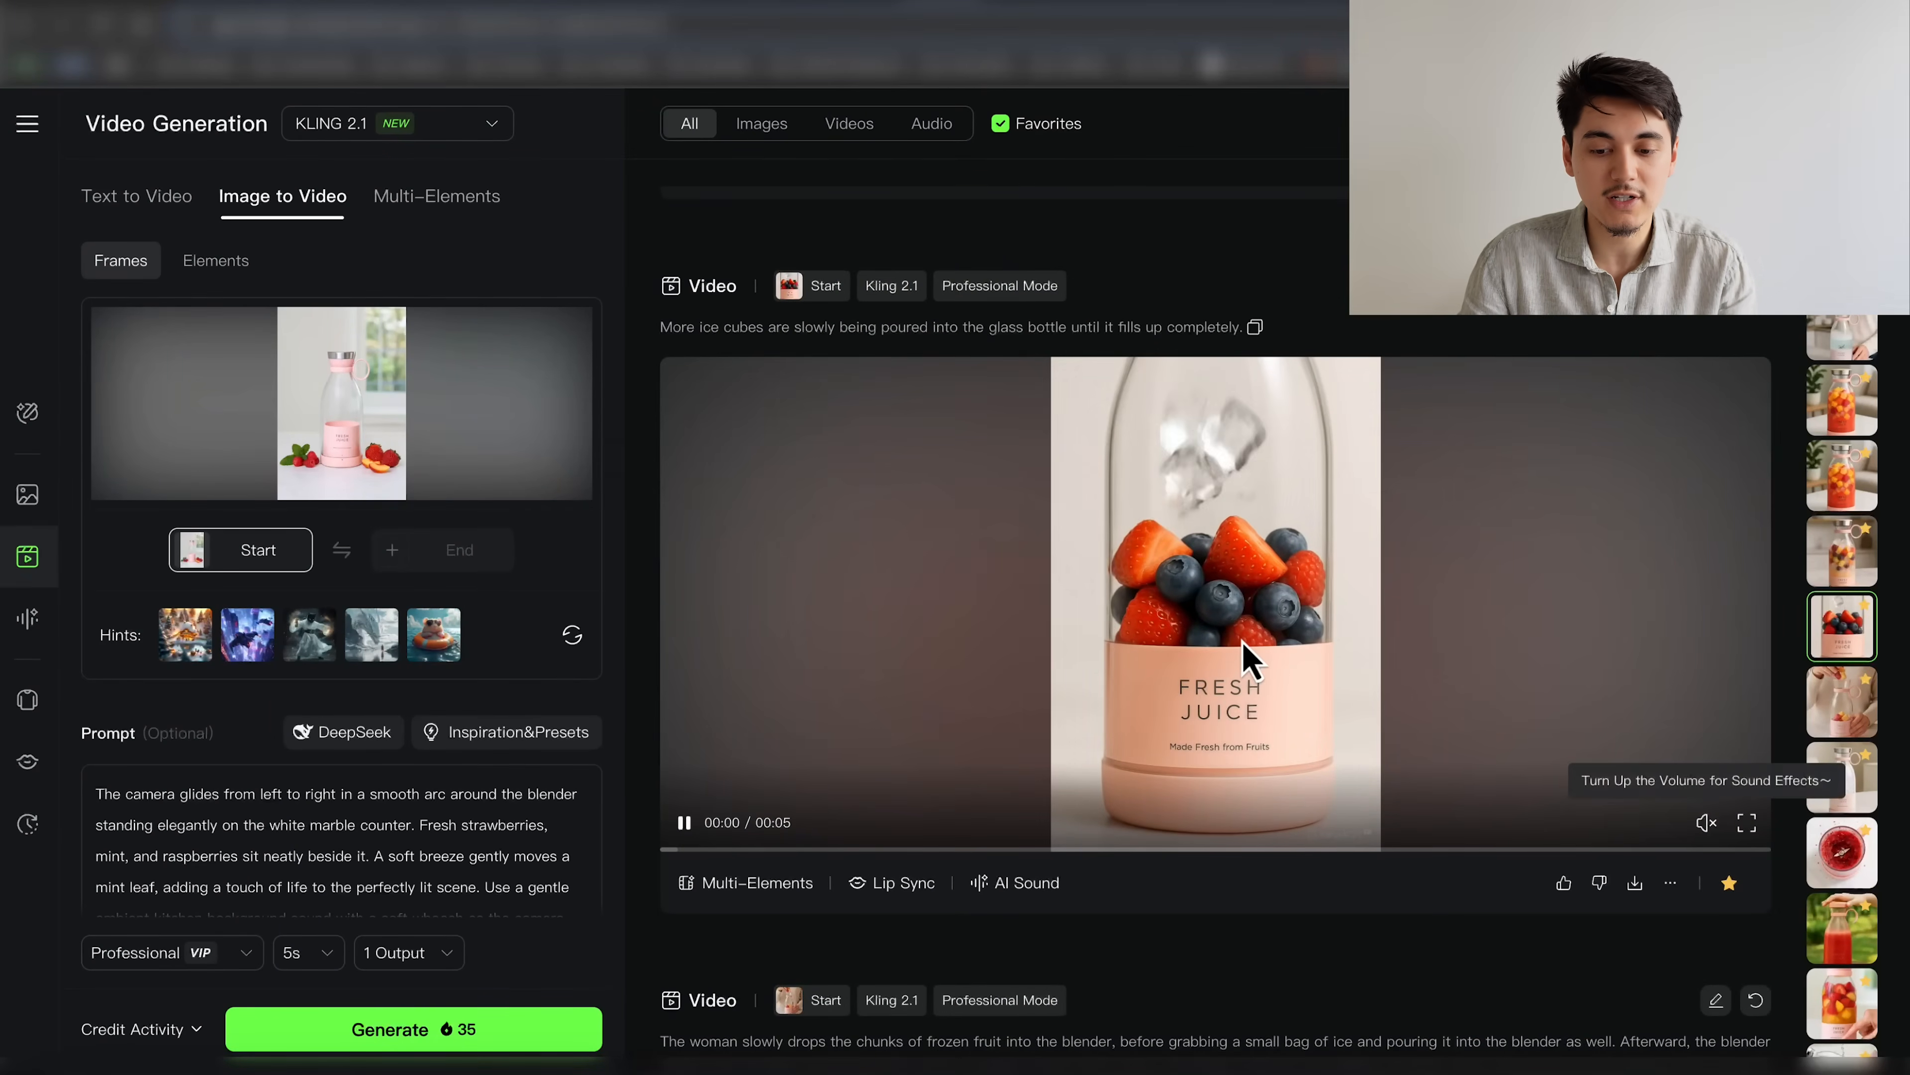
# - Scroll the Kling AI video feed to the fruit and ice blending clips
pyautogui.scroll(3)
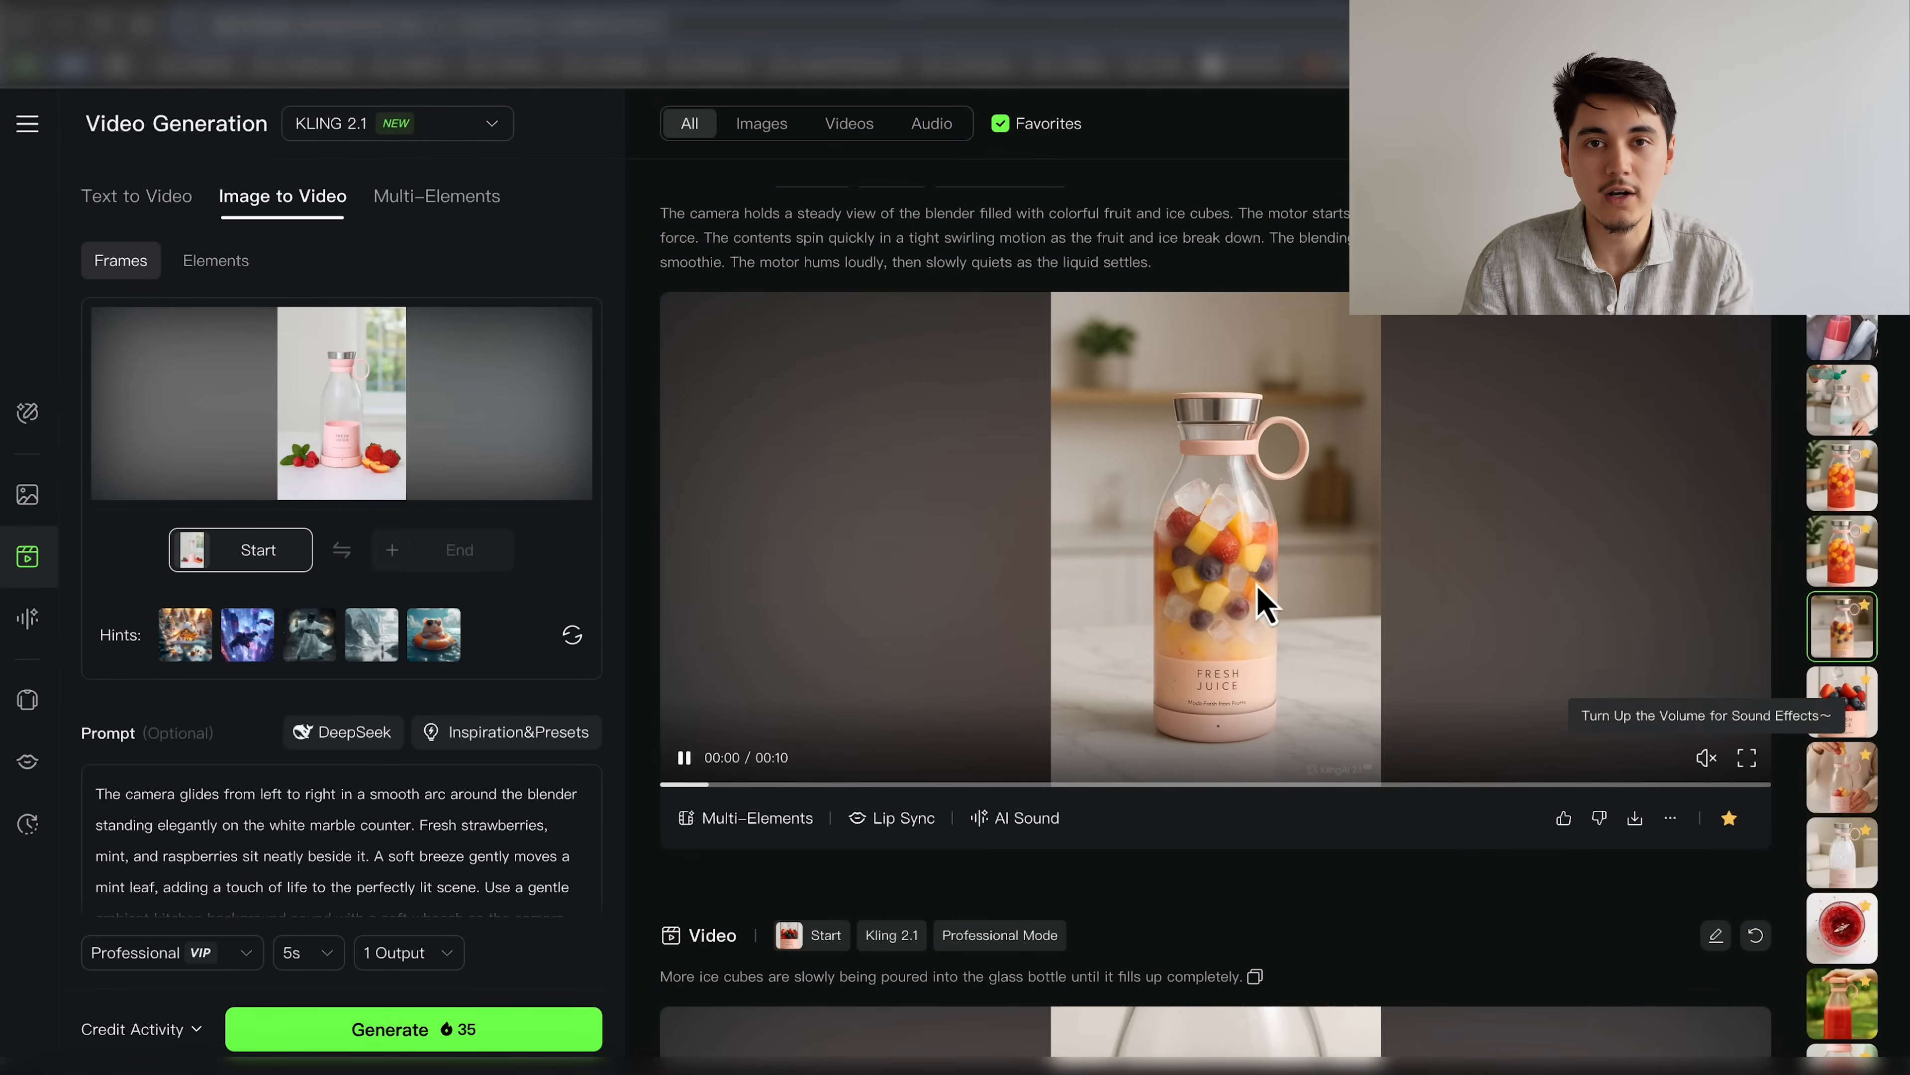